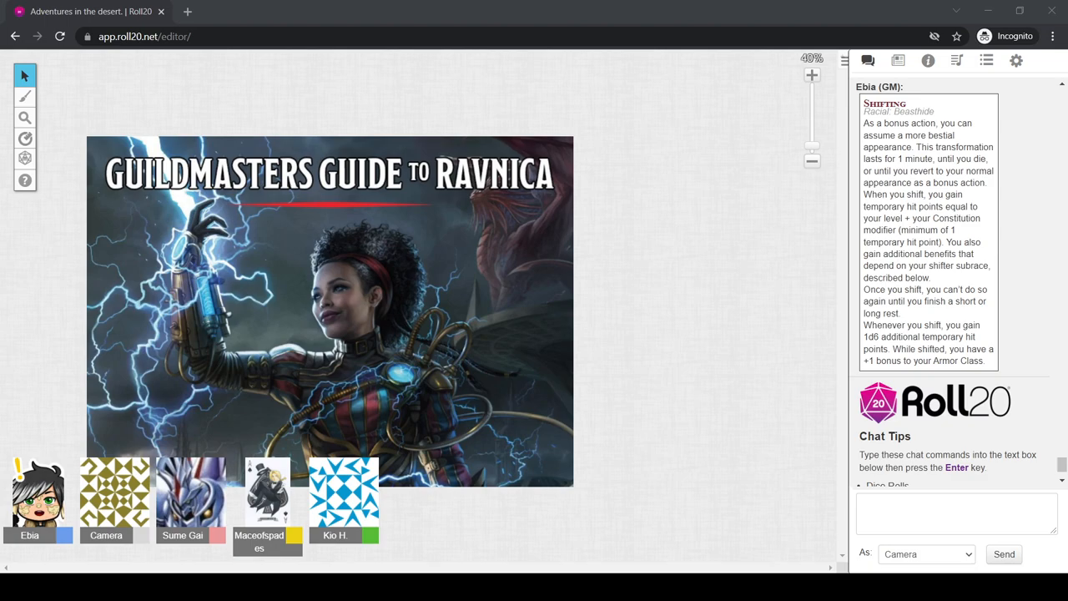
mouse_move(864, 7)
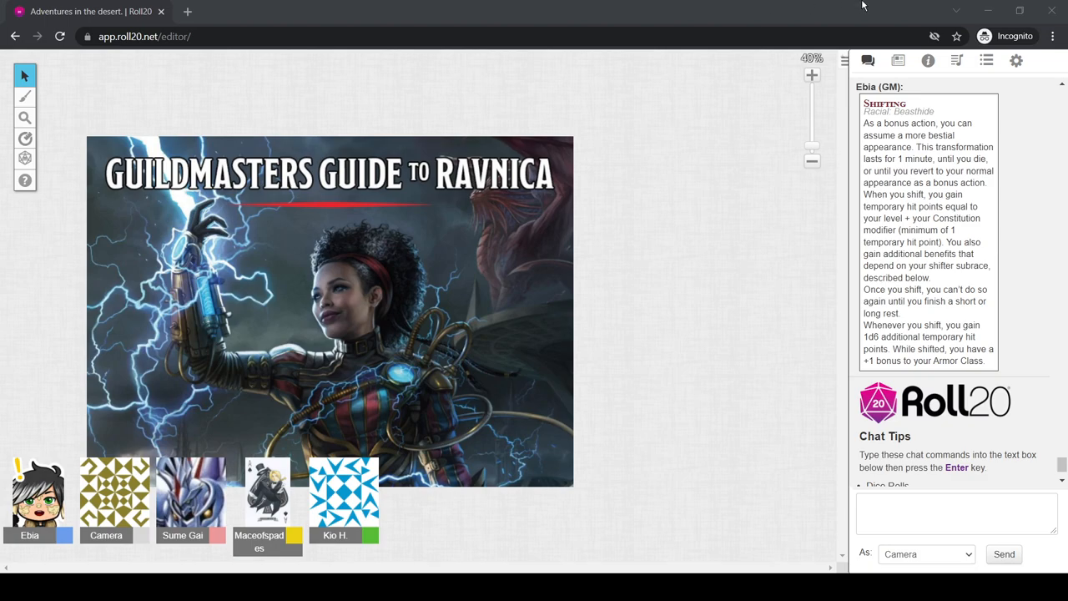
mouse_move(715, 5)
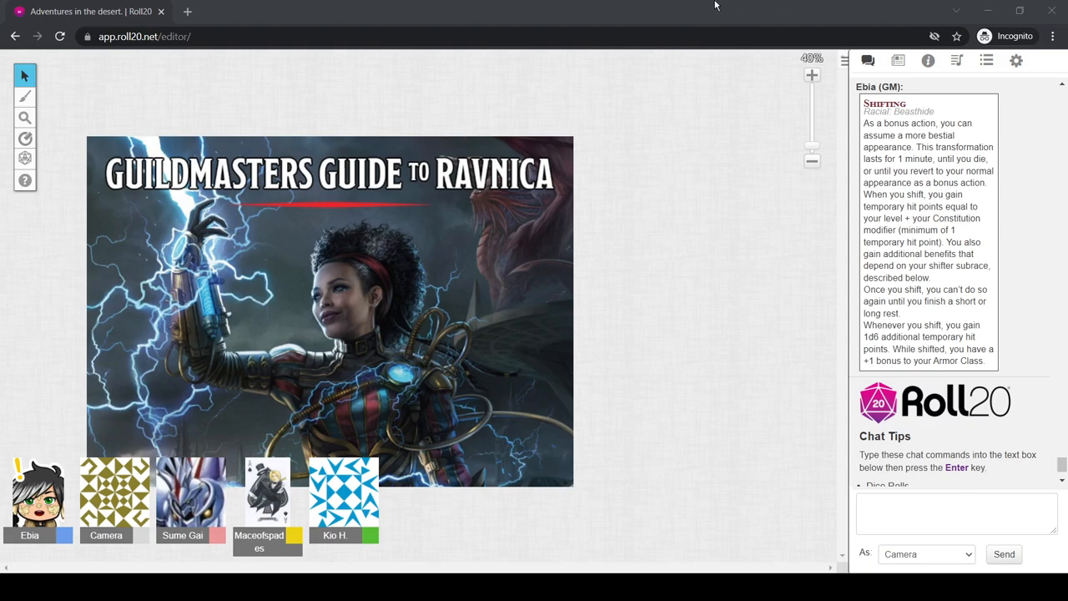
mouse_move(654, 7)
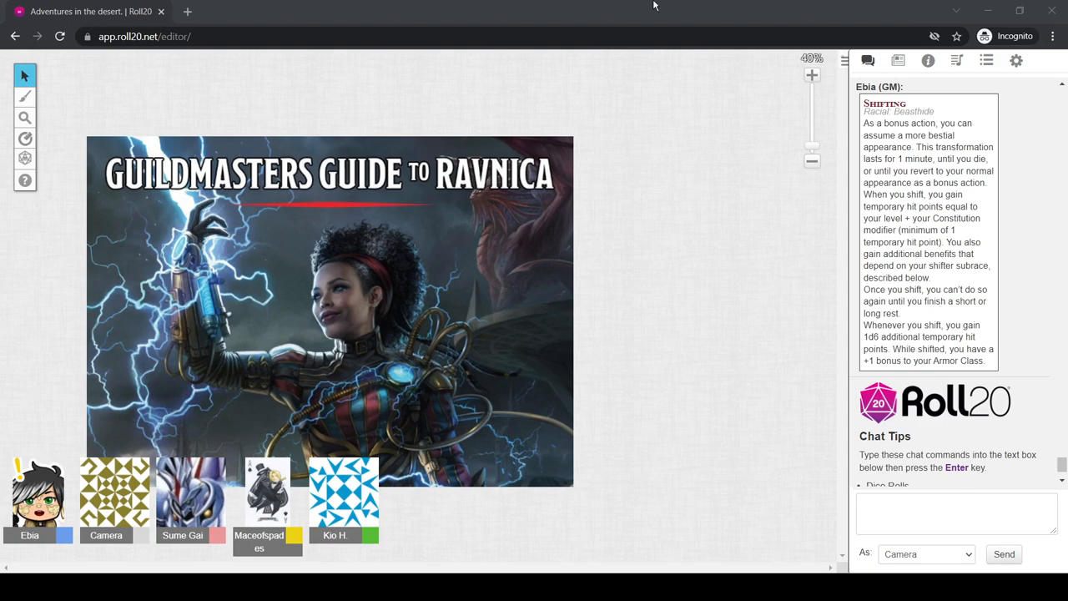
mouse_move(804, 7)
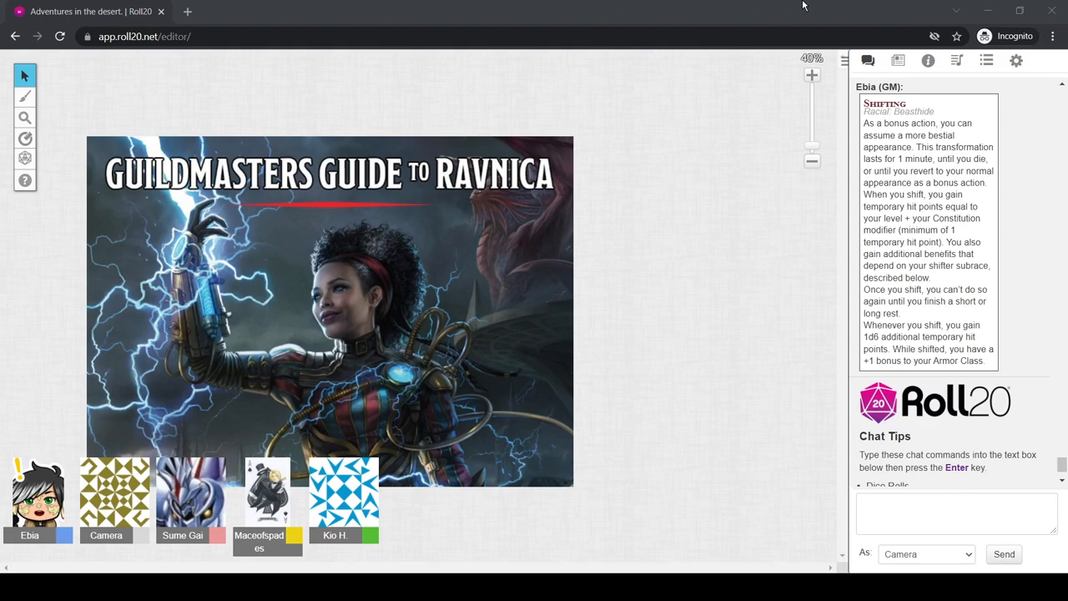
mouse_move(748, 205)
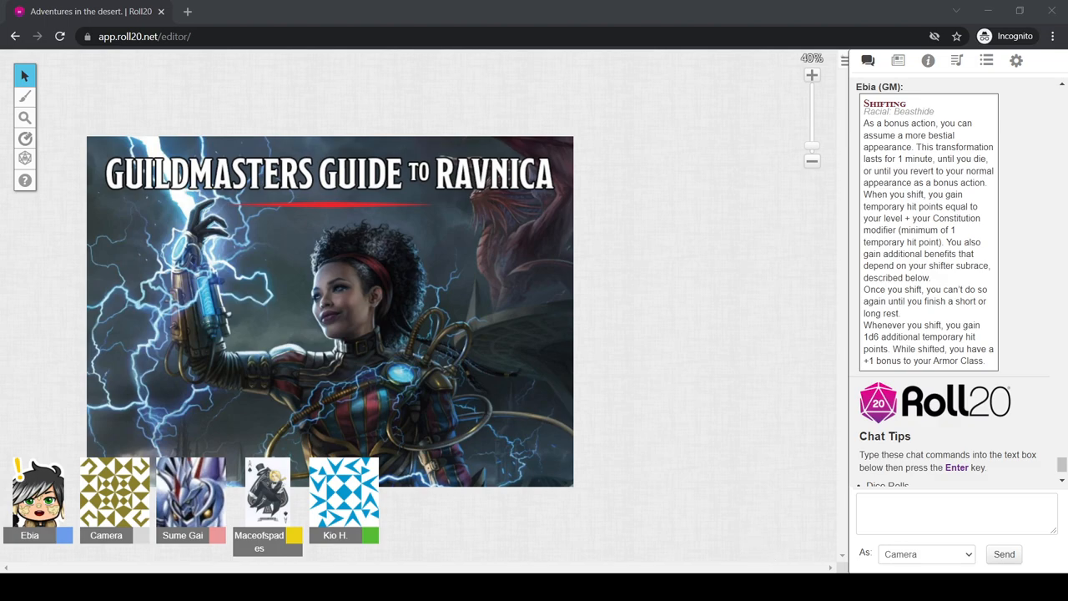
mouse_move(764, 352)
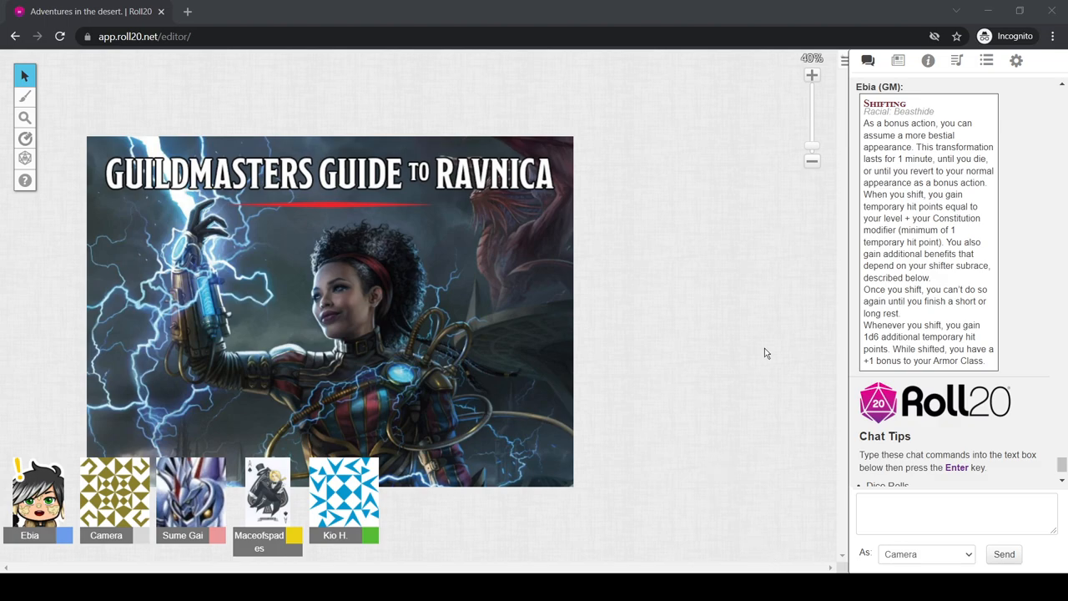
mouse_move(484, 499)
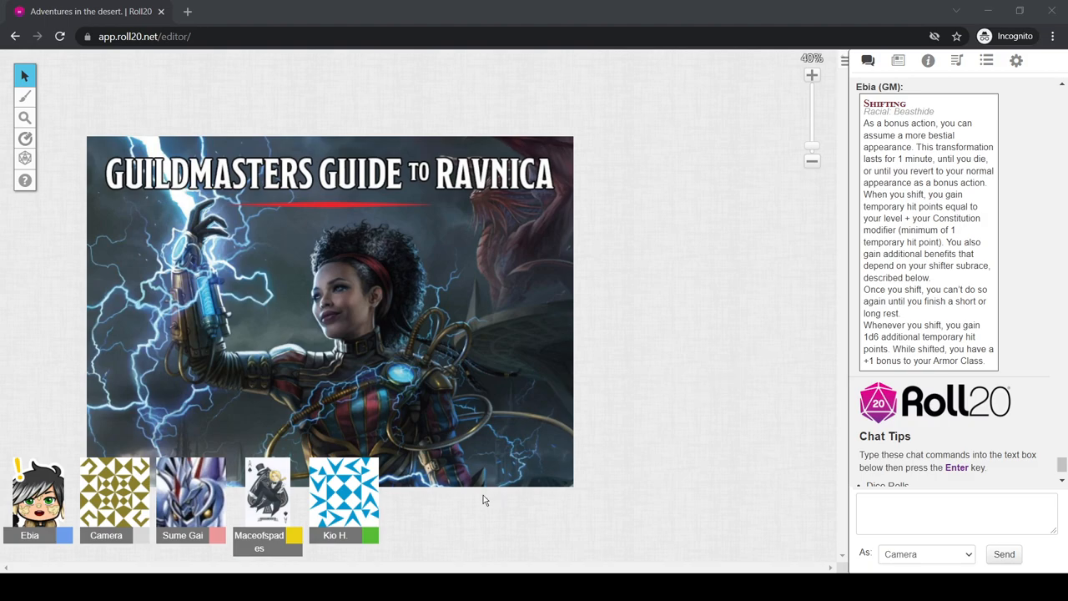
mouse_move(27, 97)
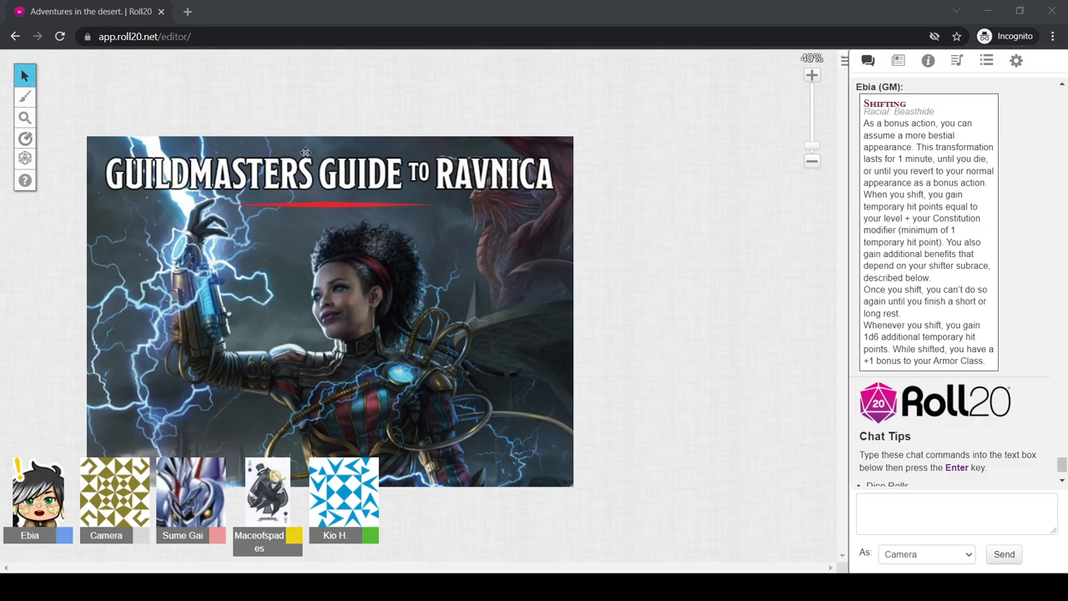
mouse_move(467, 321)
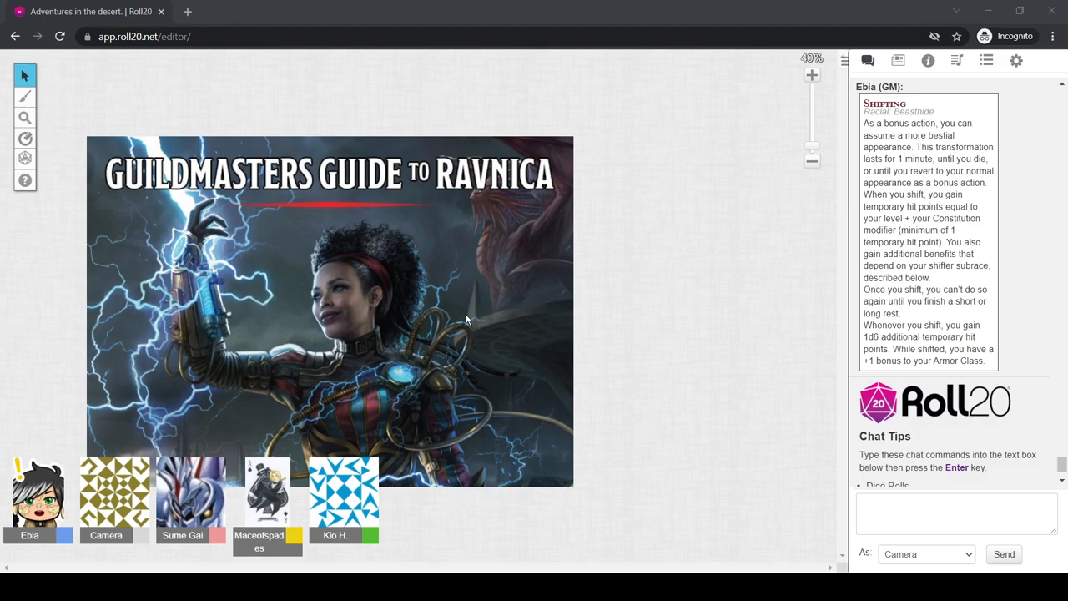
mouse_move(51, 105)
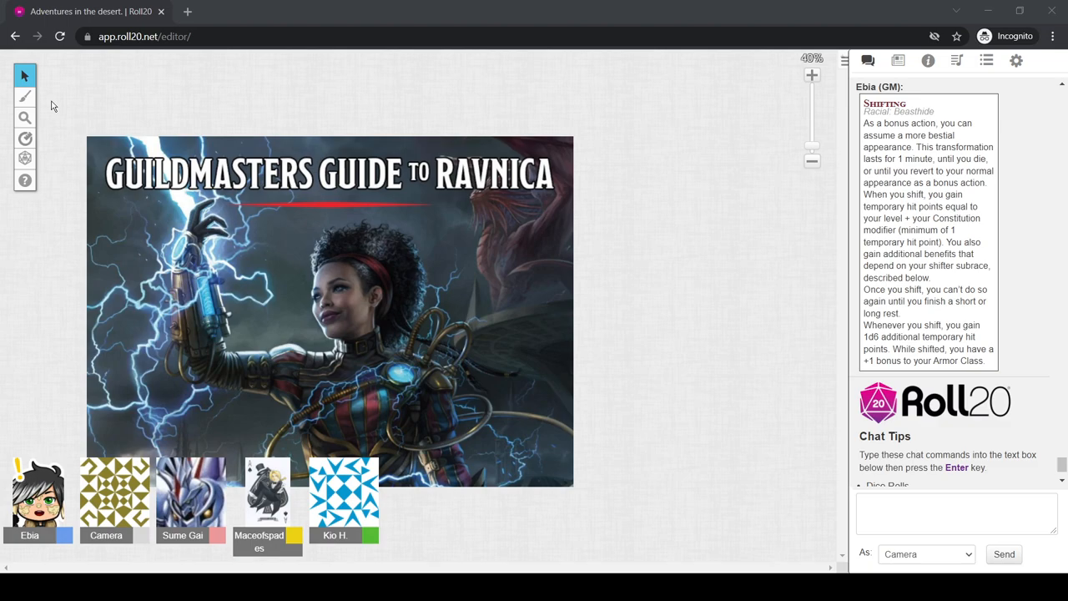
mouse_move(344, 558)
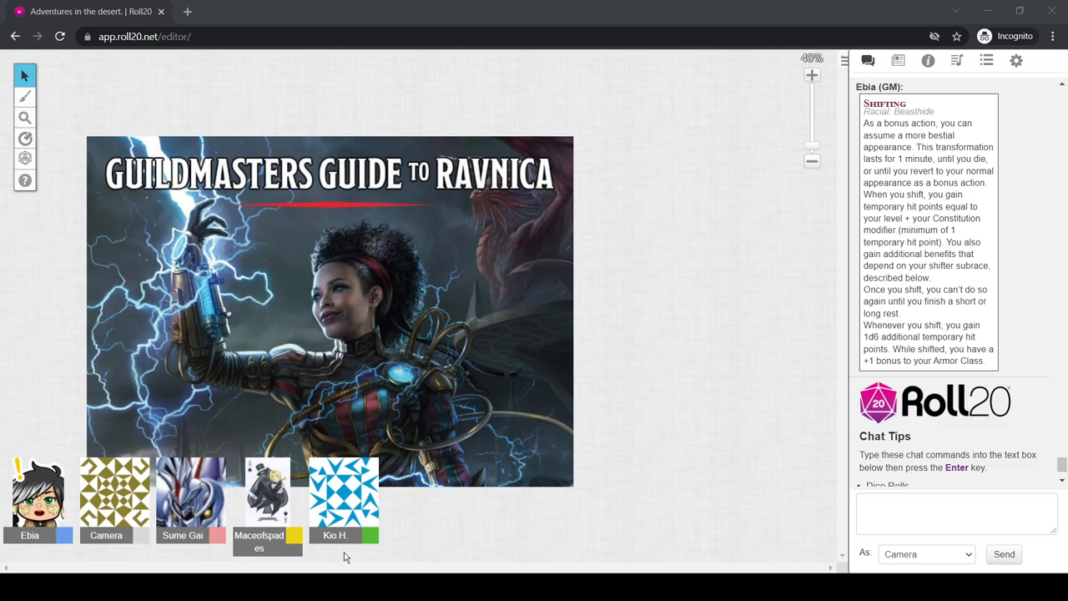
mouse_move(377, 454)
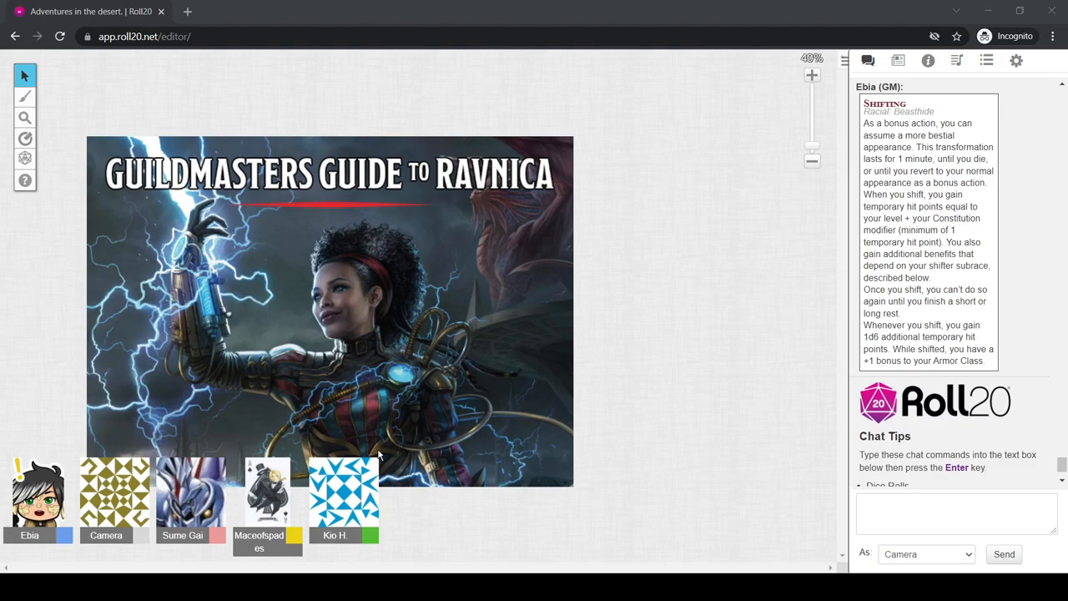
mouse_move(574, 401)
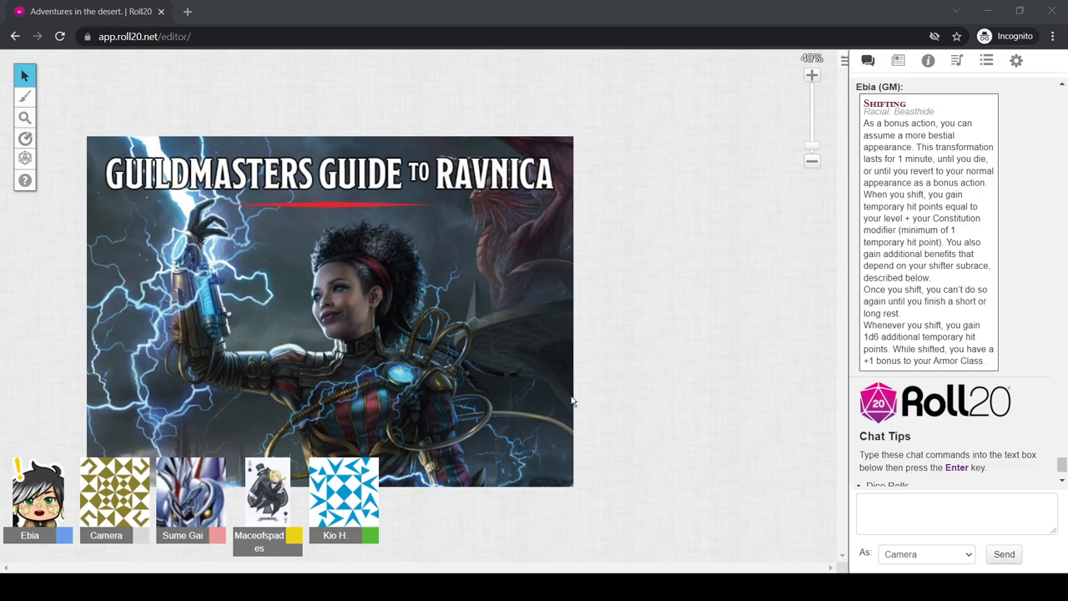
mouse_move(571, 402)
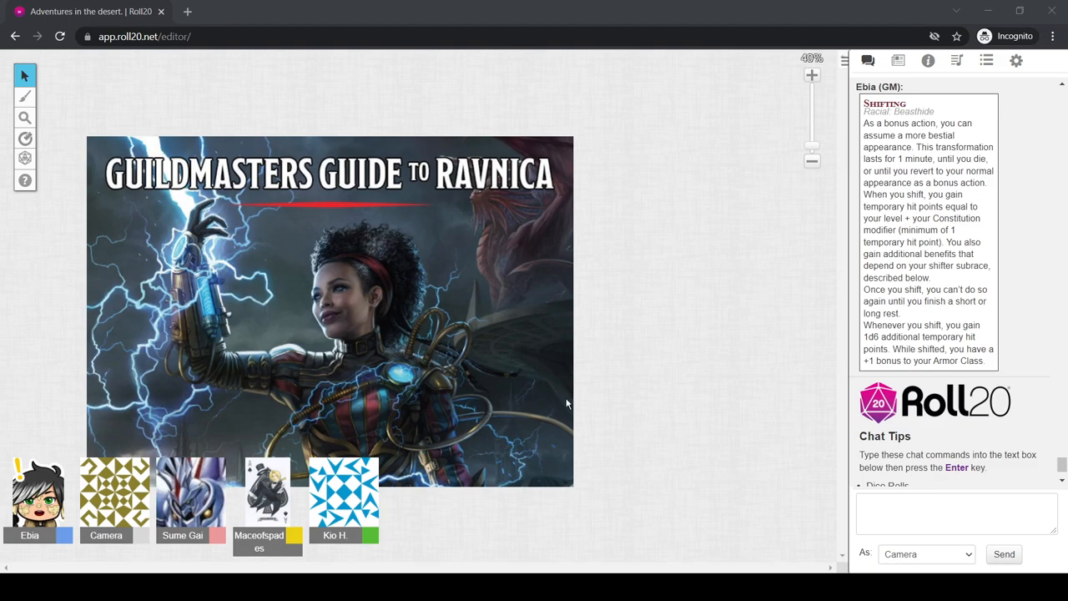
mouse_move(728, 9)
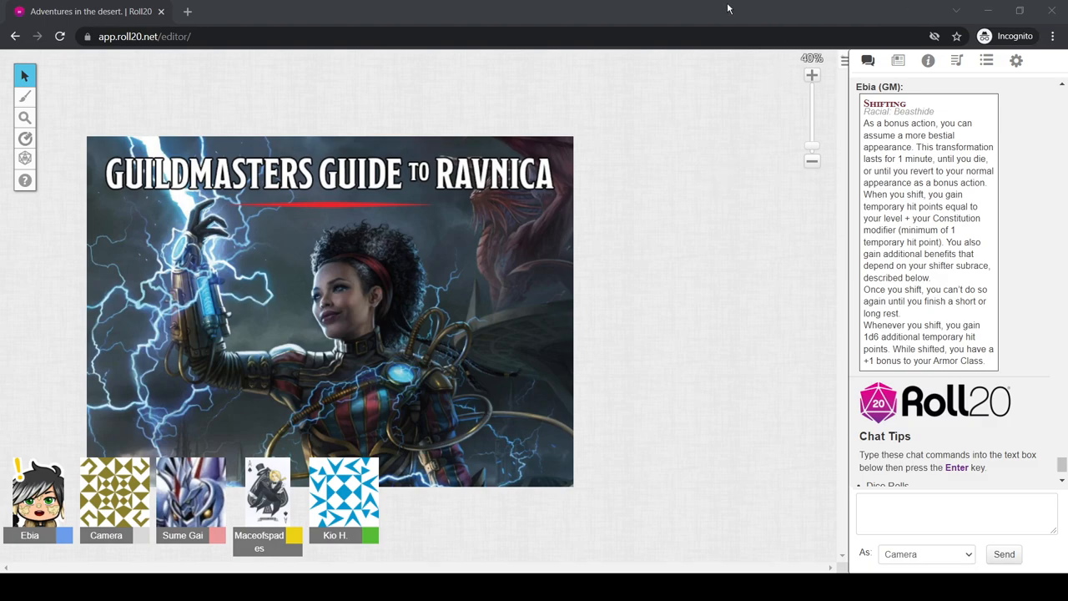
mouse_move(801, 5)
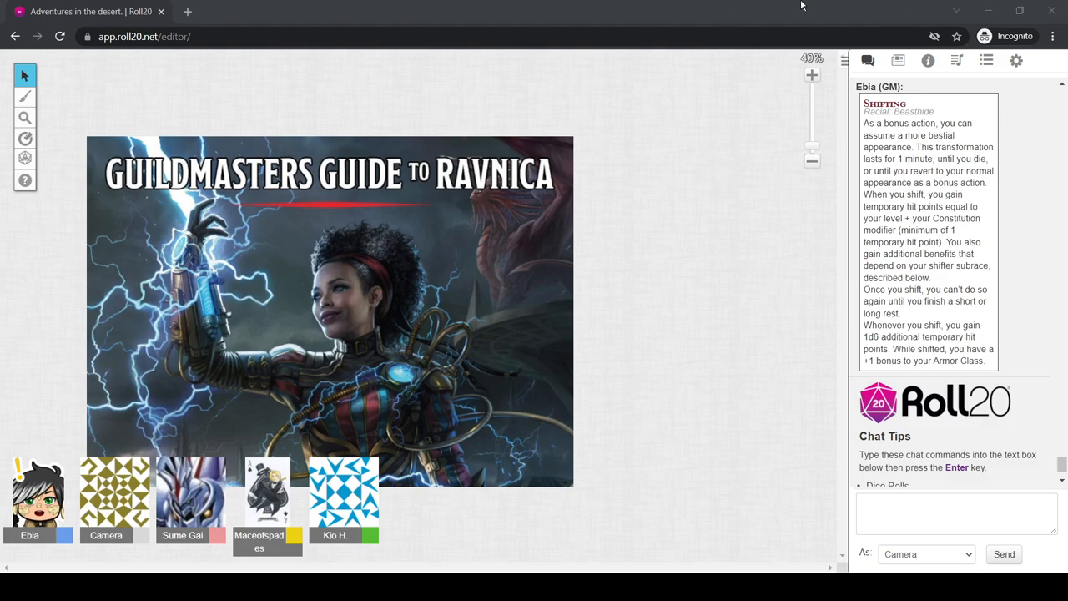
mouse_move(519, 5)
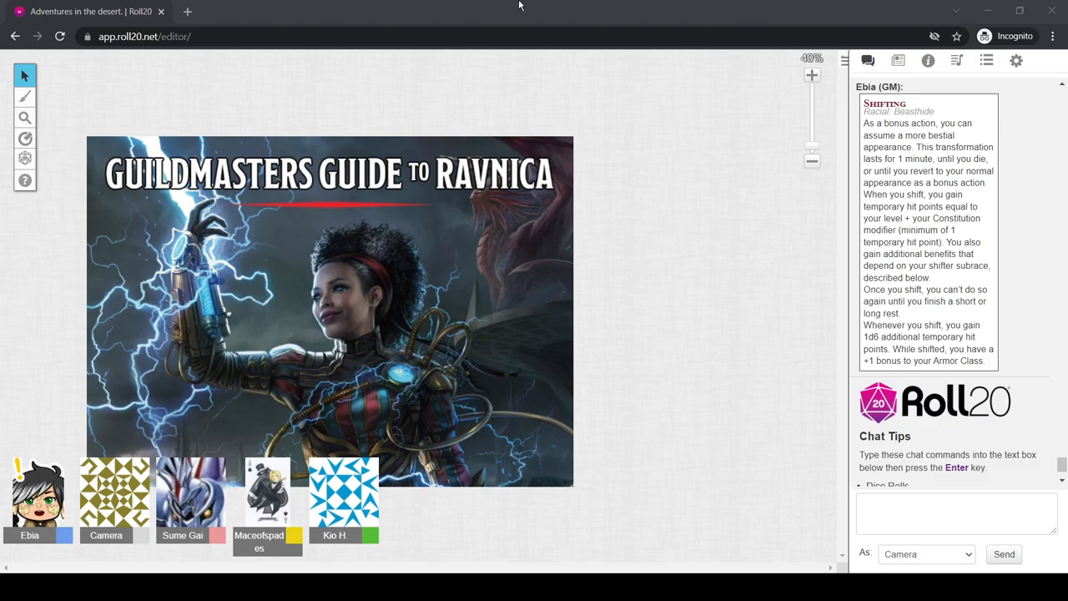
mouse_move(651, 22)
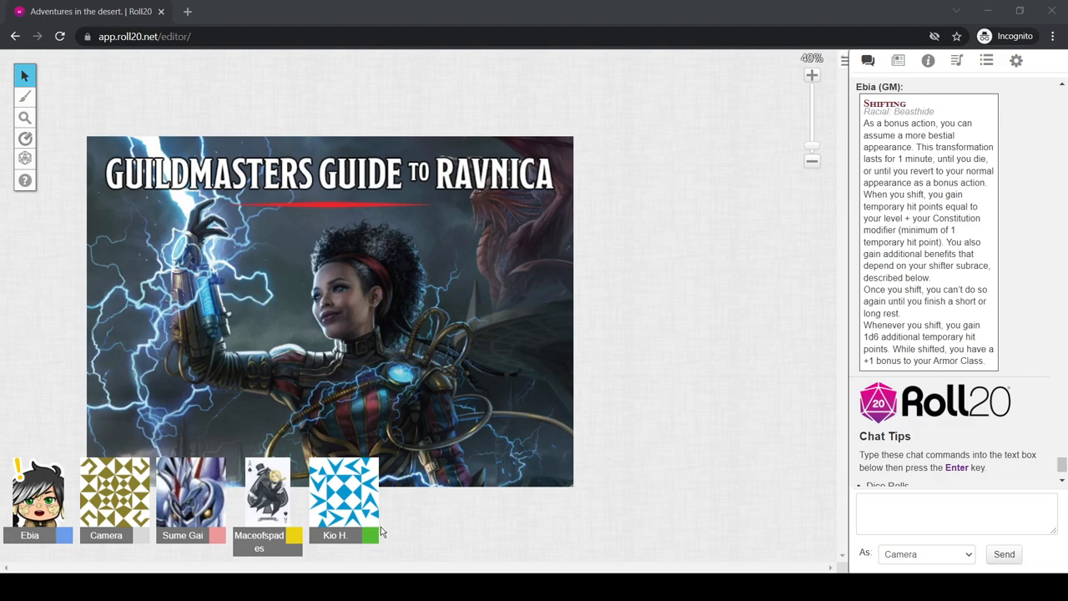
mouse_move(424, 394)
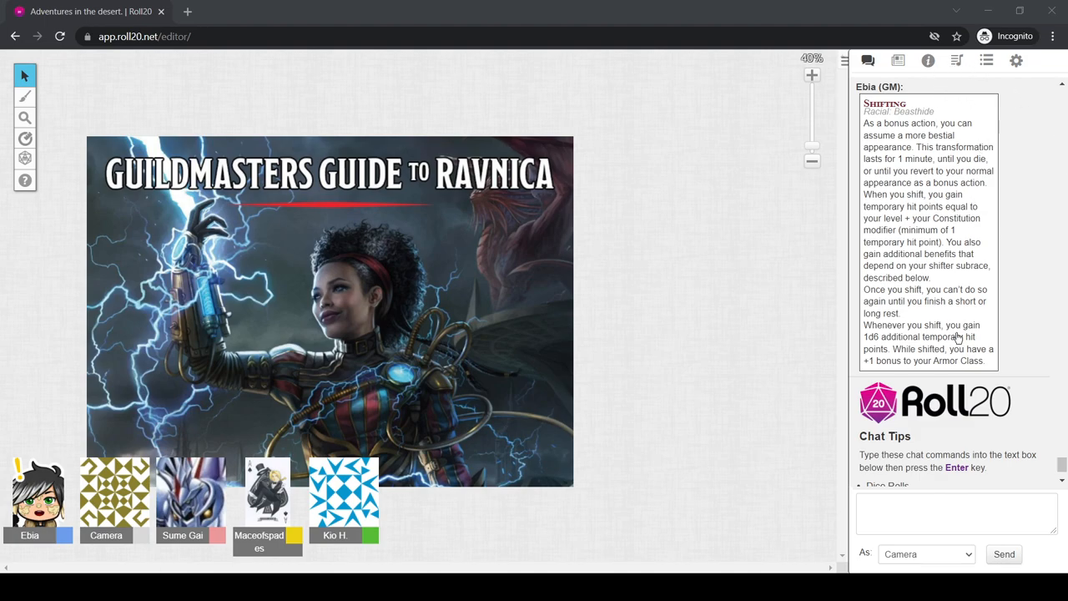
mouse_move(947, 414)
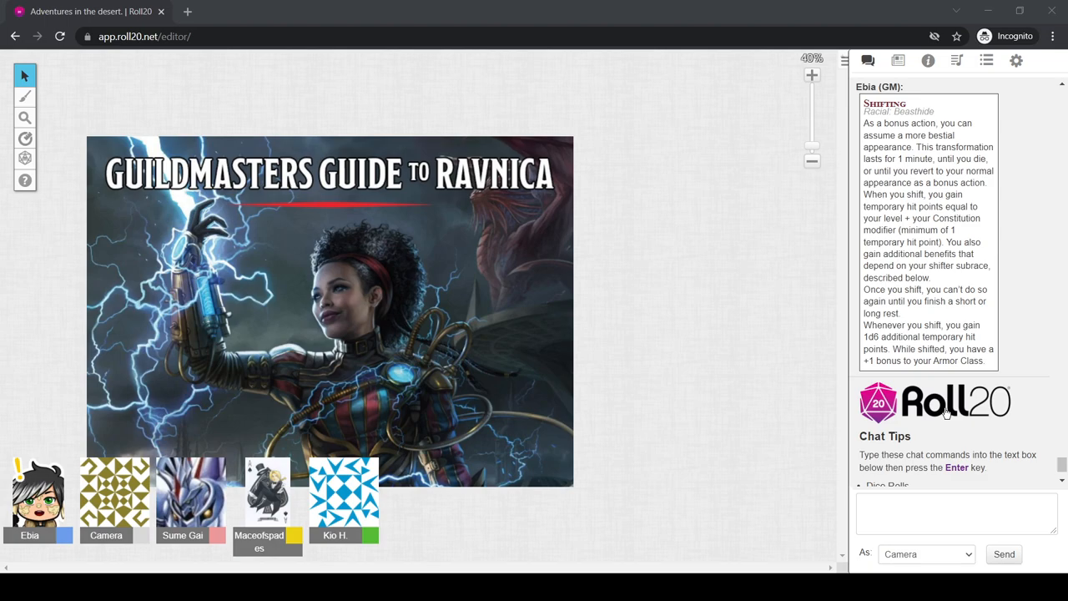
mouse_move(1000, 257)
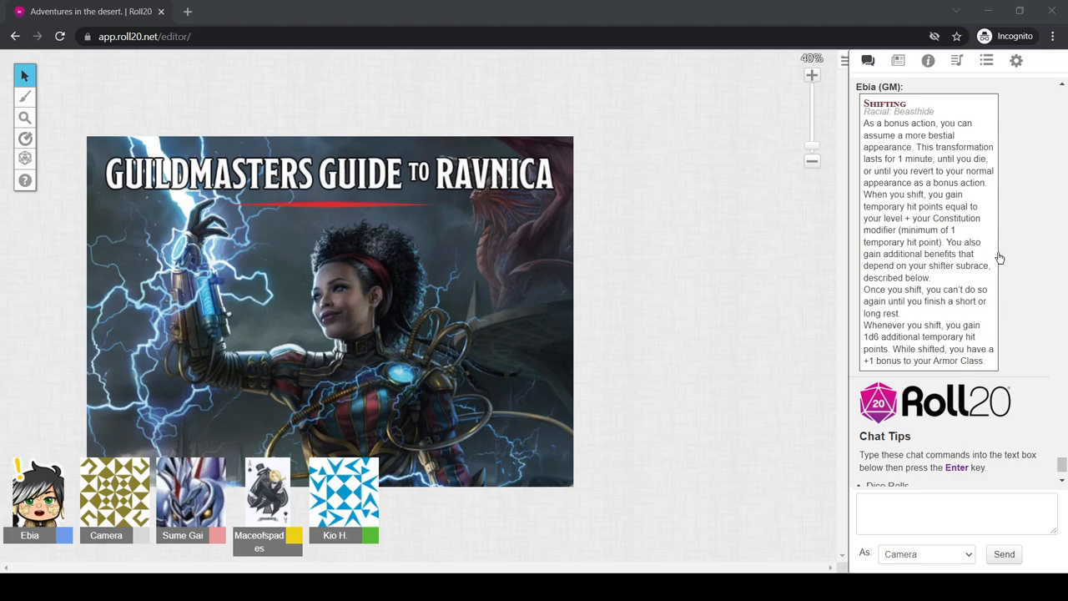
mouse_move(985, 316)
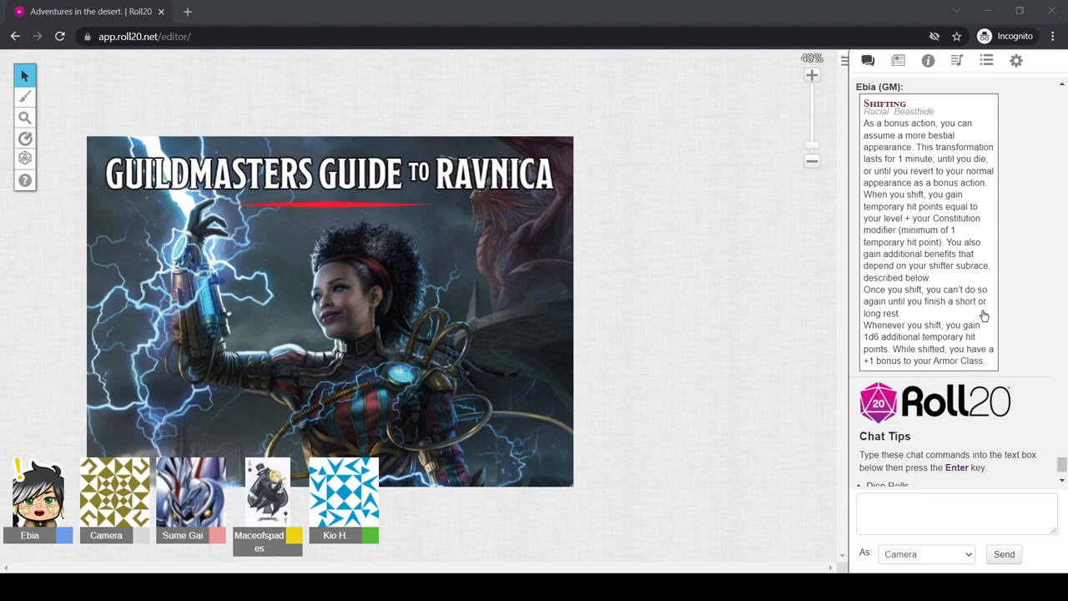
mouse_move(981, 318)
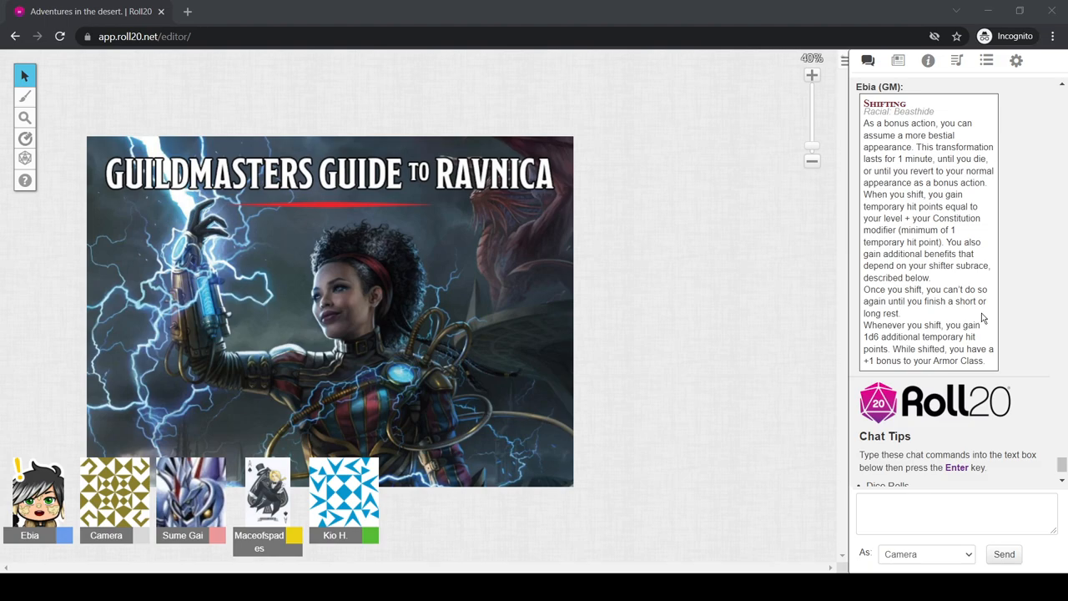
mouse_move(955, 391)
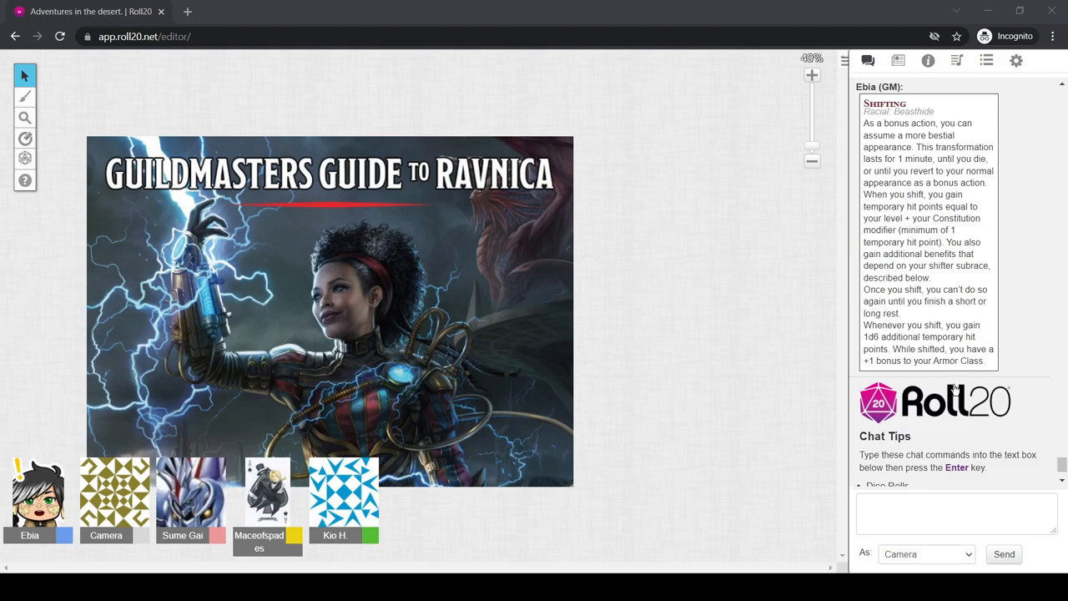
mouse_move(960, 367)
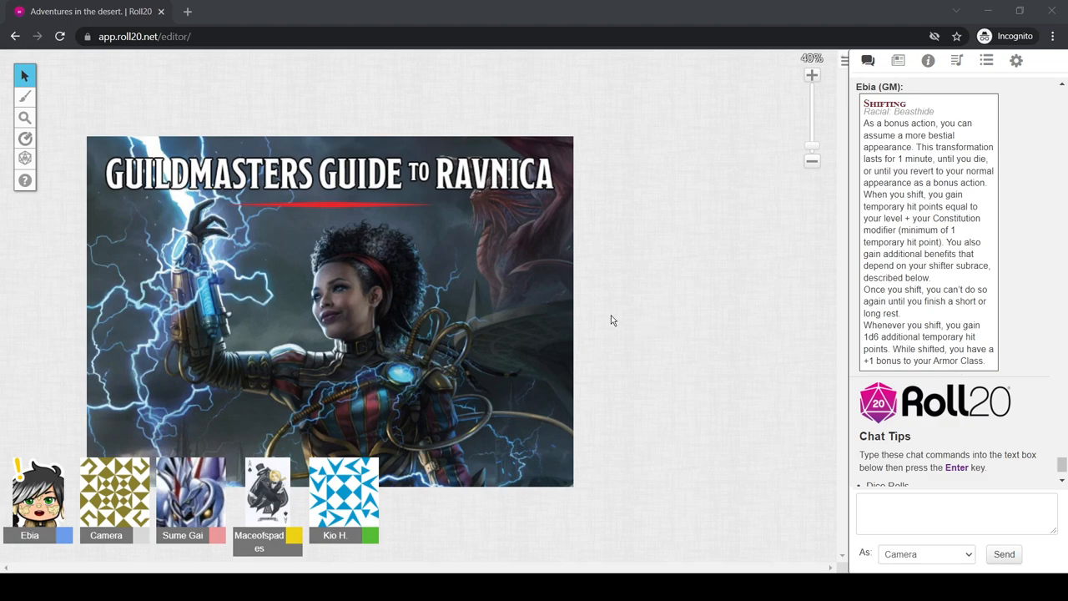
mouse_move(609, 321)
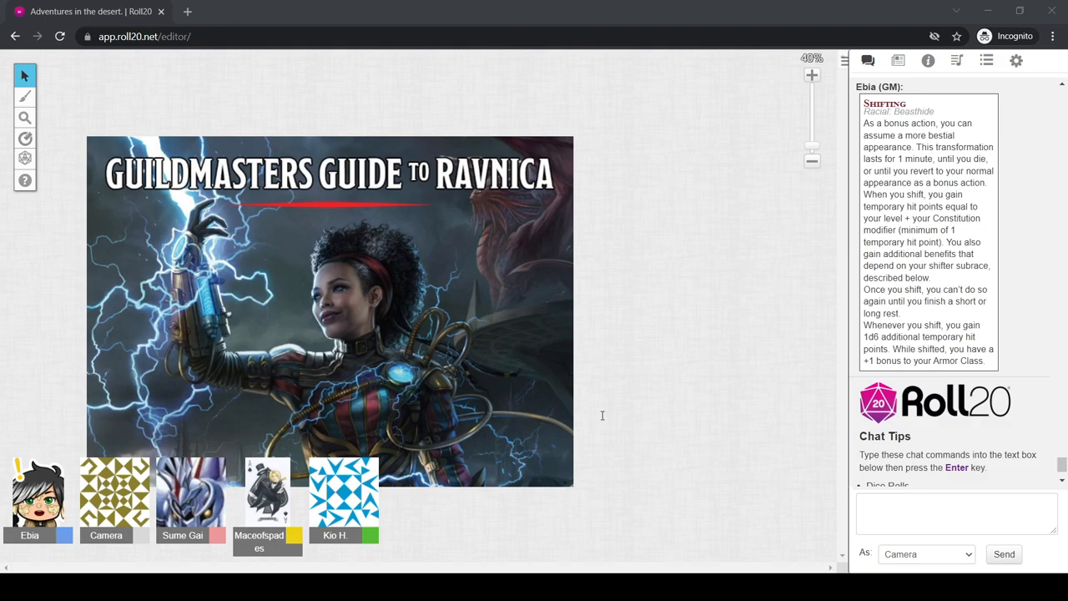
mouse_move(103, 372)
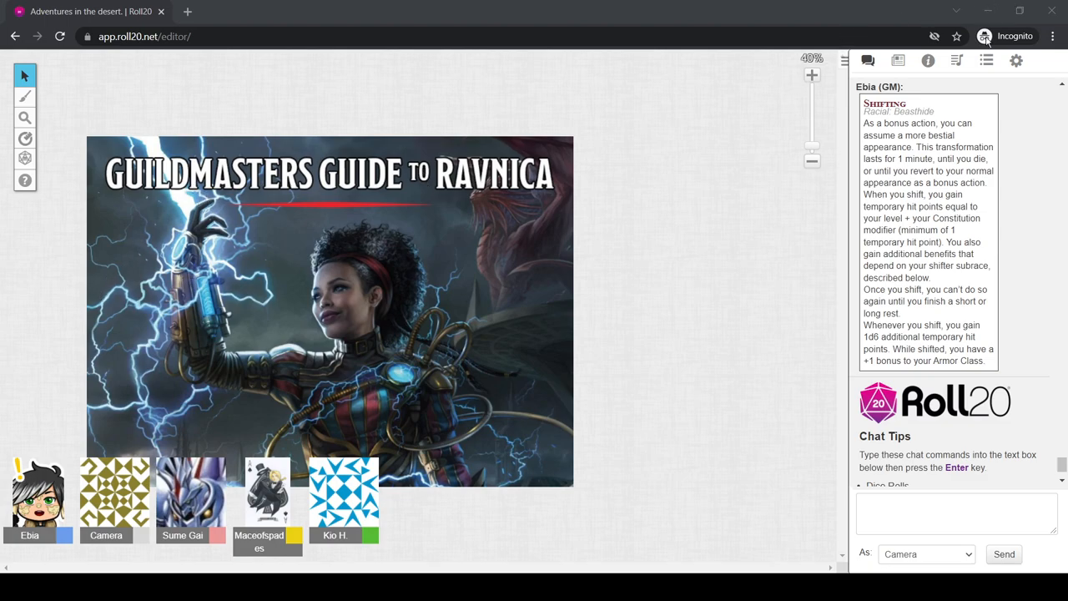
mouse_move(734, 187)
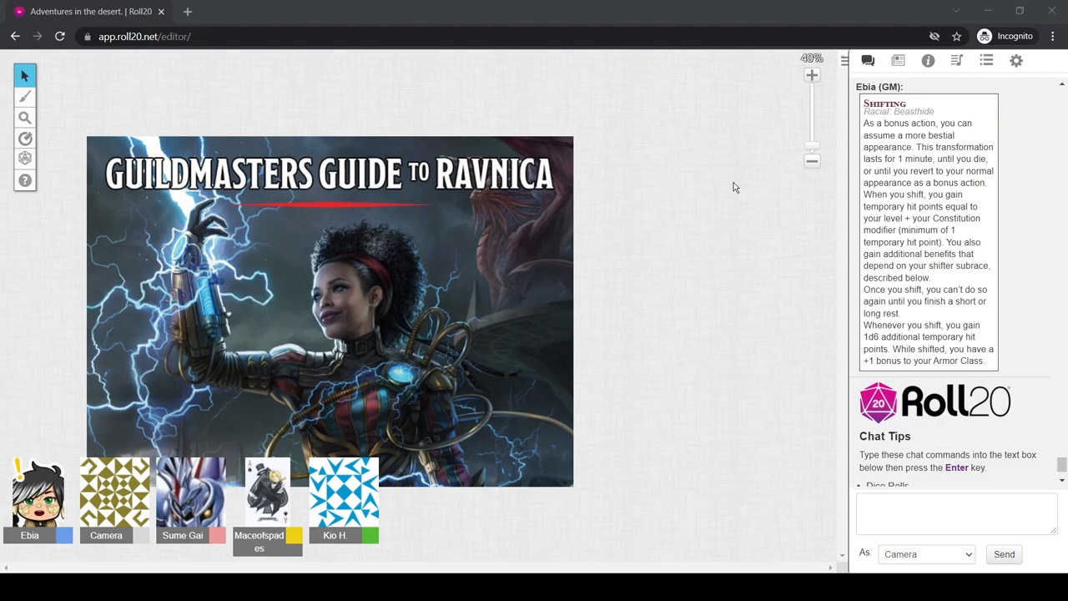
mouse_move(1015, 212)
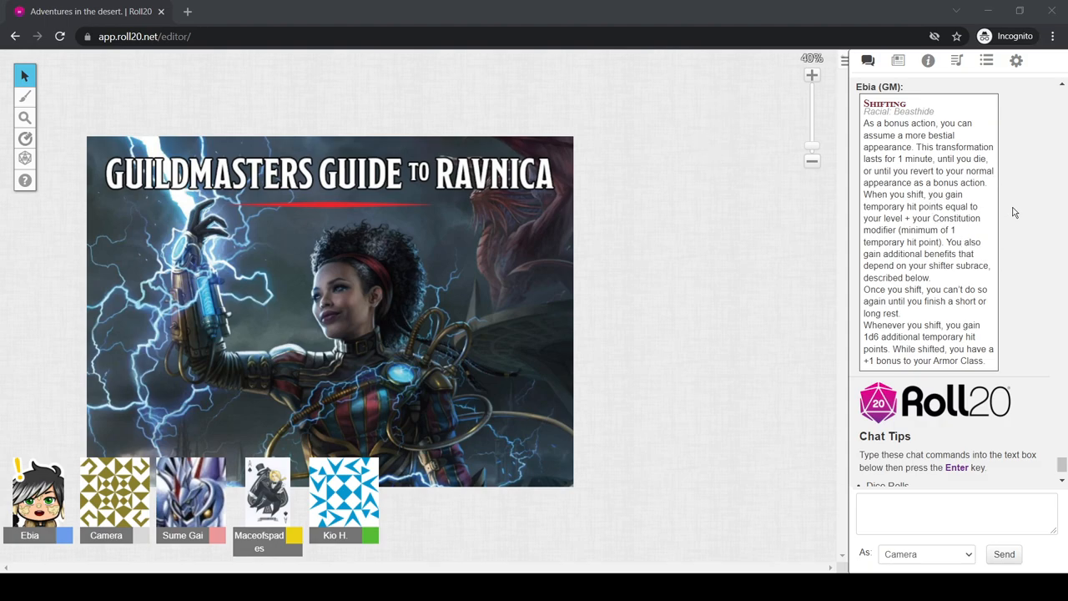
mouse_move(978, 330)
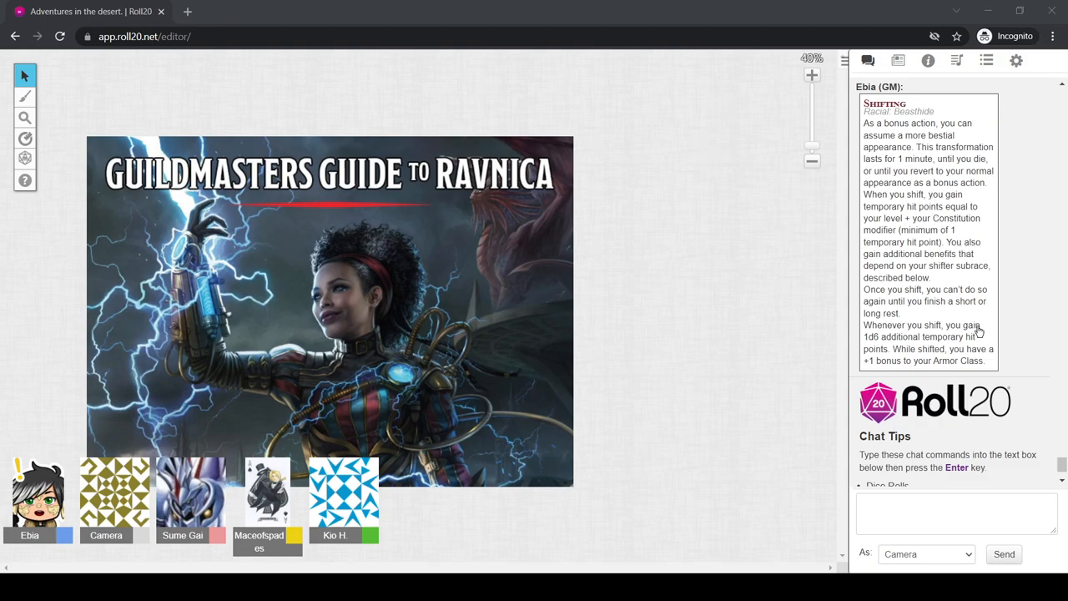
mouse_move(714, 97)
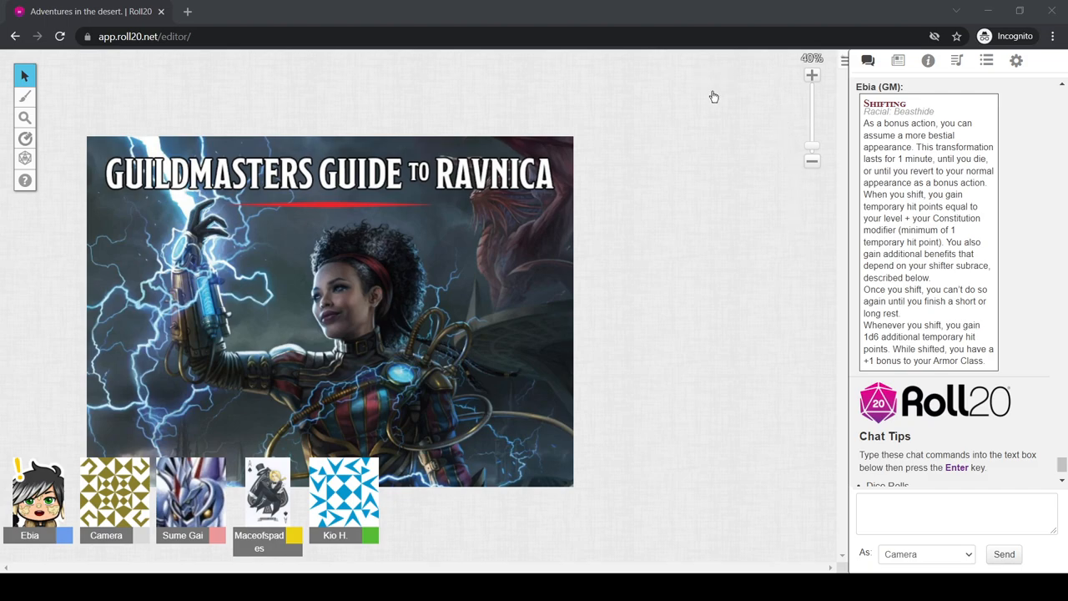
mouse_move(958, 417)
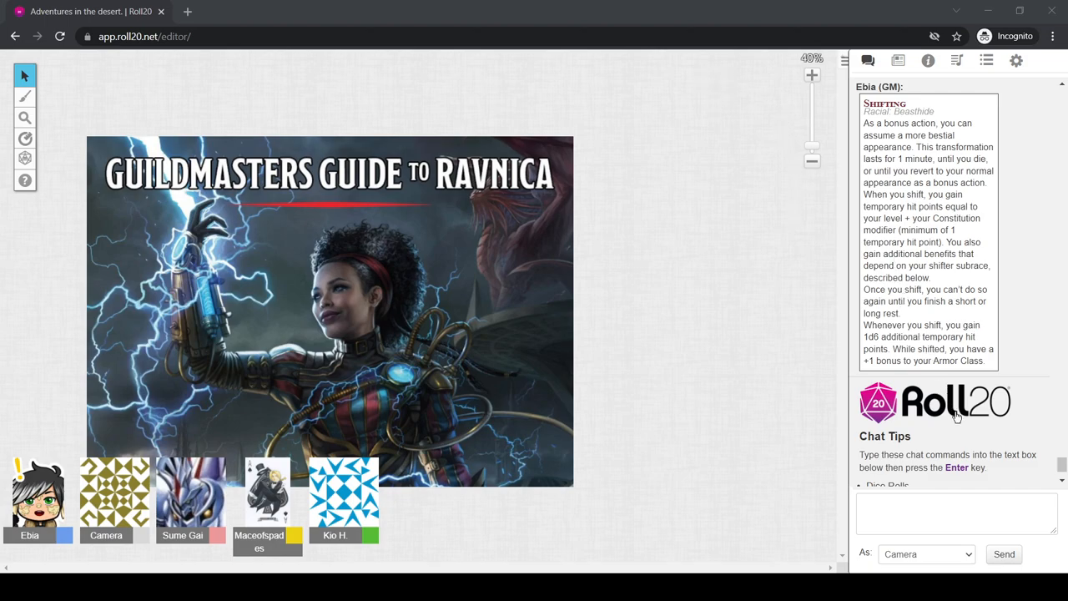
mouse_move(956, 434)
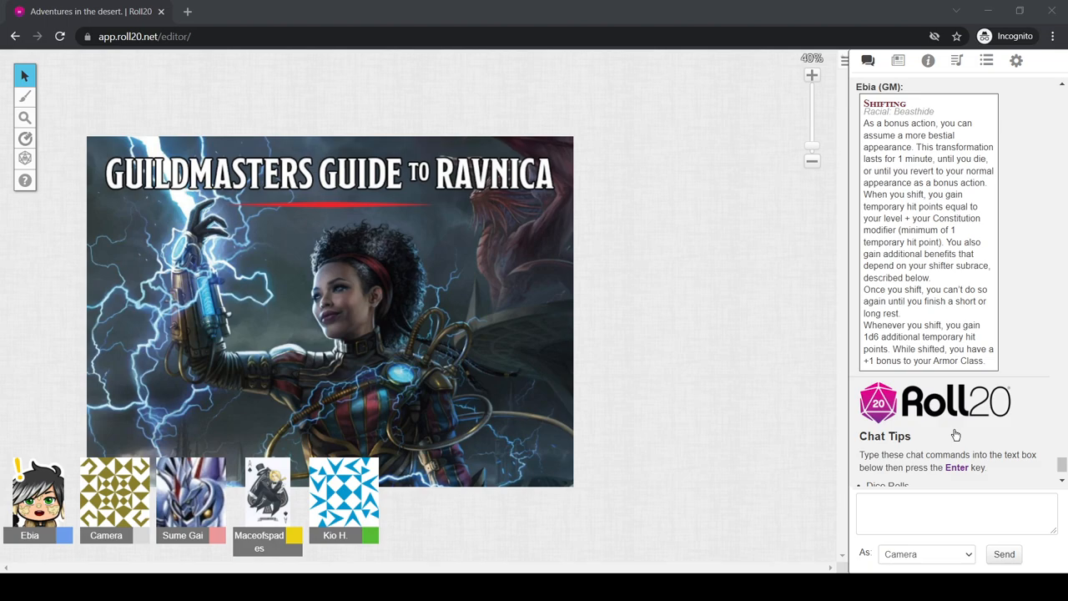
mouse_move(951, 441)
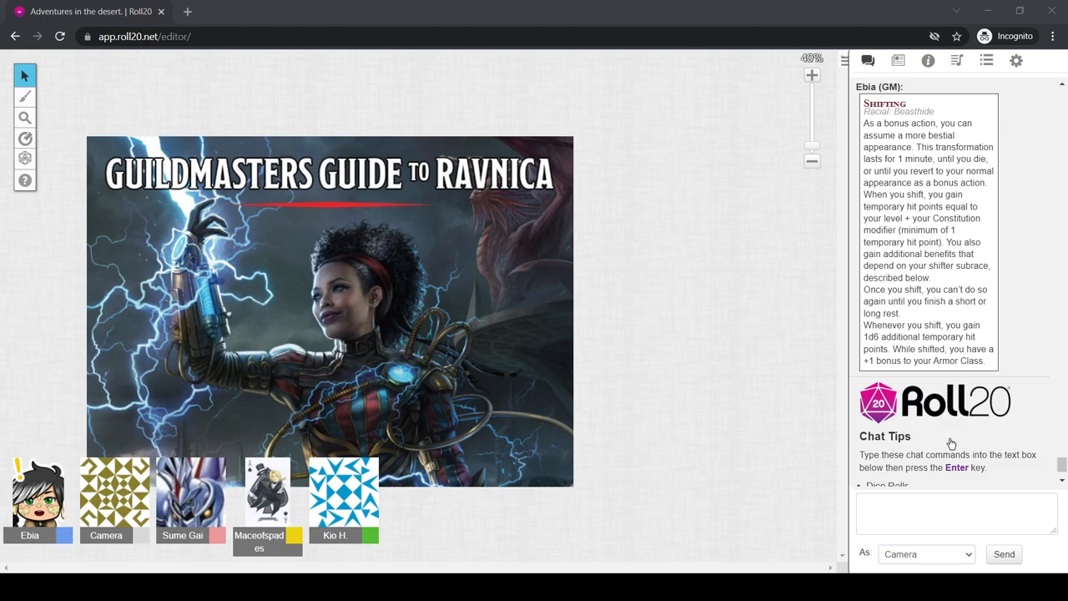
mouse_move(982, 257)
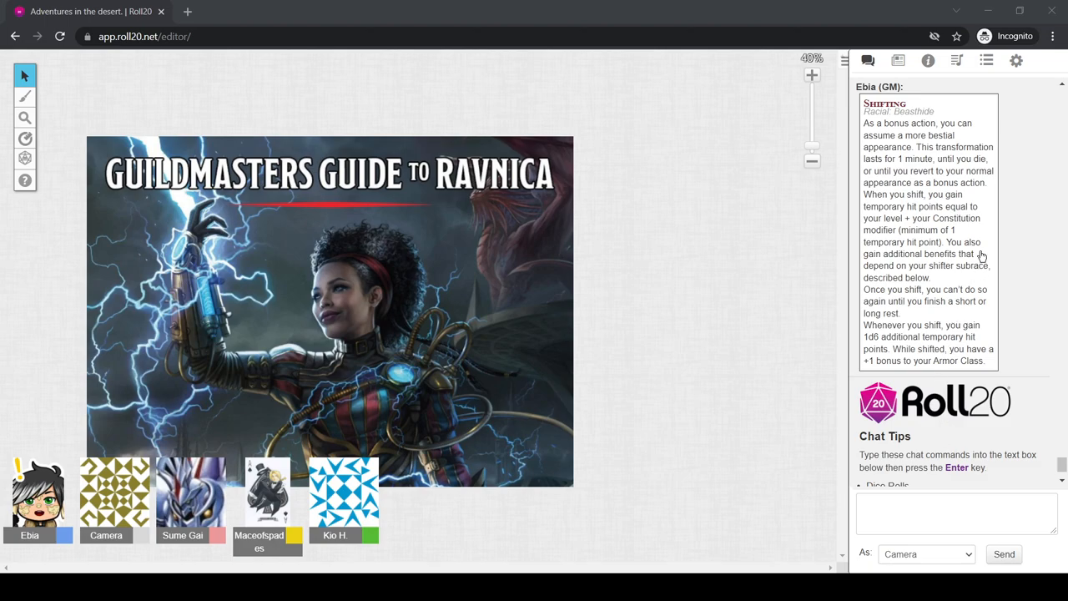
mouse_move(969, 197)
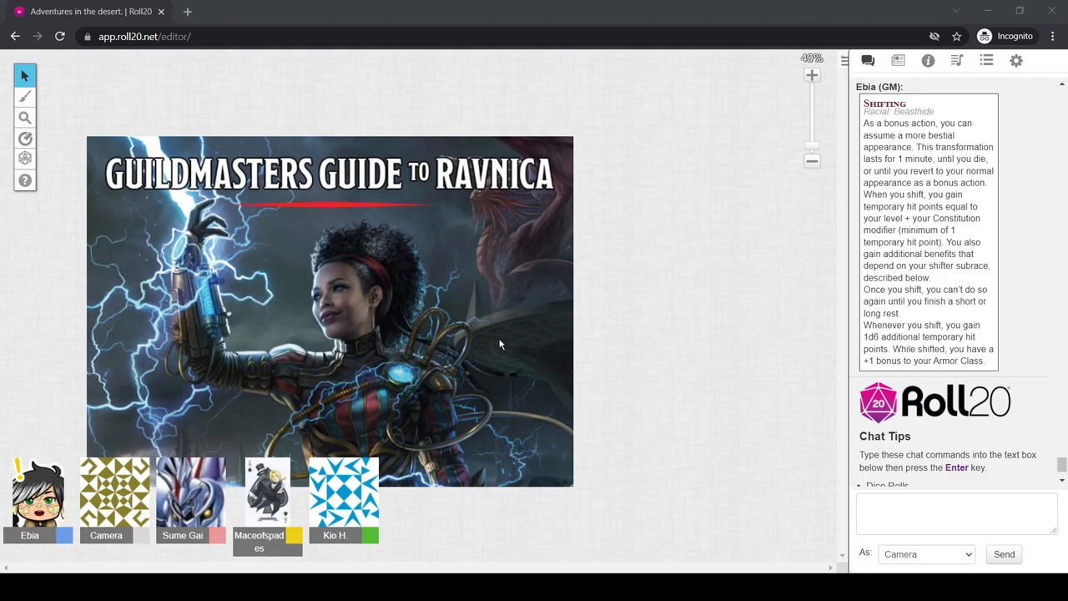
mouse_move(521, 389)
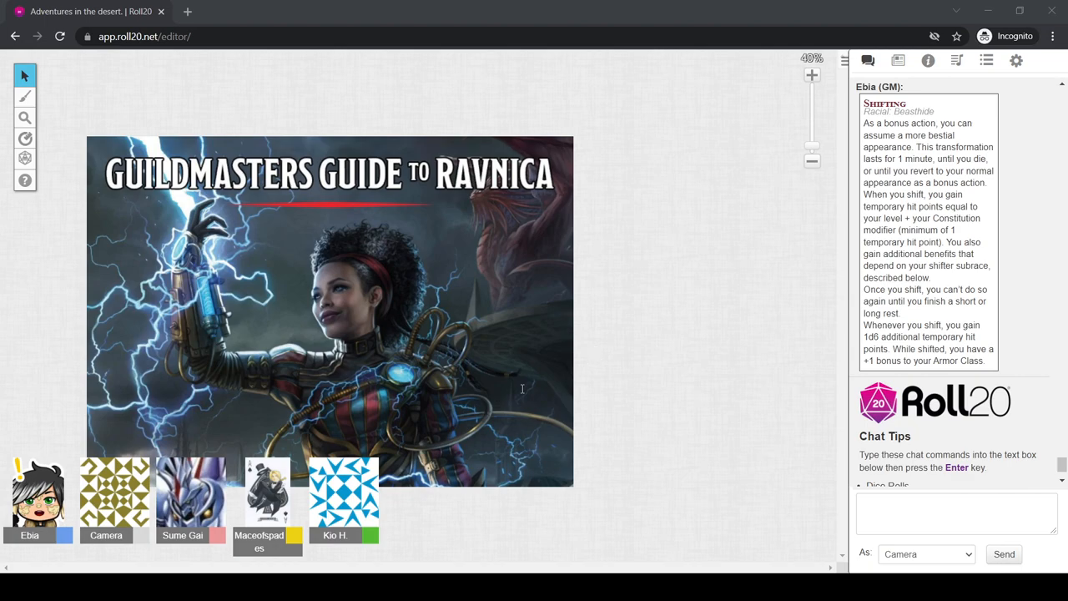
mouse_move(441, 233)
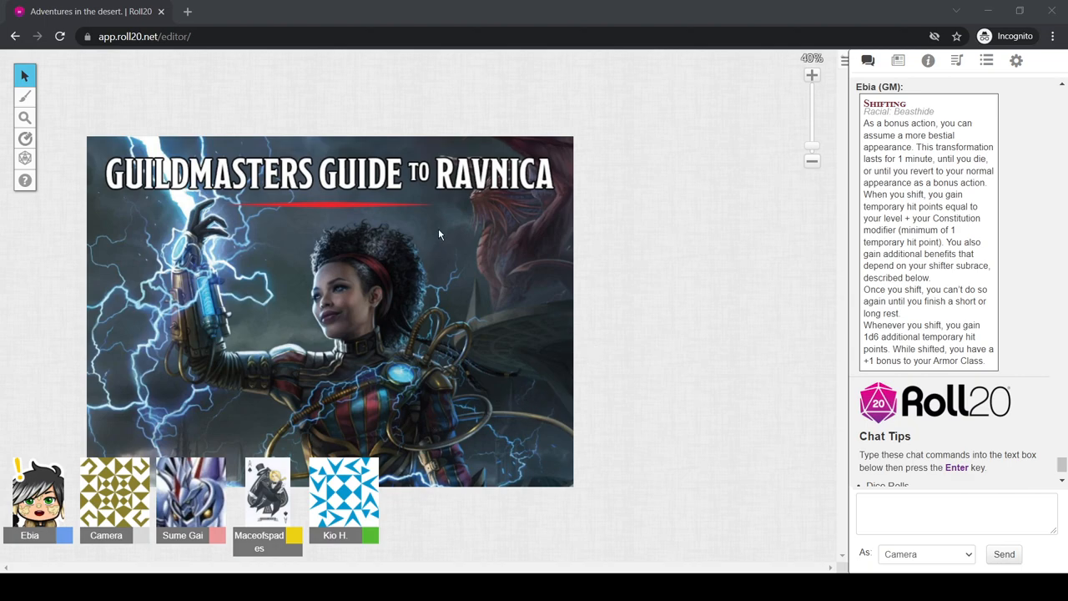
mouse_move(570, 124)
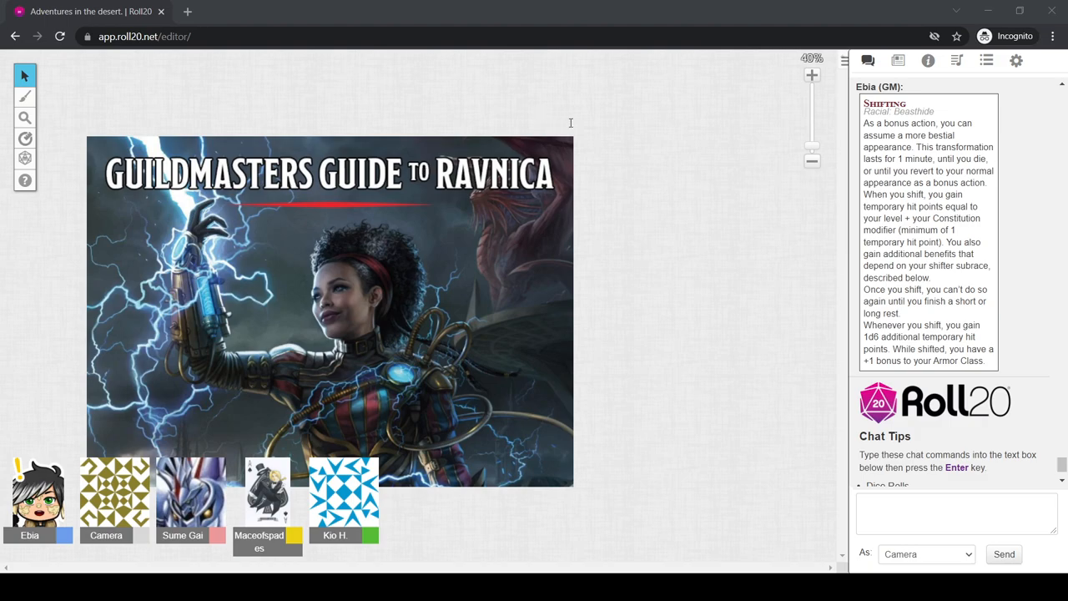
mouse_move(629, 133)
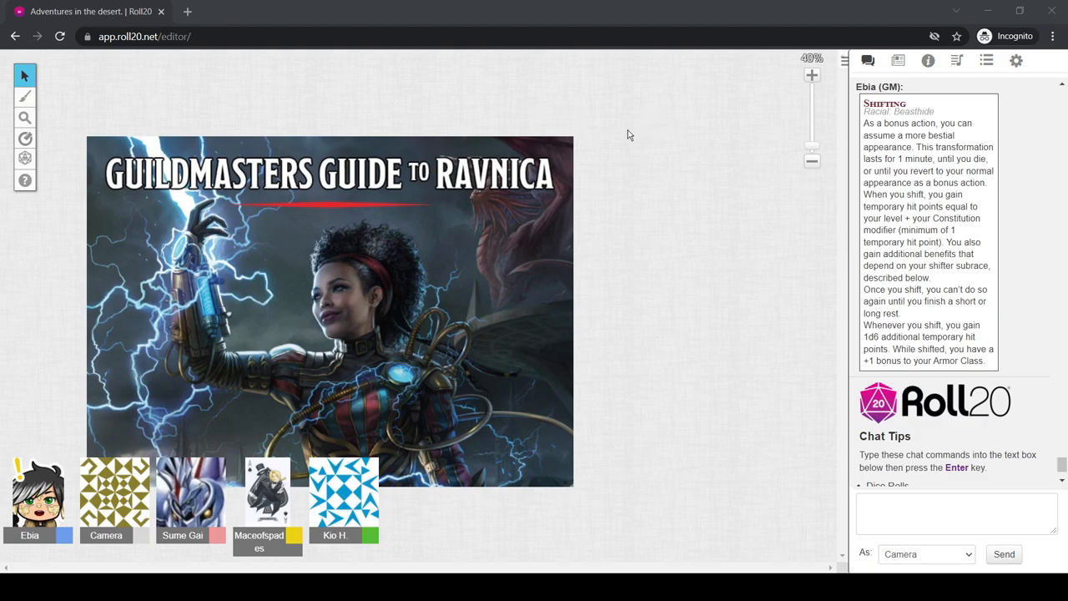
mouse_move(623, 5)
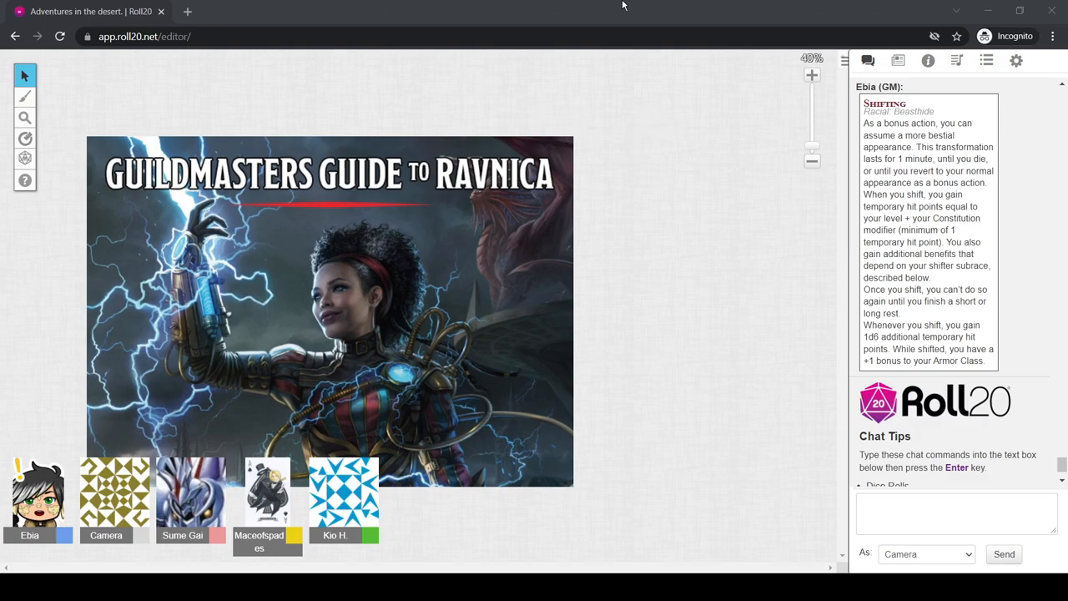
mouse_move(986, 256)
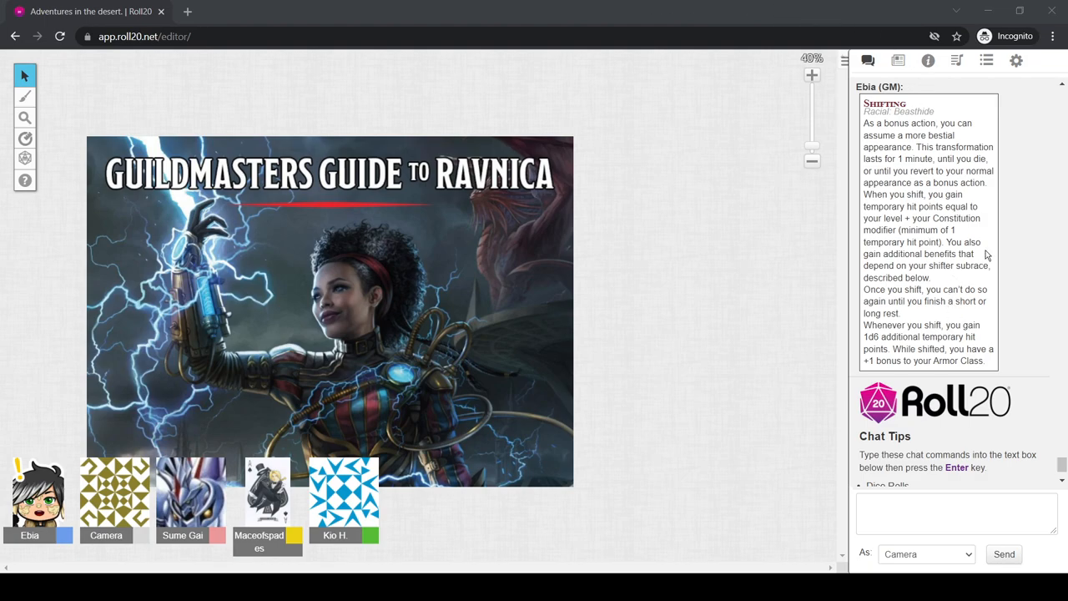
mouse_move(988, 230)
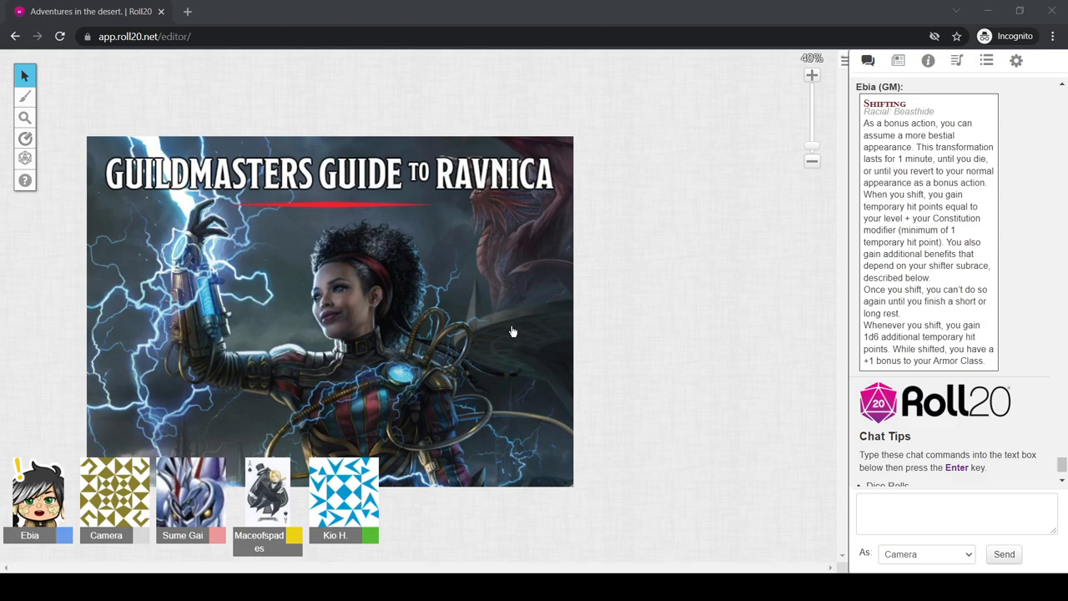
mouse_move(710, 98)
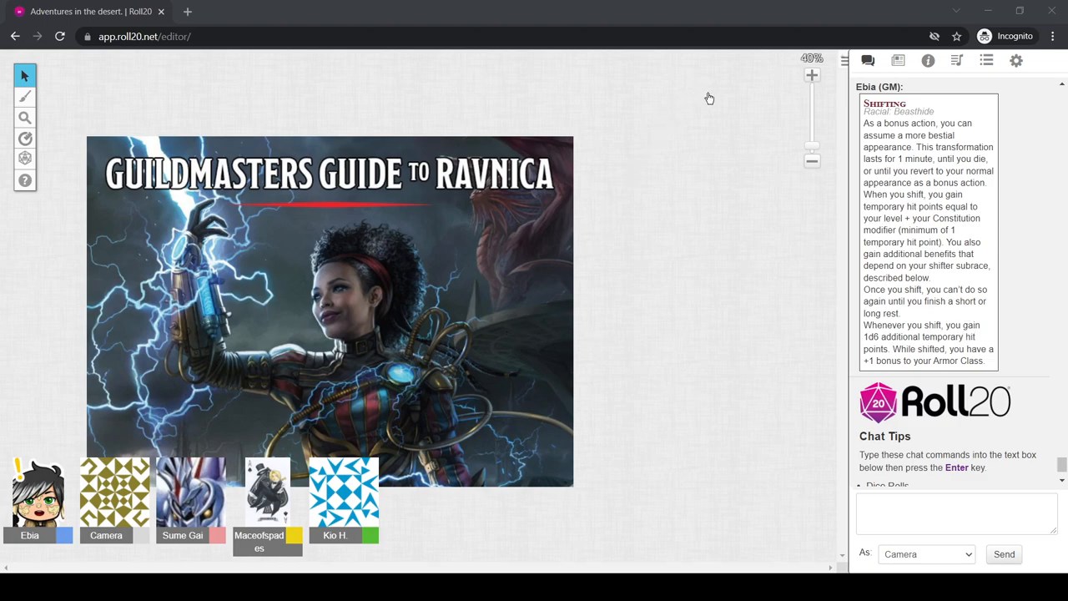
mouse_move(931, 364)
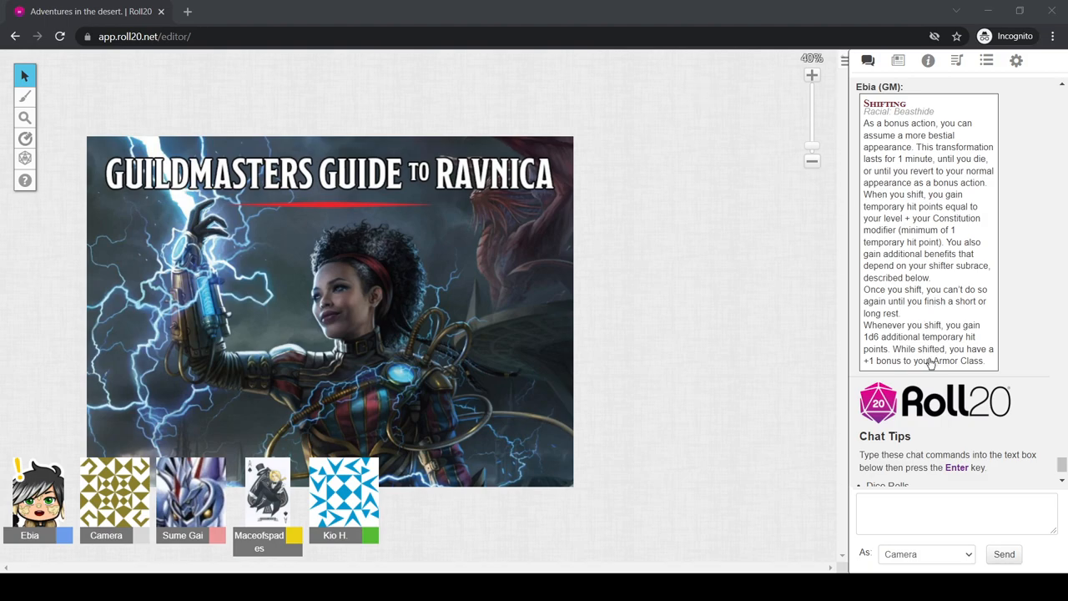
mouse_move(718, 75)
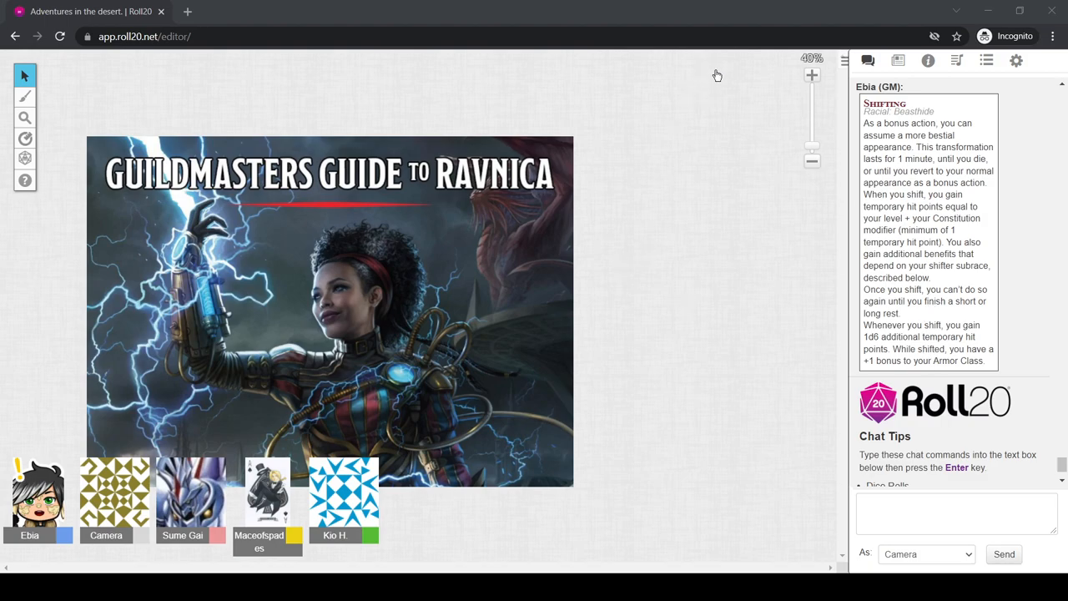
mouse_move(621, 210)
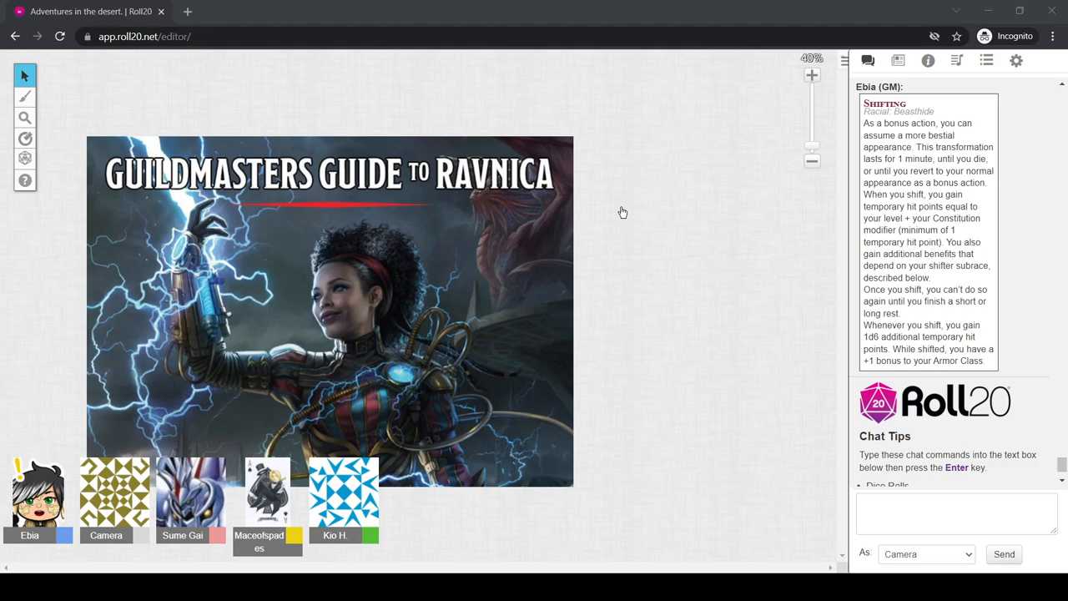
mouse_move(689, 70)
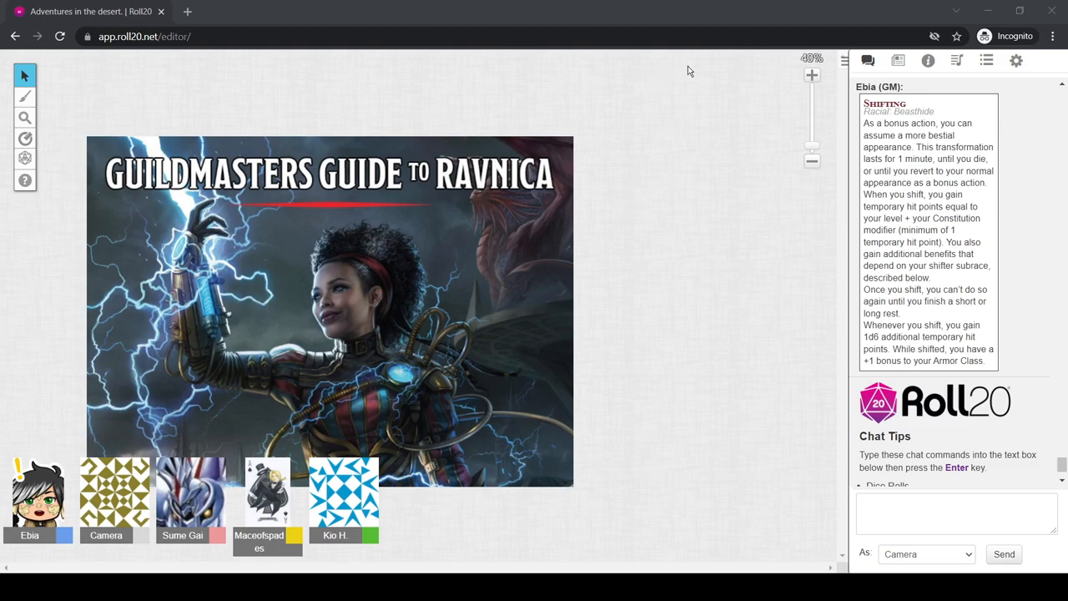
mouse_move(187, 110)
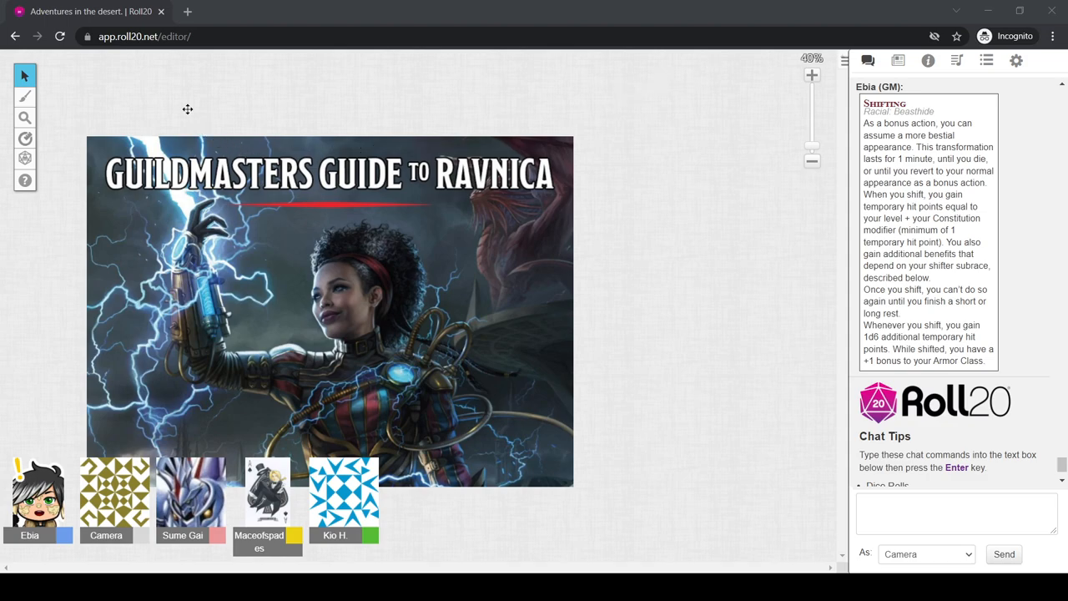
mouse_move(205, 145)
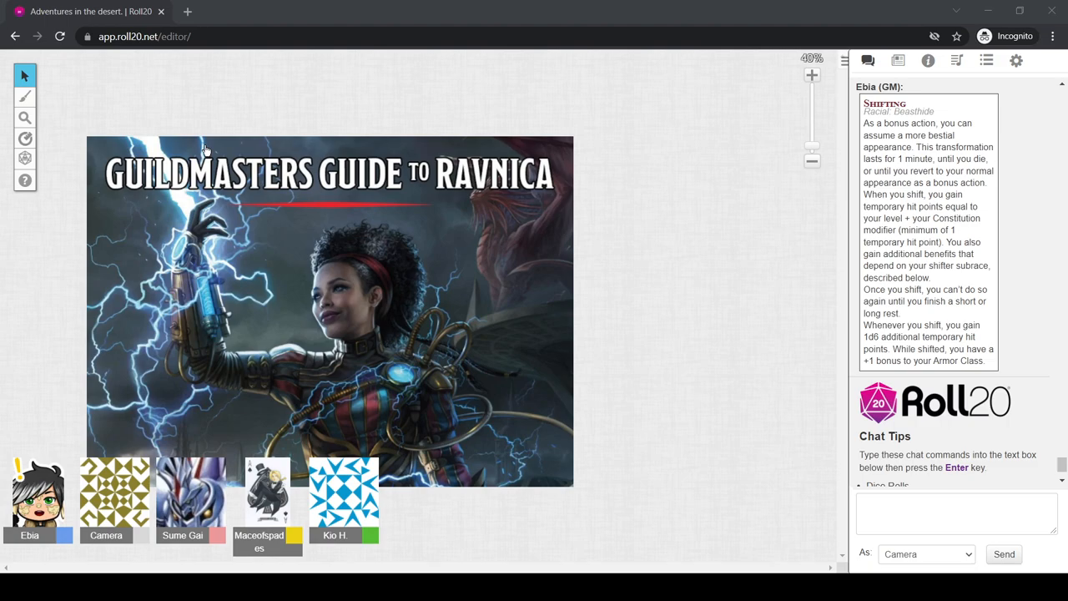
mouse_move(96, 159)
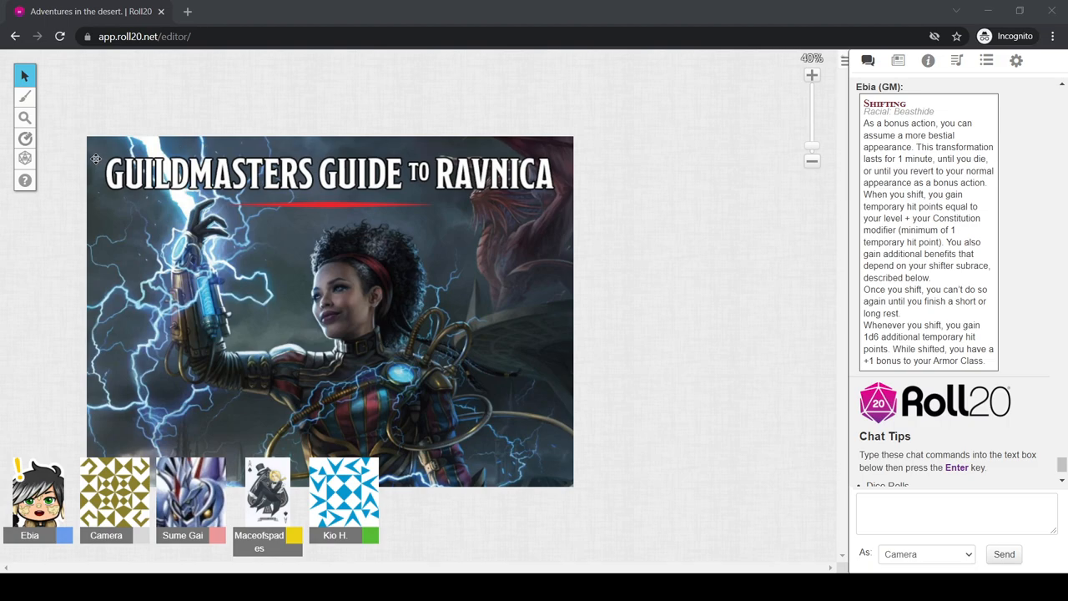
mouse_move(725, 291)
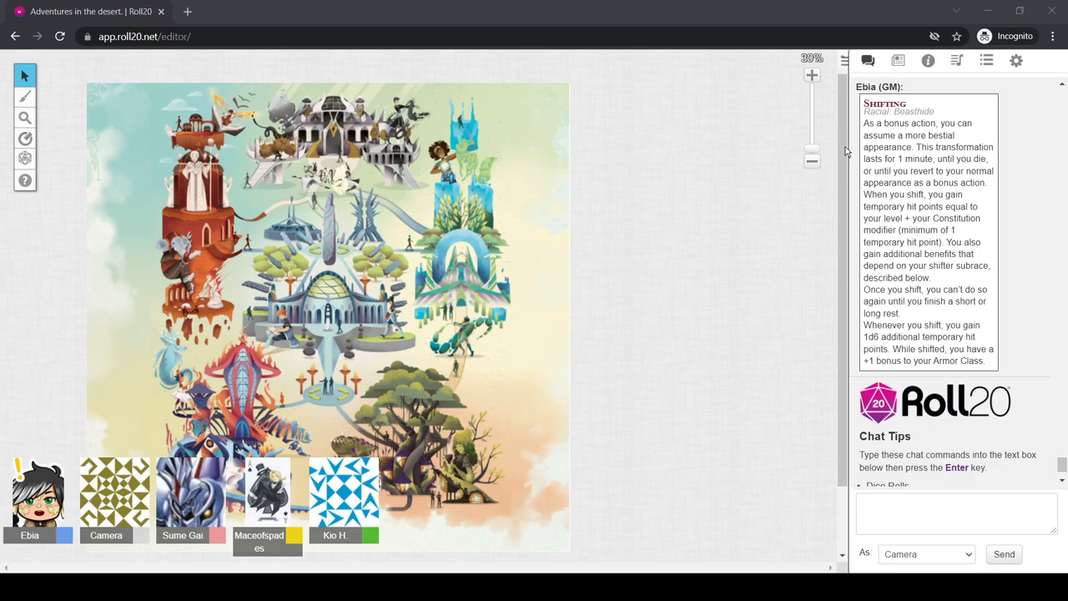
mouse_move(267, 501)
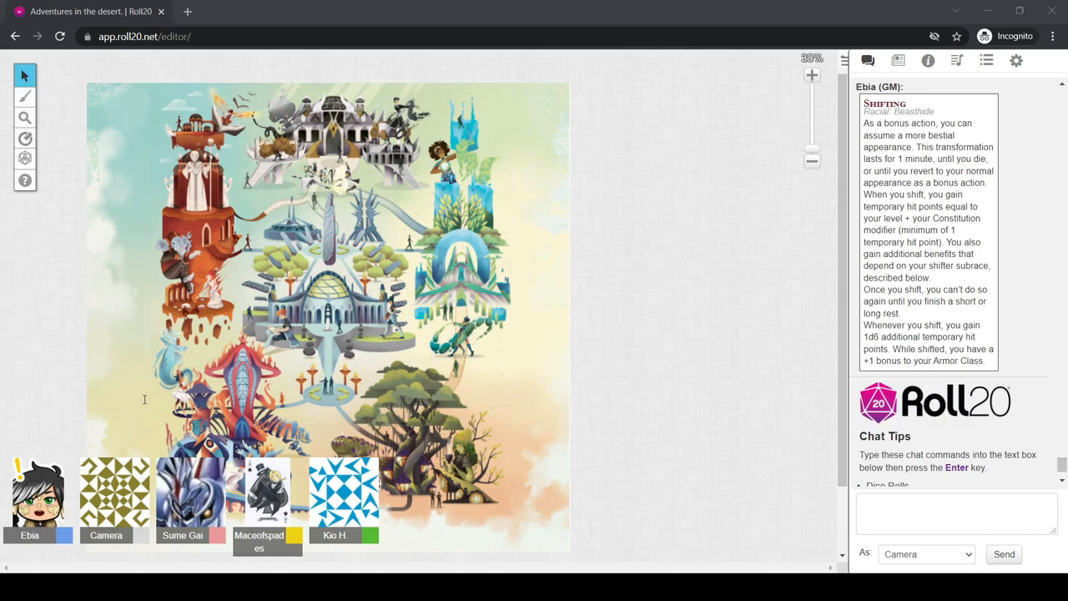
mouse_move(195, 414)
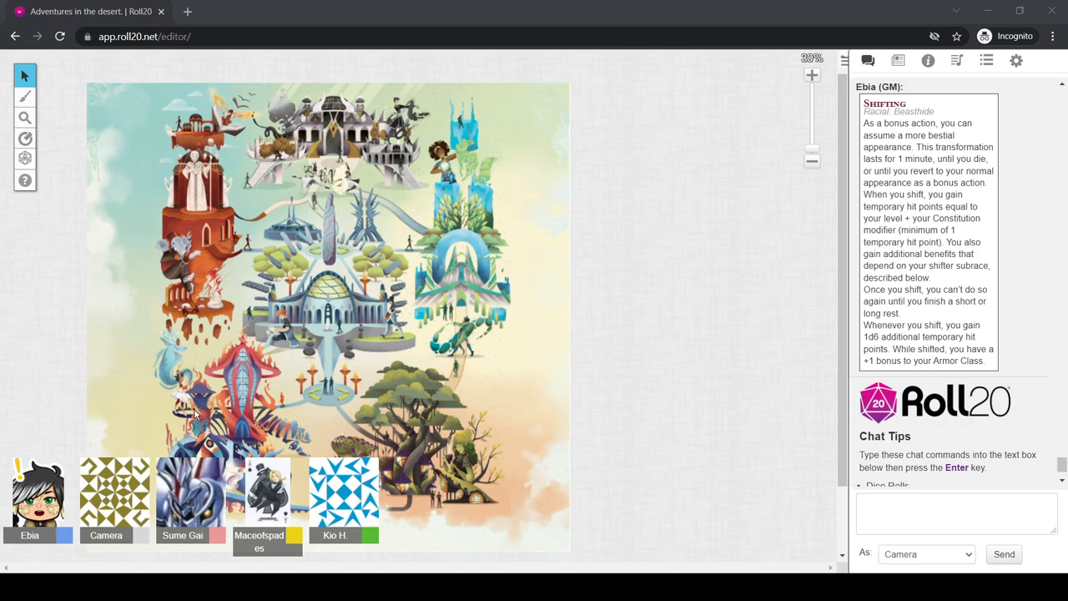
mouse_move(214, 427)
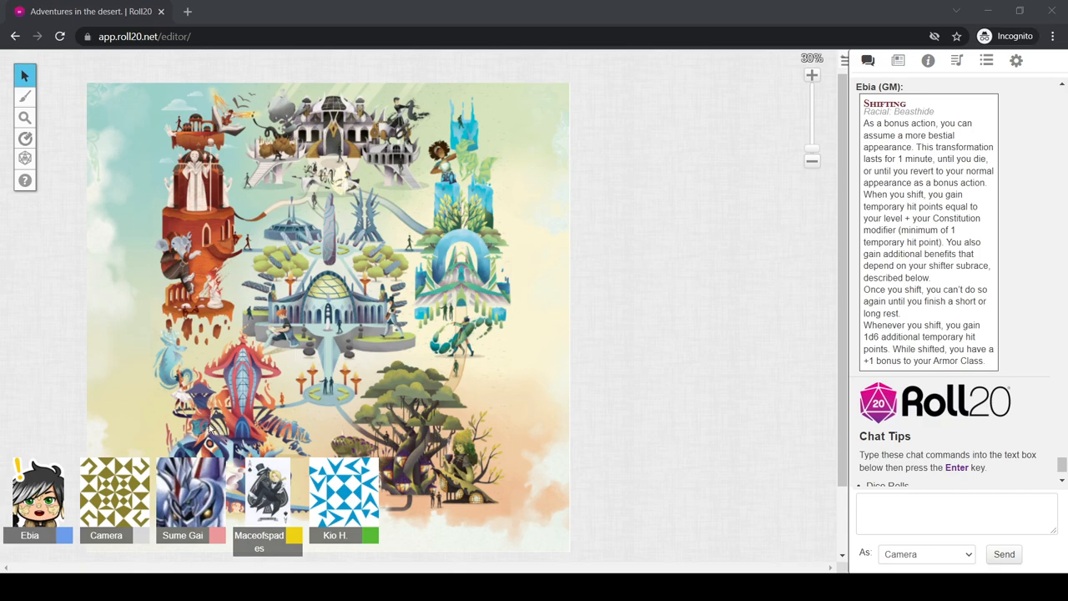
mouse_move(357, 409)
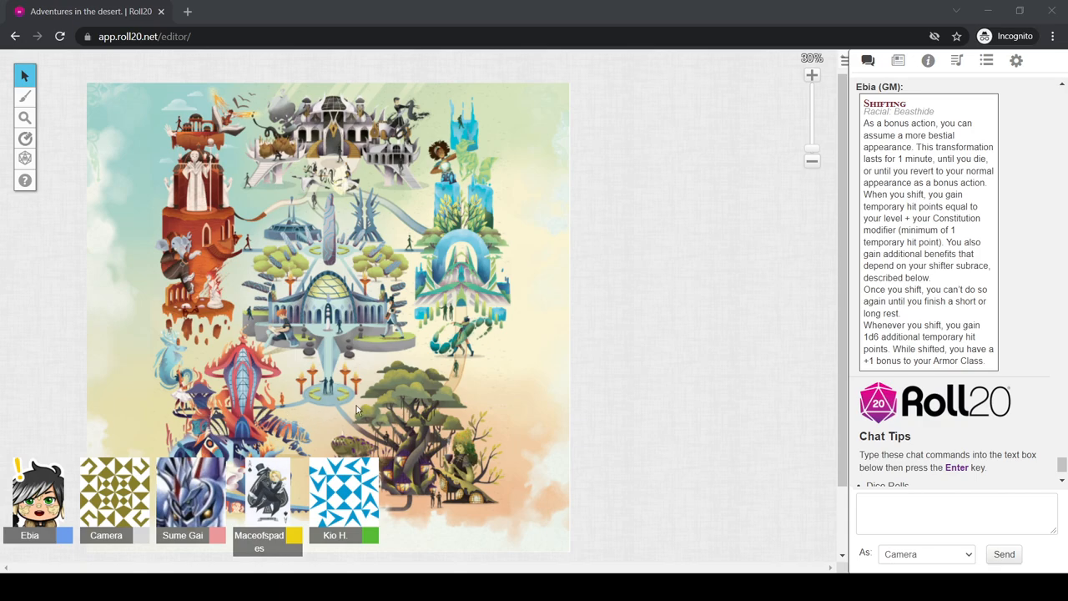
mouse_move(498, 417)
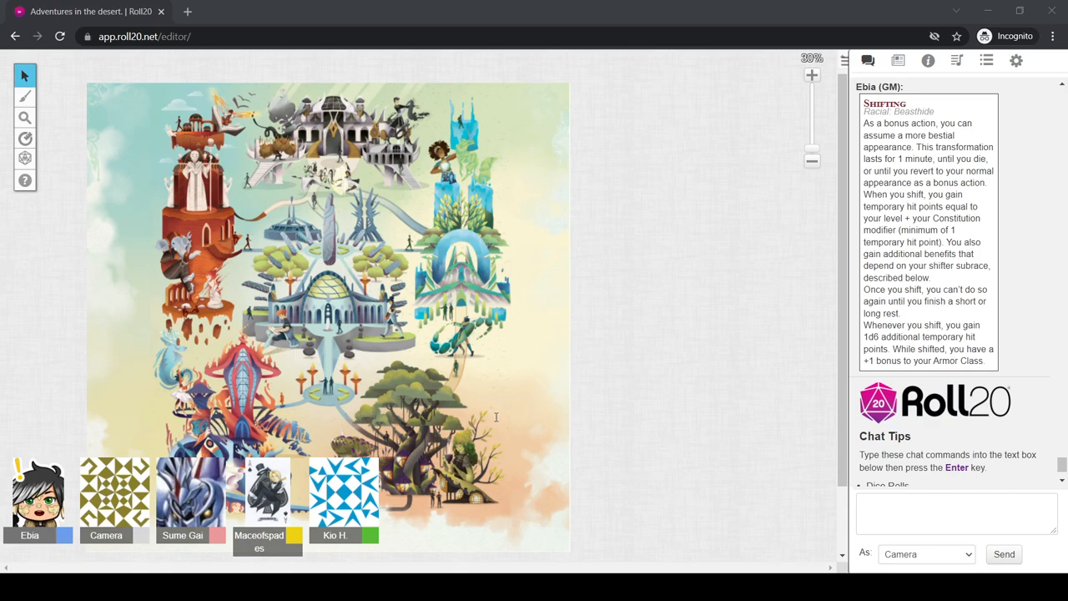
mouse_move(599, 411)
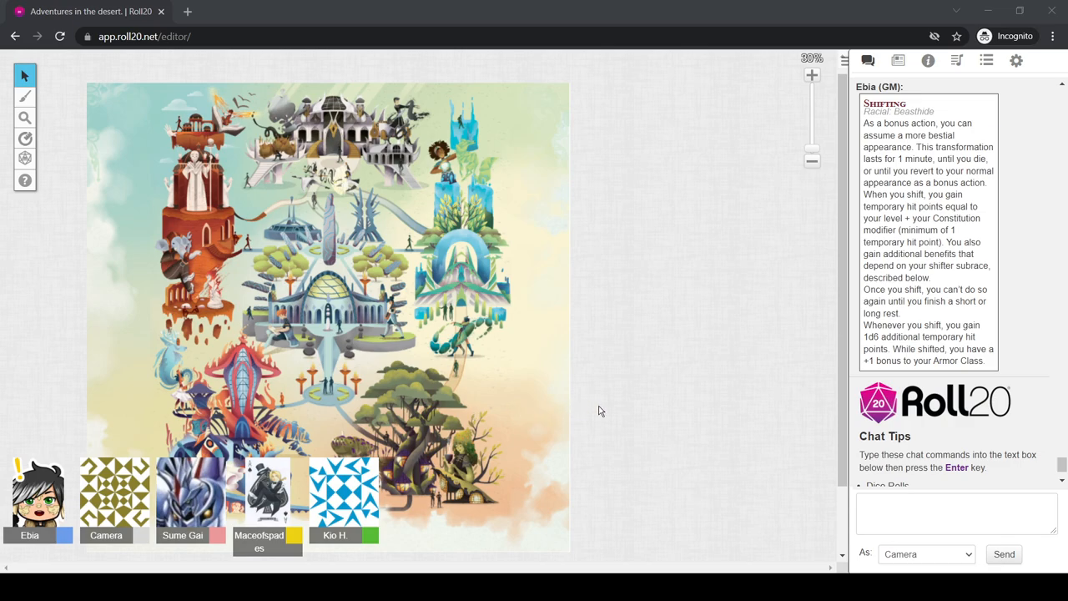
mouse_move(703, 414)
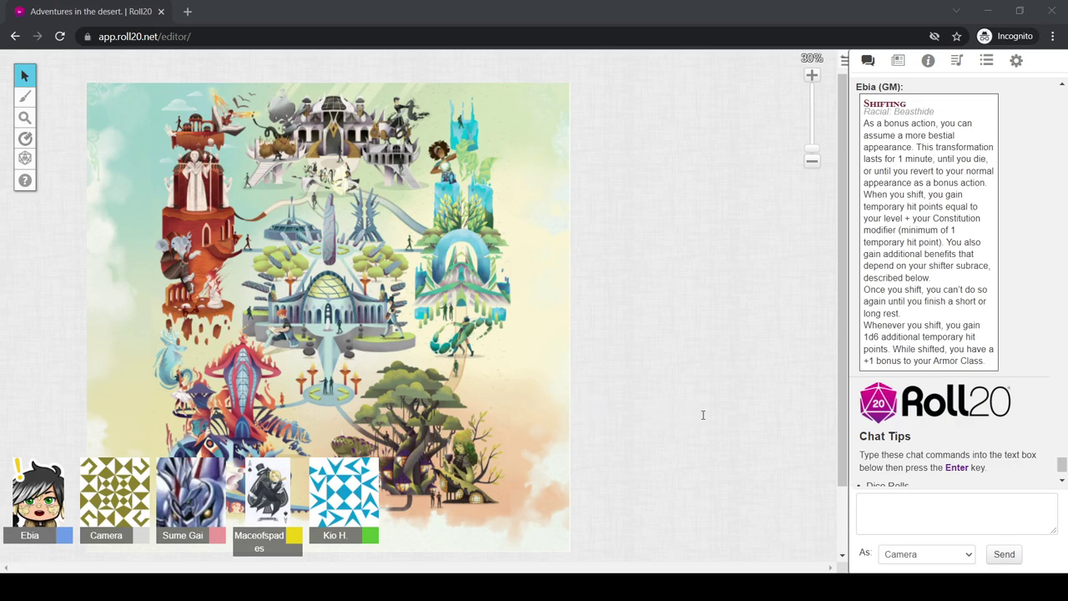
mouse_move(116, 454)
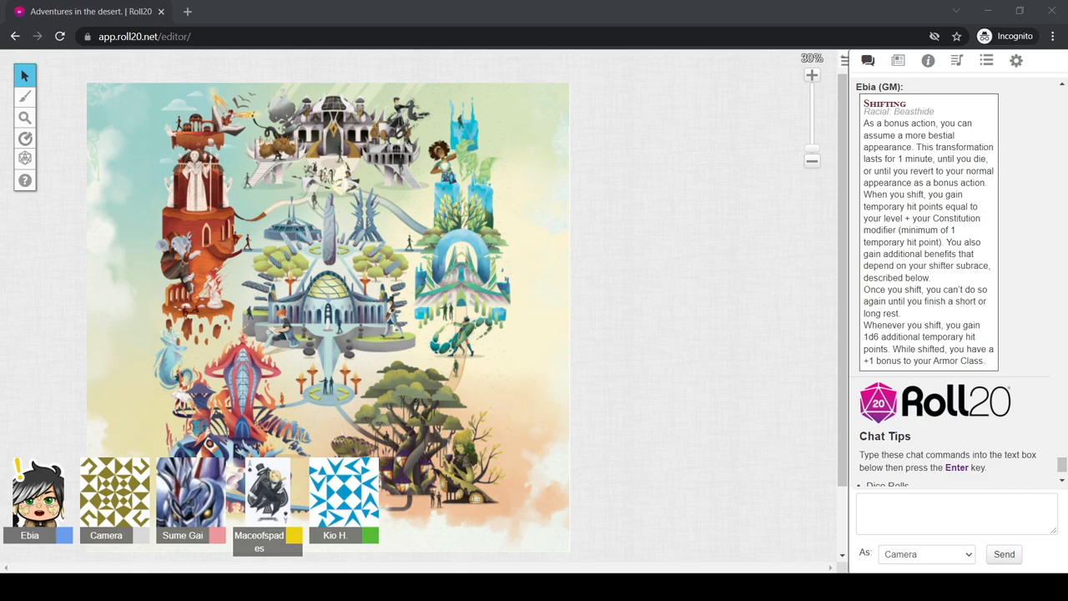
mouse_move(569, 429)
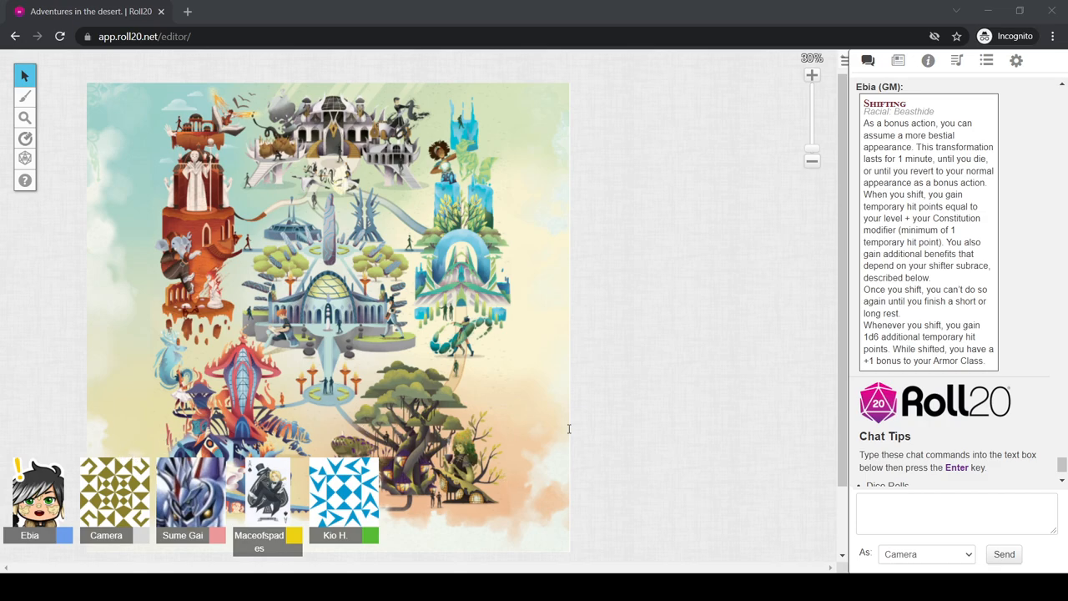
mouse_move(598, 427)
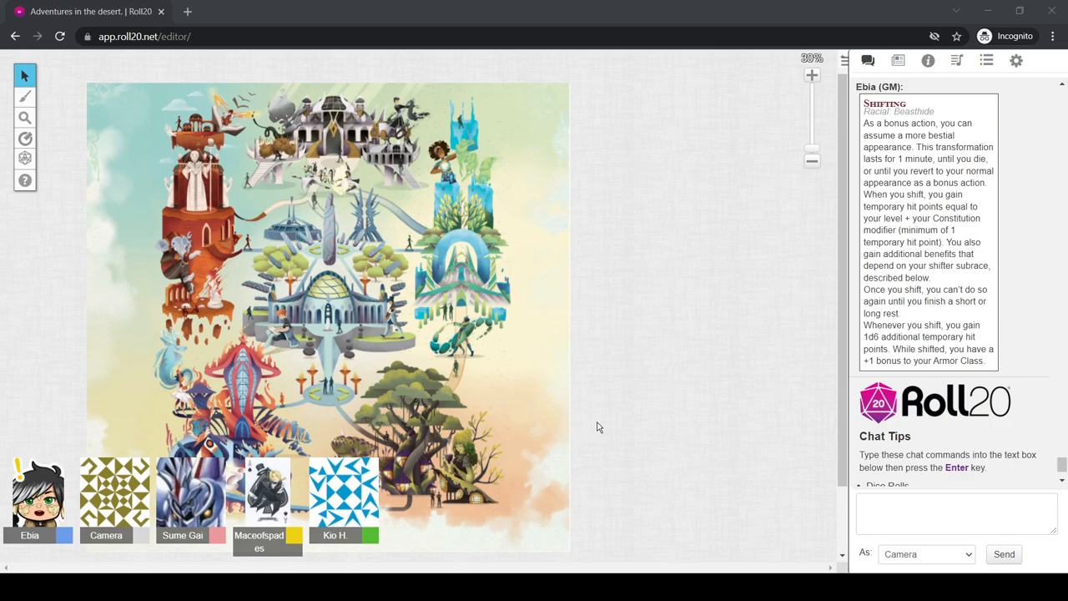
mouse_move(315, 434)
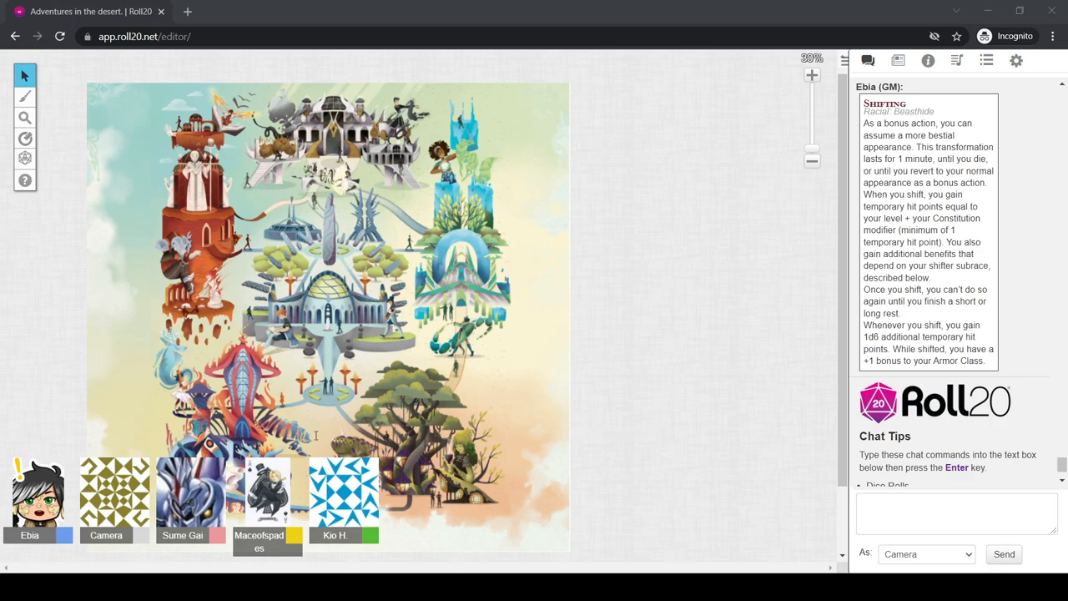
mouse_move(187, 384)
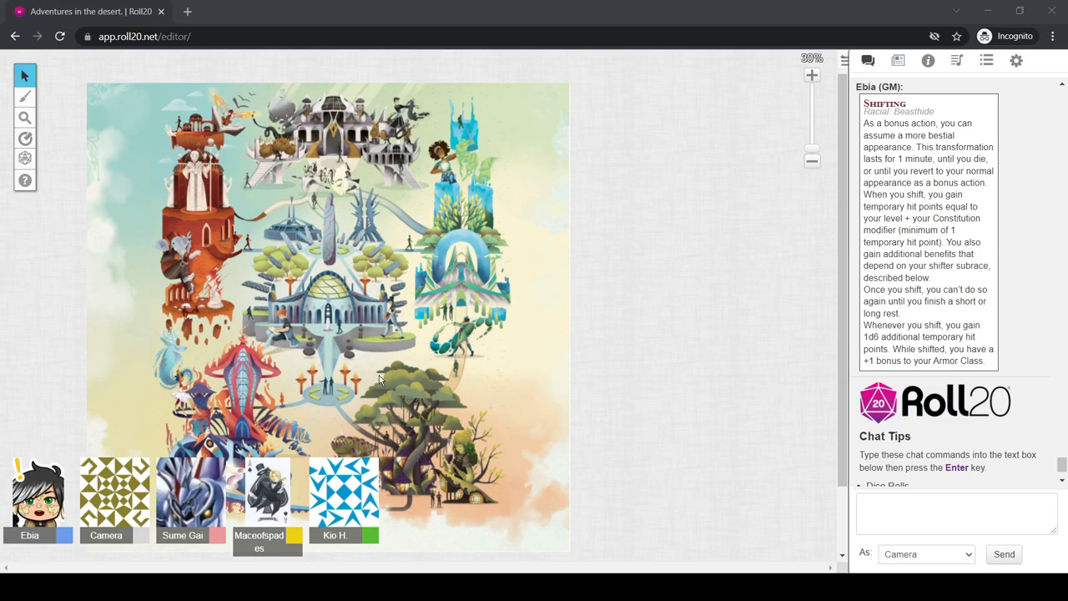
mouse_move(373, 406)
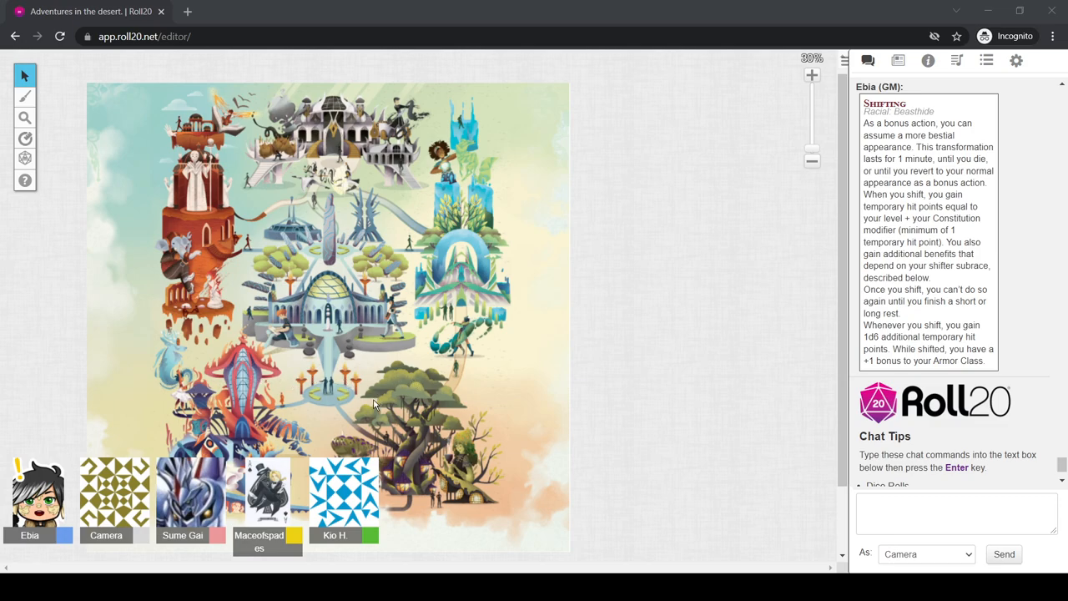
mouse_move(282, 397)
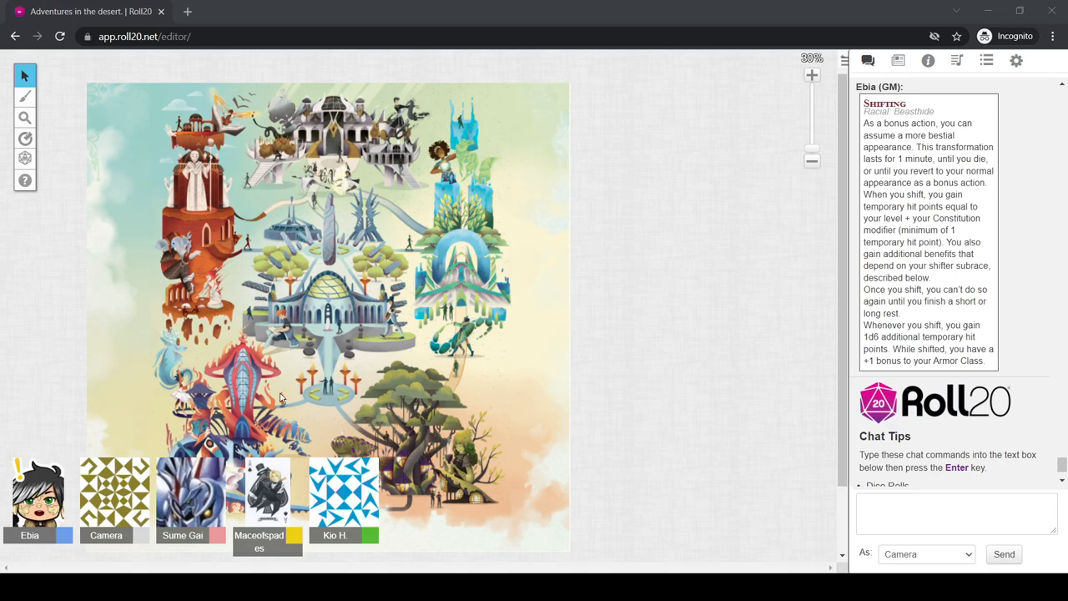
mouse_move(99, 559)
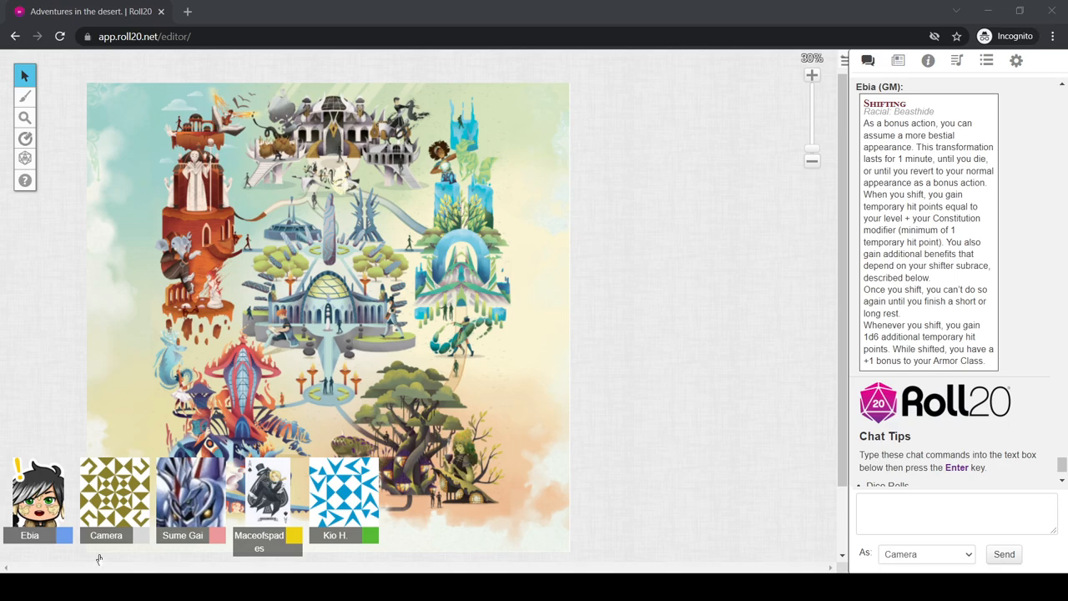
mouse_move(799, 152)
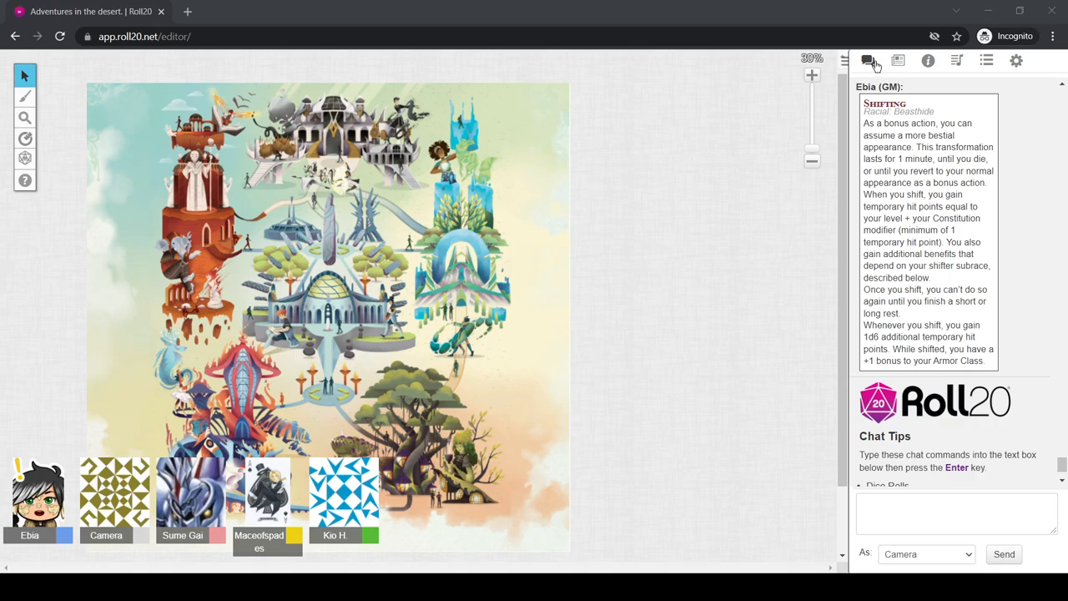
mouse_move(704, 320)
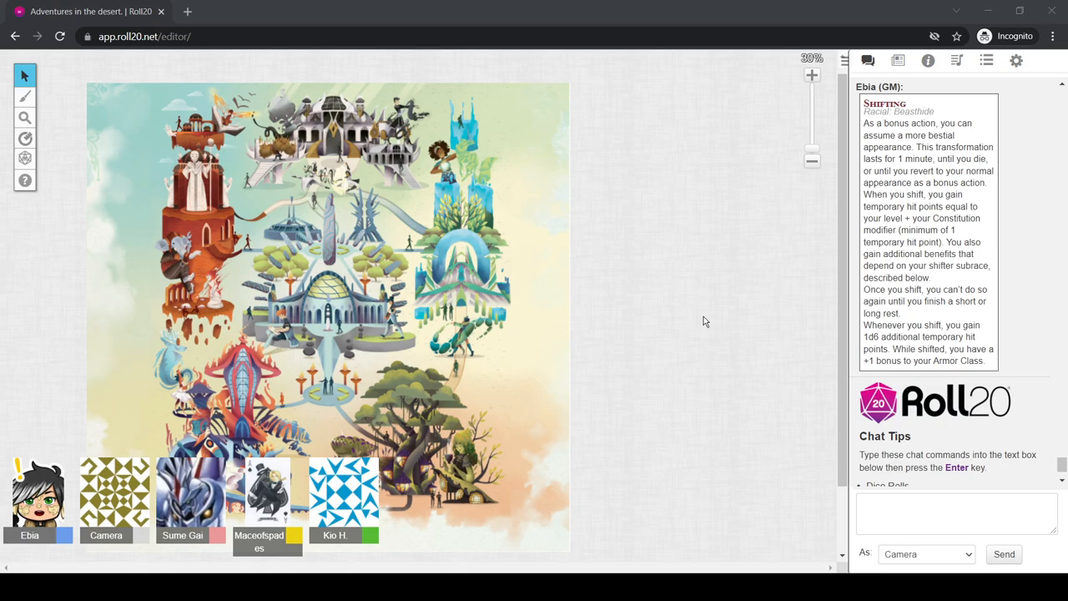
mouse_move(710, 67)
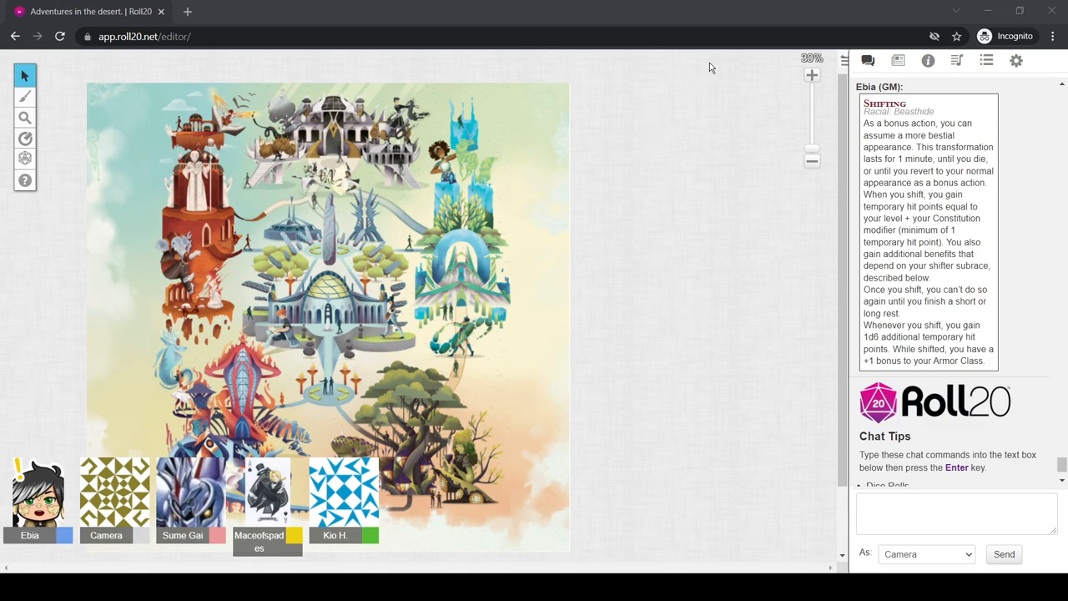
mouse_move(254, 187)
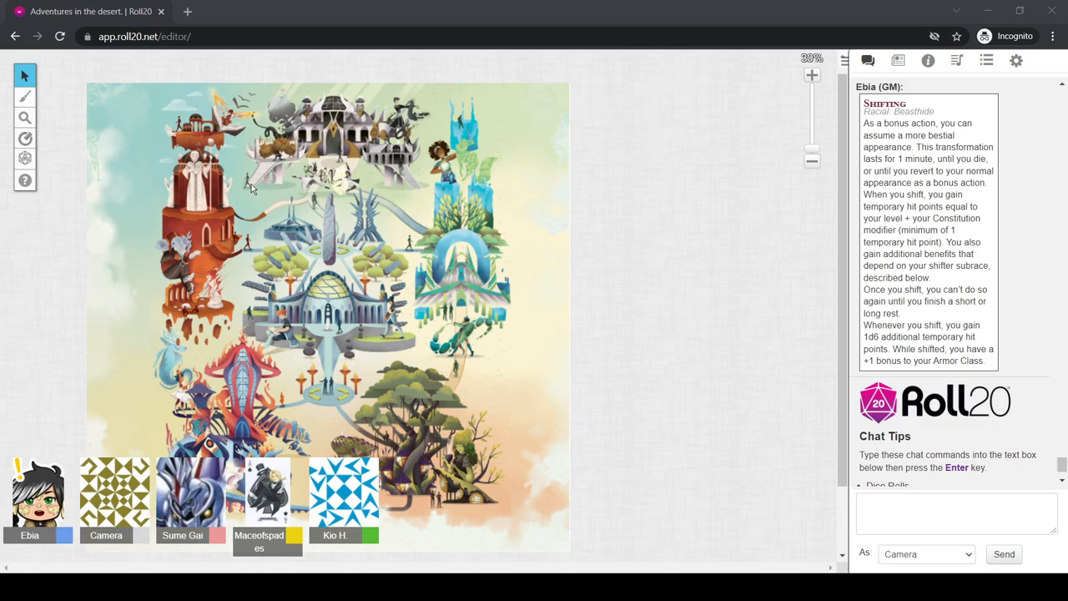
mouse_move(153, 215)
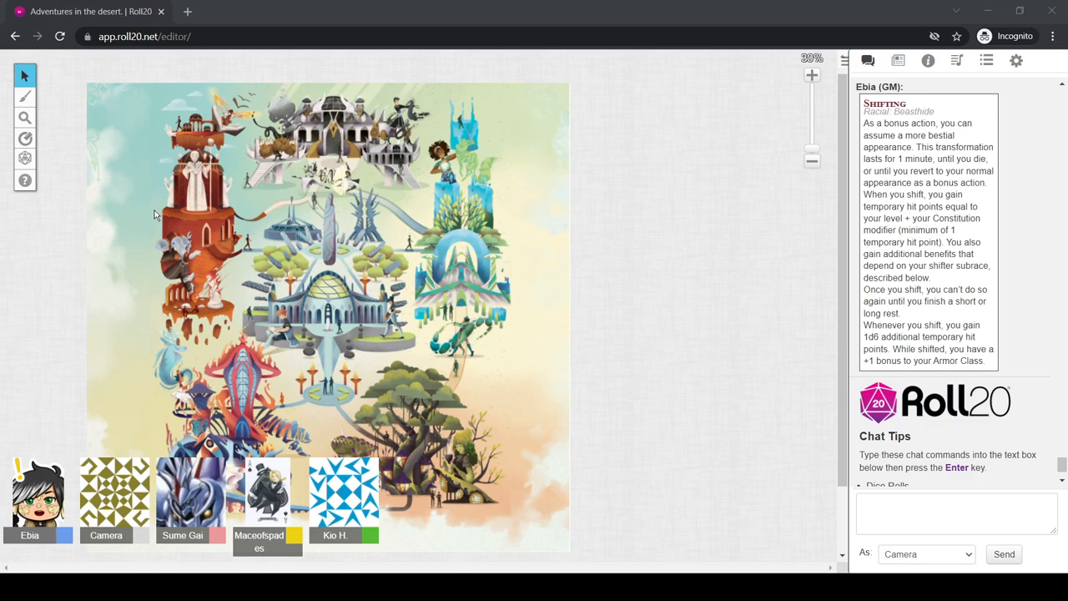
mouse_move(614, 176)
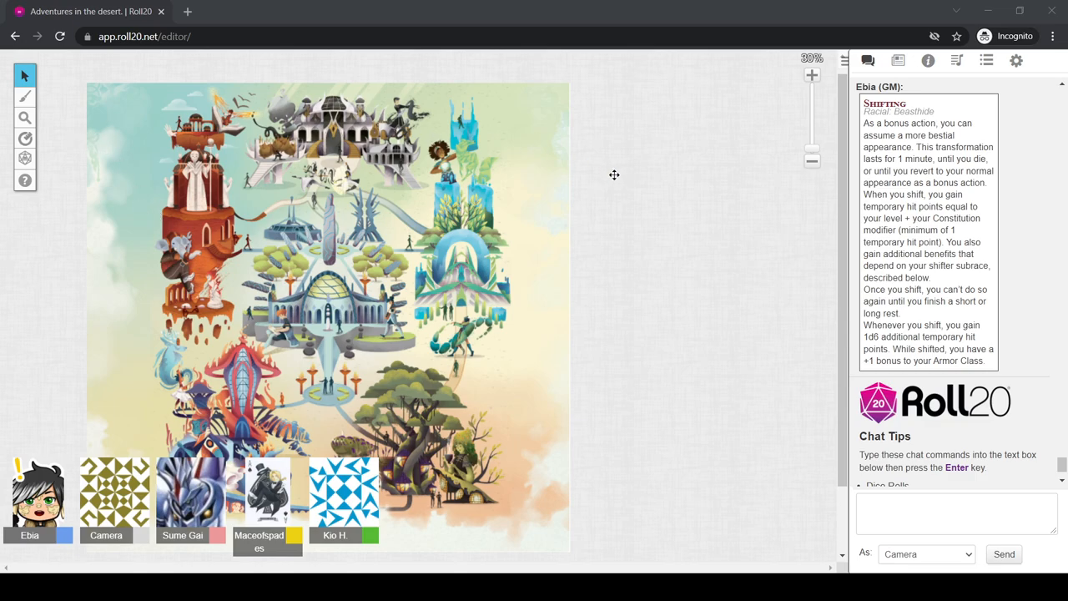
mouse_move(654, 100)
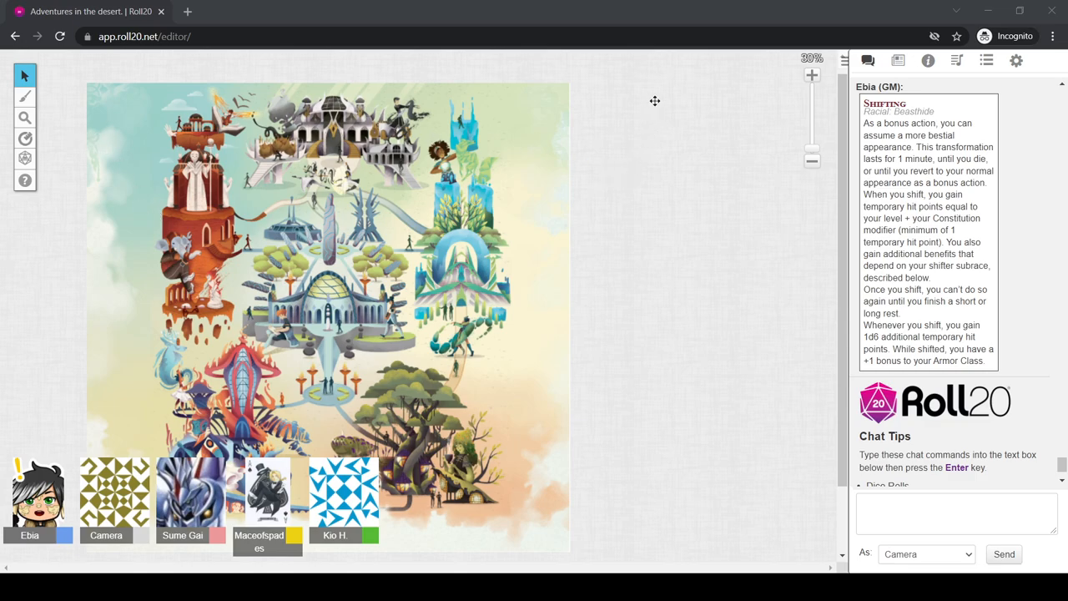
mouse_move(283, 177)
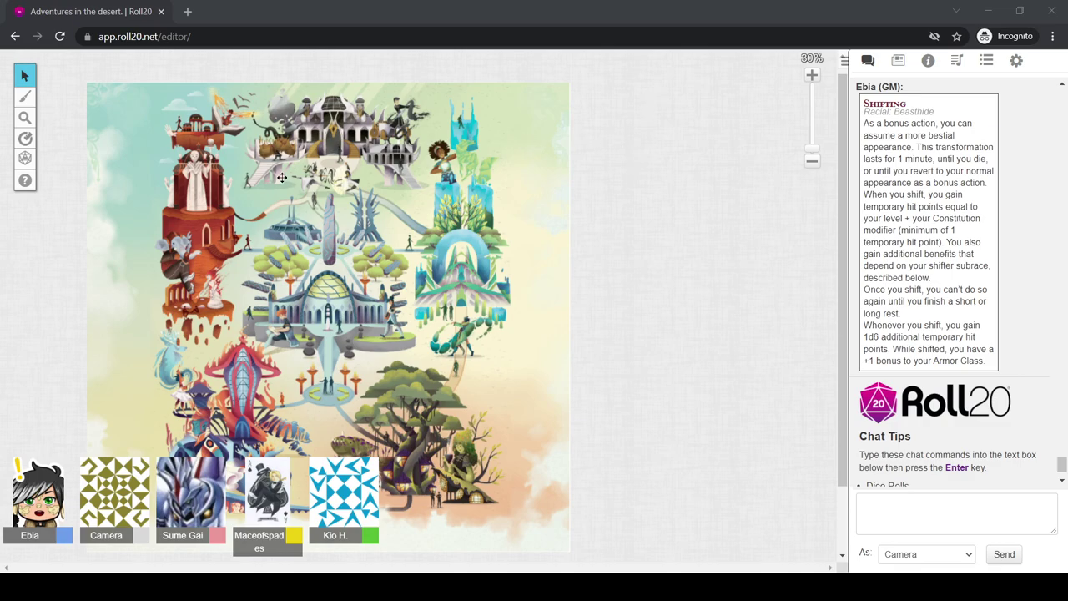
mouse_move(234, 209)
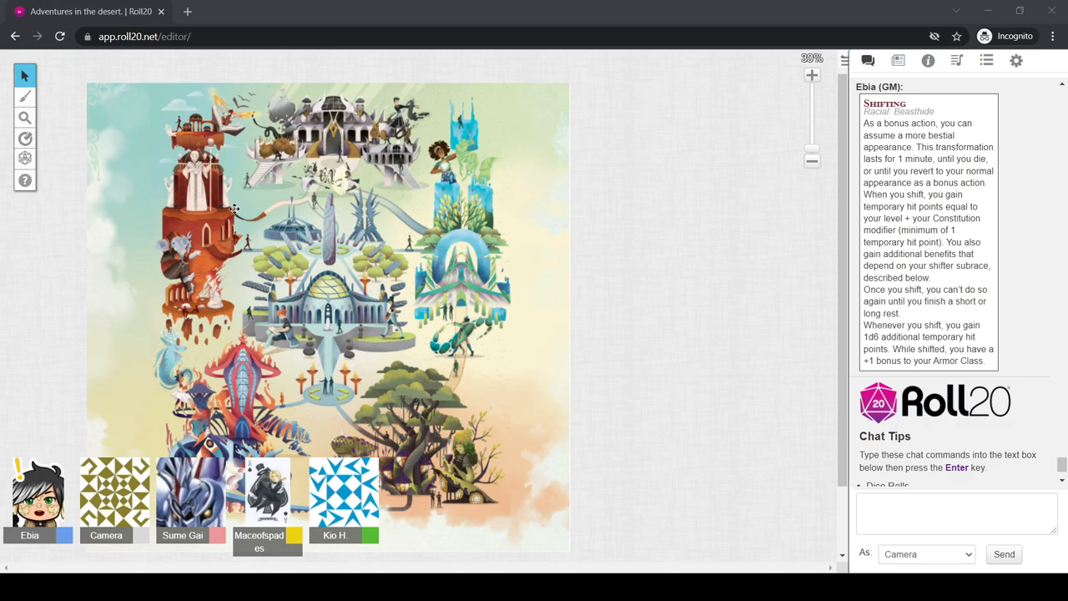
mouse_move(320, 137)
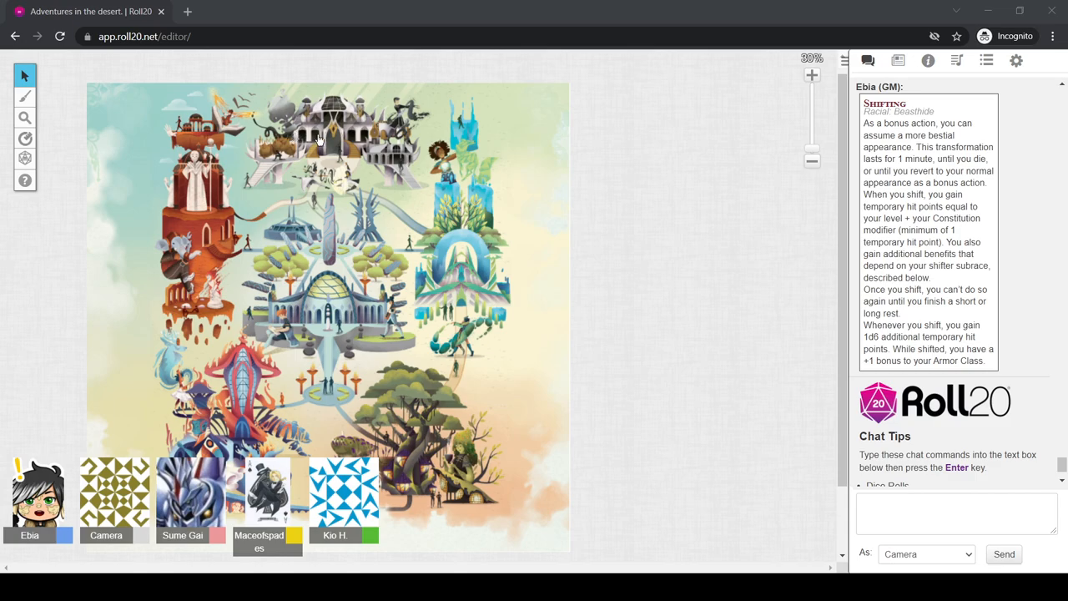
mouse_move(838, 190)
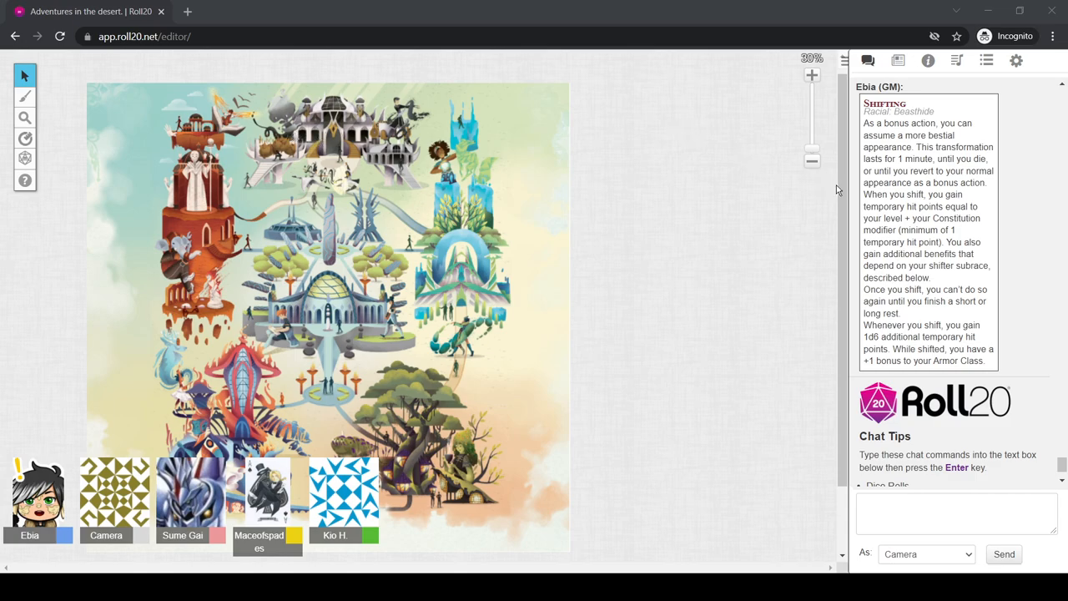
mouse_move(399, 441)
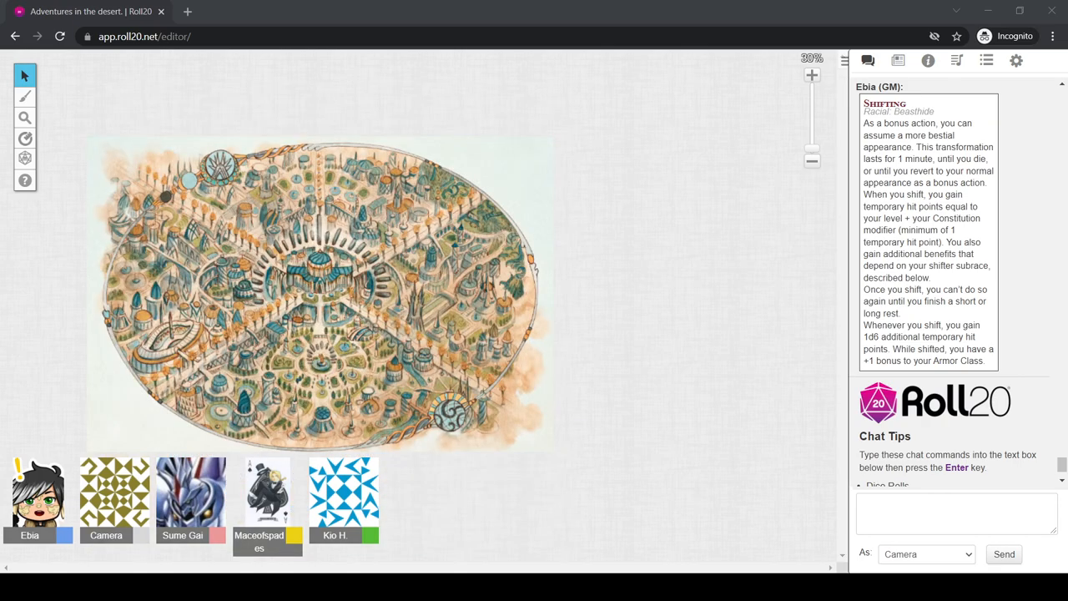
mouse_move(392, 531)
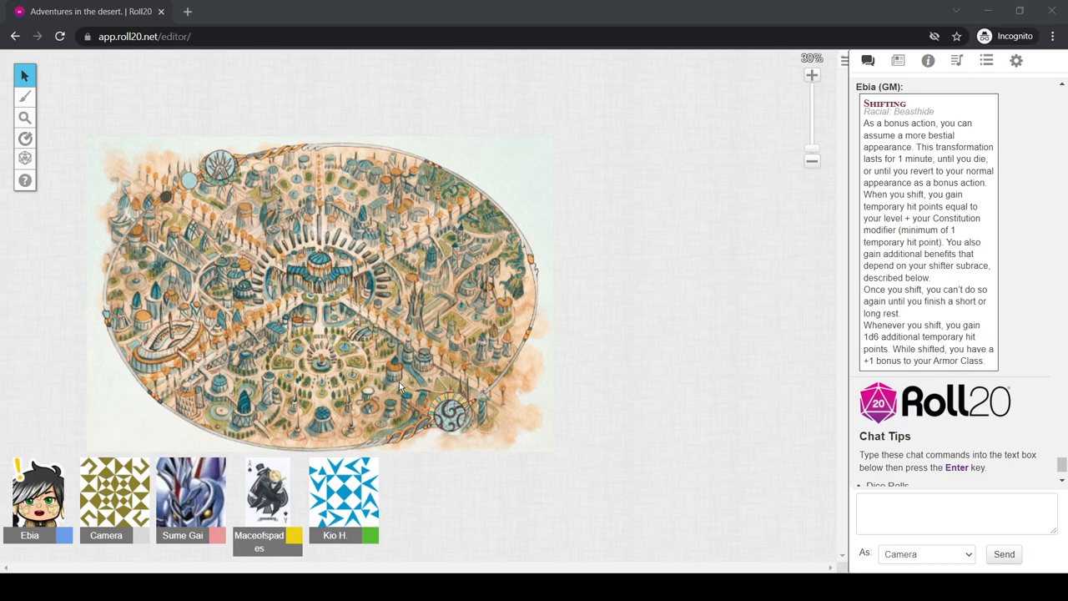
mouse_move(674, 371)
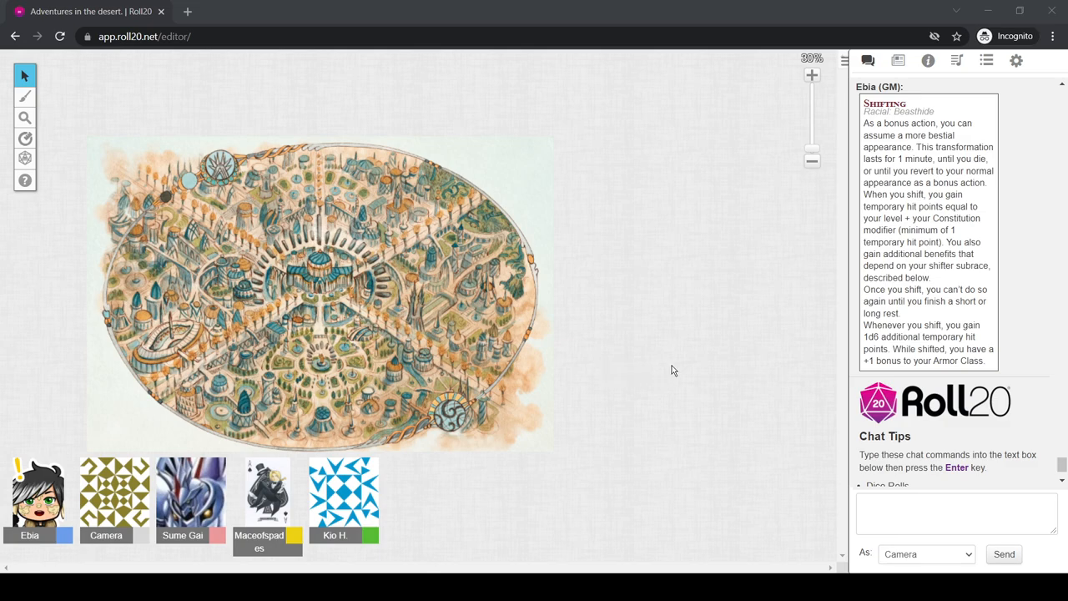
mouse_move(724, 80)
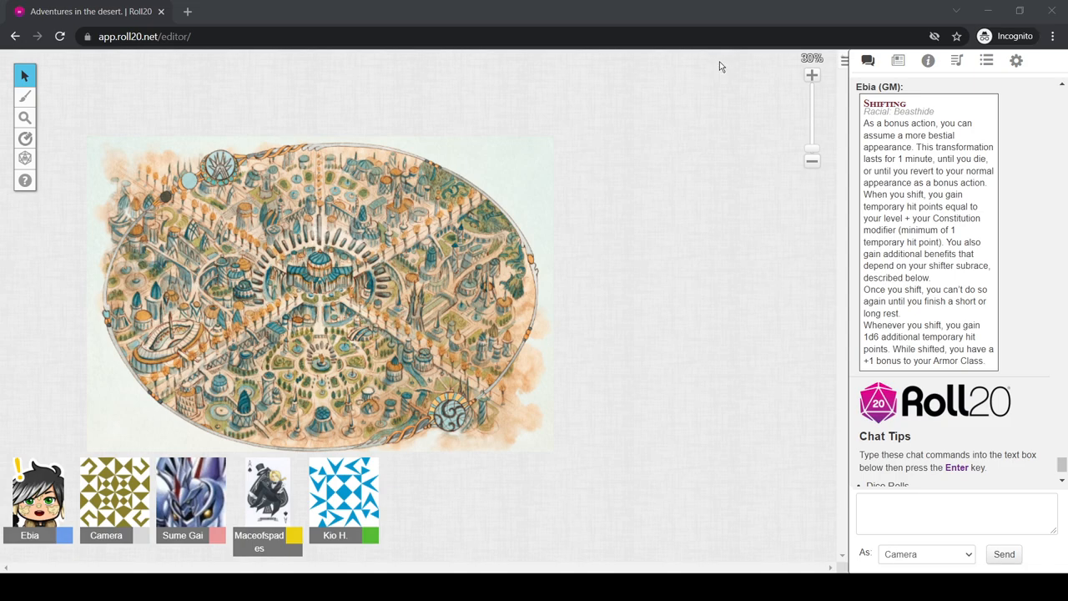
mouse_move(147, 213)
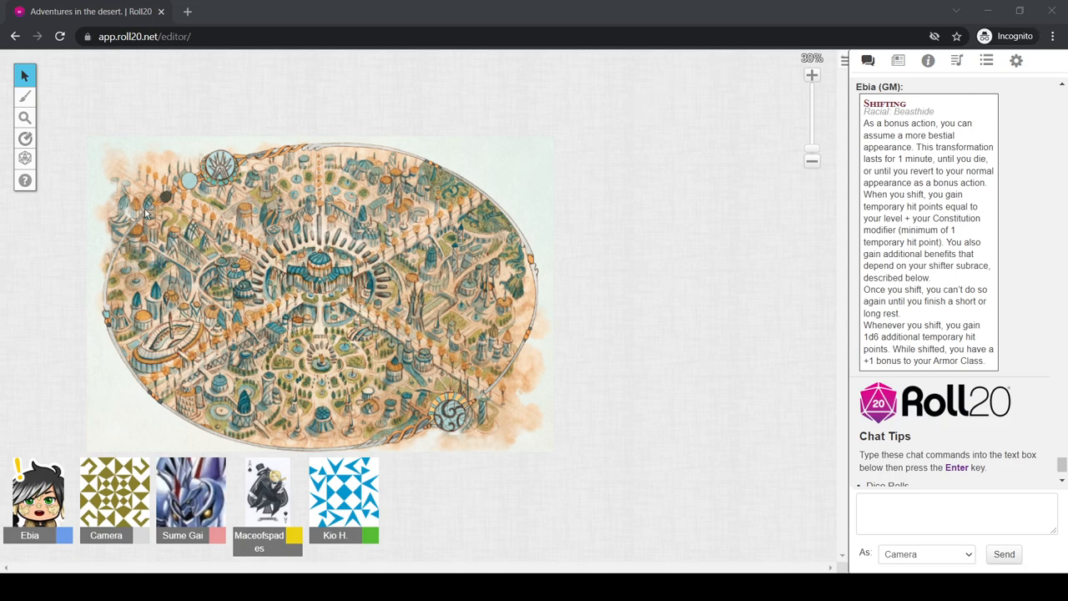
mouse_move(571, 197)
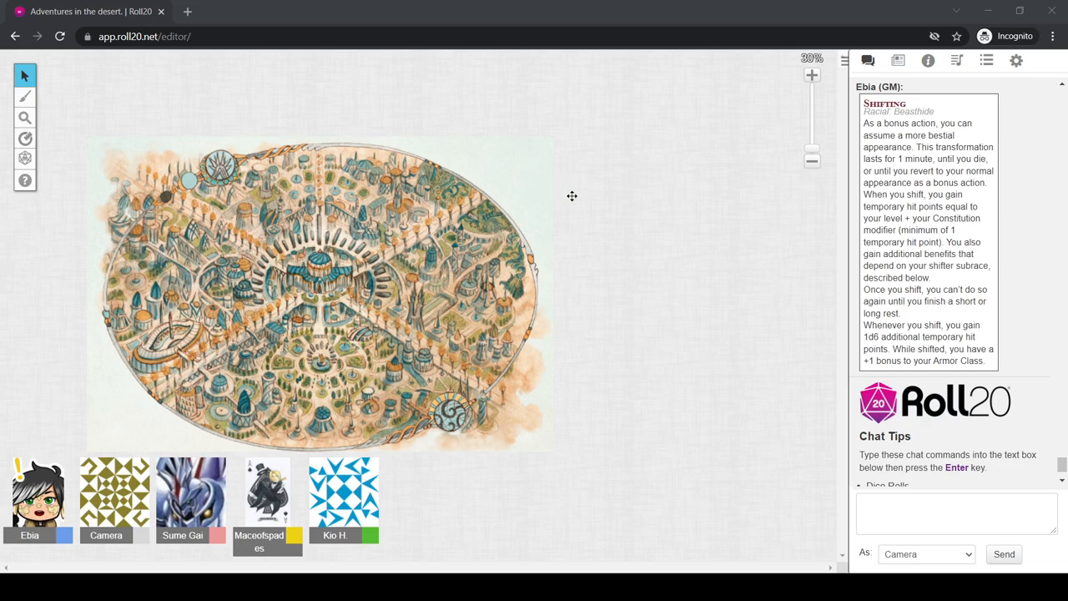
mouse_move(648, 110)
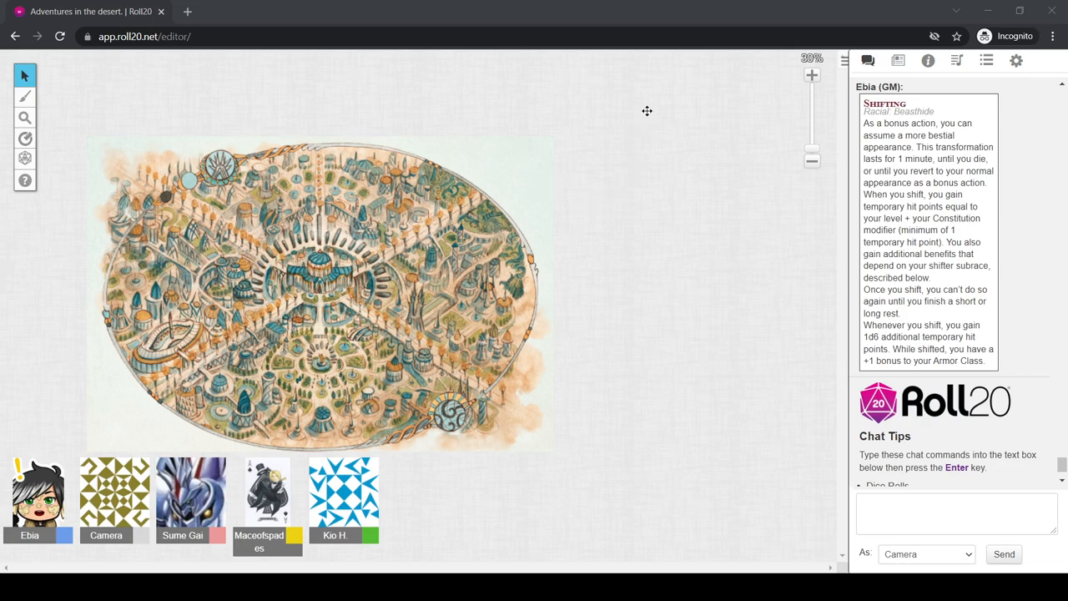
mouse_move(451, 330)
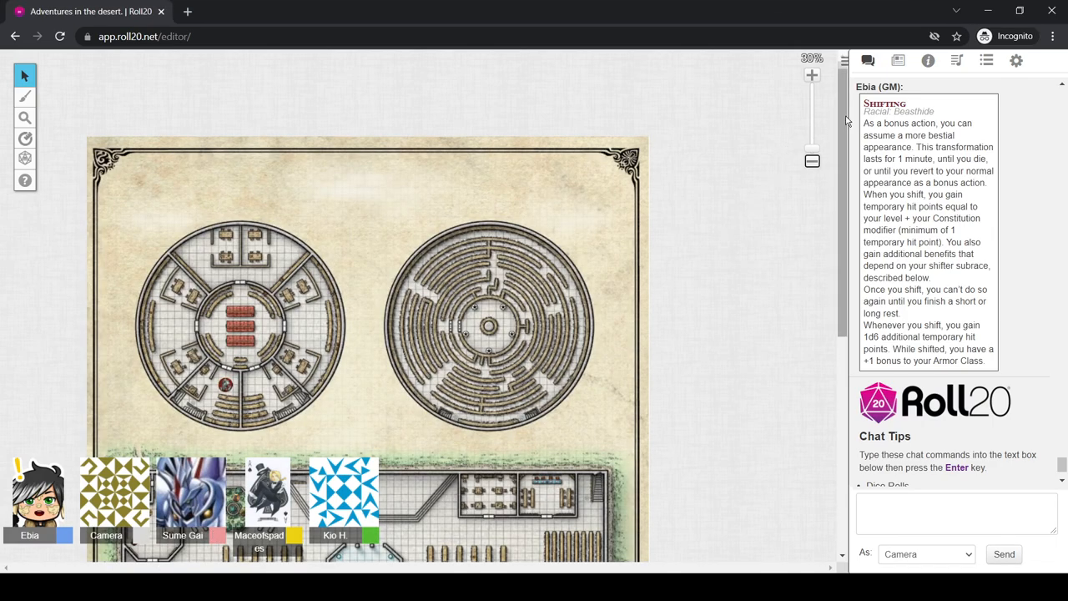
Enable character popout windows in the game settings and return to the chat log
scroll("down", 3)
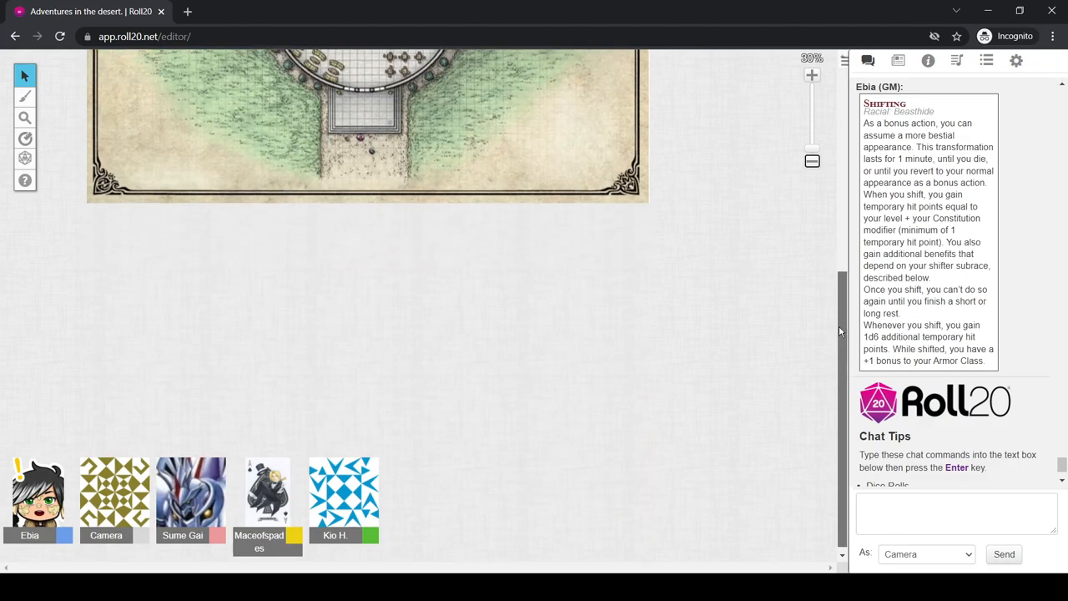
scroll("up", 3)
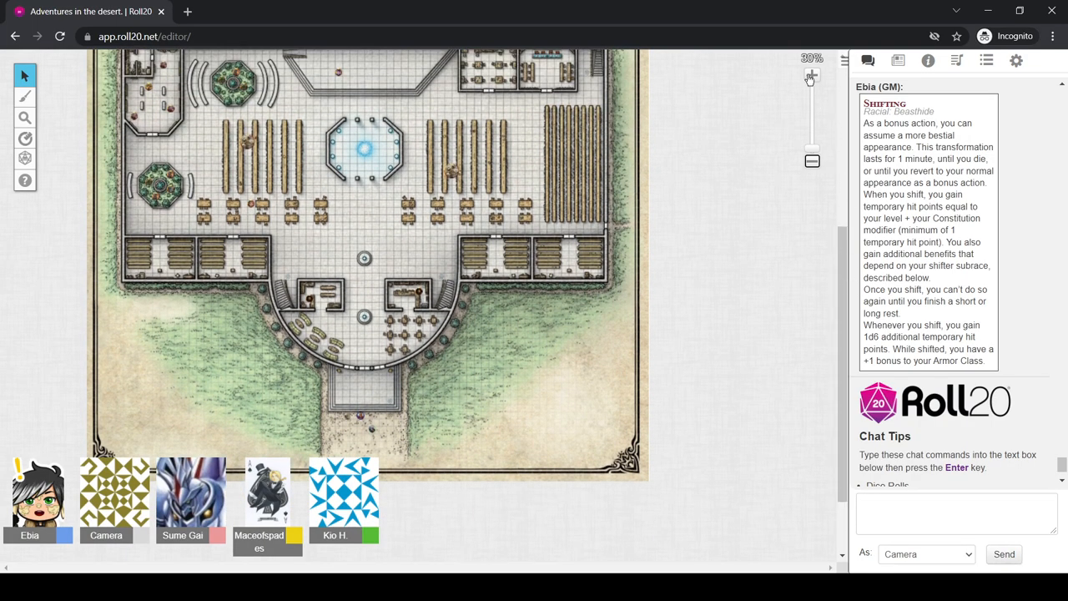
left_click(812, 76)
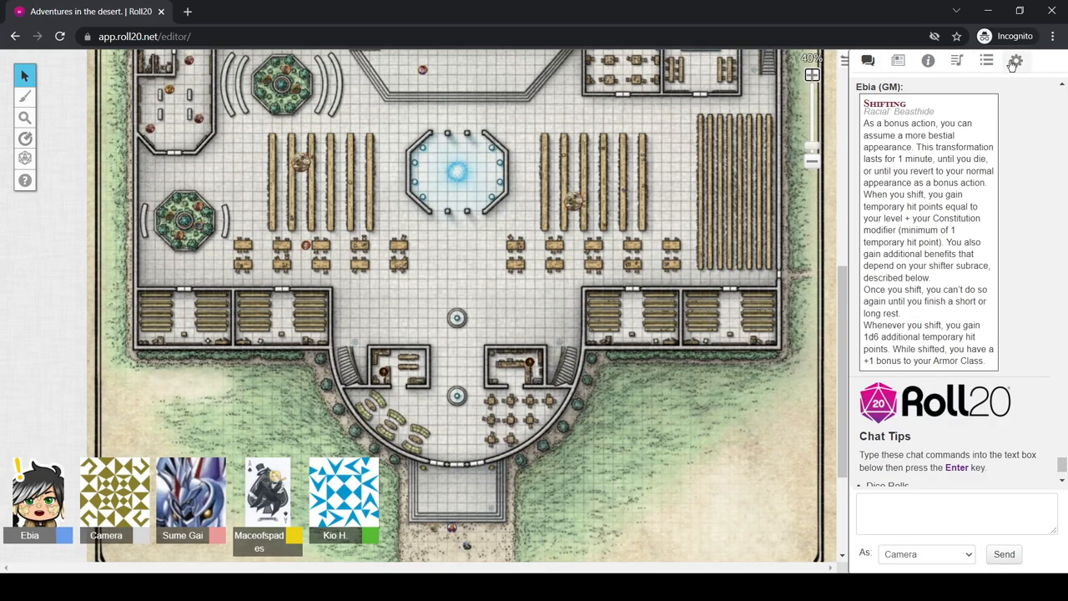
left_click(1015, 60)
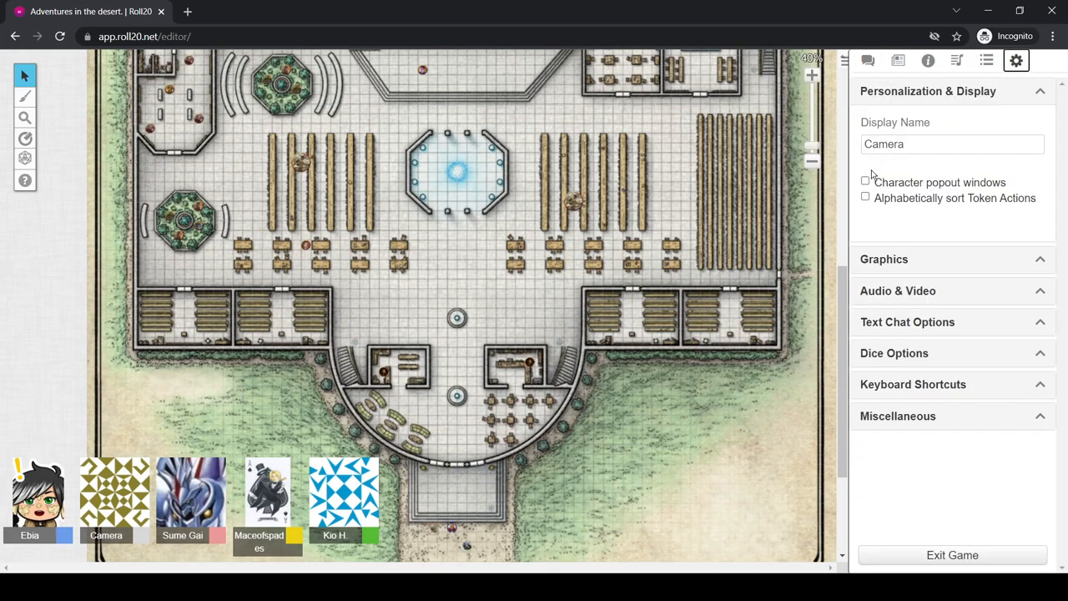
left_click(864, 182)
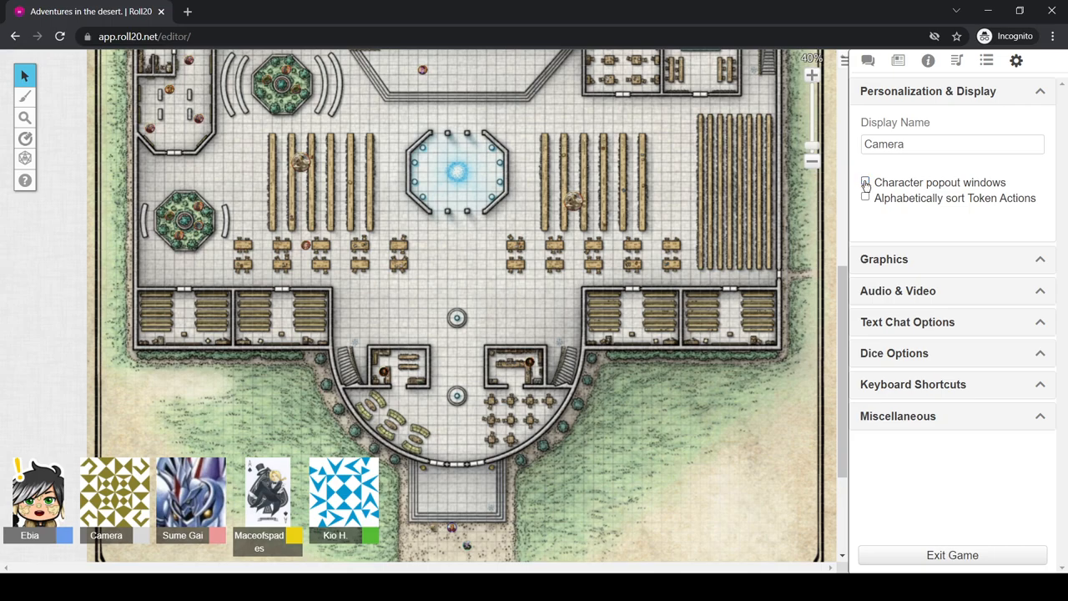
left_click(864, 182)
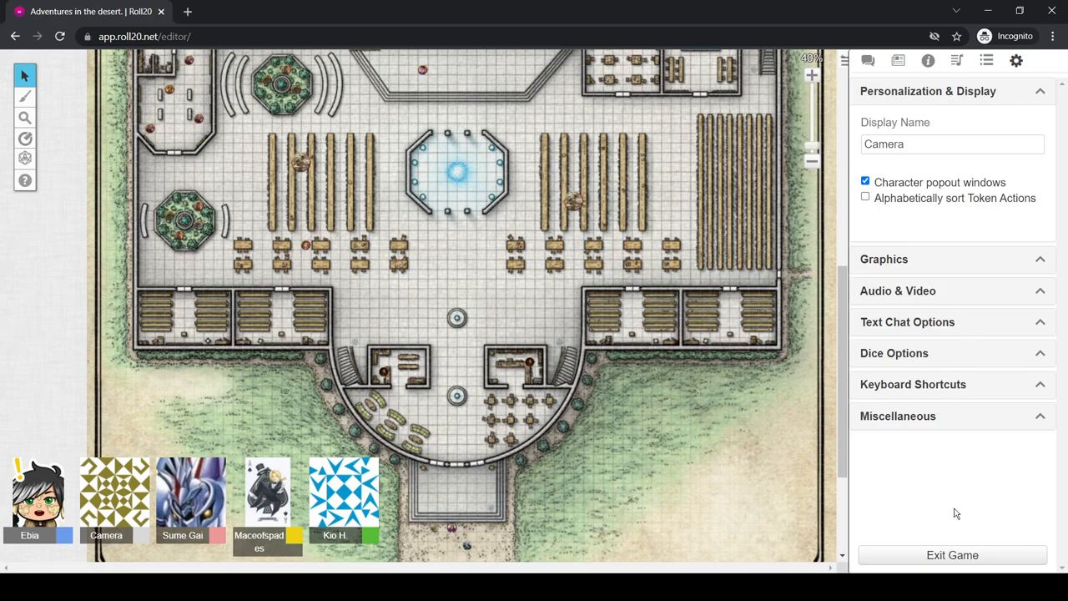
left_click(868, 60)
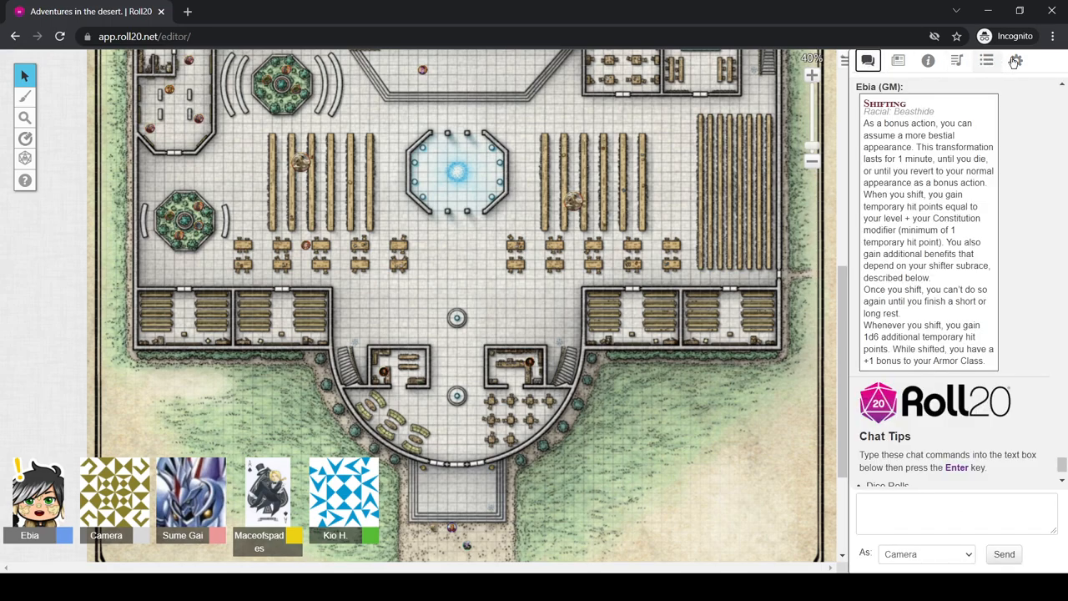
Confirm animated graphics are enabled under Graphics settings, then return to the chat
left_click(1015, 61)
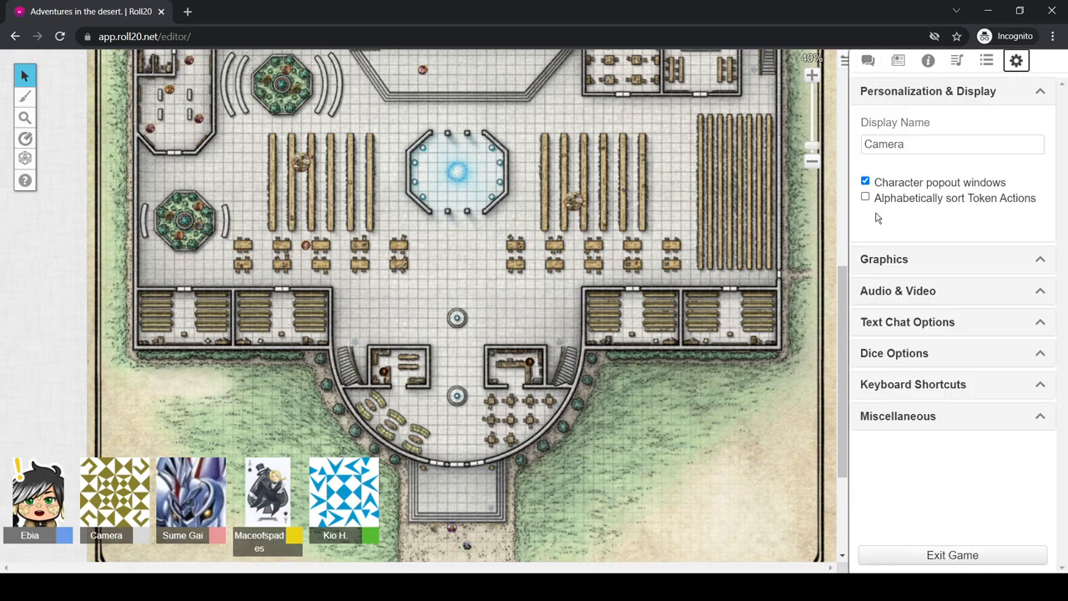
left_click(864, 182)
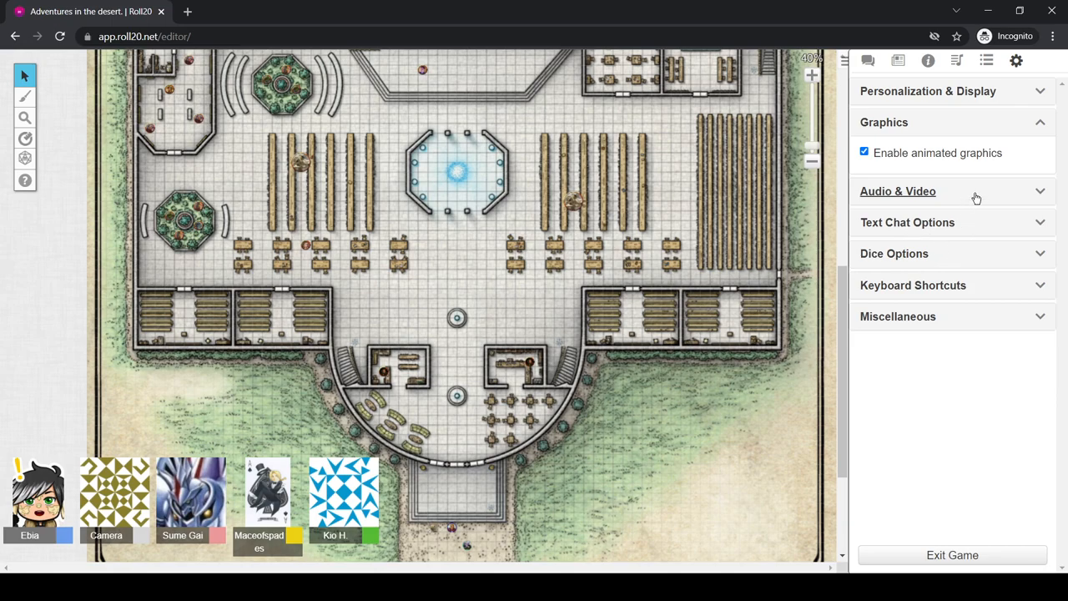
left_click(909, 222)
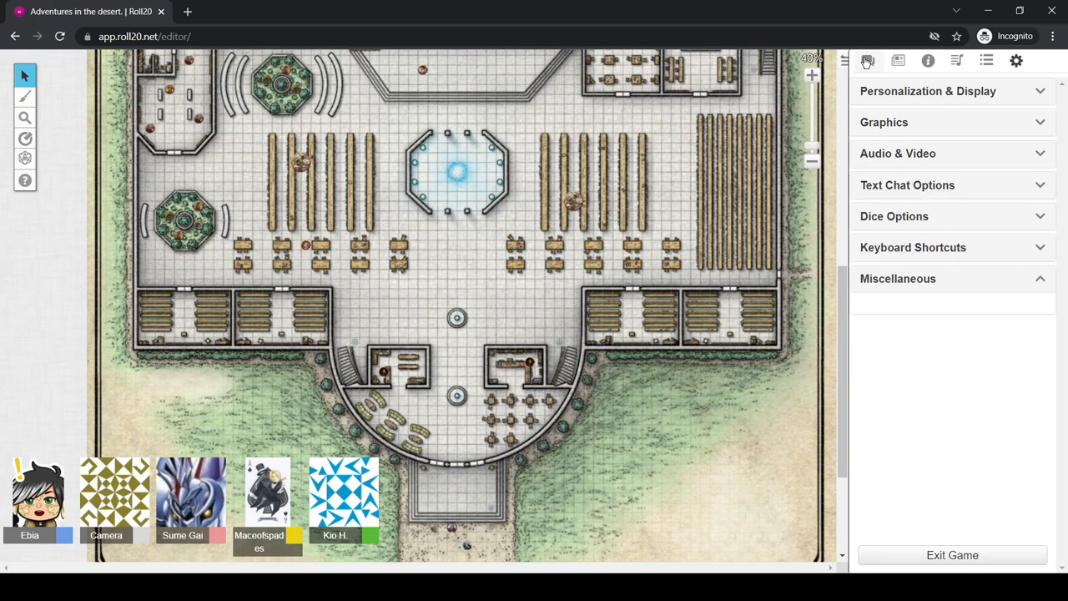
left_click(867, 60)
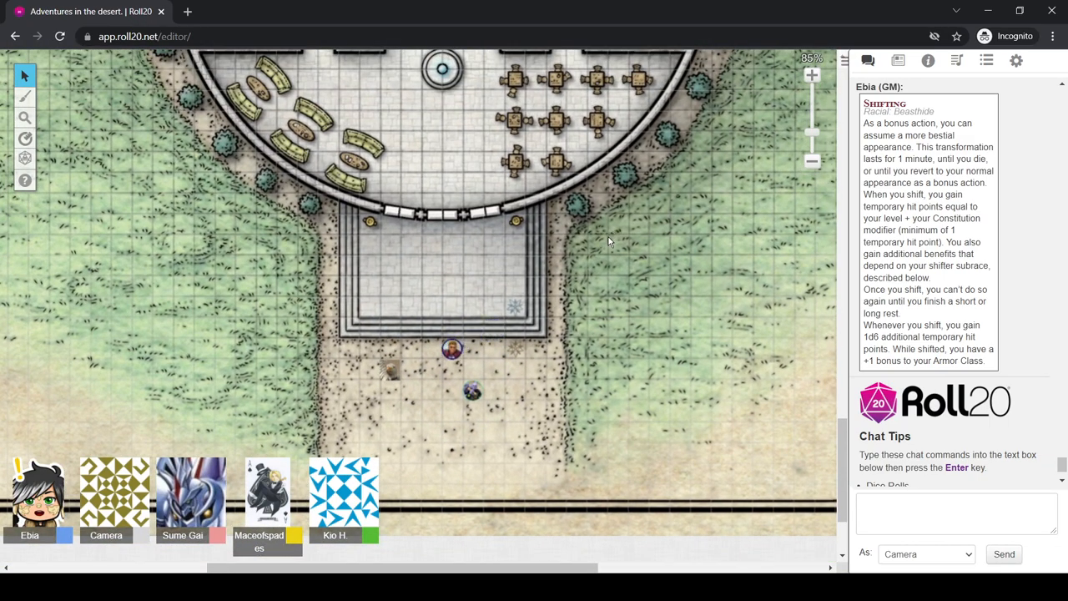
mouse_move(120, 554)
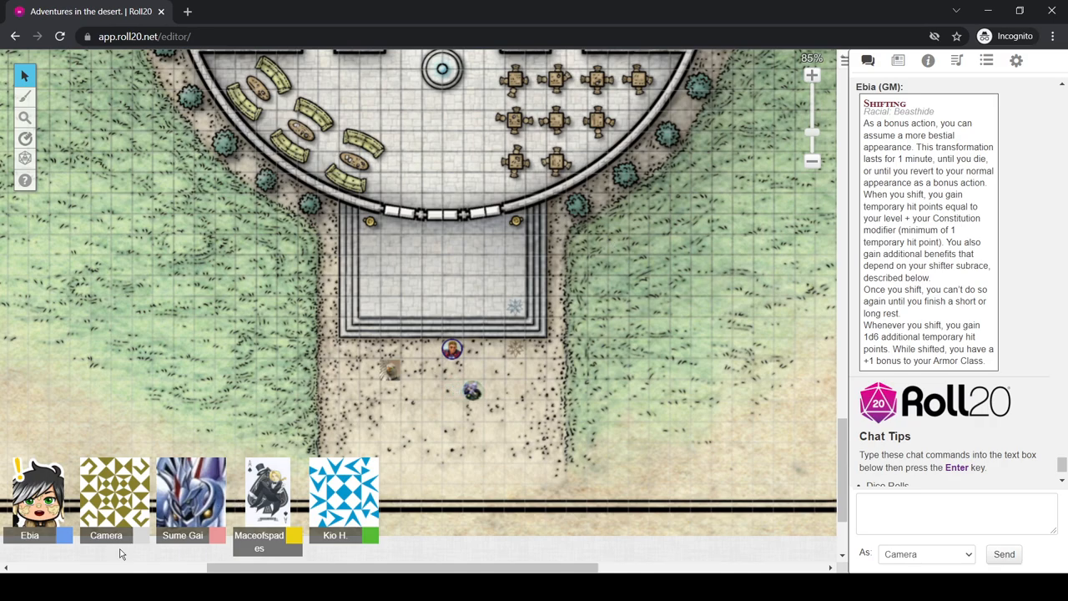
mouse_move(601, 329)
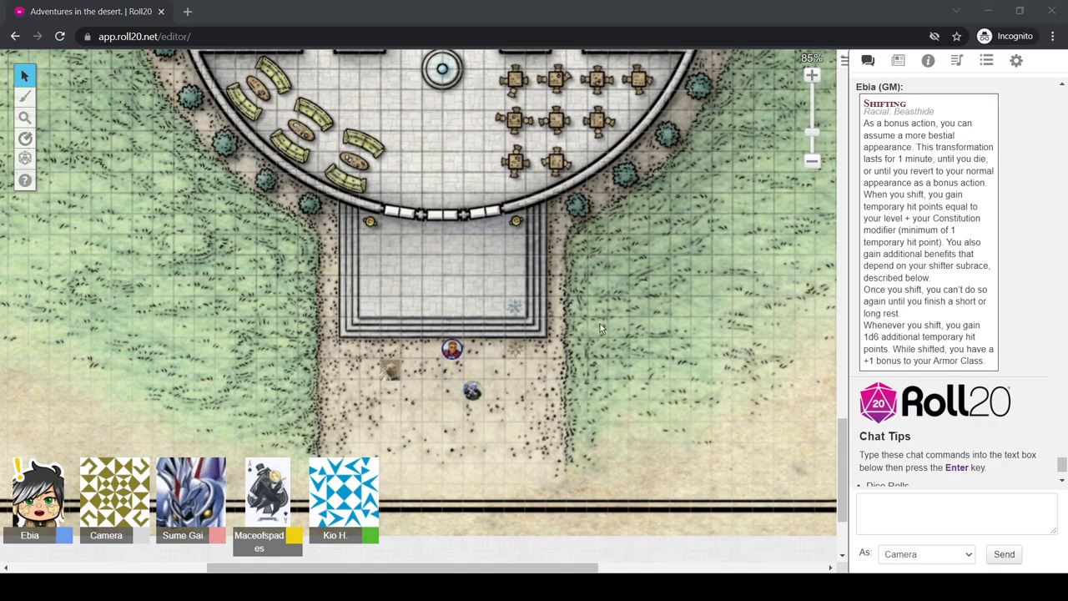
mouse_move(817, 97)
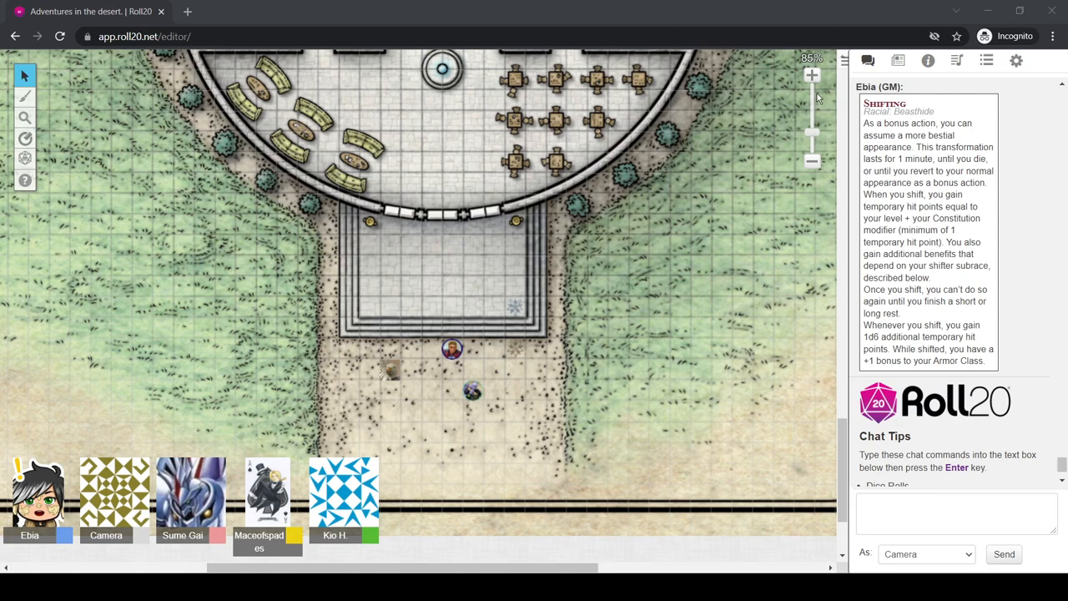
mouse_move(958, 60)
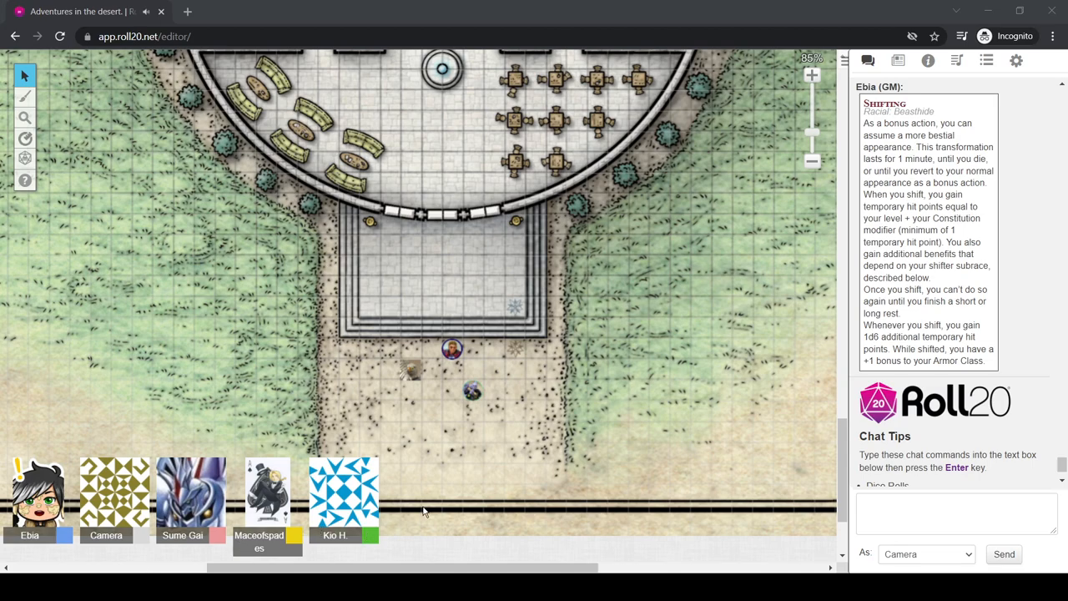
mouse_move(137, 489)
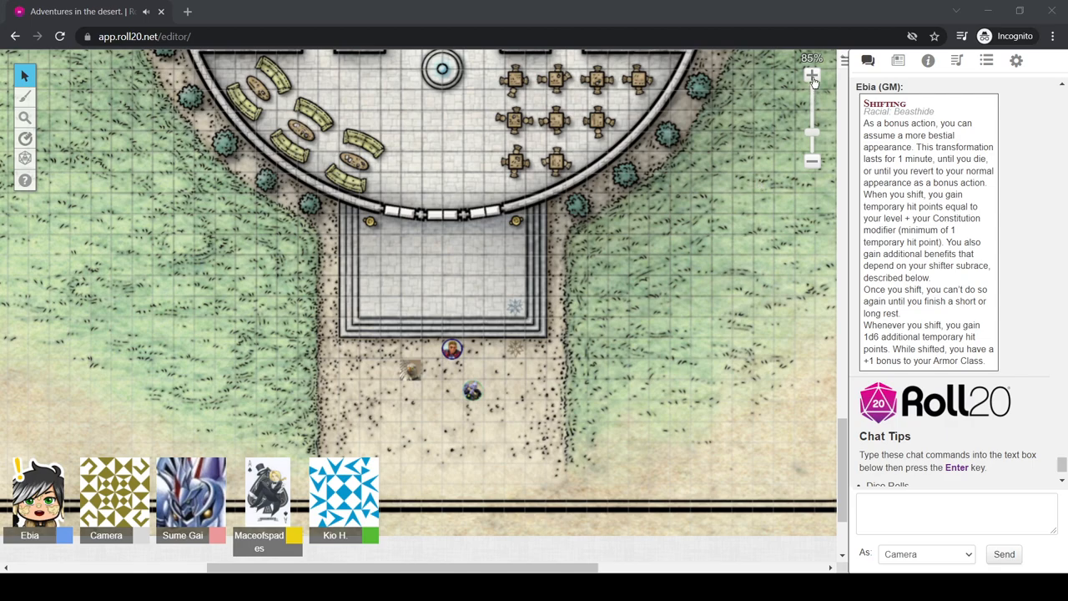
mouse_move(621, 344)
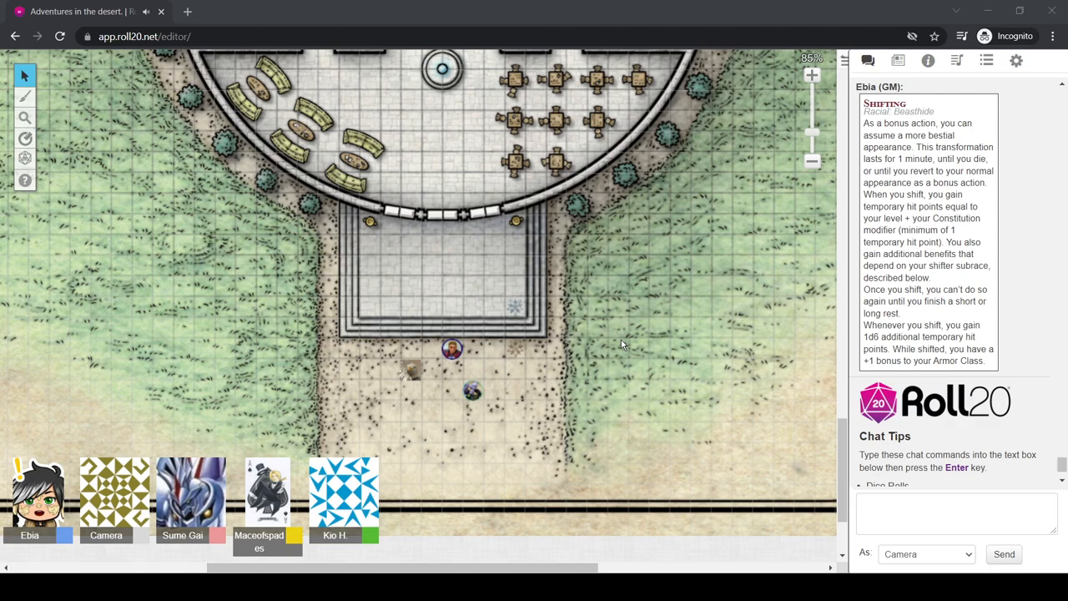
mouse_move(621, 345)
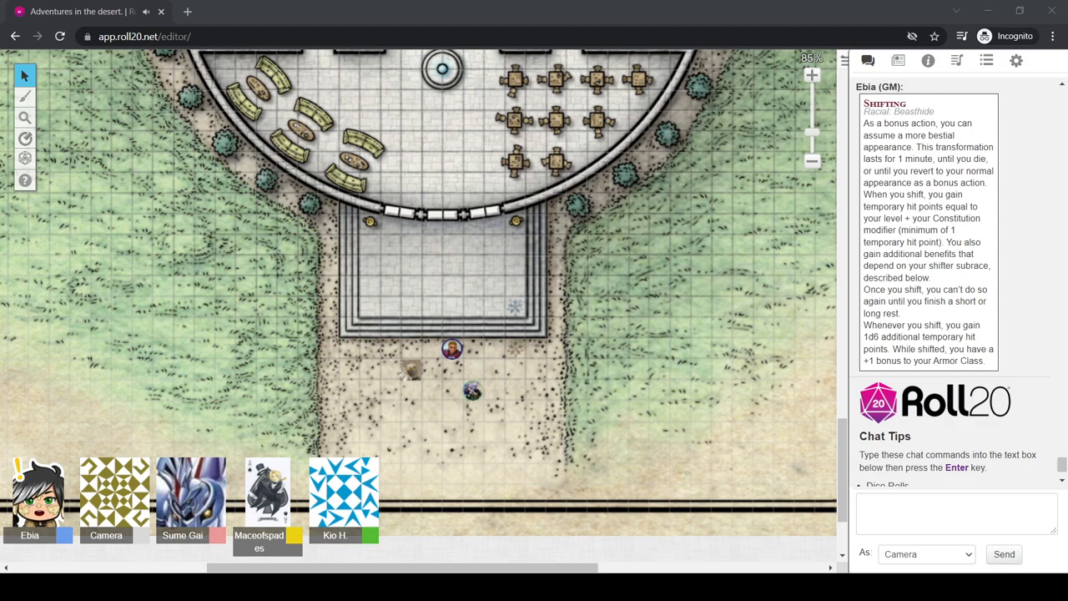
mouse_move(249, 419)
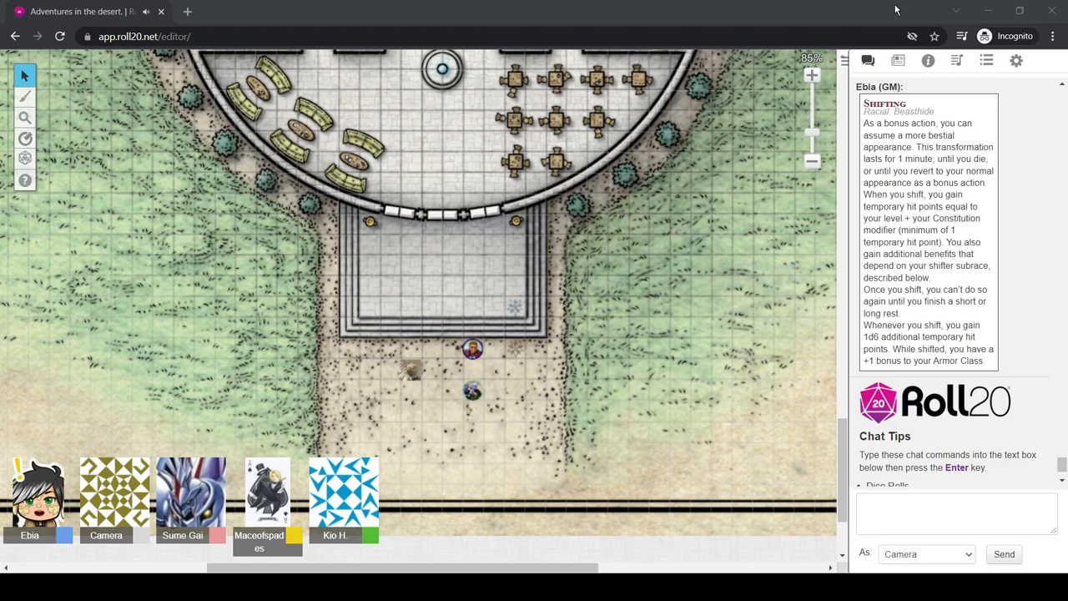
mouse_move(173, 115)
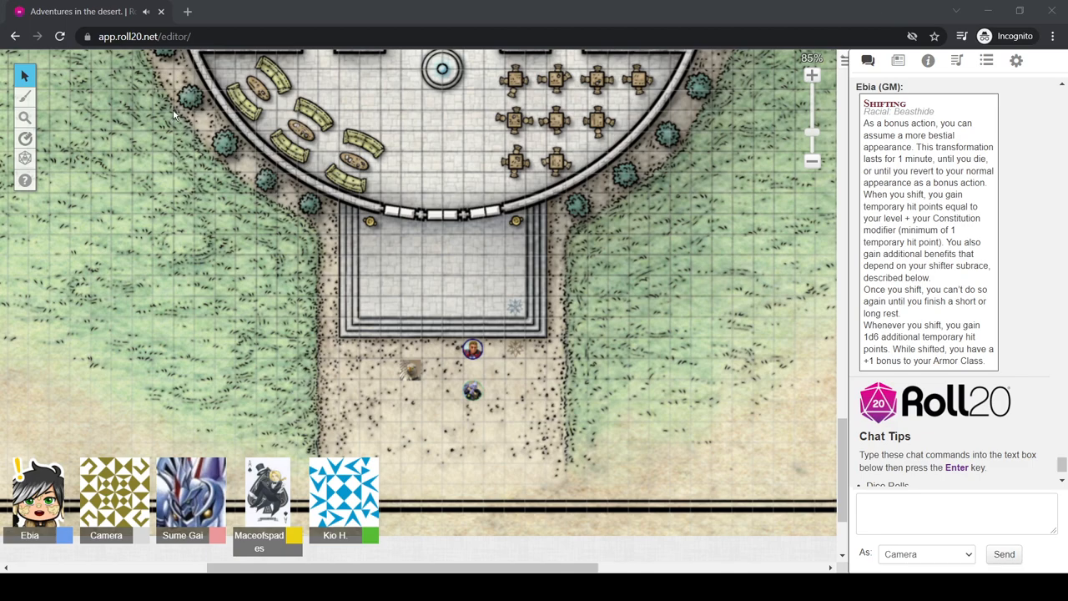
mouse_move(230, 187)
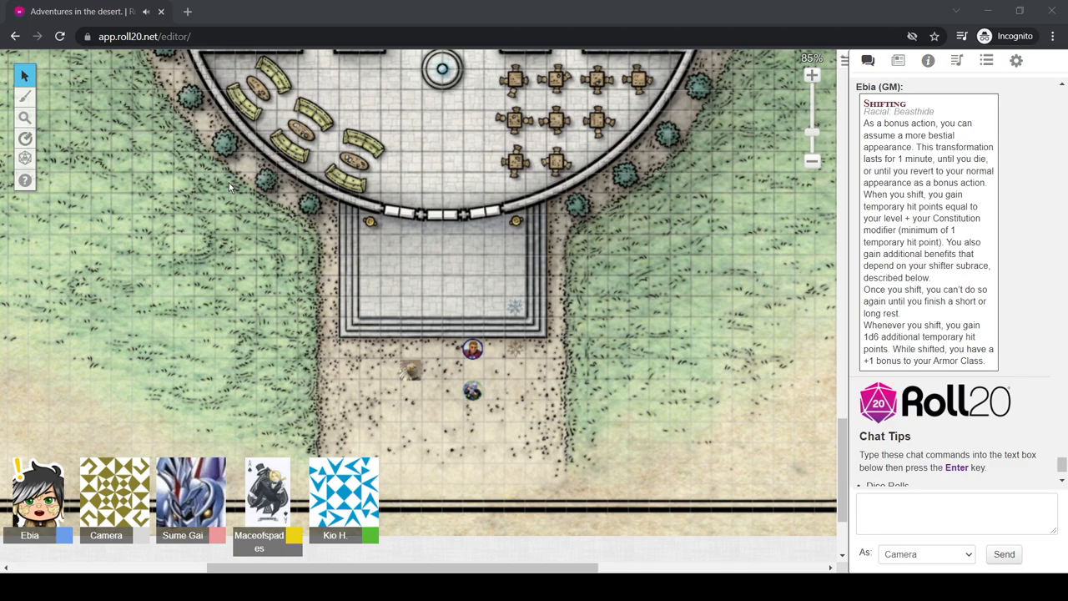
mouse_move(217, 80)
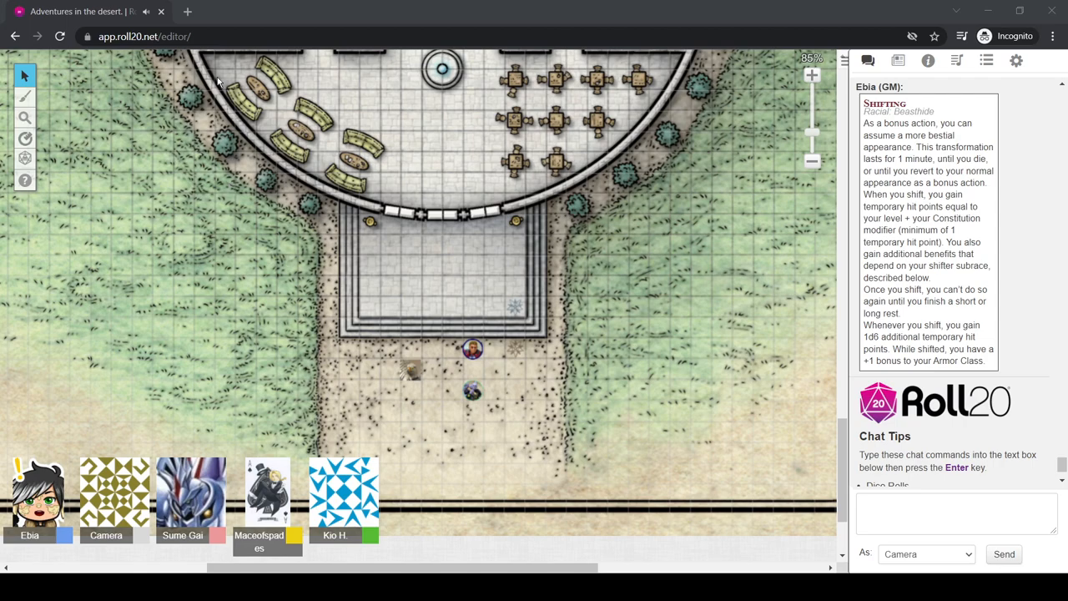
mouse_move(261, 137)
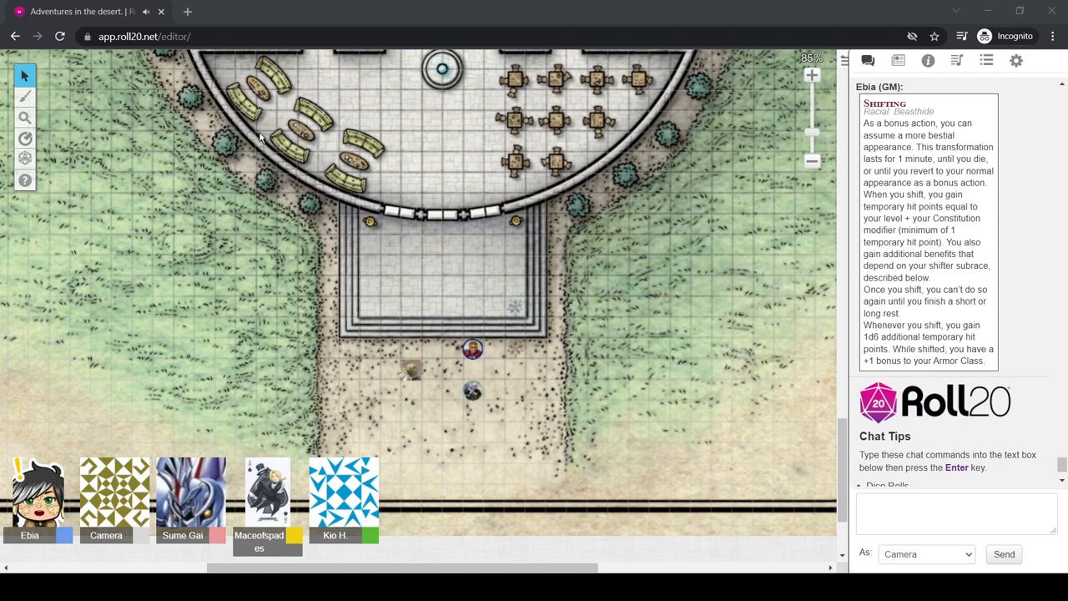
mouse_move(866, 5)
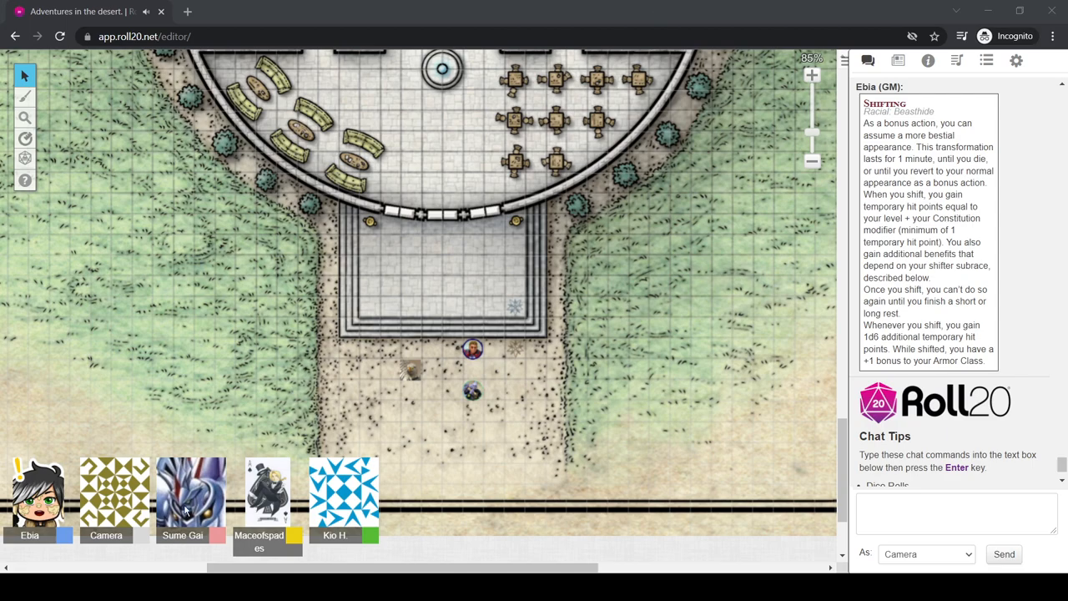
mouse_move(191, 499)
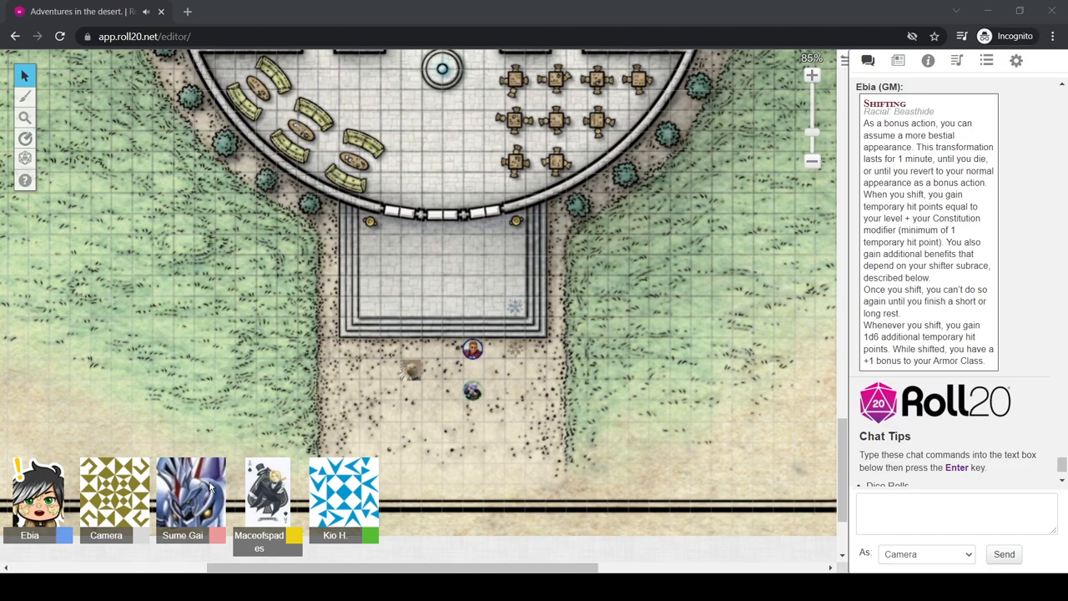
mouse_move(220, 491)
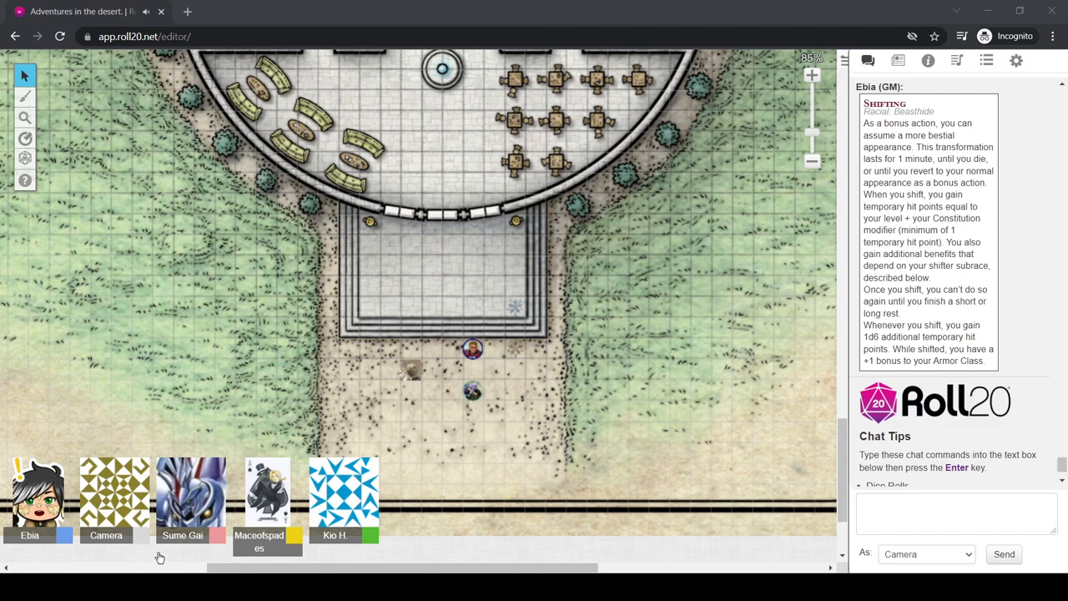
mouse_move(392, 507)
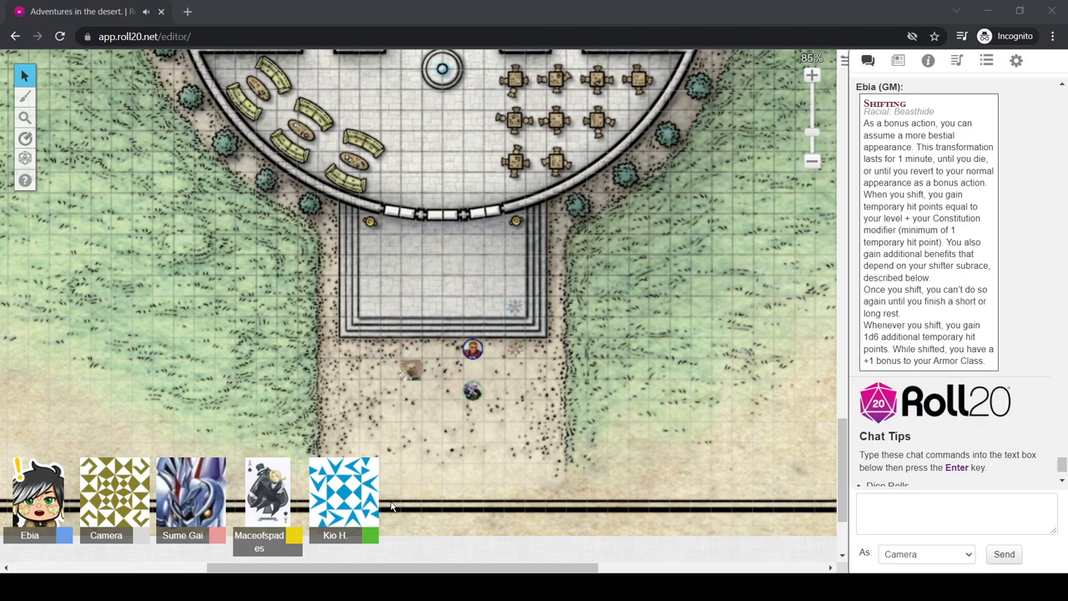
mouse_move(366, 417)
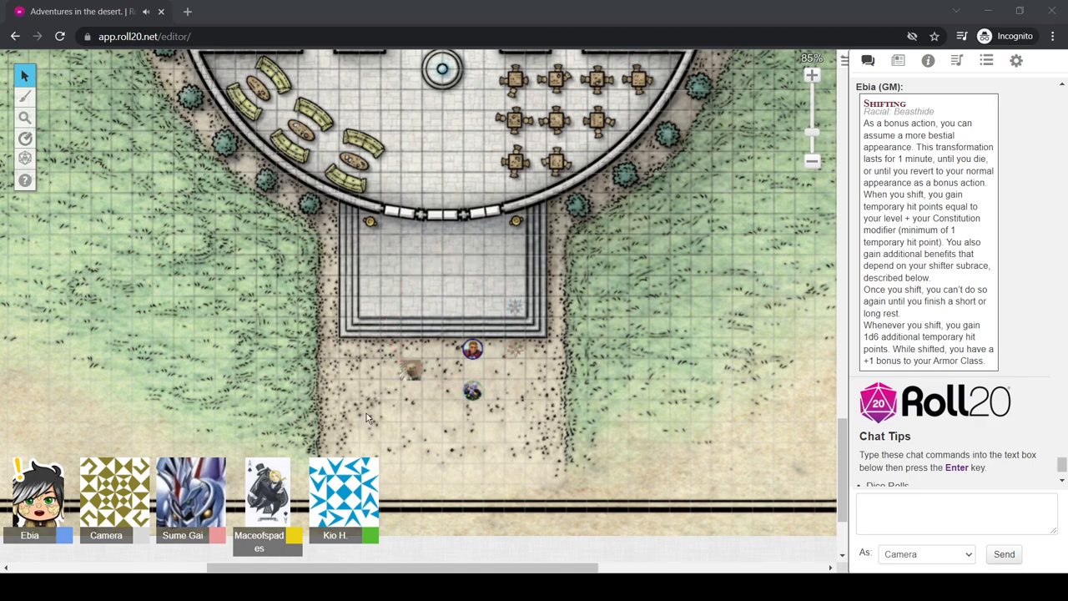
mouse_move(352, 414)
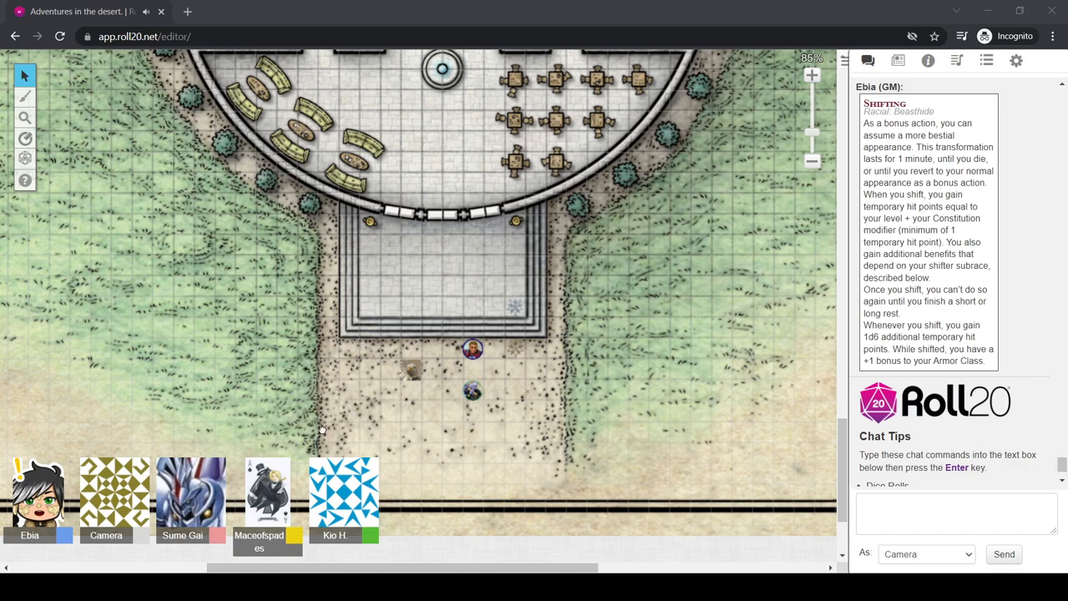
mouse_move(558, 505)
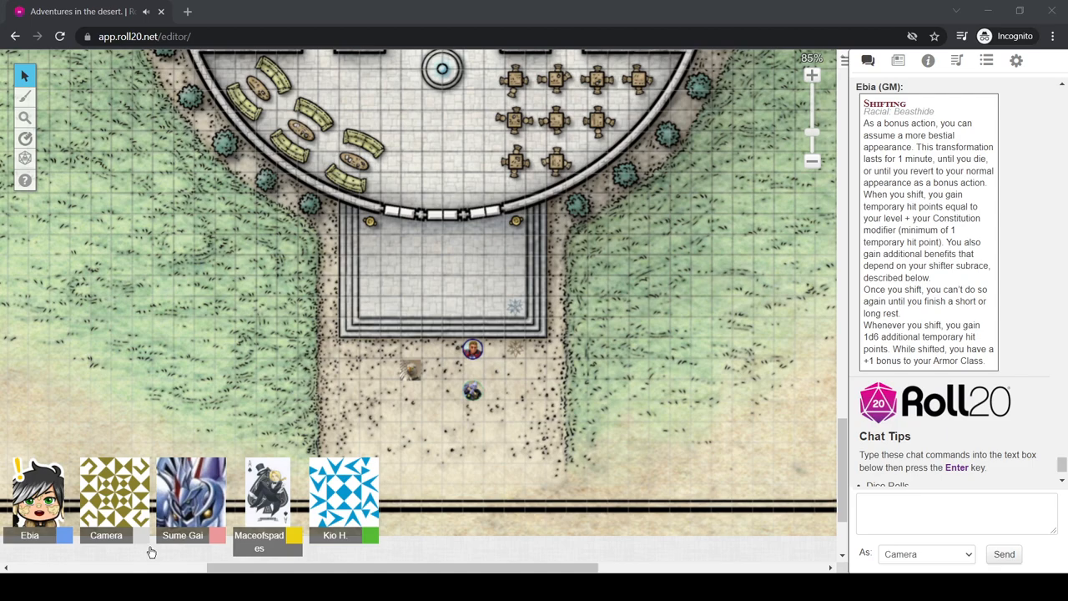
mouse_move(436, 451)
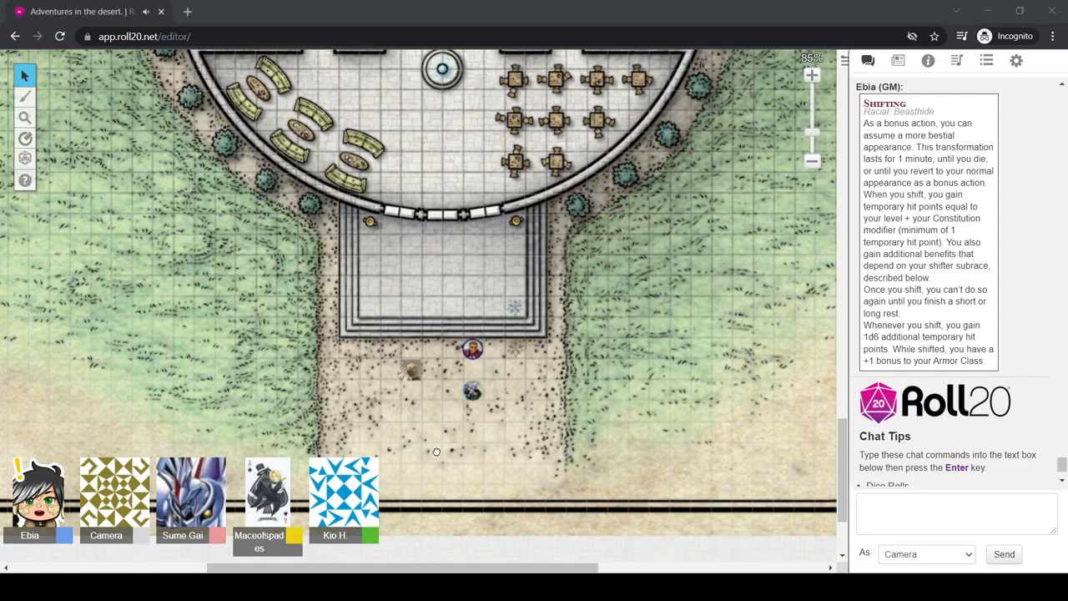
mouse_move(187, 304)
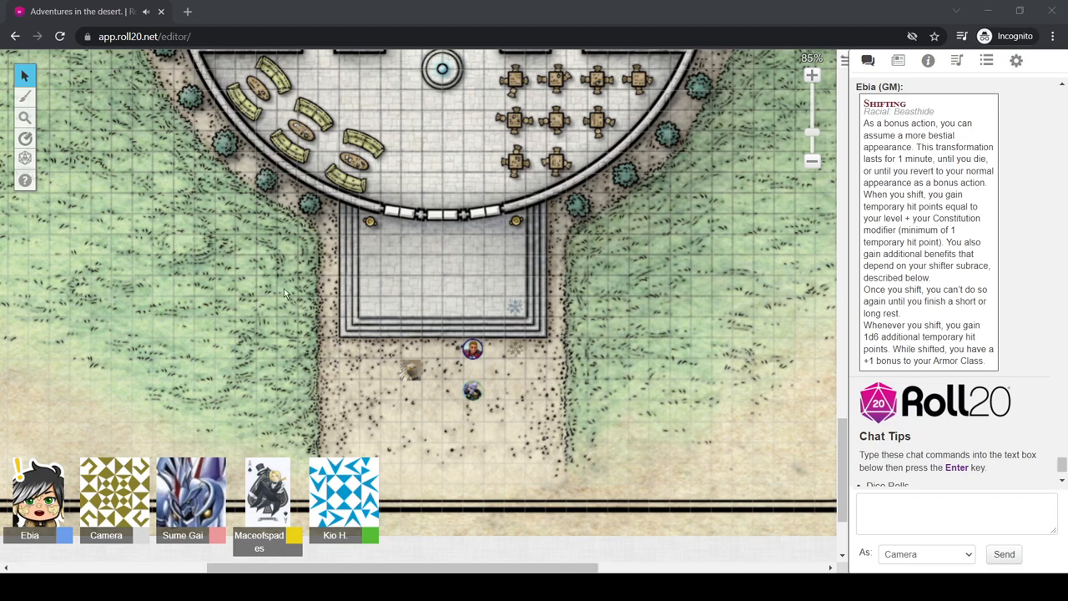
mouse_move(342, 135)
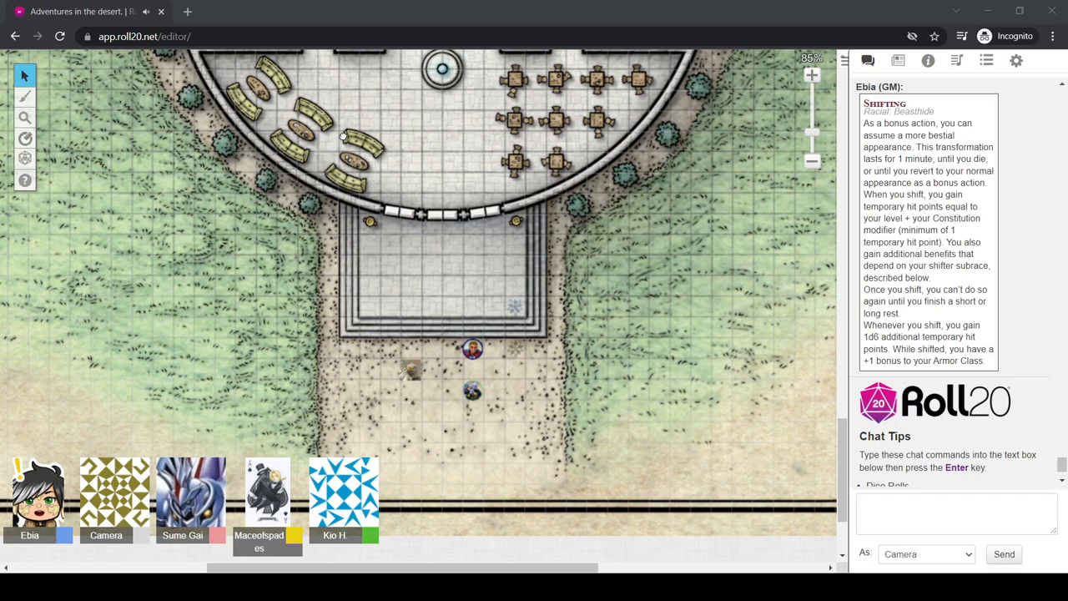
mouse_move(404, 269)
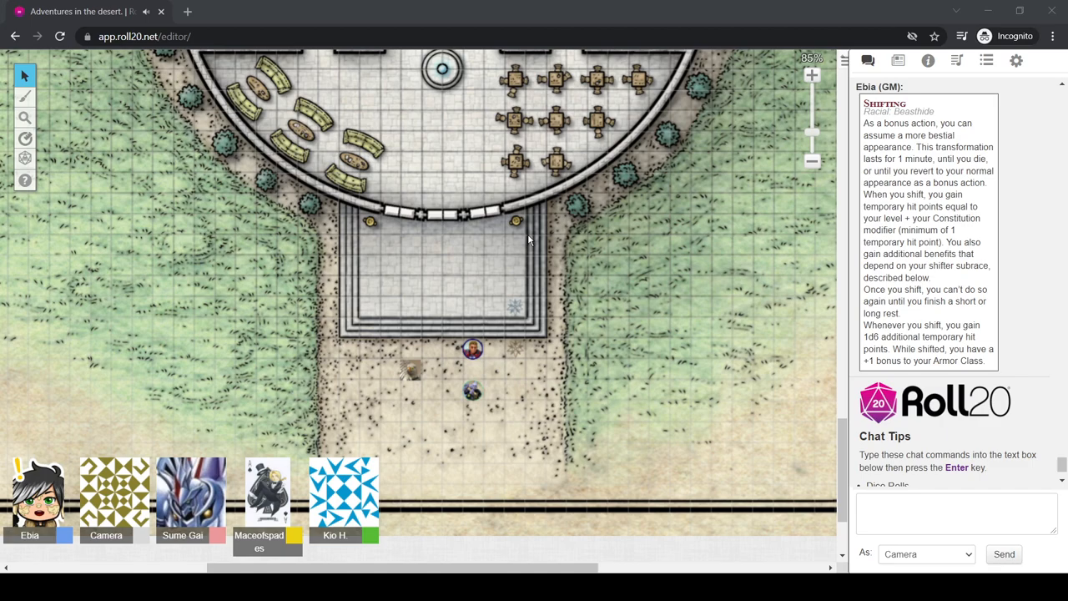
left_click(473, 349)
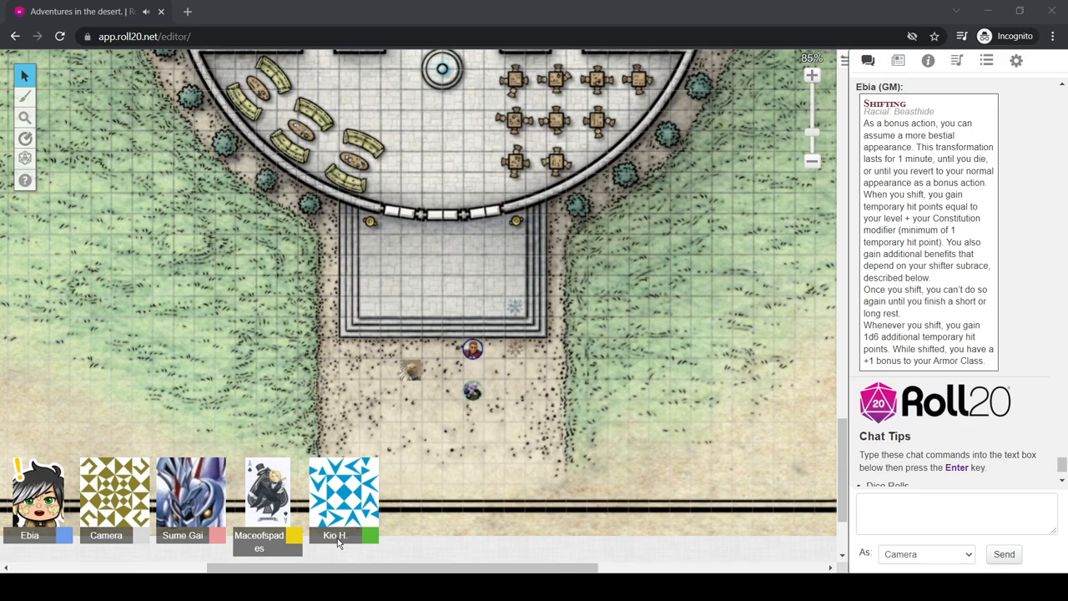
mouse_move(428, 349)
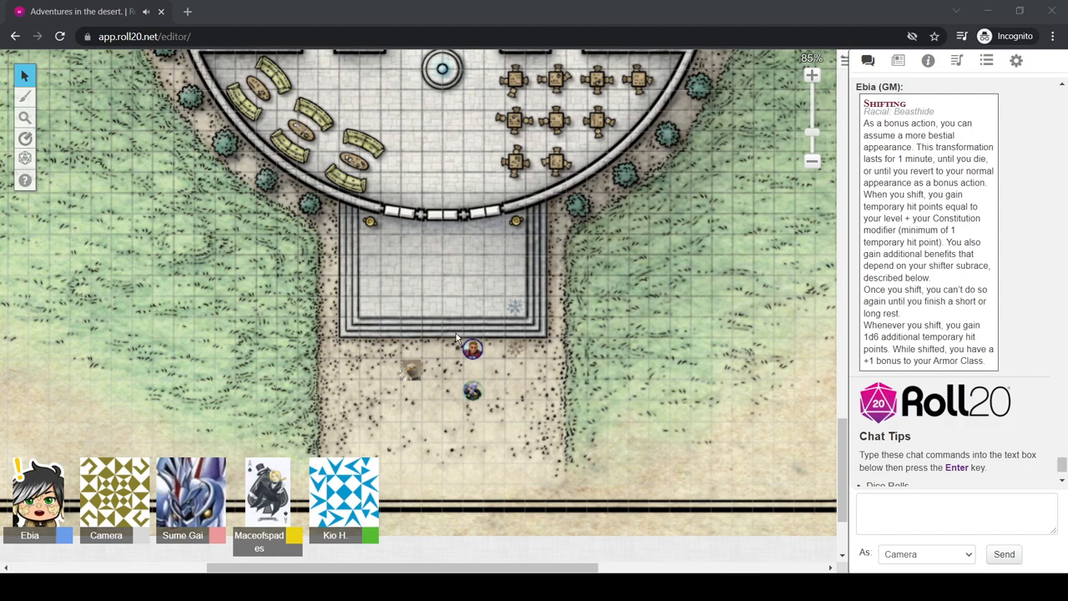
mouse_move(383, 348)
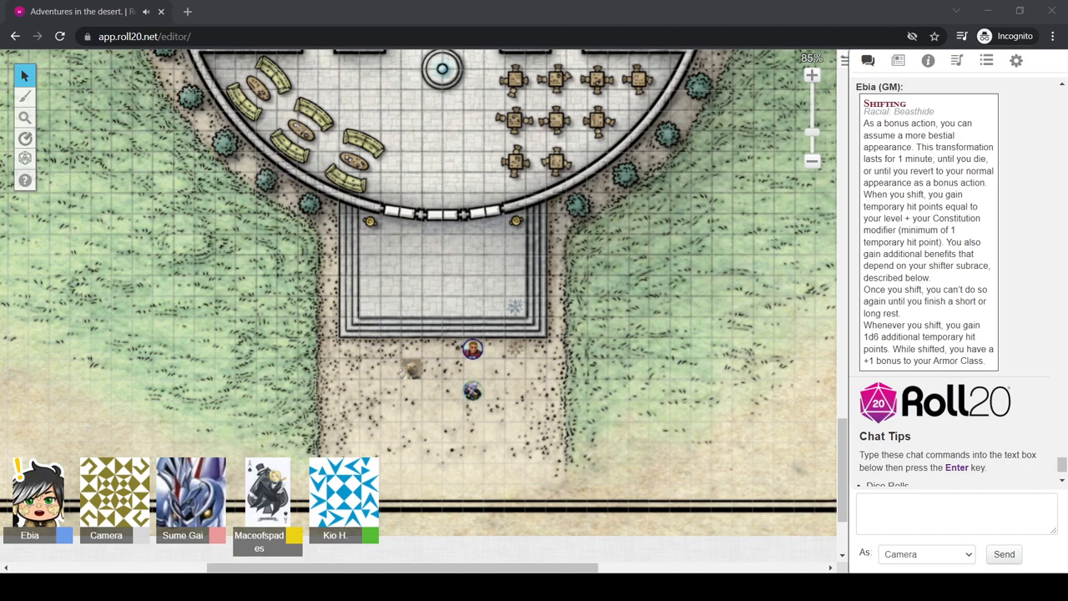
Move three party tokens up into the entry courtyard by the doorway and pan to the library interior
left_click_drag(409, 367, 431, 287)
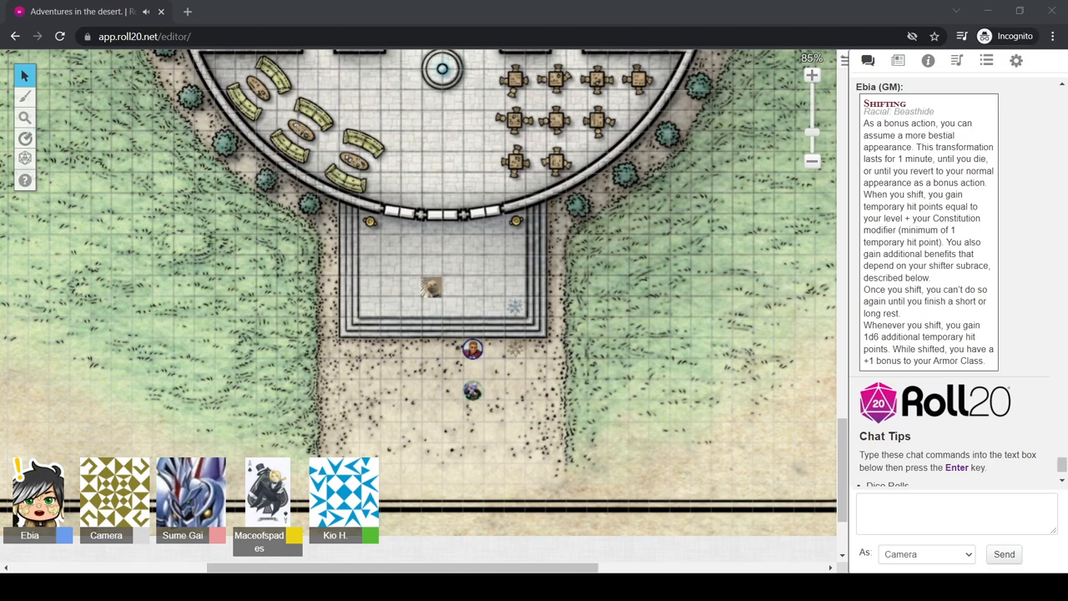
left_click_drag(472, 349, 451, 267)
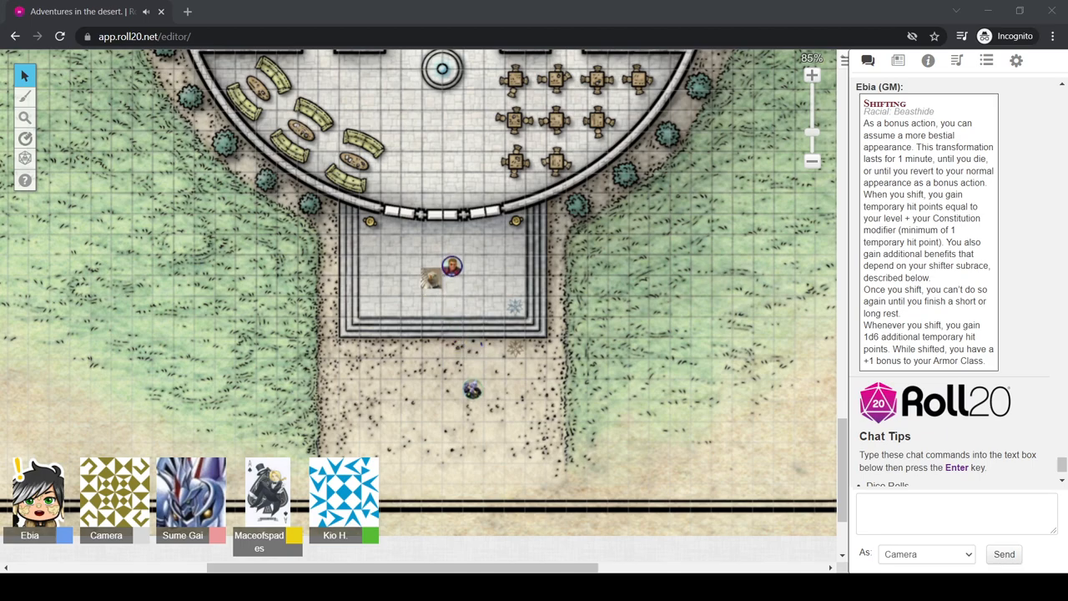
left_click_drag(470, 391, 470, 268)
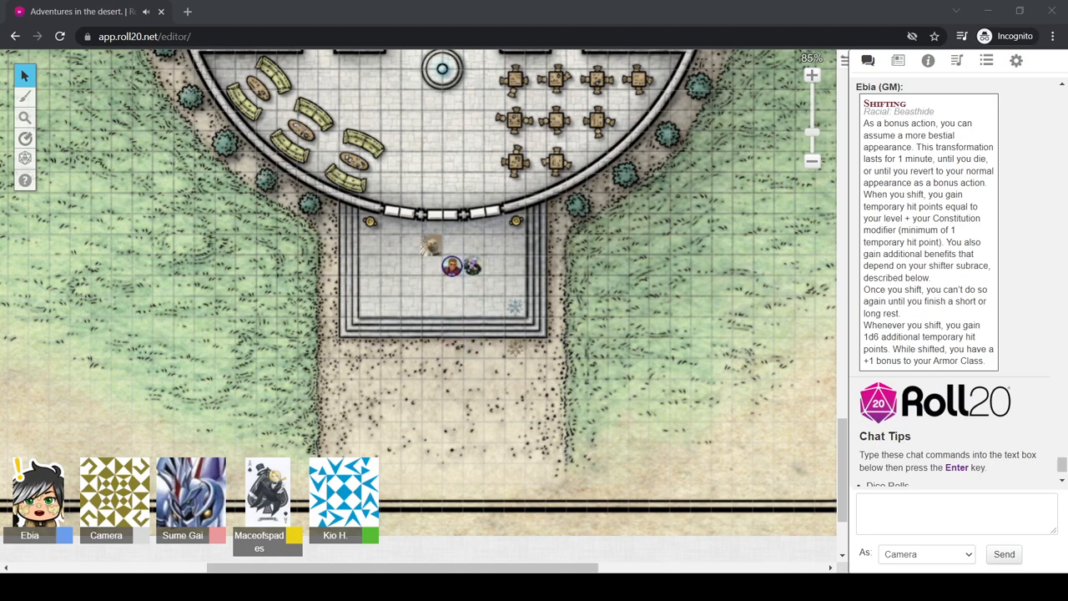
left_click(451, 266)
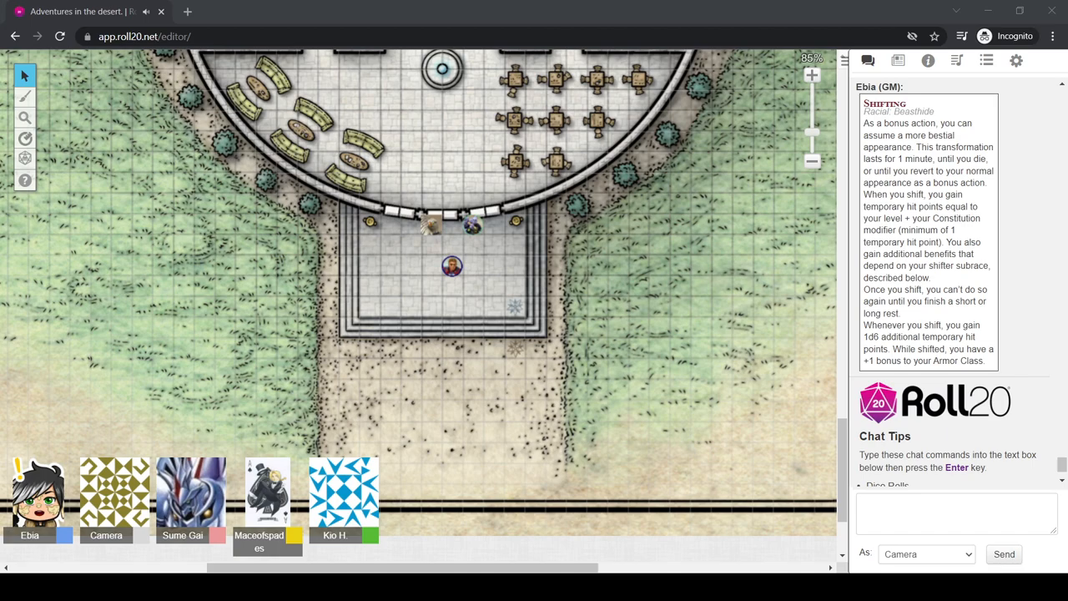
left_click(470, 225)
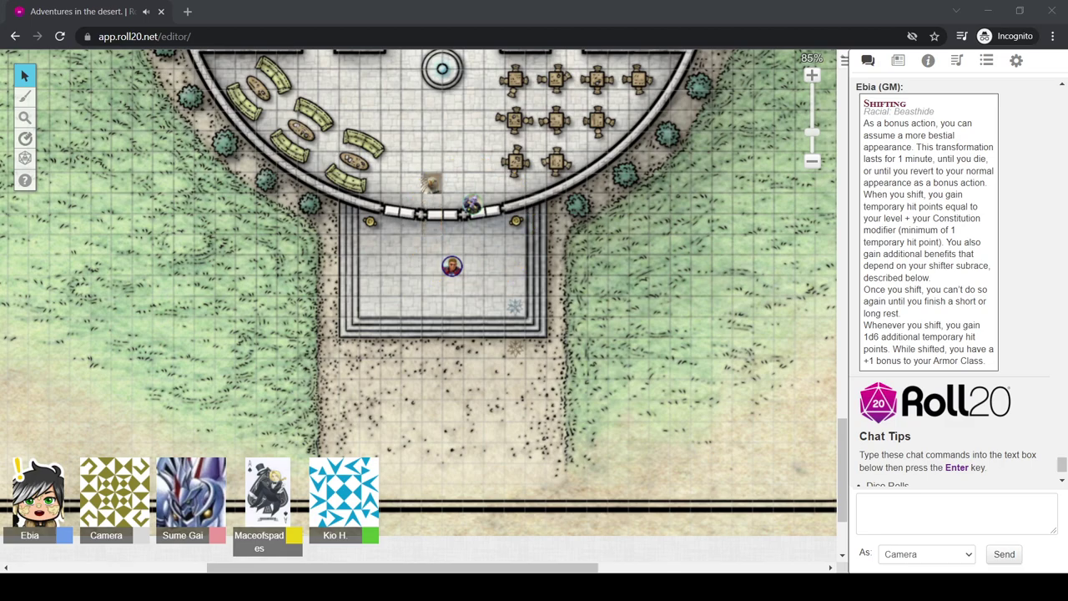
left_click_drag(471, 204, 471, 184)
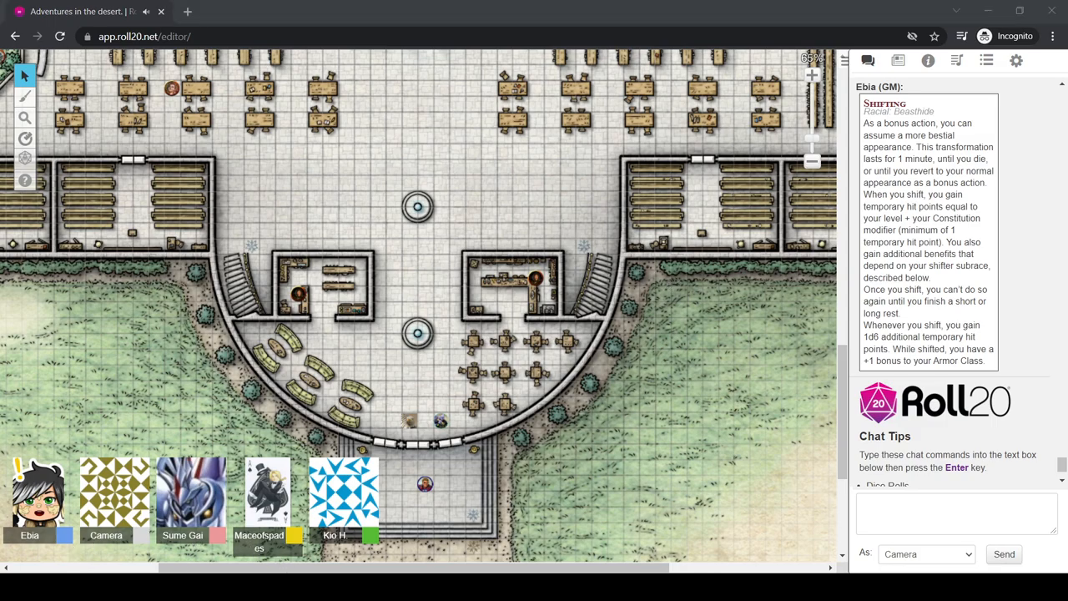
left_click_drag(424, 484, 425, 436)
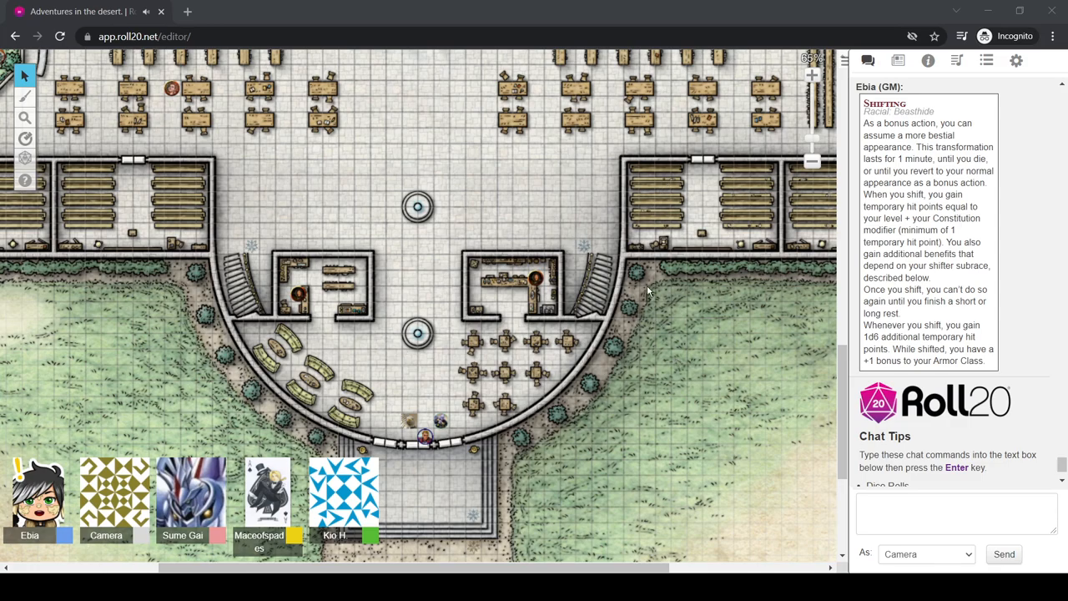
mouse_move(601, 384)
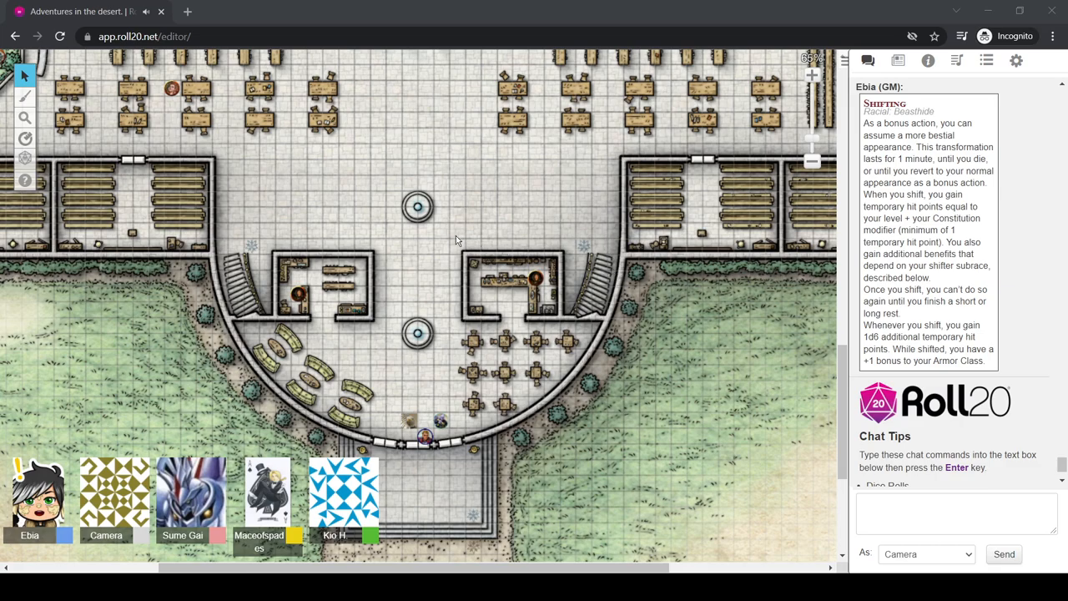
mouse_move(584, 69)
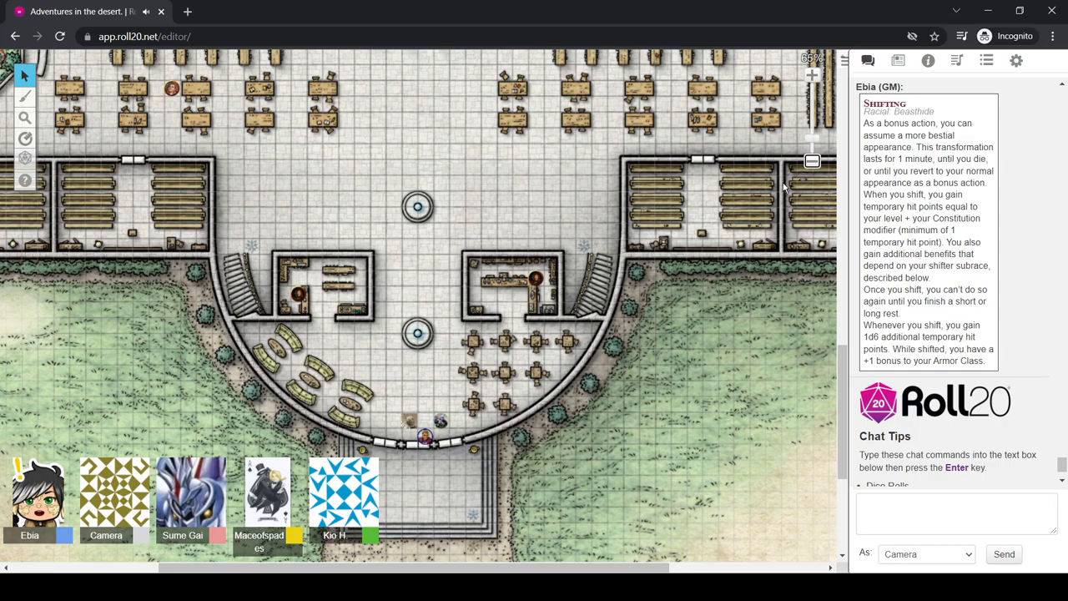
left_click(811, 75)
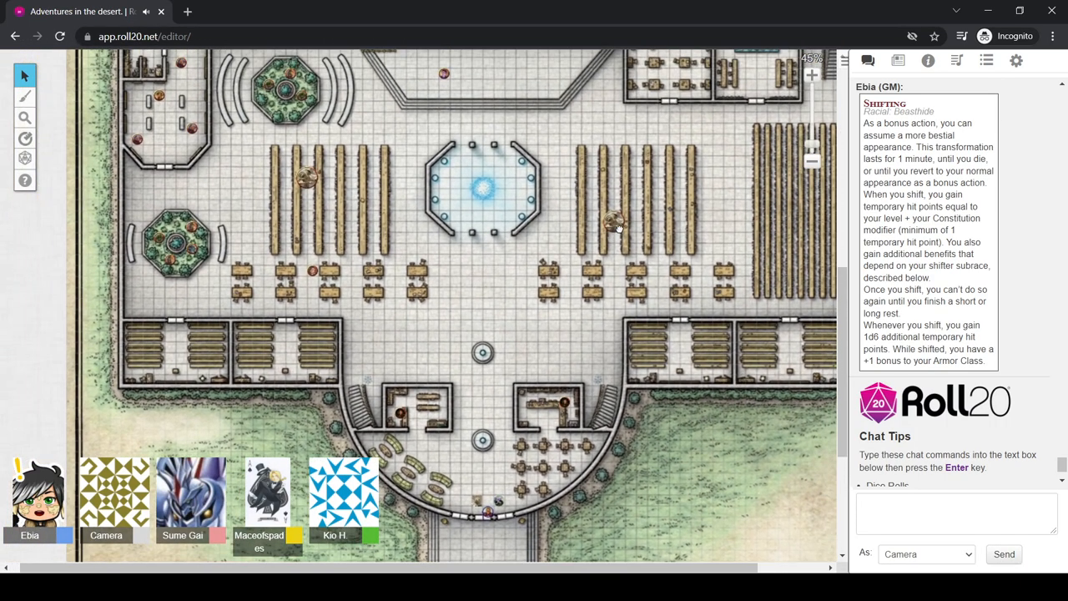
mouse_move(621, 234)
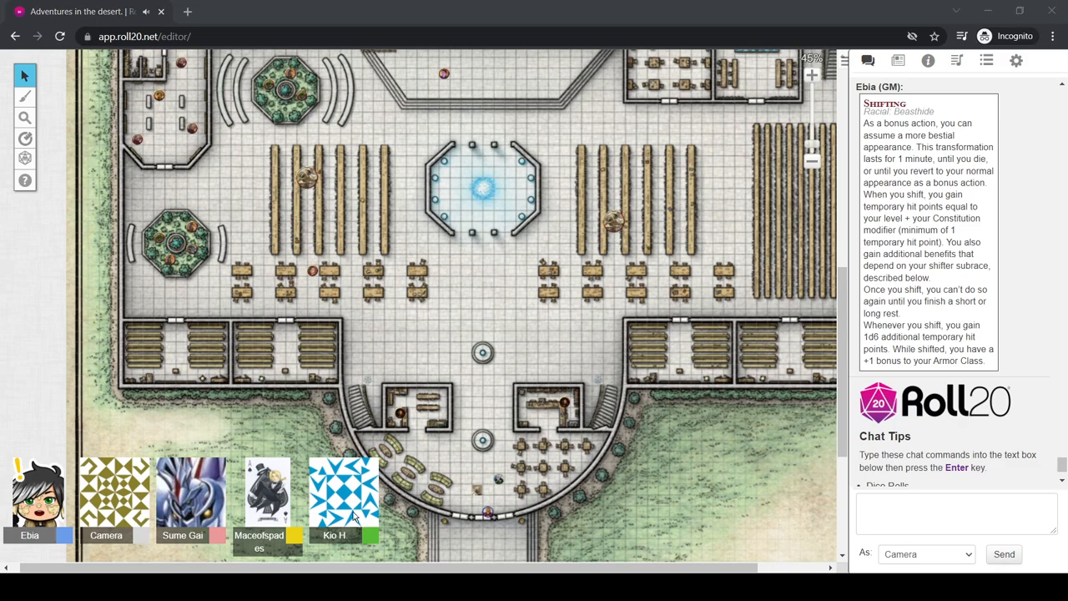
mouse_move(320, 428)
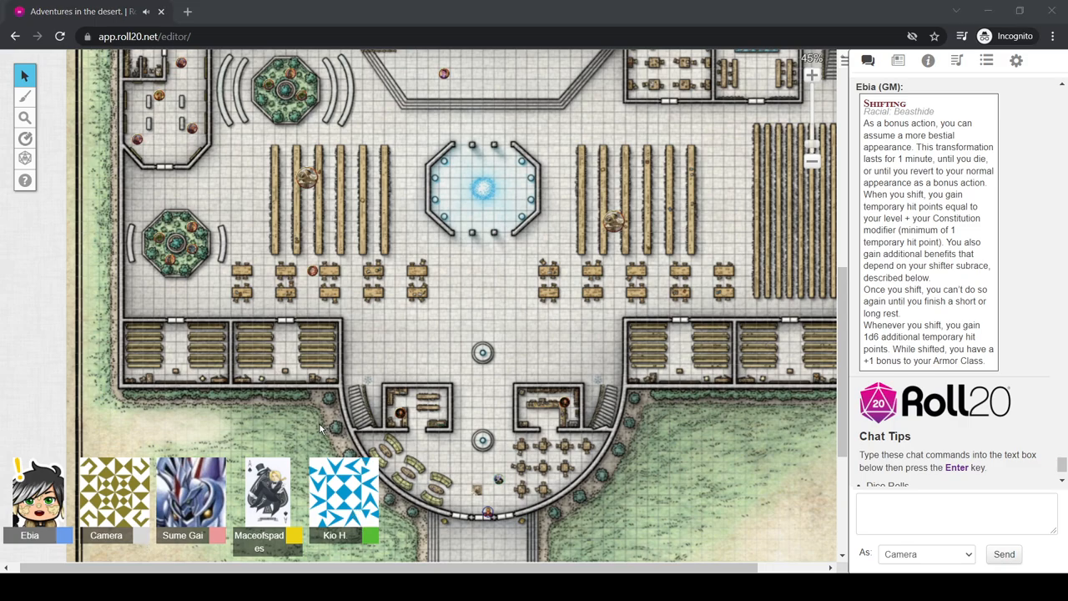
mouse_move(321, 425)
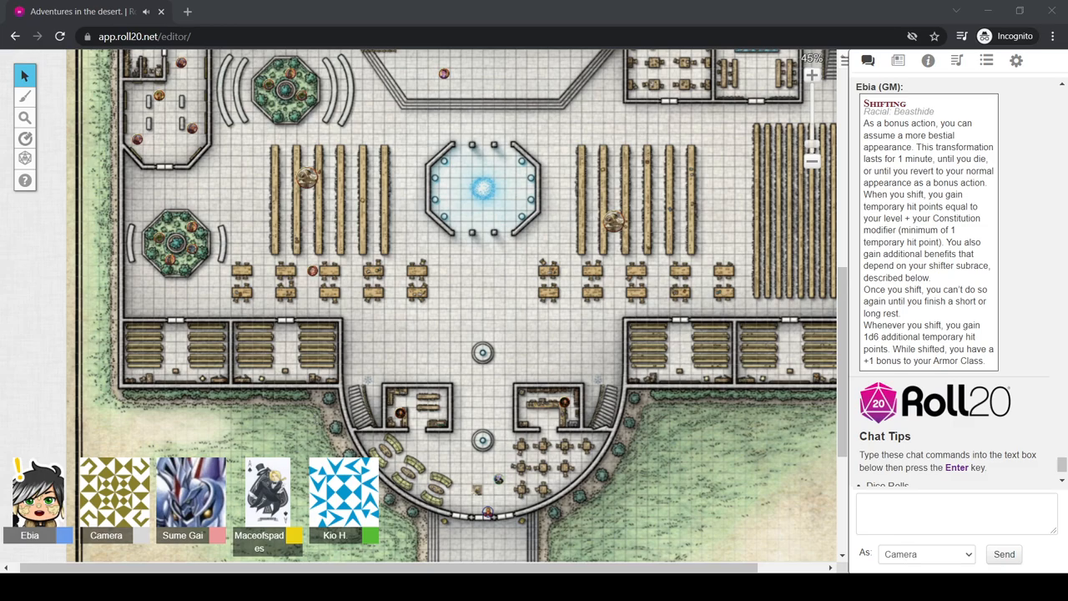
mouse_move(316, 424)
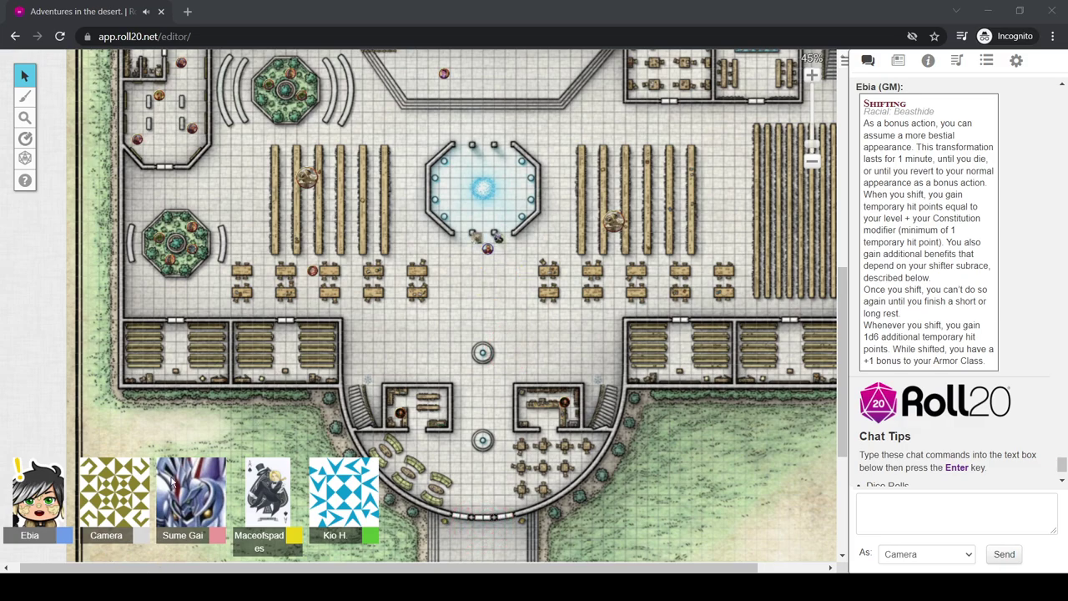
mouse_move(448, 368)
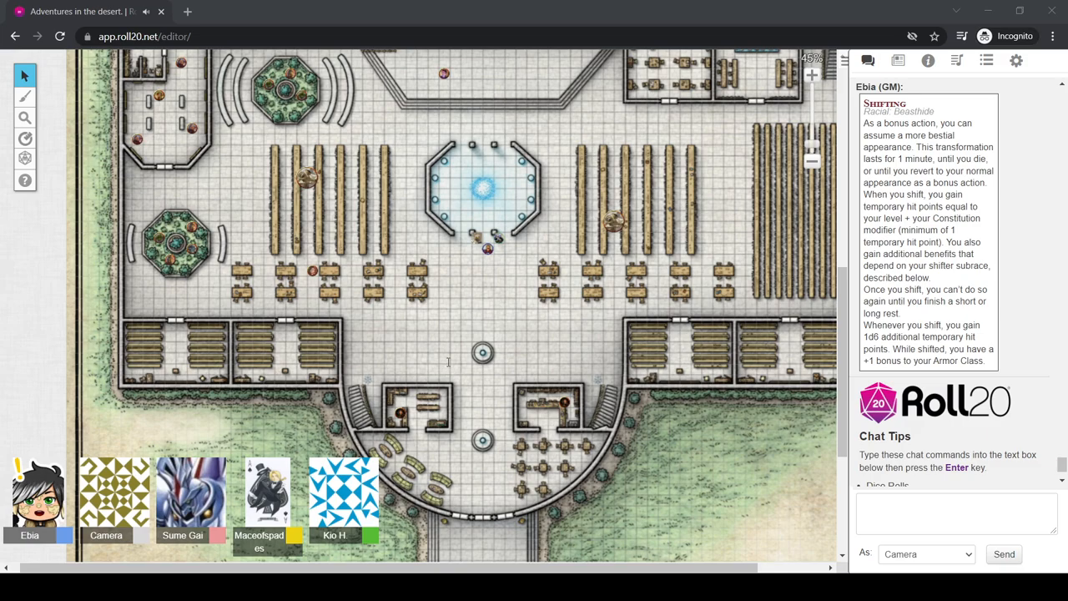
mouse_move(448, 365)
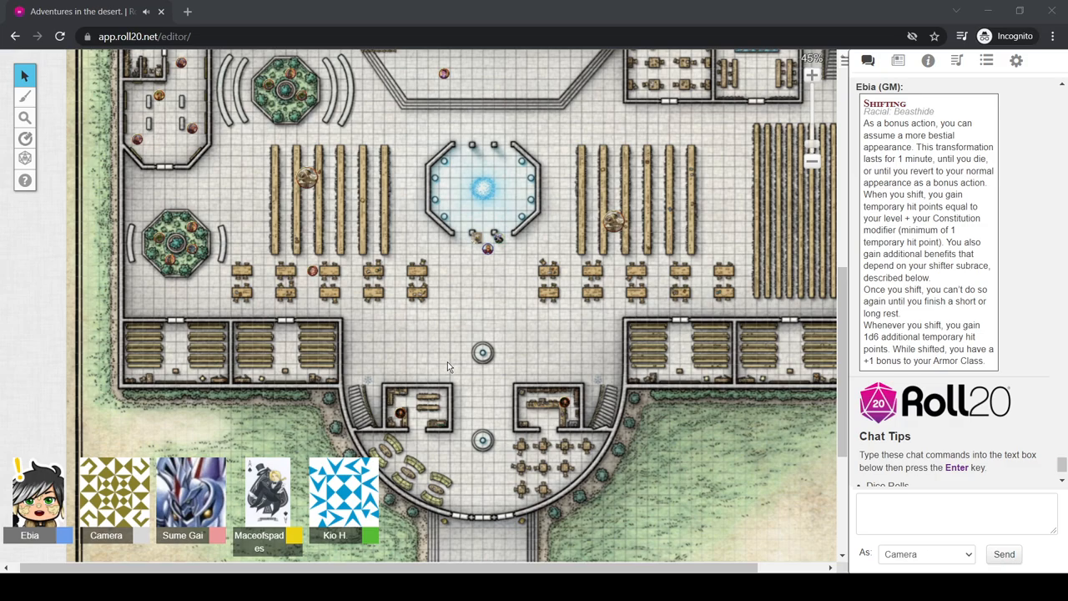
mouse_move(464, 309)
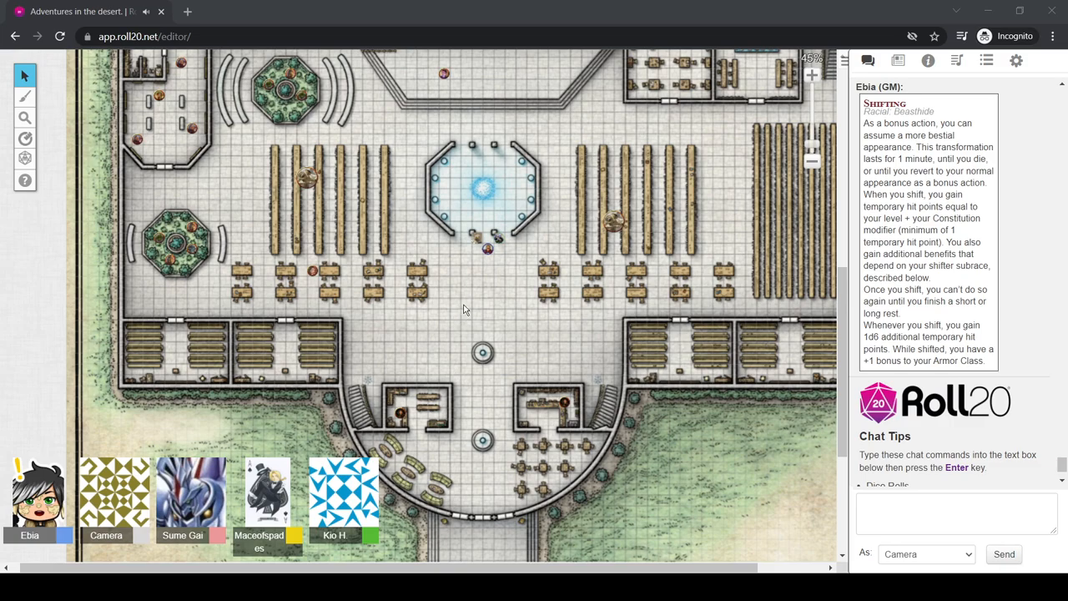
mouse_move(94, 411)
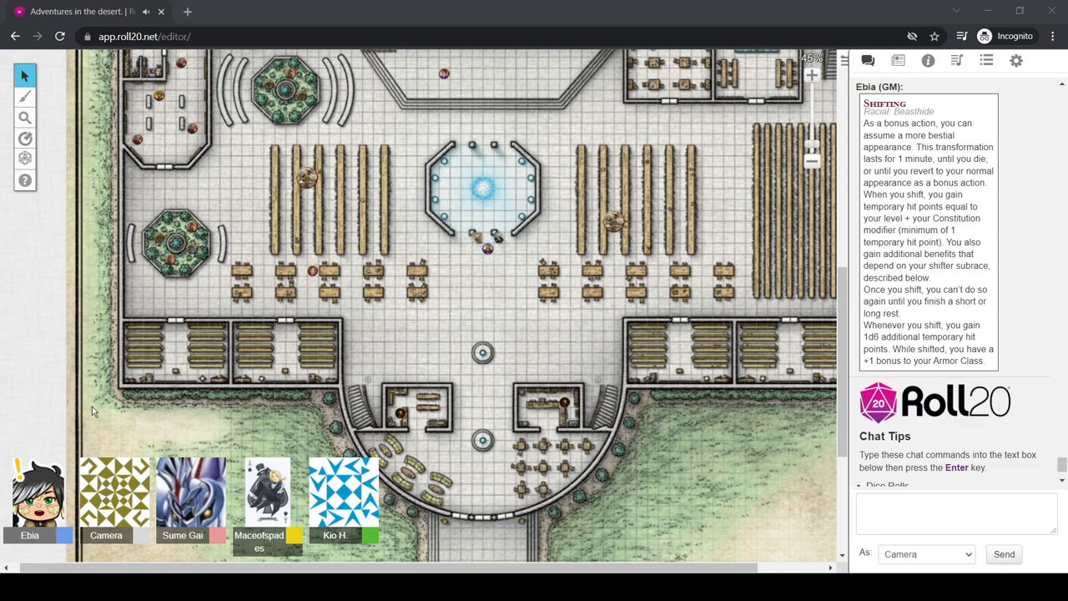
mouse_move(531, 366)
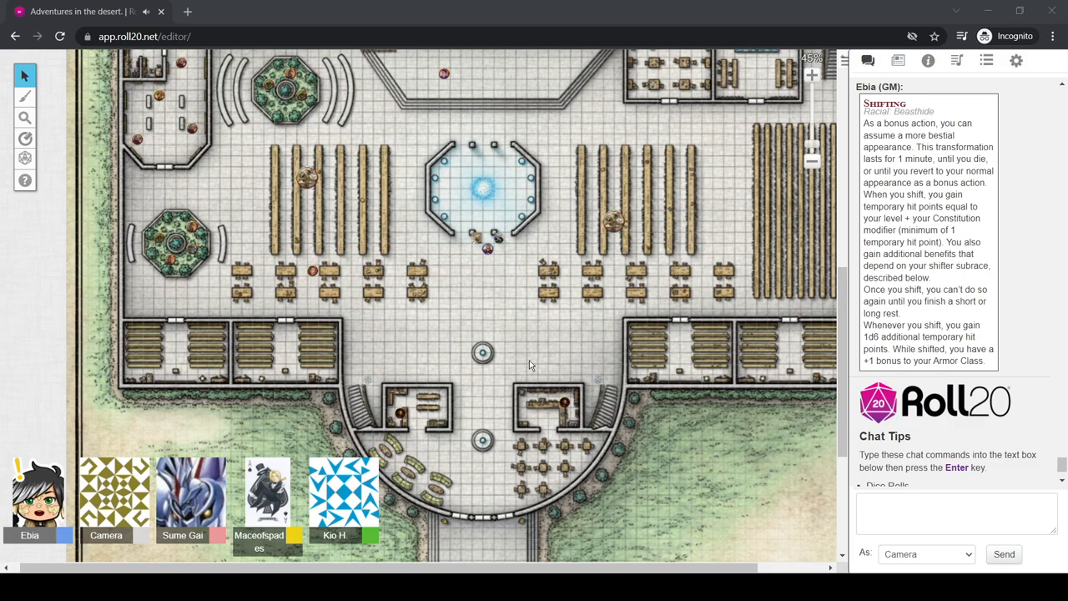
mouse_move(430, 345)
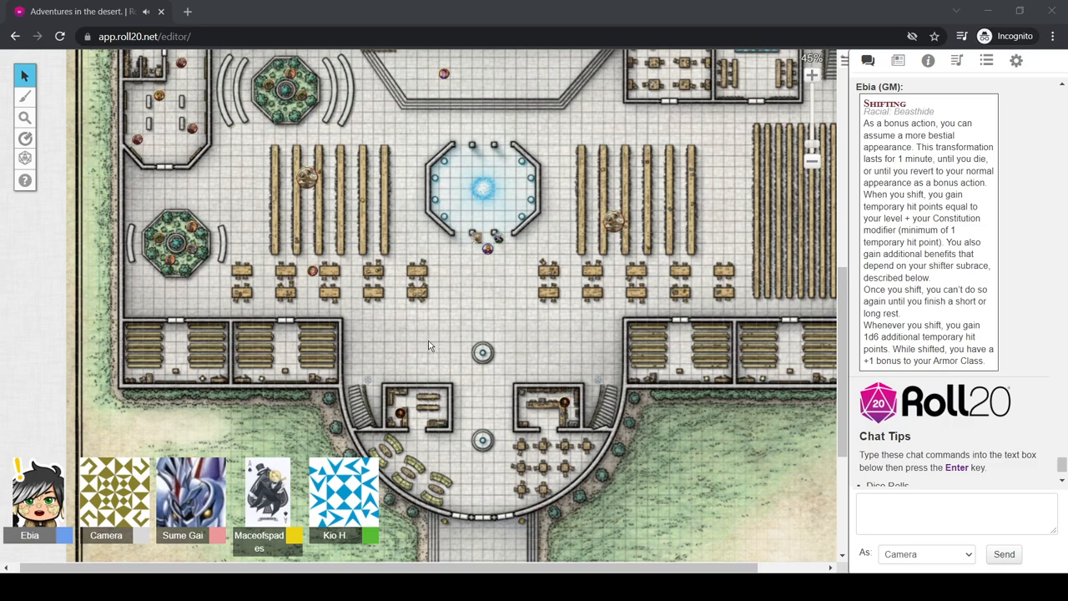
mouse_move(97, 564)
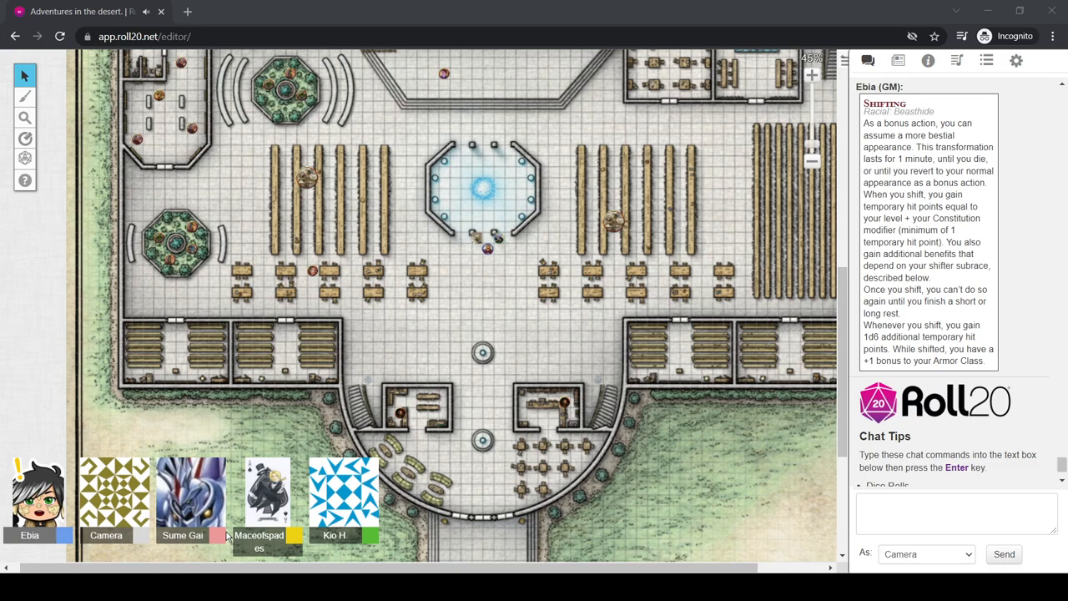
mouse_move(224, 407)
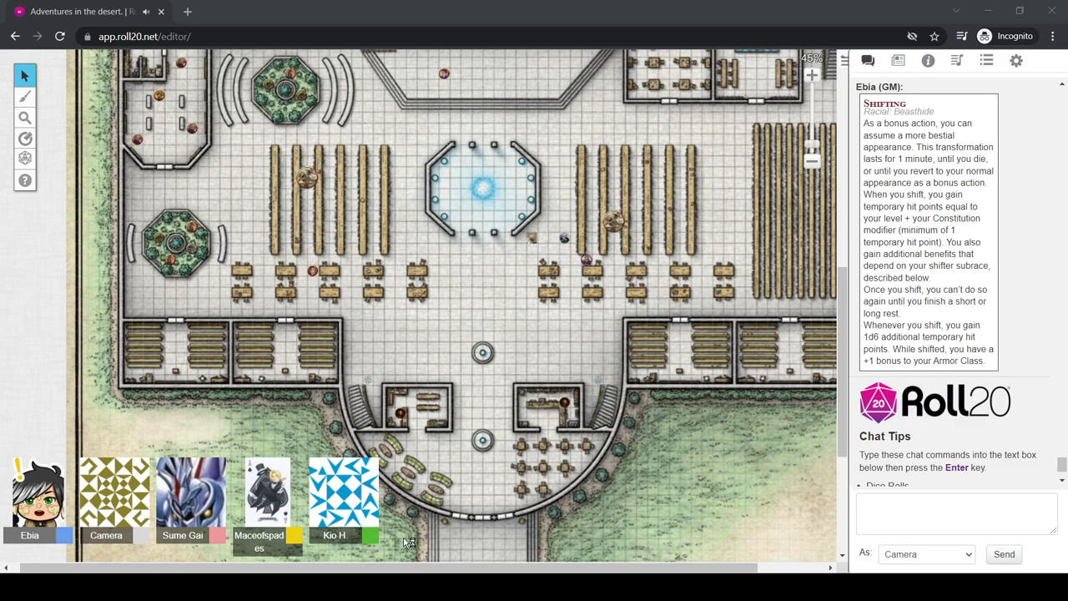
mouse_move(164, 456)
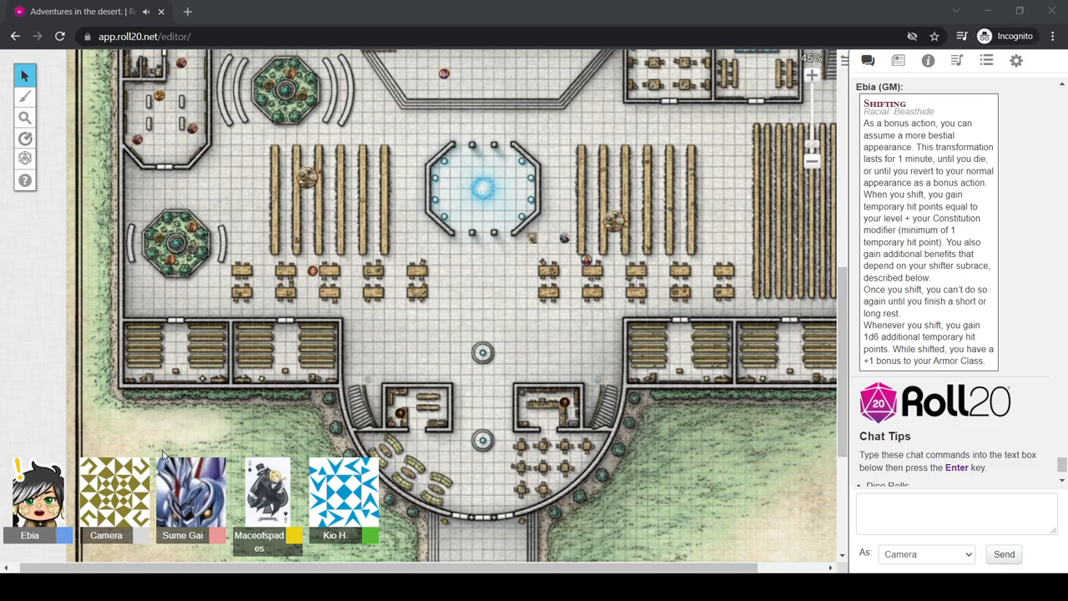
left_click(564, 233)
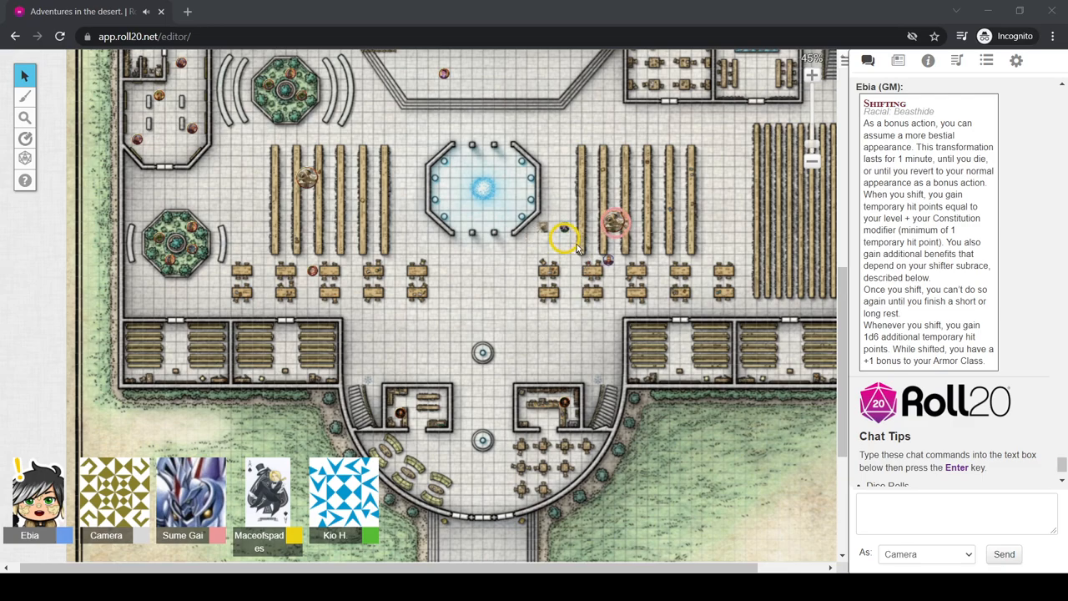
mouse_move(153, 567)
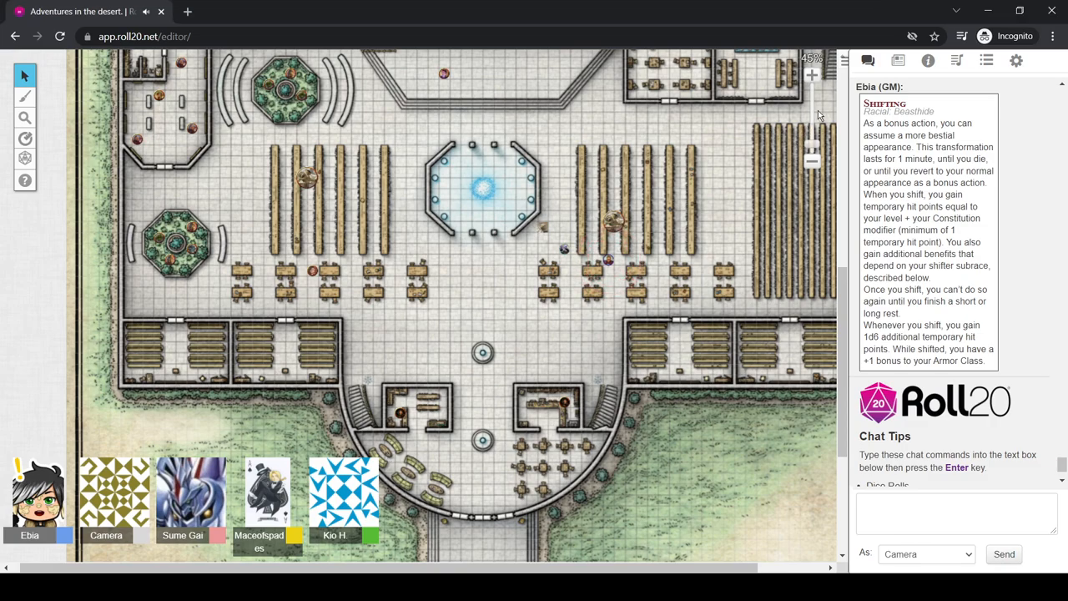
mouse_move(815, 81)
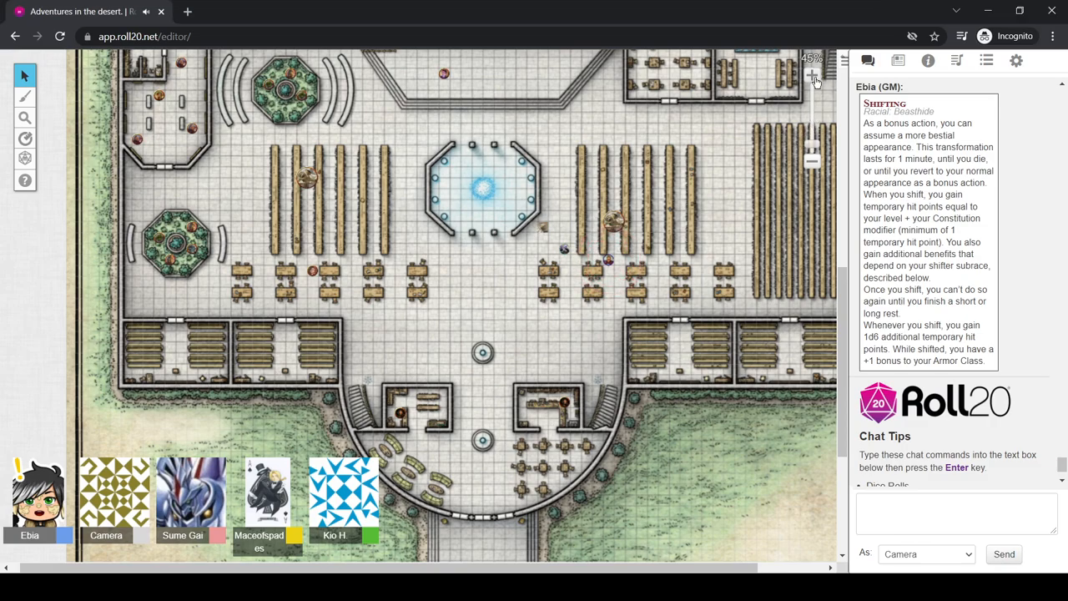
Search the Compendium for "cog" and open the Cogwork Archivist entry
left_click(812, 75)
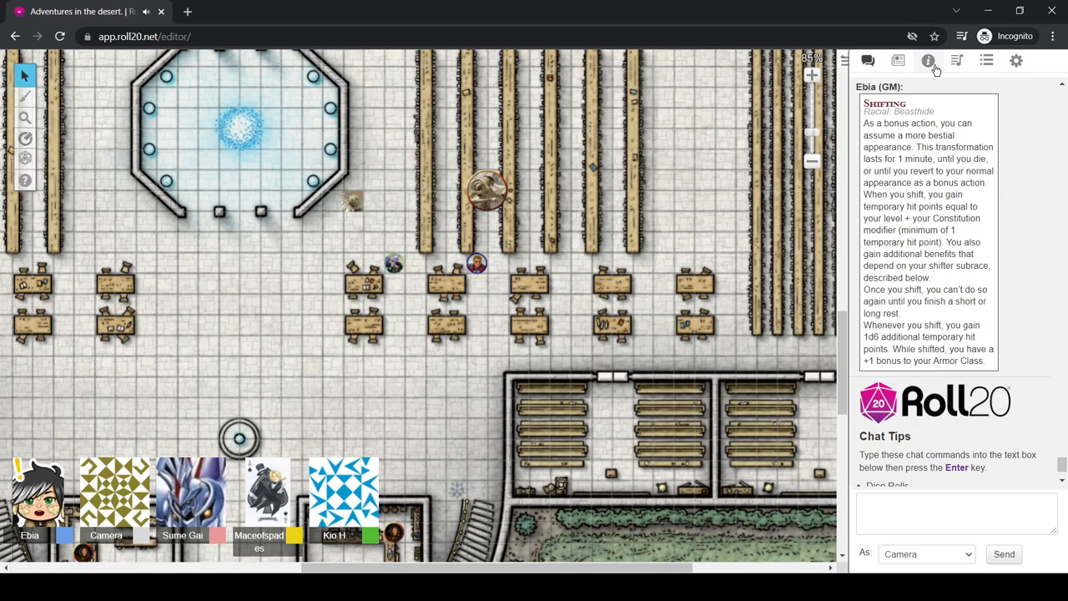
left_click(928, 60)
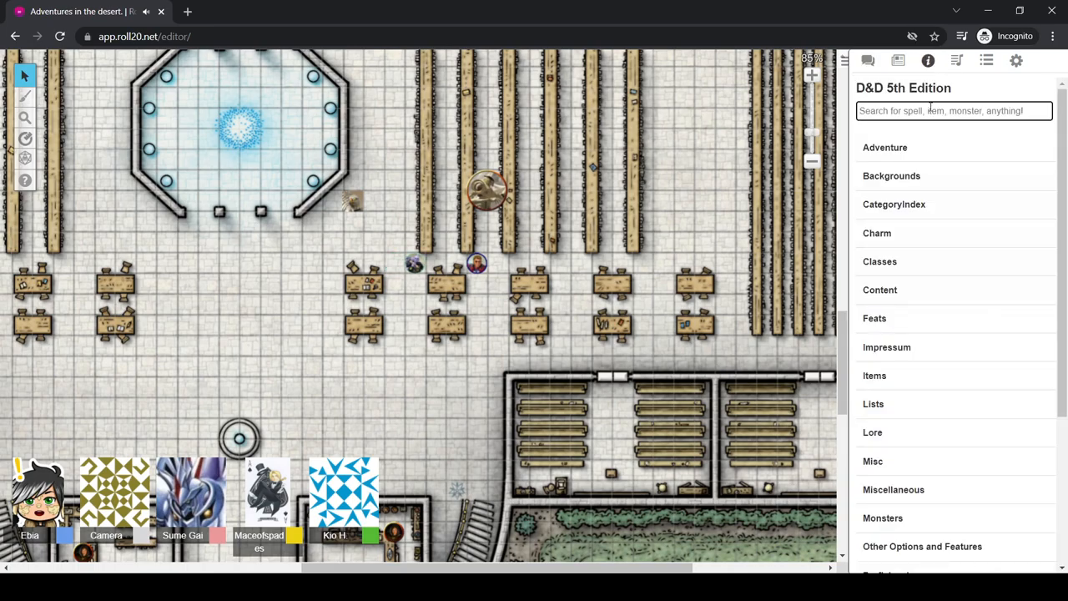
type("cog")
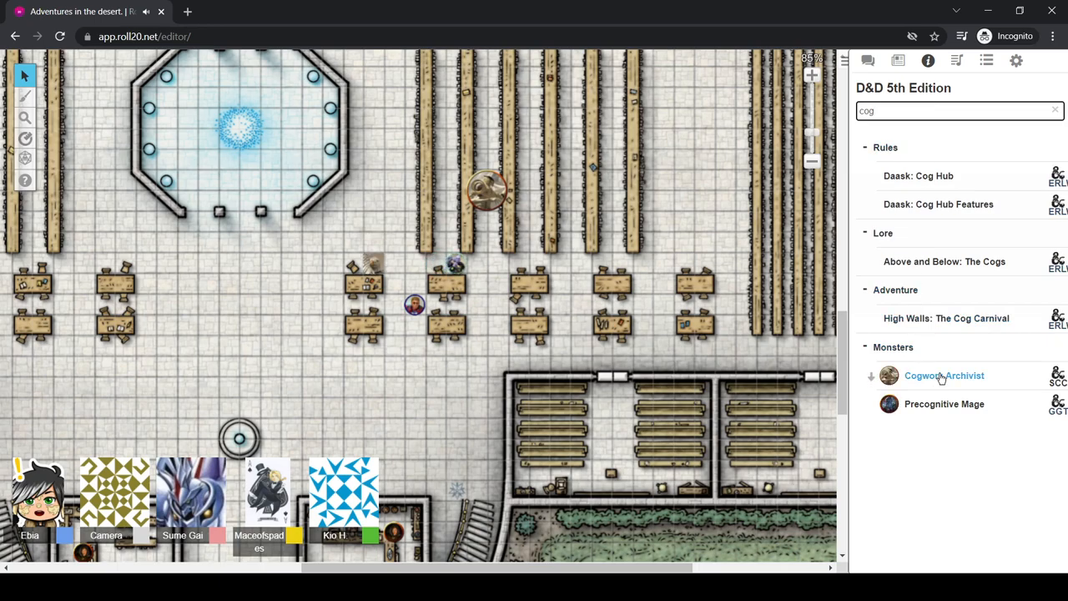
left_click(945, 376)
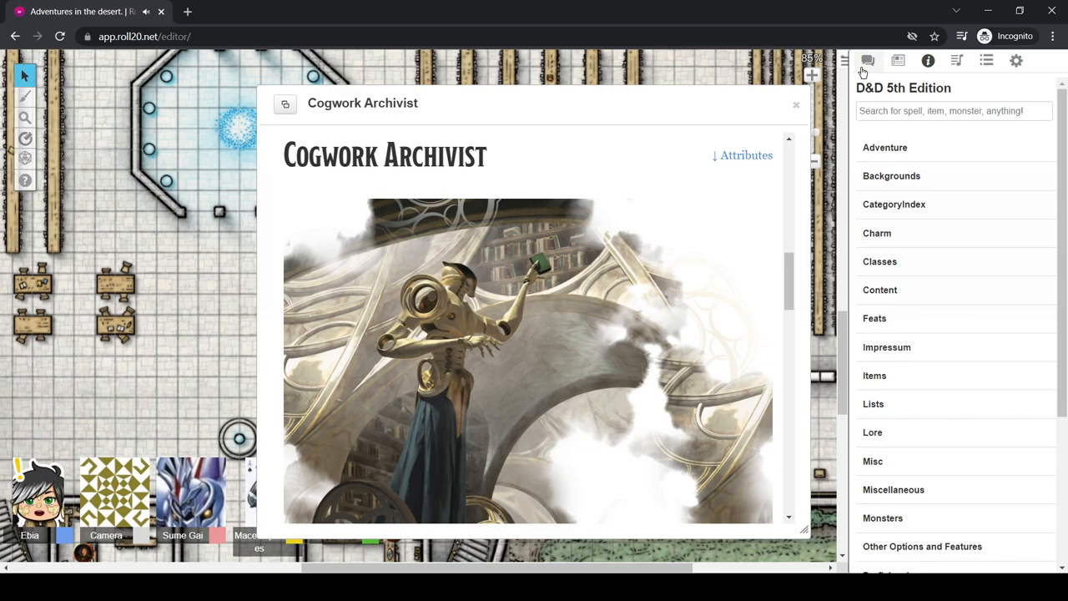
left_click(868, 60)
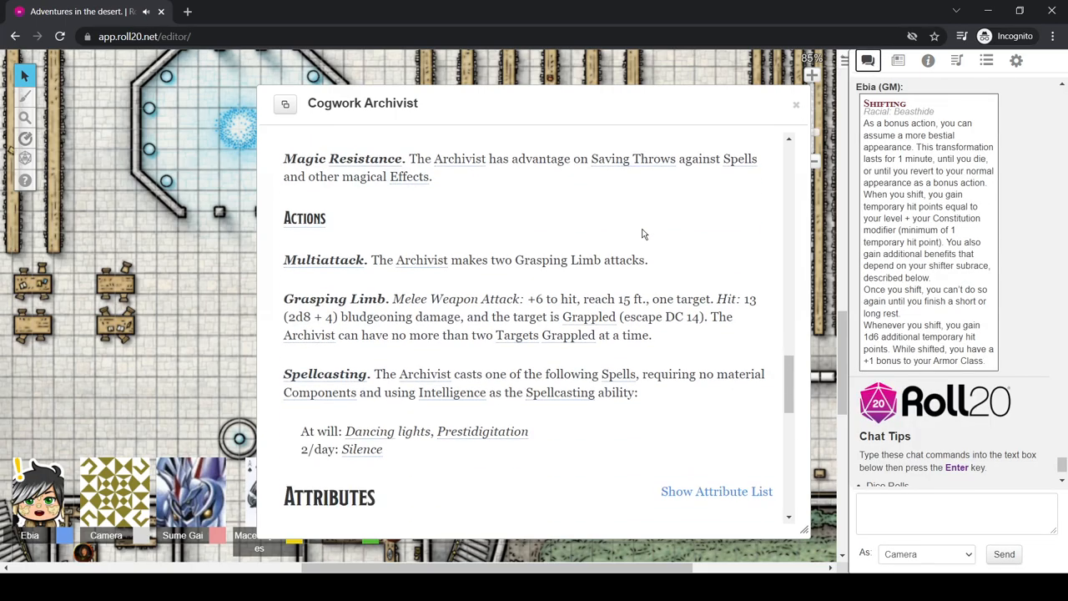
Scroll through the Cogwork Archivist's lore text and stat block
scroll("up", 3)
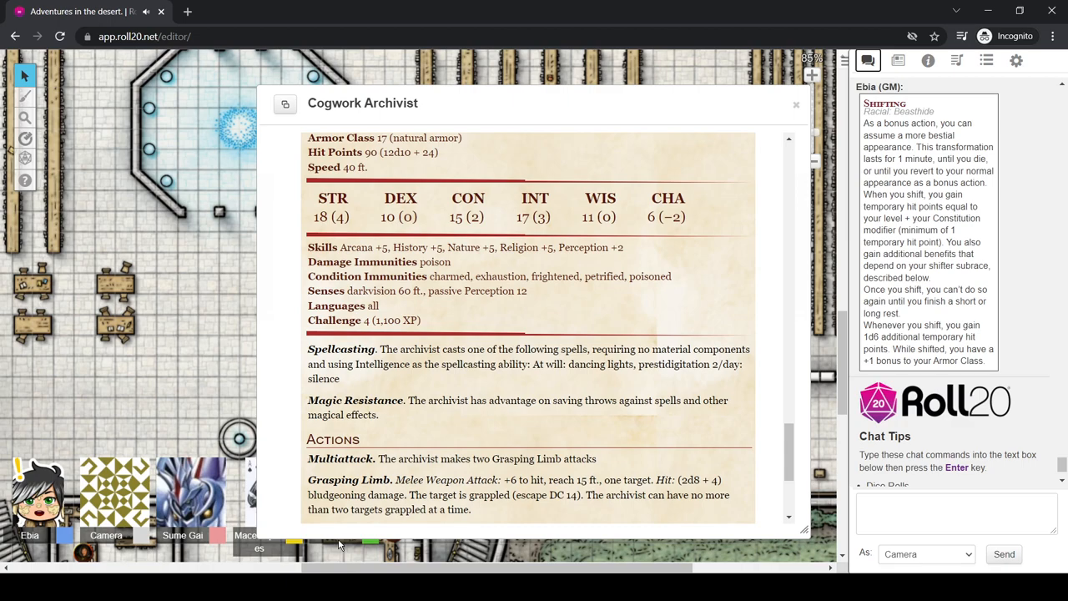
mouse_move(187, 524)
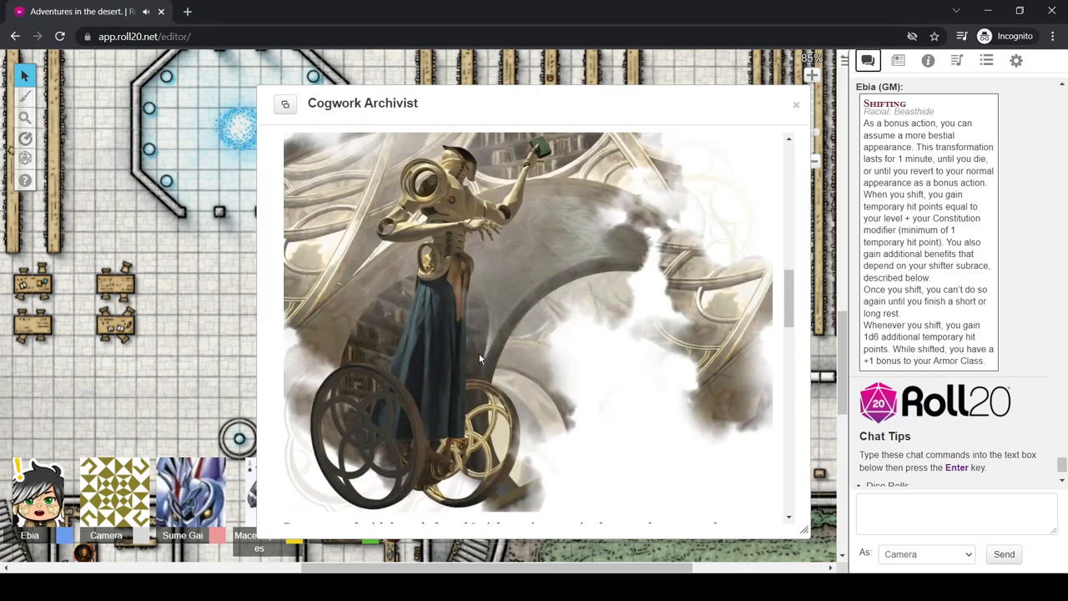
mouse_move(581, 342)
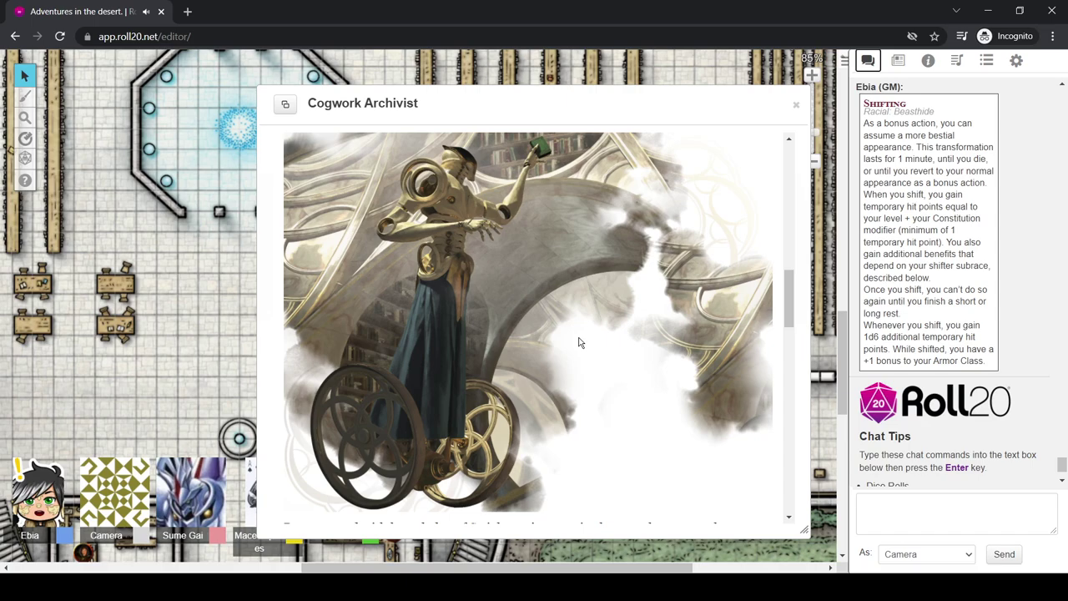
scroll("down", 3)
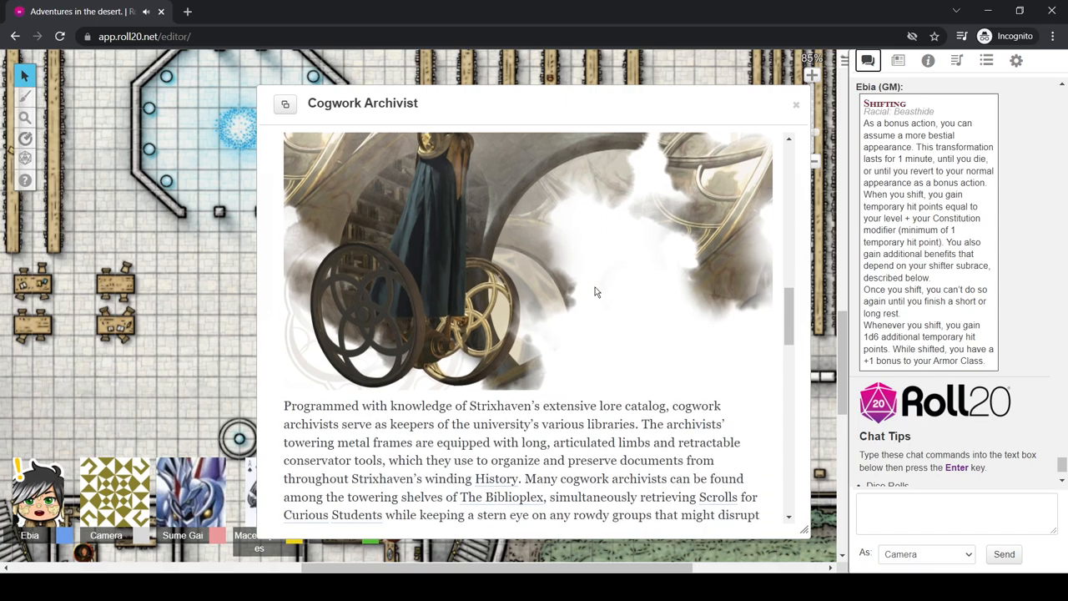
scroll("down", 3)
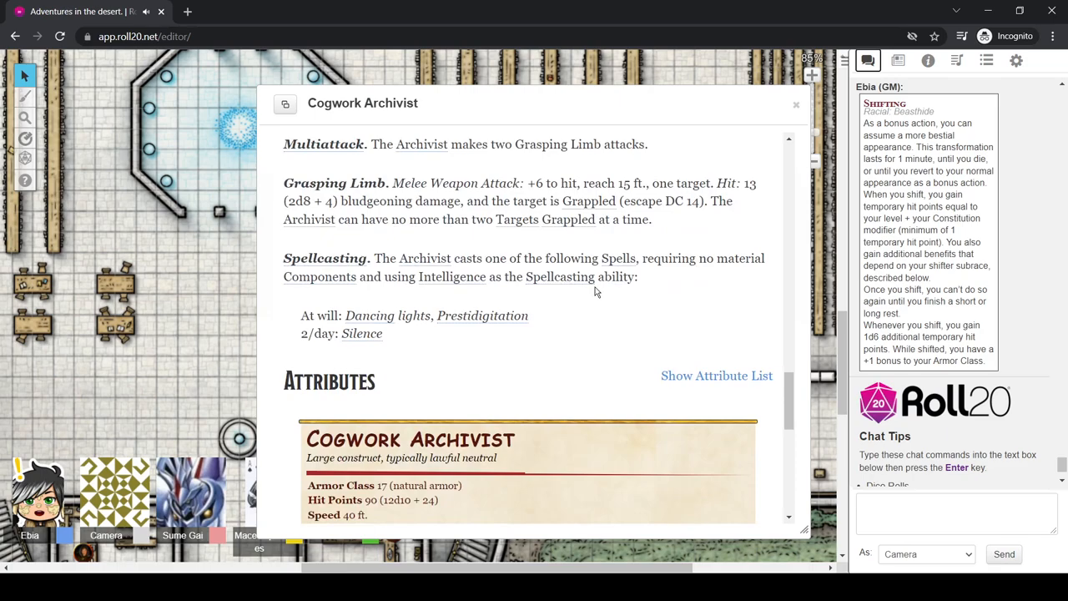
scroll("down", 3)
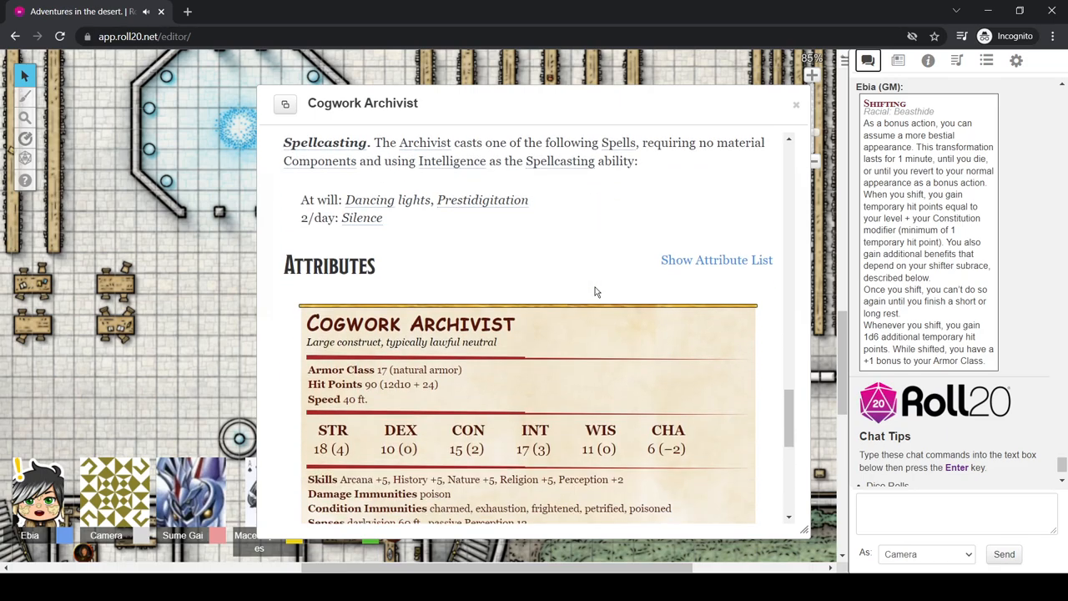
scroll("down", 3)
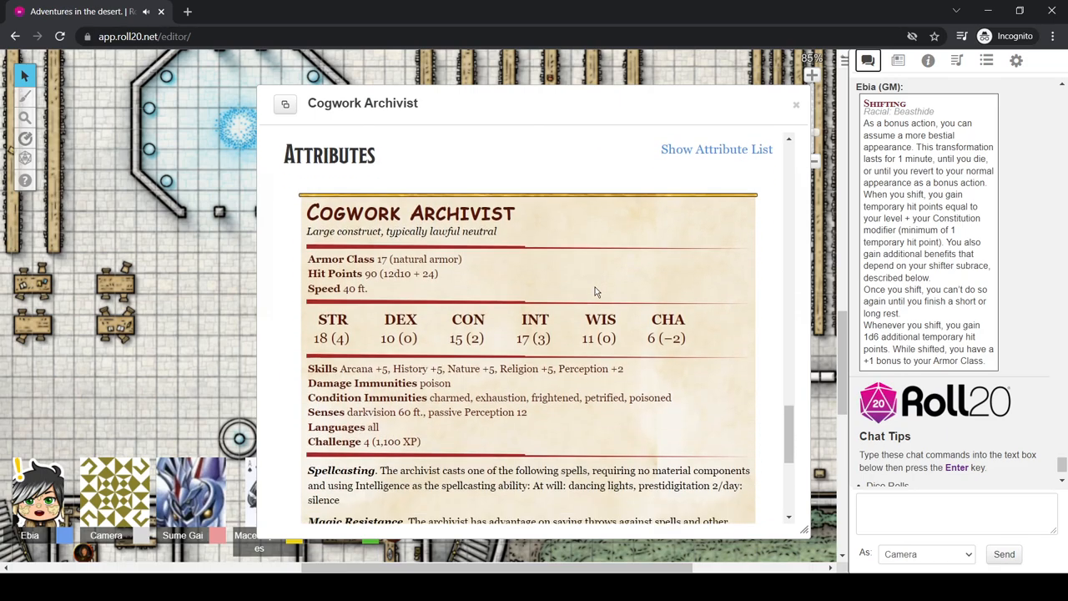
scroll("down", 3)
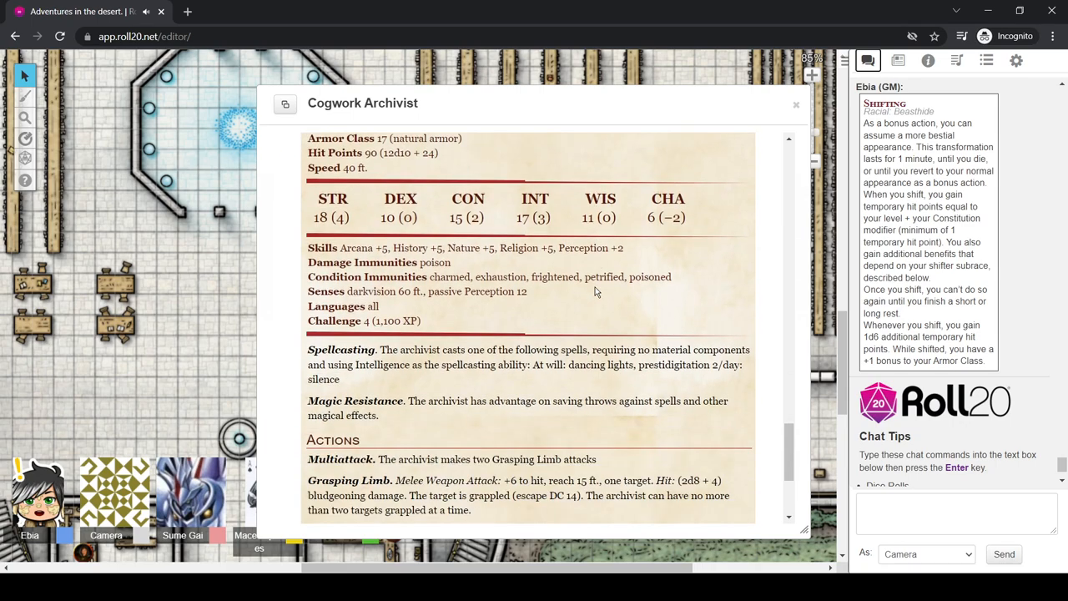
scroll("up", 3)
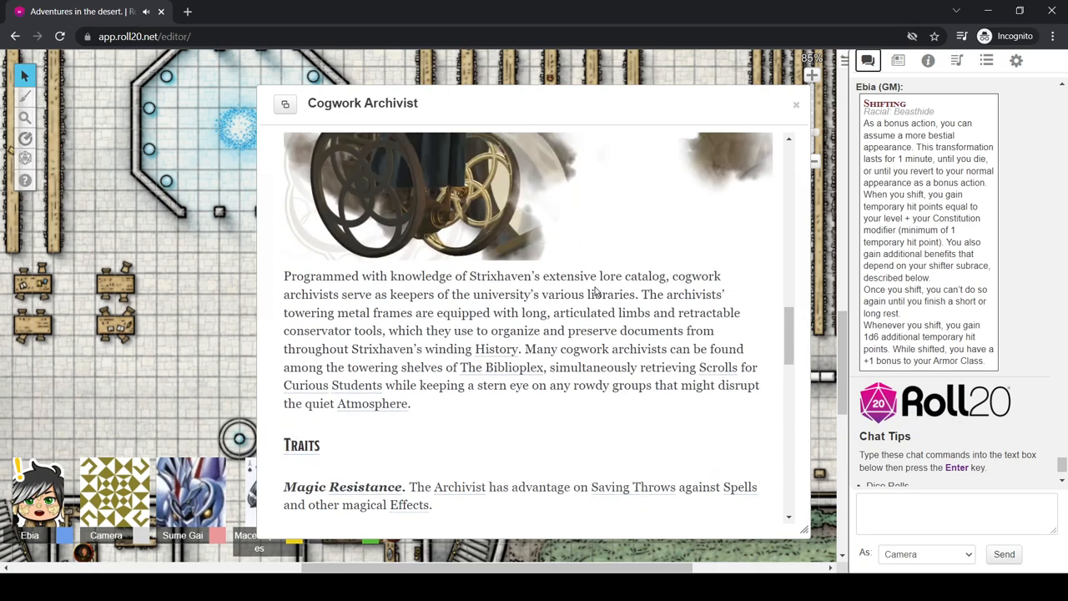
scroll("up", 3)
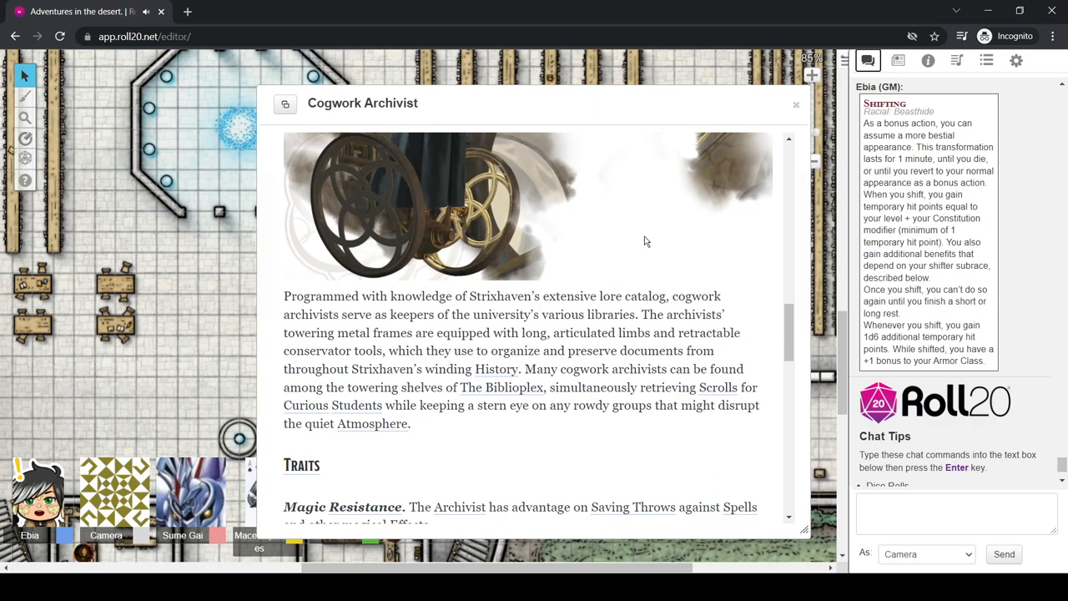
mouse_move(634, 287)
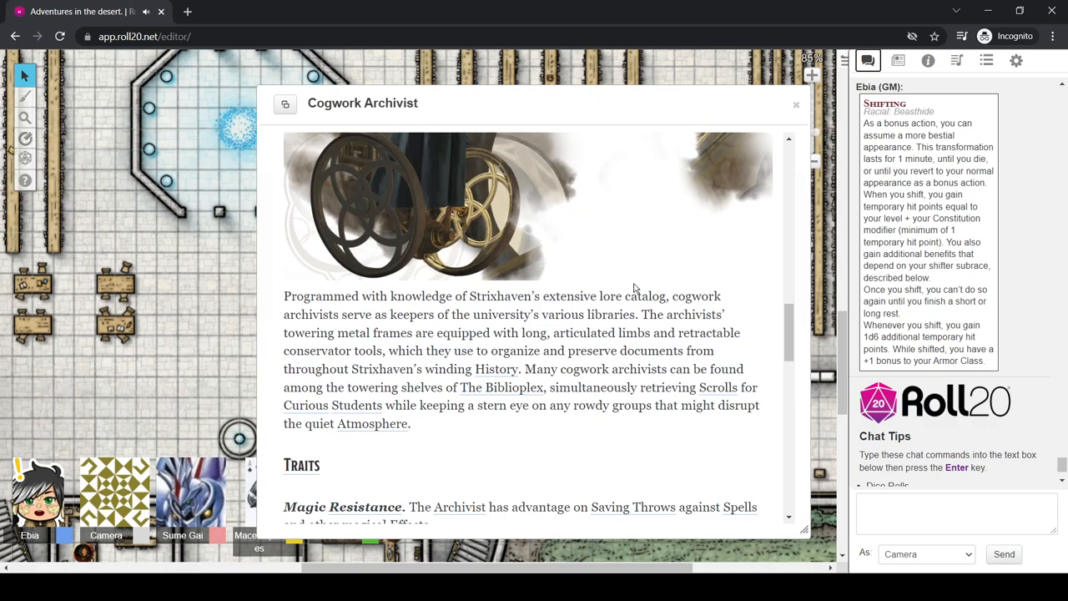
mouse_move(614, 471)
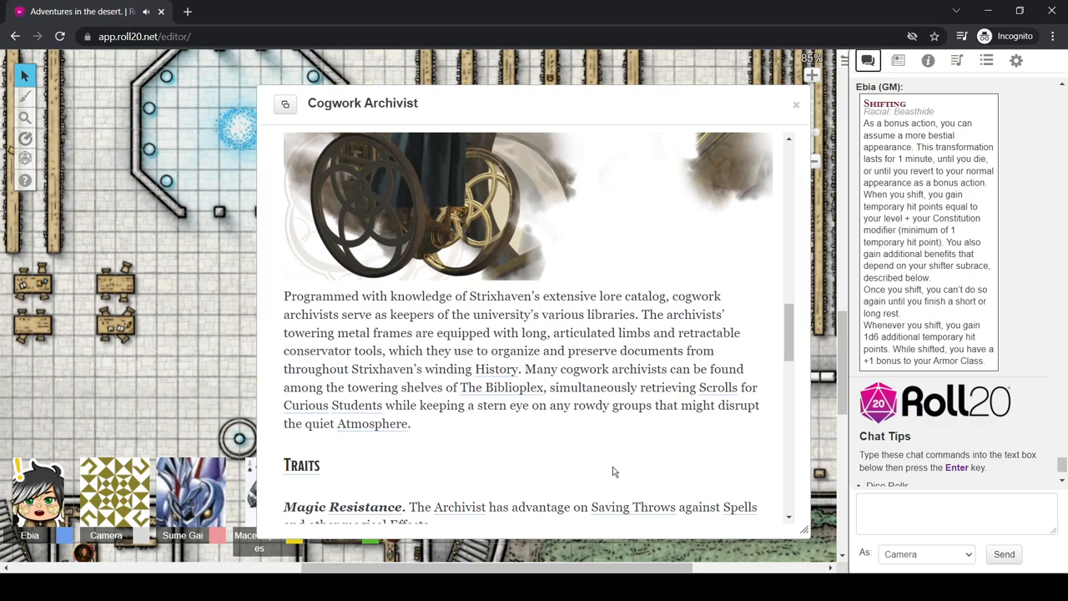
mouse_move(626, 451)
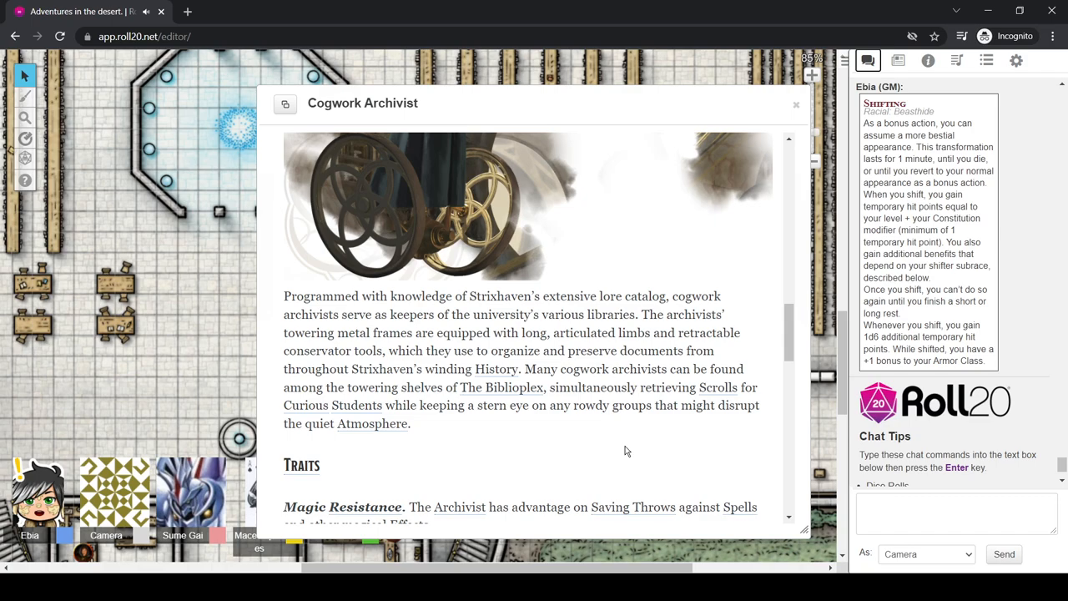
mouse_move(504, 297)
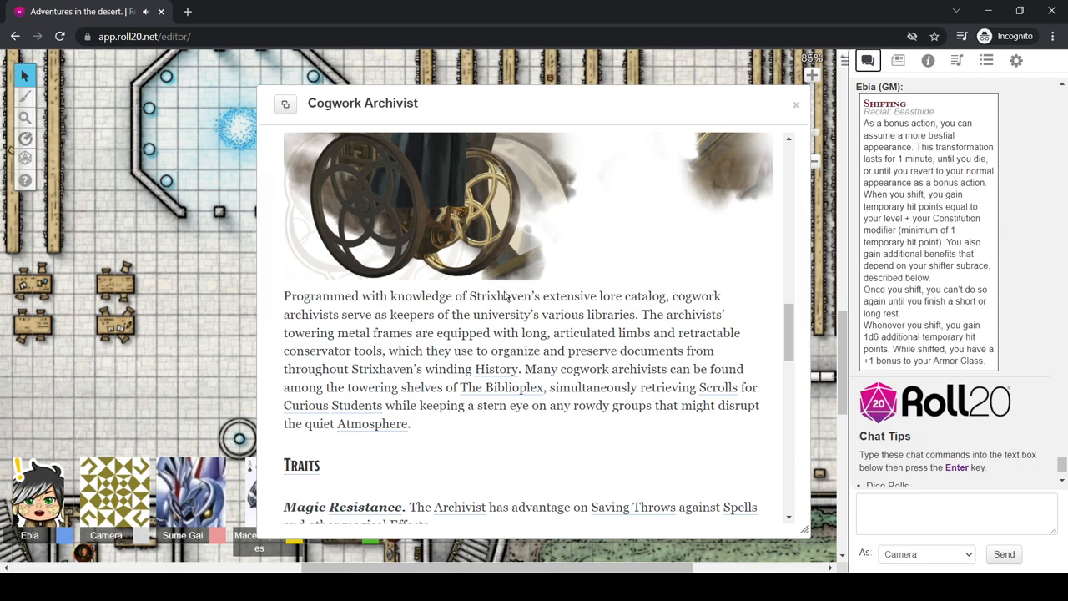
Close the Cogwork Archivist sheet and gather the stray party tokens by the benches with the group
left_click(794, 103)
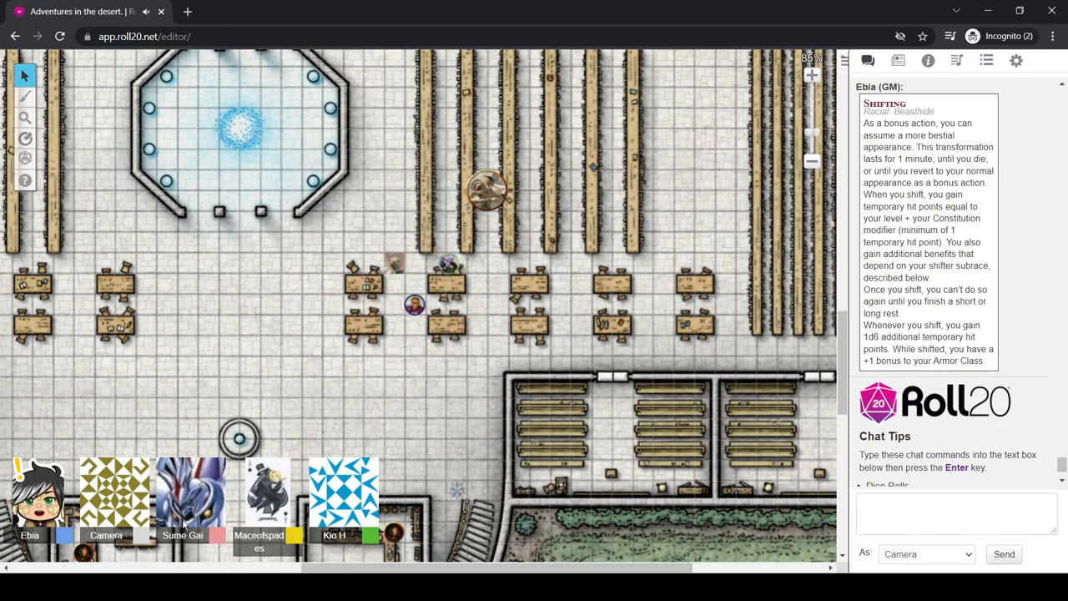
left_click_drag(414, 303, 311, 304)
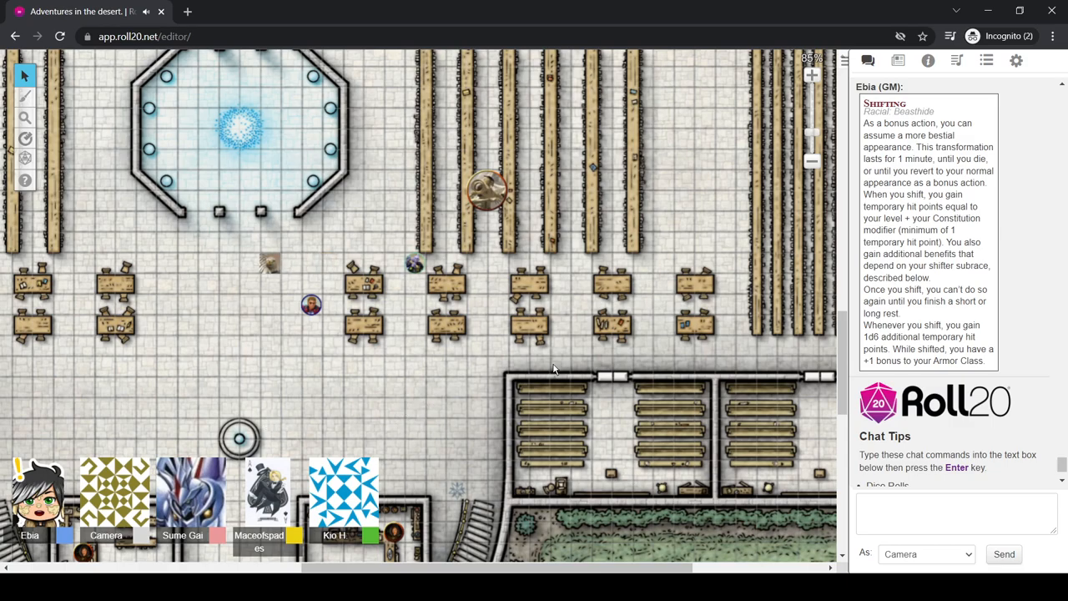
left_click_drag(414, 264, 394, 264)
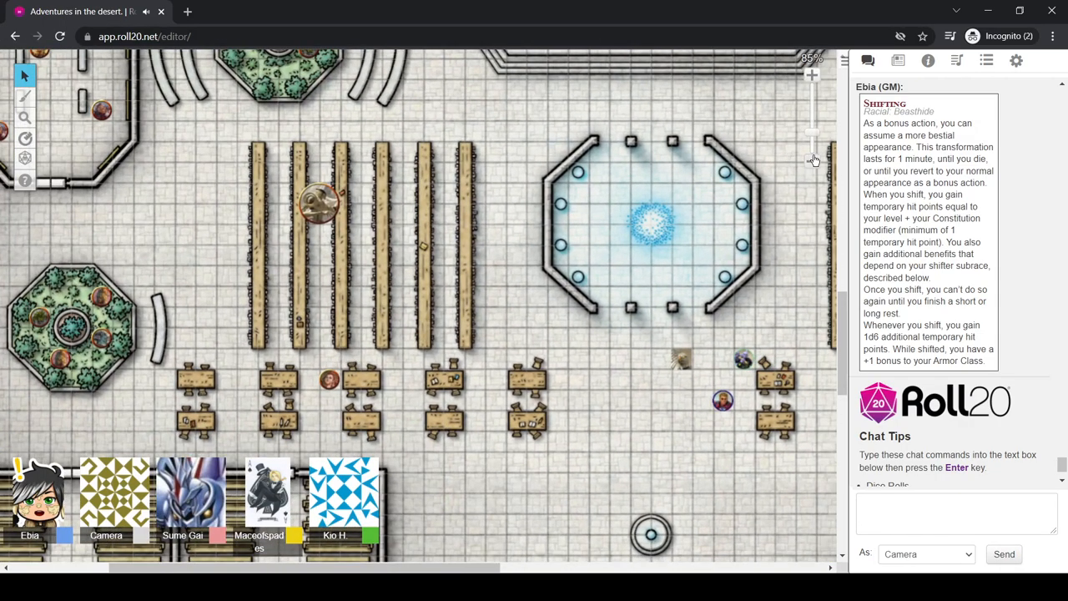
scroll("down", 3)
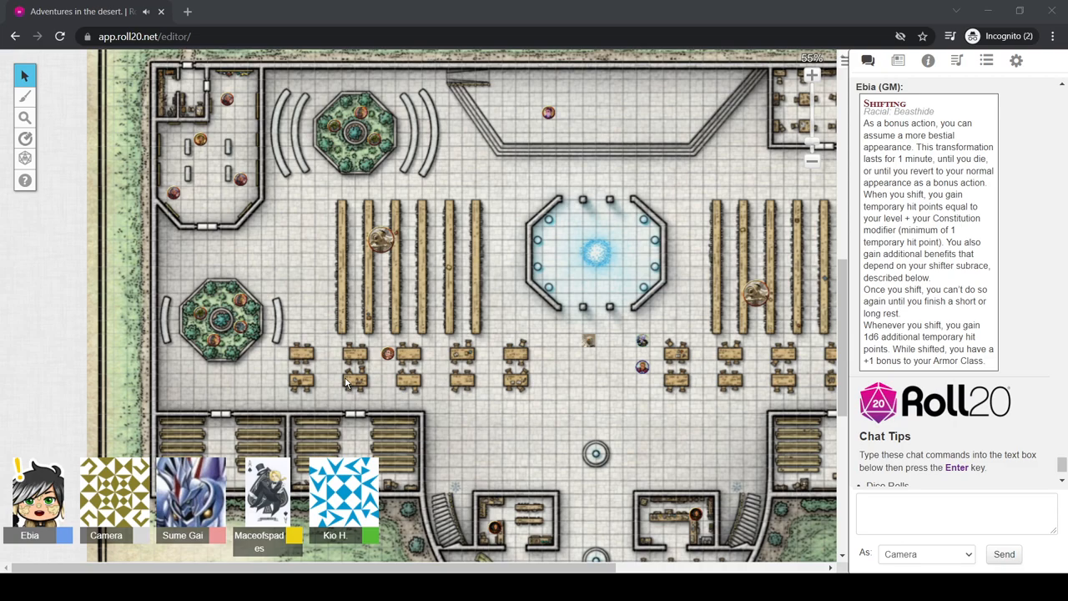
left_click(387, 352)
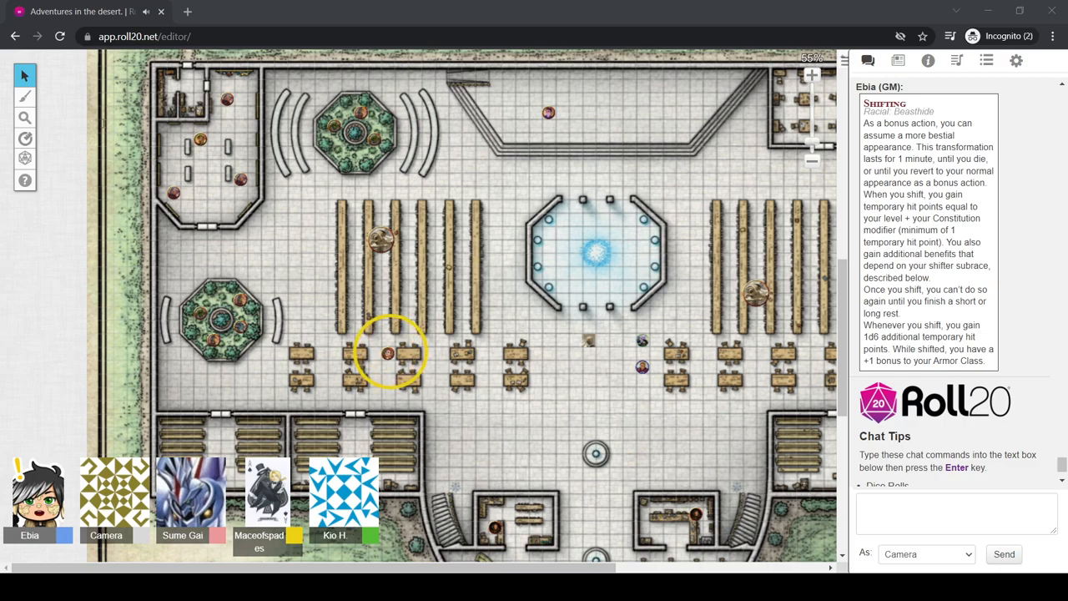
mouse_move(112, 179)
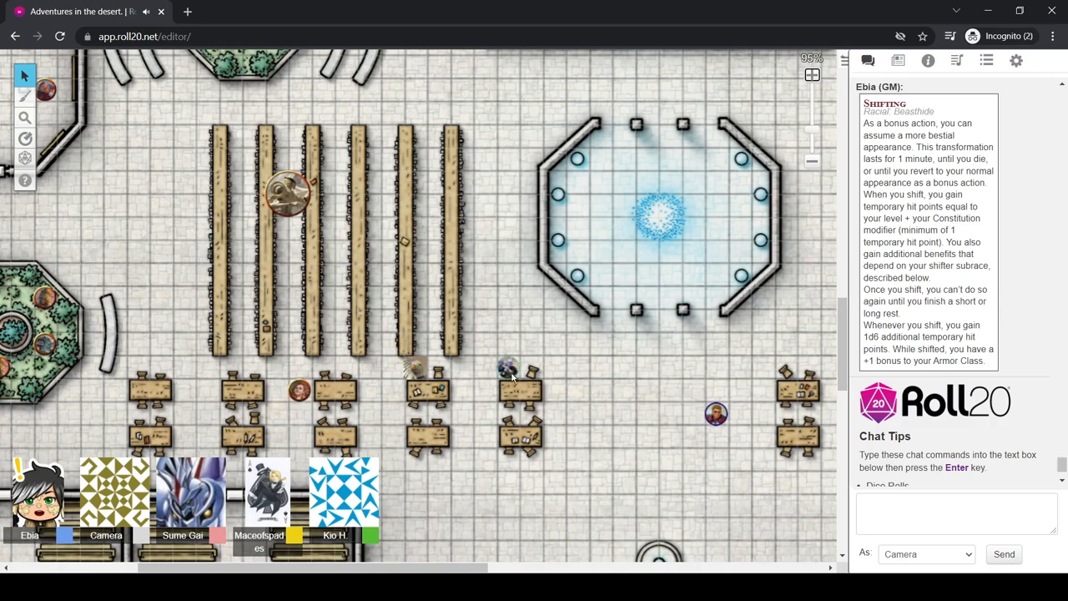
left_click_drag(716, 414, 575, 414)
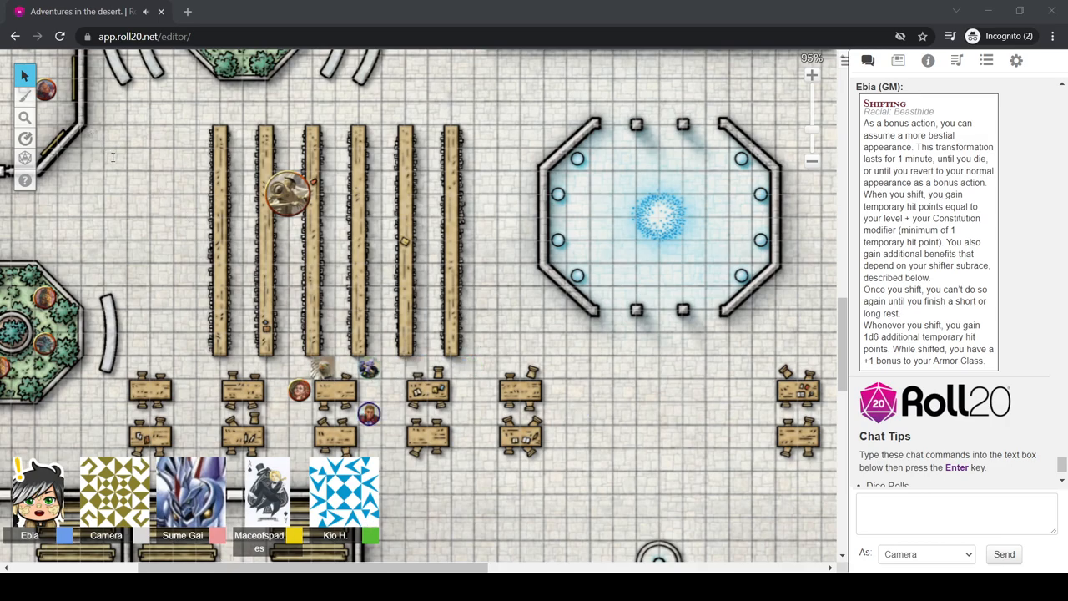
mouse_move(161, 267)
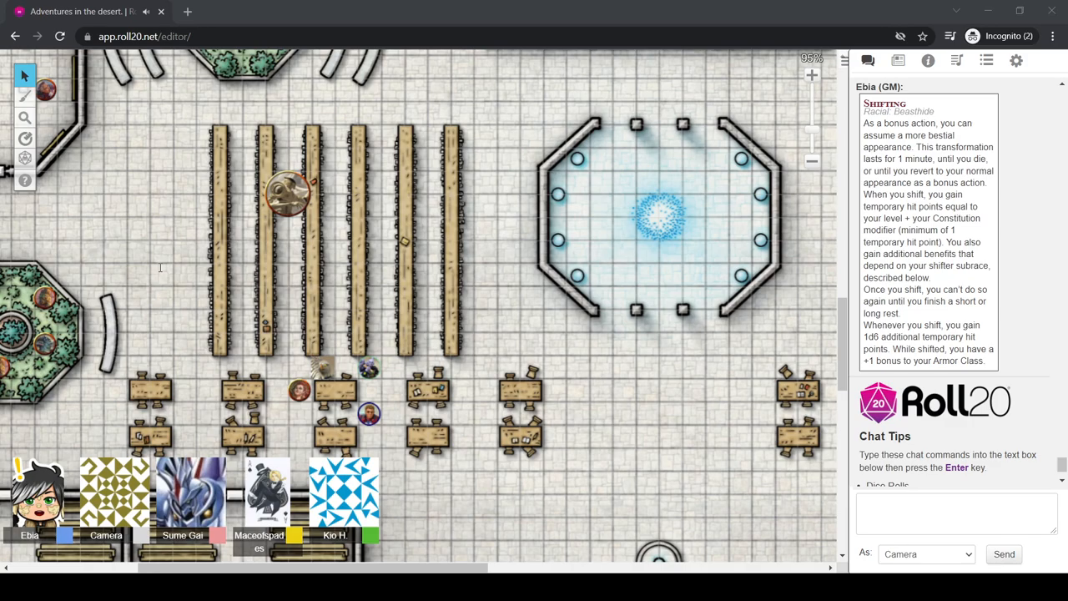
Watch the party's Intelligence check results come into the chat with dice on the map
left_click(387, 414)
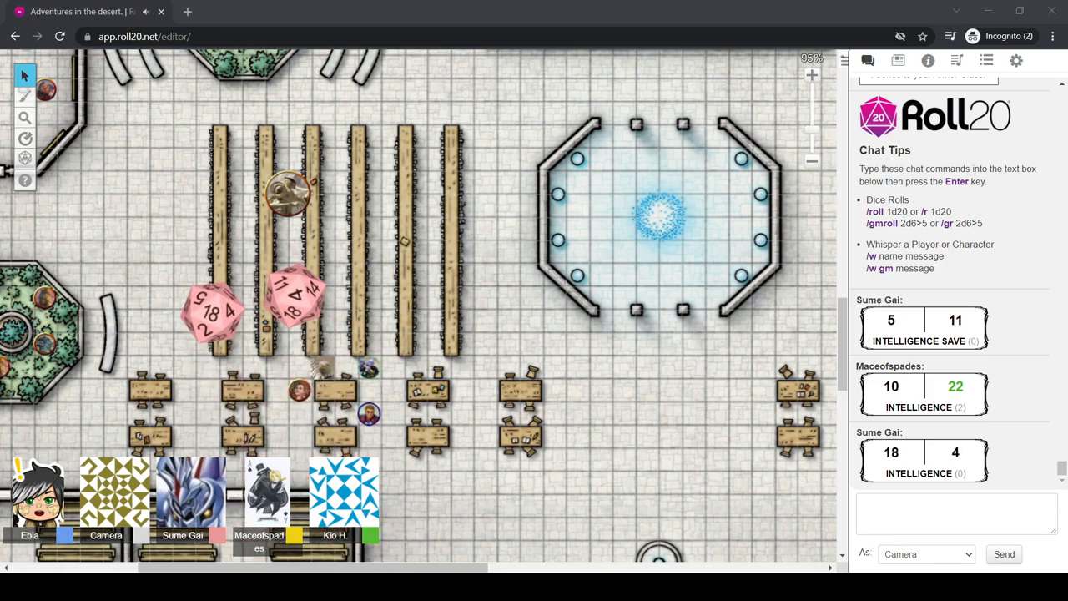
scroll("down", 3)
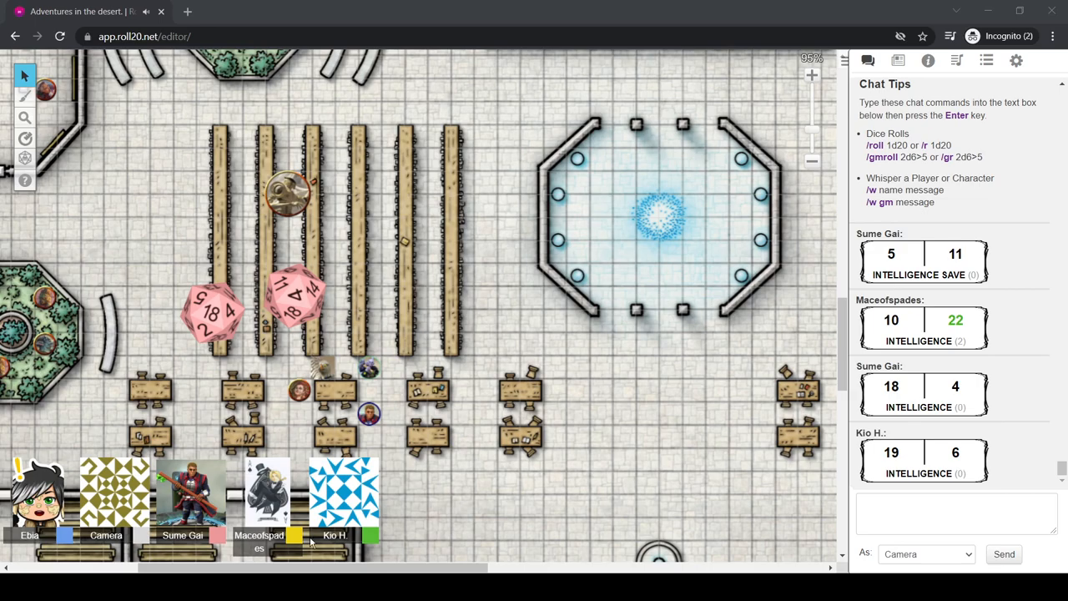
mouse_move(332, 357)
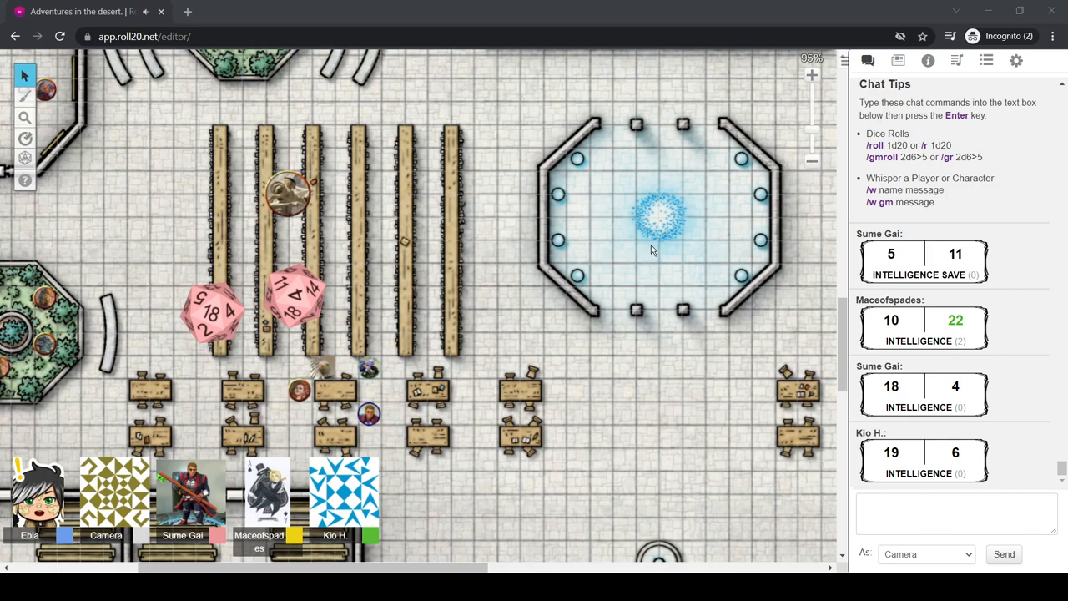
mouse_move(651, 251)
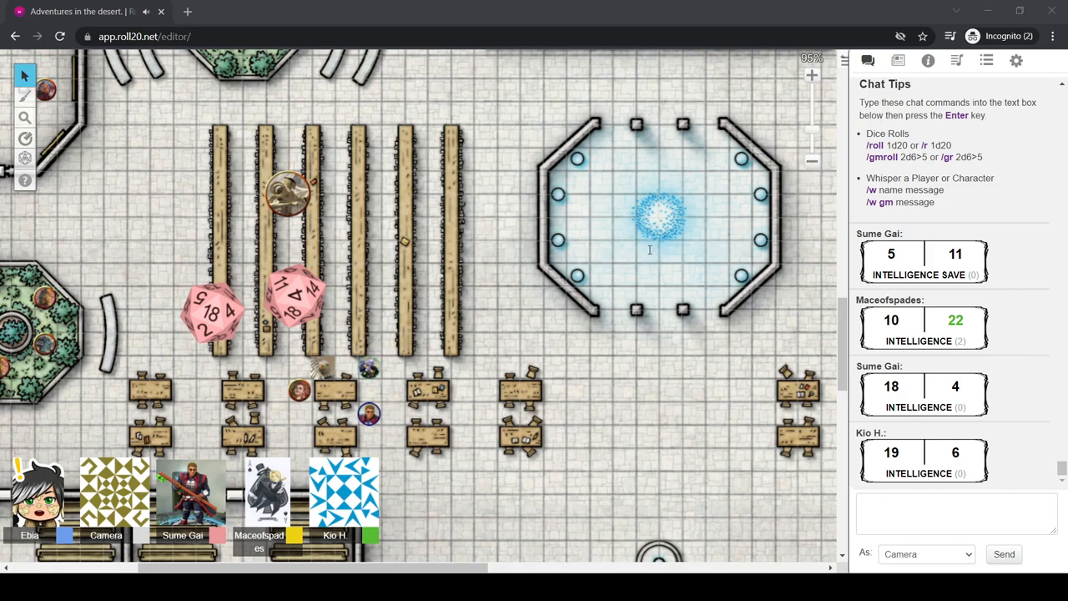
mouse_move(651, 254)
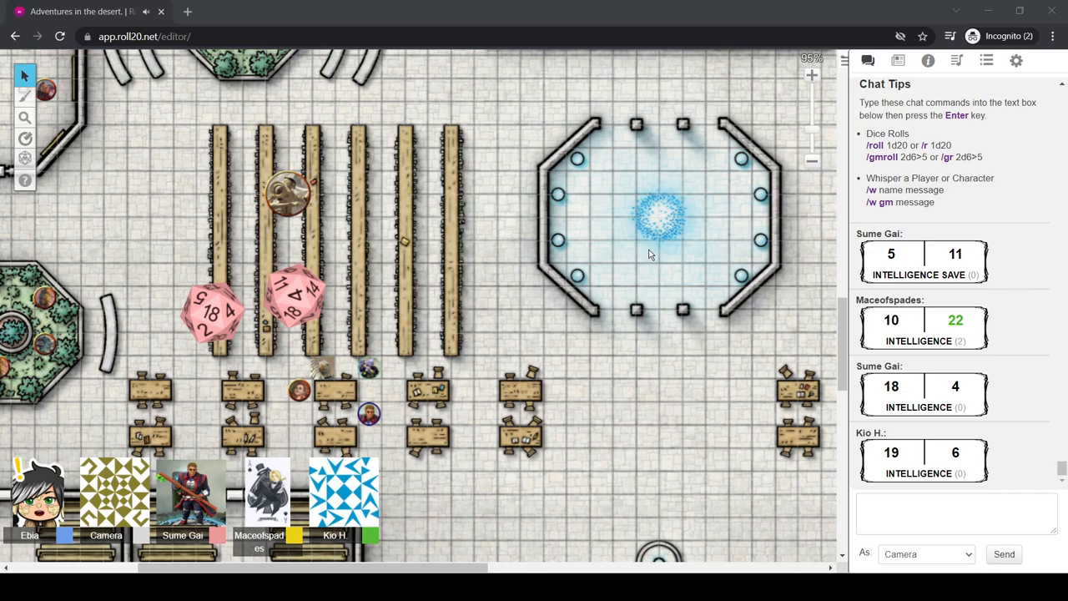
mouse_move(645, 274)
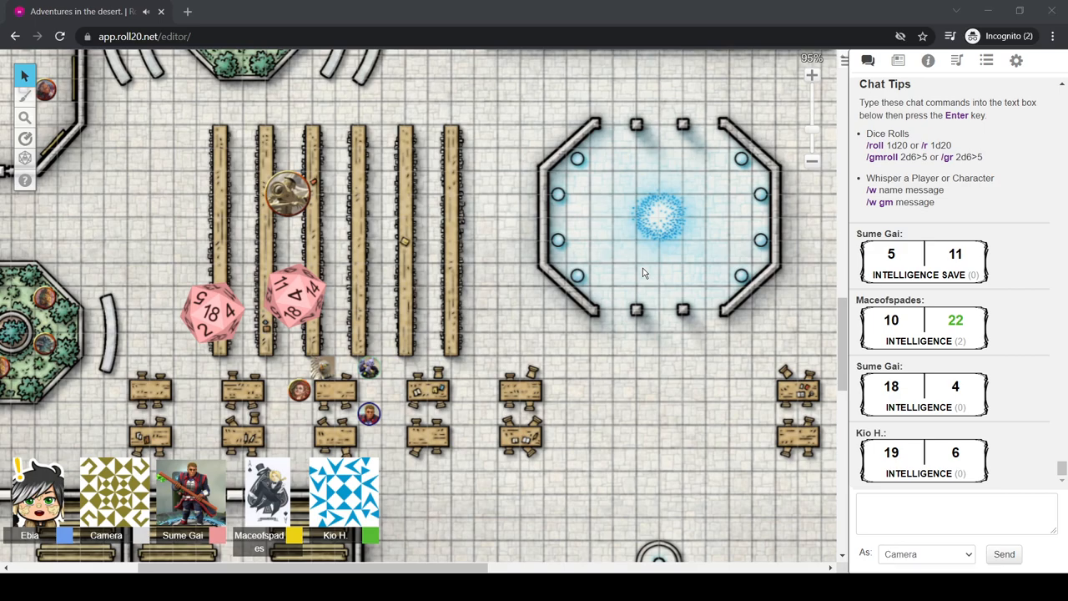
mouse_move(588, 90)
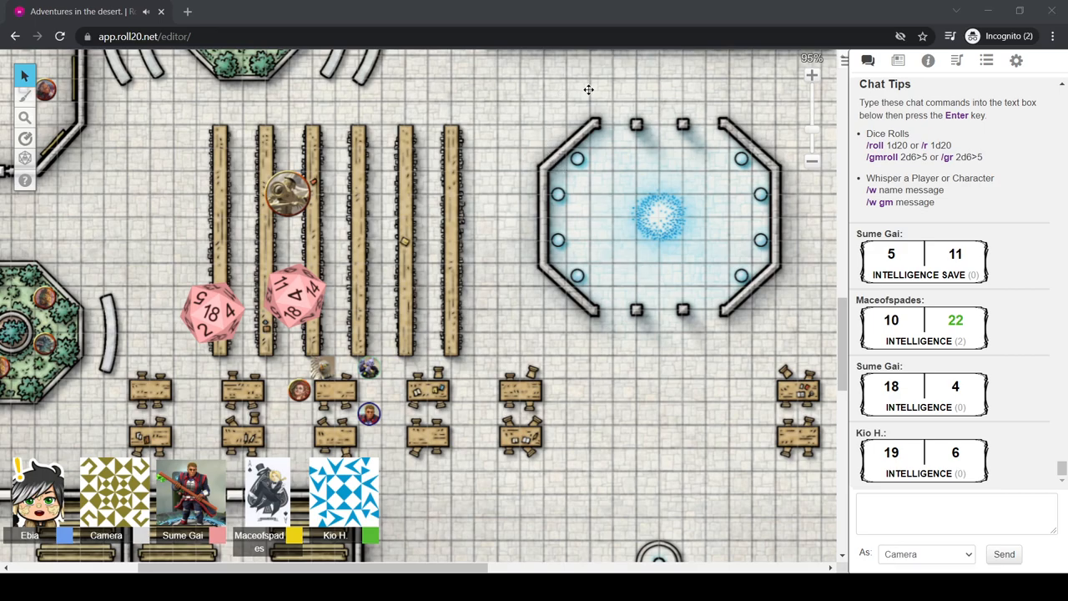
mouse_move(843, 123)
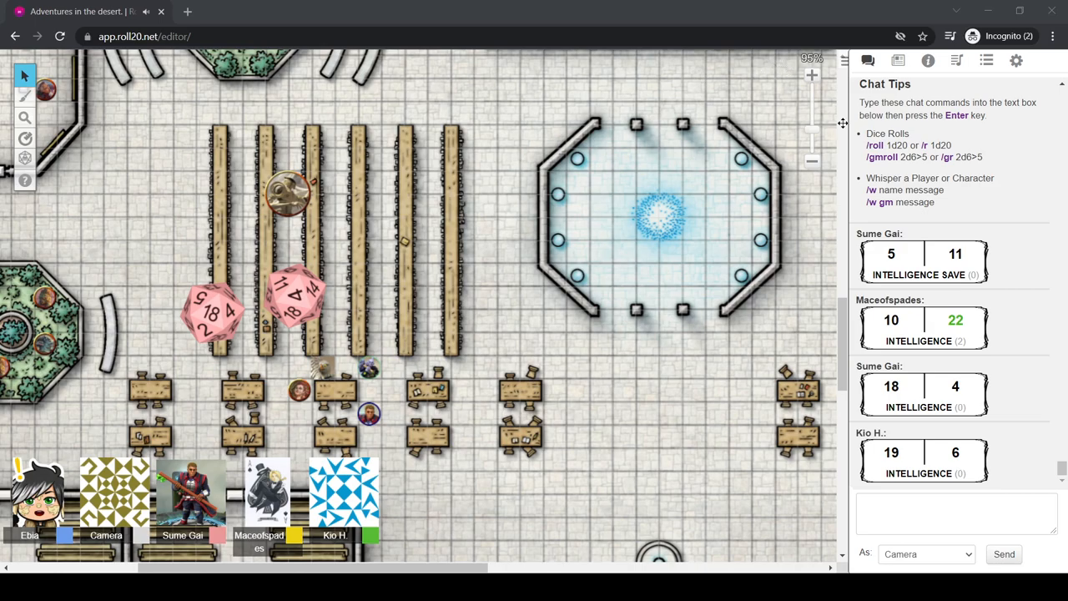
mouse_move(861, 104)
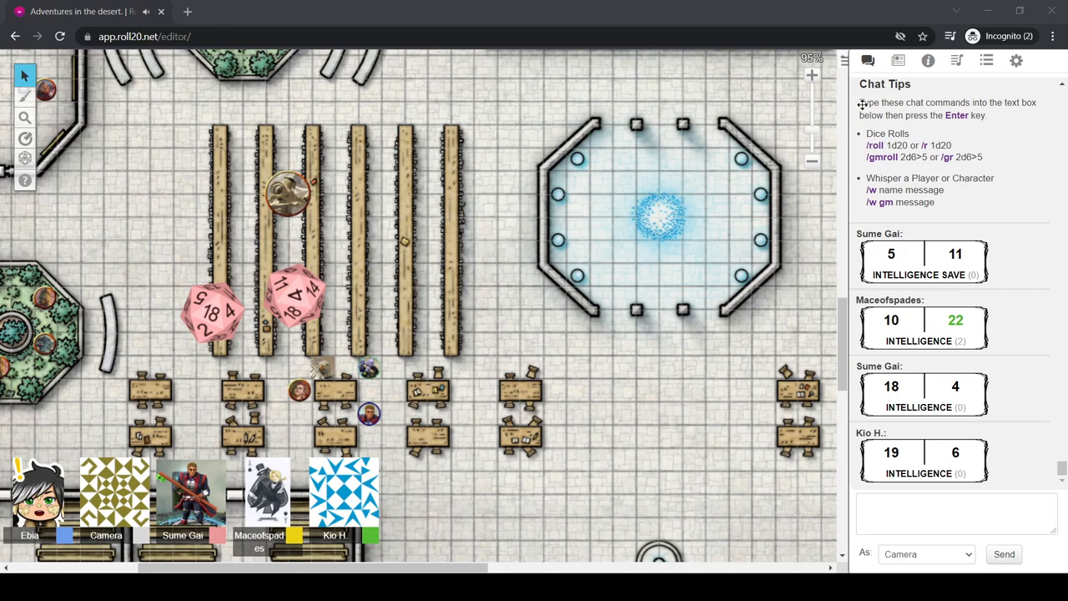
mouse_move(665, 141)
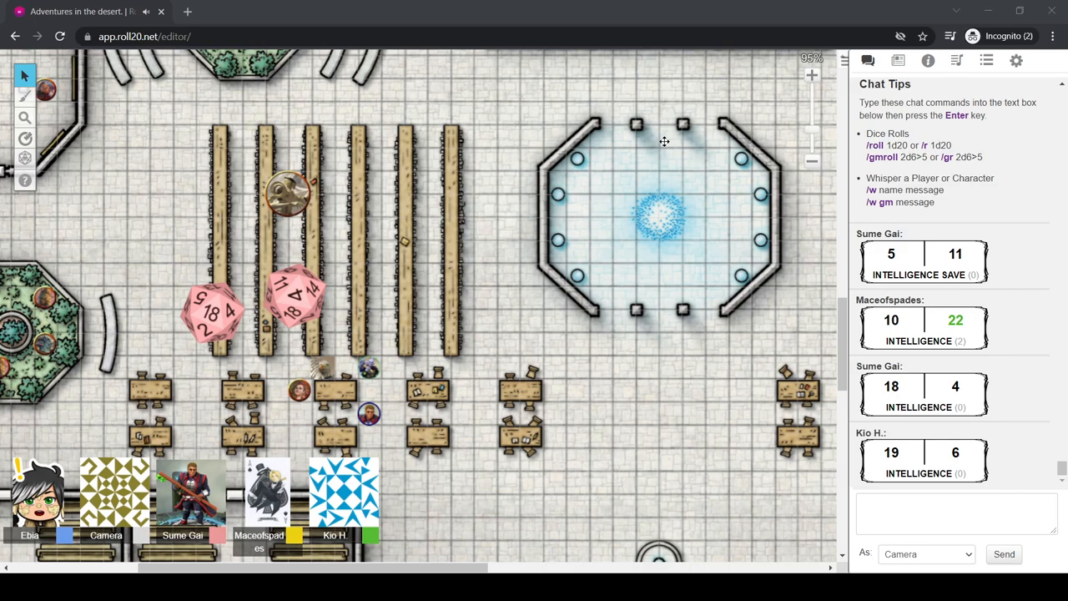
mouse_move(698, 269)
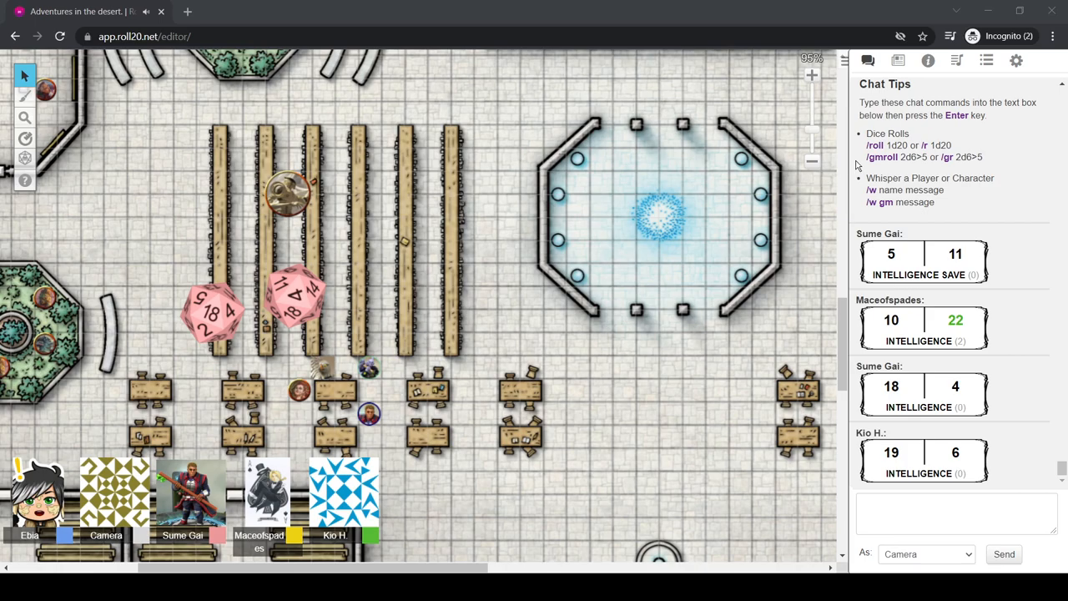
mouse_move(910, 132)
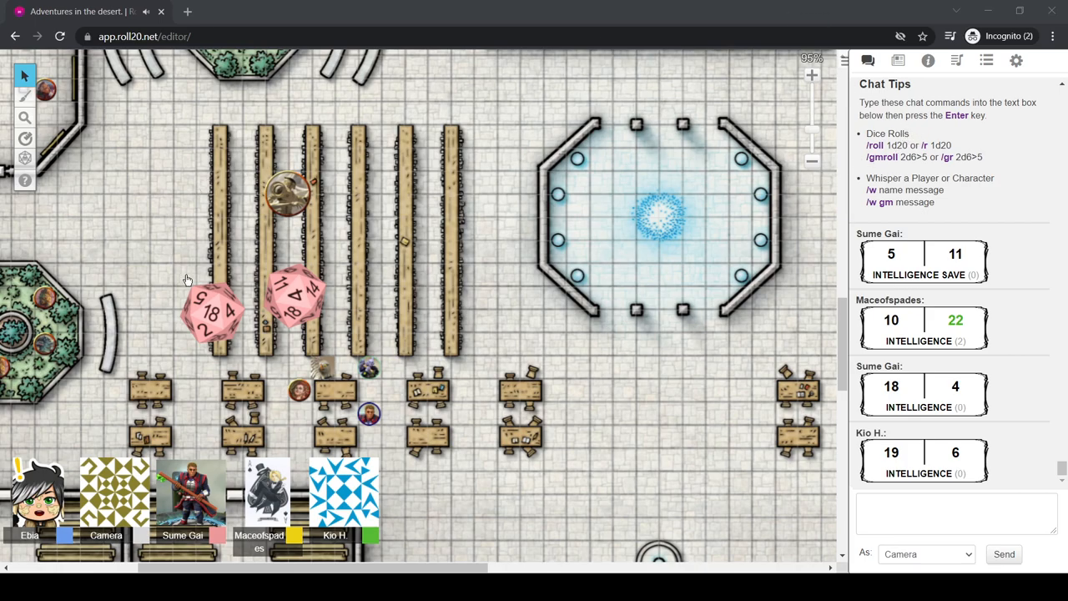
mouse_move(173, 93)
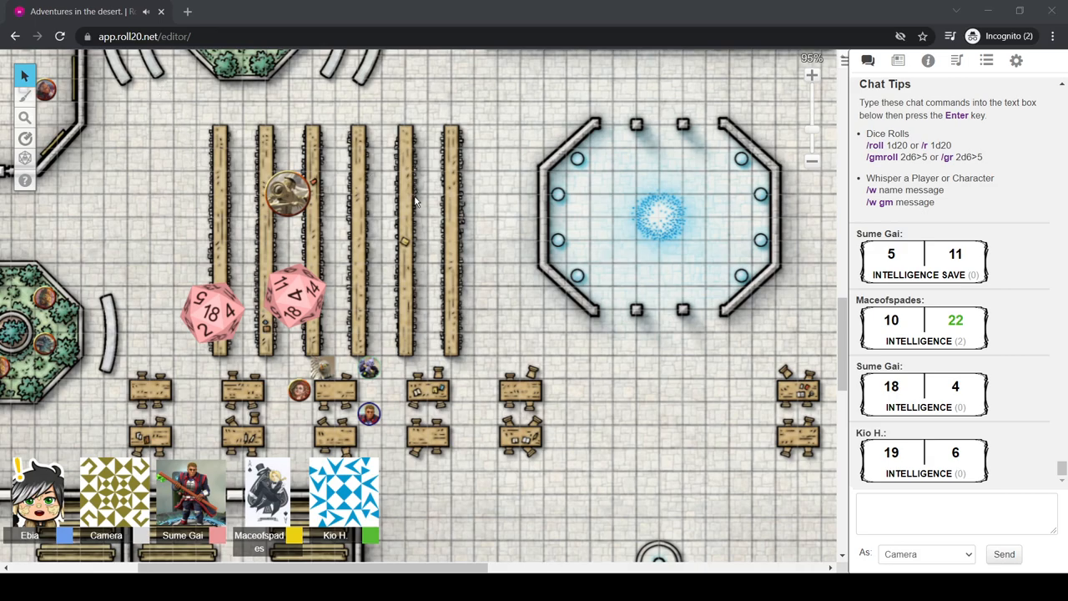
mouse_move(344, 165)
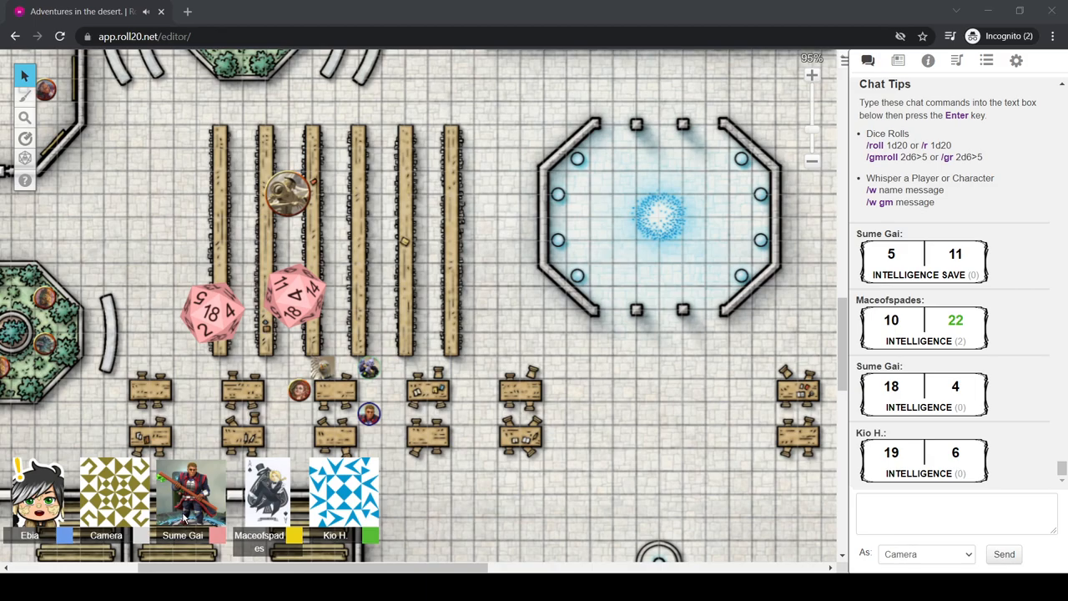
mouse_move(347, 165)
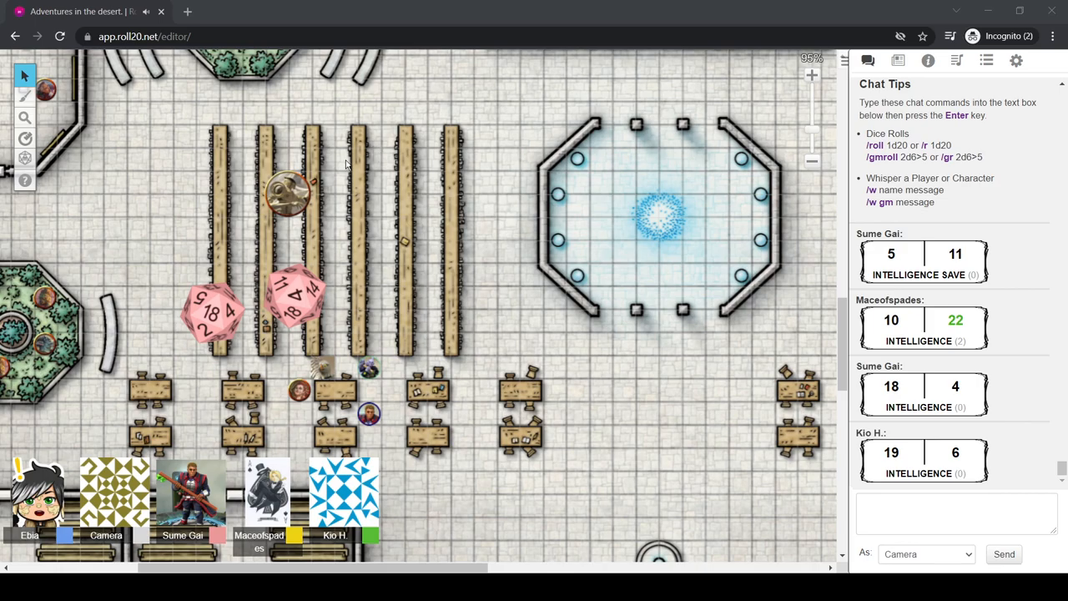
mouse_move(478, 282)
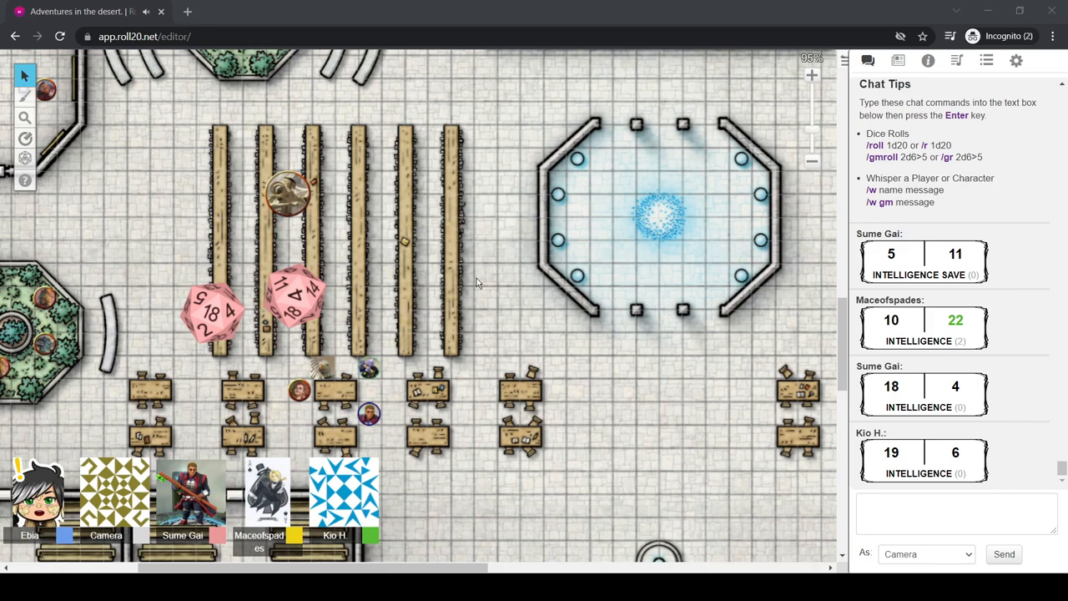
mouse_move(476, 283)
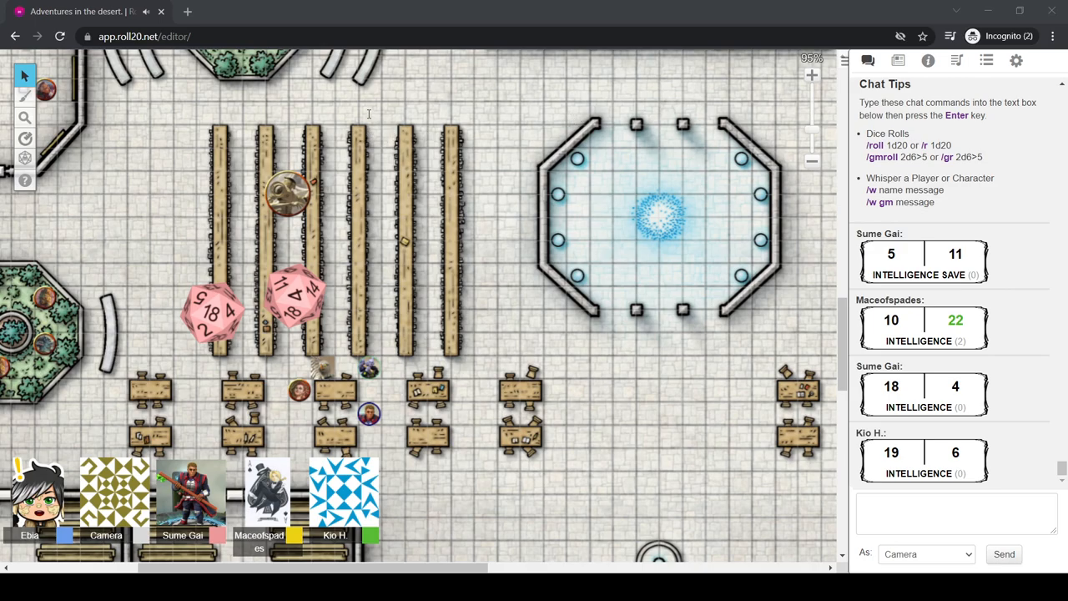
mouse_move(366, 130)
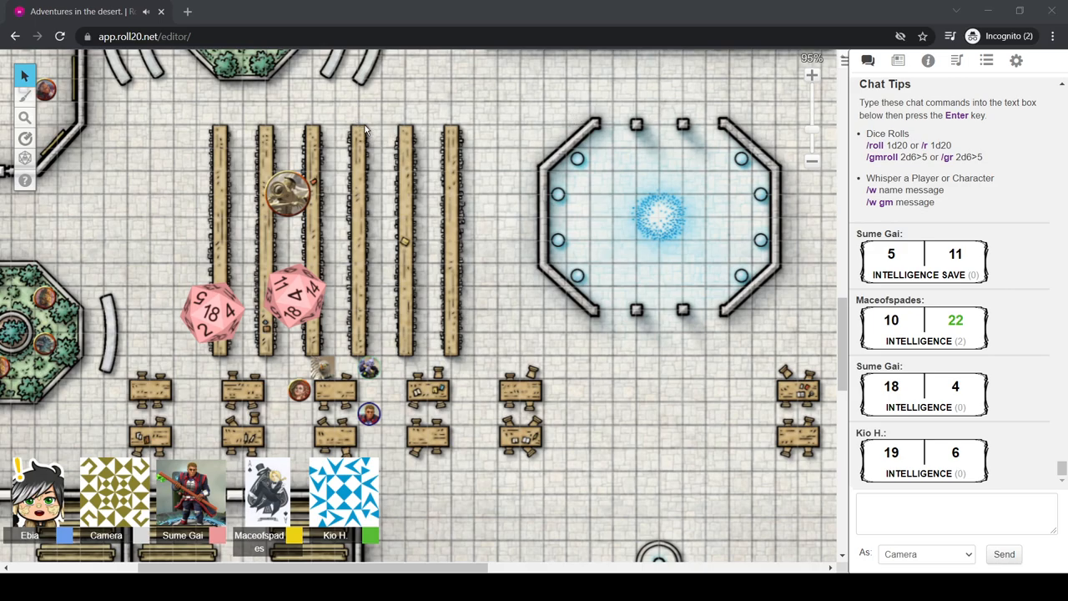
mouse_move(504, 5)
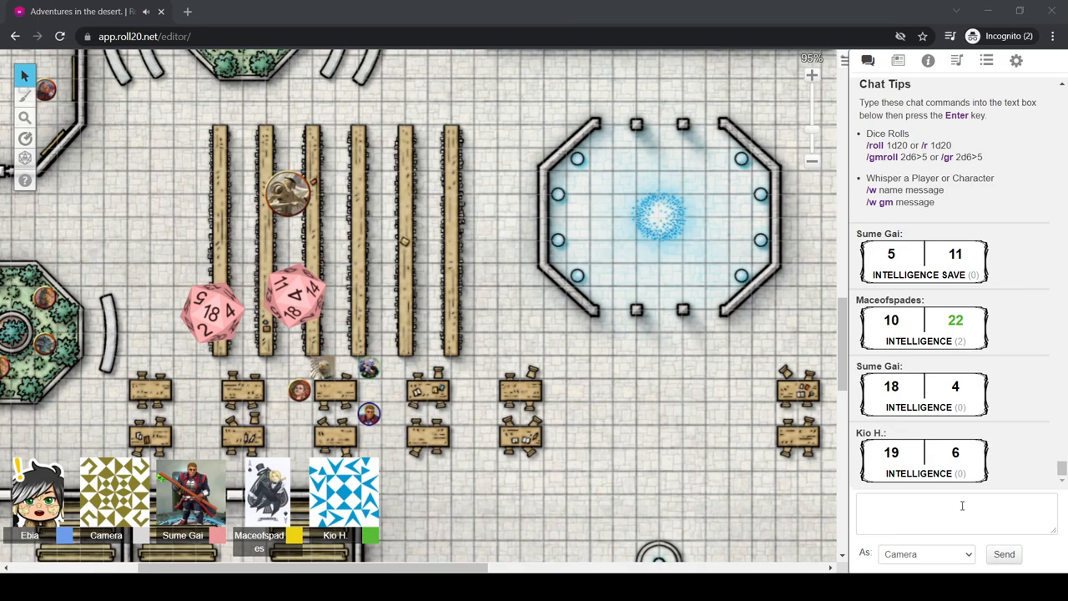
mouse_move(677, 140)
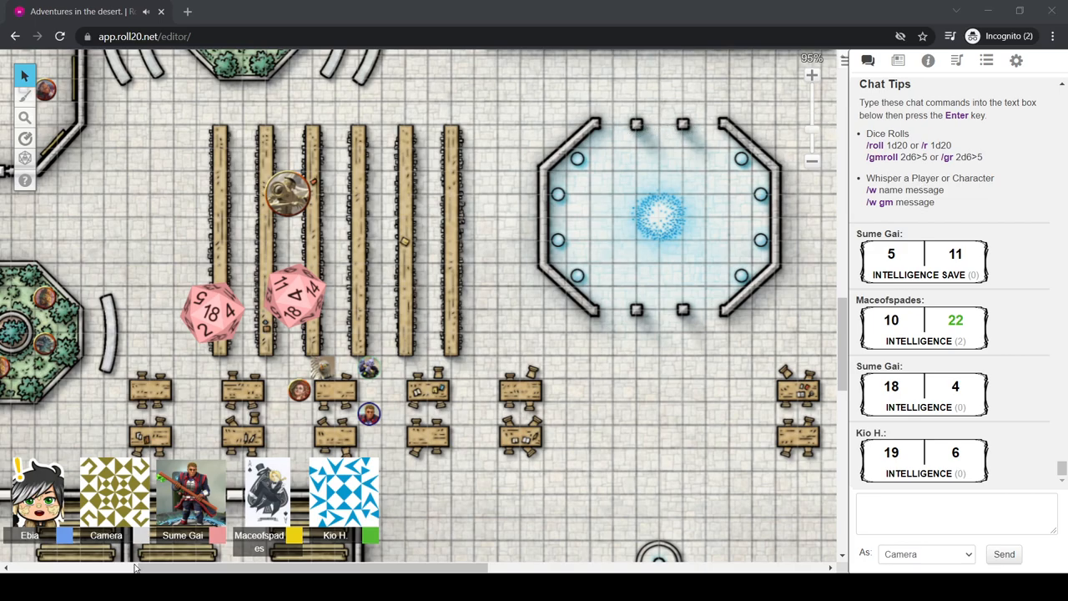
Scroll the chat as a GM message naming an NPC appears below the Intelligence rolls
scroll("down", 3)
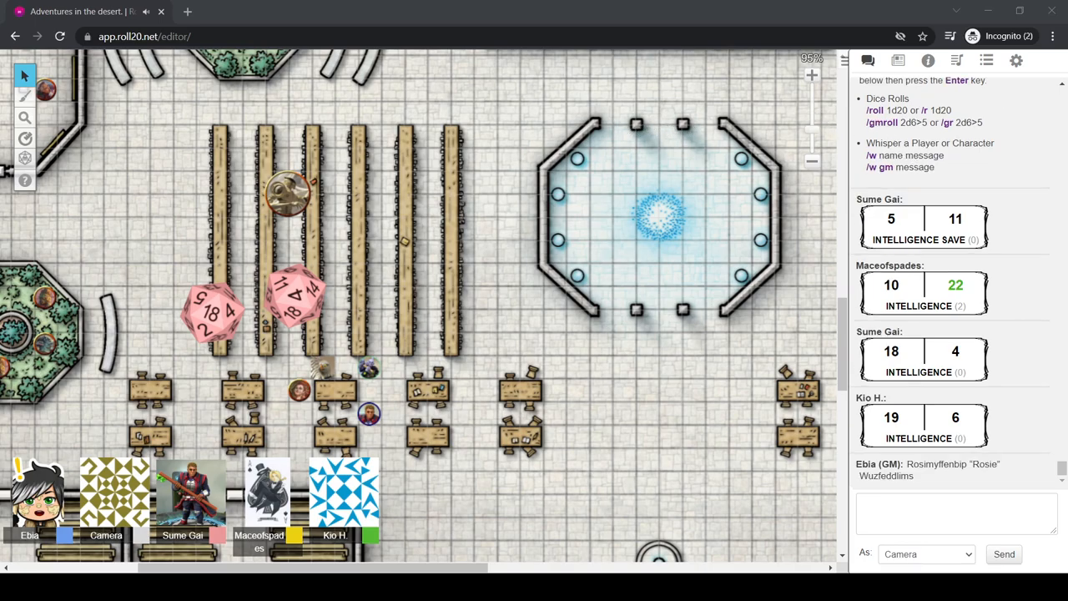
mouse_move(834, 5)
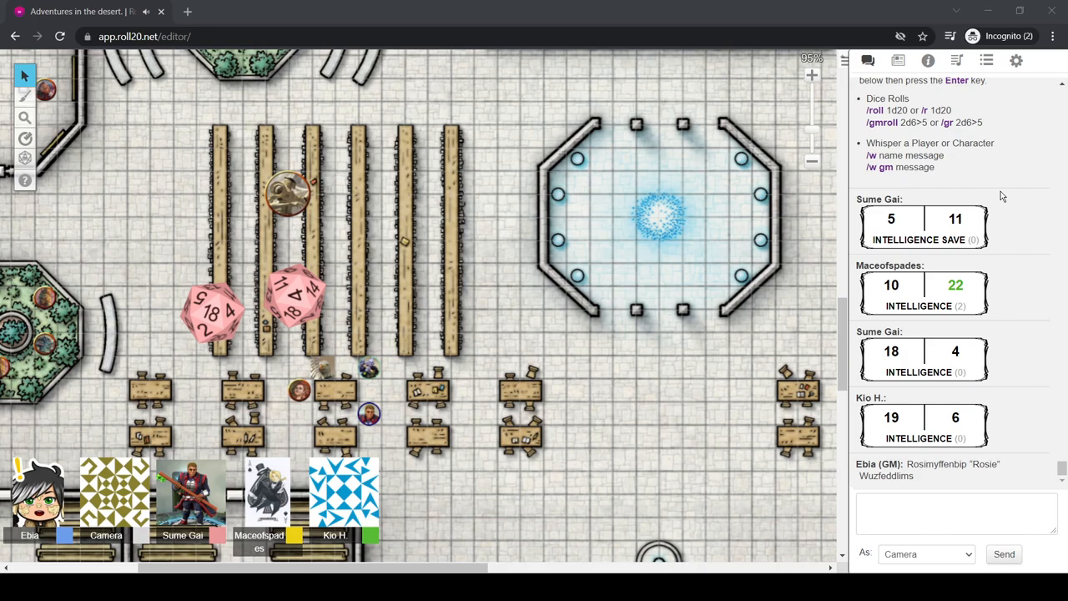
mouse_move(946, 178)
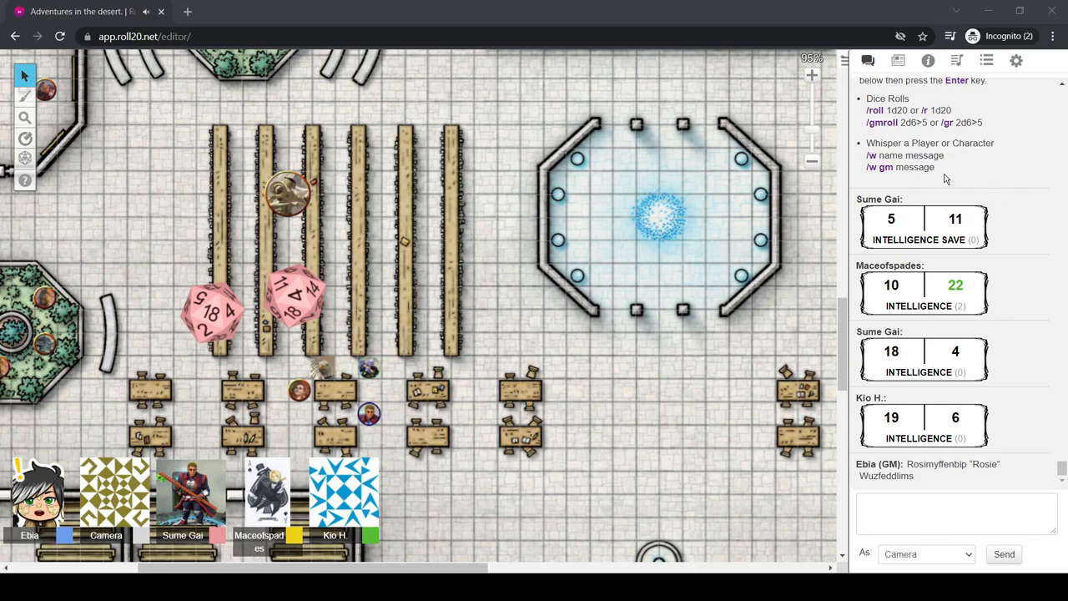
mouse_move(864, 133)
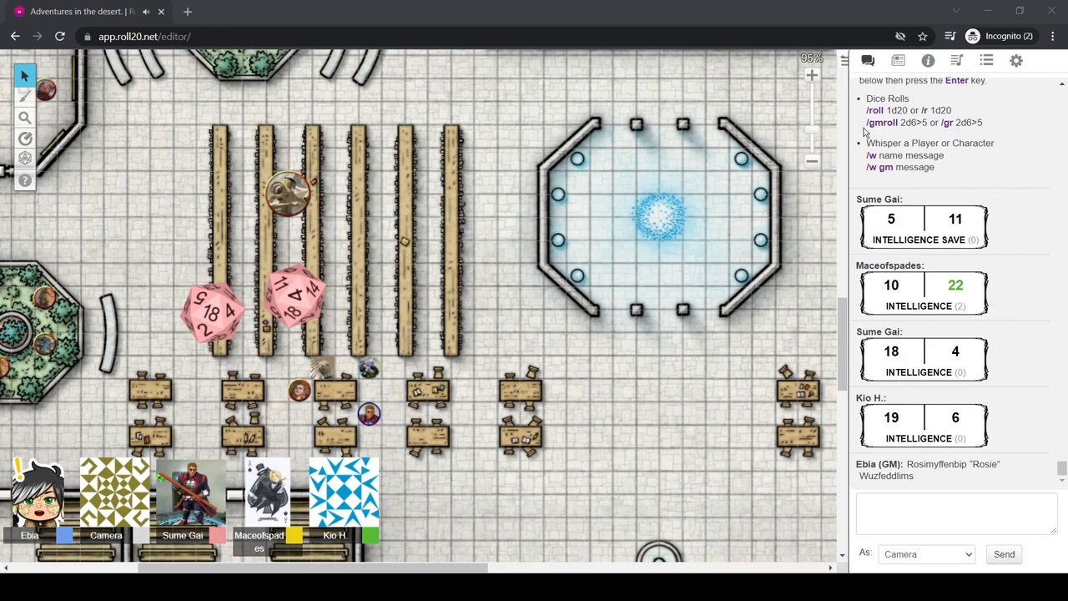
mouse_move(664, 7)
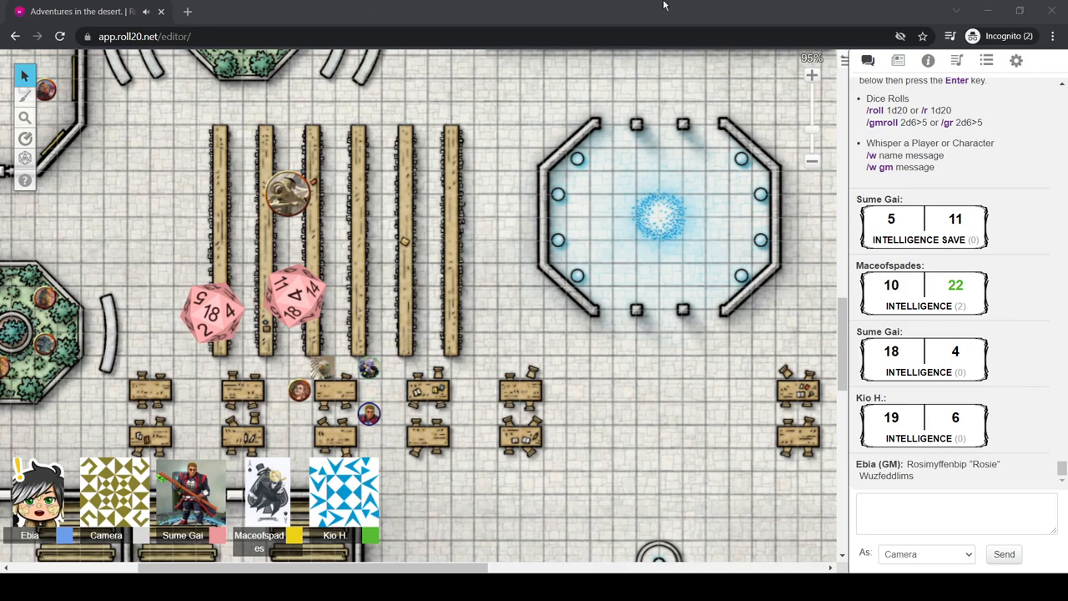
mouse_move(550, 162)
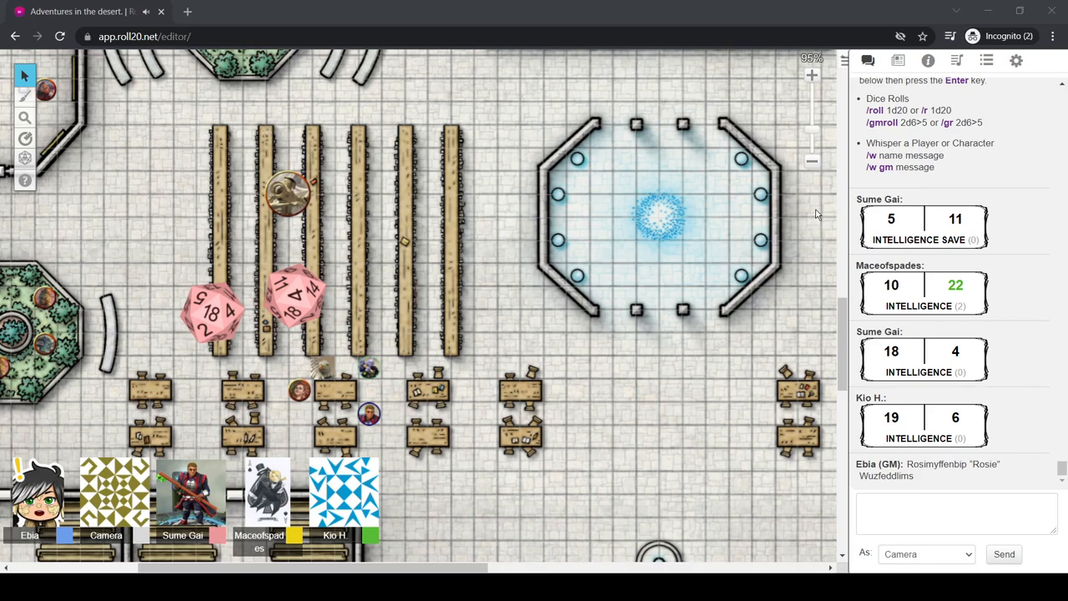
mouse_move(737, 251)
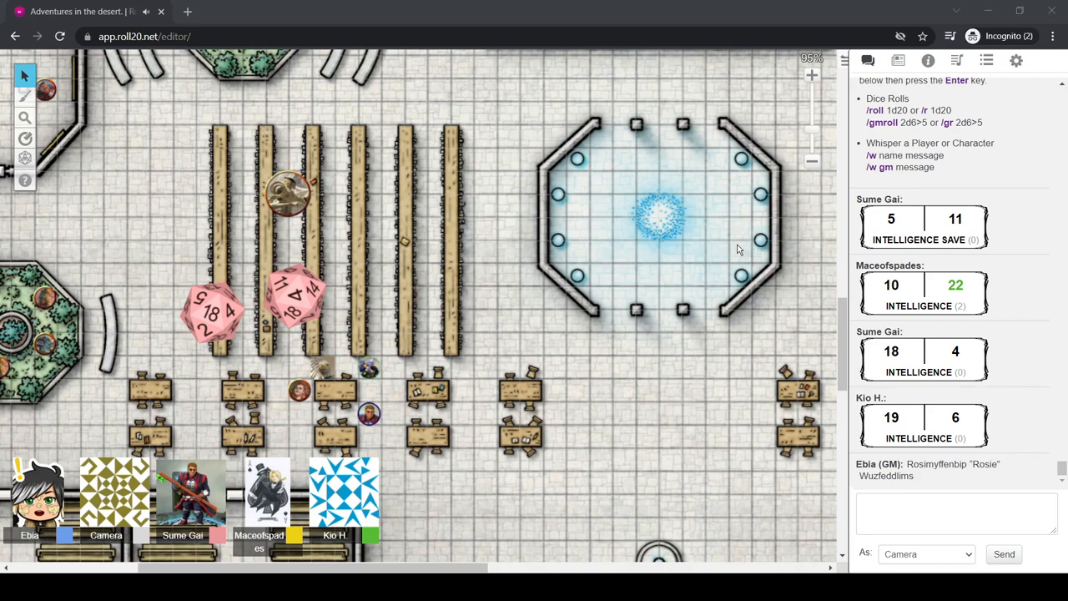
mouse_move(737, 261)
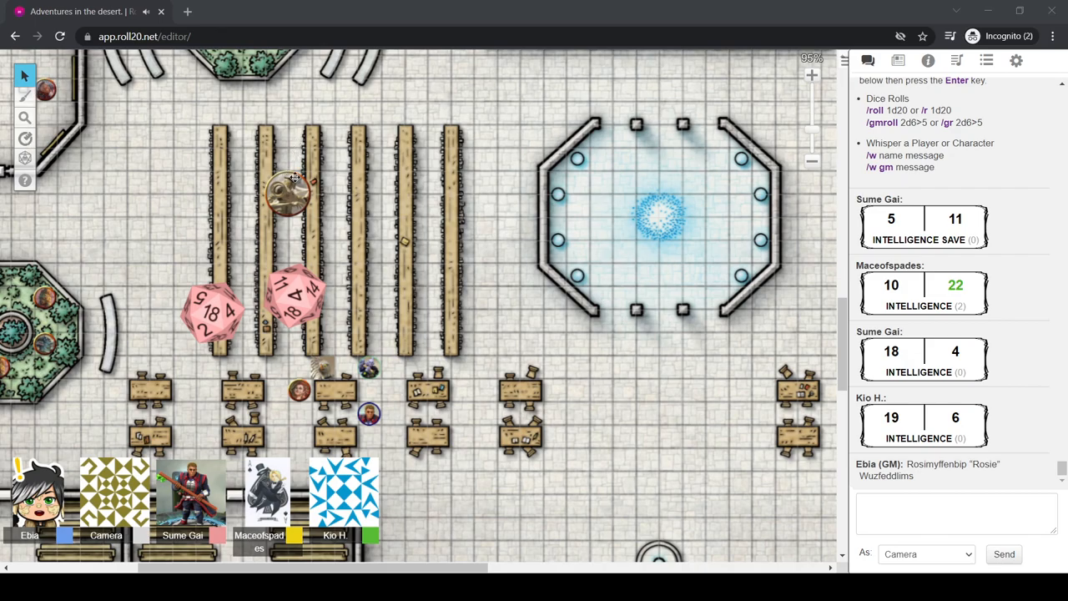
mouse_move(765, 399)
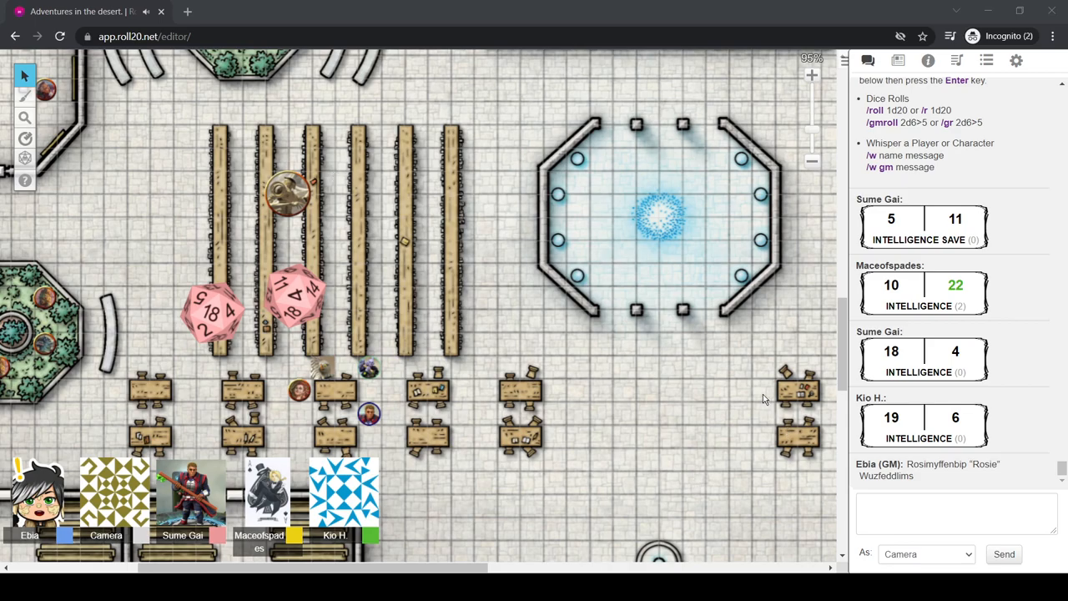
mouse_move(153, 343)
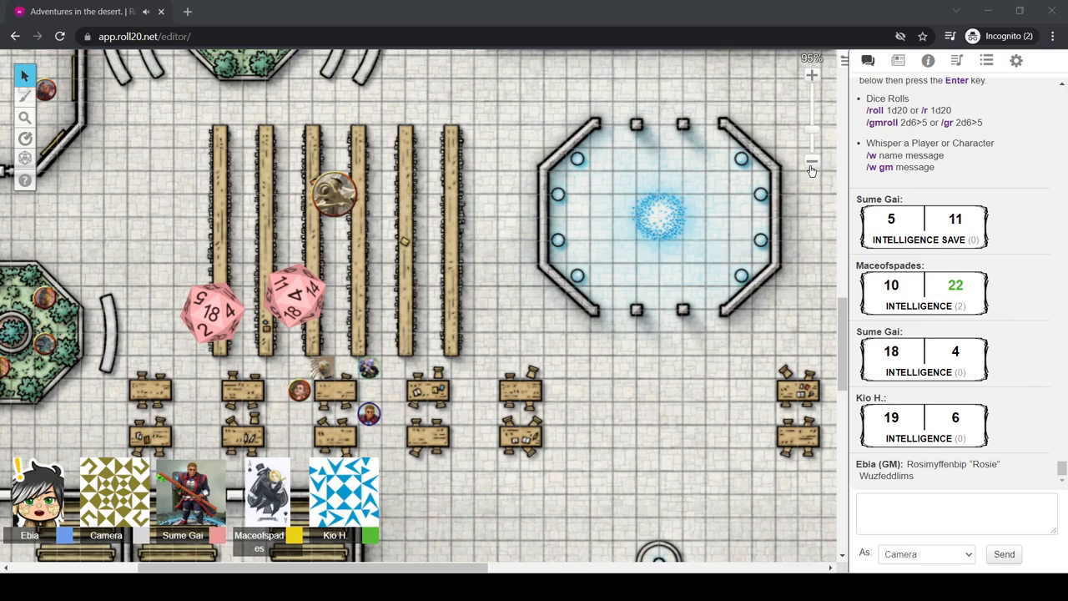
mouse_move(776, 184)
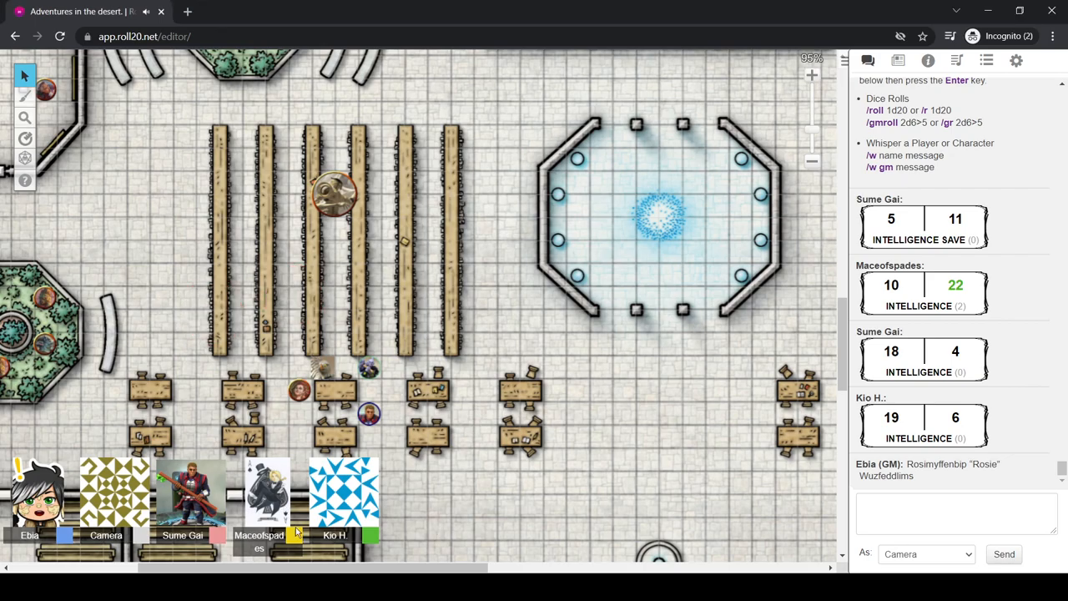
mouse_move(342, 531)
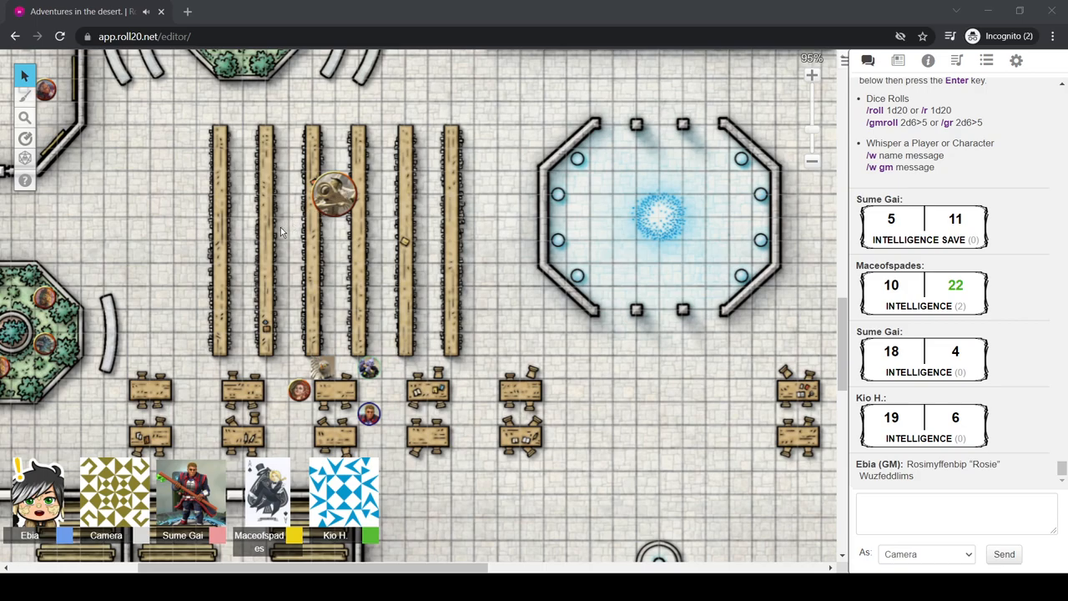
mouse_move(200, 290)
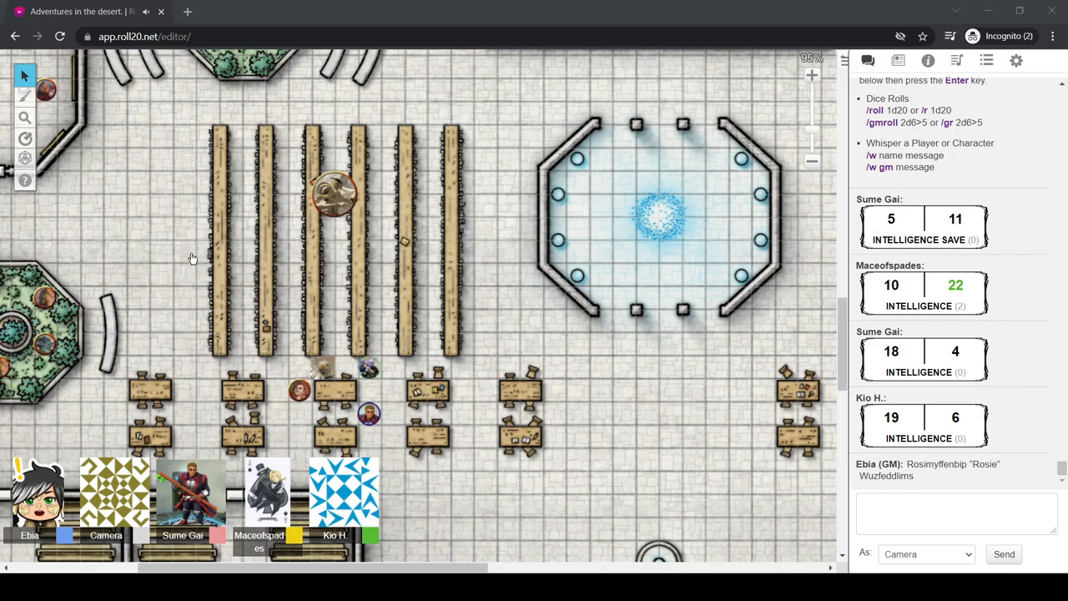
mouse_move(199, 195)
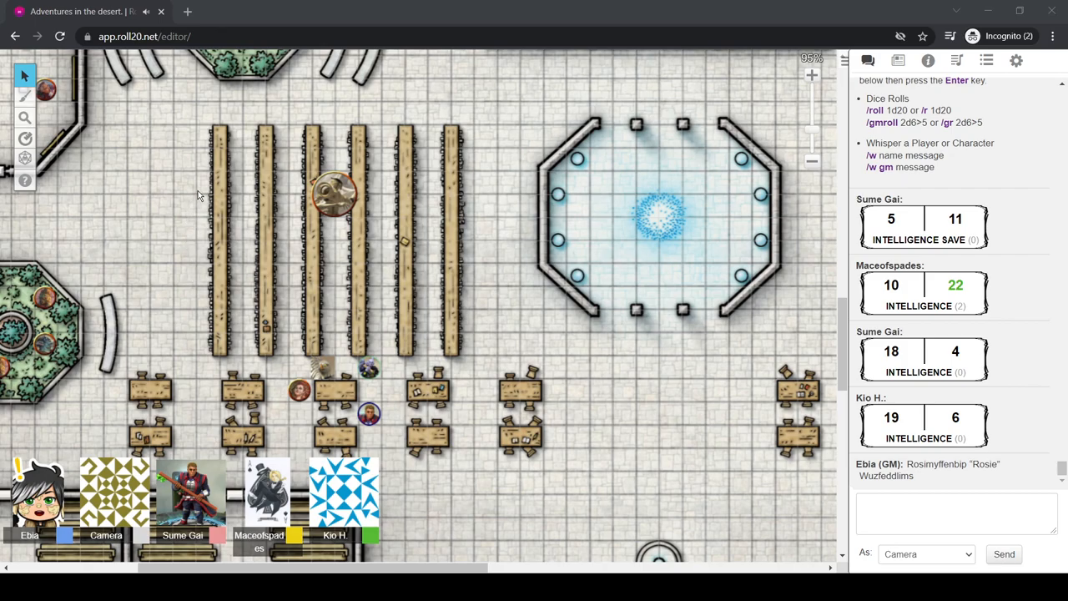
mouse_move(765, 13)
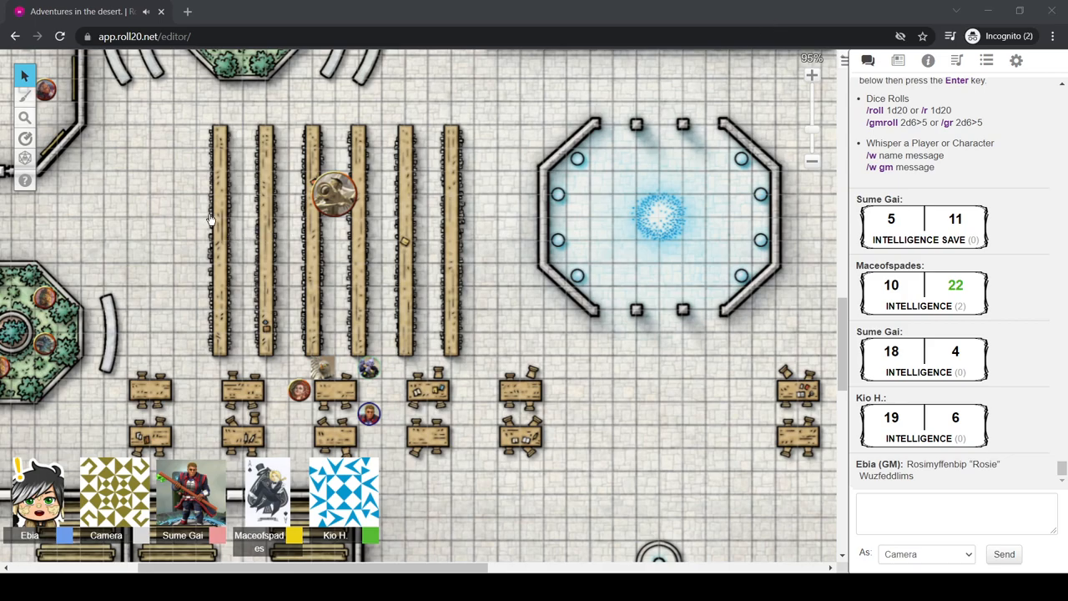
mouse_move(230, 394)
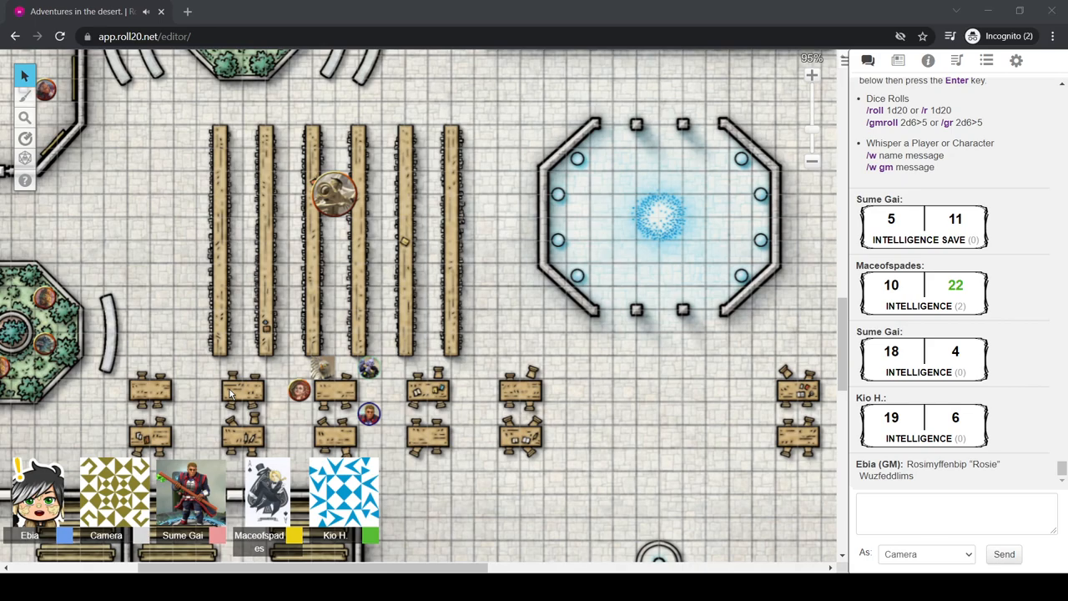
mouse_move(292, 362)
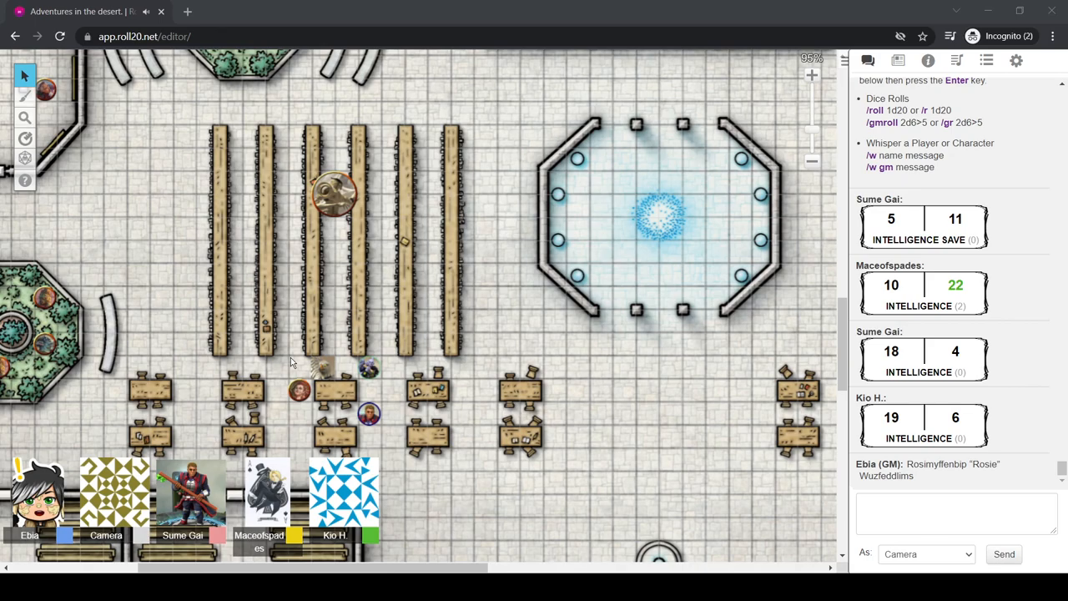
mouse_move(584, 7)
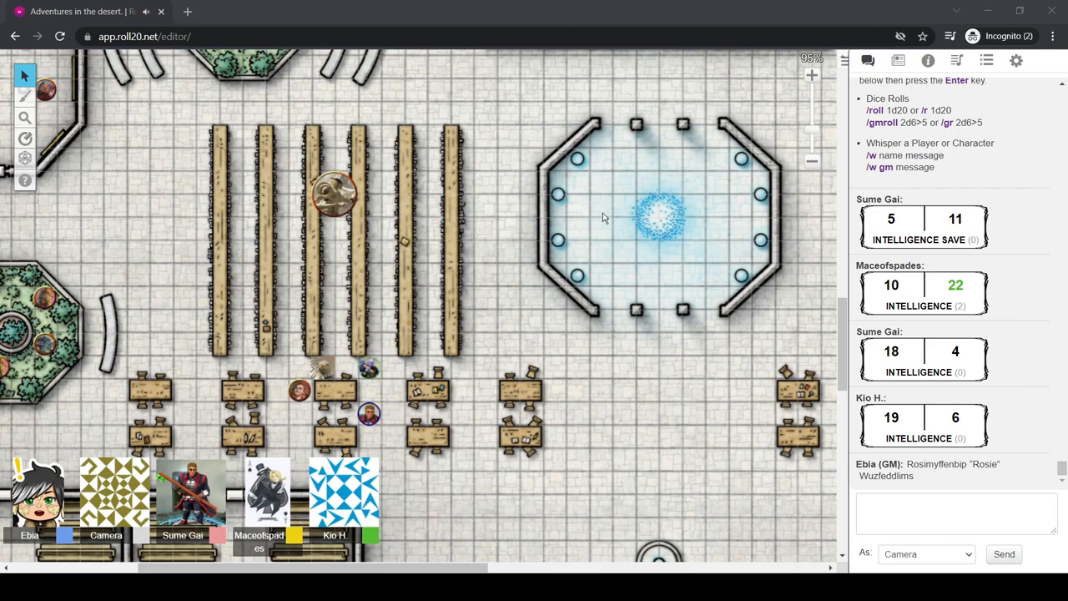
mouse_move(611, 197)
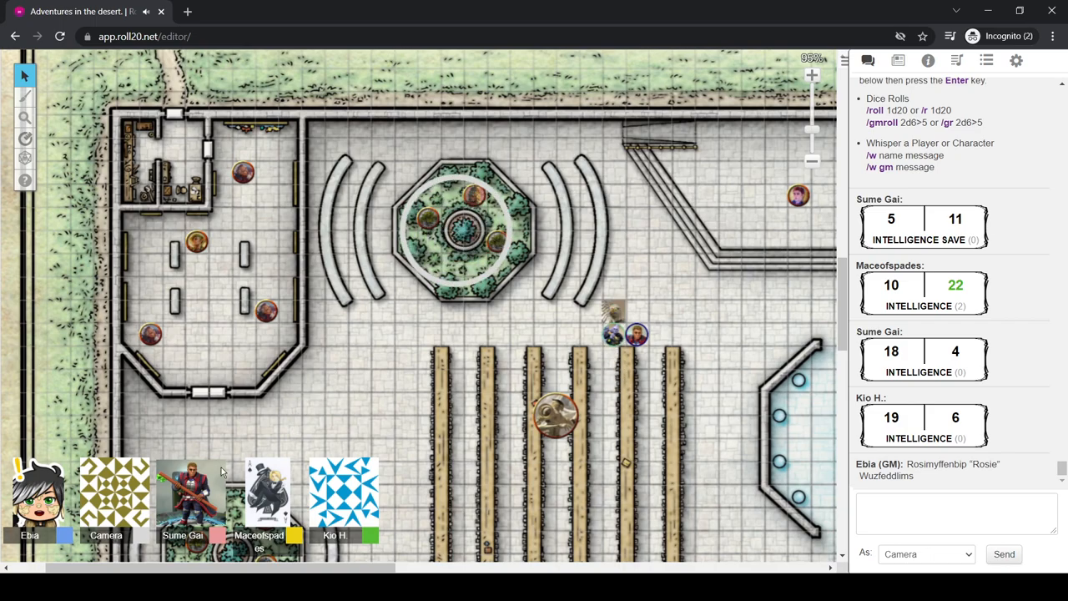
Move the purple token from above the shelves up beside the octagonal garden
left_click(638, 334)
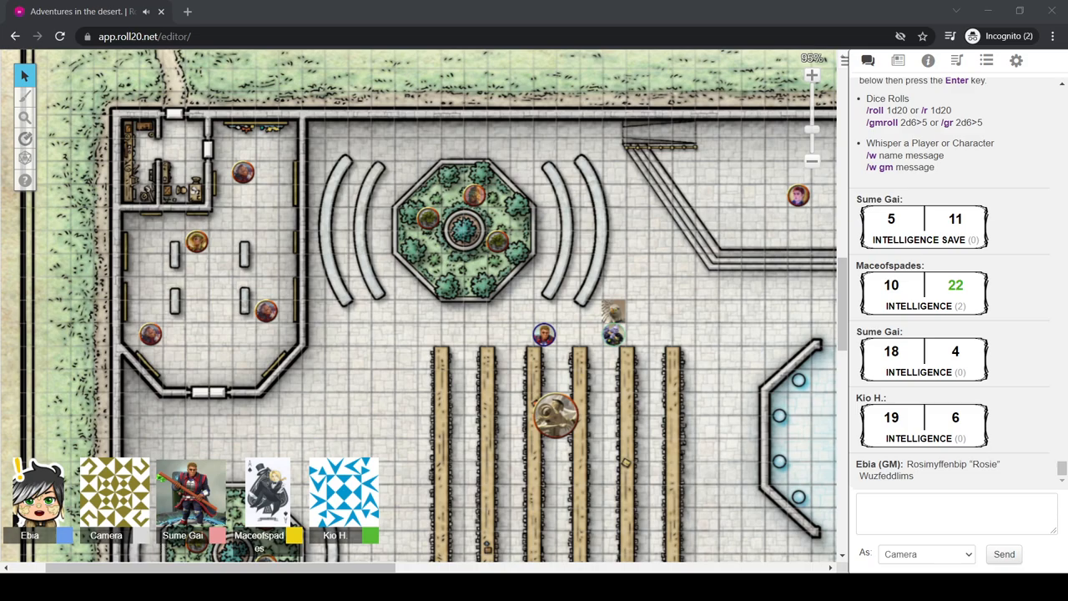
left_click_drag(542, 334, 543, 288)
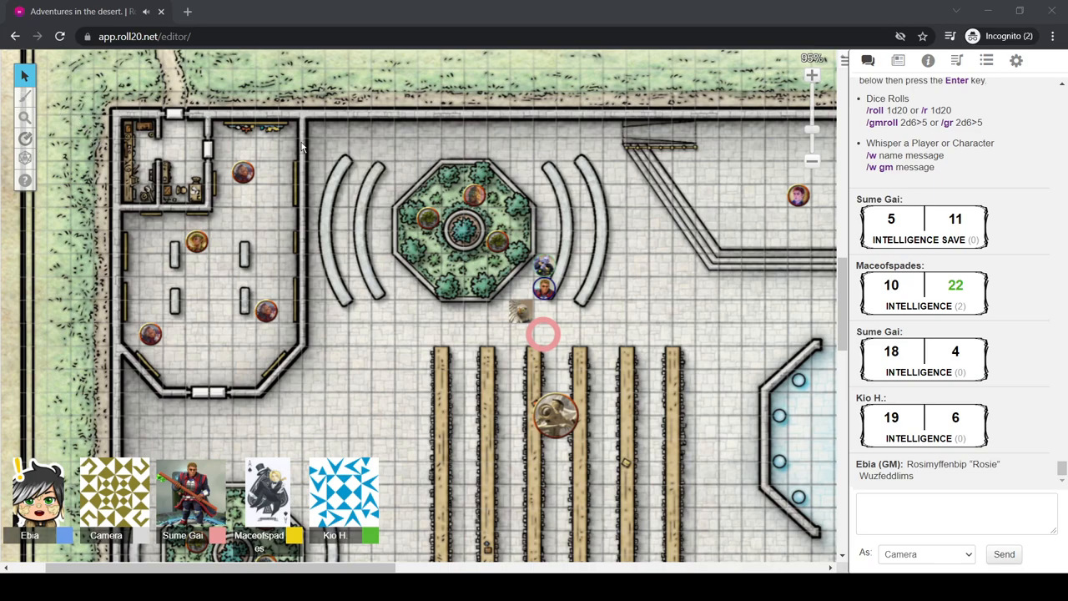
mouse_move(407, 174)
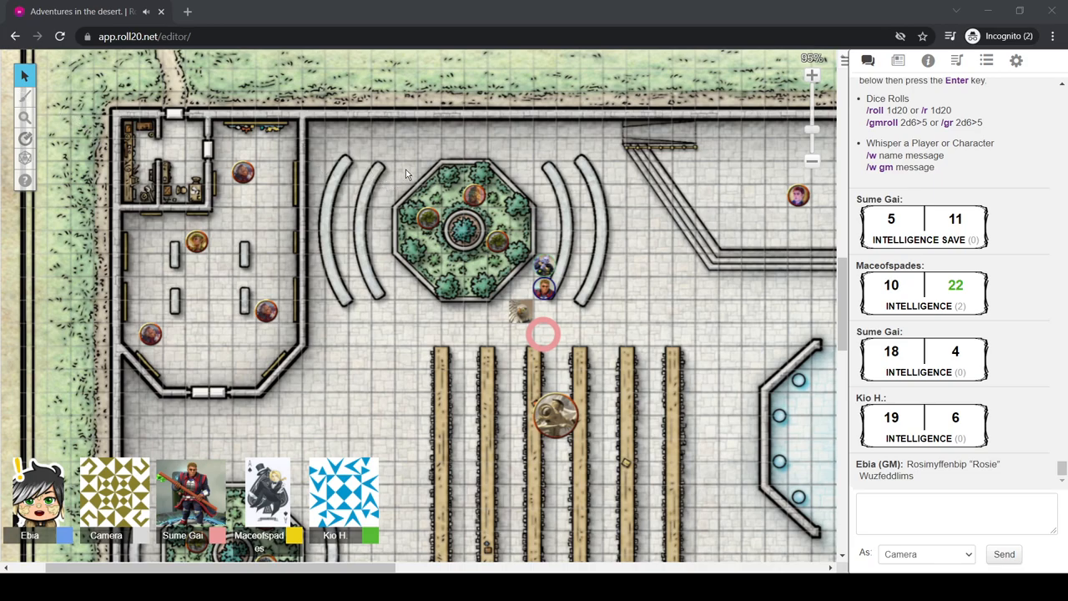
mouse_move(323, 157)
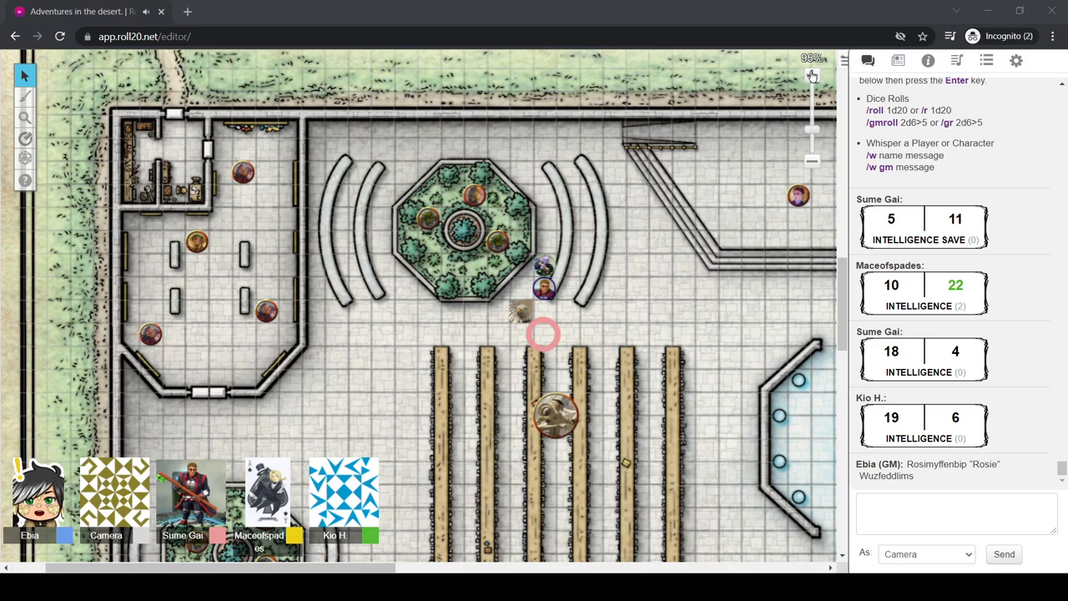
mouse_move(534, 150)
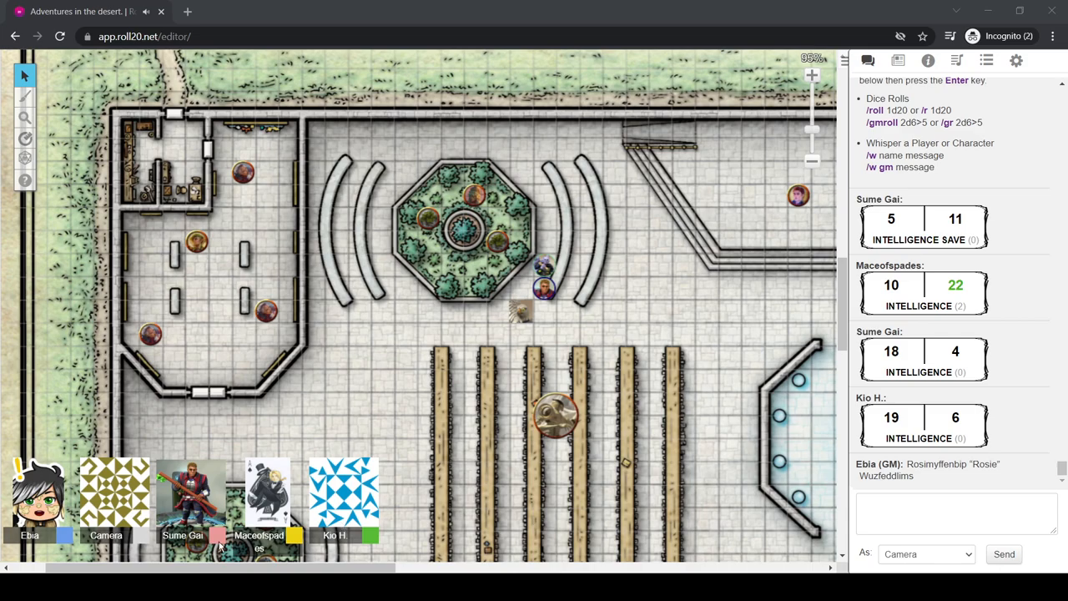
mouse_move(140, 207)
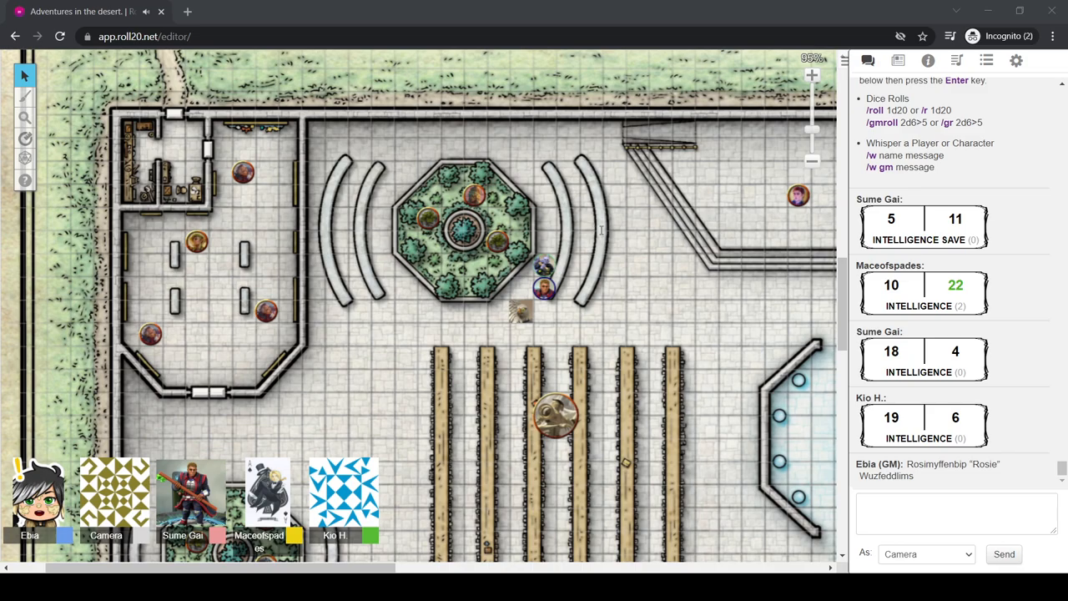
mouse_move(771, 259)
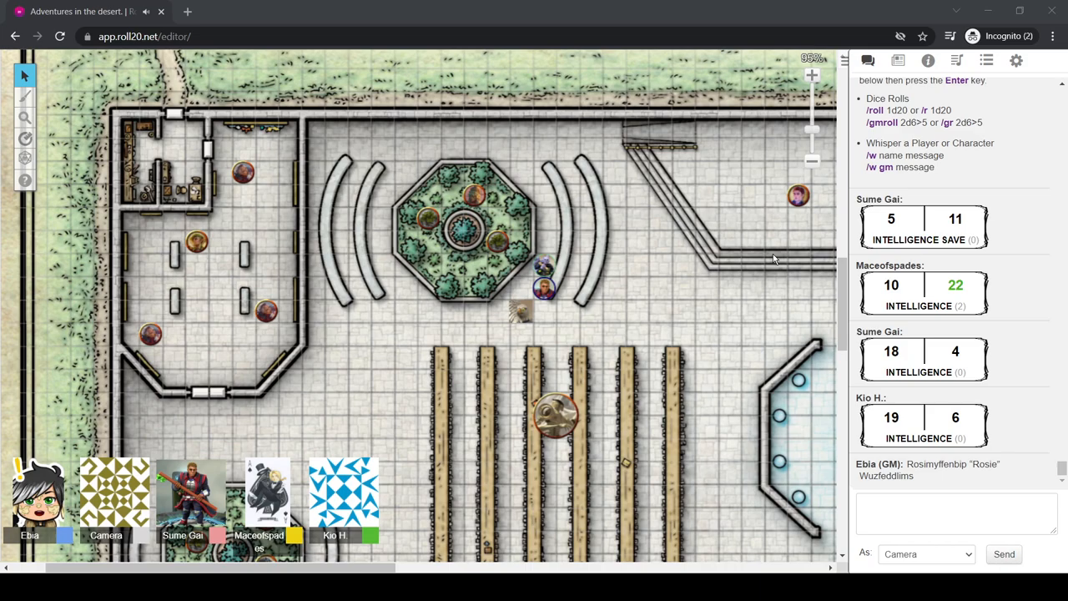
mouse_move(991, 10)
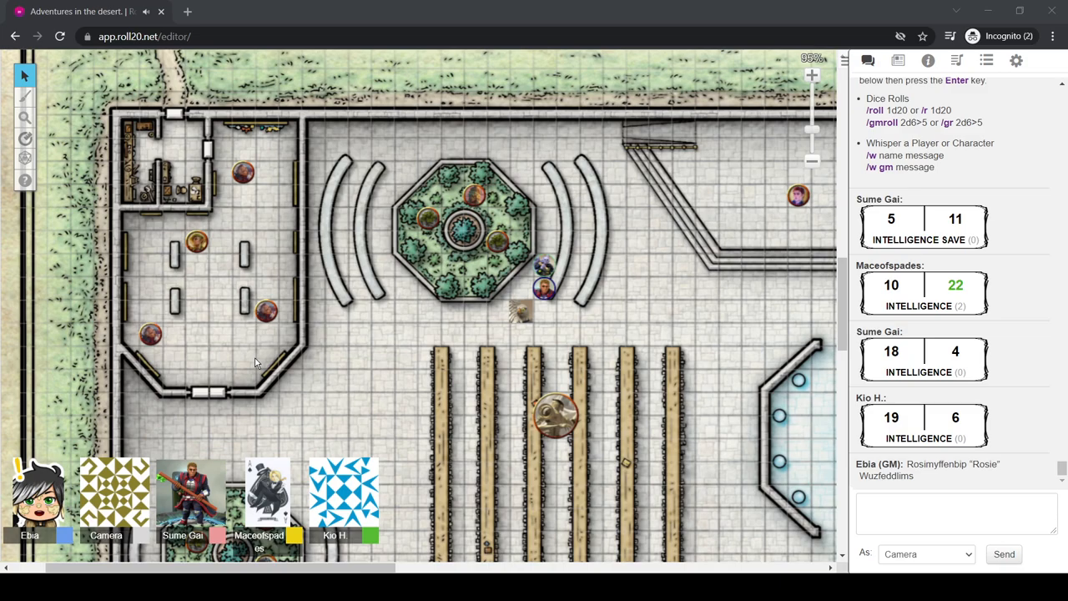
mouse_move(264, 334)
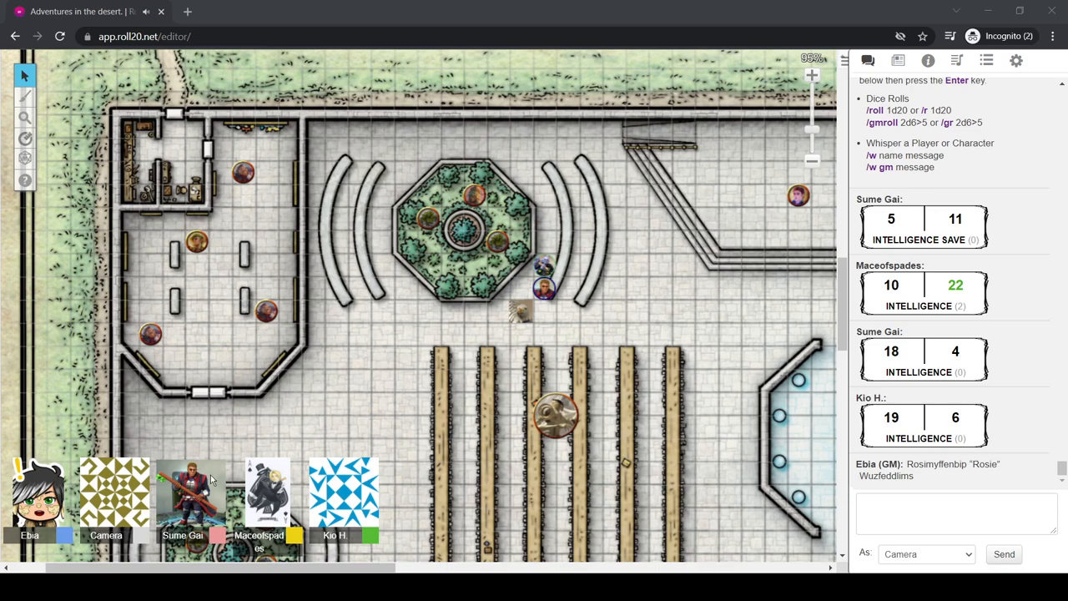
mouse_move(97, 542)
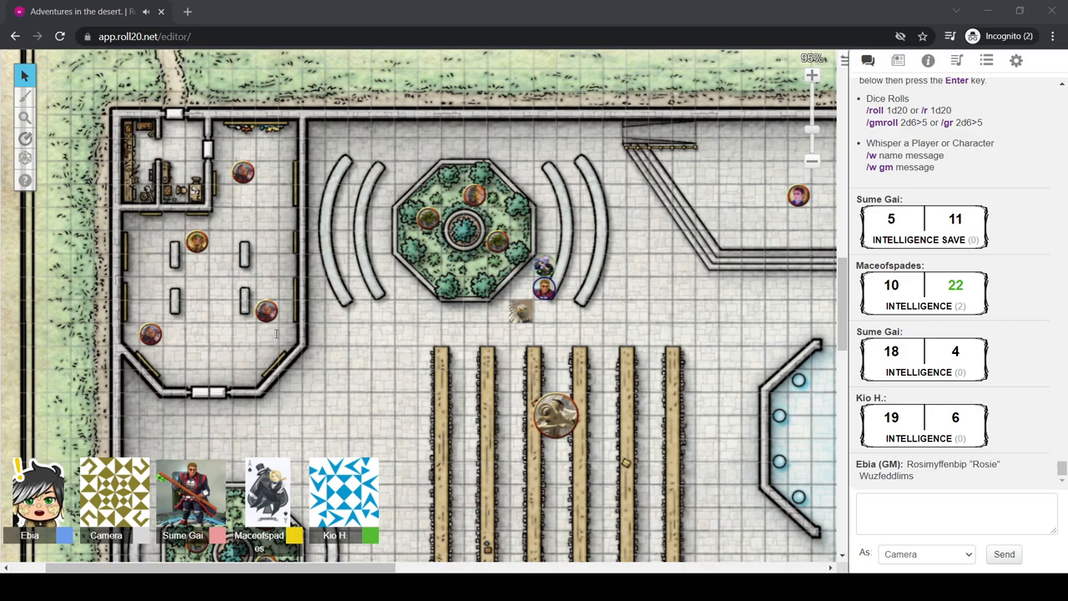
Ping the octagonal garden on the map for the players
left_click(475, 192)
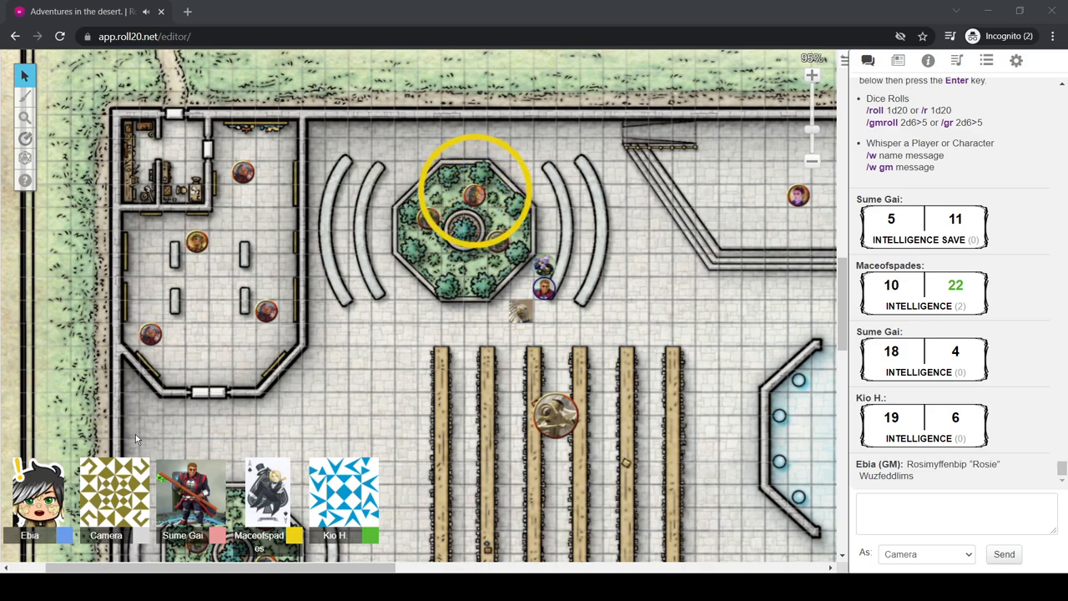
mouse_move(254, 374)
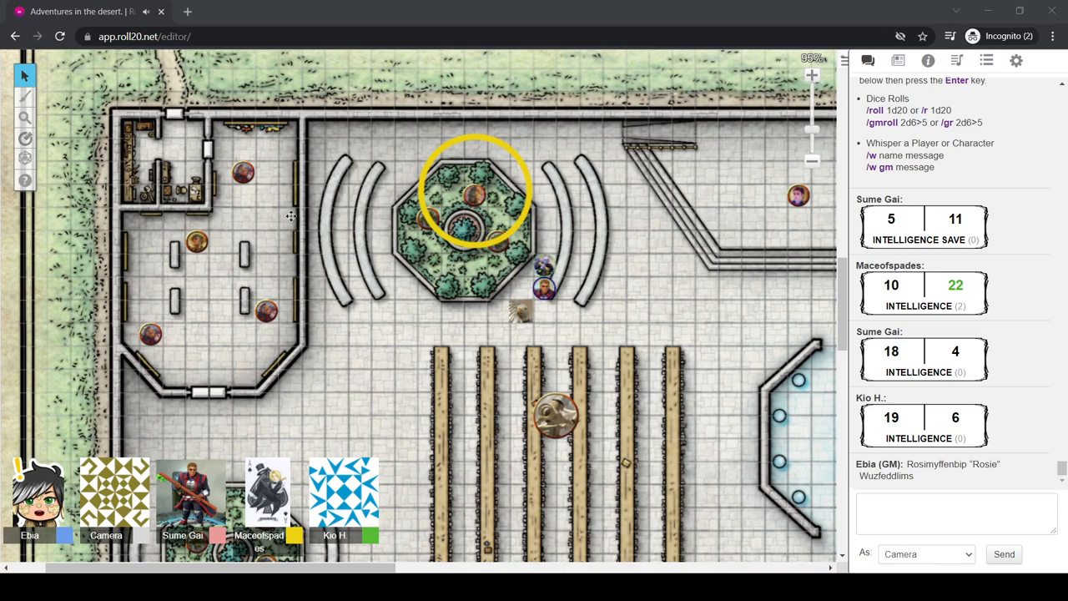
mouse_move(151, 427)
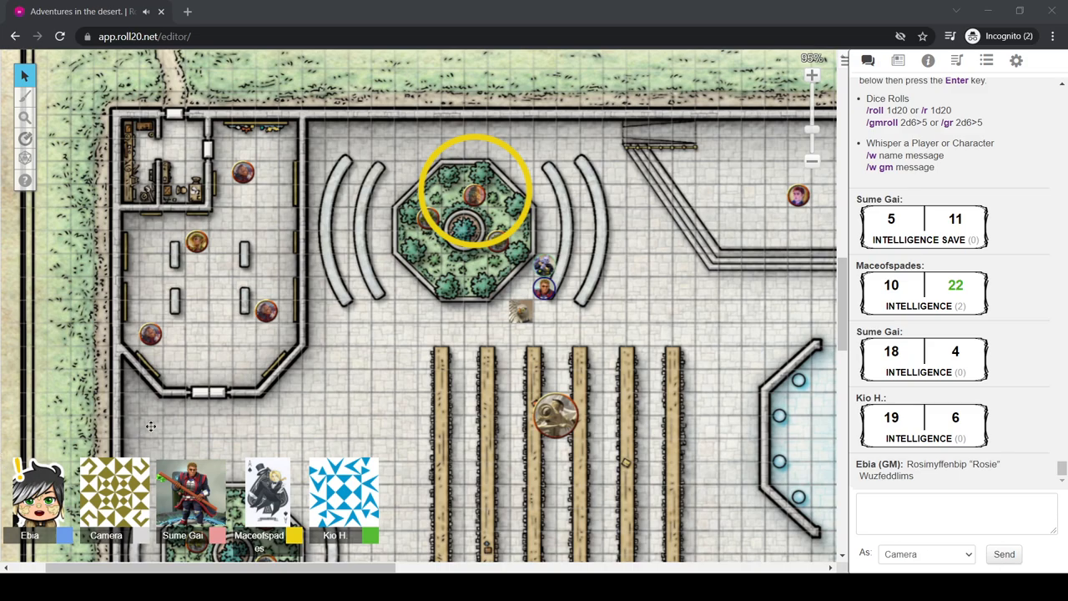
mouse_move(167, 414)
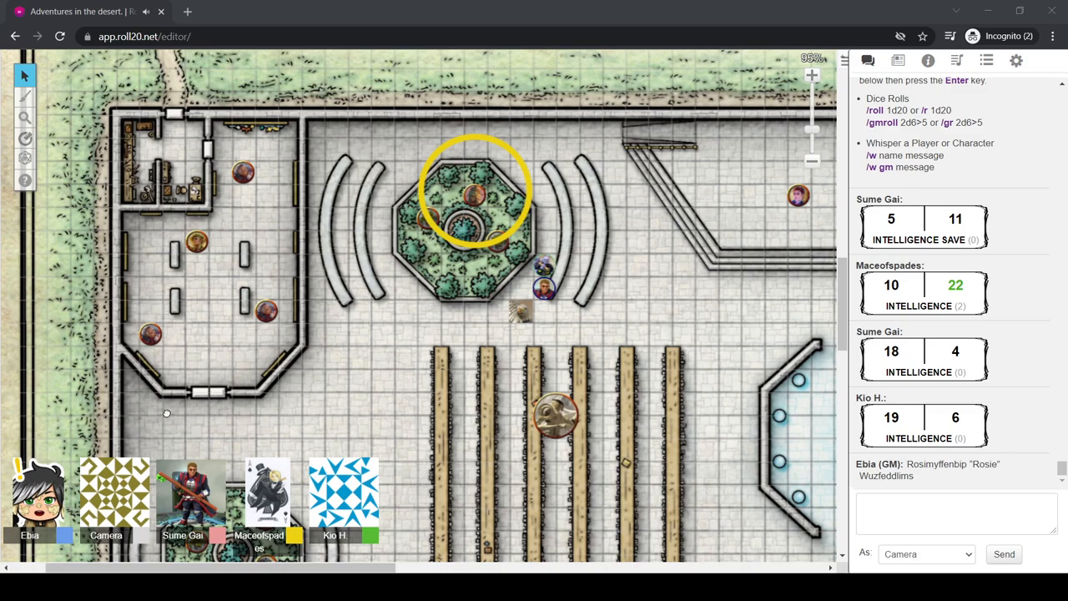
mouse_move(341, 405)
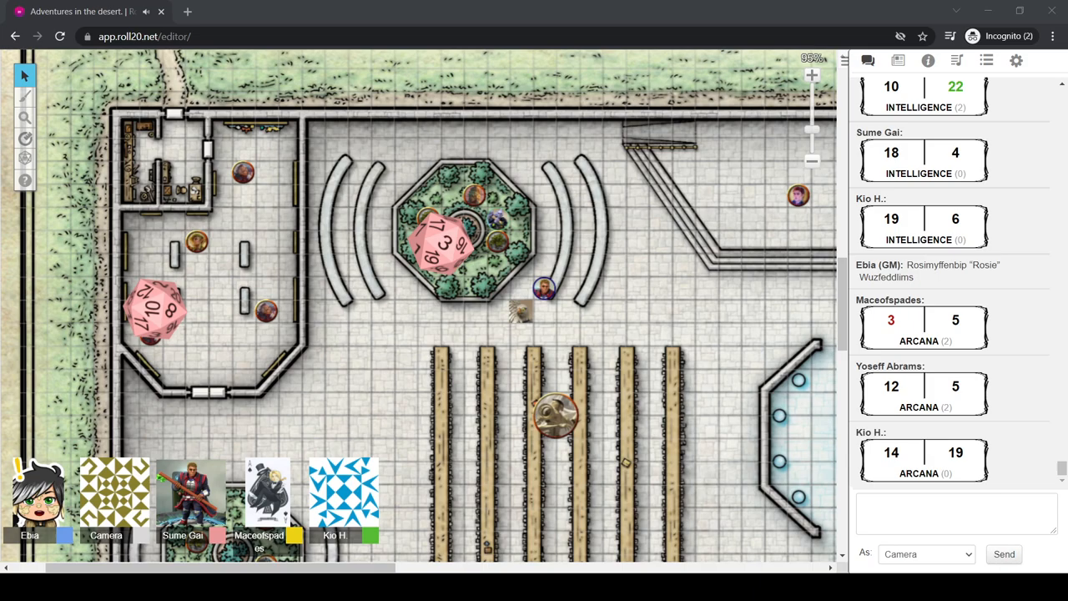
mouse_move(1048, 12)
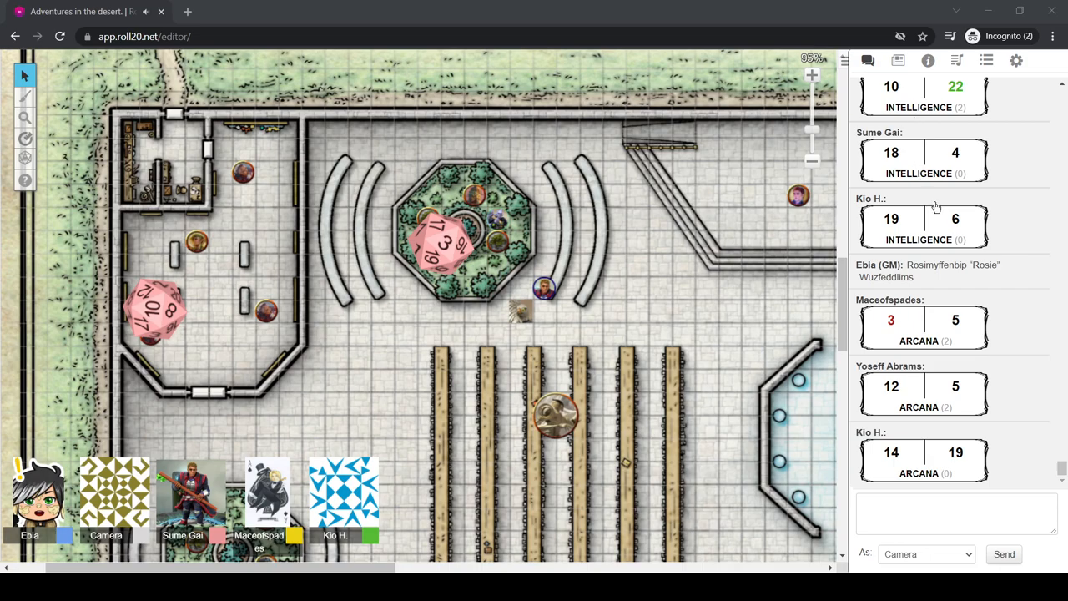
mouse_move(881, 83)
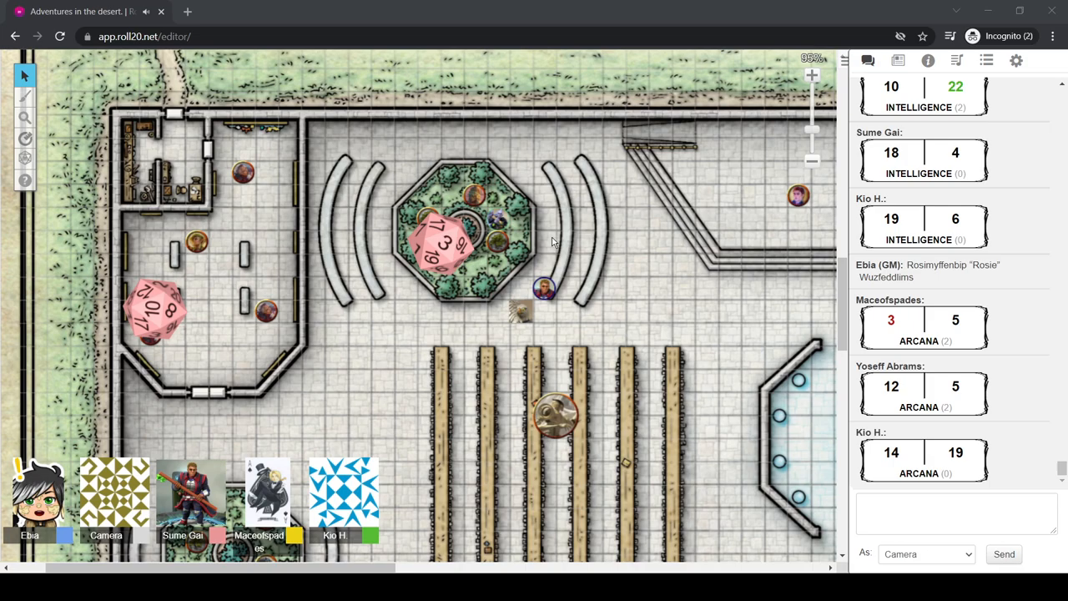
mouse_move(682, 287)
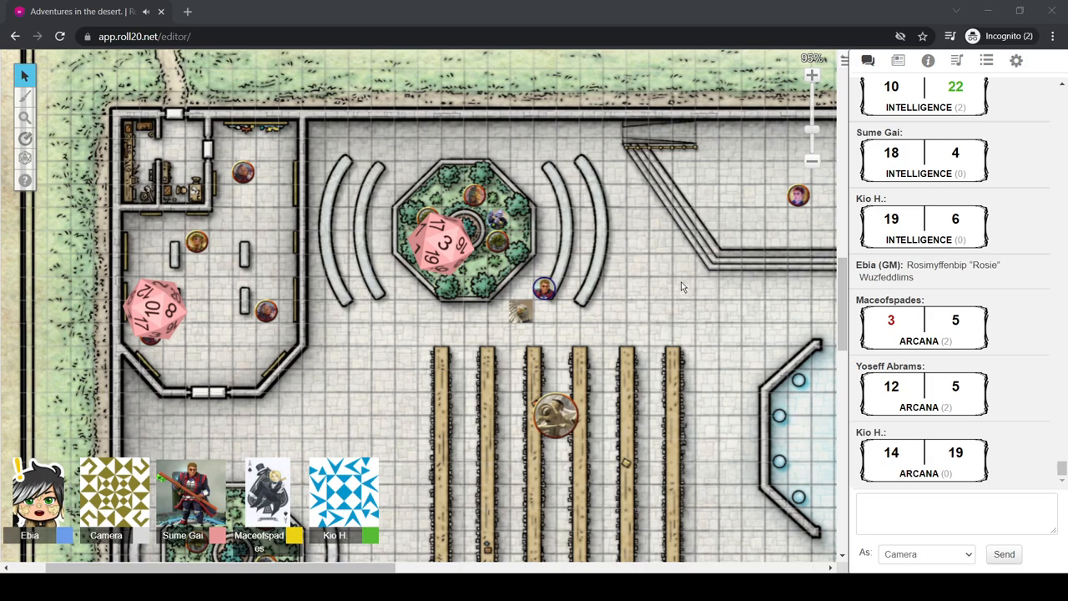
mouse_move(691, 311)
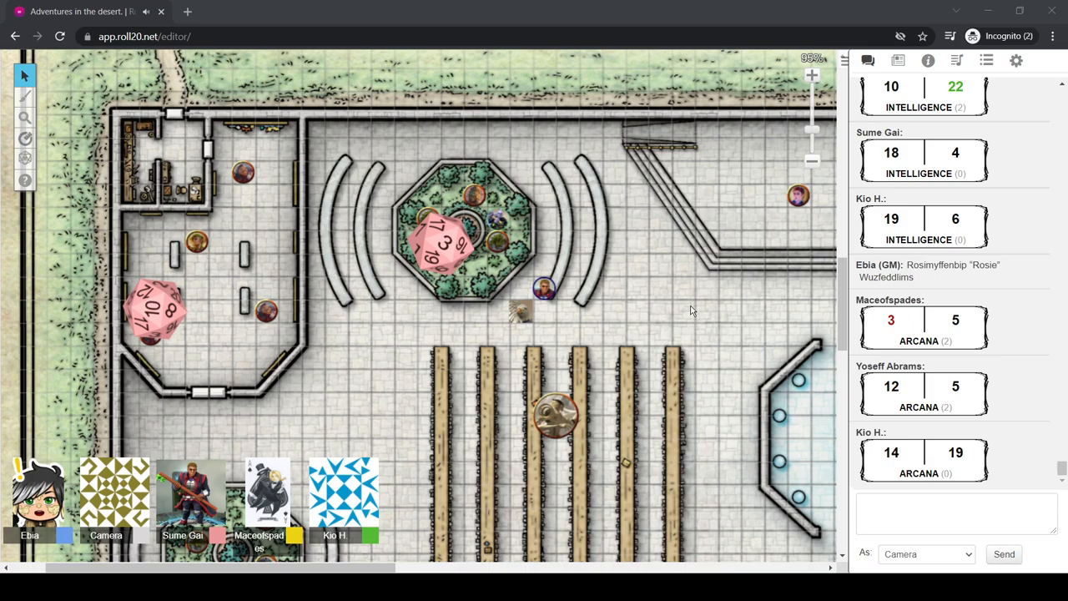
mouse_move(741, 232)
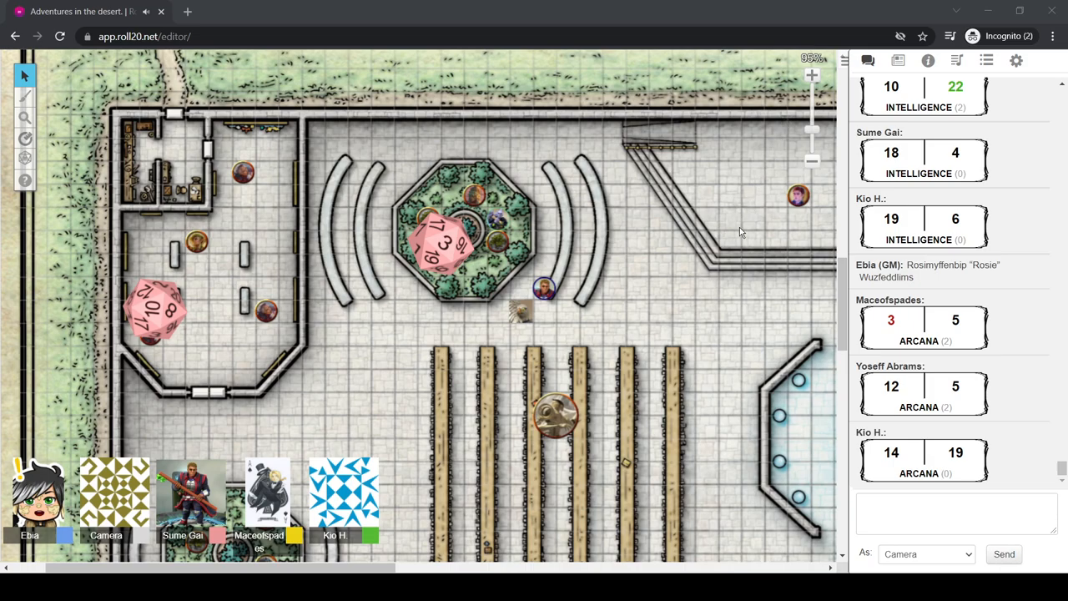
mouse_move(649, 192)
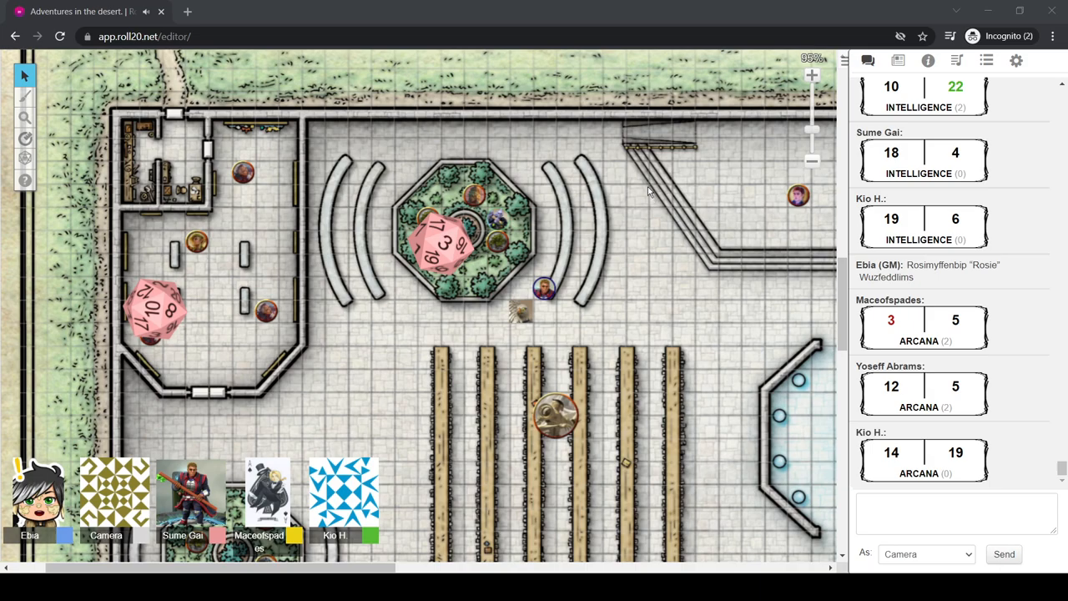
mouse_move(710, 157)
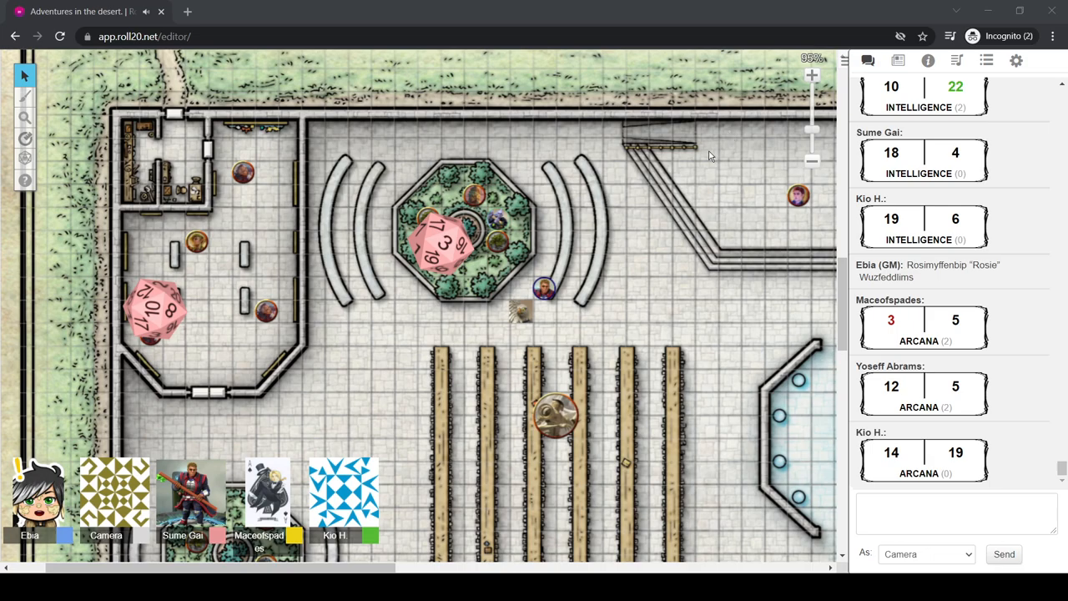
mouse_move(685, 171)
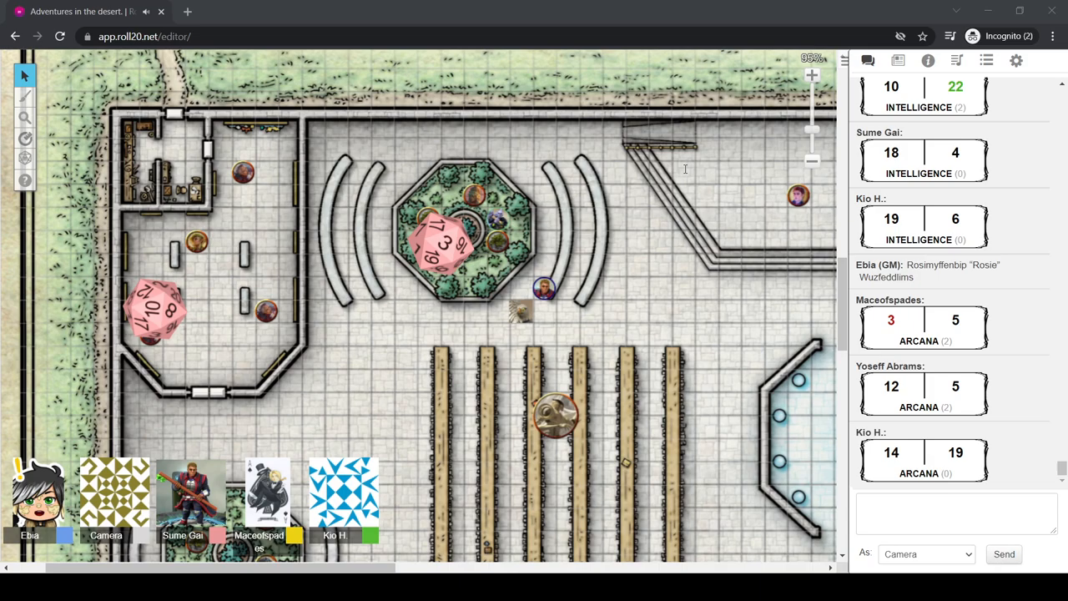
mouse_move(781, 100)
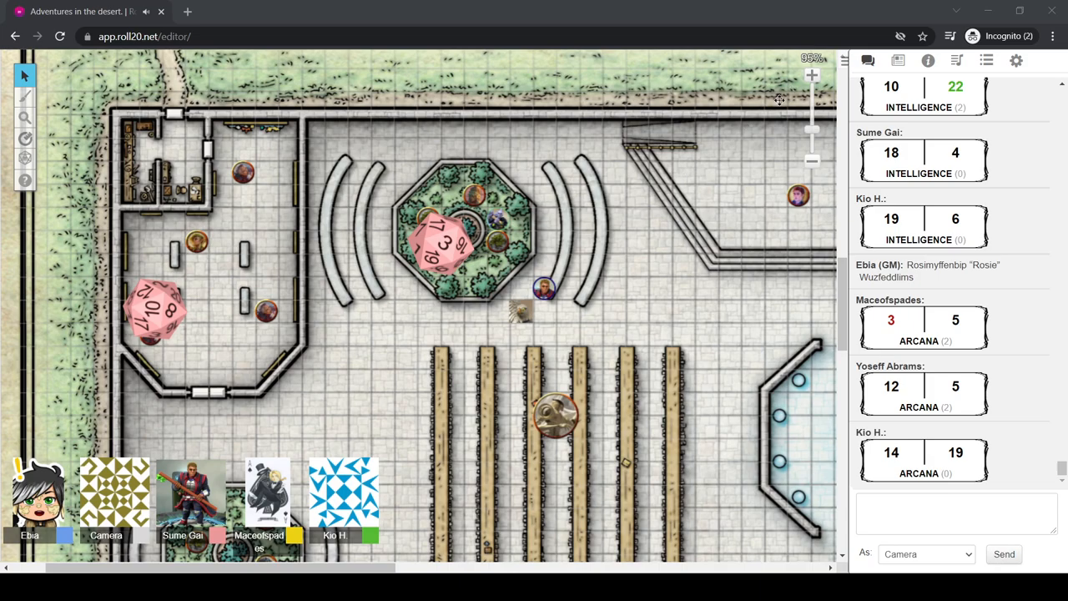
mouse_move(801, 104)
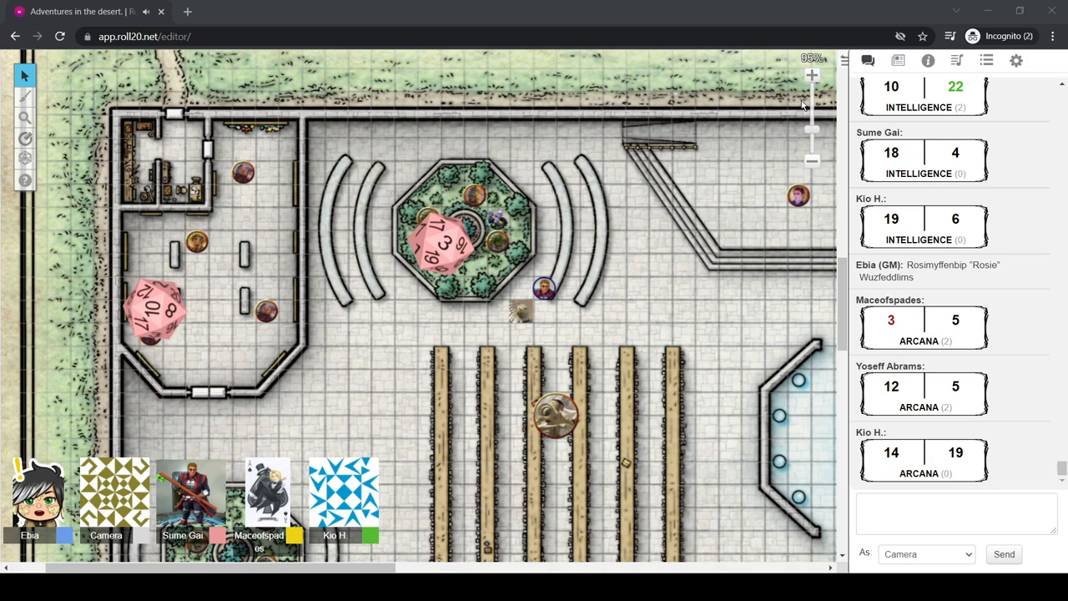
mouse_move(862, 75)
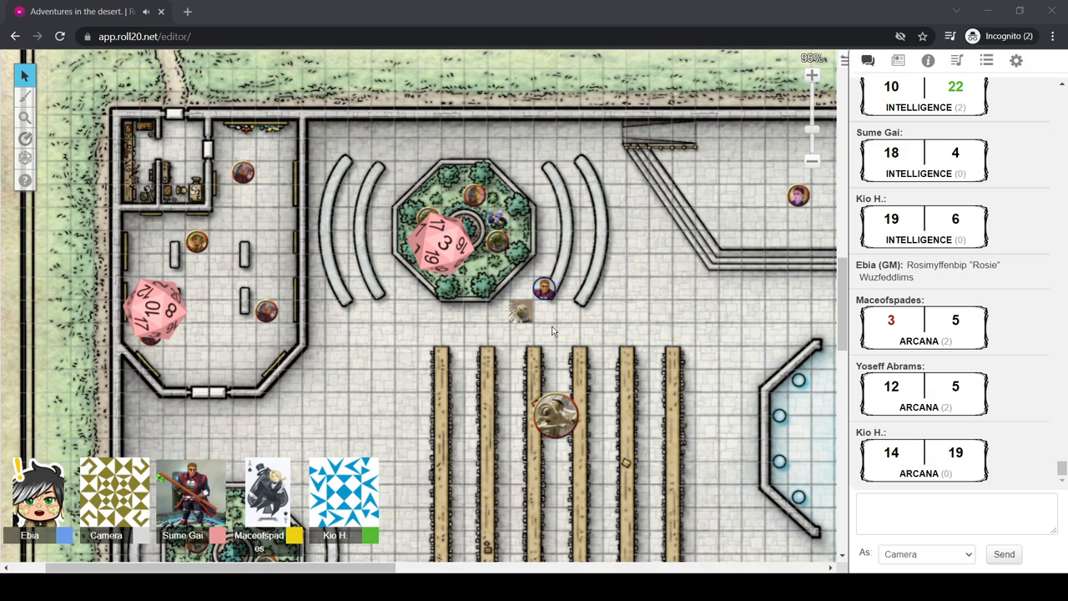
mouse_move(271, 465)
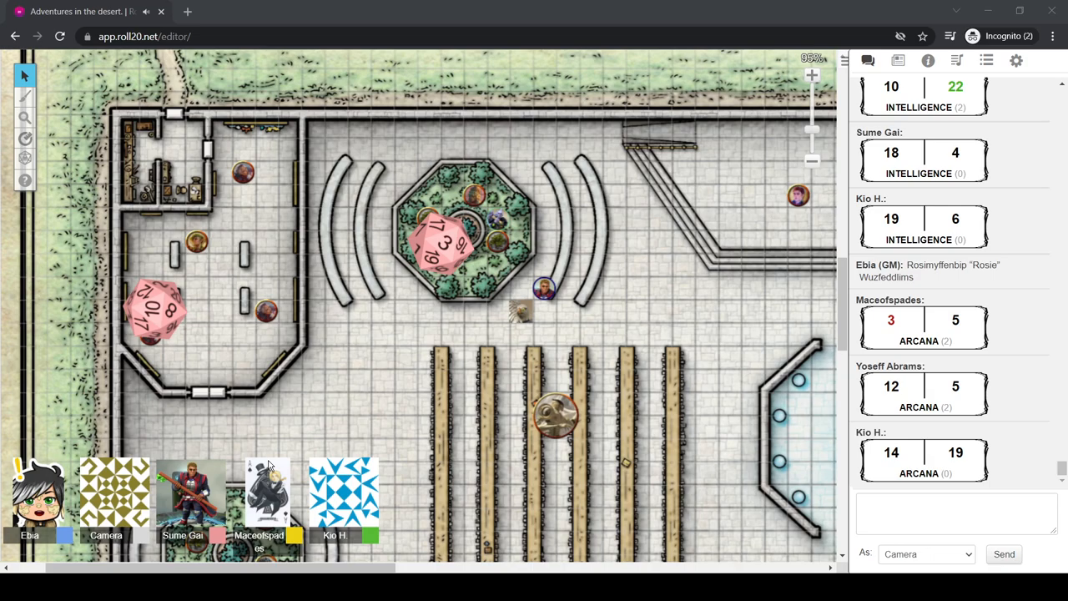
left_click_drag(544, 287, 521, 172)
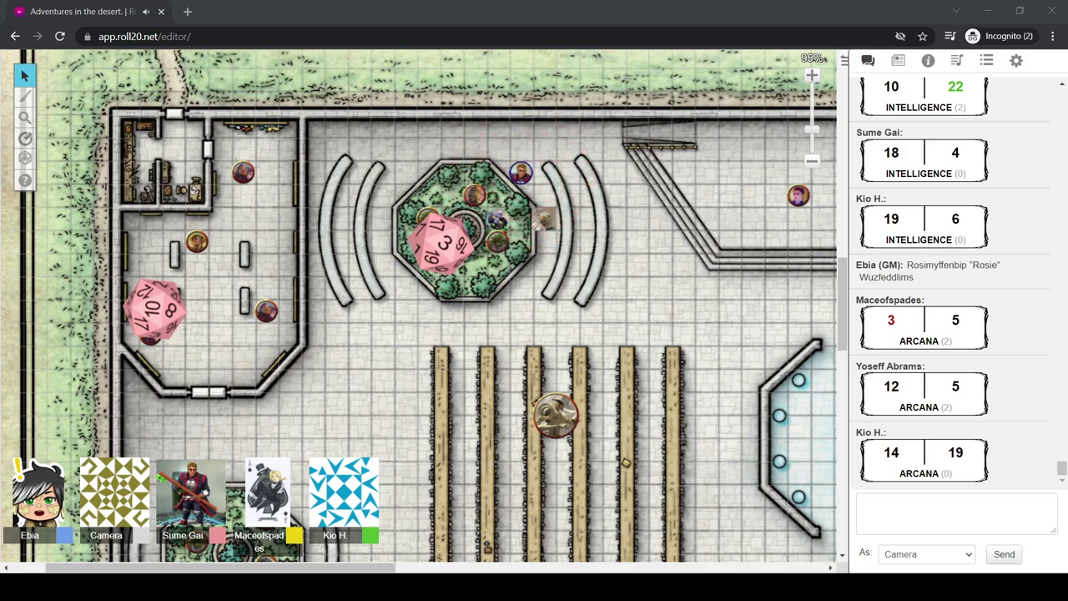
left_click(521, 170)
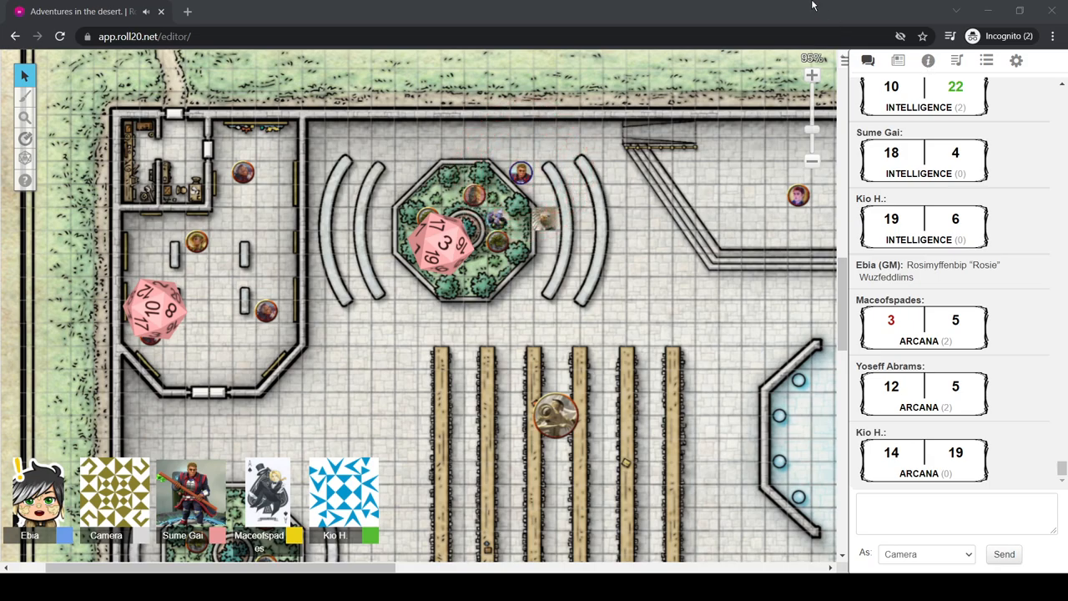
mouse_move(725, 7)
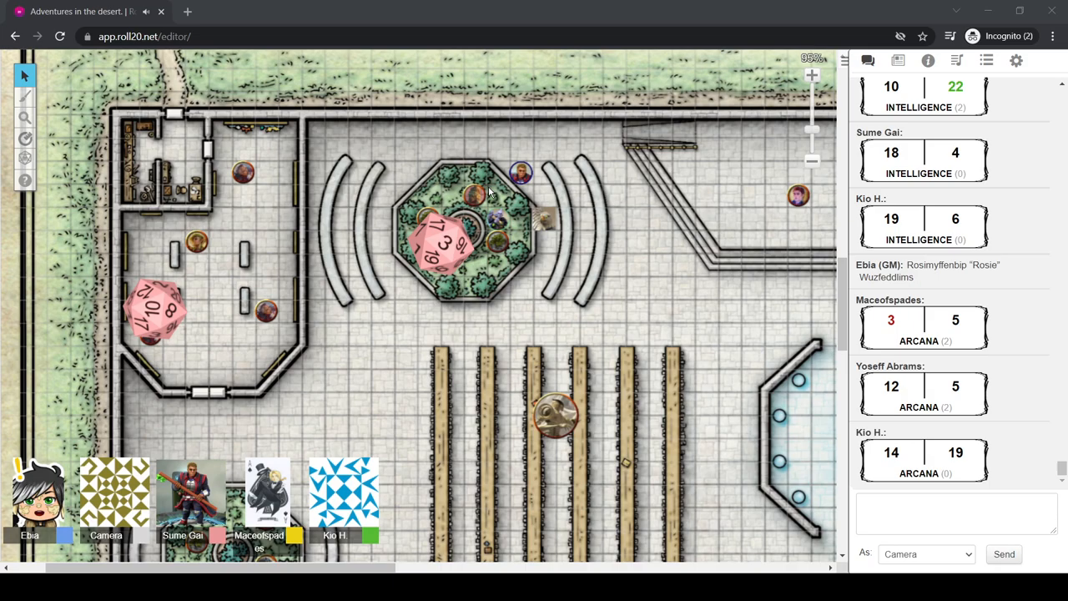
mouse_move(489, 194)
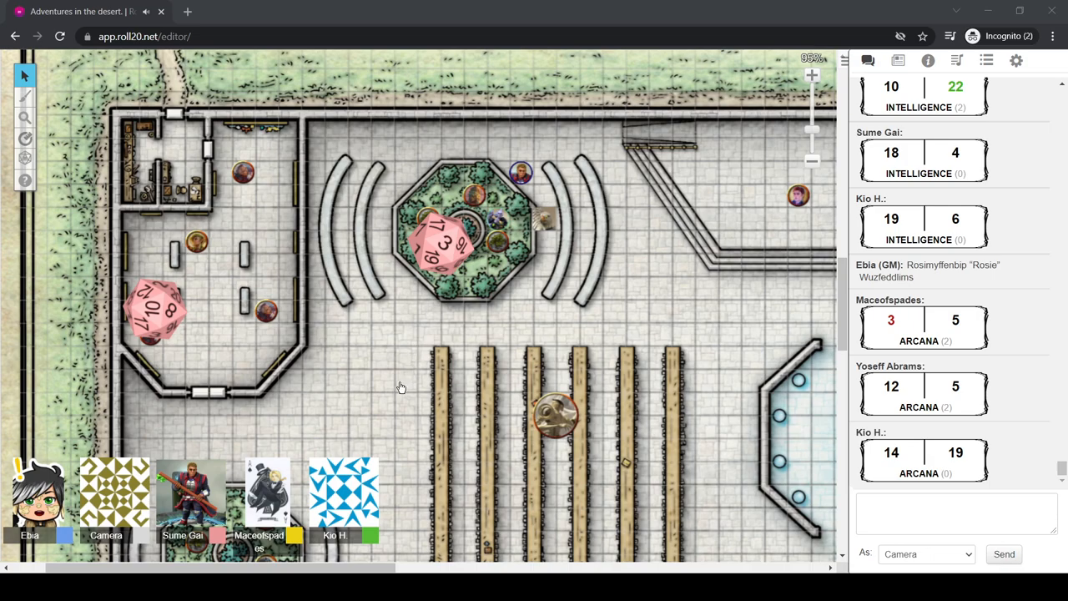
mouse_move(741, 7)
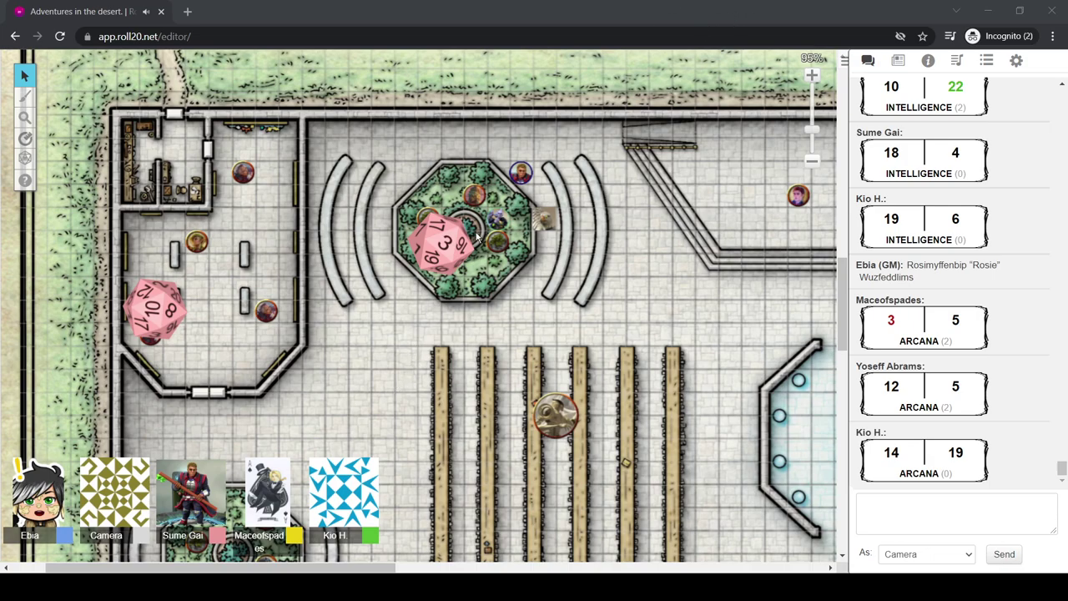
mouse_move(219, 141)
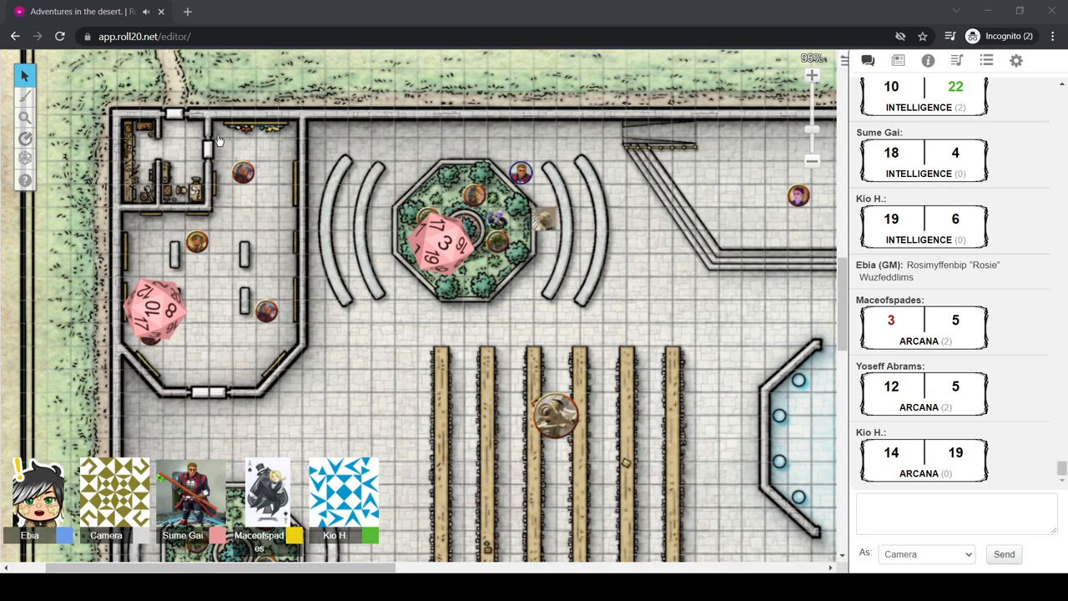
mouse_move(776, 7)
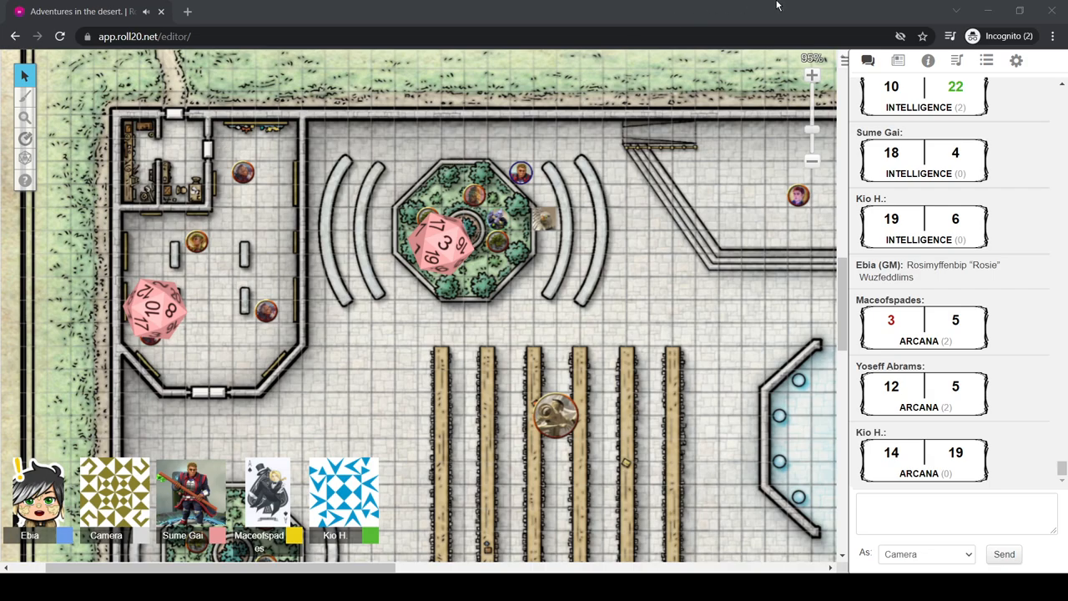
mouse_move(606, 5)
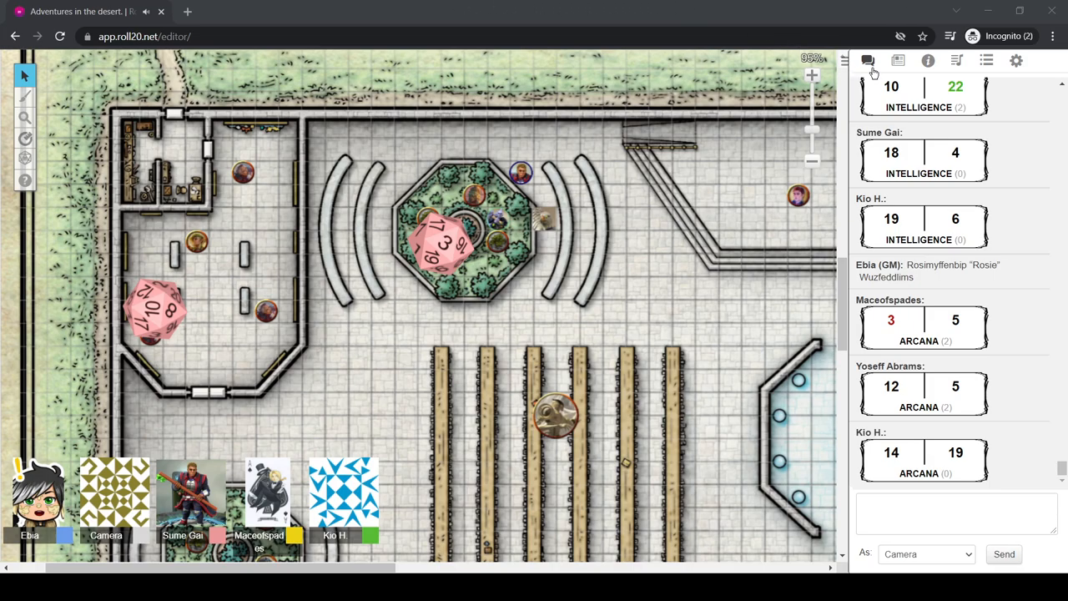
mouse_move(899, 127)
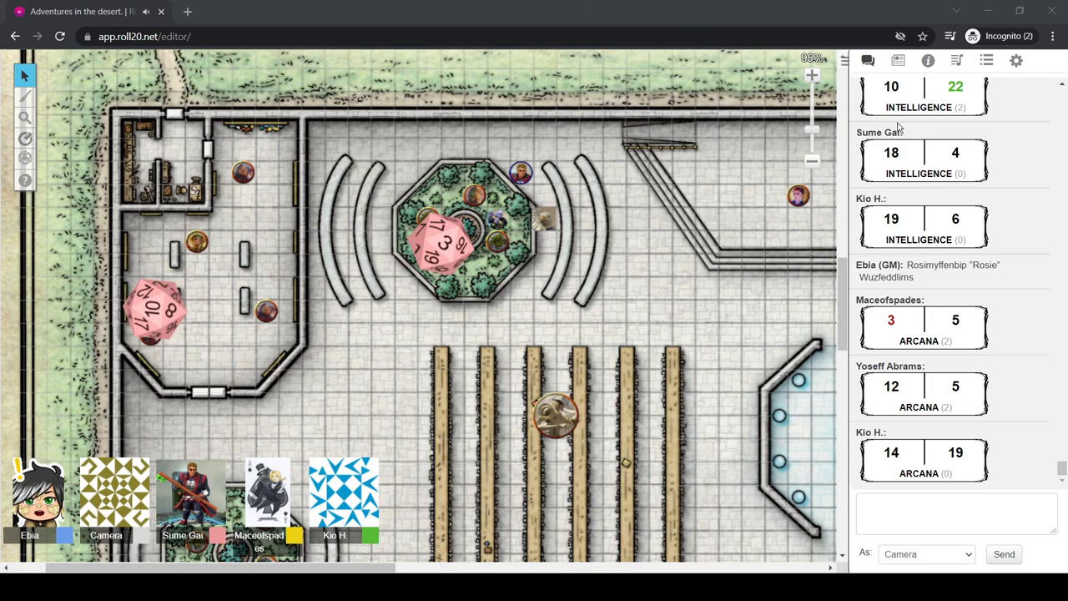
mouse_move(961, 314)
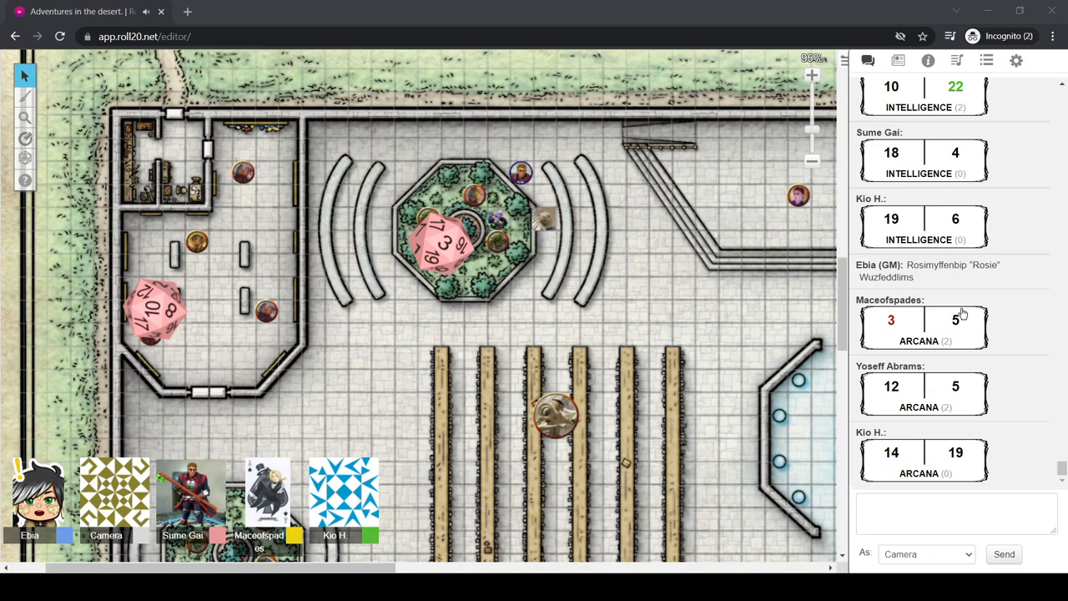
mouse_move(972, 357)
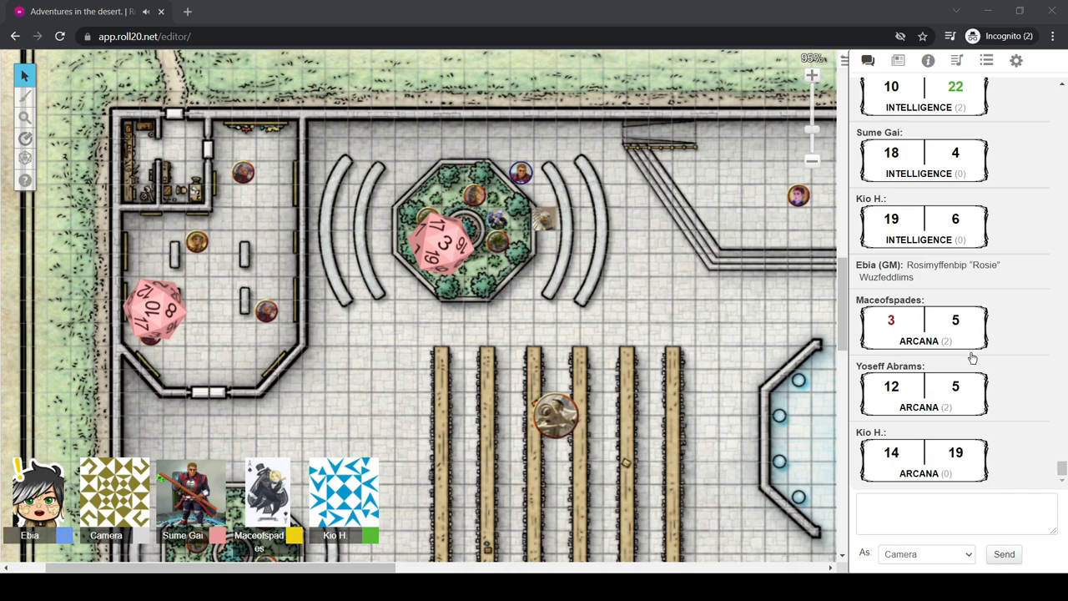
mouse_move(962, 471)
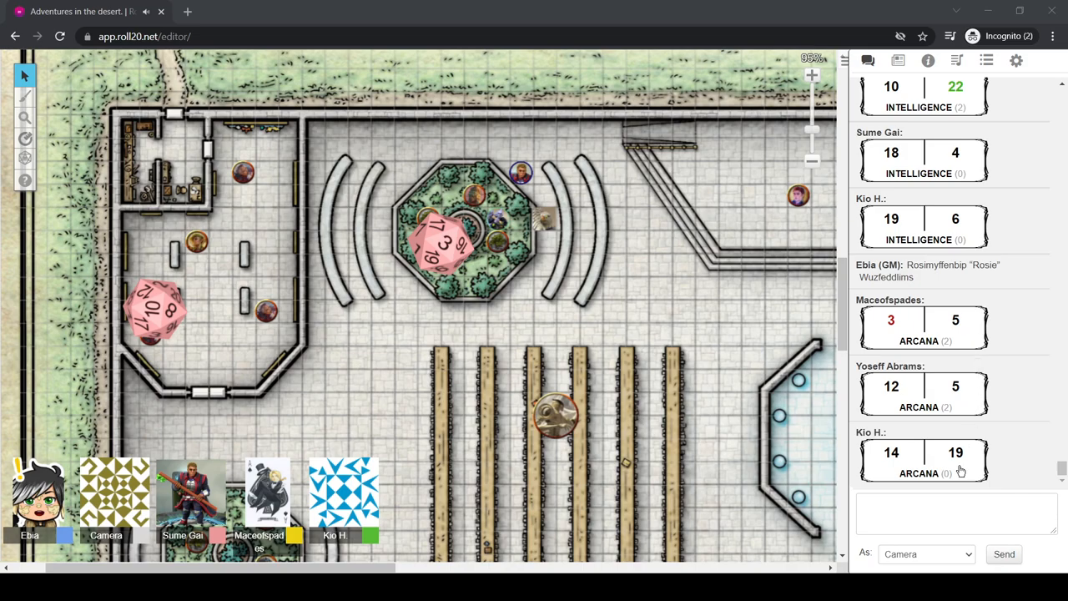
mouse_move(978, 350)
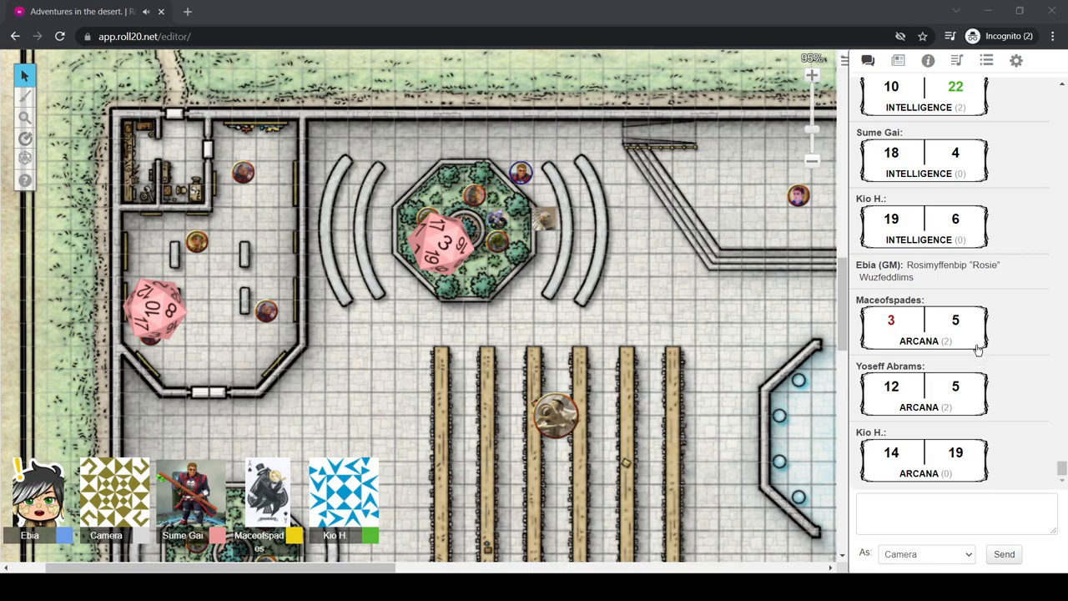
mouse_move(978, 351)
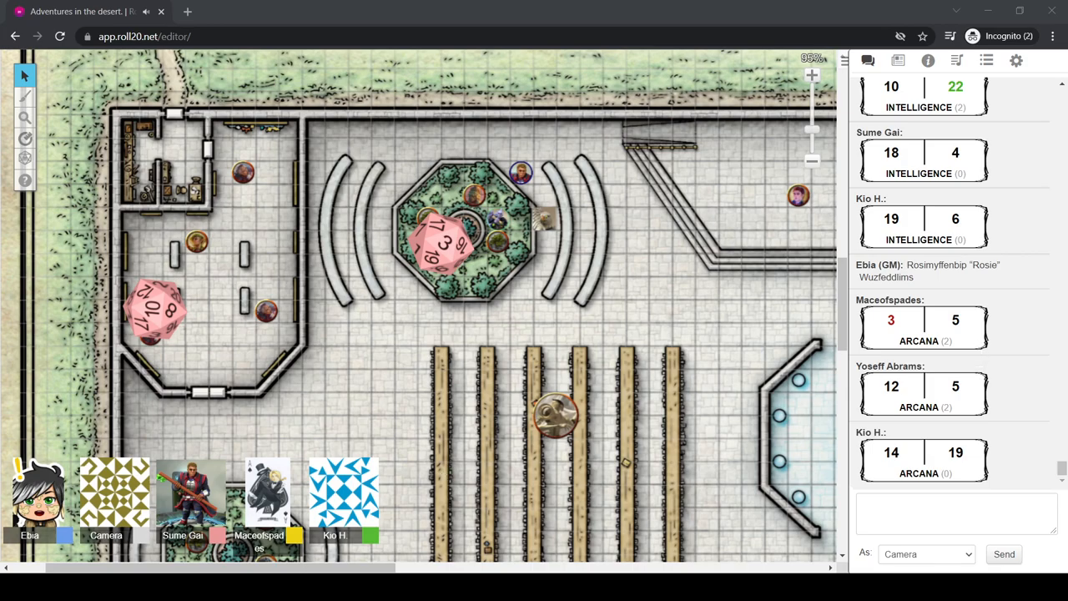
left_click_drag(520, 172, 404, 193)
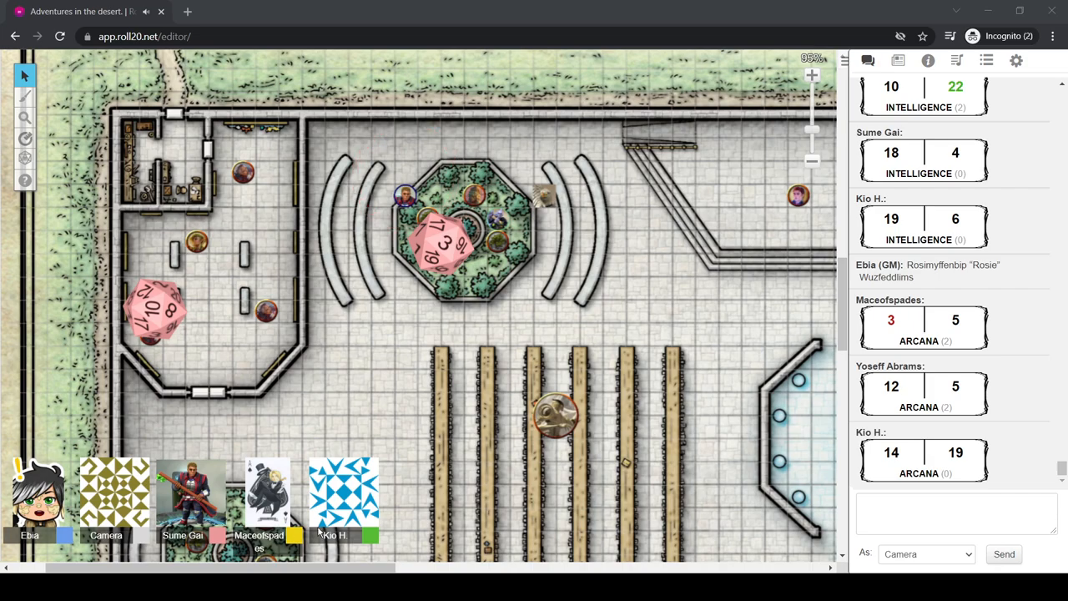
mouse_move(427, 425)
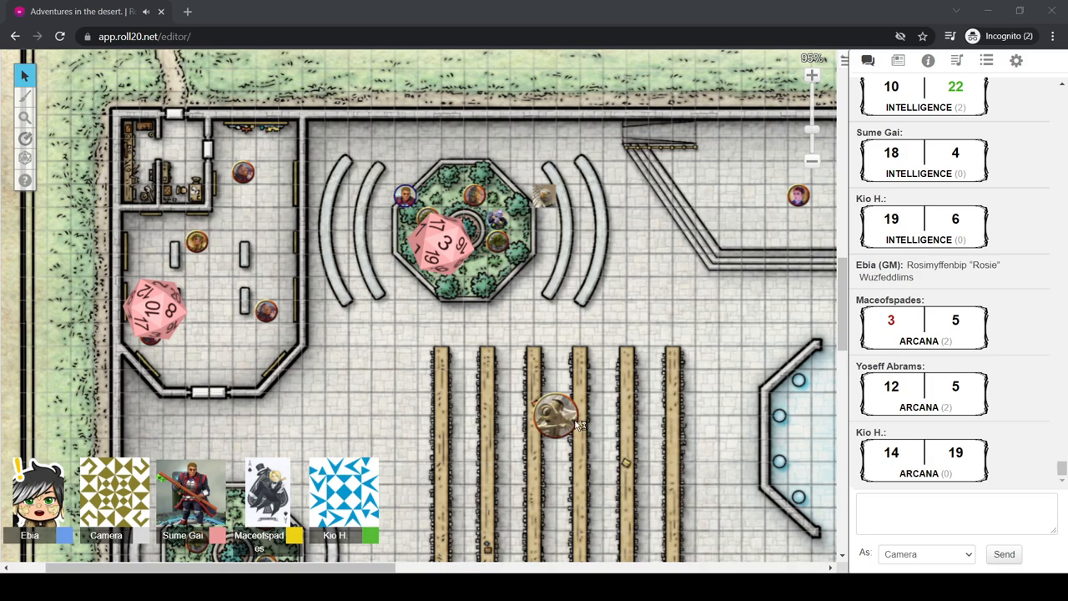
mouse_move(576, 424)
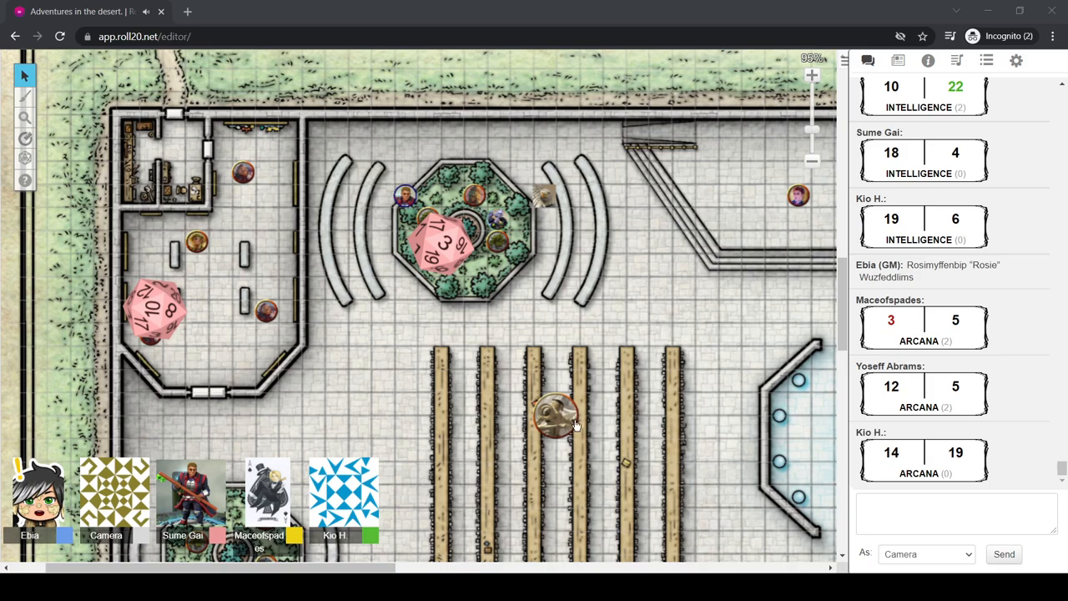
mouse_move(581, 424)
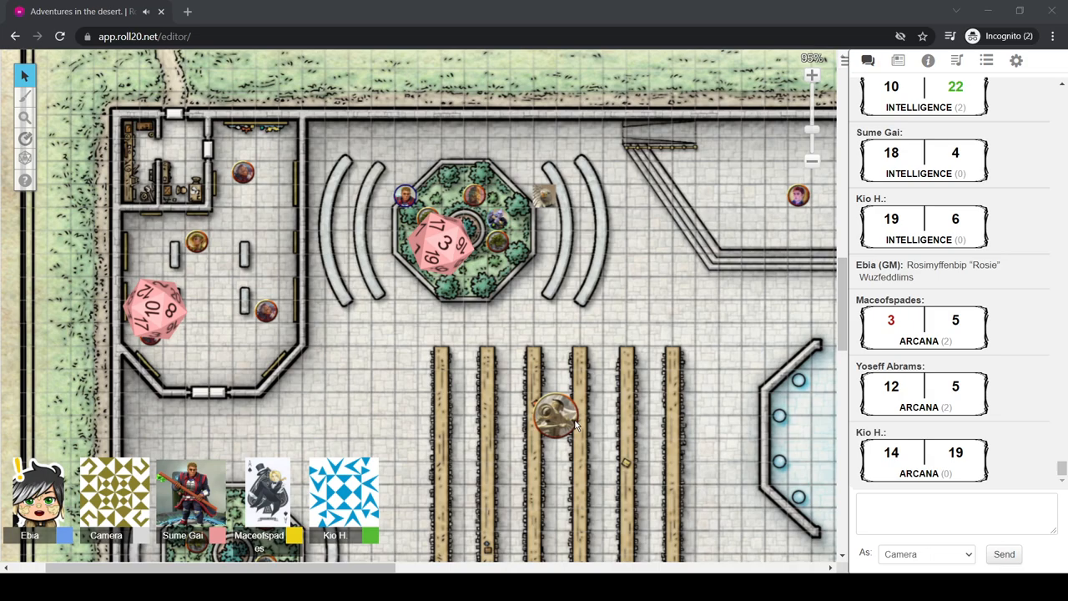
mouse_move(587, 410)
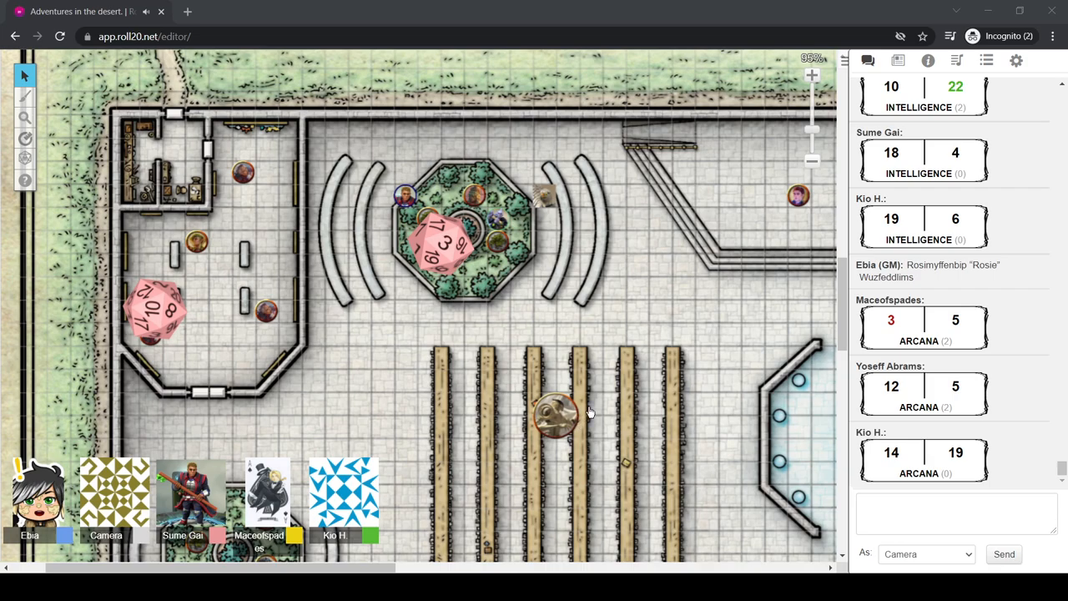
mouse_move(584, 421)
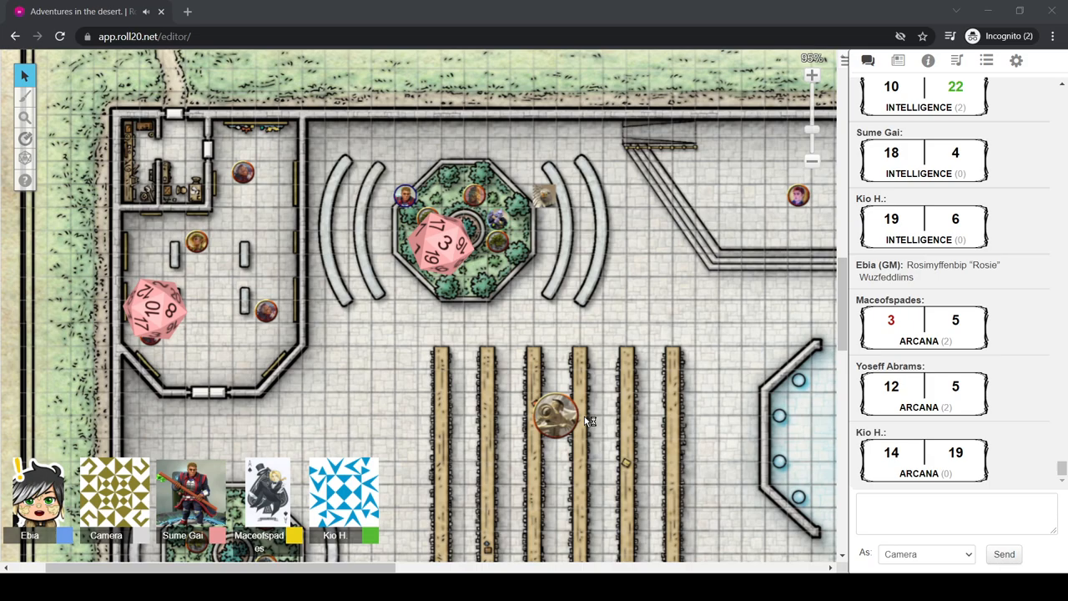
mouse_move(574, 428)
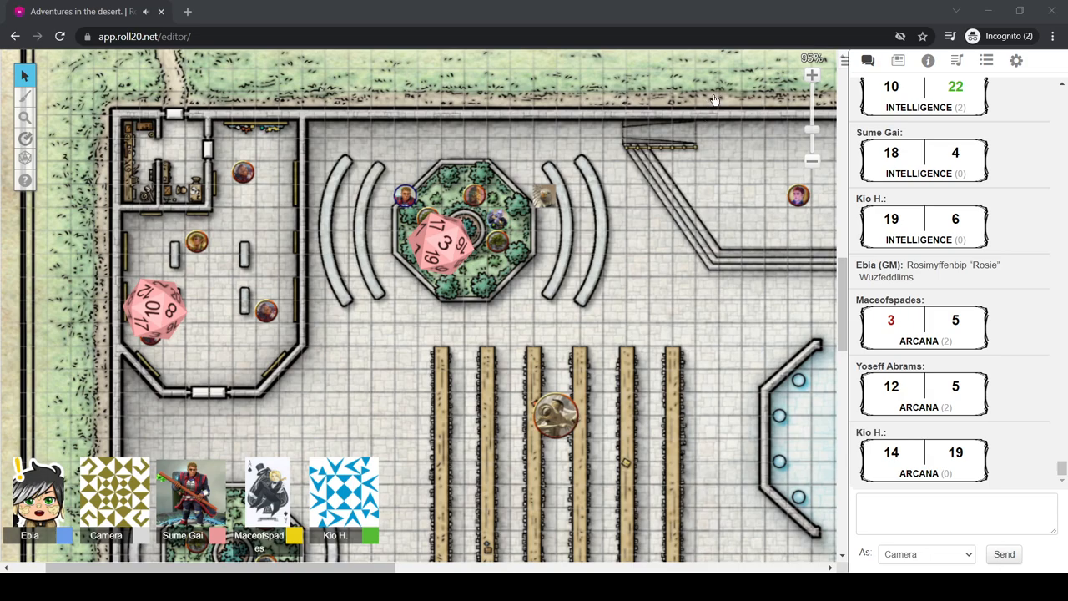
mouse_move(667, 172)
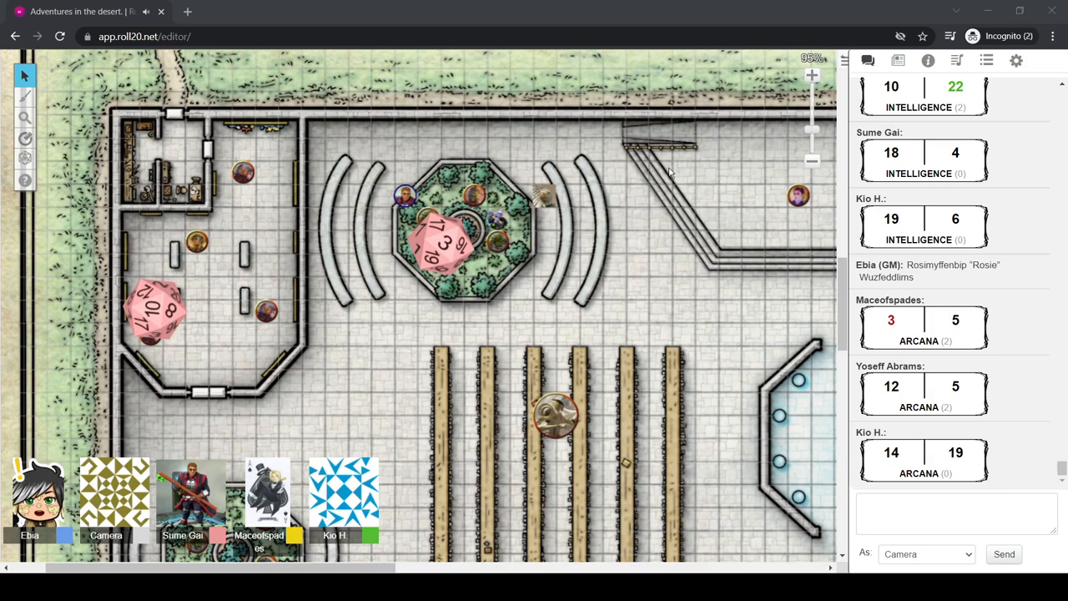
mouse_move(711, 102)
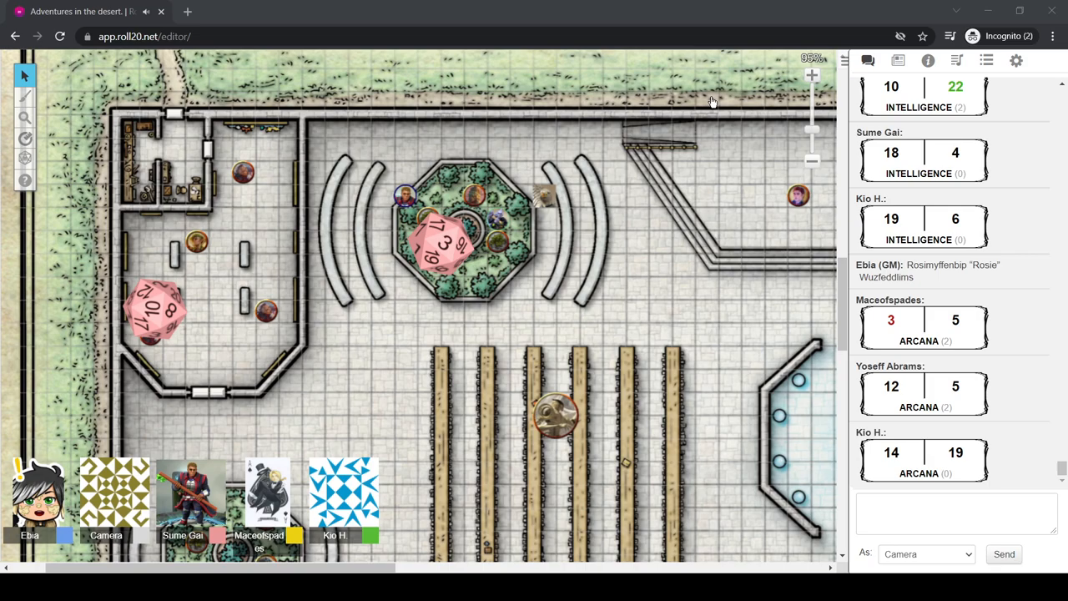
mouse_move(711, 103)
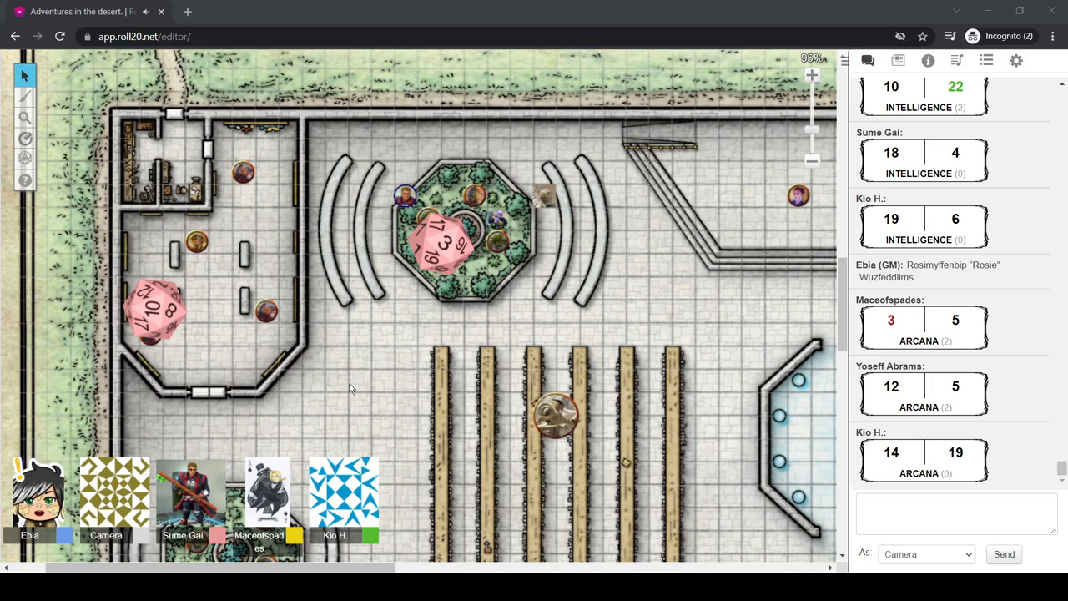
mouse_move(338, 384)
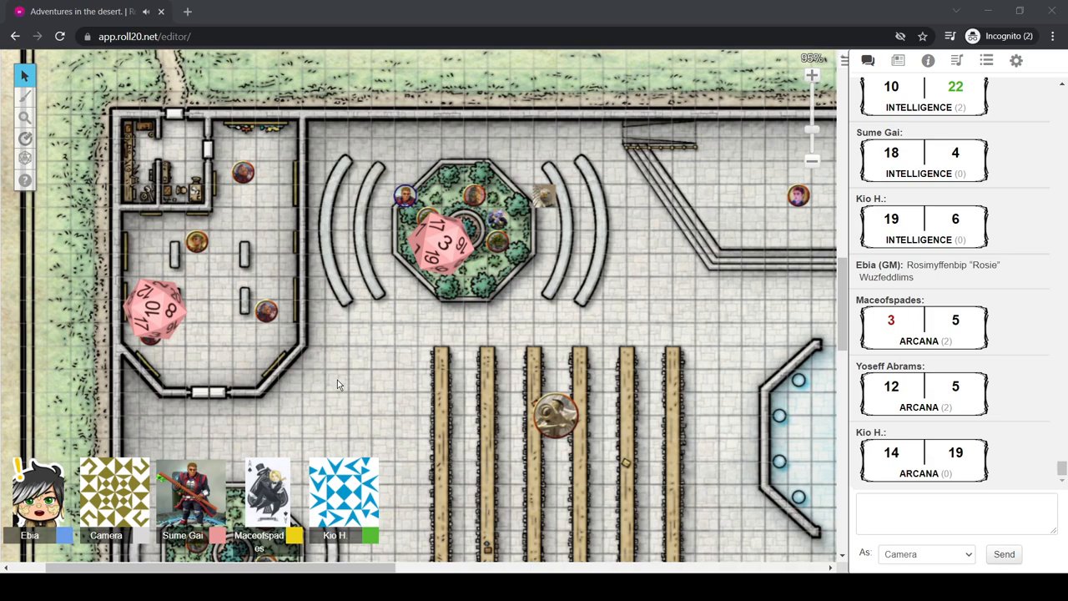
mouse_move(426, 203)
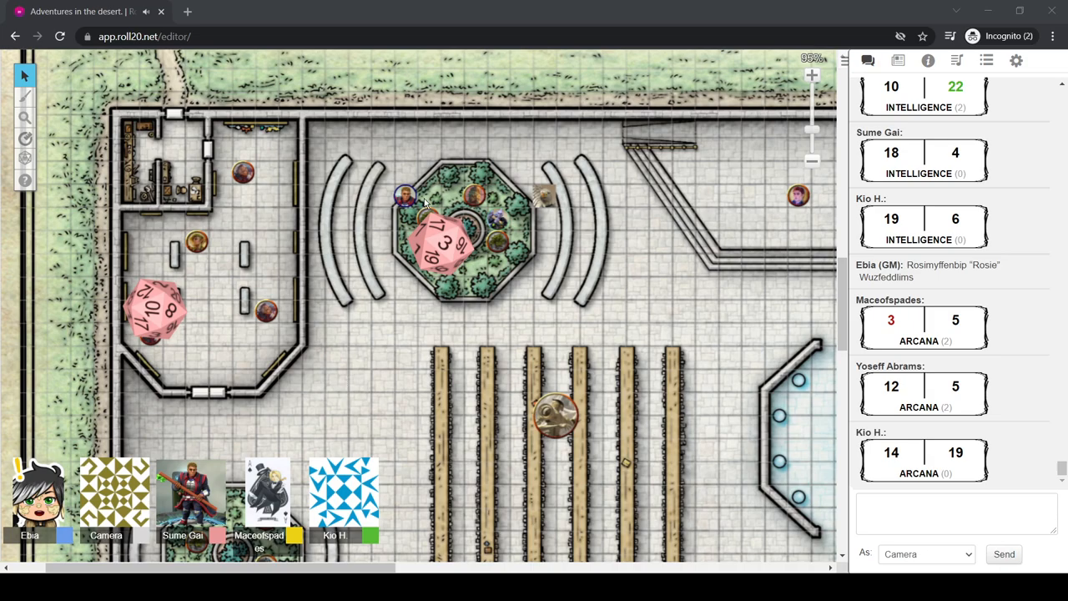
mouse_move(449, 99)
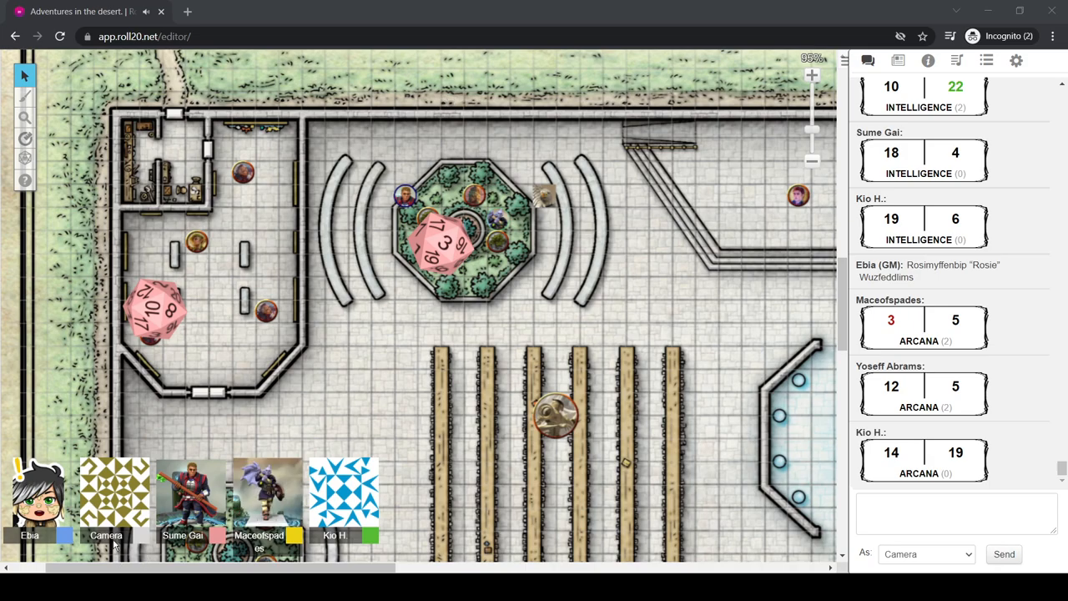
mouse_move(517, 271)
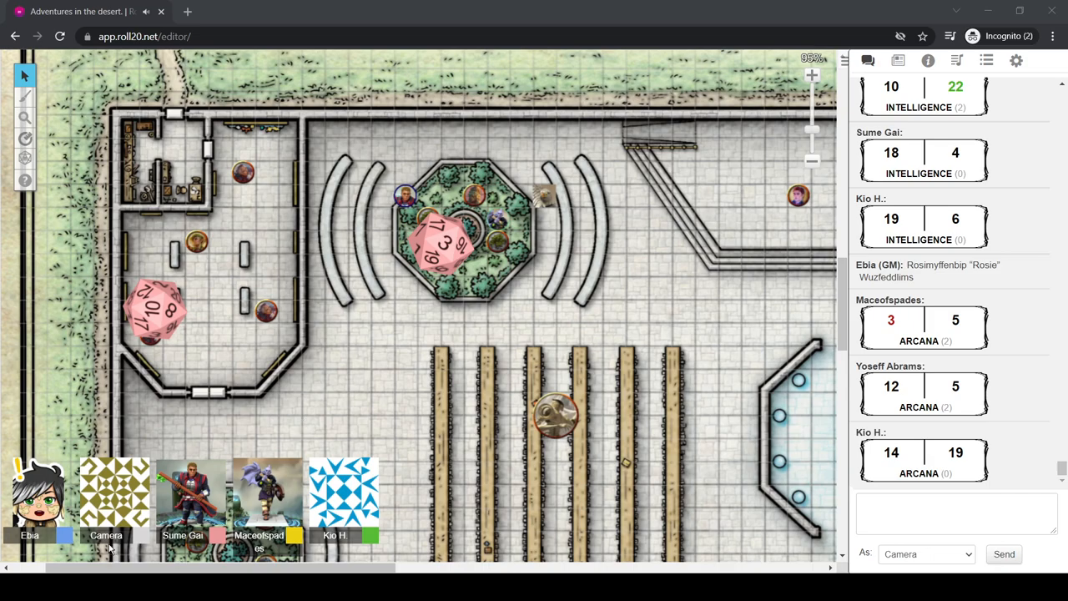
mouse_move(835, 96)
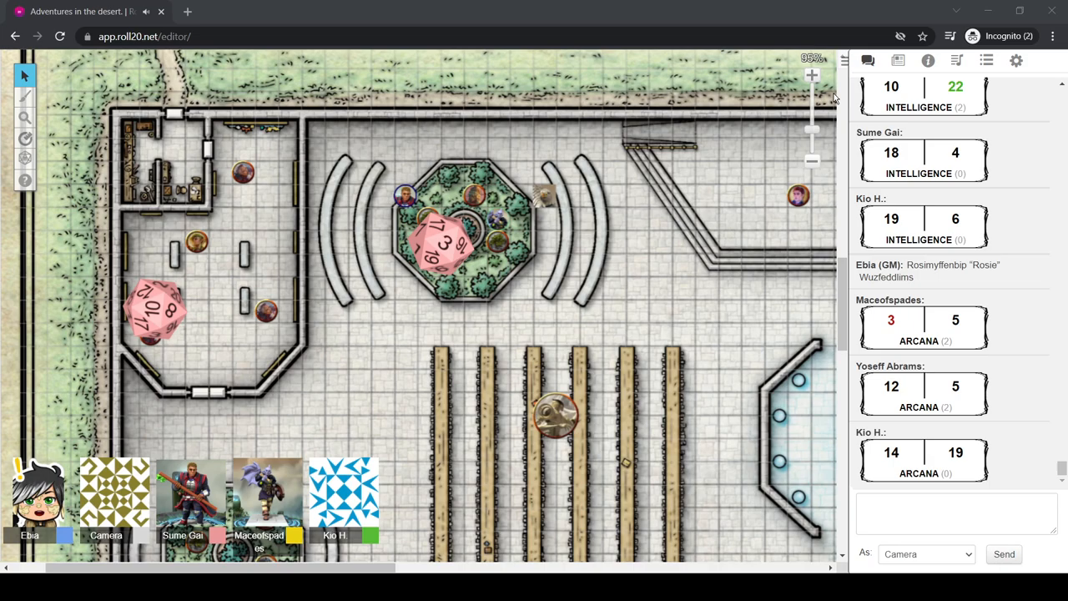
mouse_move(909, 100)
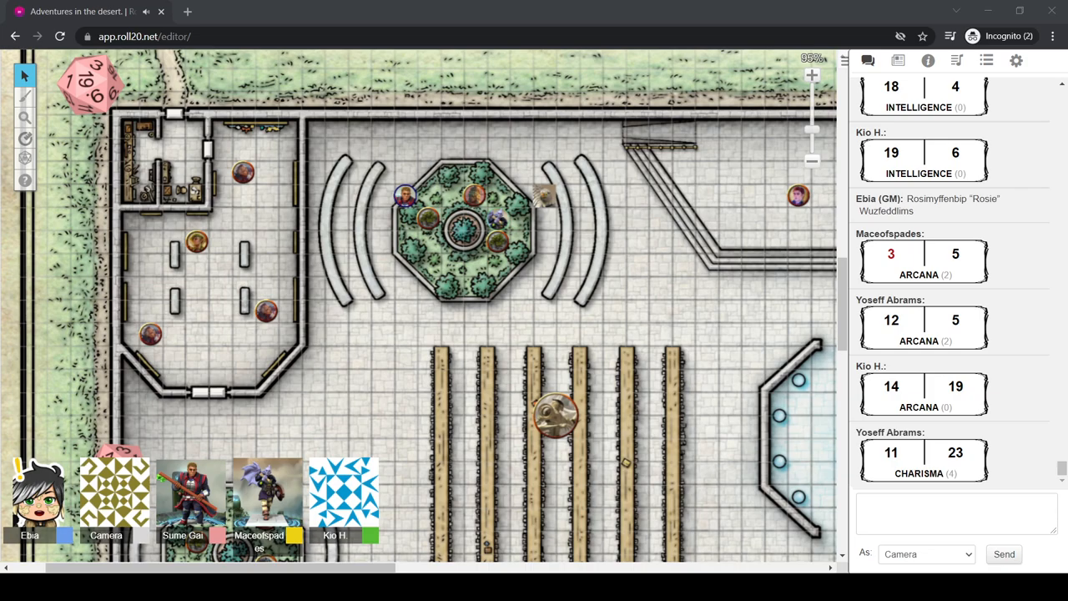
Move a party token past the right-hand curved bench toward the top railings
scroll("down", 3)
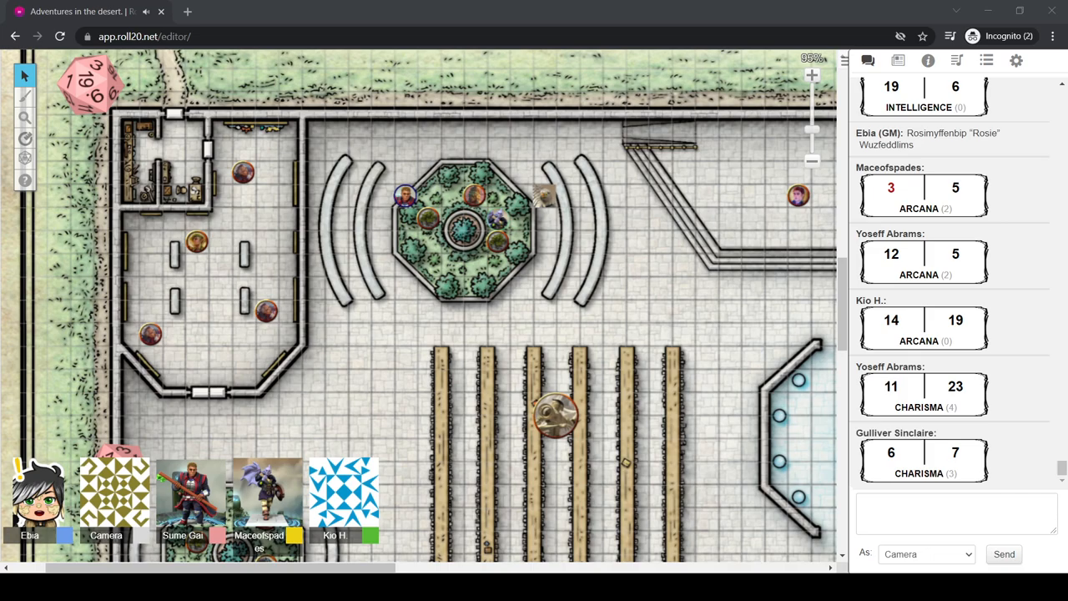
mouse_move(726, 5)
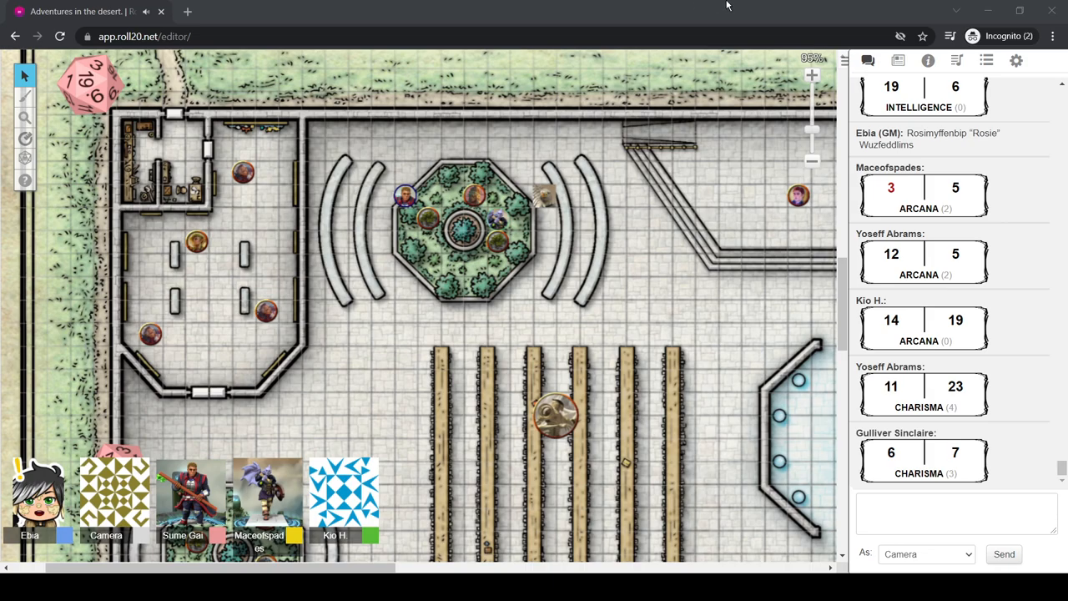
mouse_move(534, 308)
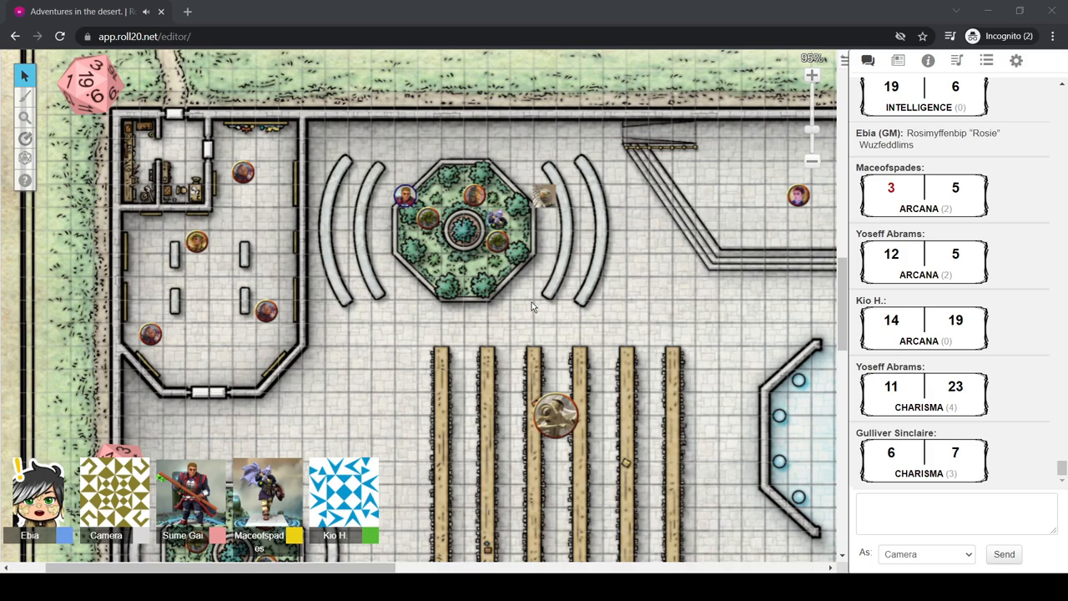
mouse_move(534, 305)
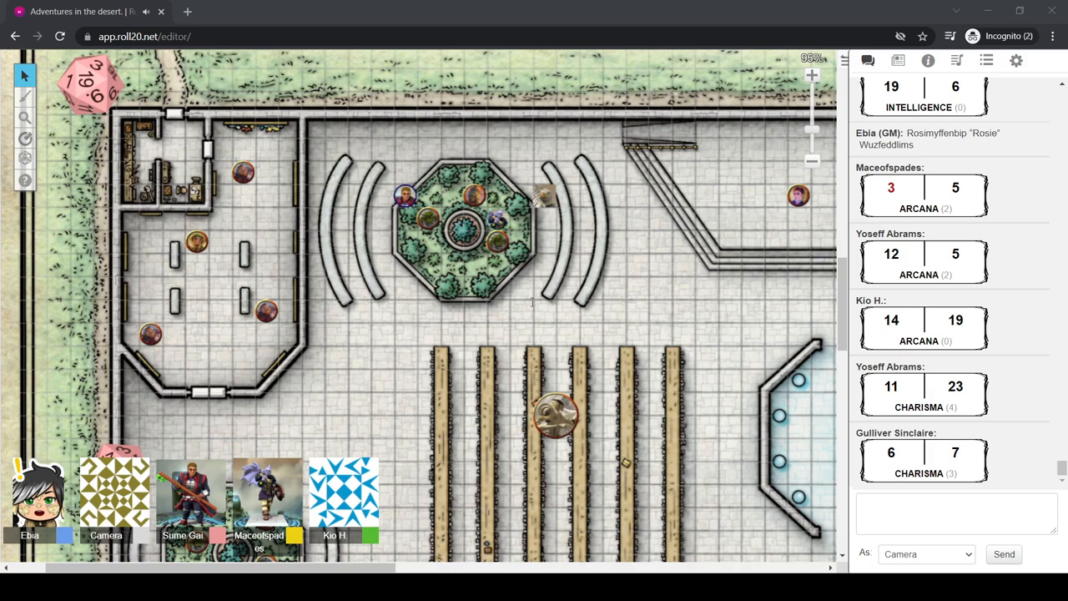
mouse_move(534, 307)
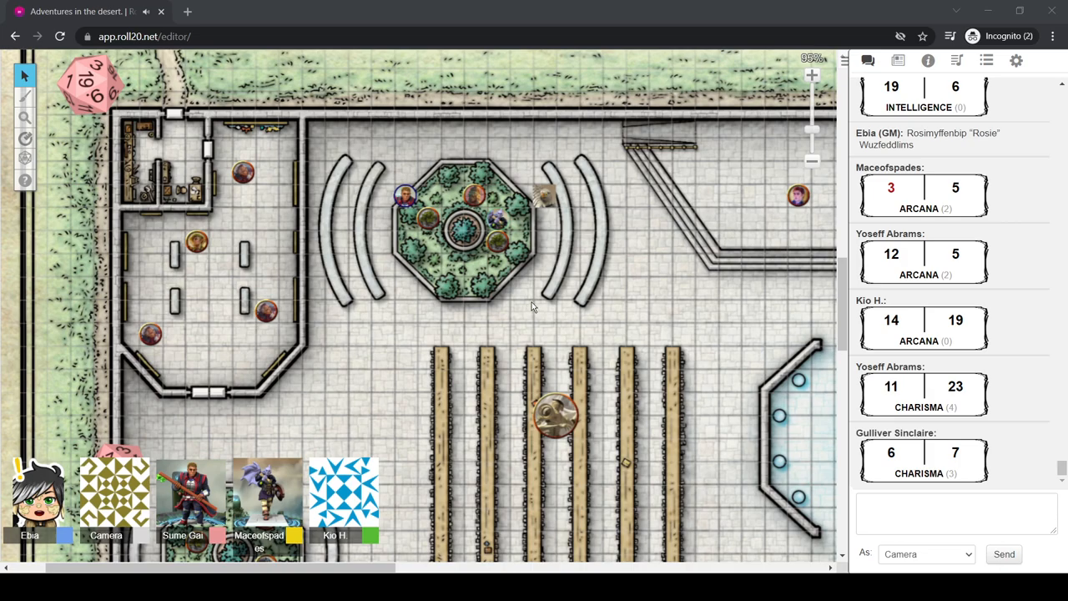
mouse_move(688, 6)
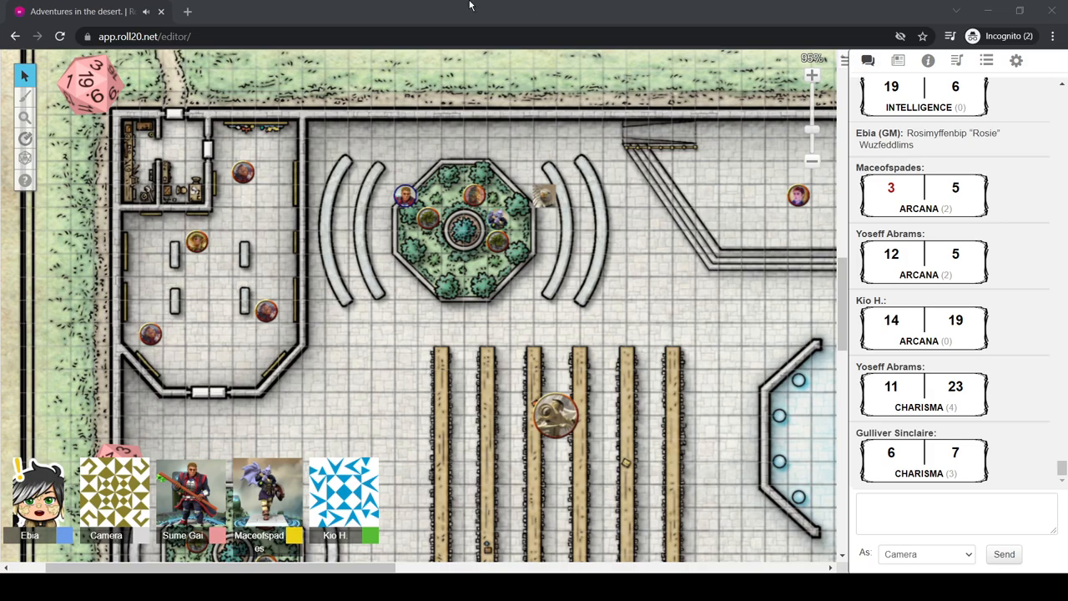
mouse_move(543, 6)
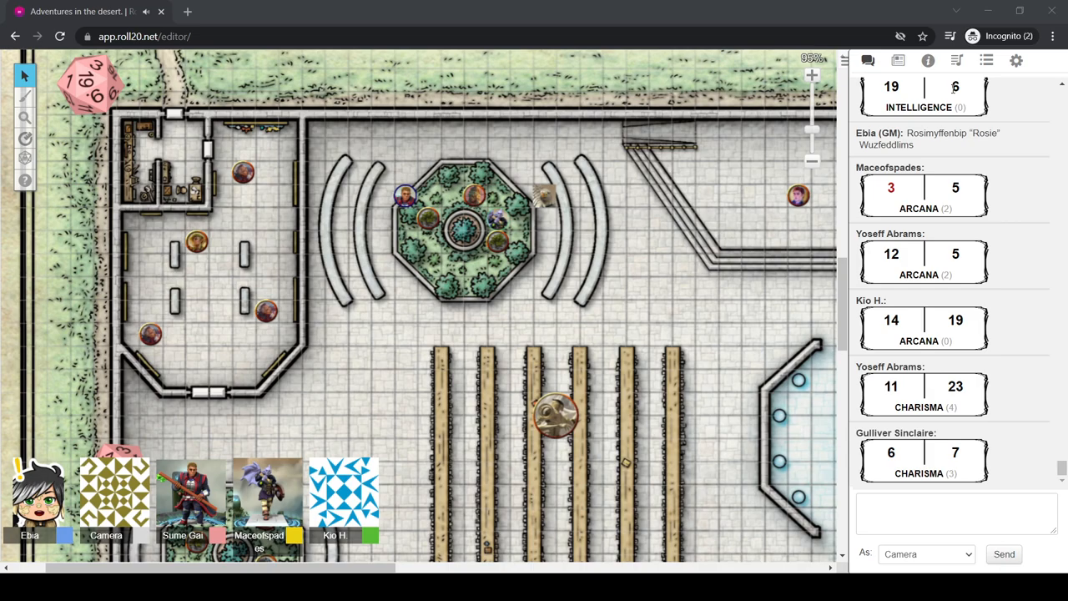
mouse_move(955, 175)
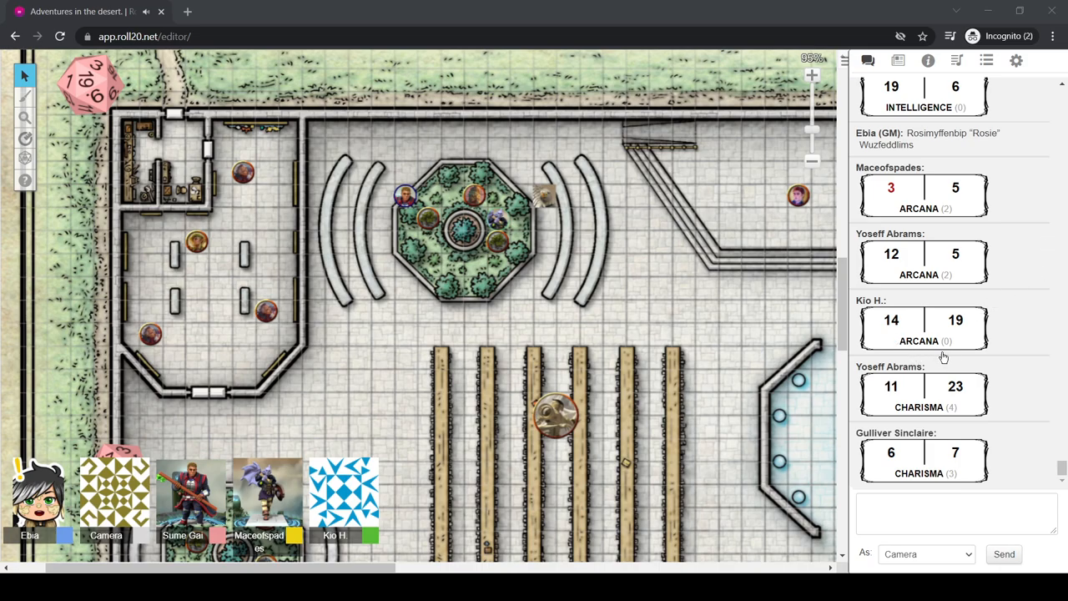
mouse_move(934, 397)
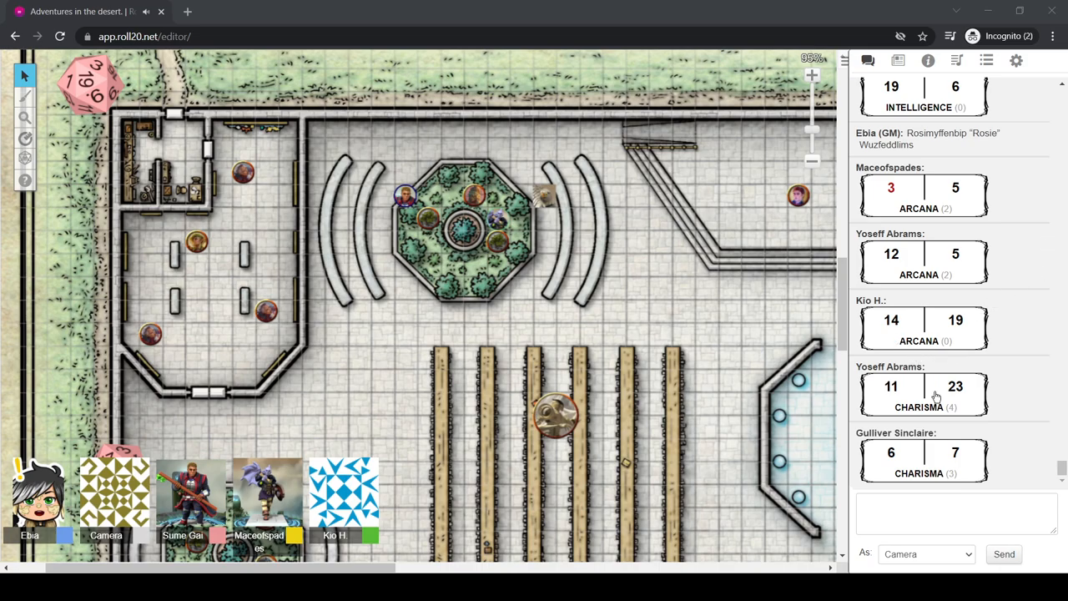
mouse_move(918, 320)
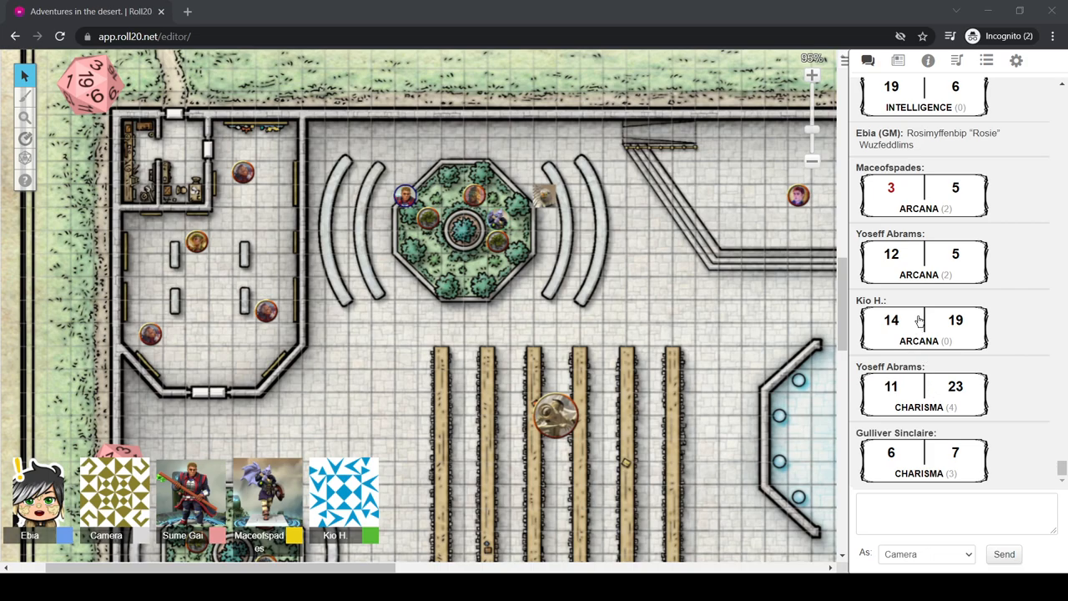
mouse_move(903, 284)
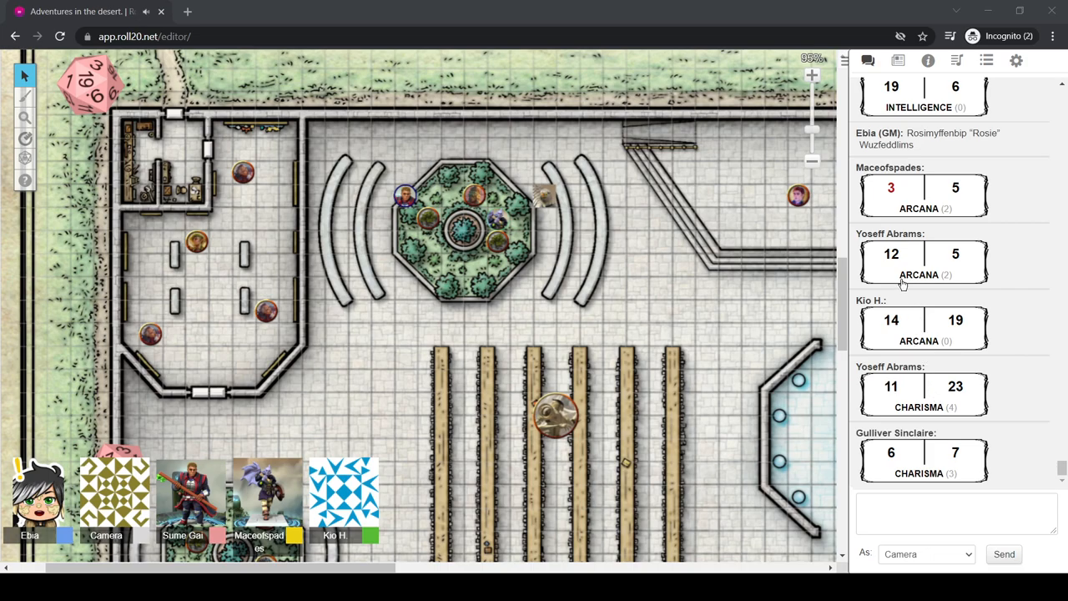
mouse_move(927, 368)
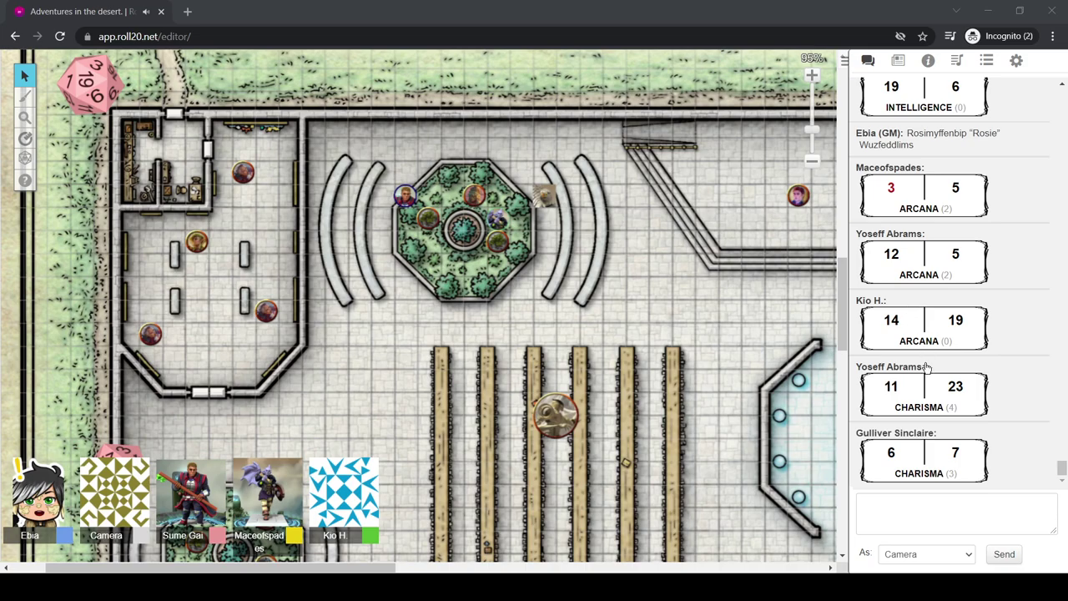
mouse_move(948, 354)
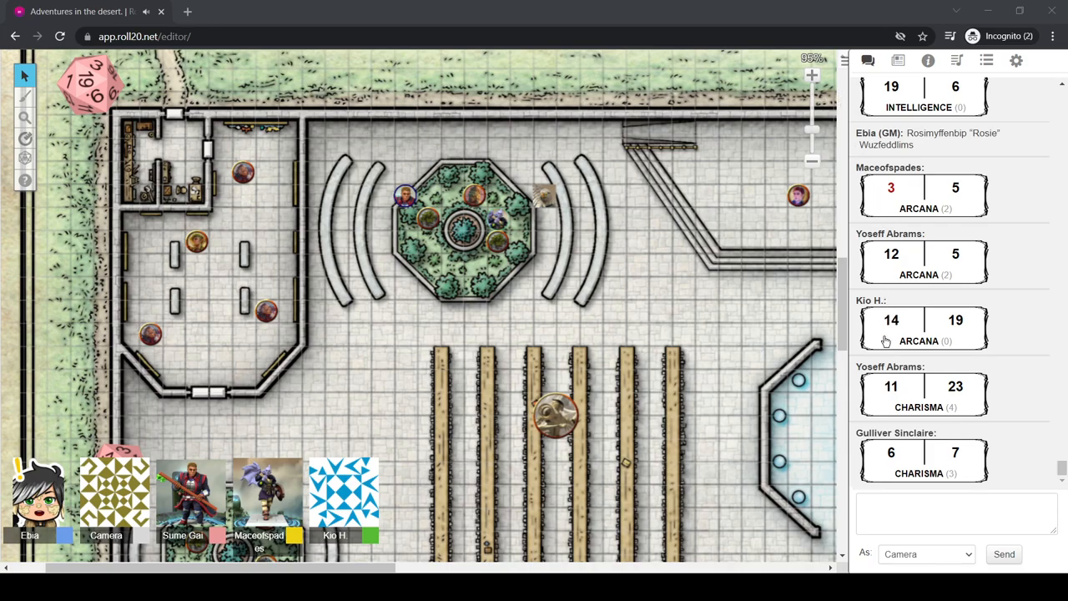
mouse_move(1007, 84)
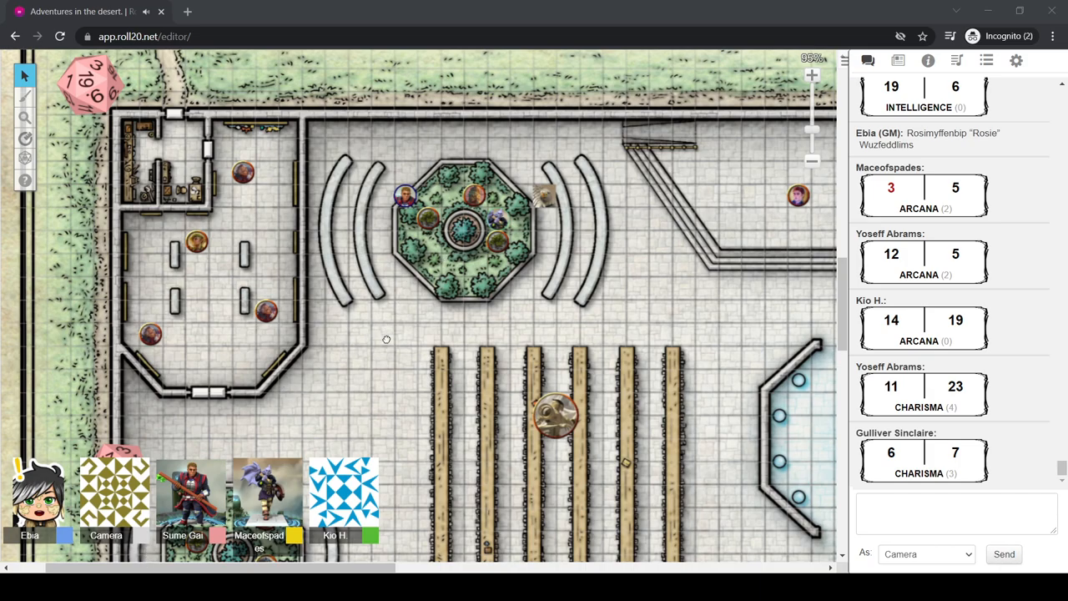
mouse_move(387, 344)
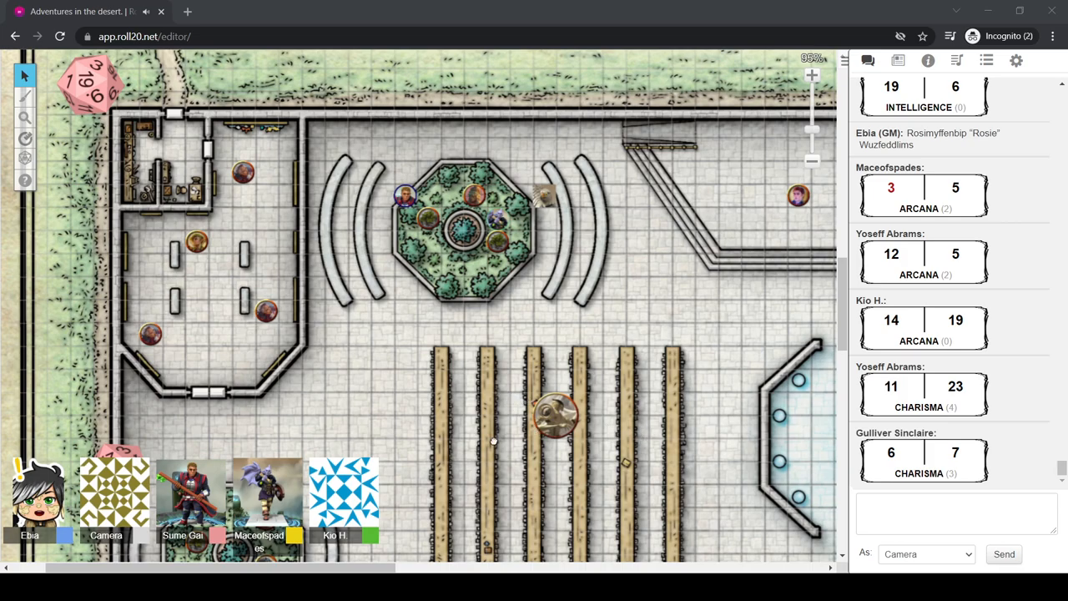
mouse_move(434, 448)
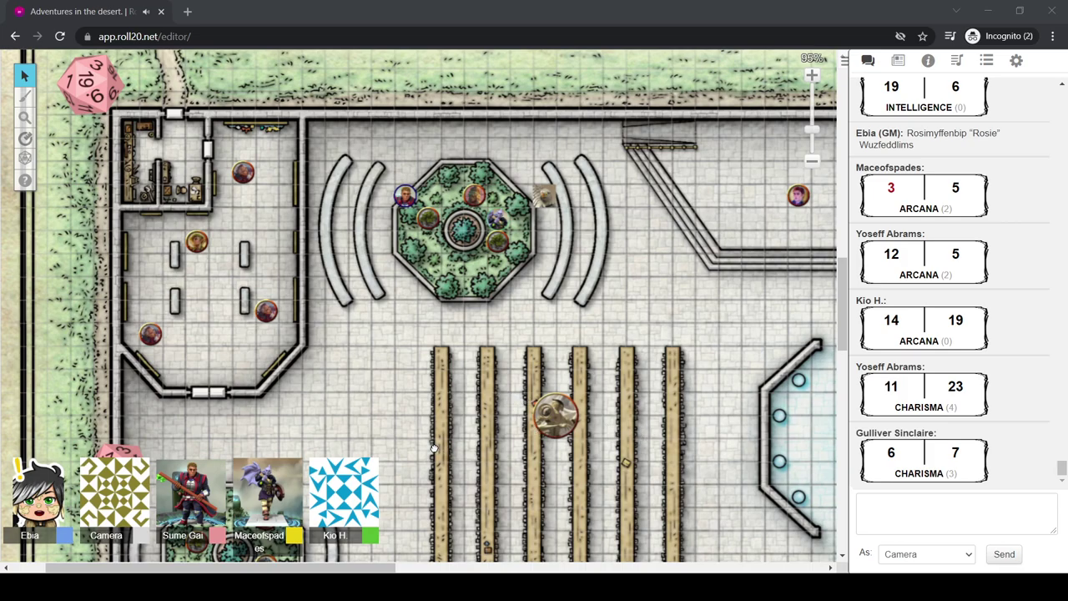
mouse_move(208, 504)
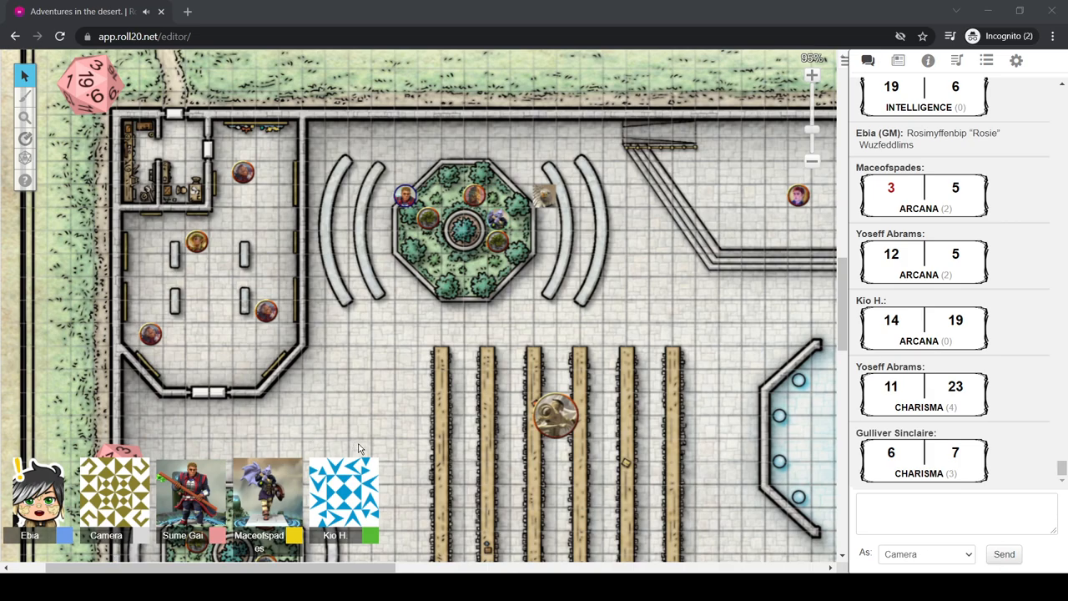
mouse_move(501, 411)
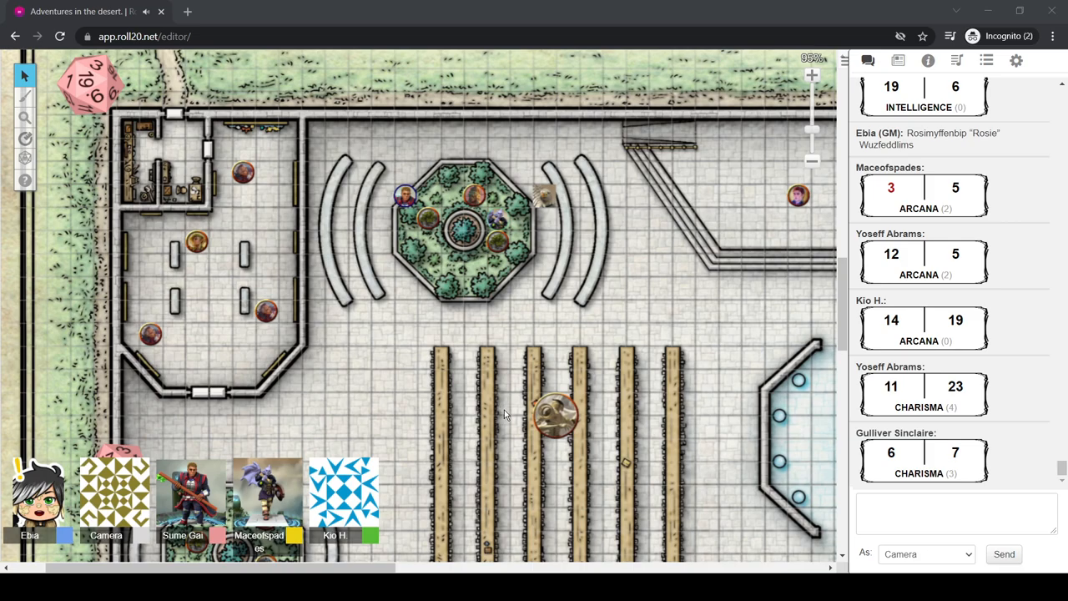
mouse_move(542, 397)
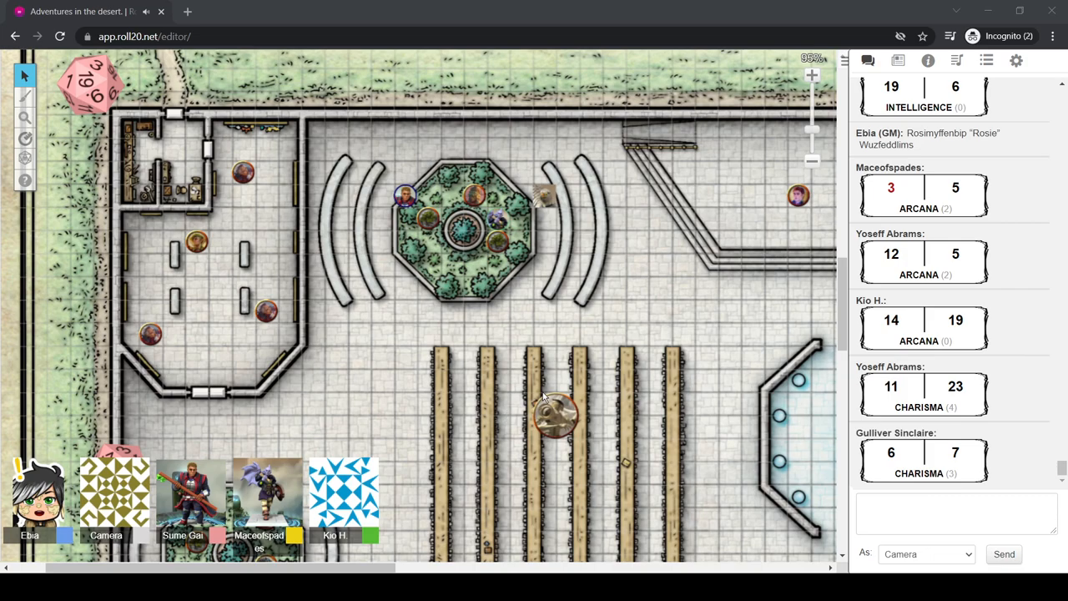
mouse_move(541, 401)
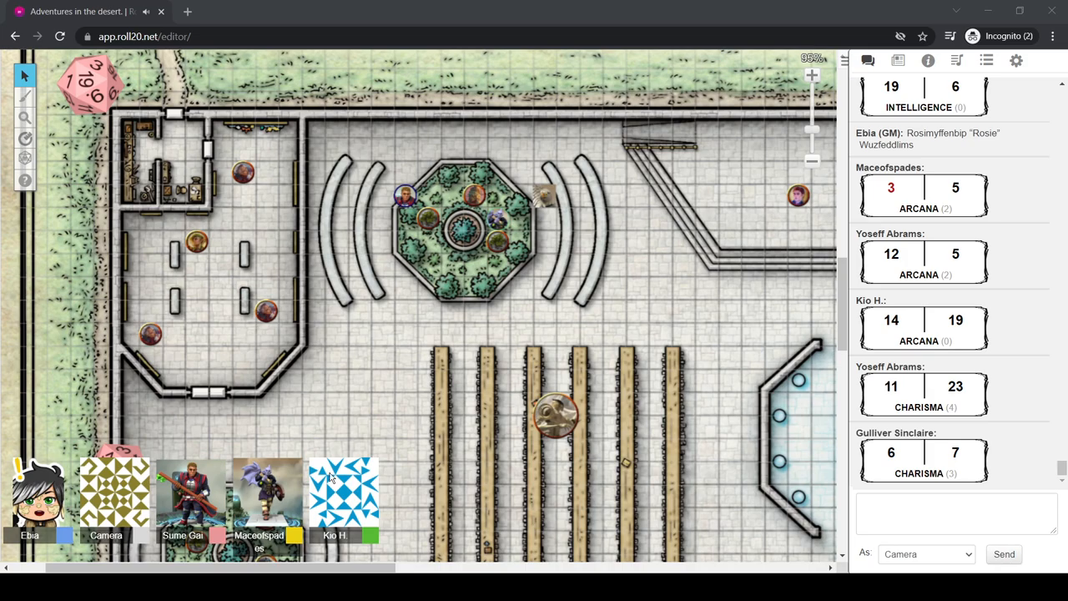
left_click_drag(404, 193, 614, 197)
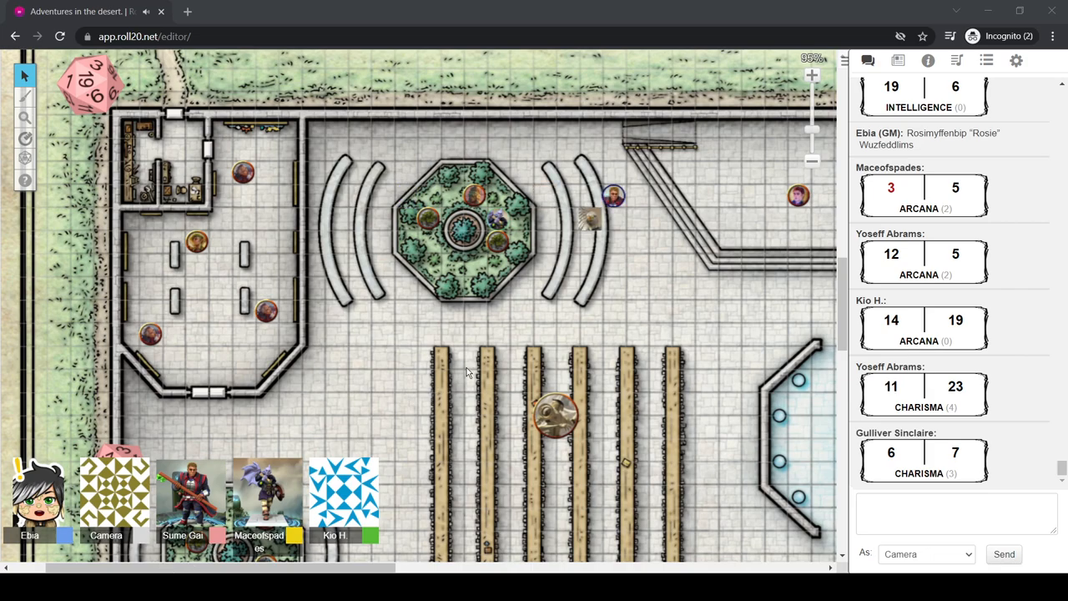
mouse_move(361, 169)
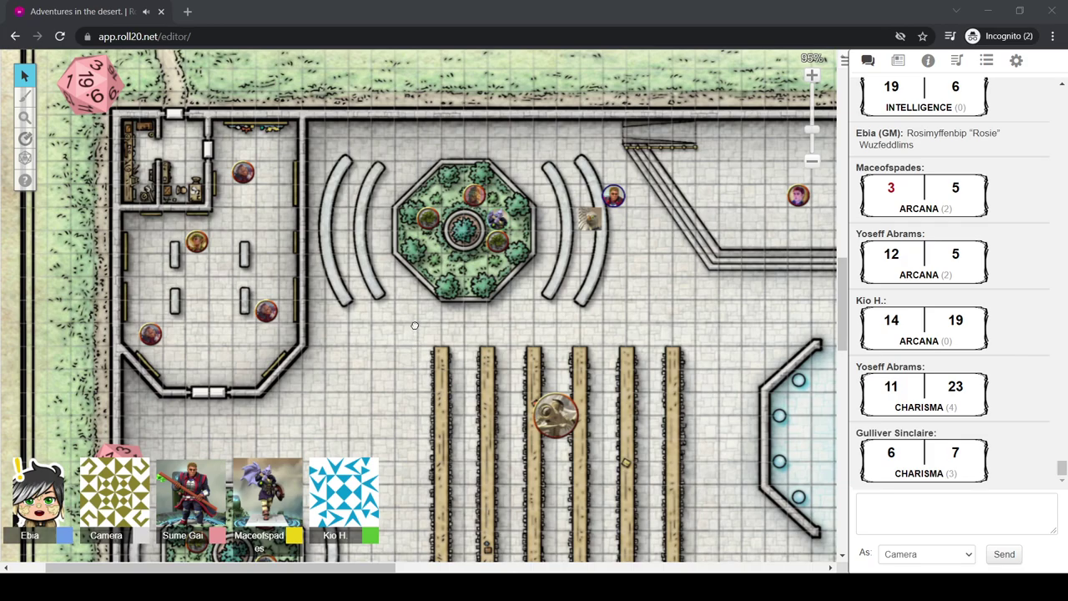
mouse_move(404, 321)
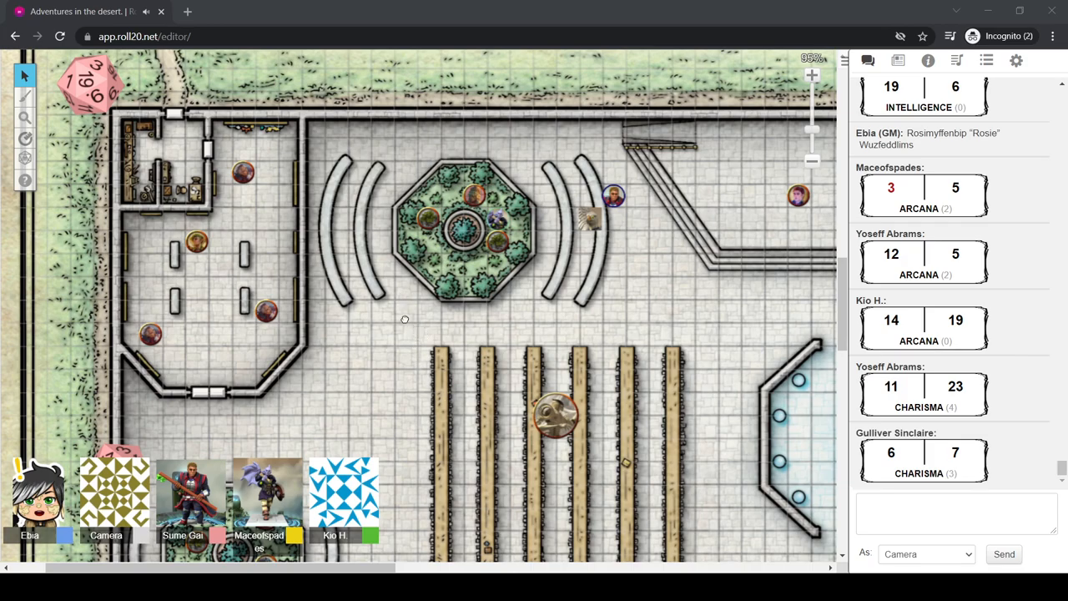
mouse_move(364, 360)
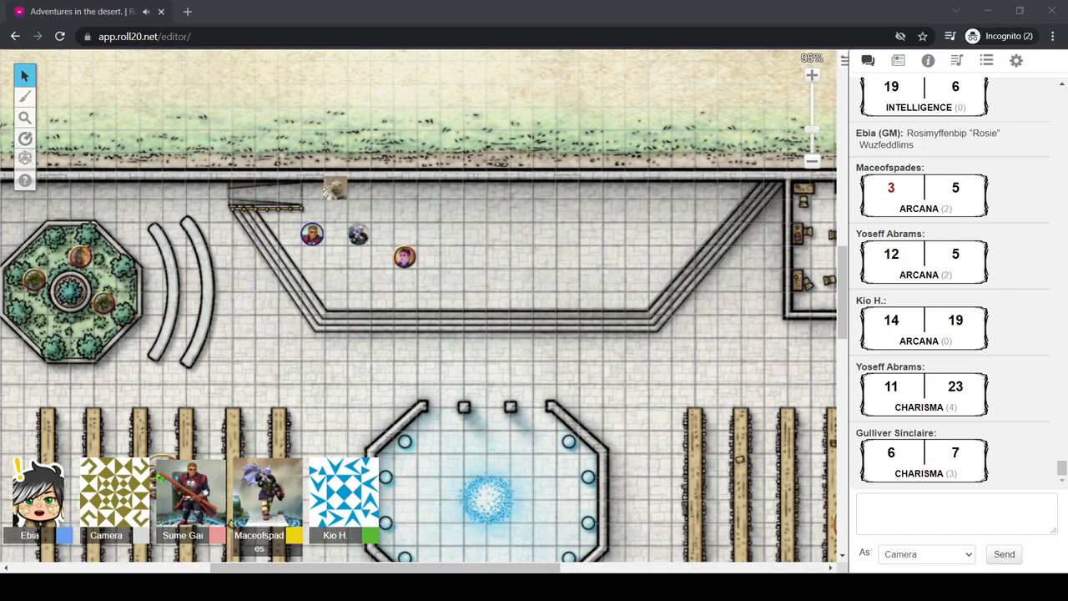
mouse_move(831, 100)
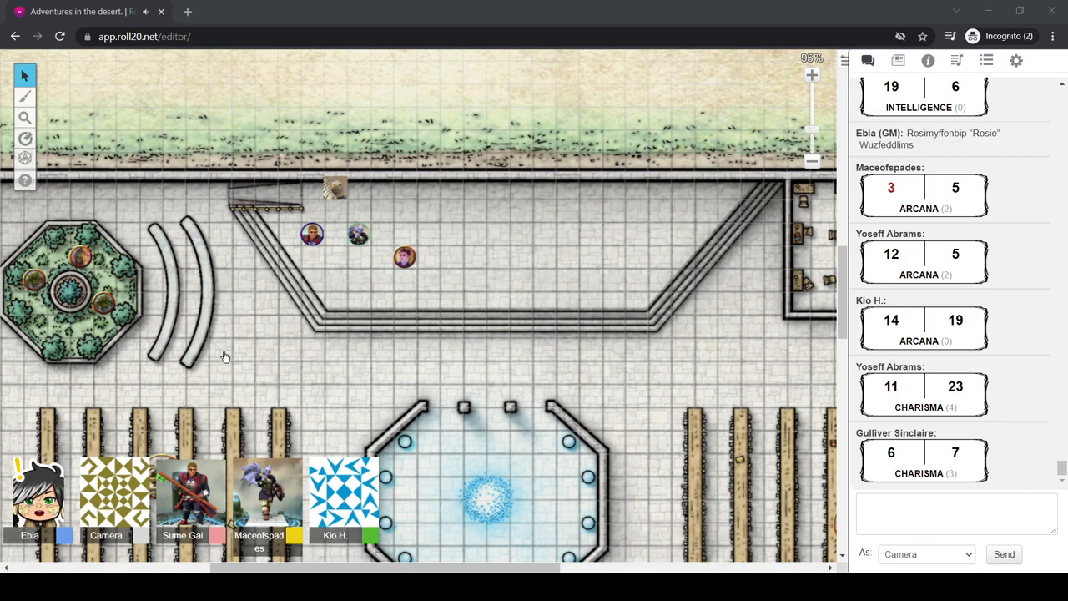
mouse_move(380, 127)
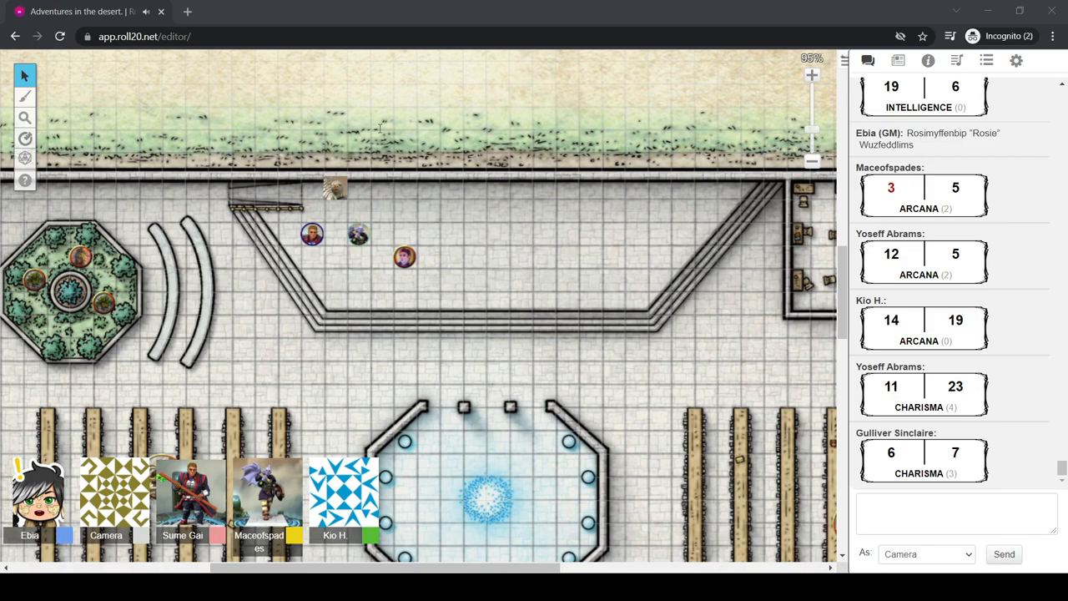
mouse_move(357, 64)
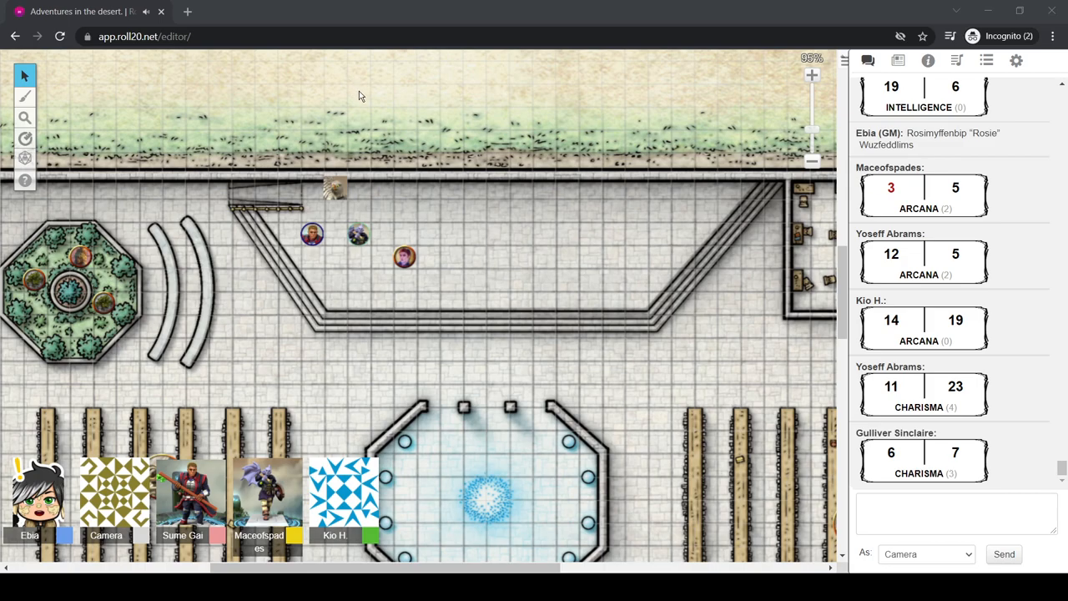
mouse_move(486, 6)
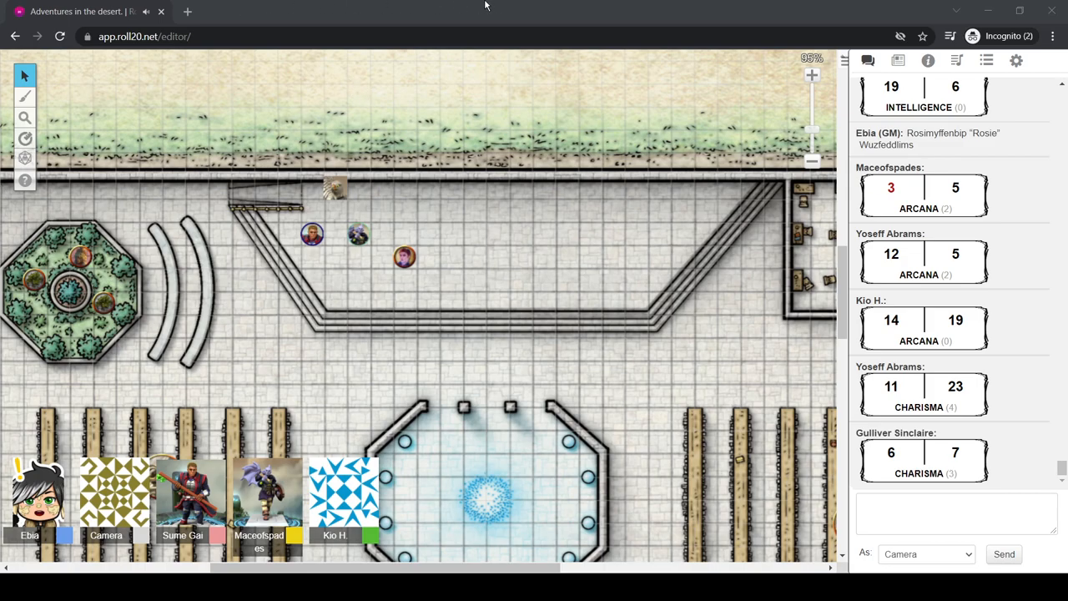
mouse_move(895, 497)
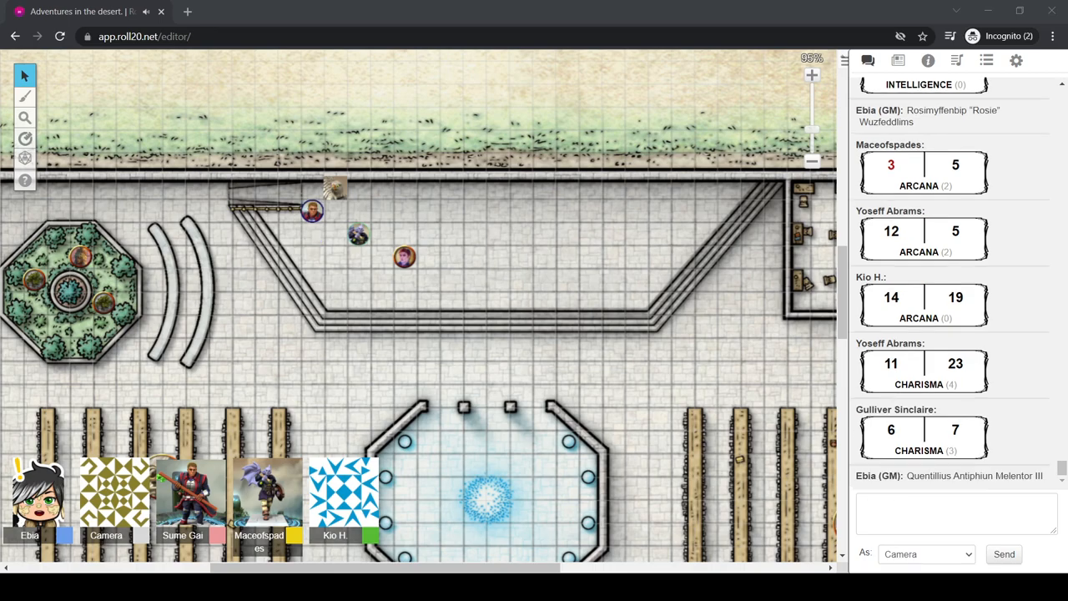
left_click_drag(311, 210, 381, 211)
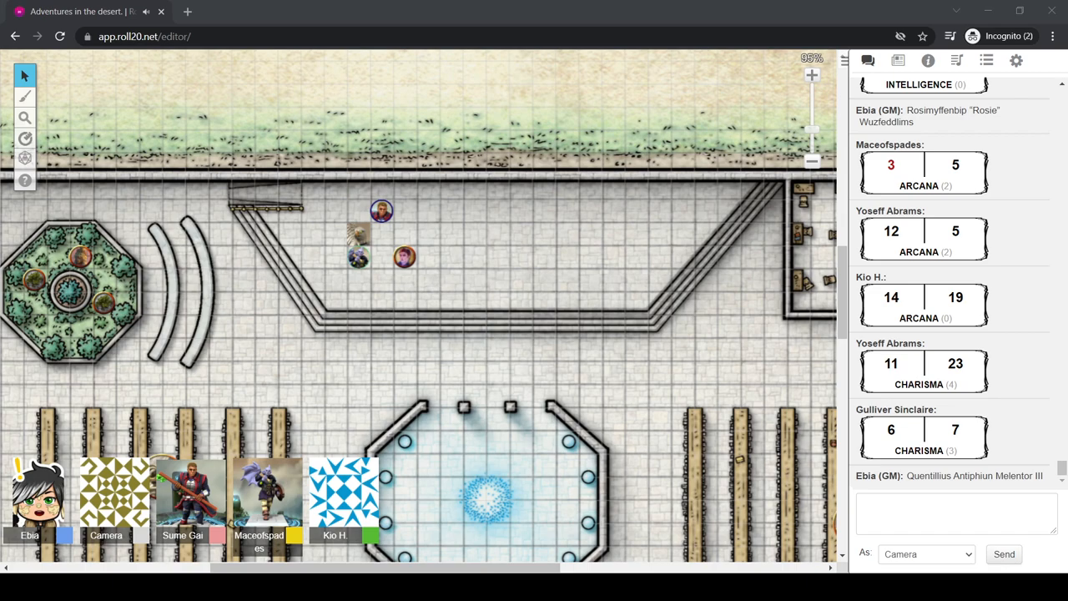
mouse_move(631, 449)
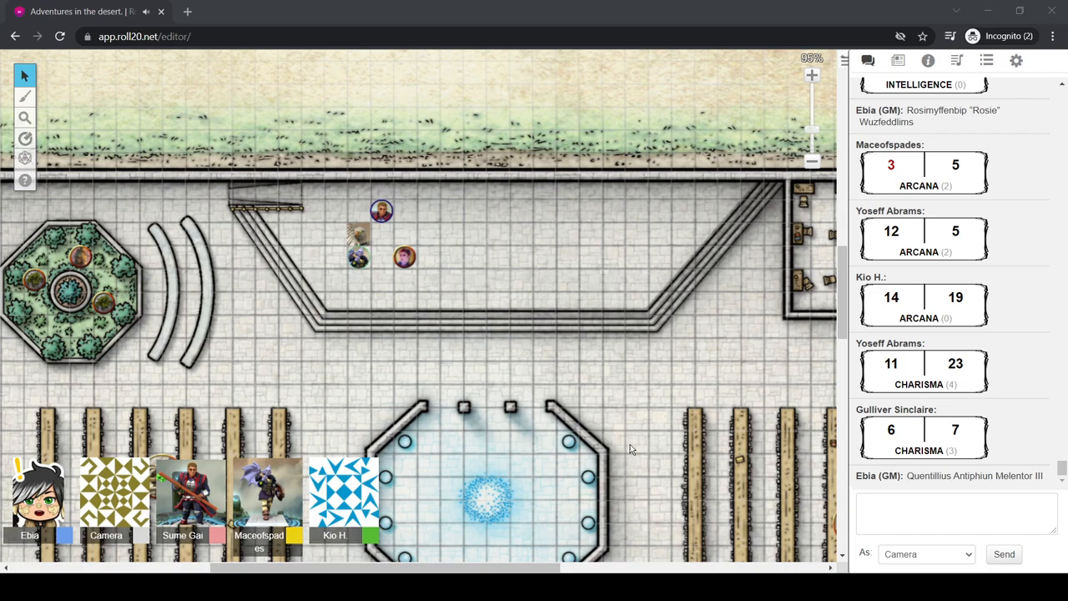
mouse_move(742, 487)
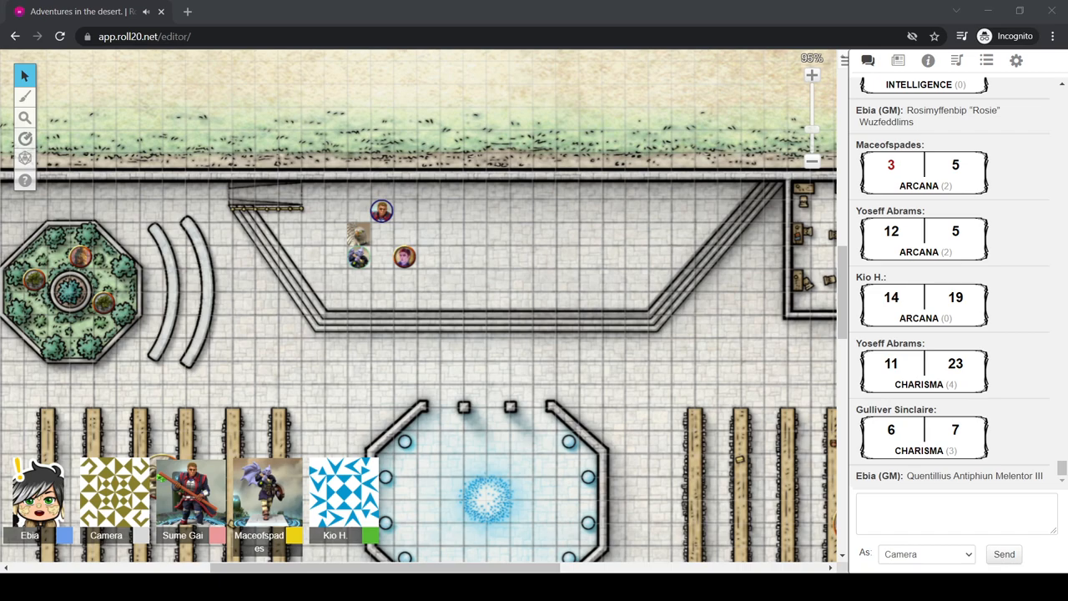
mouse_move(549, 13)
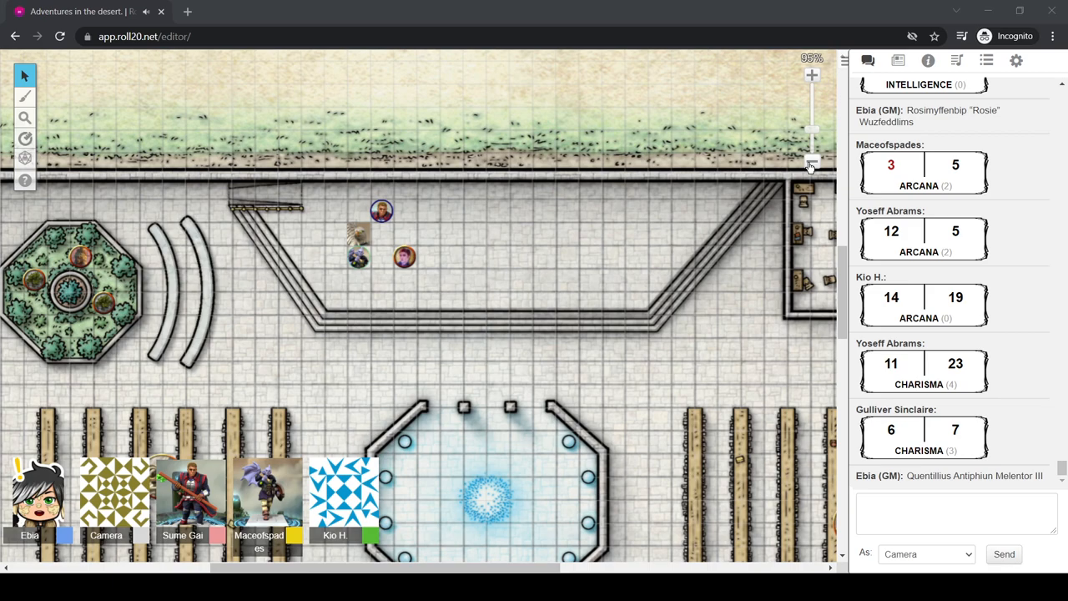
mouse_move(721, 343)
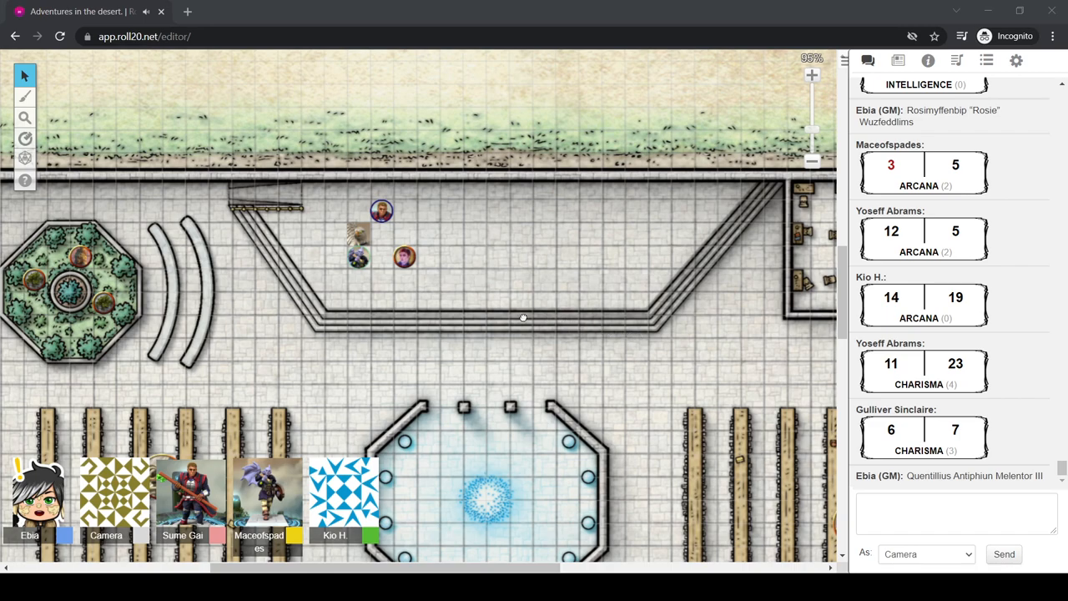
mouse_move(495, 301)
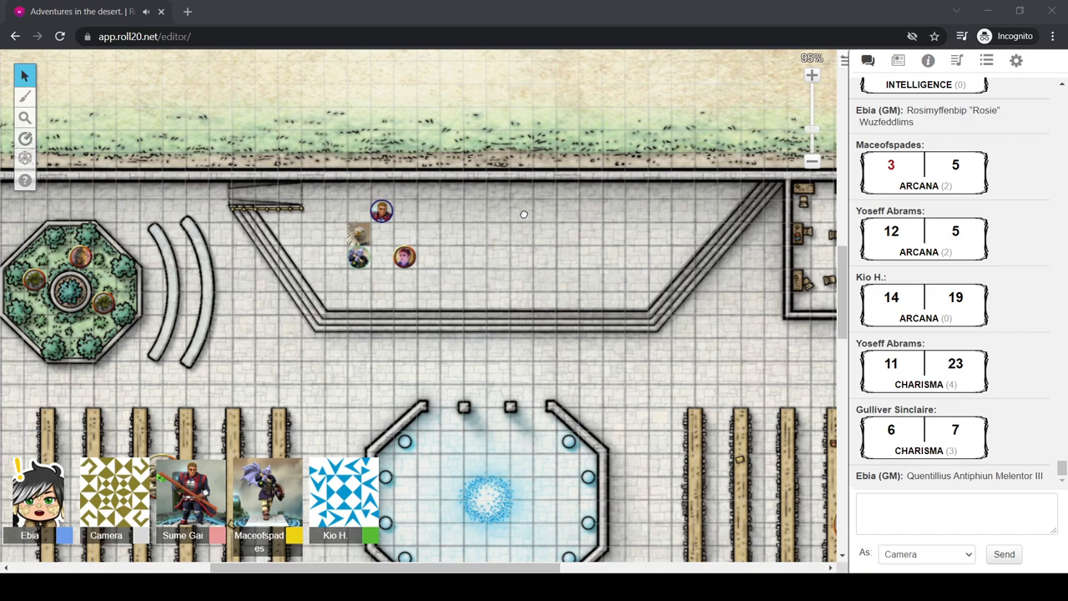
mouse_move(551, 187)
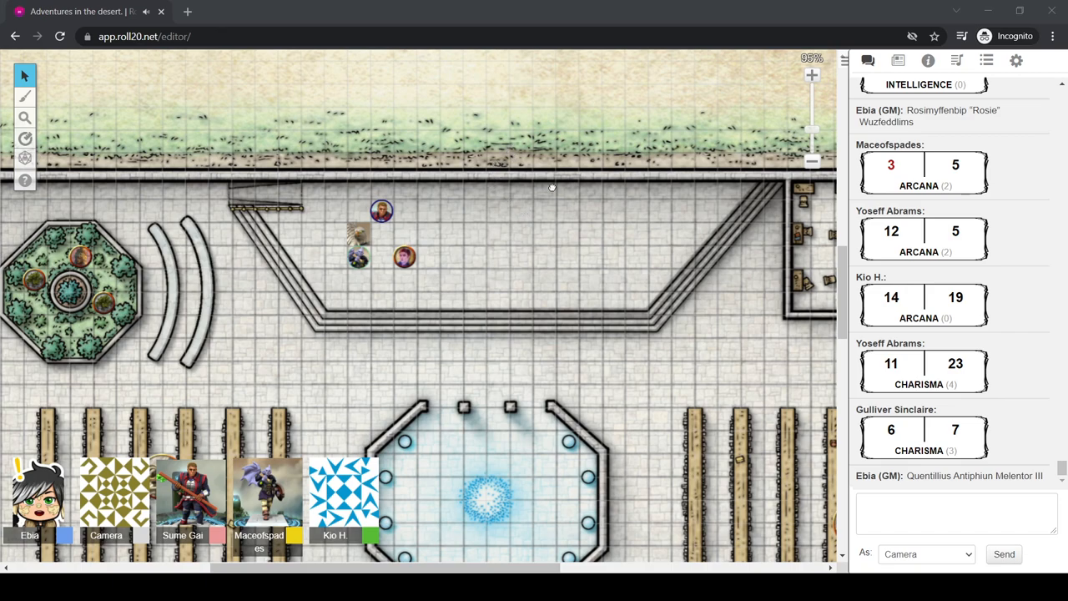
mouse_move(325, 321)
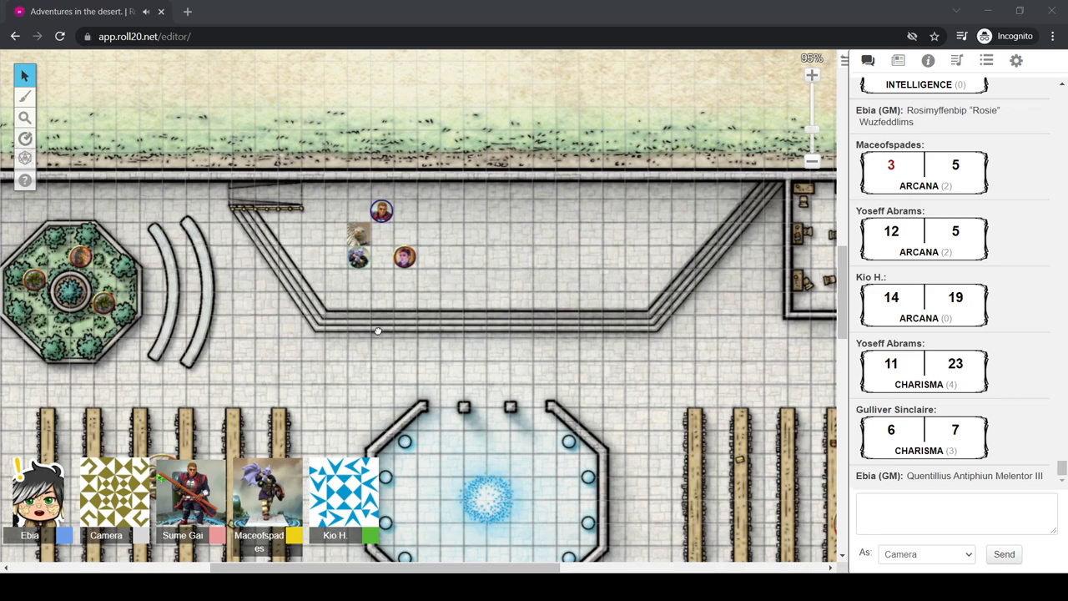
mouse_move(356, 380)
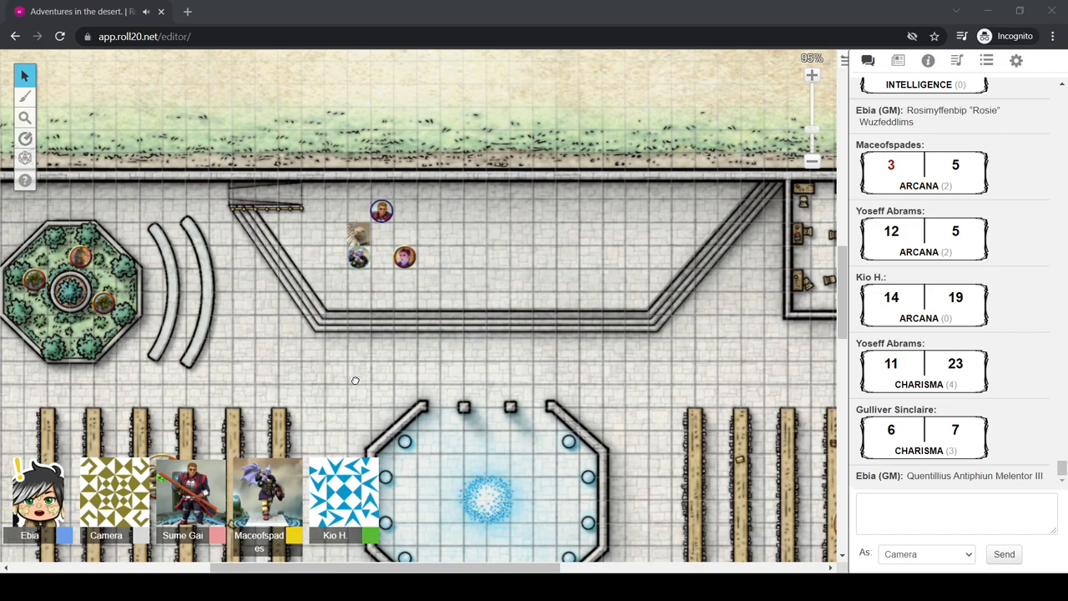
mouse_move(357, 384)
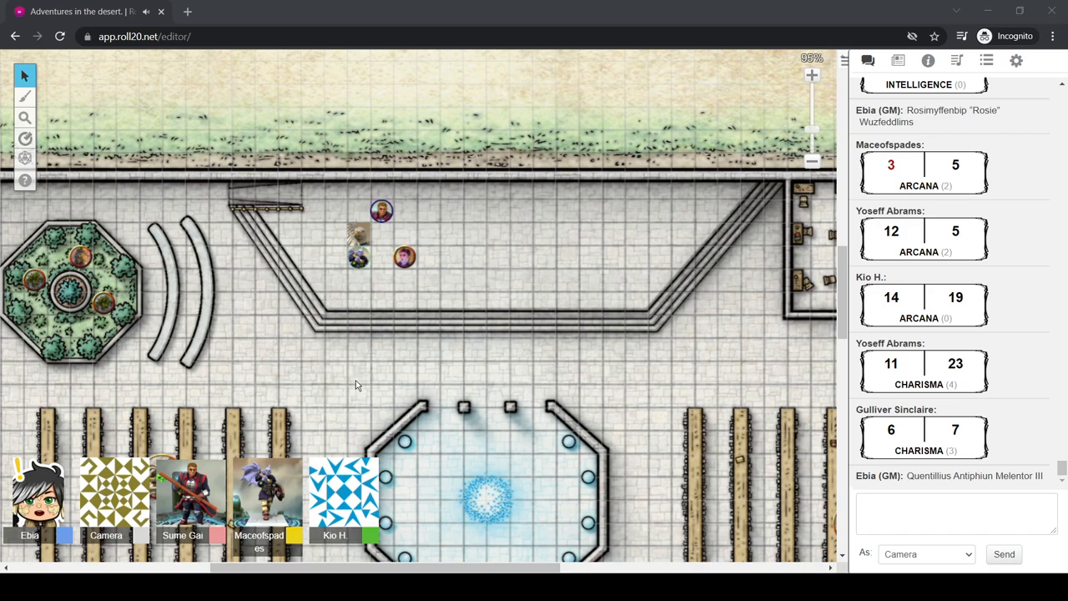
mouse_move(386, 372)
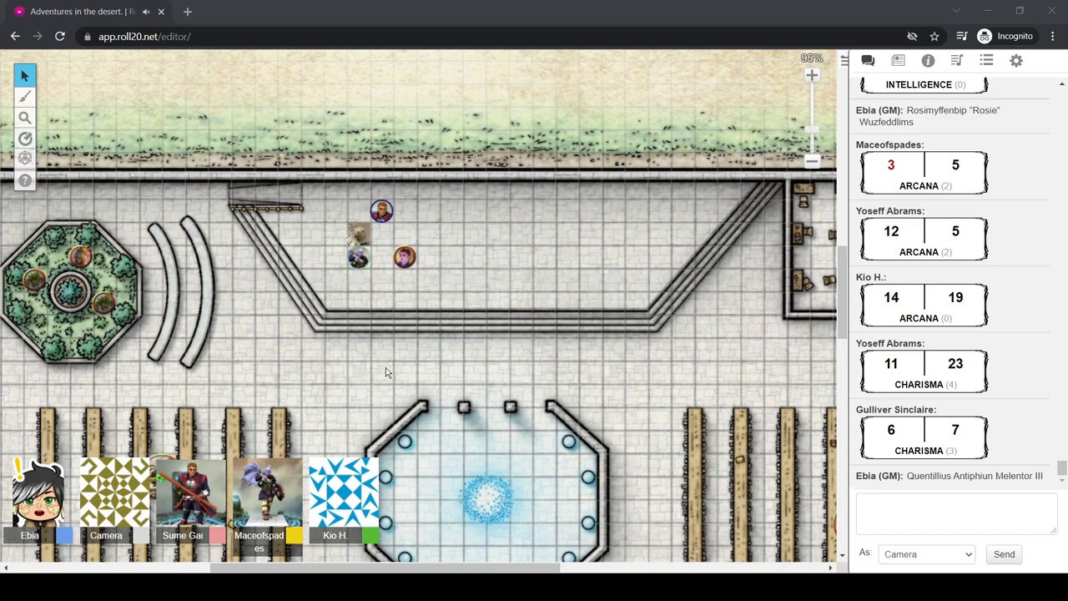
mouse_move(643, 234)
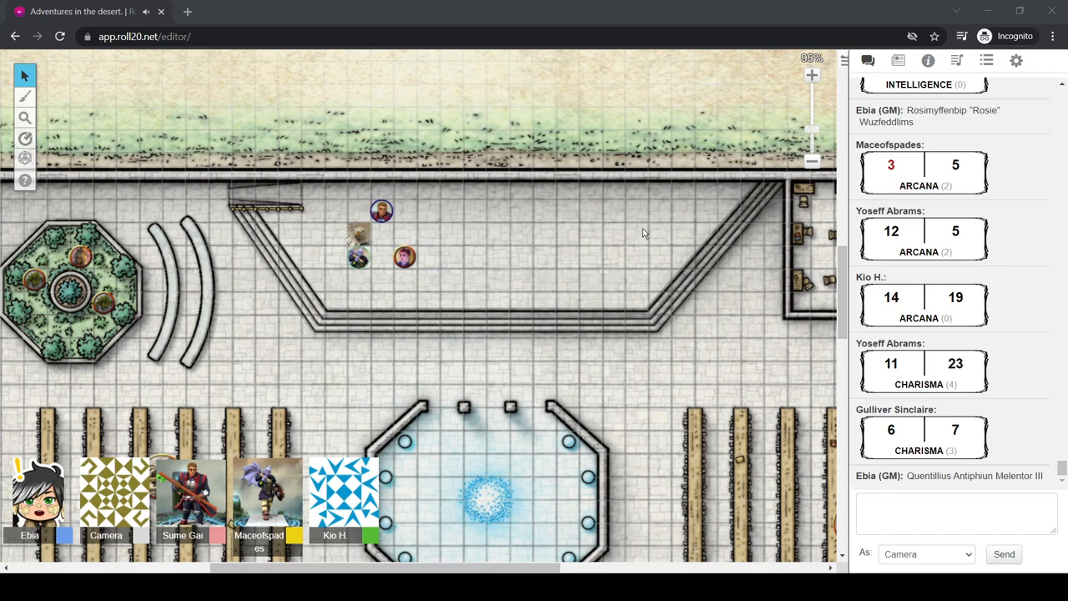
mouse_move(388, 402)
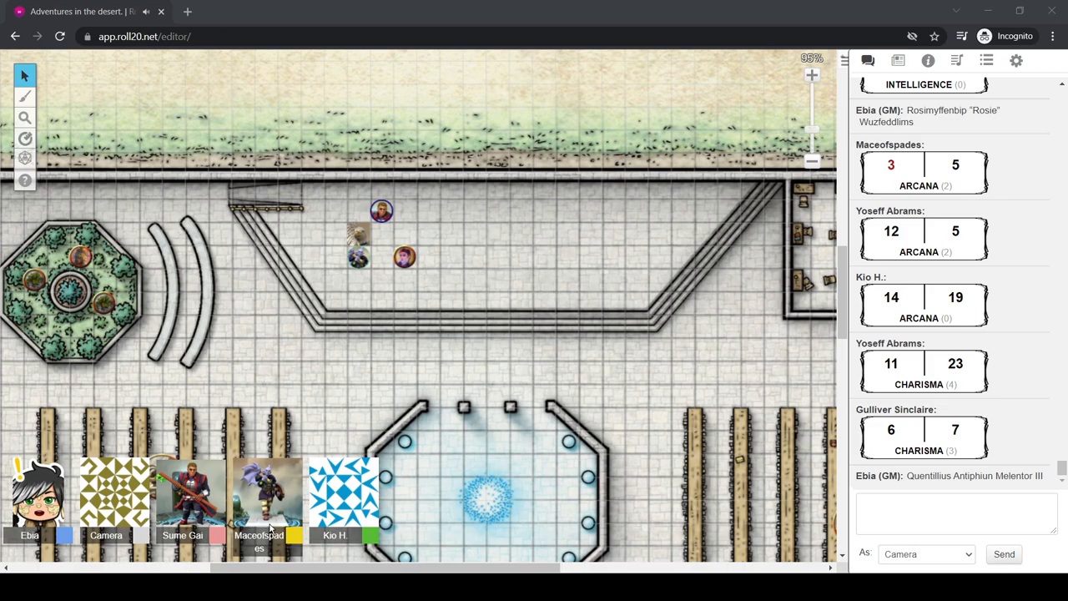
mouse_move(457, 384)
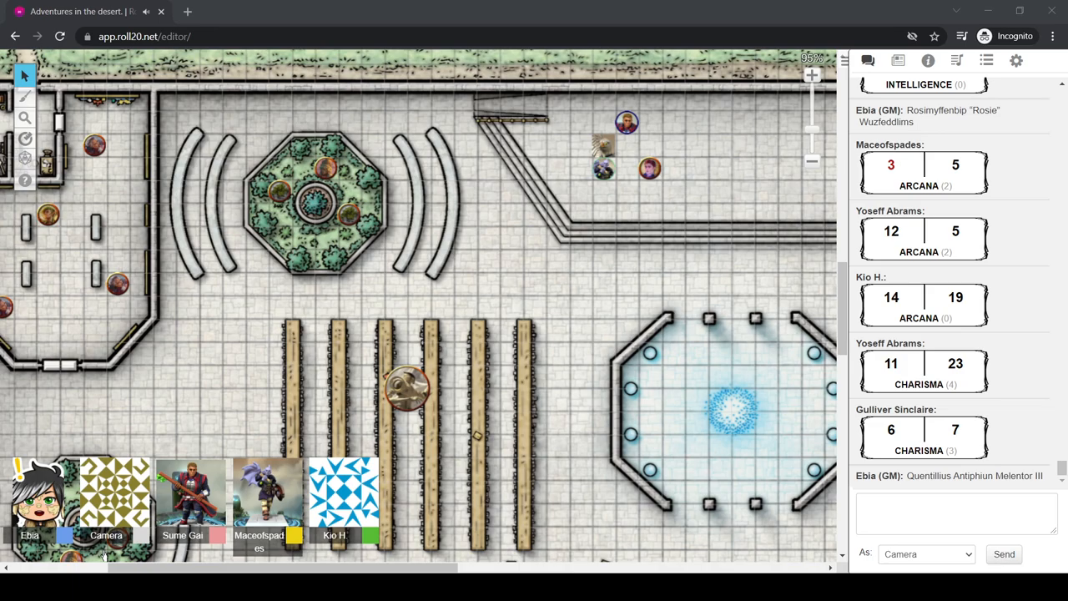
mouse_move(357, 7)
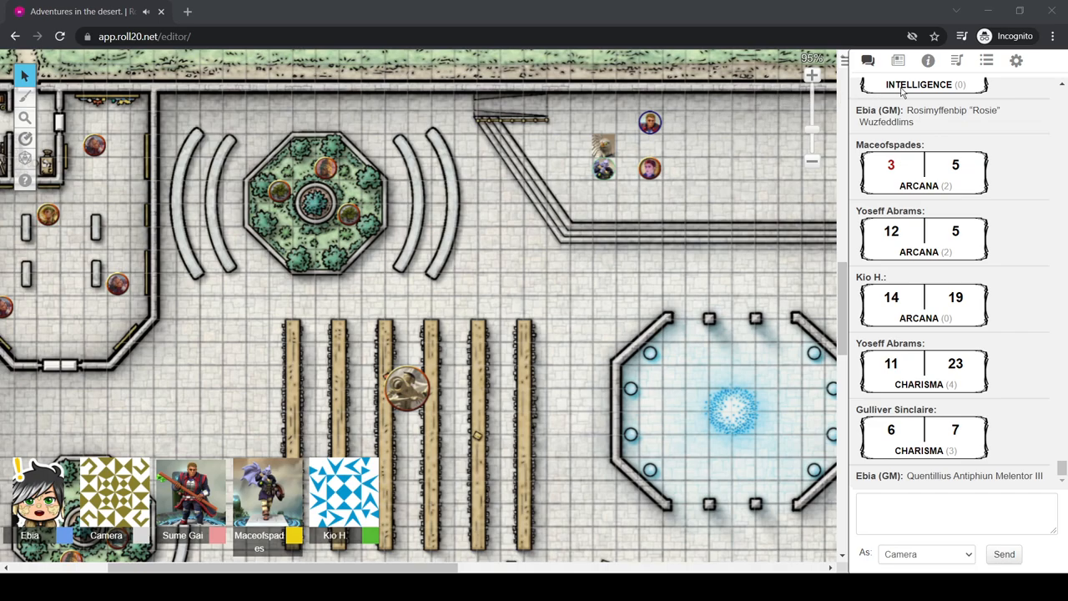
mouse_move(928, 61)
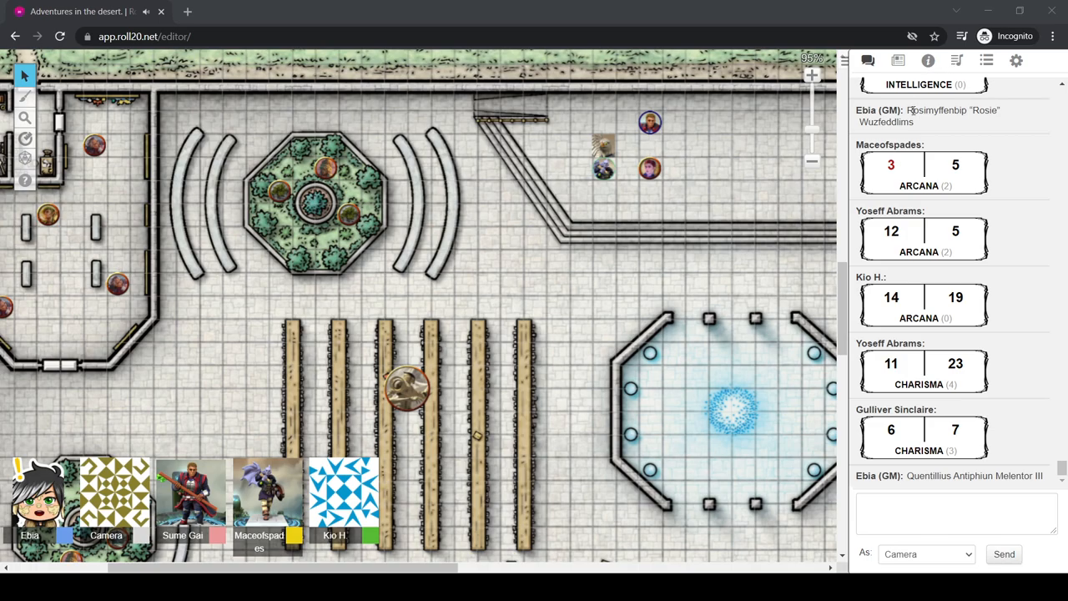
mouse_move(918, 84)
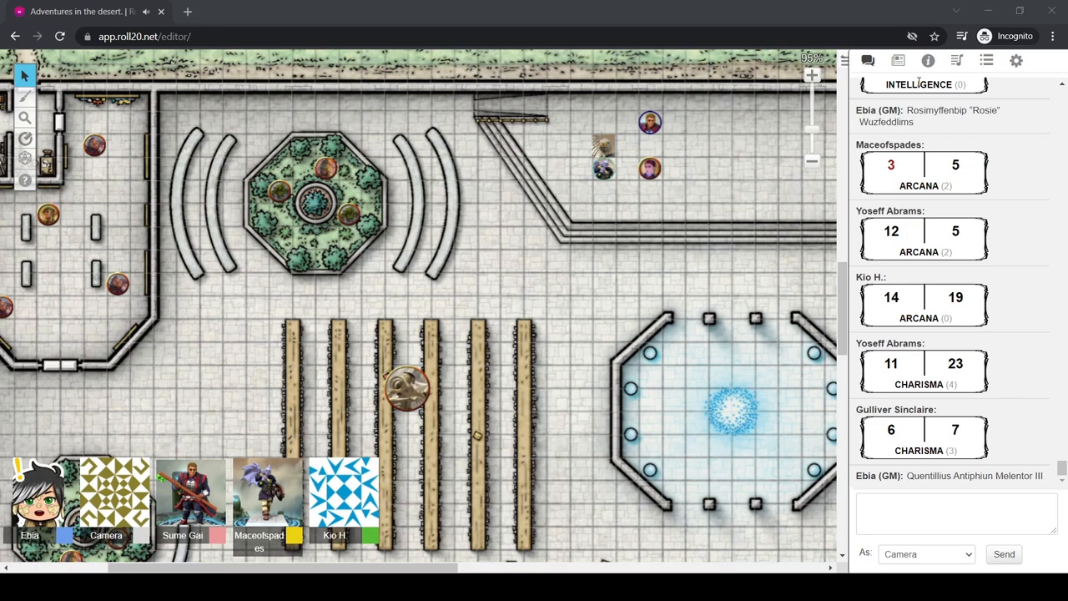
mouse_move(1063, 243)
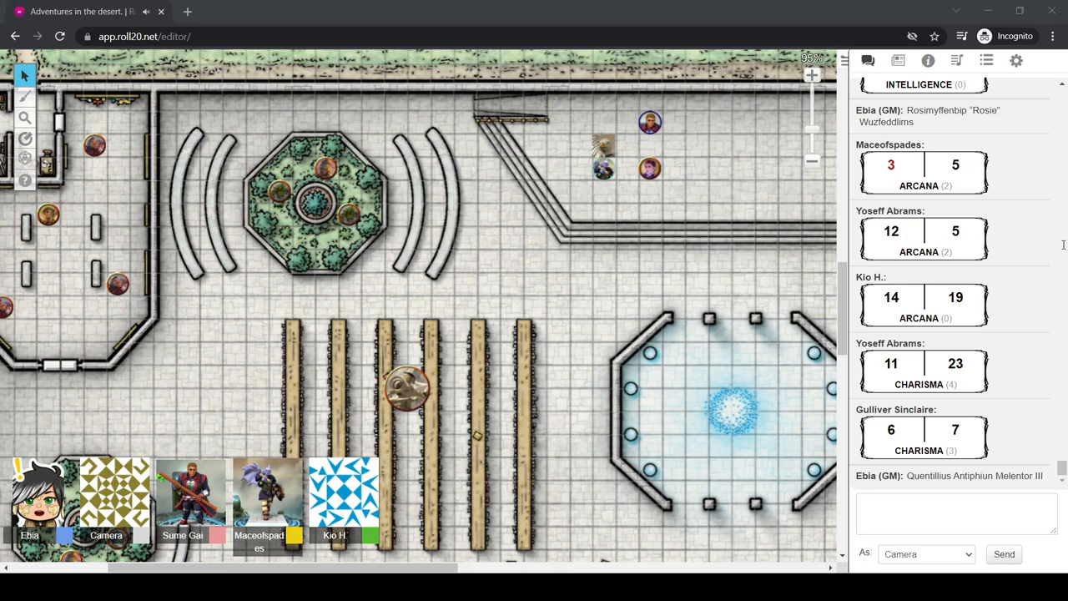
mouse_move(1058, 248)
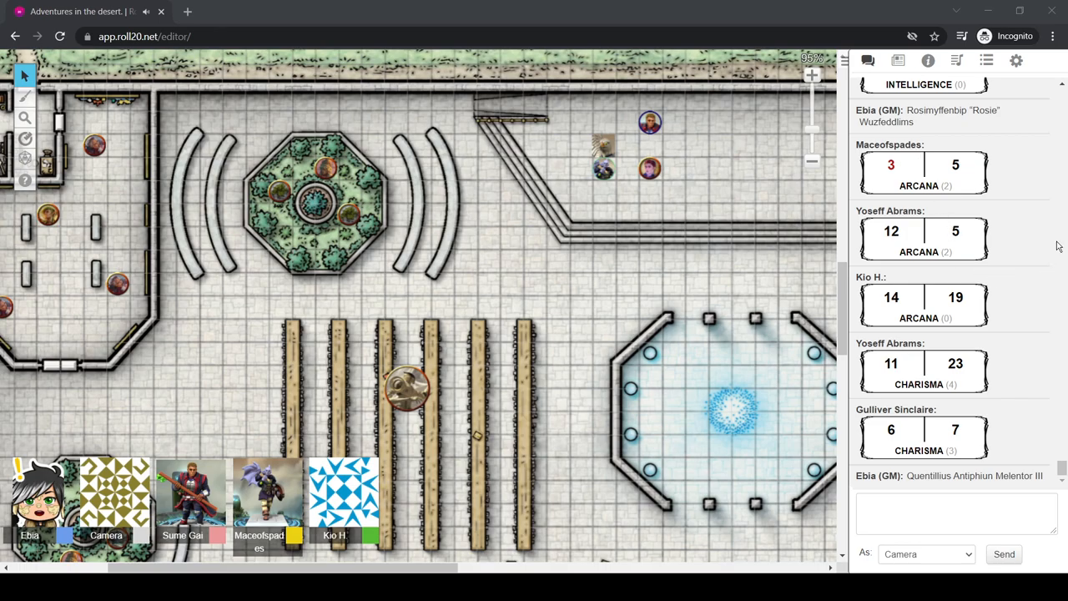
mouse_move(869, 224)
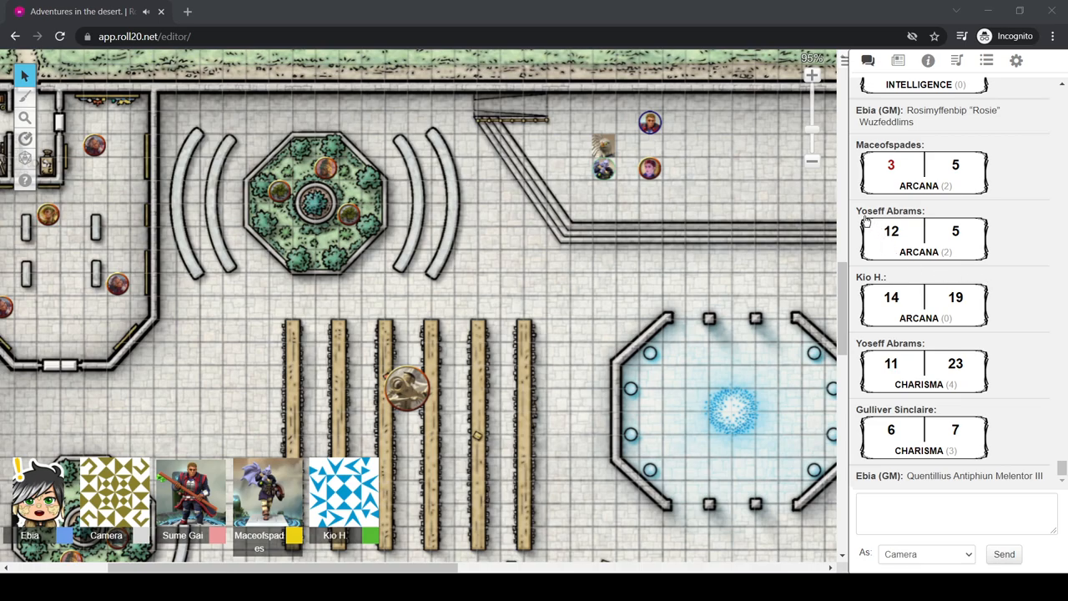
mouse_move(978, 280)
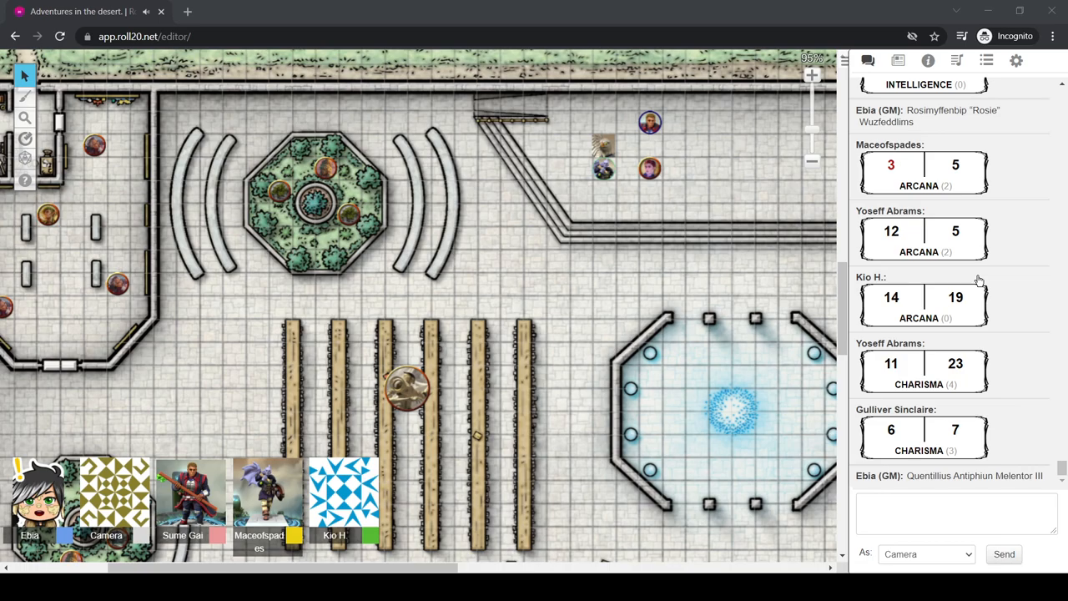
mouse_move(1015, 94)
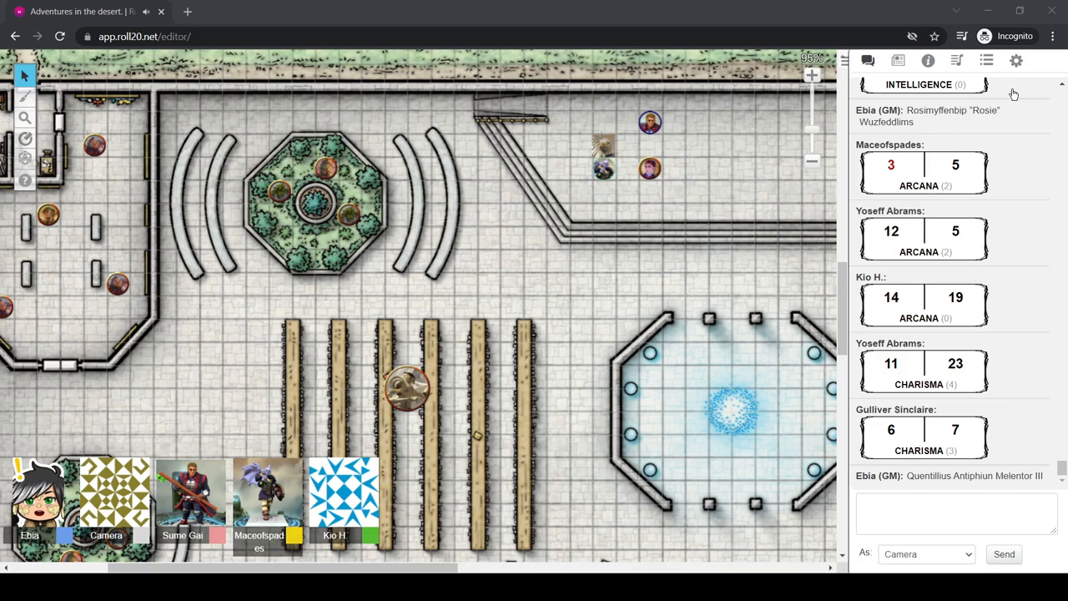
mouse_move(1019, 145)
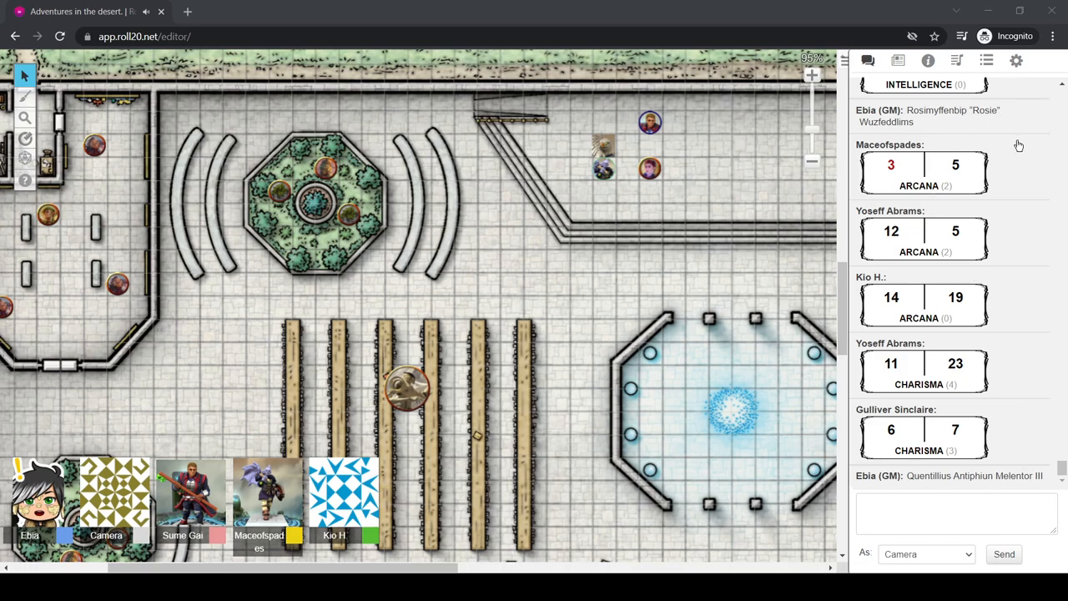
mouse_move(1055, 141)
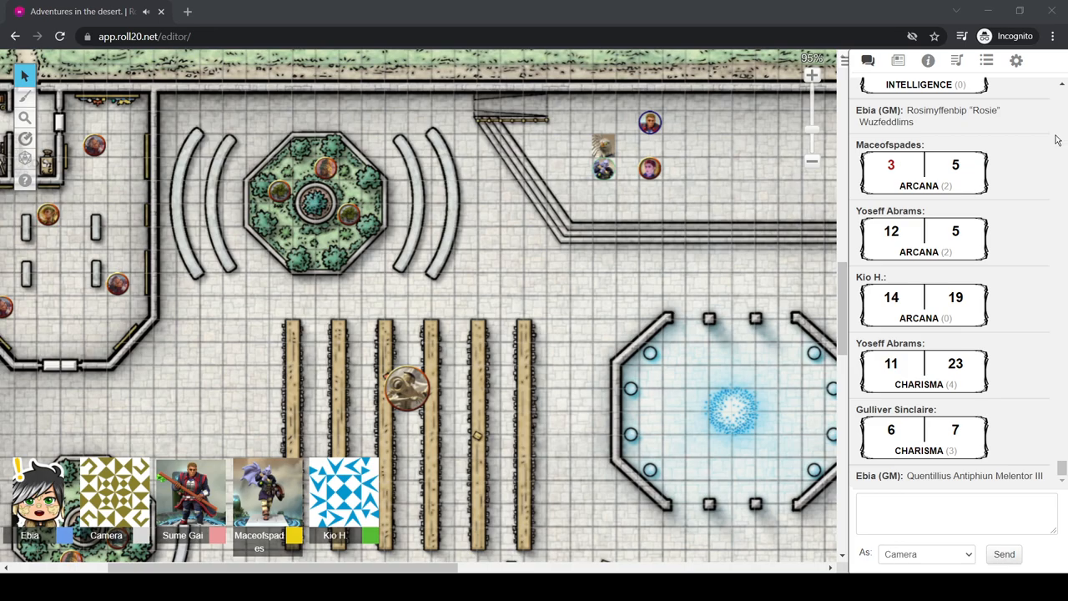
mouse_move(1058, 406)
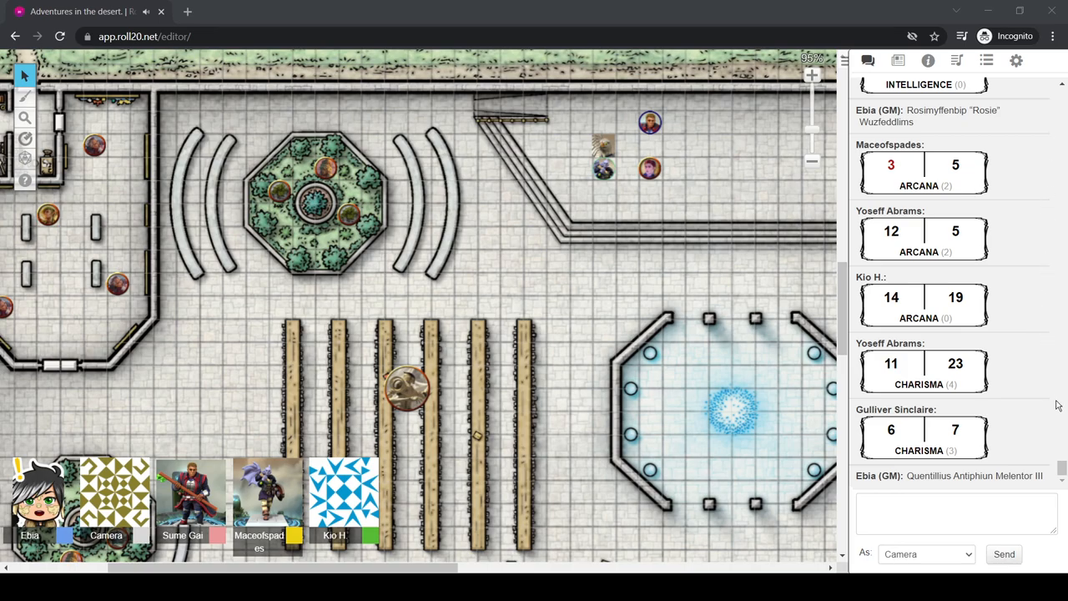
mouse_move(1058, 409)
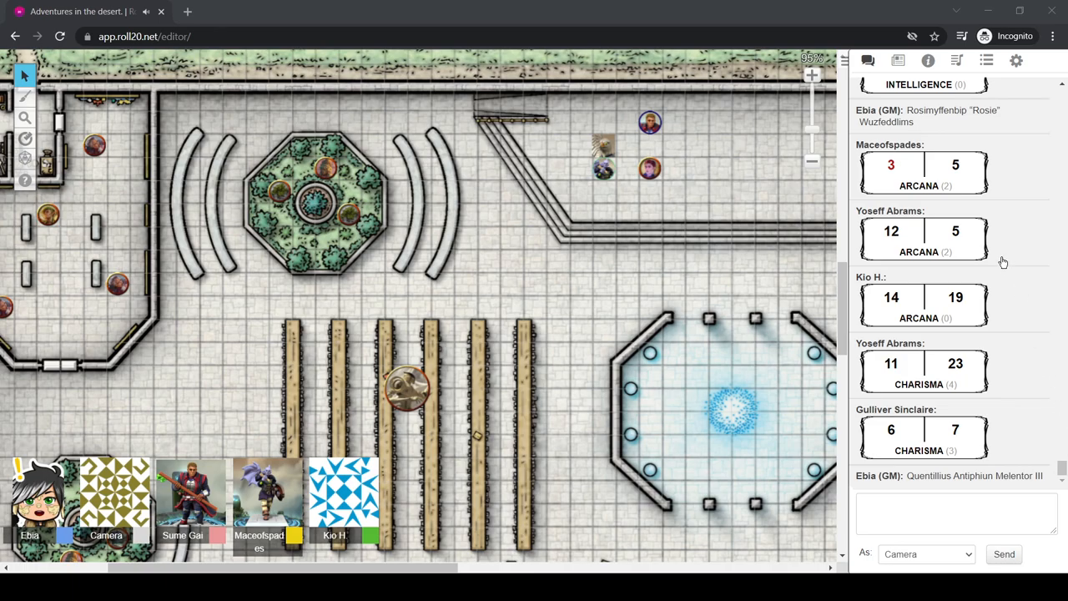
mouse_move(982, 254)
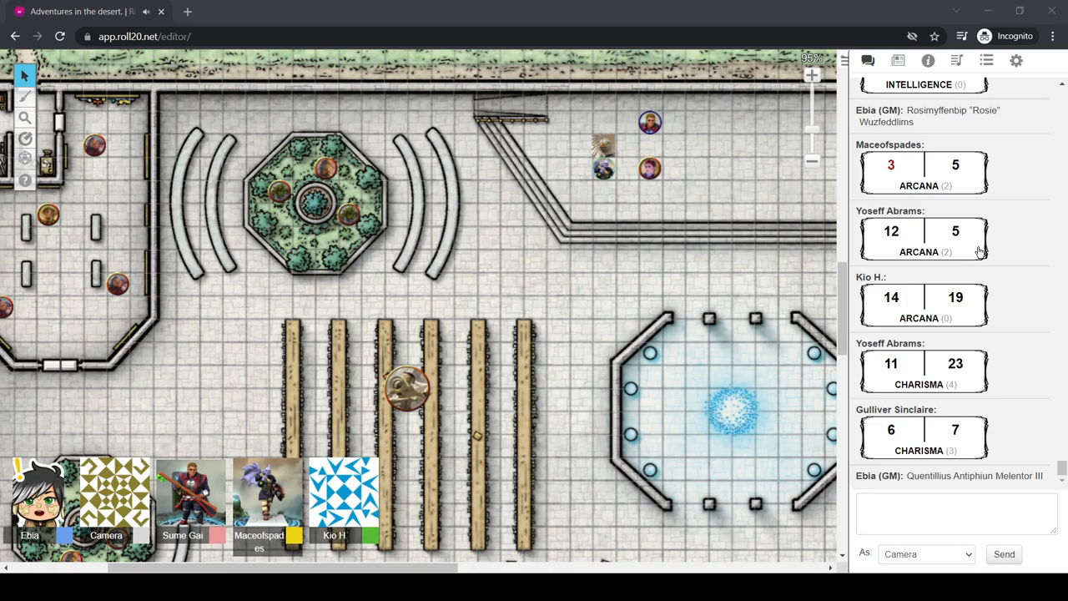
mouse_move(863, 382)
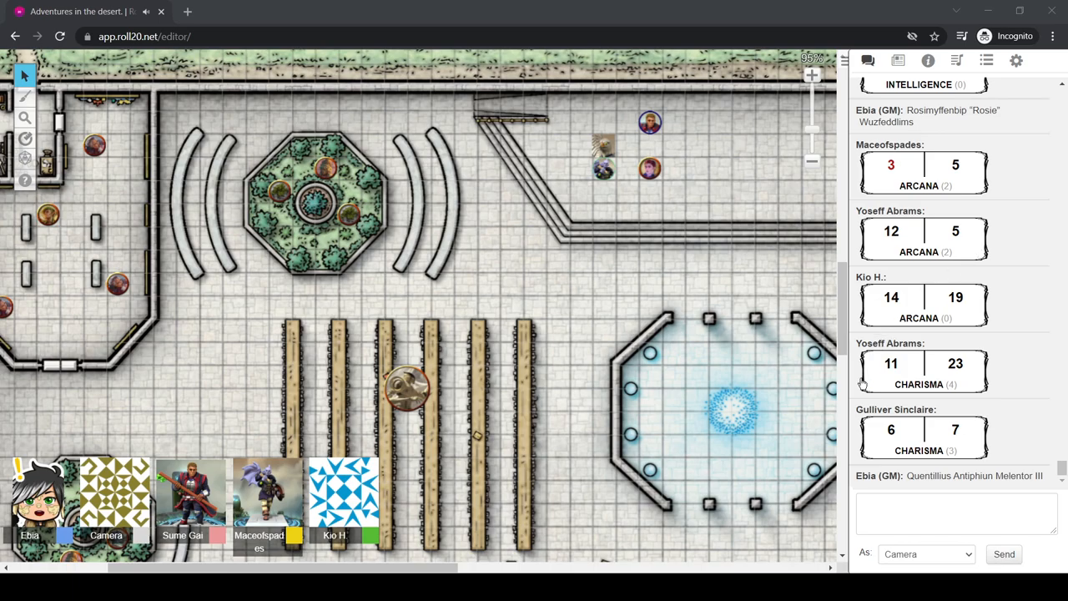
mouse_move(978, 324)
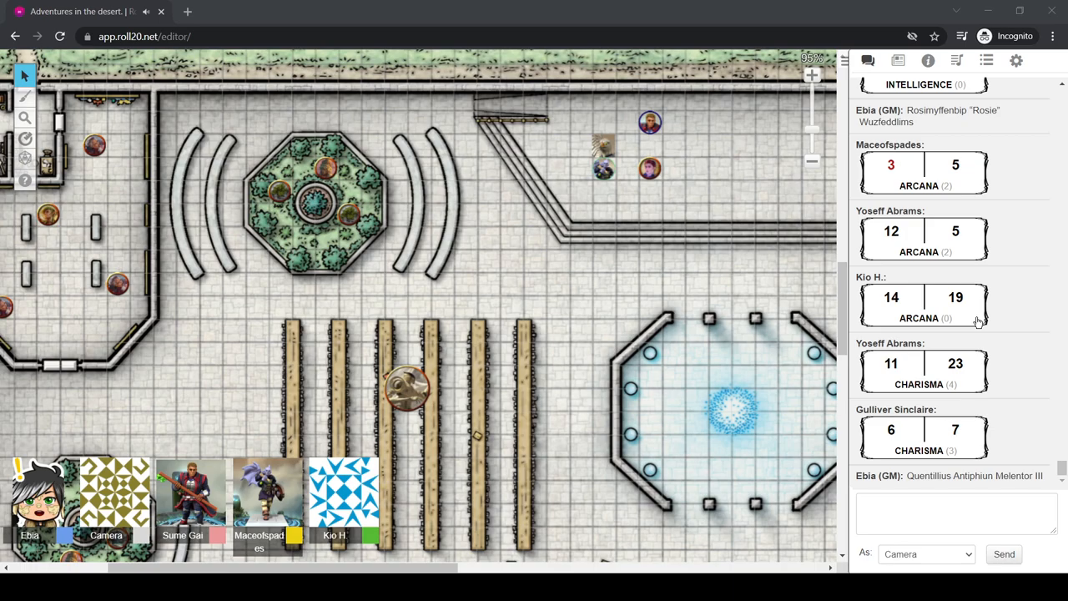
mouse_move(988, 288)
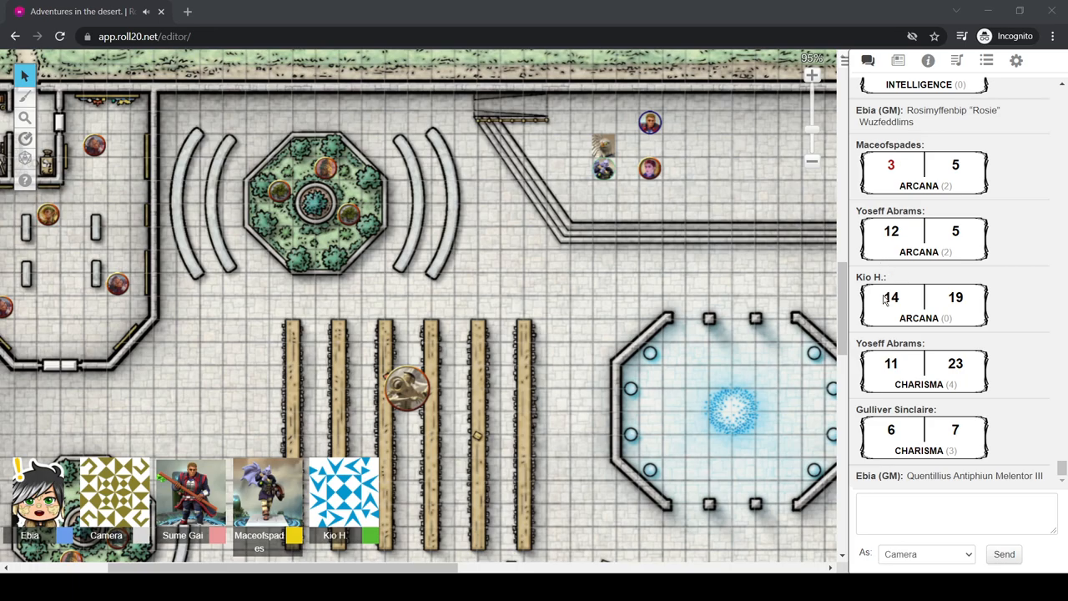
mouse_move(888, 149)
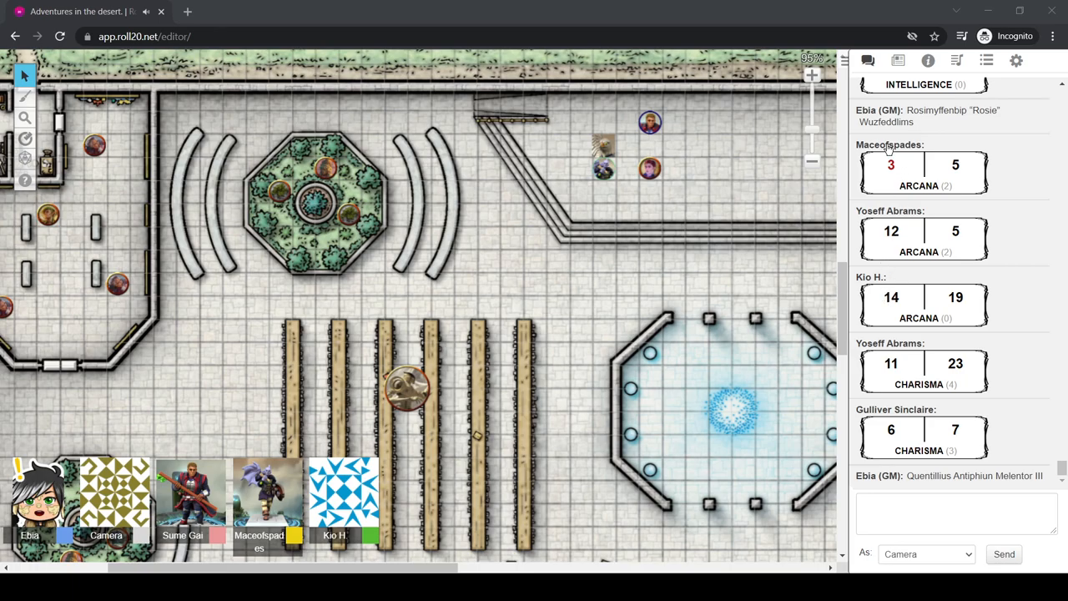
mouse_move(874, 230)
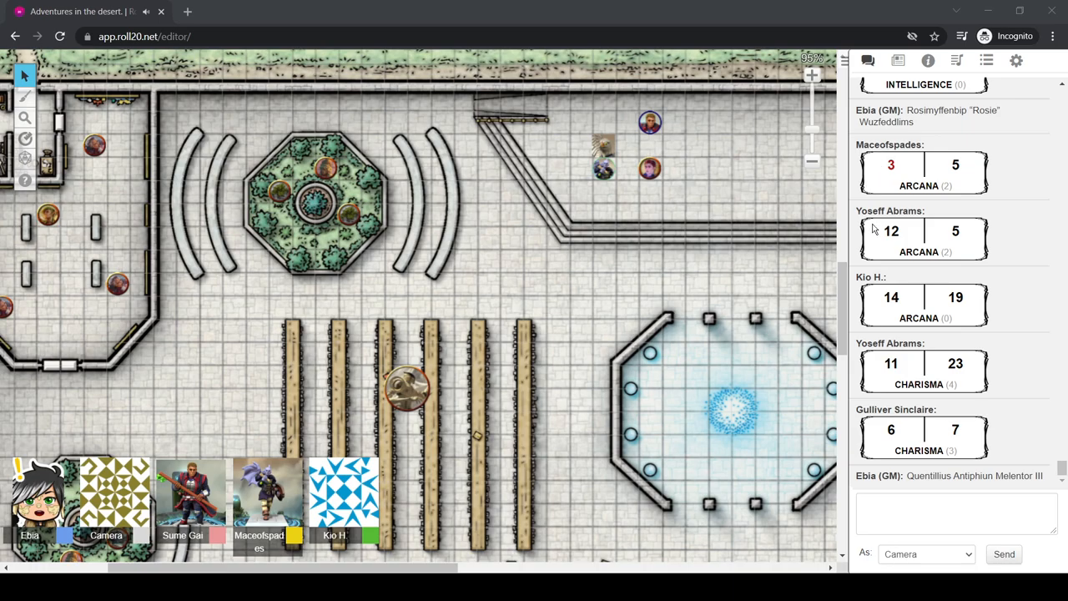
mouse_move(934, 280)
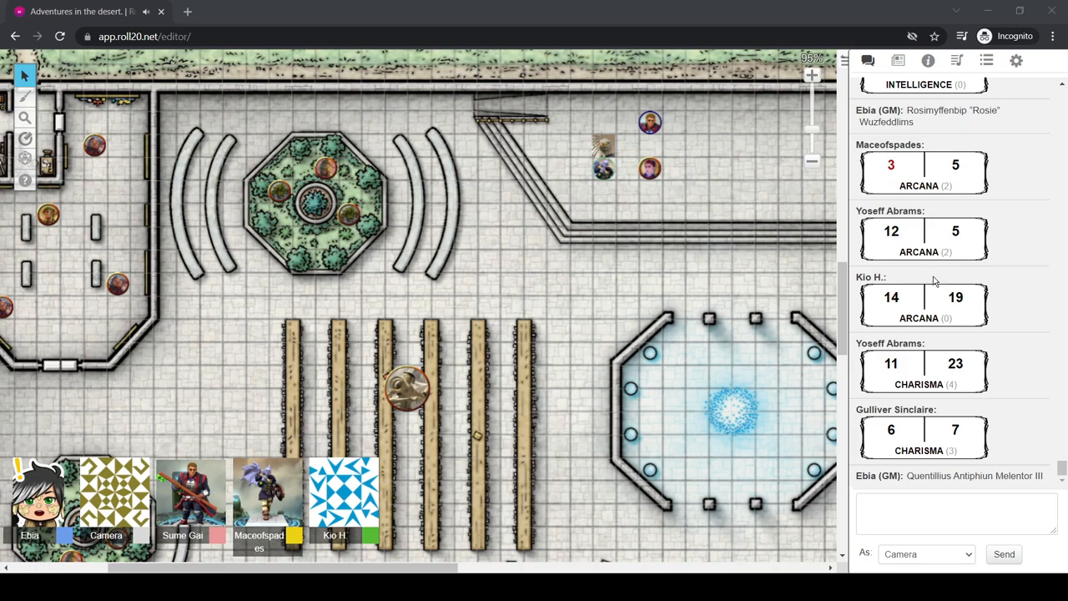
mouse_move(719, 357)
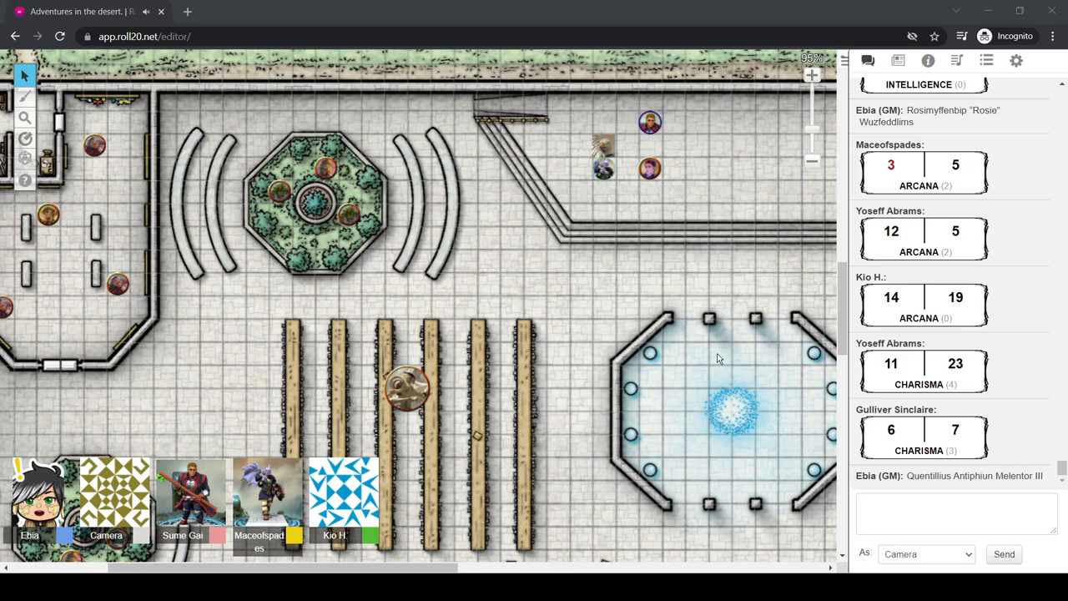
mouse_move(592, 237)
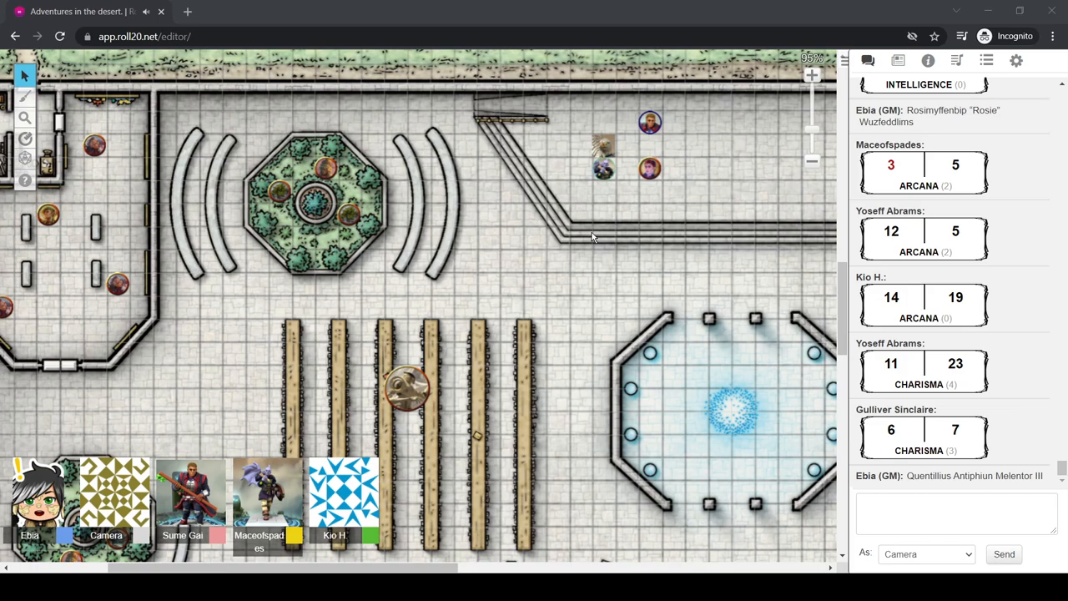
mouse_move(691, 231)
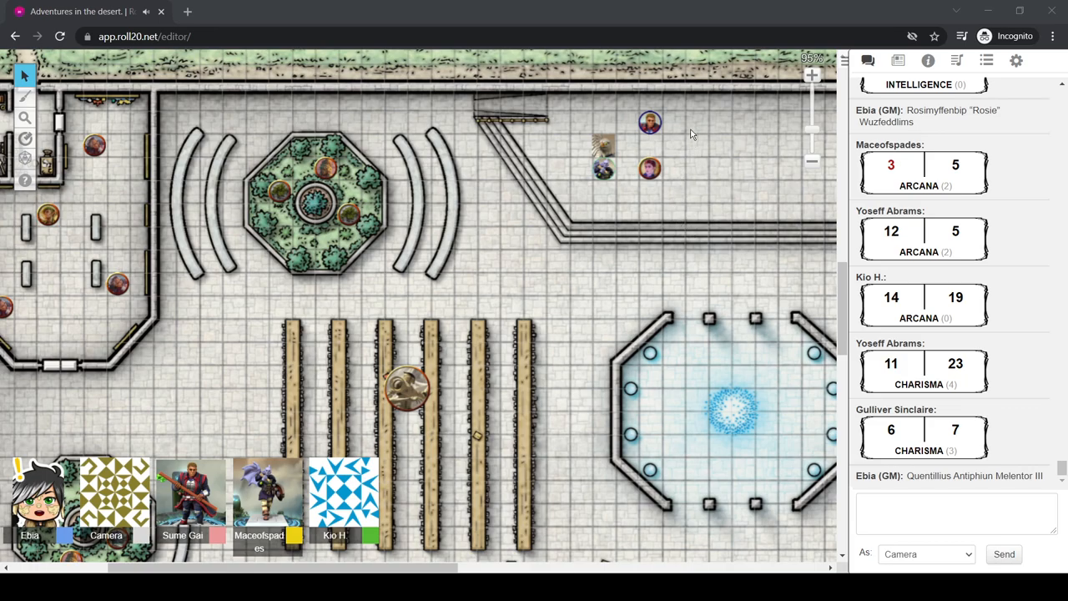
mouse_move(682, 107)
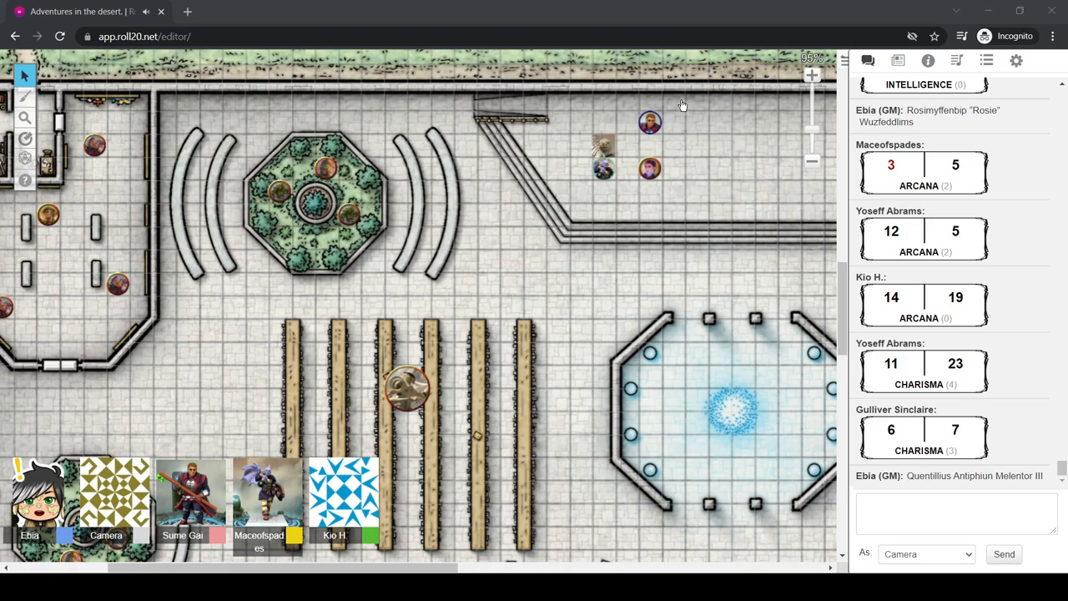
mouse_move(795, 242)
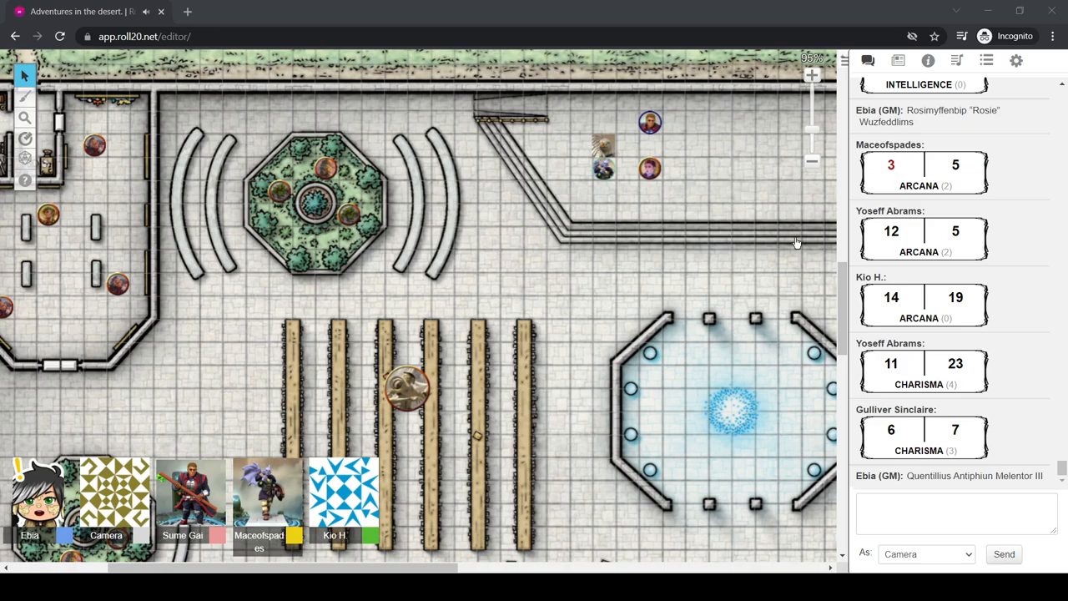
mouse_move(414, 165)
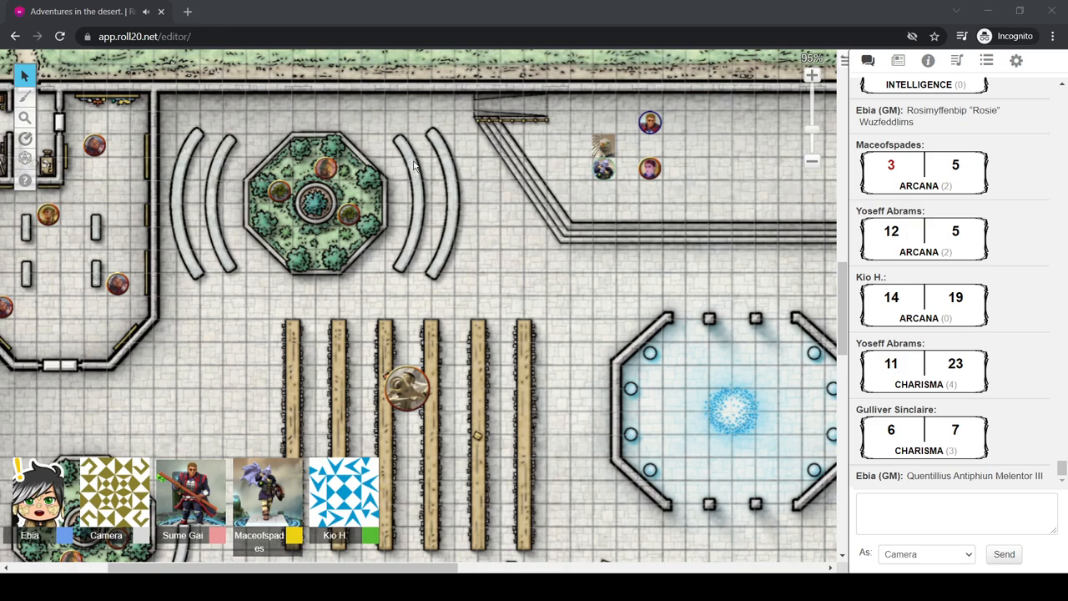
mouse_move(747, 513)
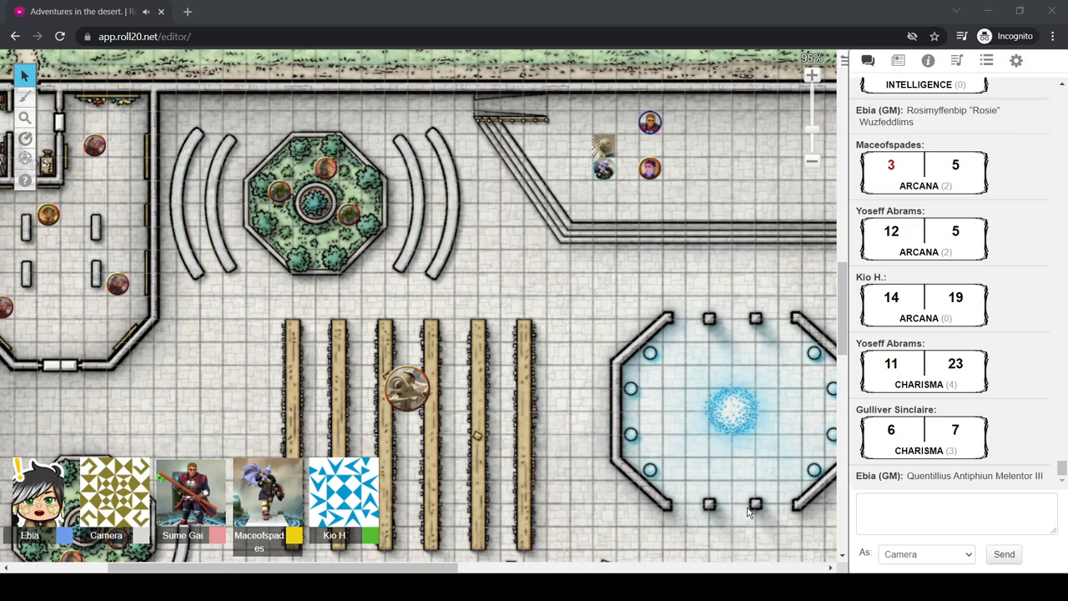
mouse_move(397, 114)
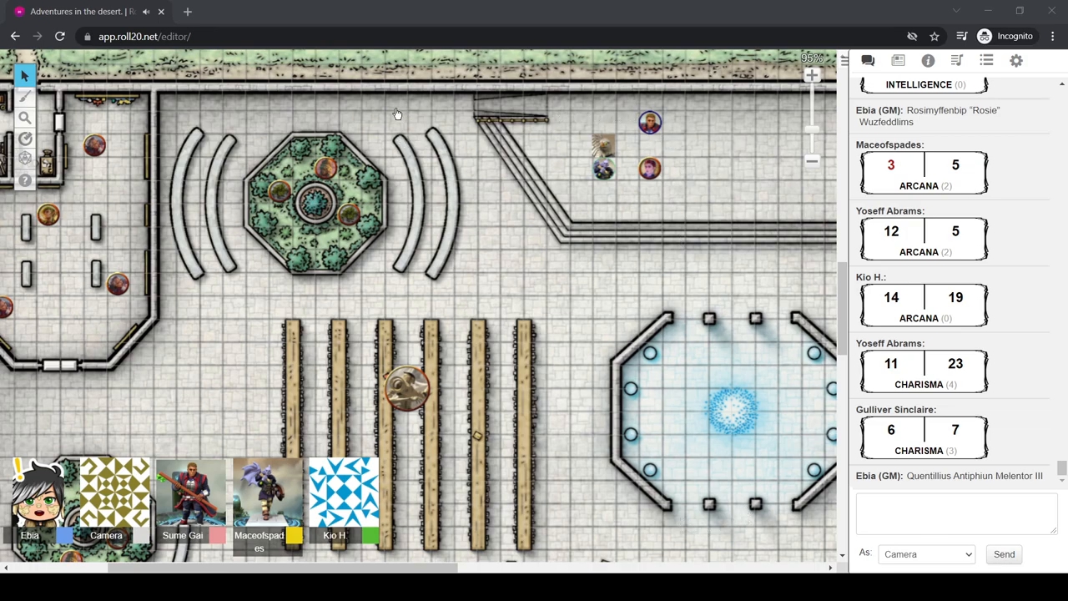
mouse_move(600, 497)
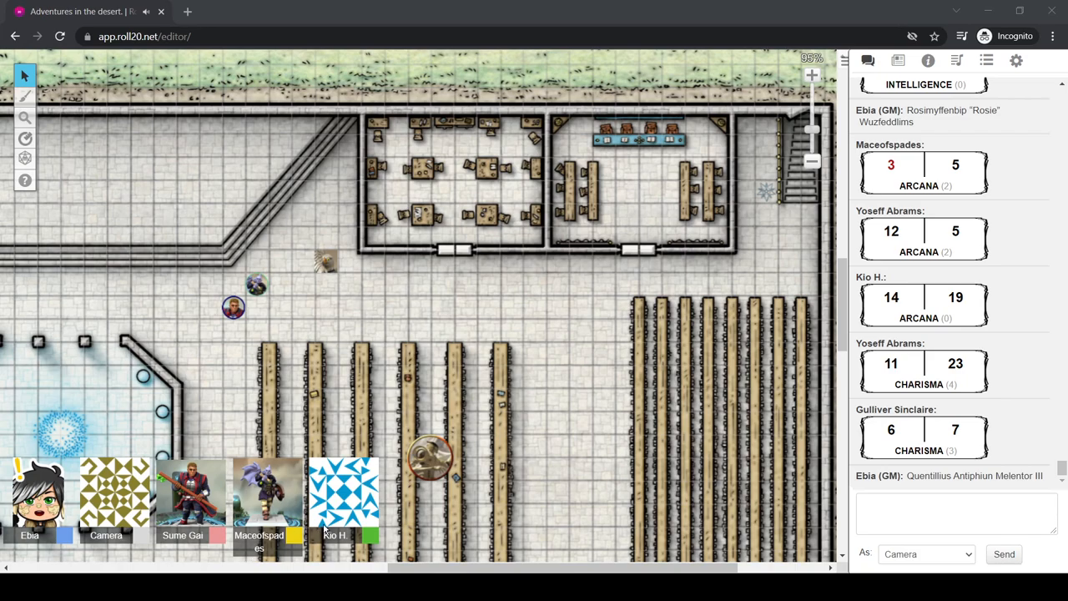
mouse_move(338, 454)
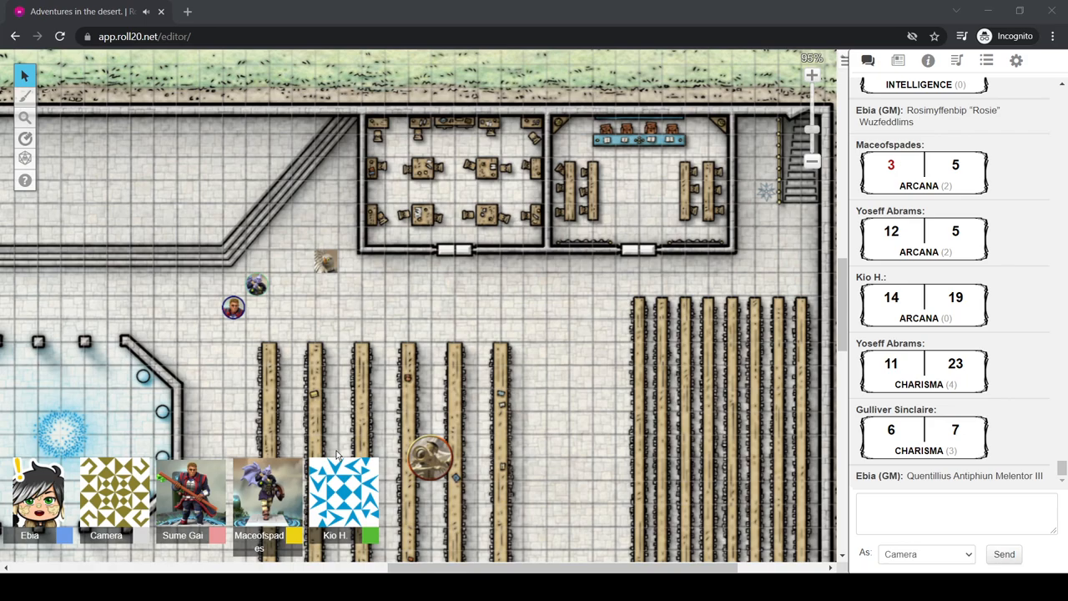
mouse_move(124, 571)
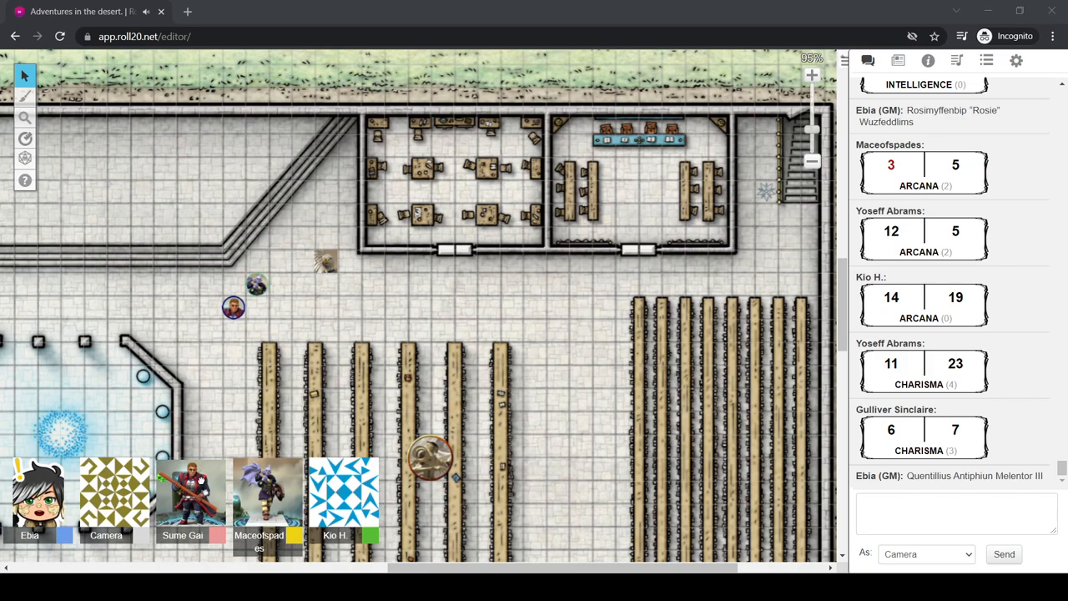
mouse_move(257, 424)
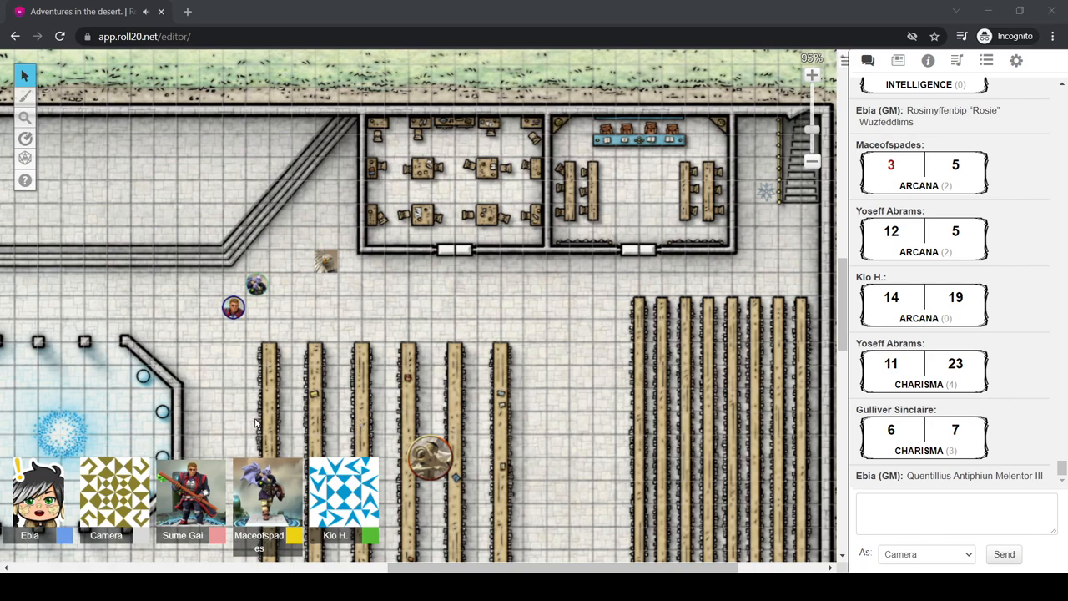
mouse_move(644, 79)
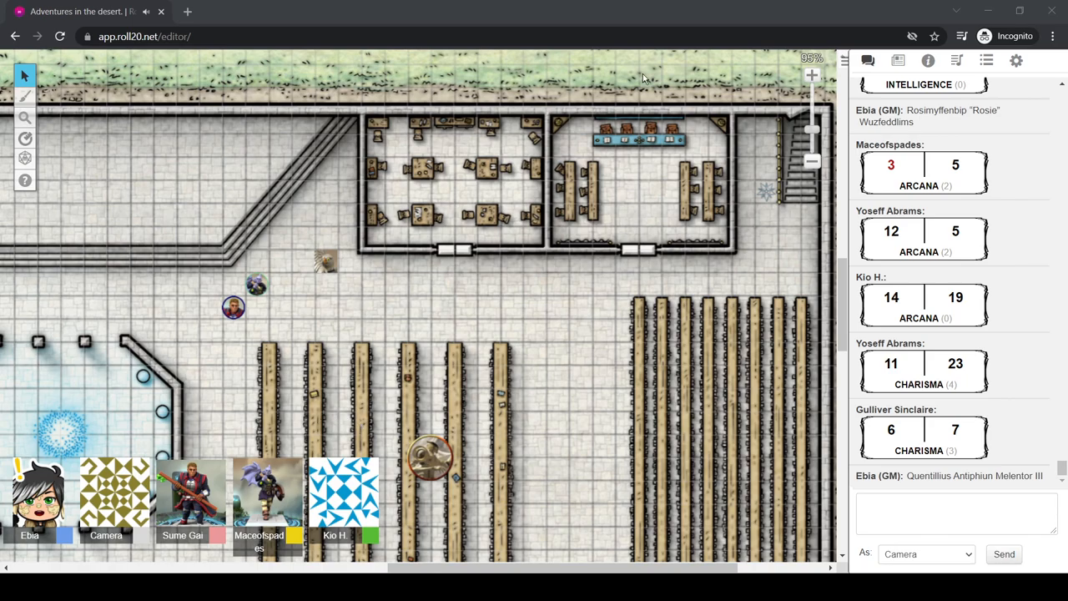
mouse_move(691, 5)
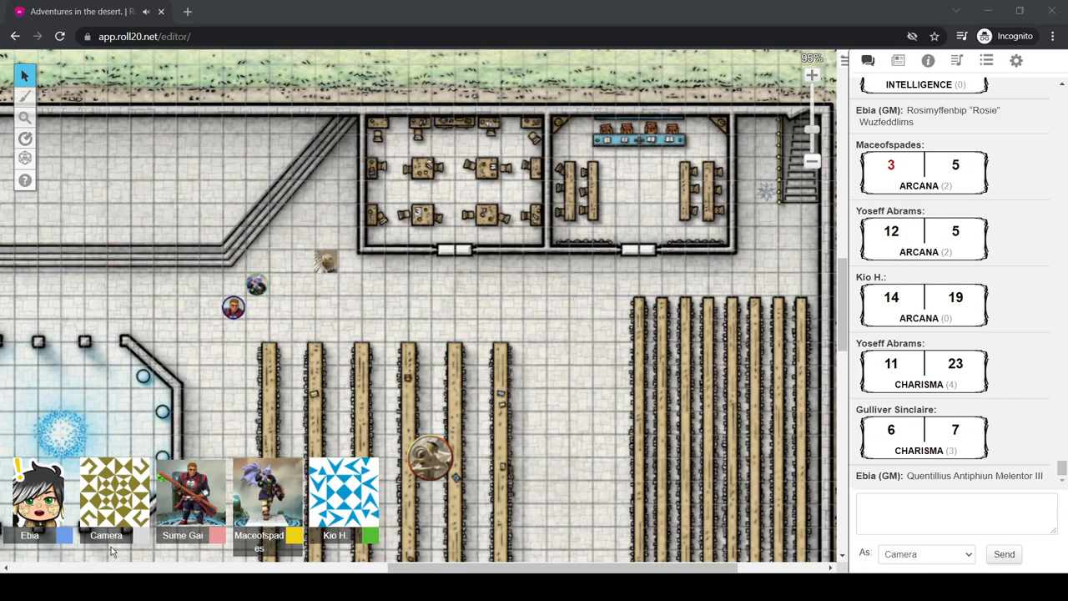
mouse_move(116, 549)
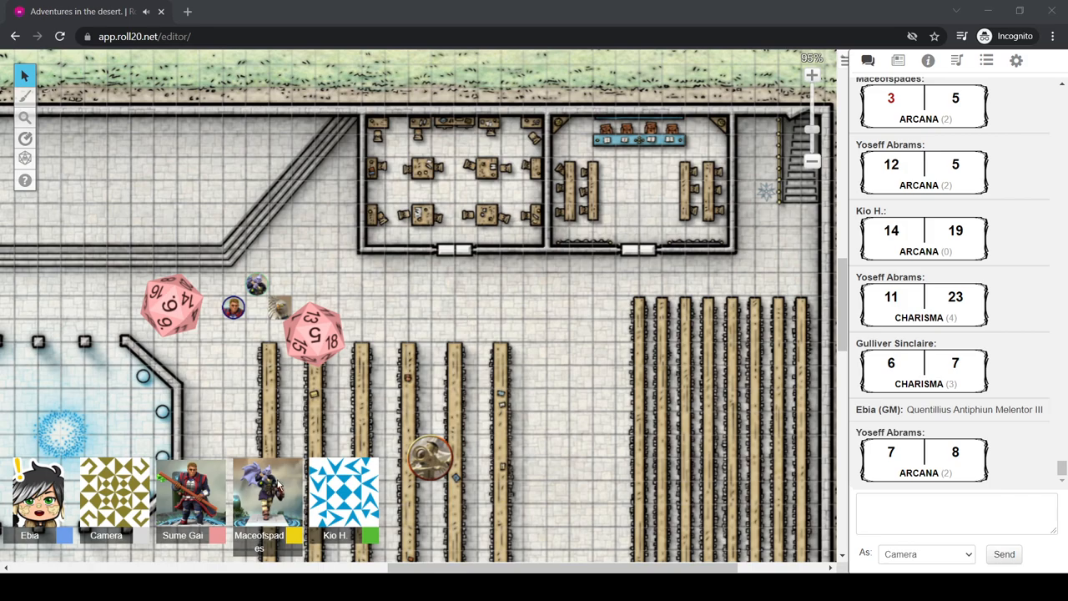
Scroll the chat as the players' new Arcana check results come in
scroll("down", 3)
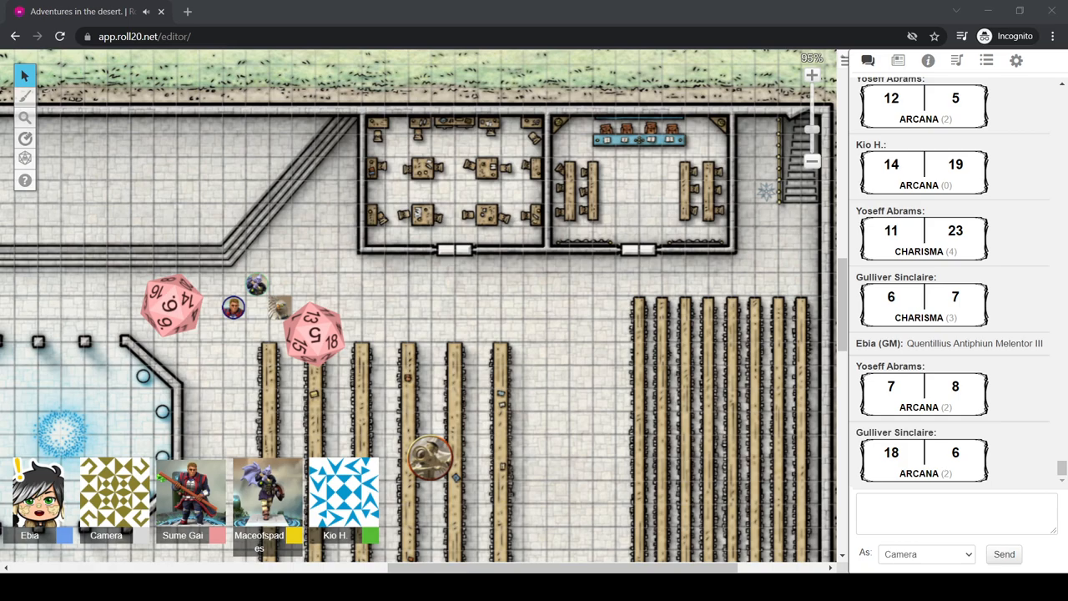
scroll("down", 3)
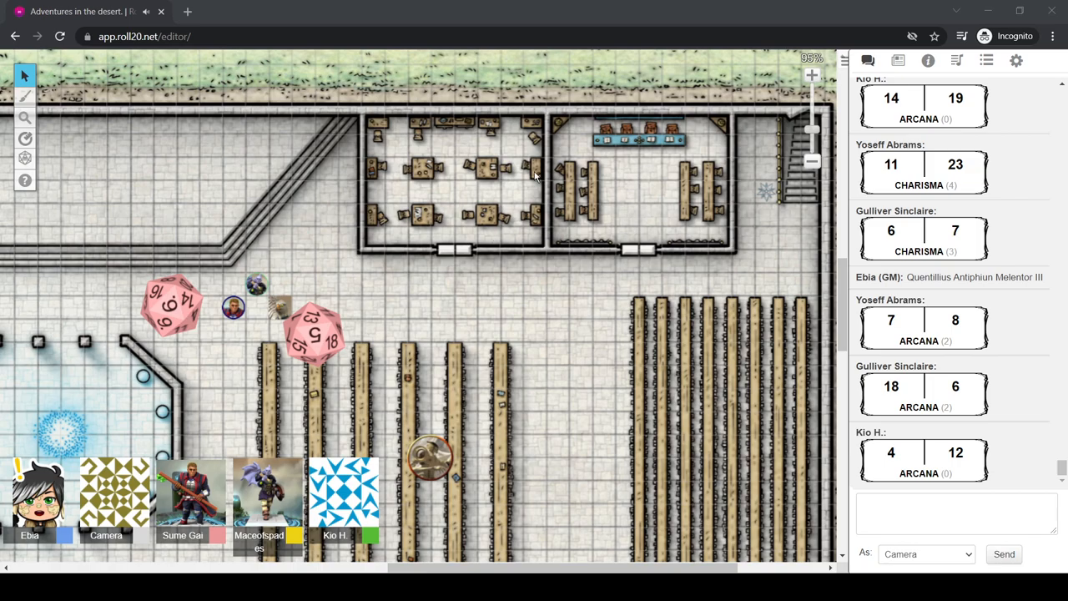
mouse_move(649, 137)
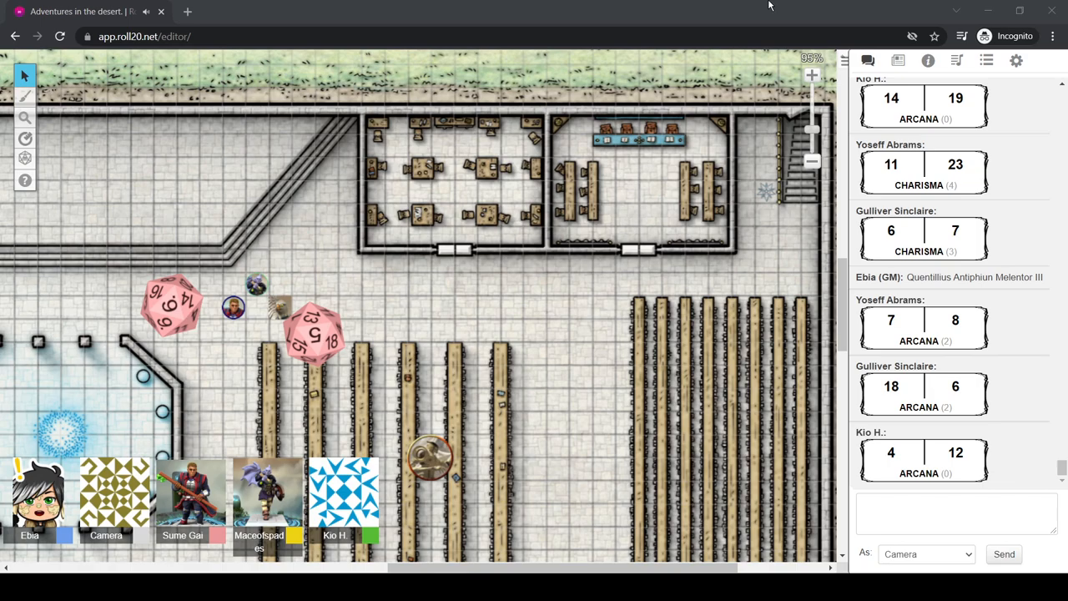
mouse_move(671, 6)
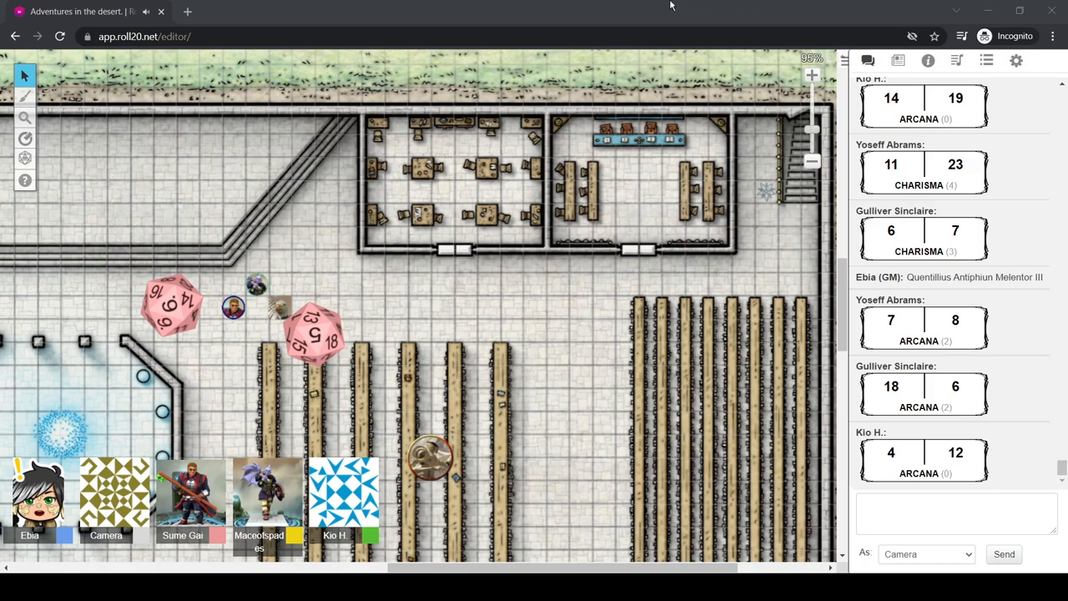
mouse_move(878, 440)
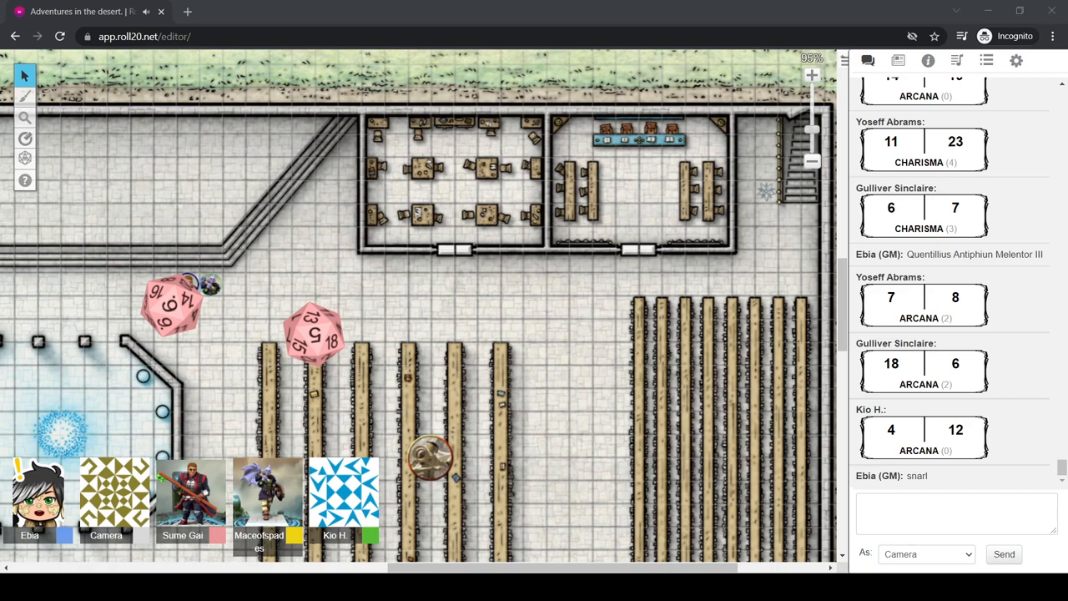
mouse_move(359, 494)
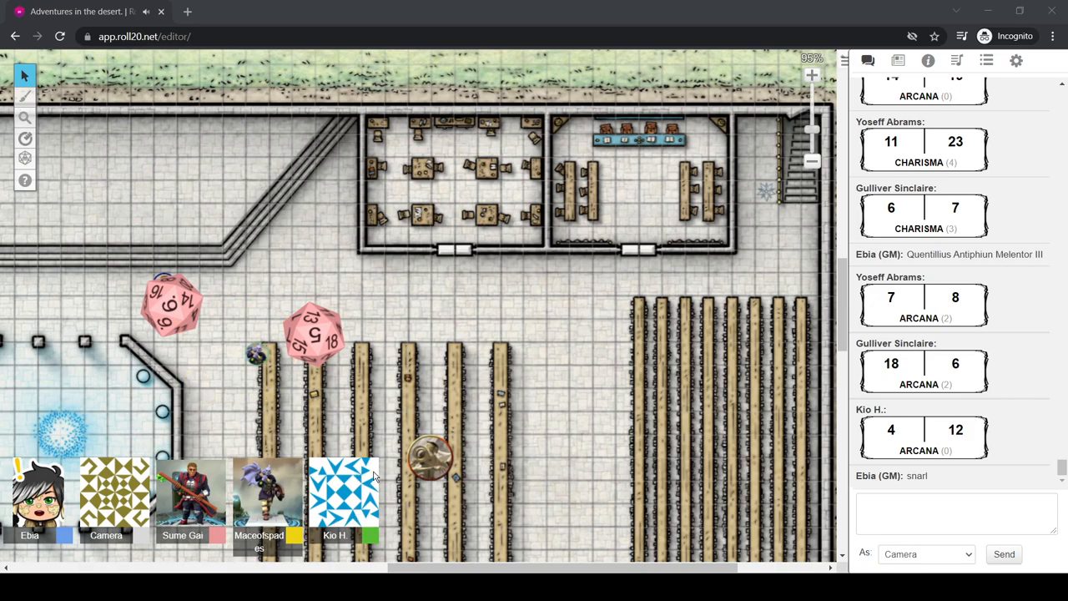
mouse_move(384, 444)
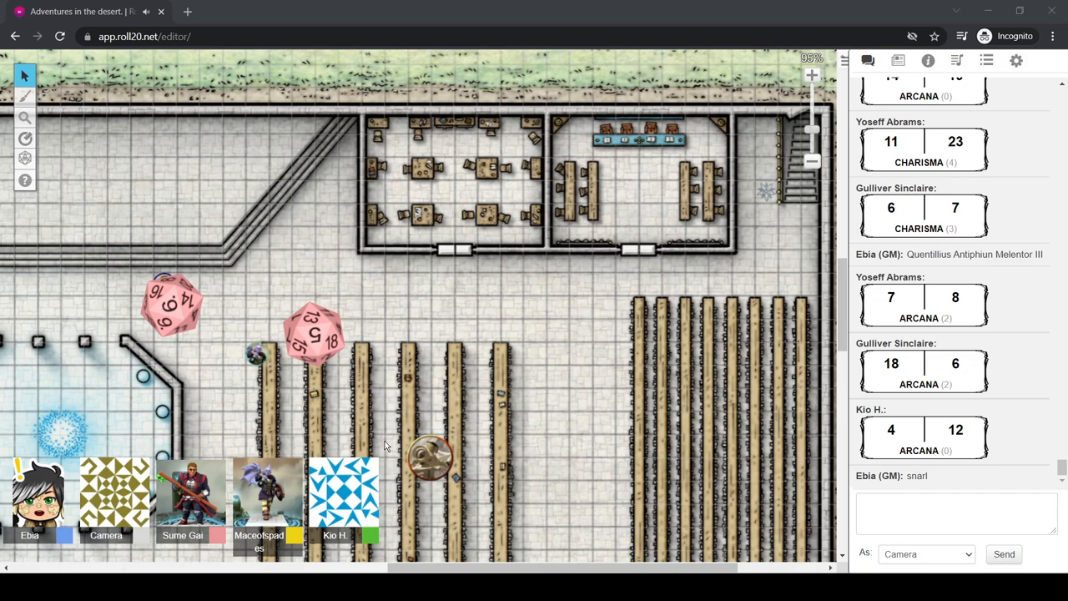
mouse_move(384, 442)
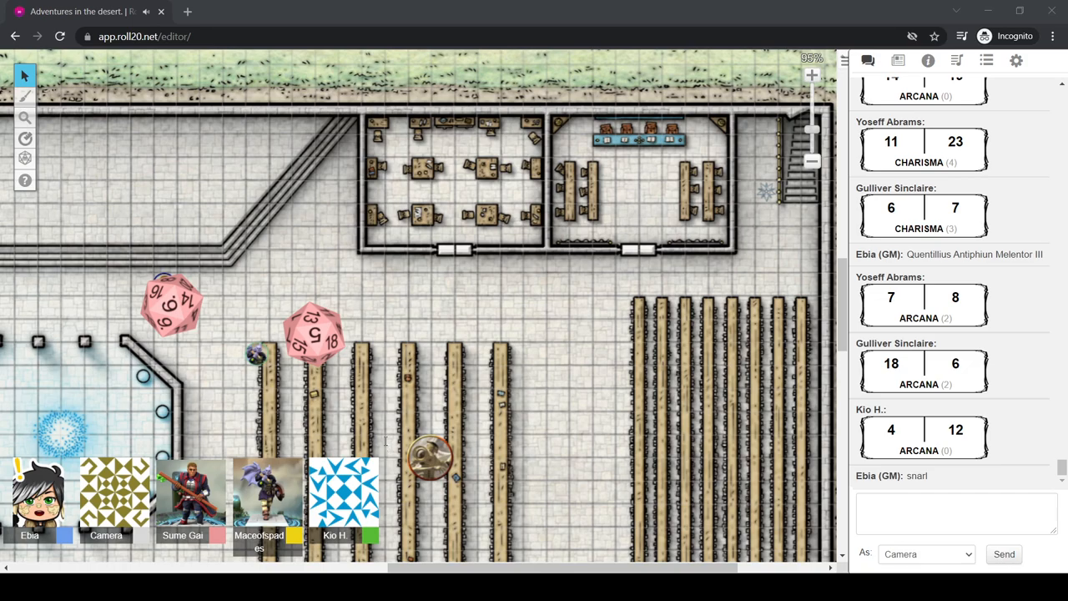
mouse_move(384, 444)
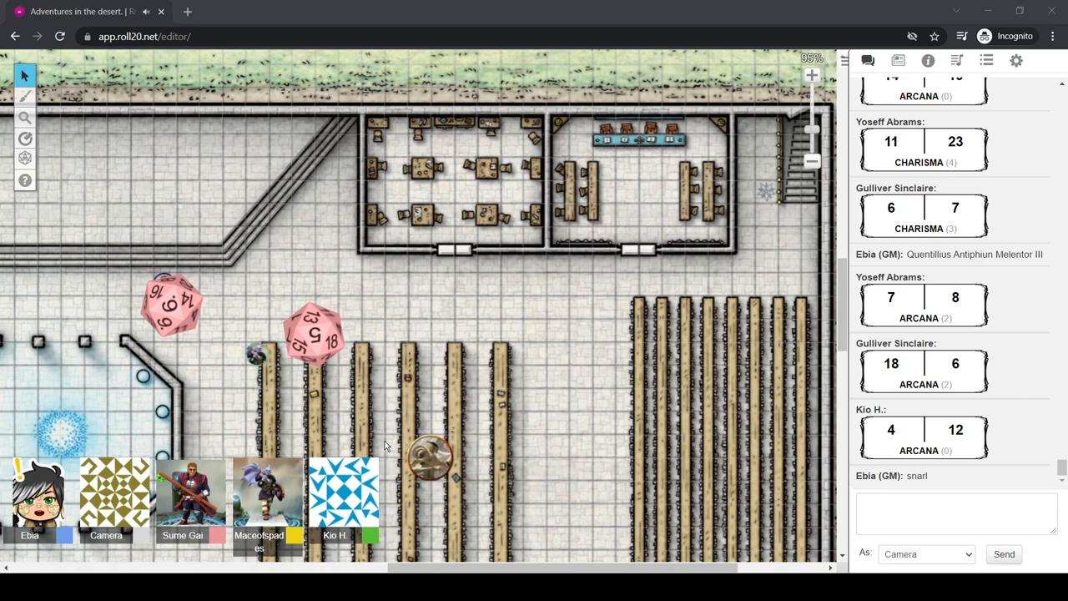
mouse_move(384, 444)
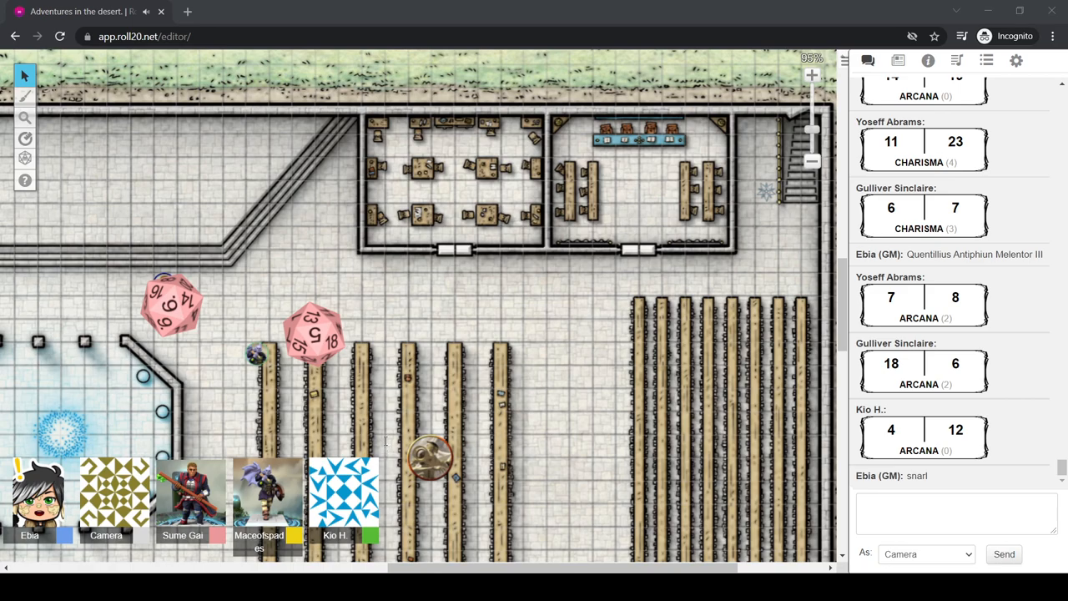
mouse_move(385, 444)
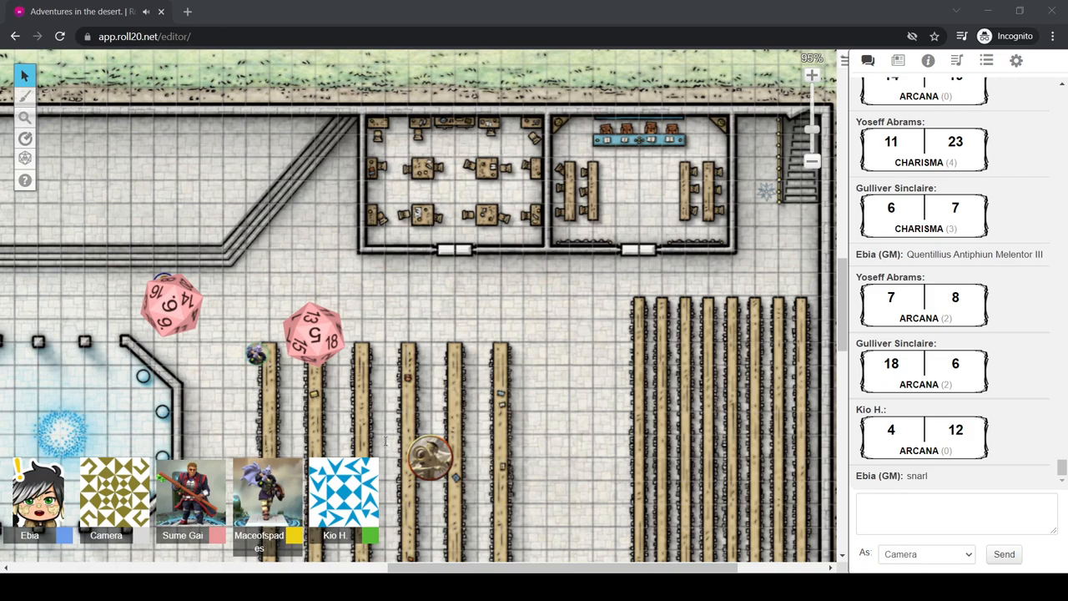
mouse_move(384, 444)
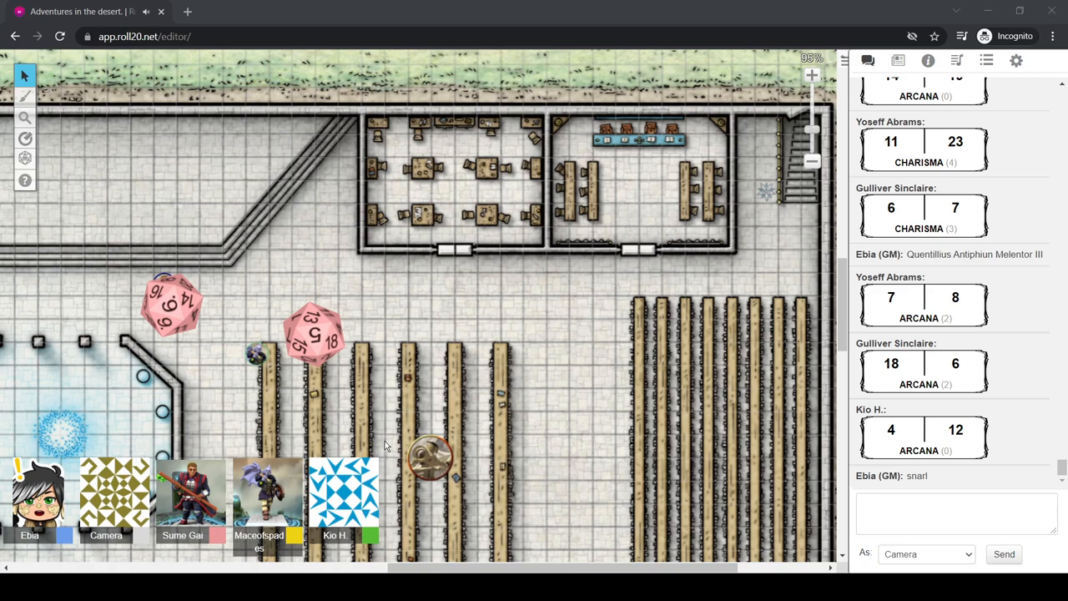
mouse_move(384, 442)
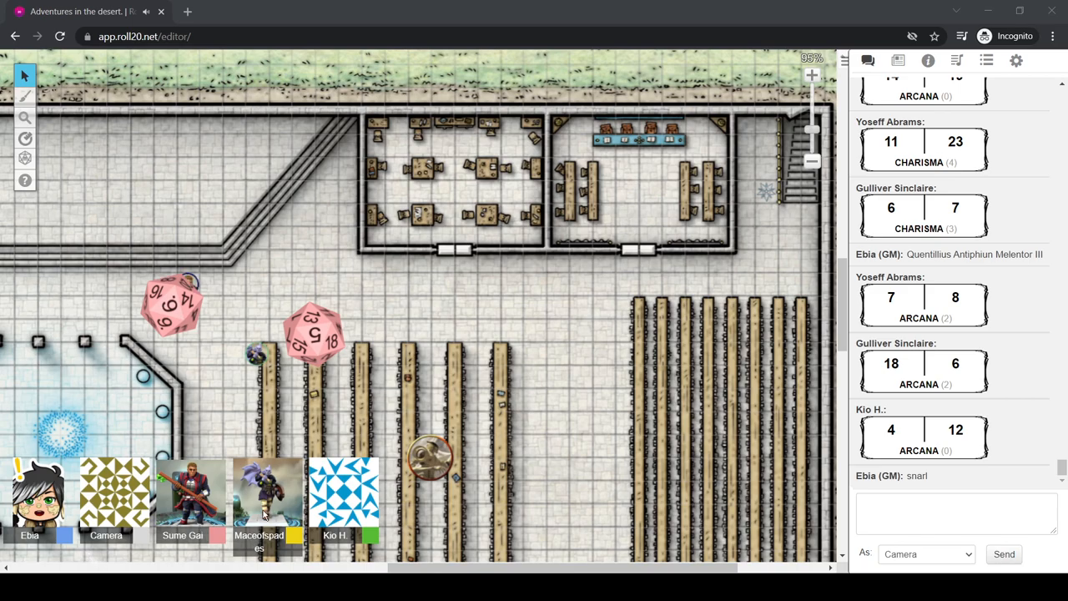
mouse_move(725, 6)
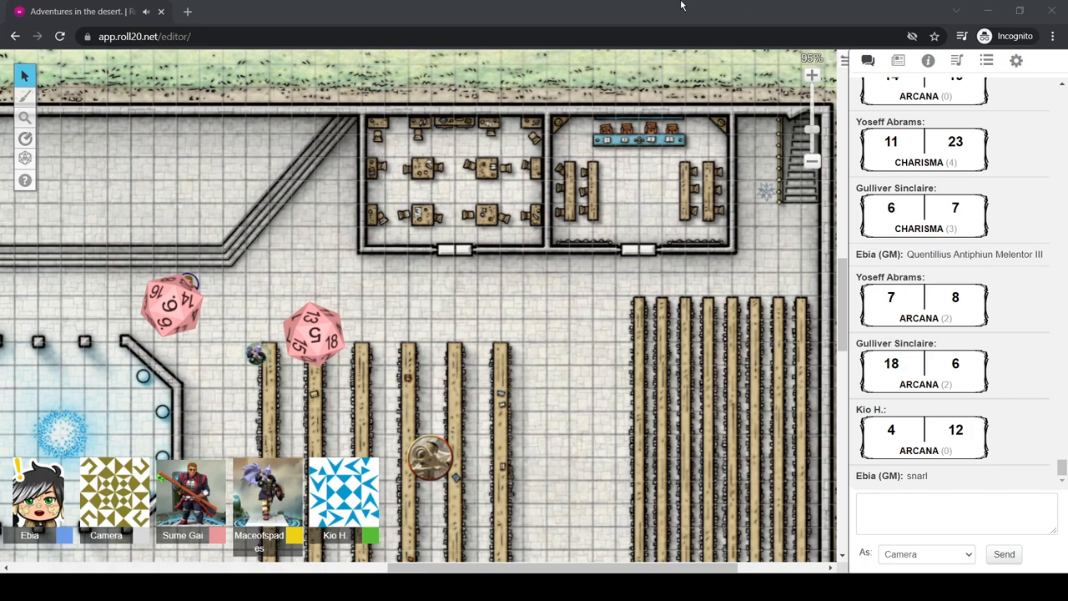
mouse_move(657, 321)
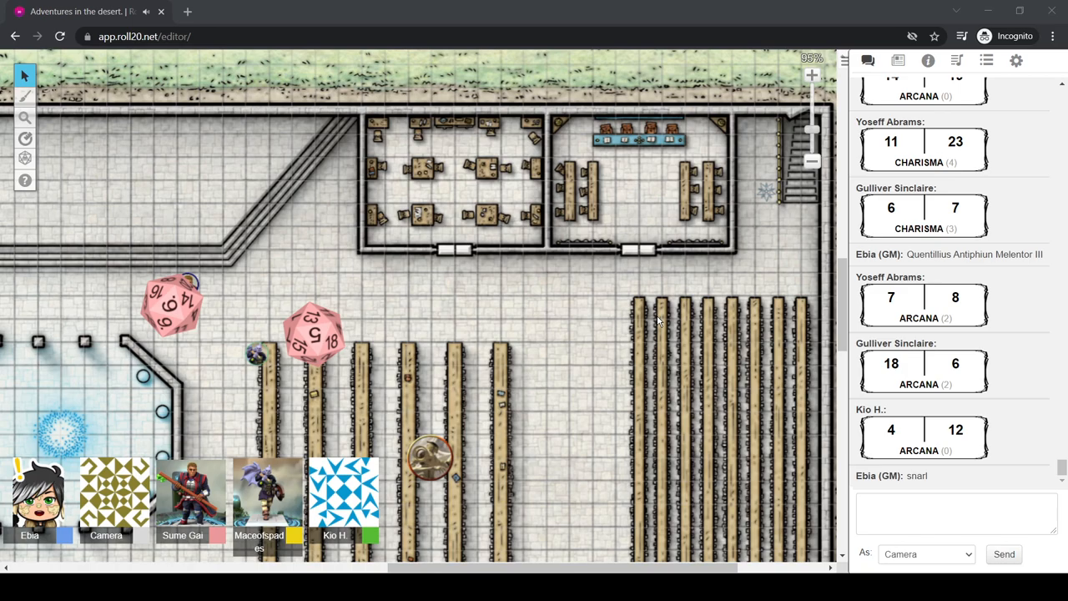
mouse_move(658, 324)
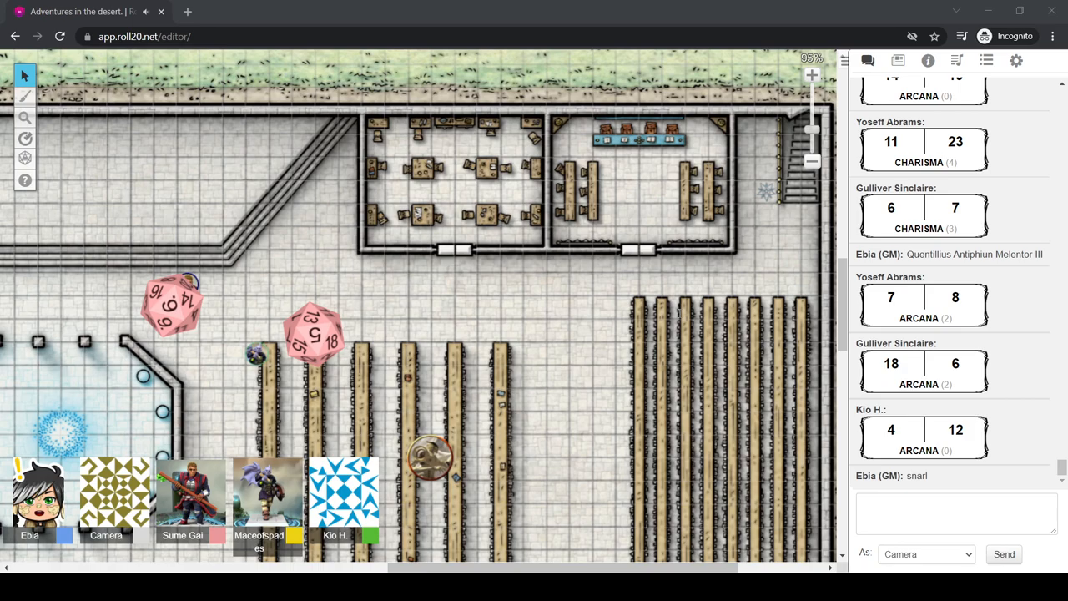
mouse_move(608, 7)
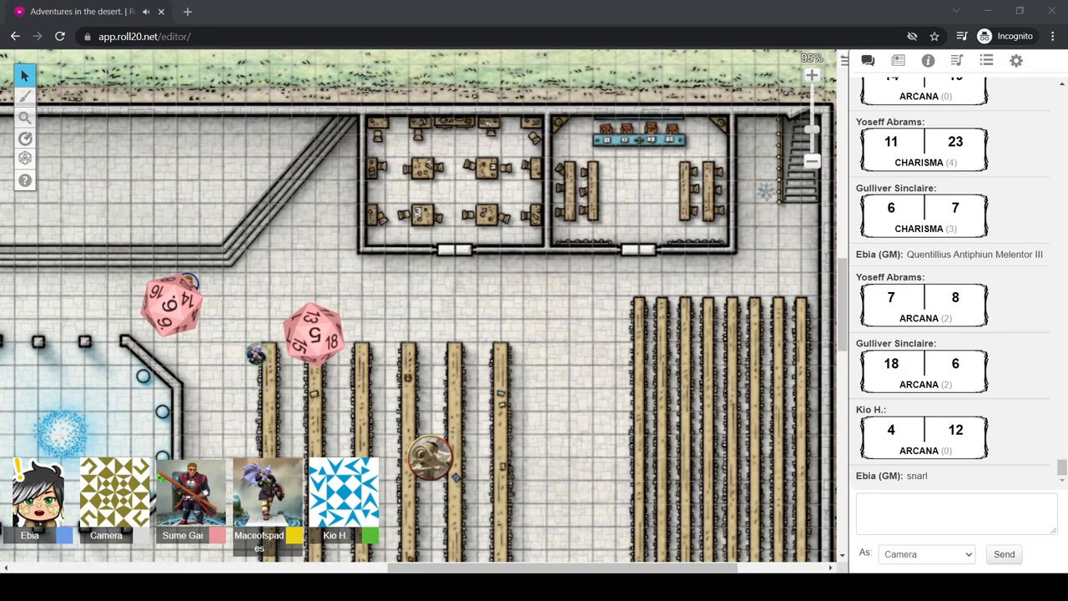
Pan the map slightly and scroll down toward the octagonal chamber
left_click_drag(253, 353, 234, 352)
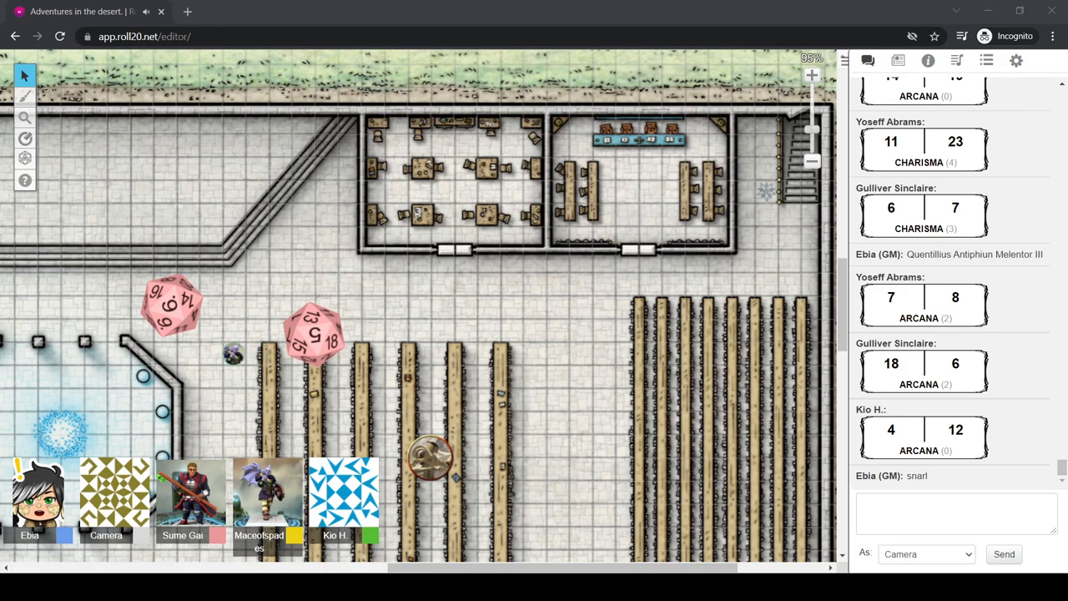
scroll("down", 3)
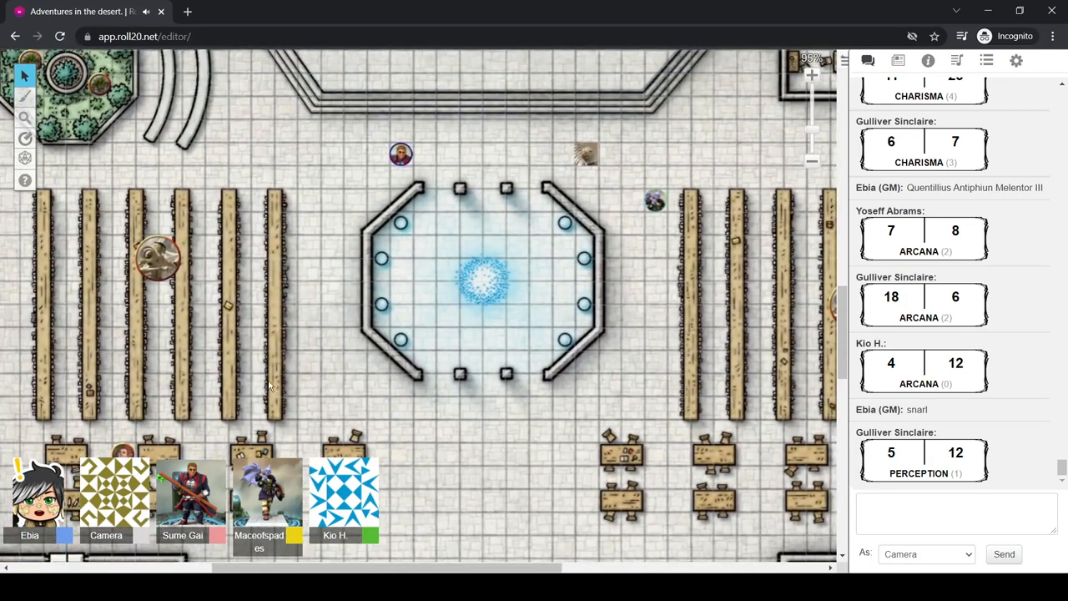
mouse_move(474, 399)
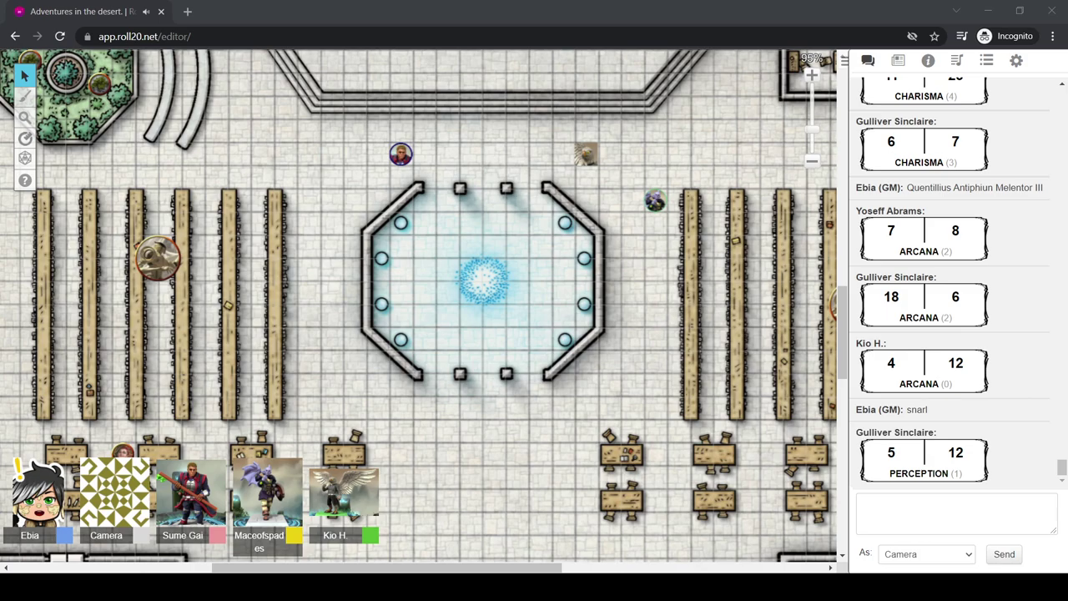
mouse_move(454, 360)
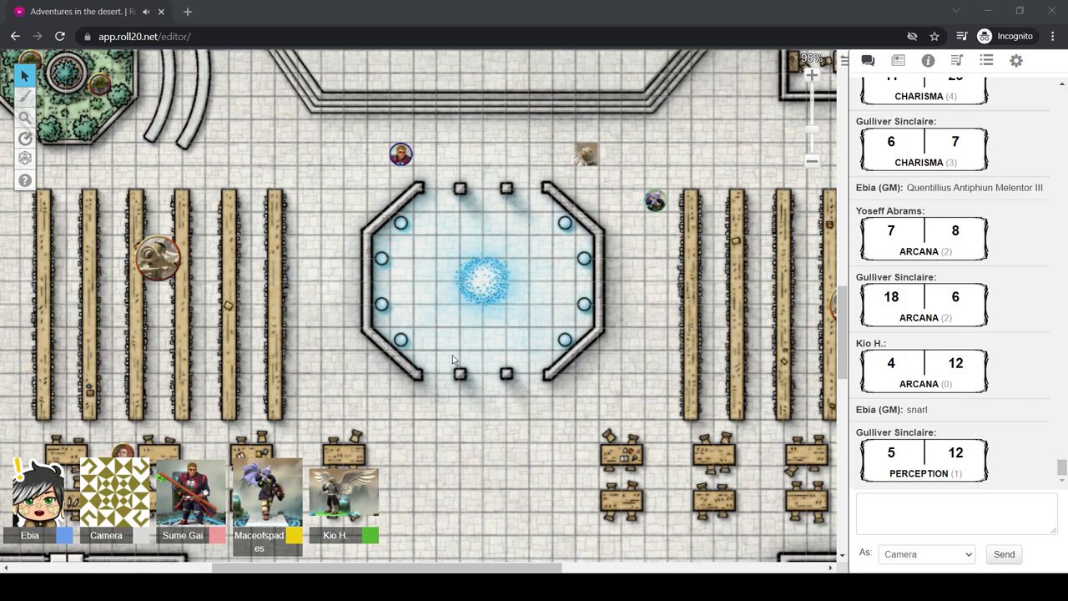
mouse_move(361, 257)
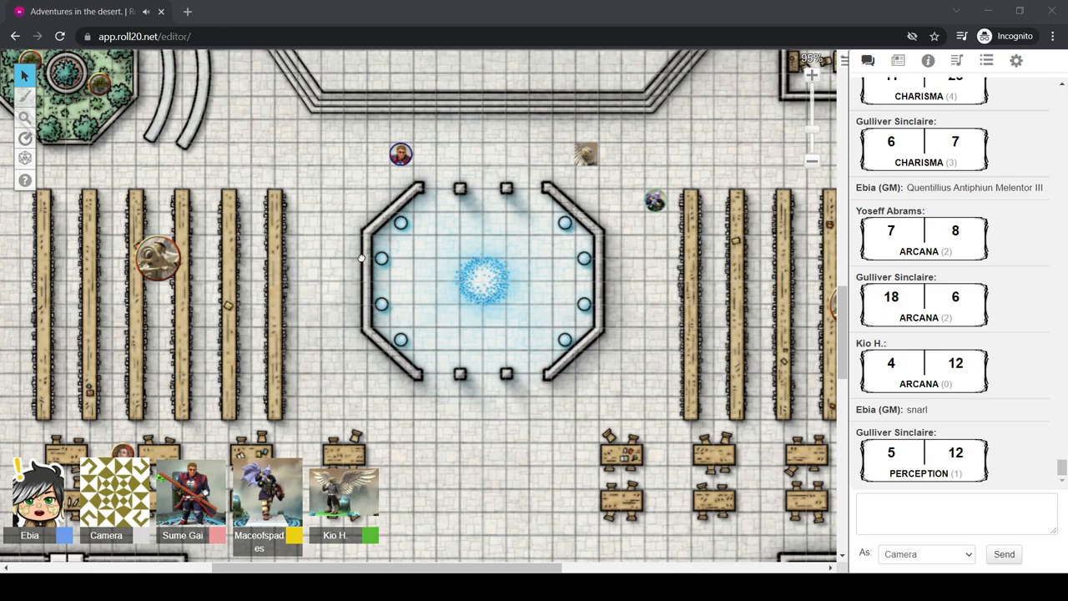
mouse_move(782, 333)
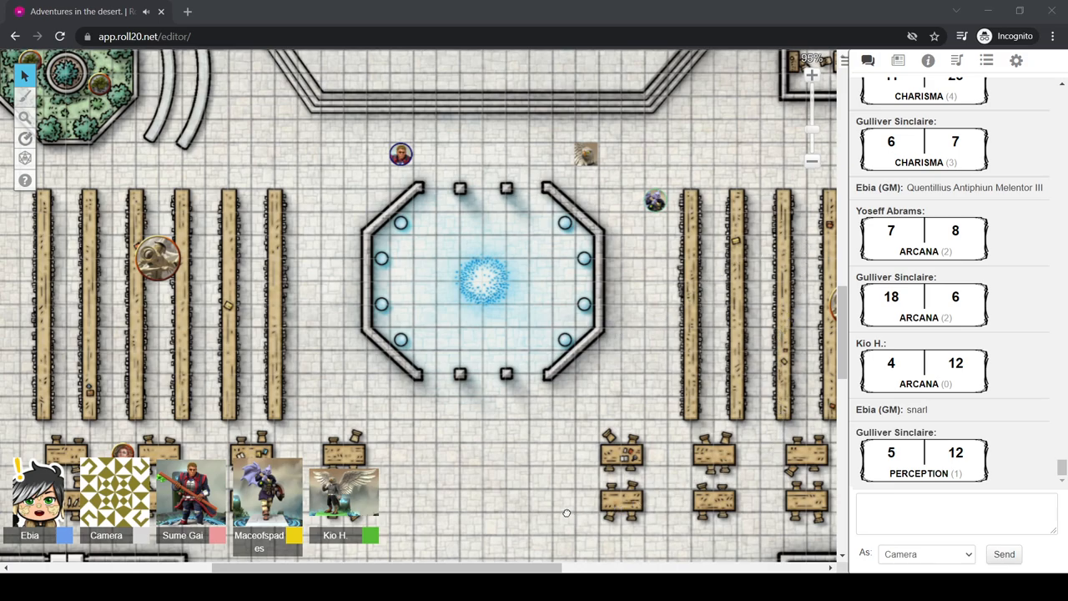
mouse_move(435, 361)
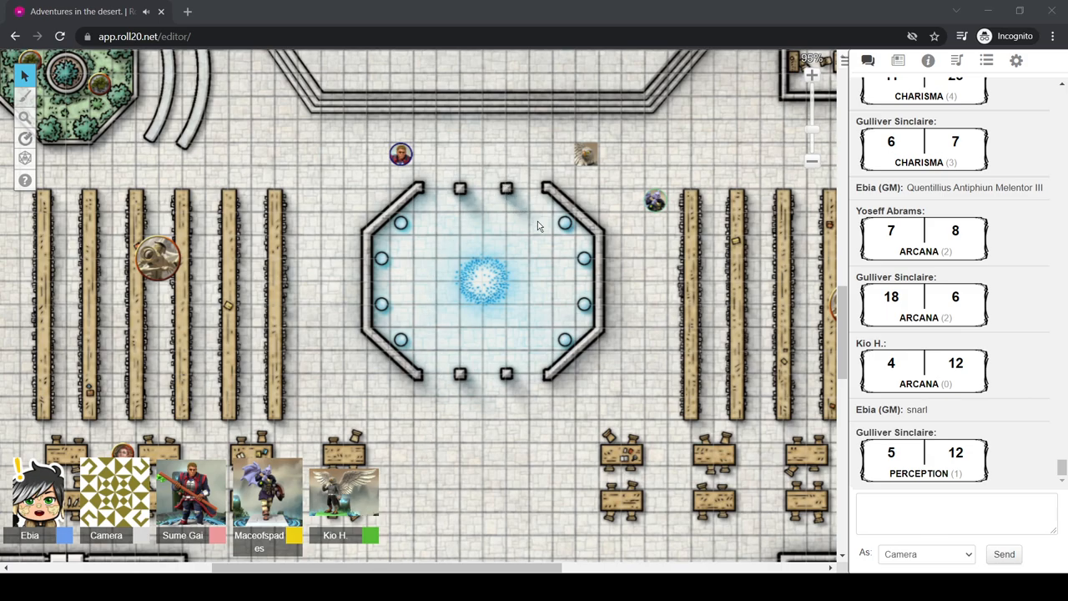
mouse_move(814, 150)
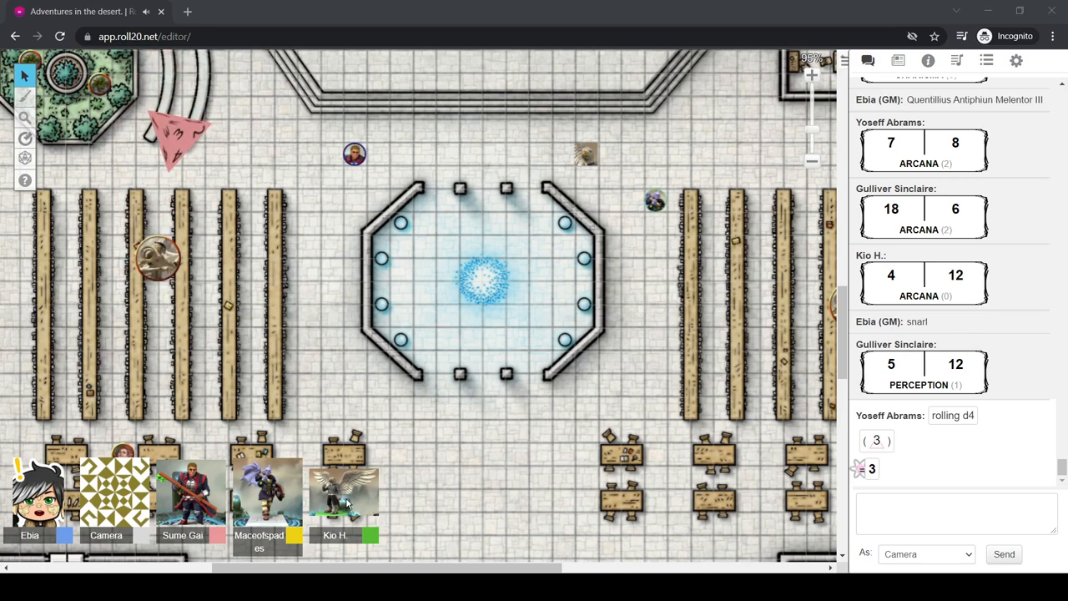
mouse_move(347, 337)
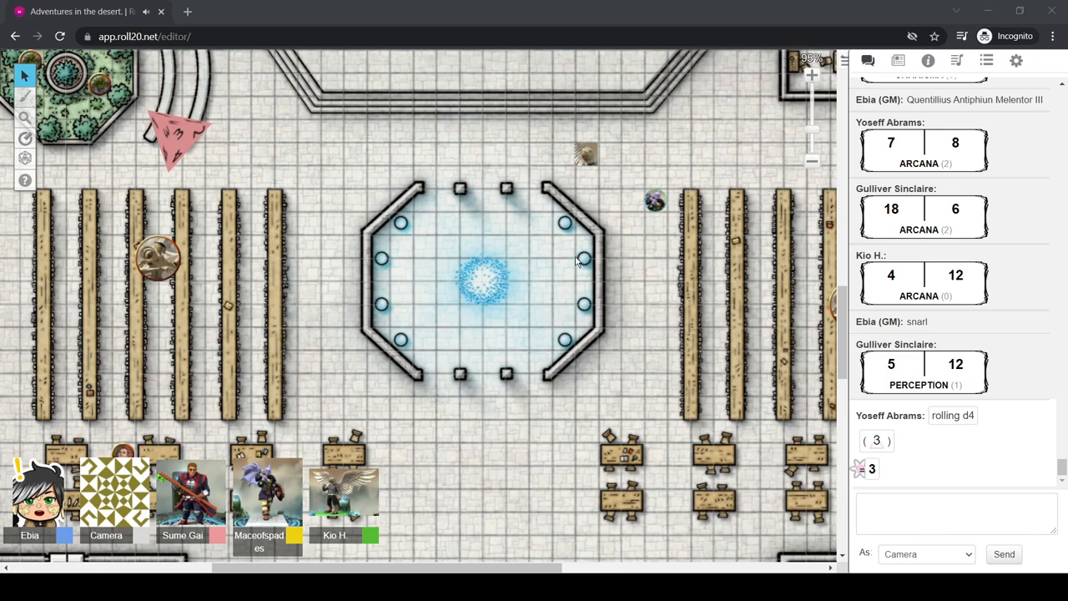
mouse_move(811, 74)
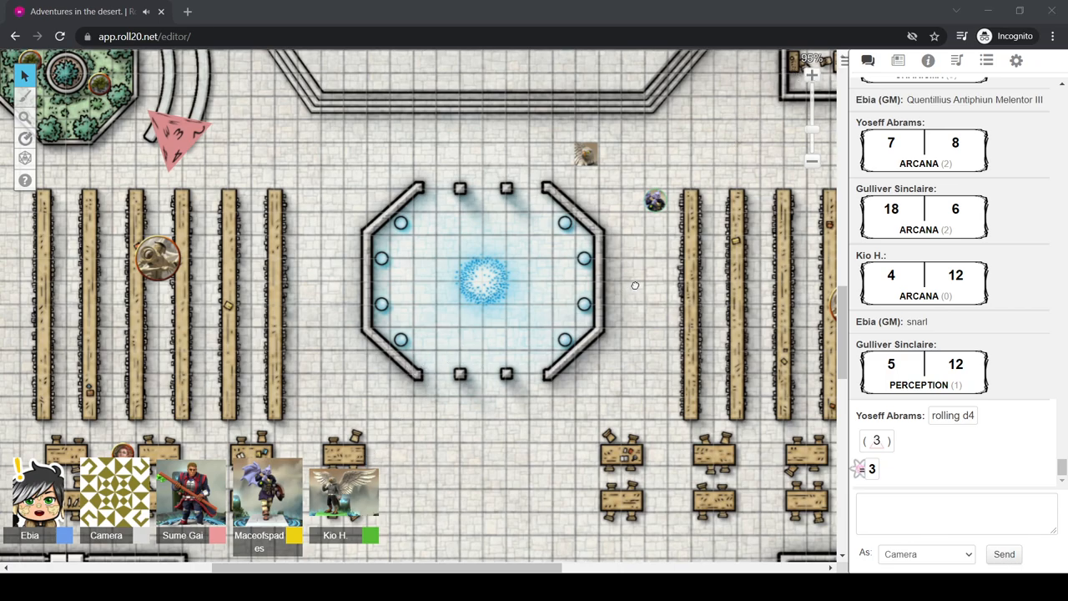
mouse_move(515, 369)
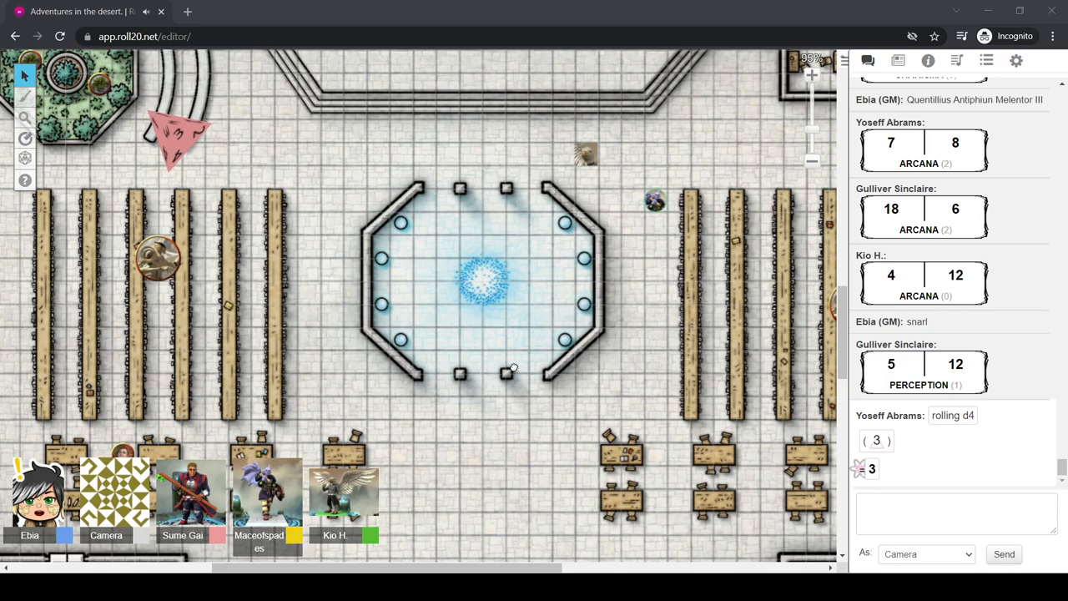
mouse_move(511, 374)
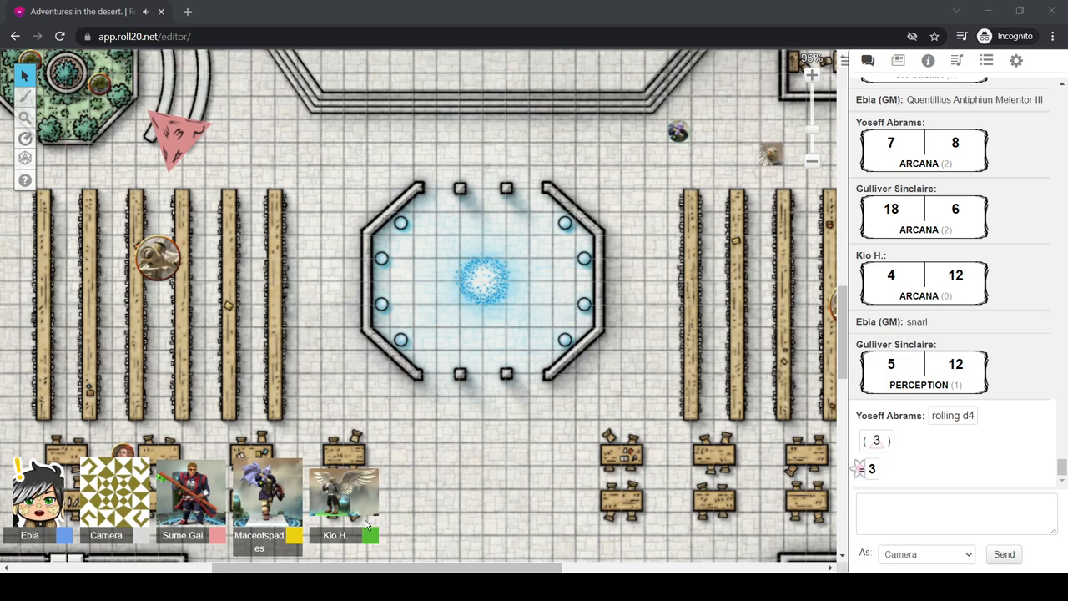
mouse_move(331, 344)
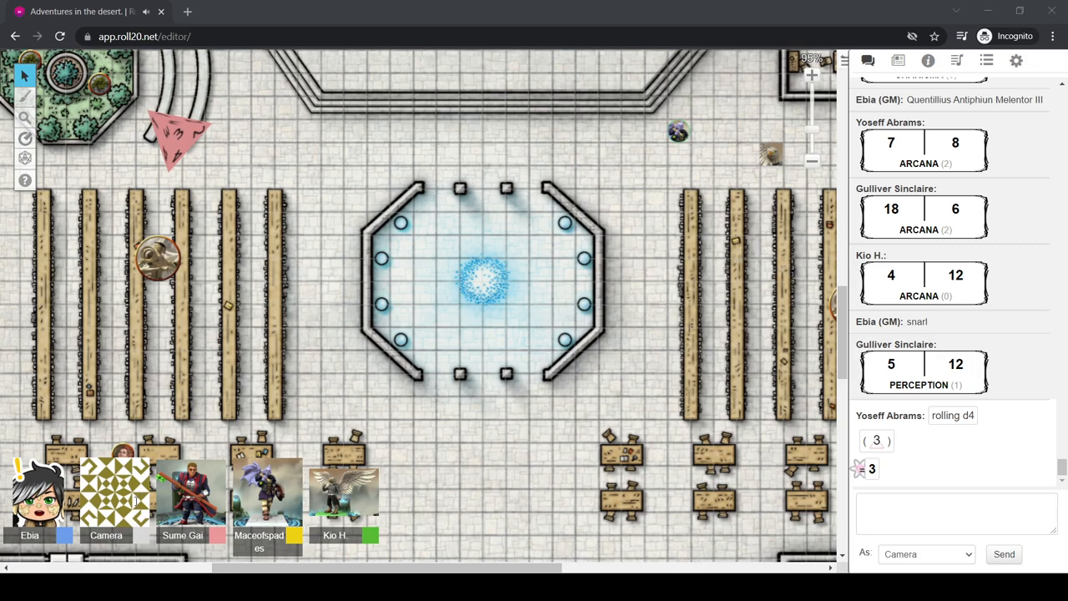
mouse_move(431, 325)
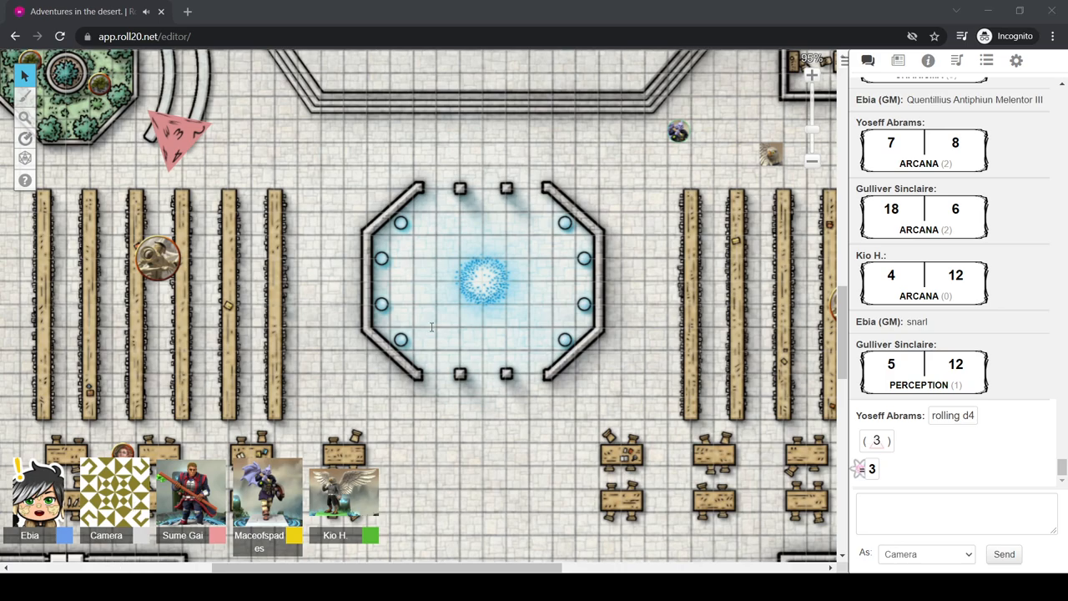
mouse_move(492, 243)
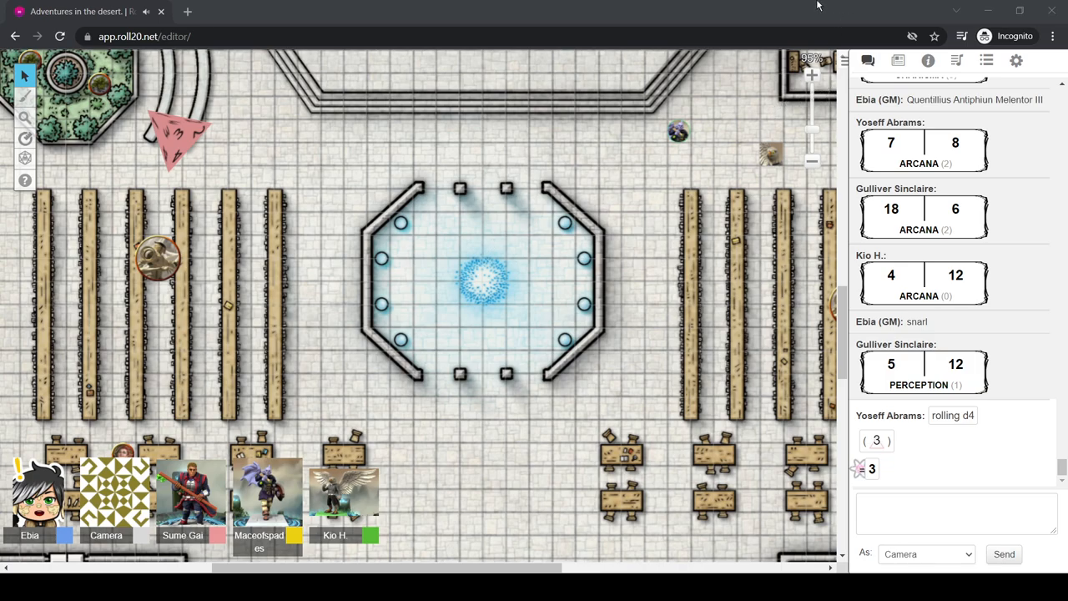
mouse_move(194, 452)
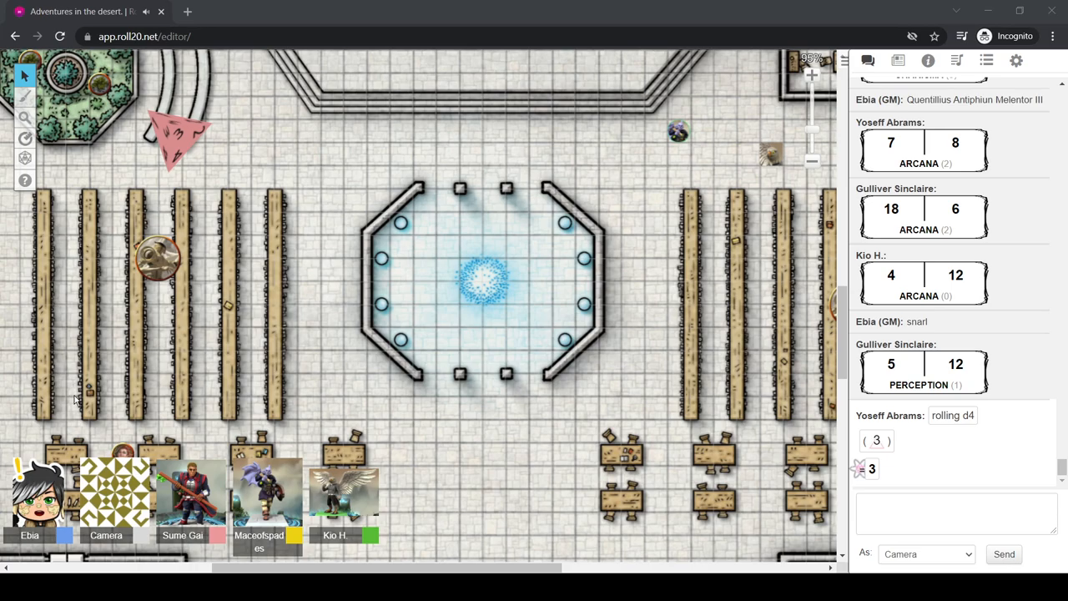
mouse_move(113, 220)
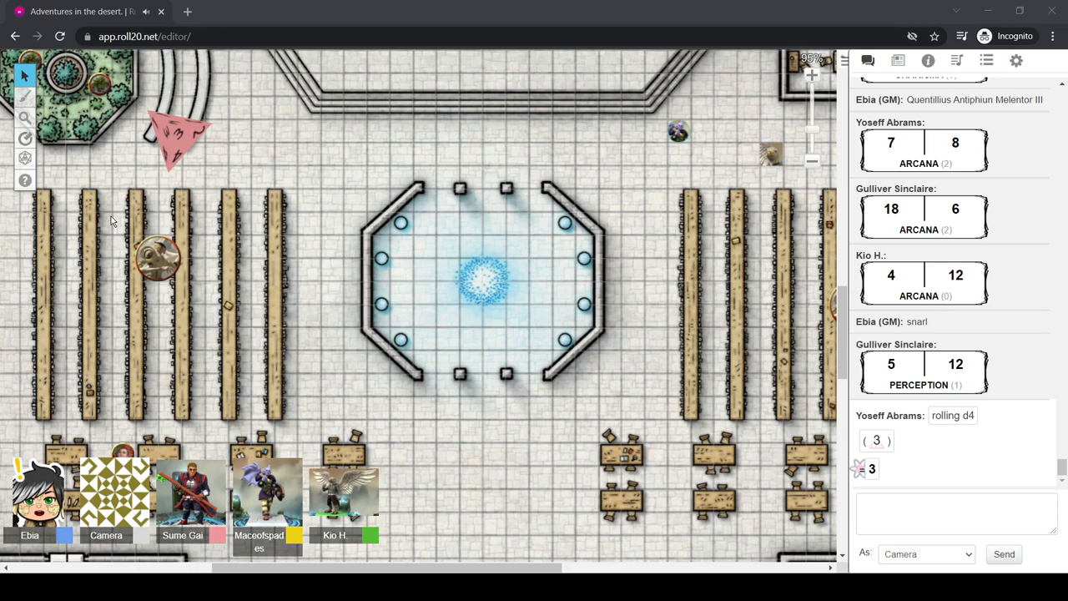
mouse_move(551, 5)
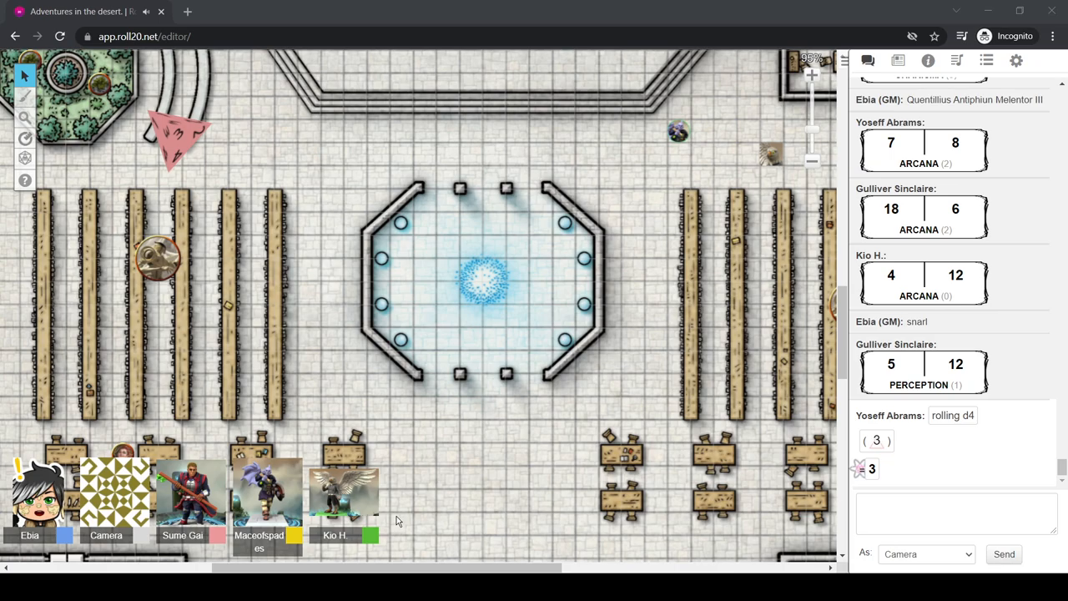
mouse_move(395, 521)
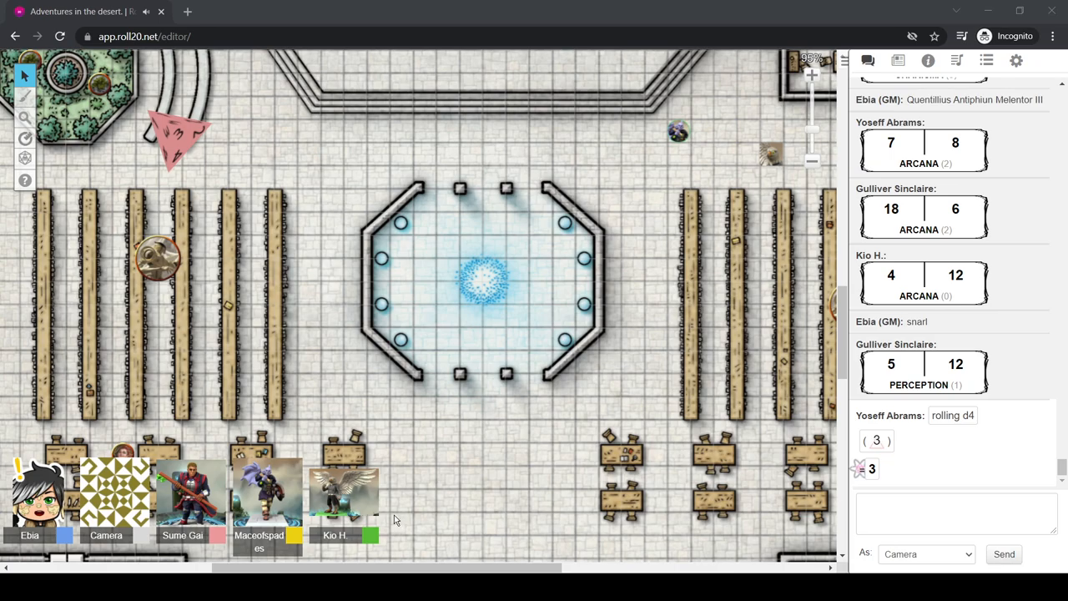
mouse_move(683, 240)
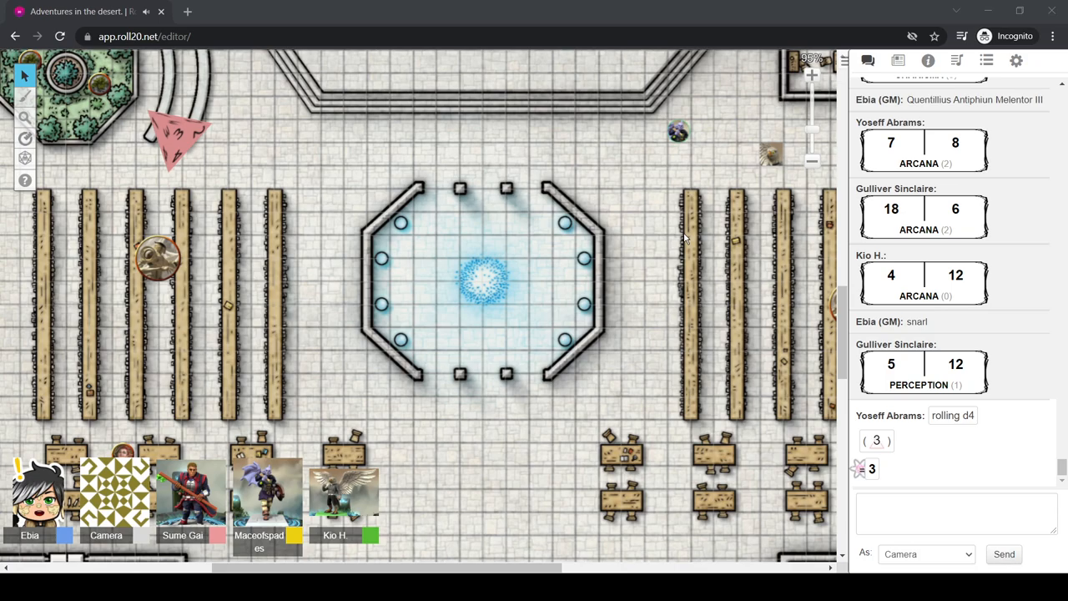
mouse_move(467, 277)
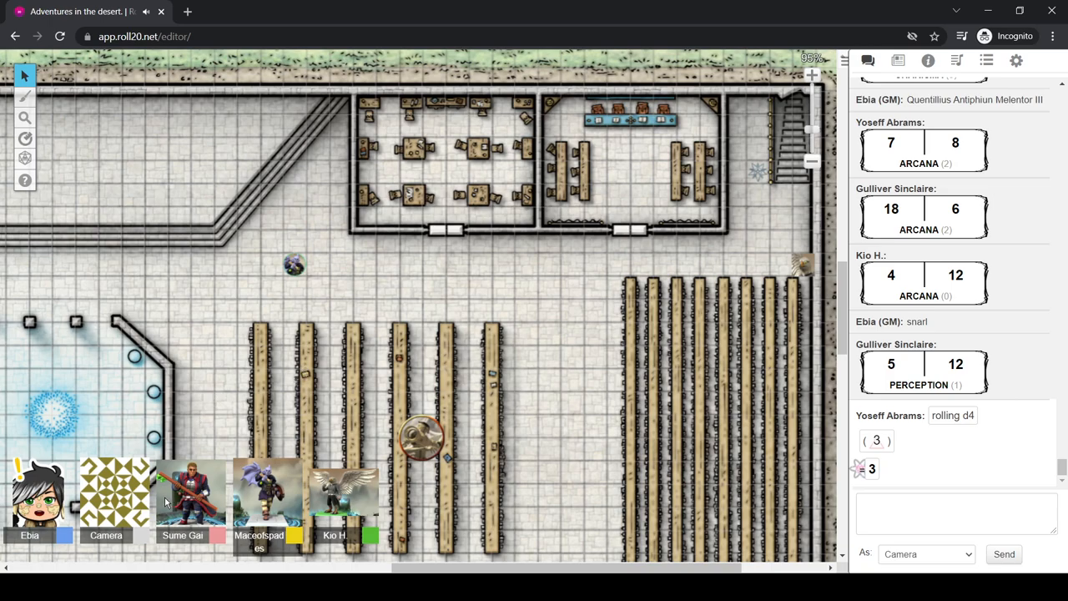
mouse_move(164, 501)
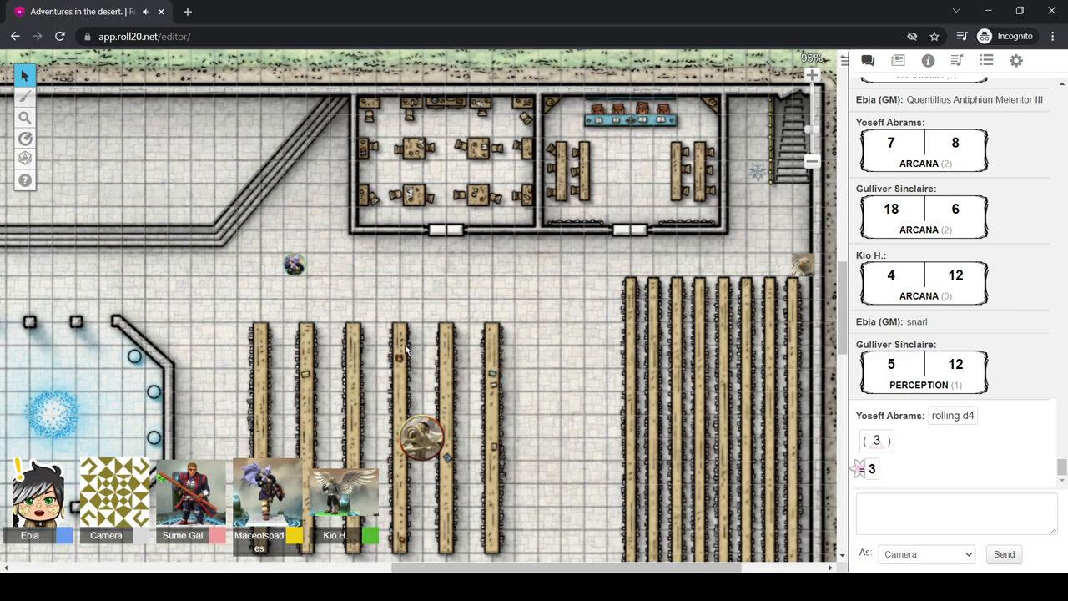
mouse_move(371, 384)
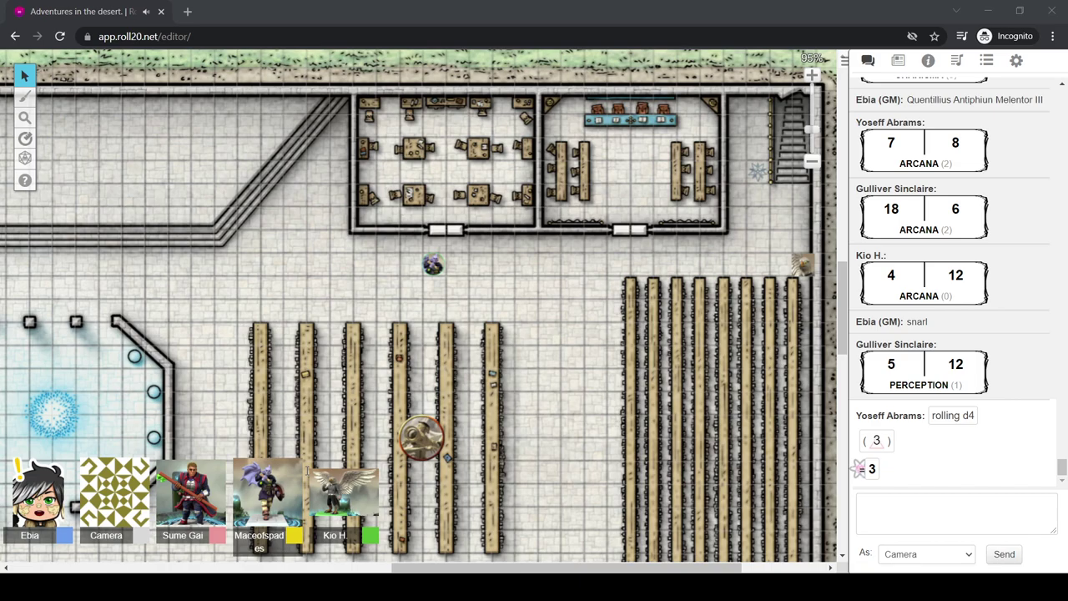
mouse_move(320, 427)
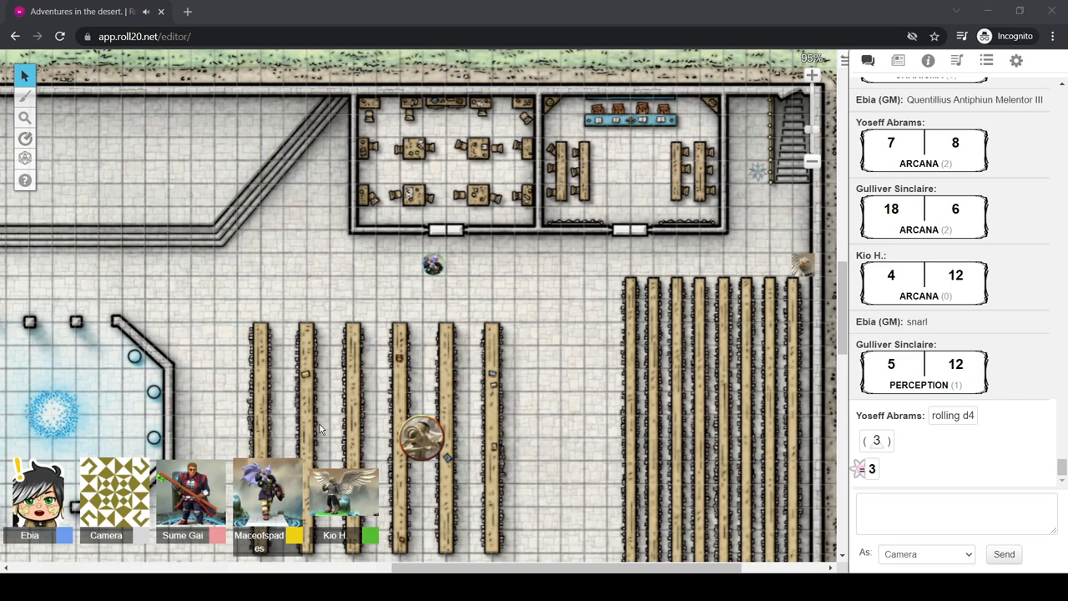
mouse_move(282, 425)
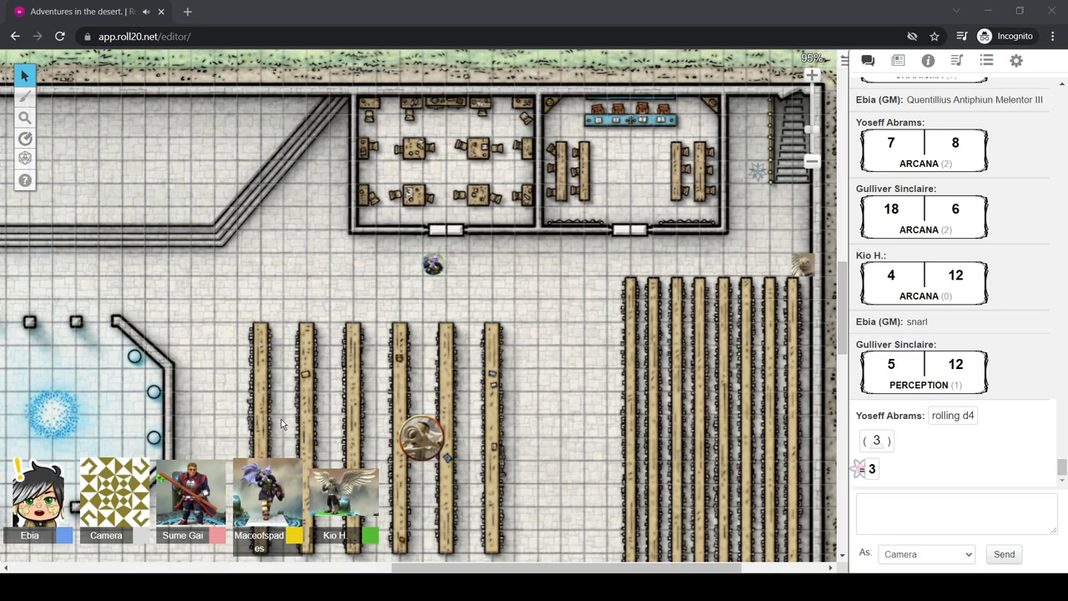
Move the party token up to the doorway of the left table room
left_click_drag(432, 265, 433, 221)
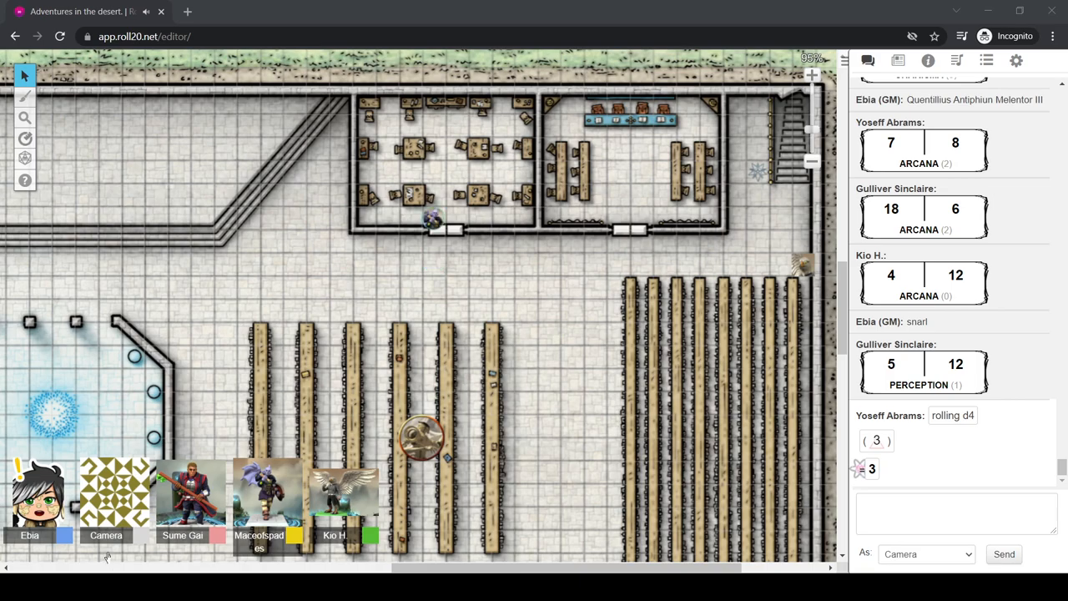
mouse_move(174, 516)
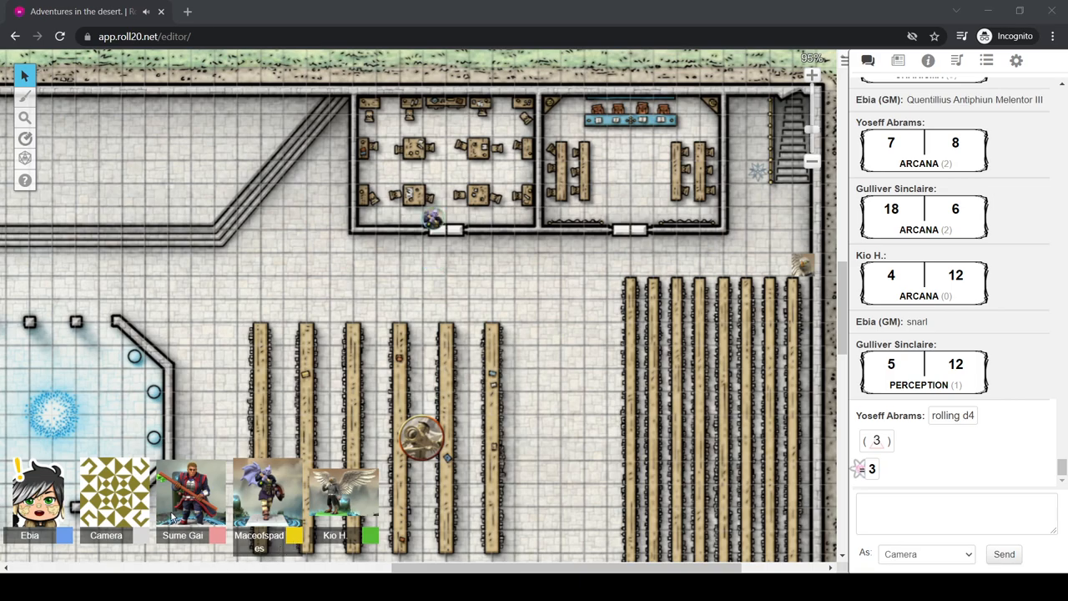
mouse_move(317, 349)
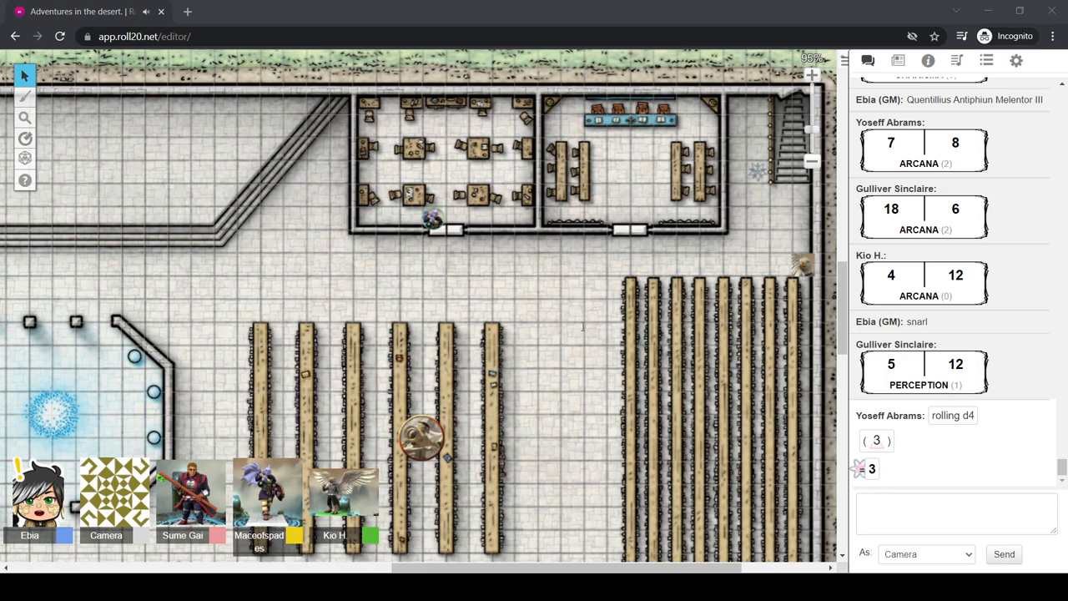
mouse_move(584, 331)
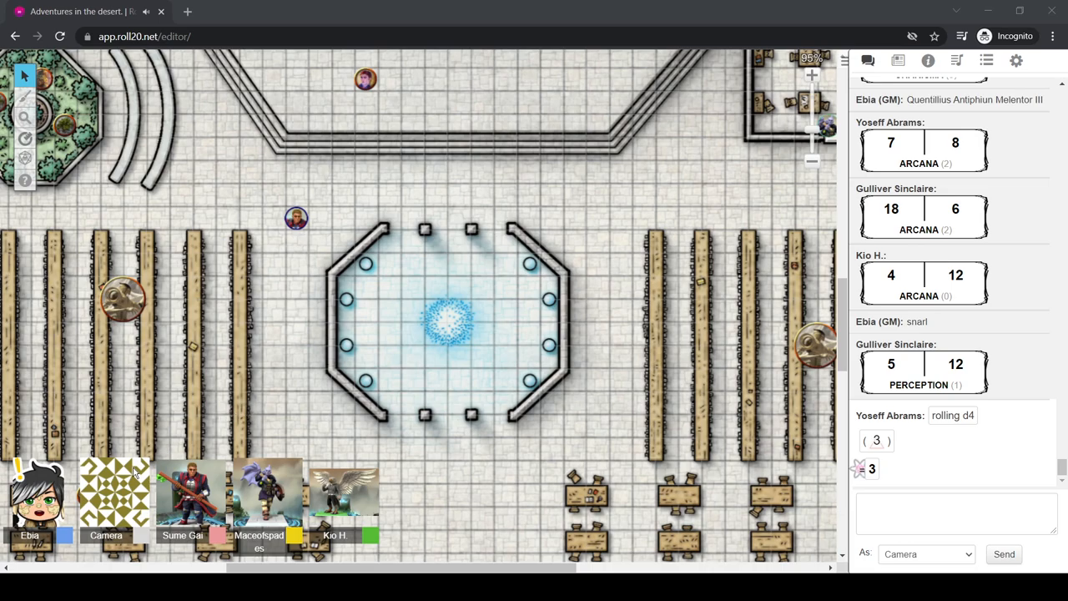
Drag three party tokens in turn onto the squares at the octagon's top edge and opening
left_click_drag(298, 217, 387, 217)
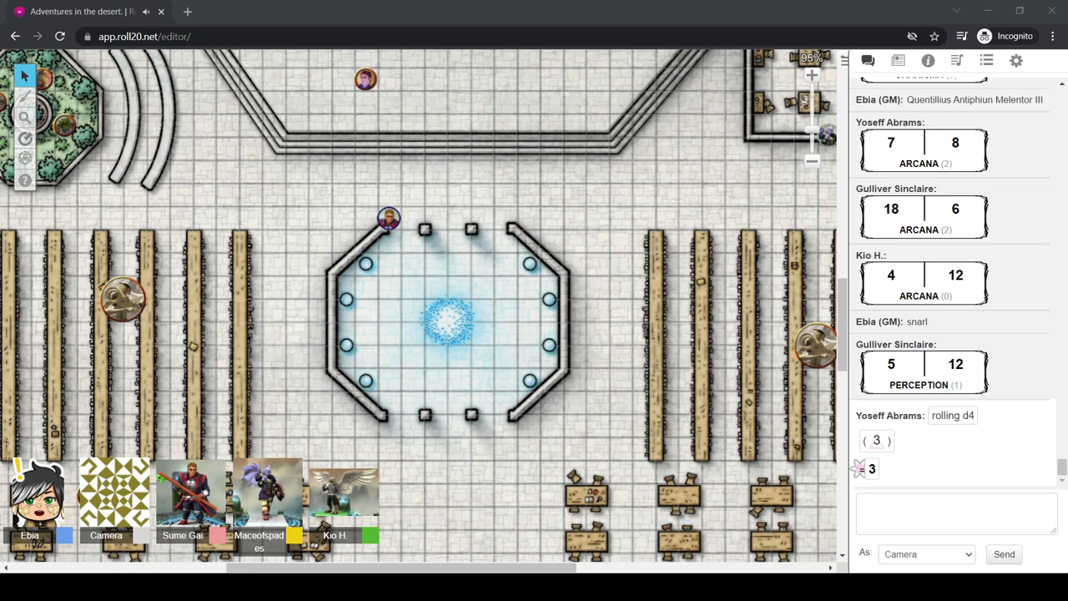
left_click_drag(826, 133, 783, 172)
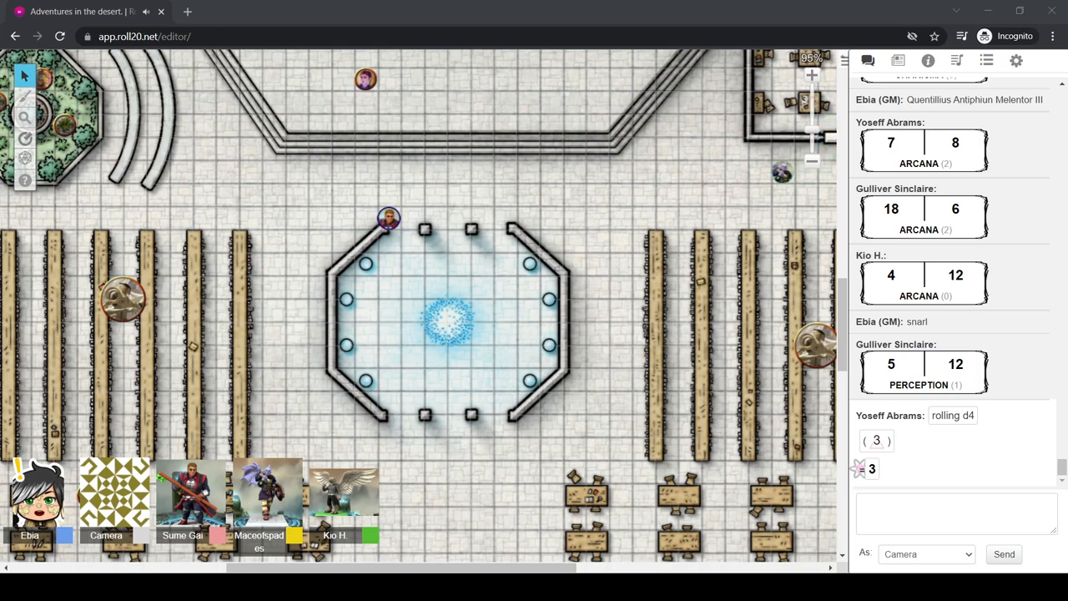
left_click_drag(782, 172, 698, 172)
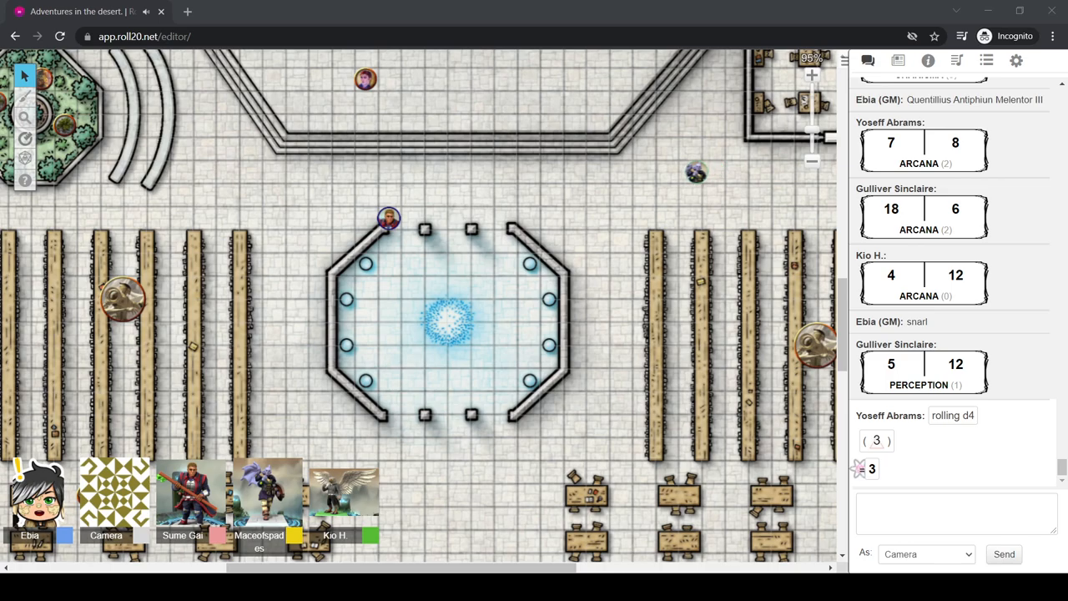
left_click_drag(698, 172, 574, 193)
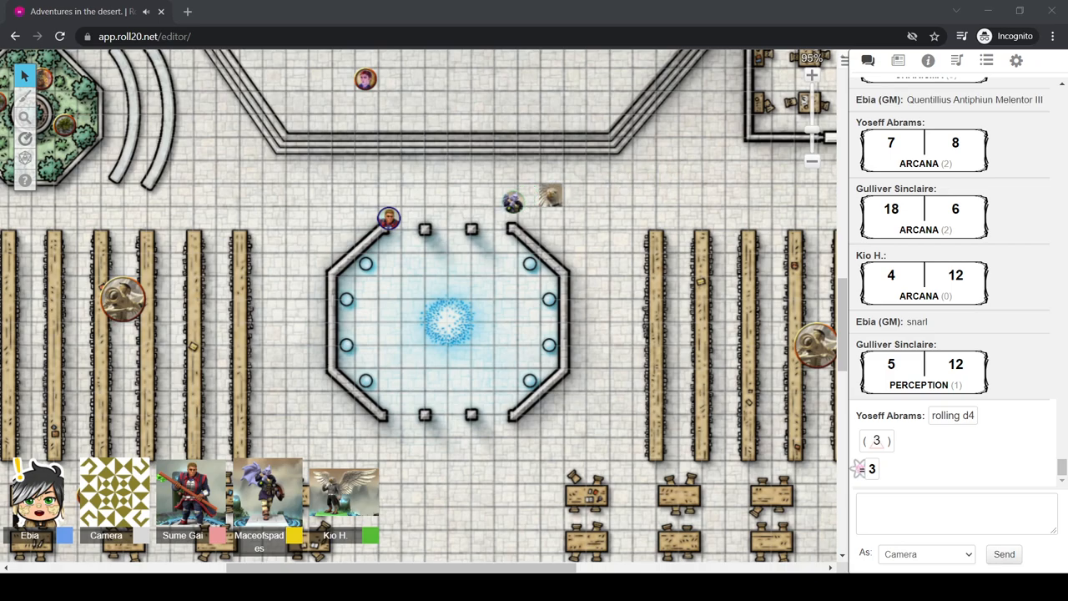
left_click_drag(511, 200, 434, 217)
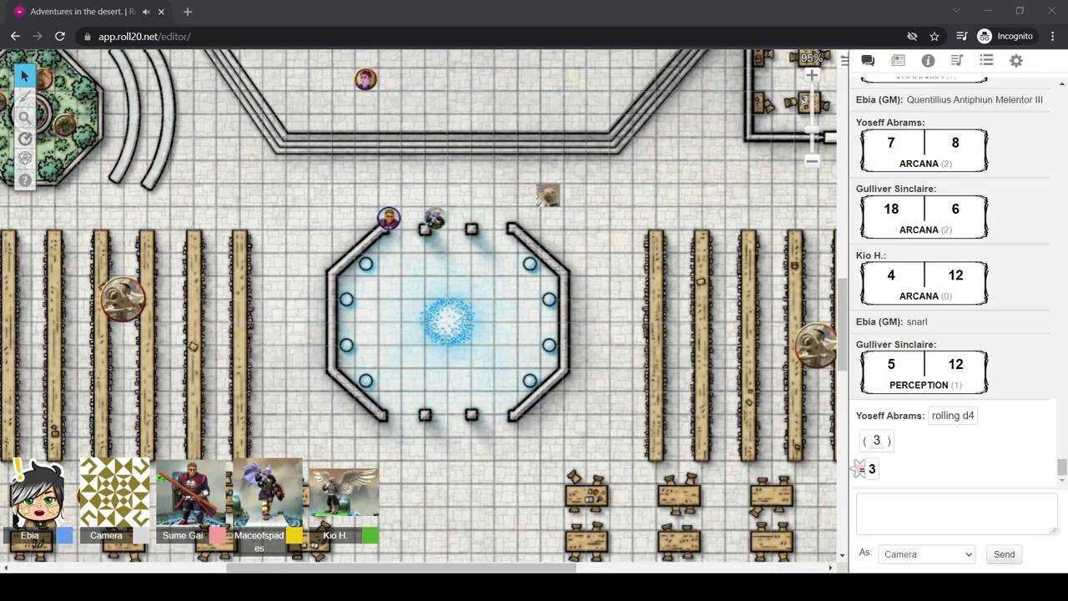
left_click_drag(548, 197, 434, 192)
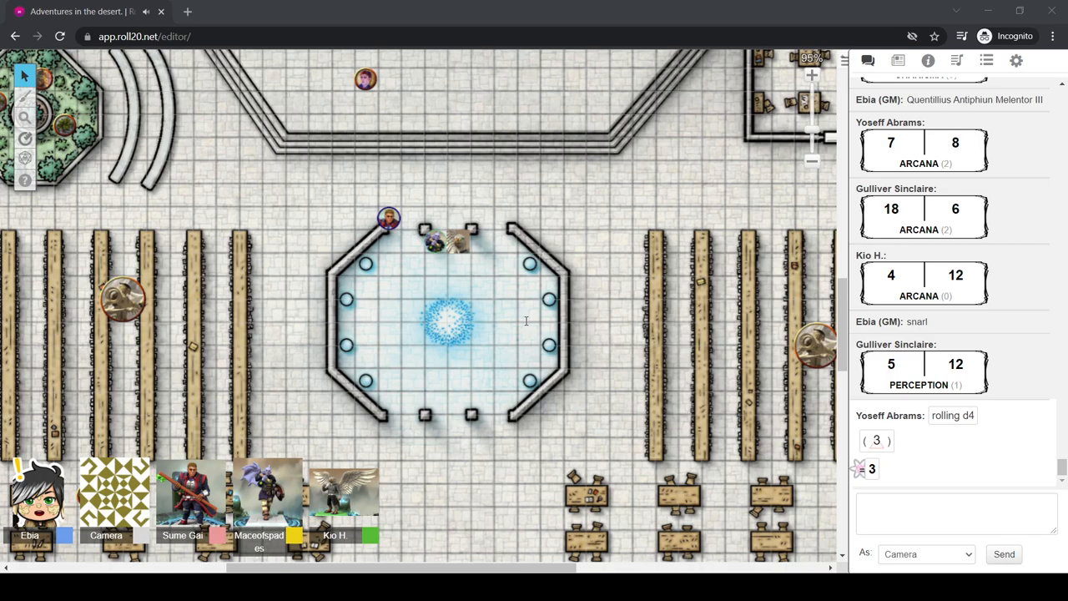
mouse_move(639, 254)
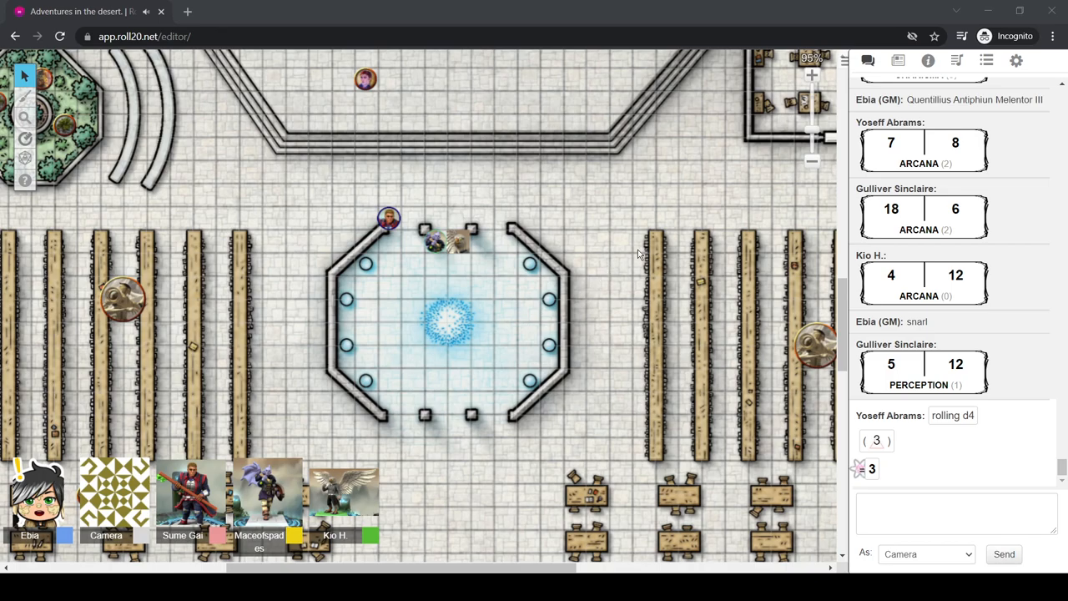
mouse_move(606, 270)
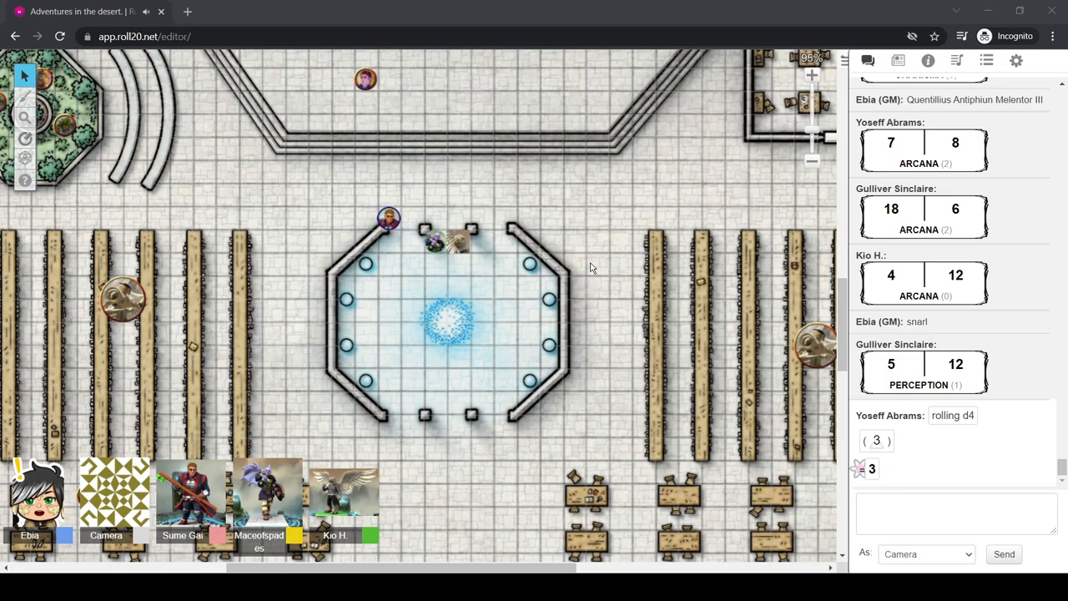
mouse_move(568, 282)
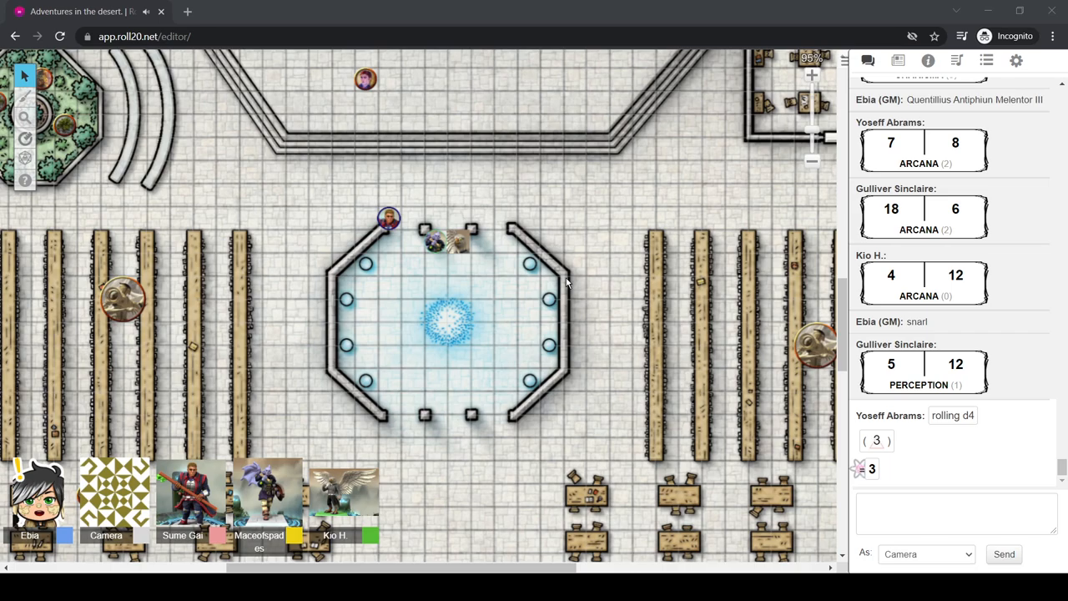
mouse_move(567, 302)
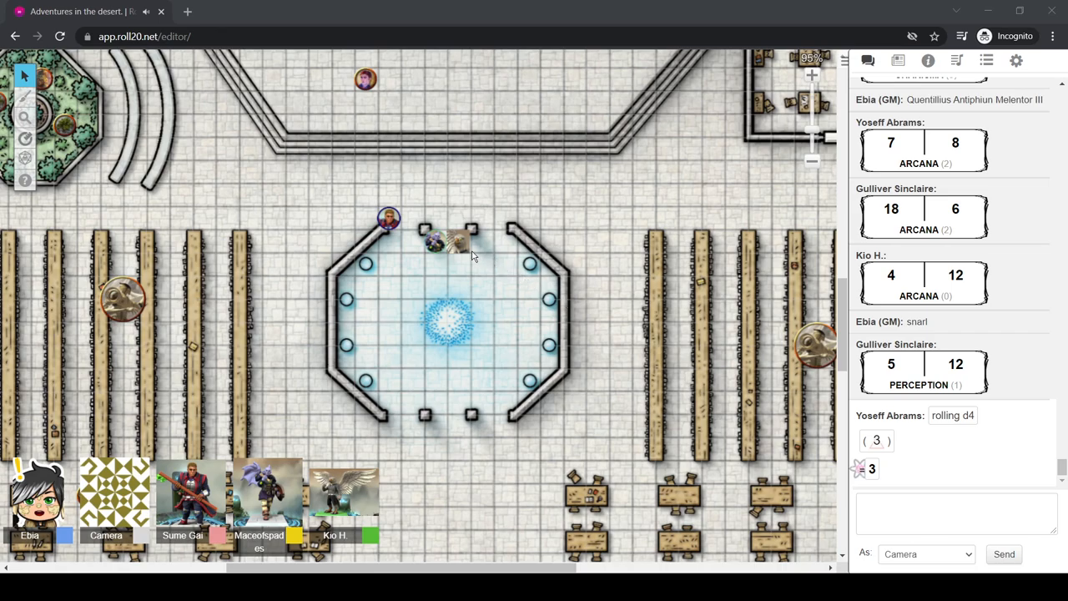
mouse_move(404, 240)
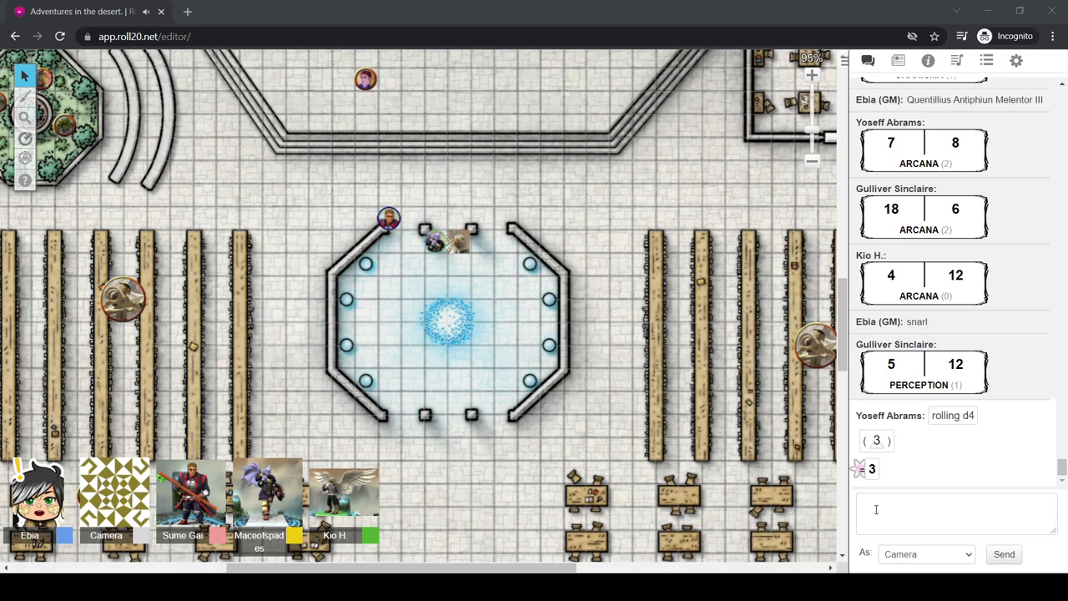
mouse_move(399, 263)
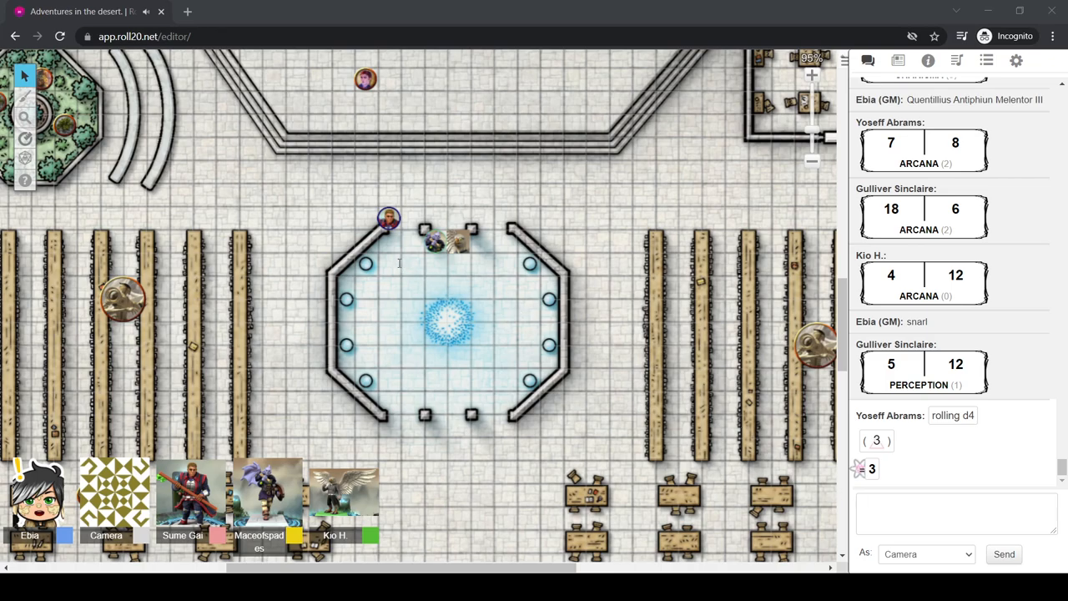
mouse_move(411, 274)
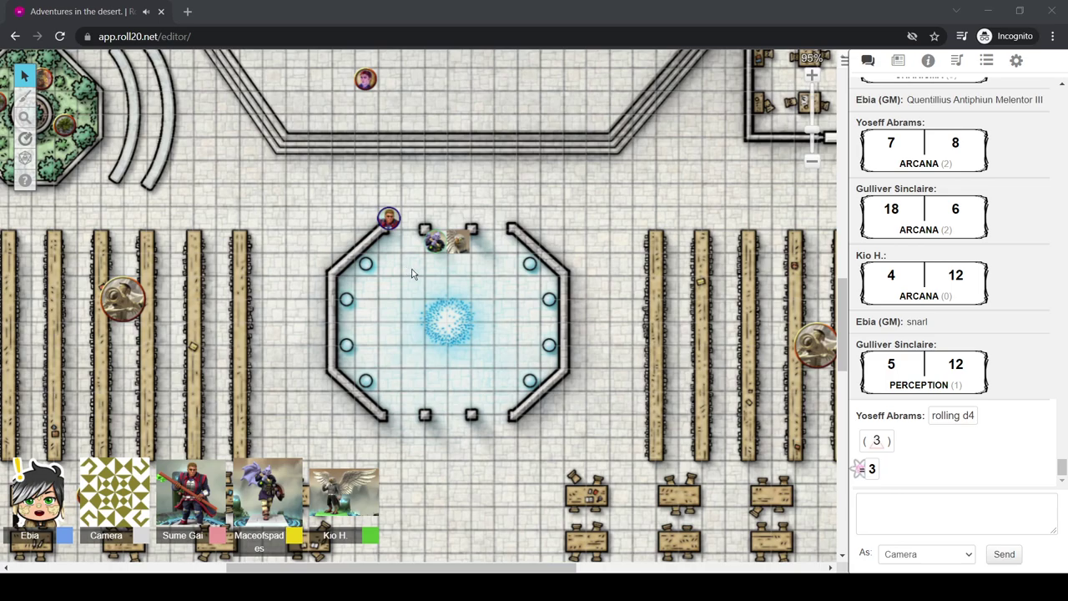
Place the cursor in the chat box to post the five clue lines
left_click(928, 511)
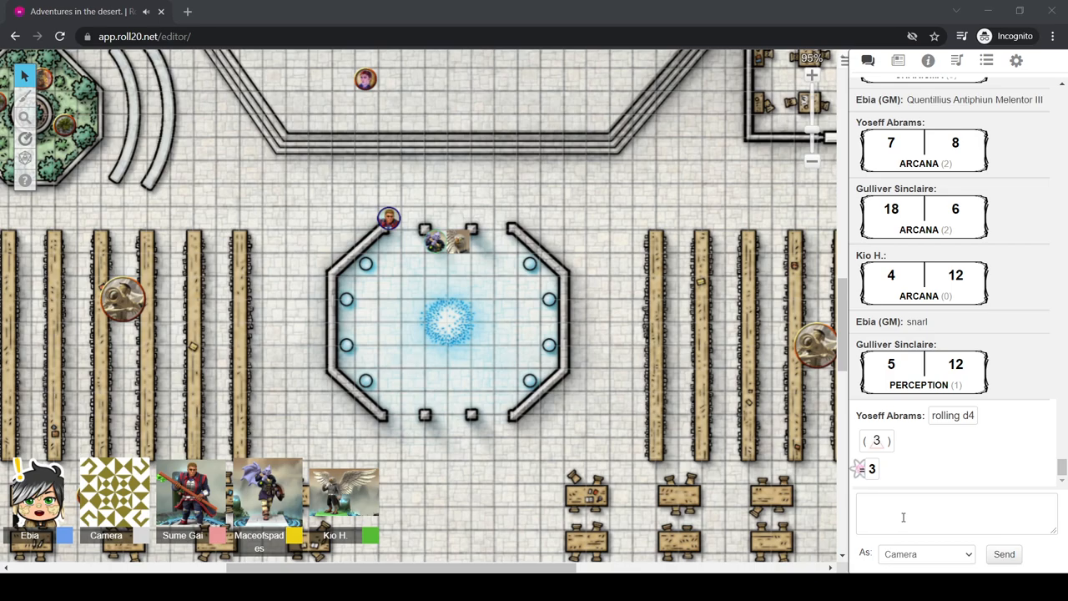
mouse_move(469, 341)
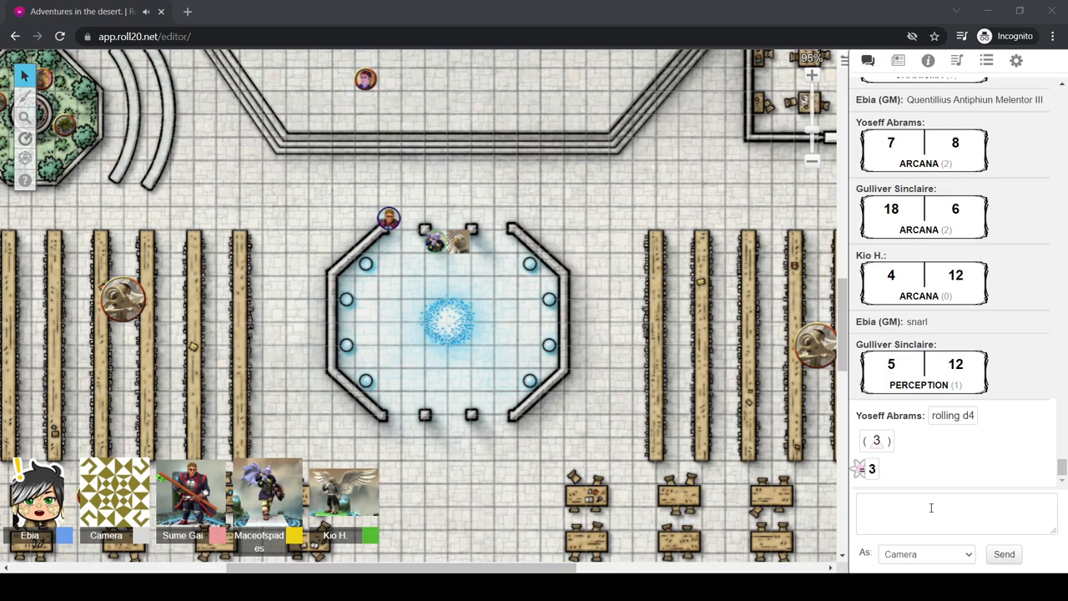
mouse_move(815, 444)
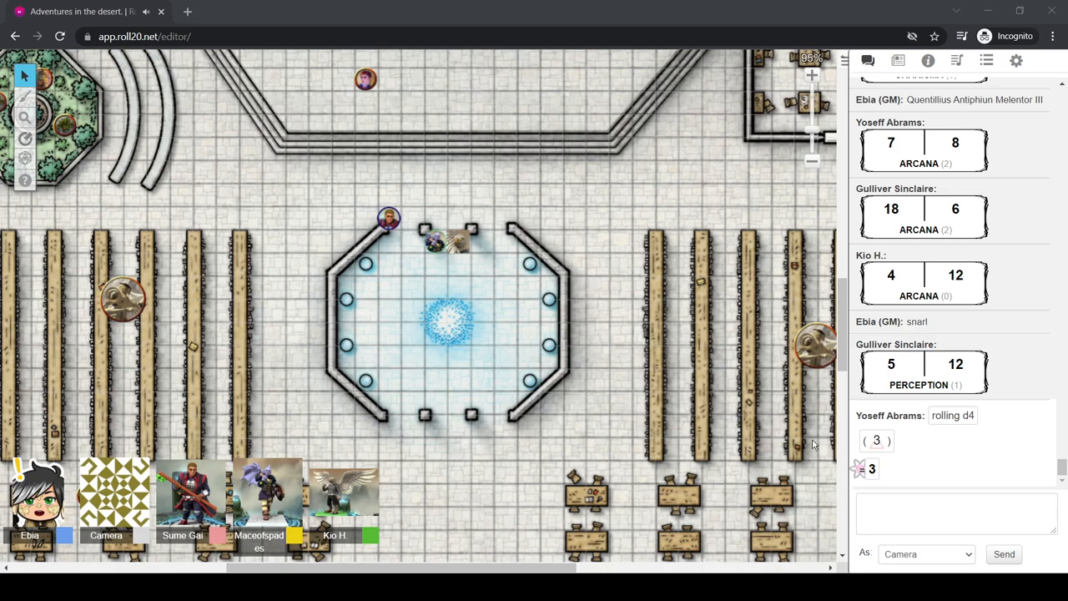
mouse_move(377, 354)
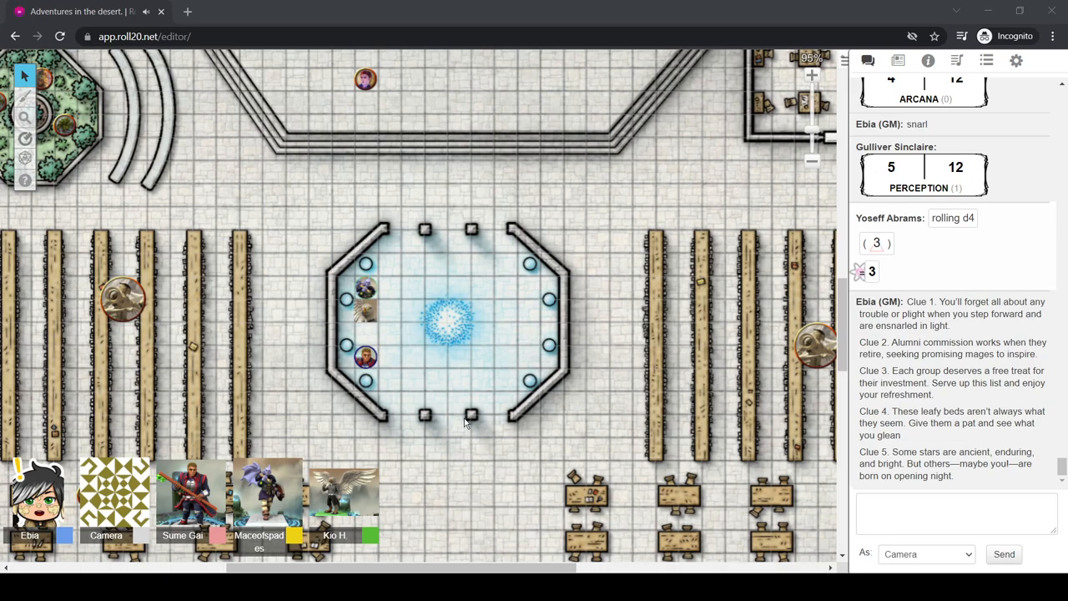
mouse_move(674, 187)
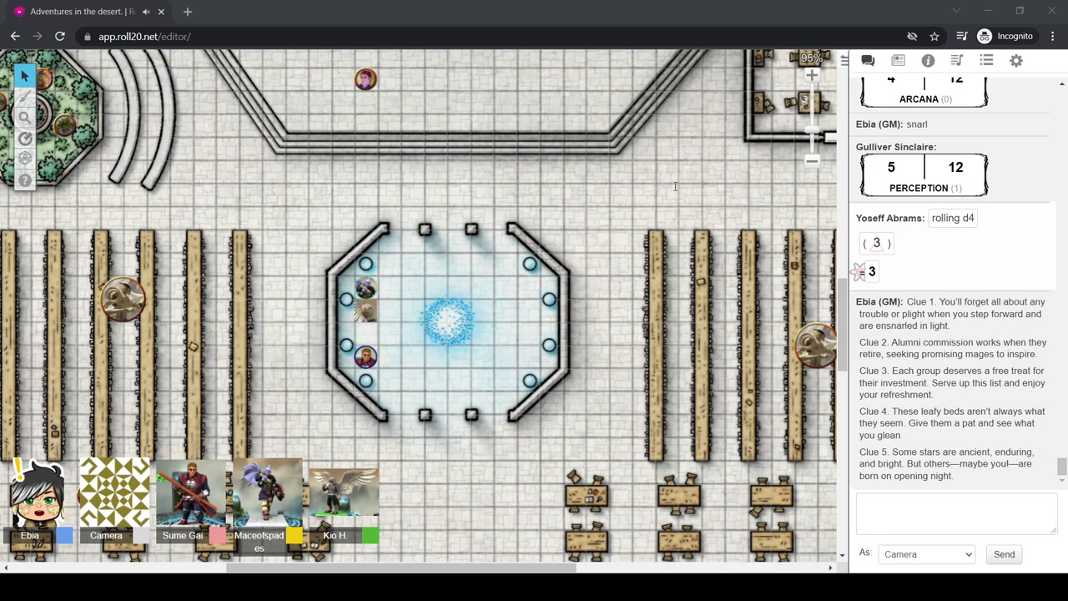
mouse_move(676, 191)
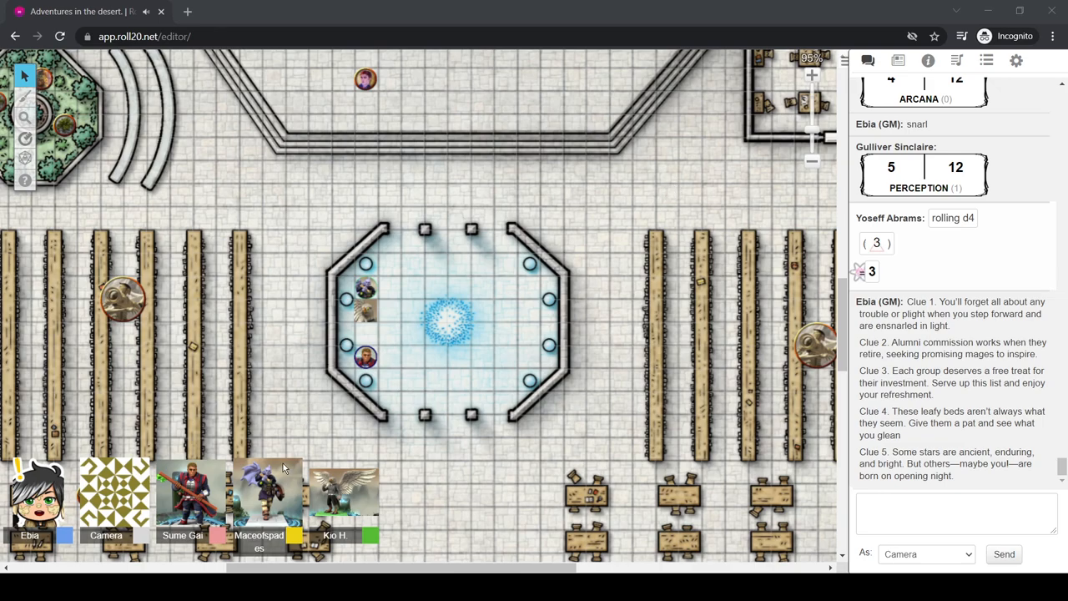
mouse_move(285, 315)
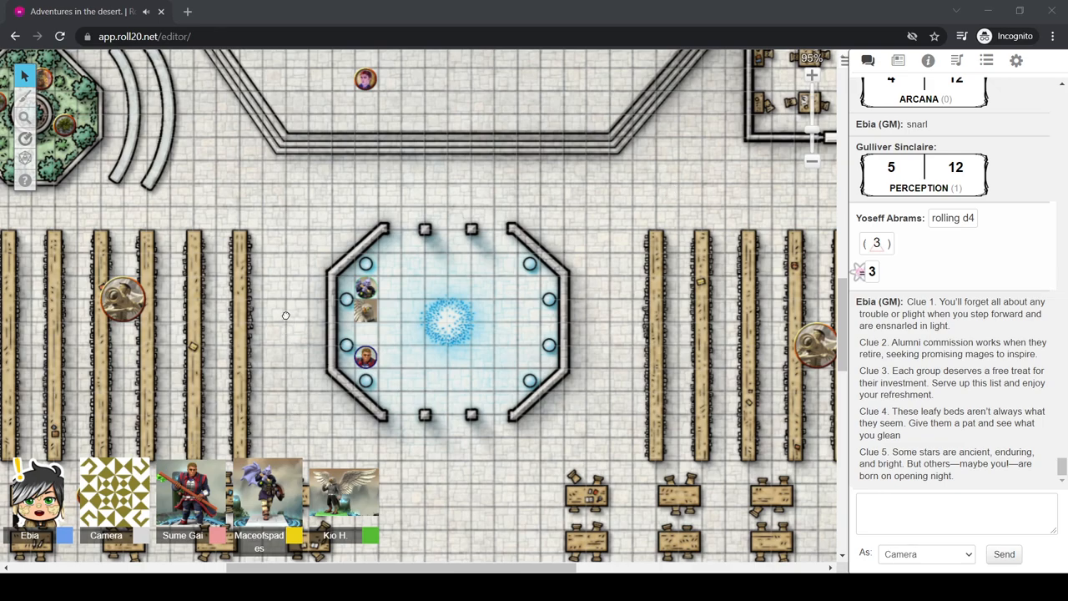
mouse_move(262, 274)
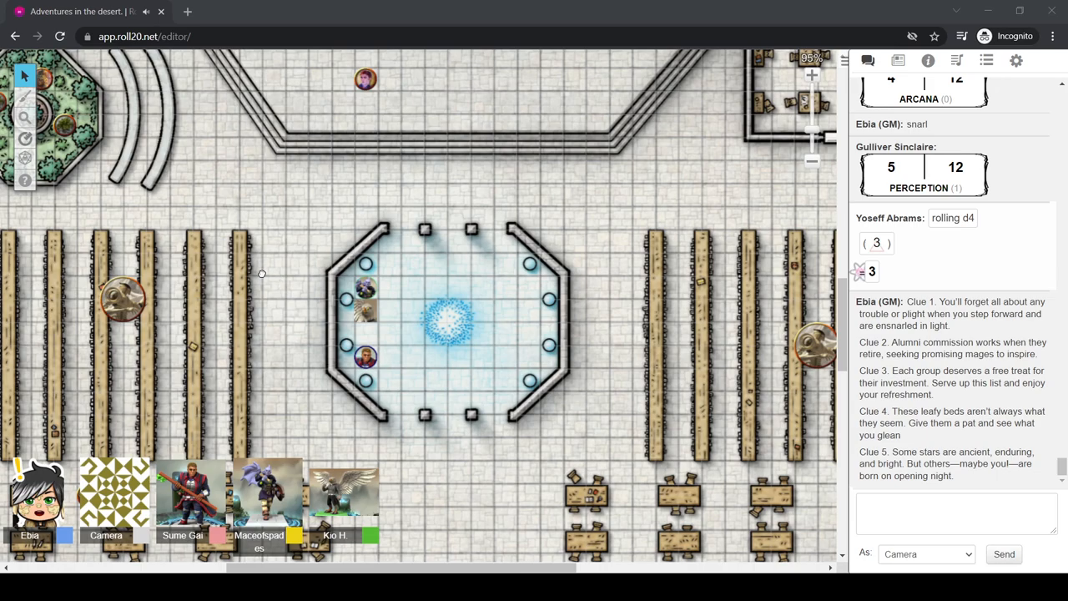
mouse_move(259, 340)
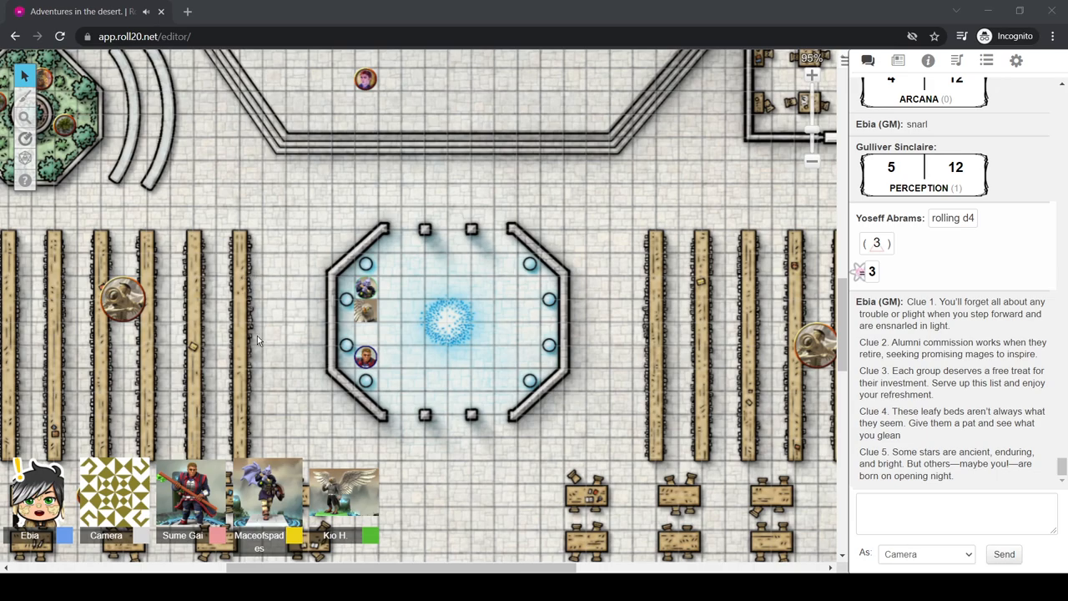
mouse_move(220, 454)
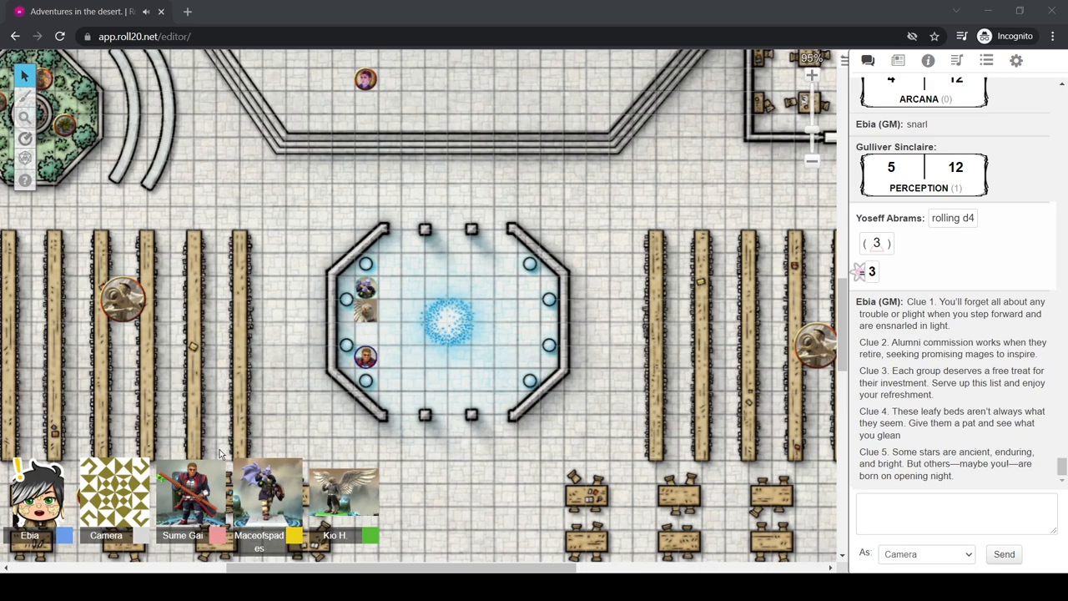
mouse_move(237, 464)
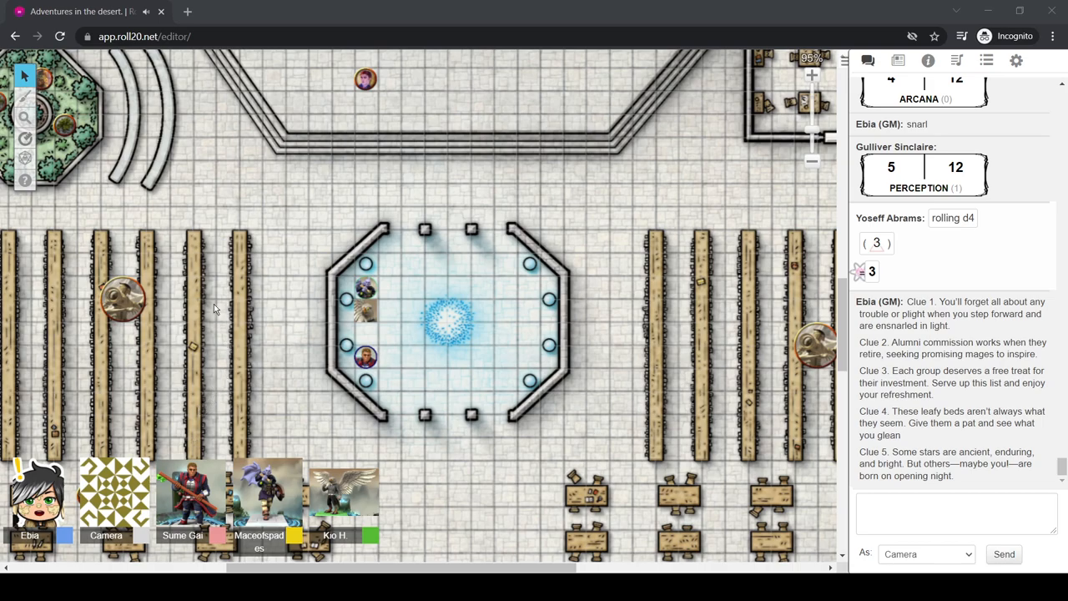
mouse_move(192, 217)
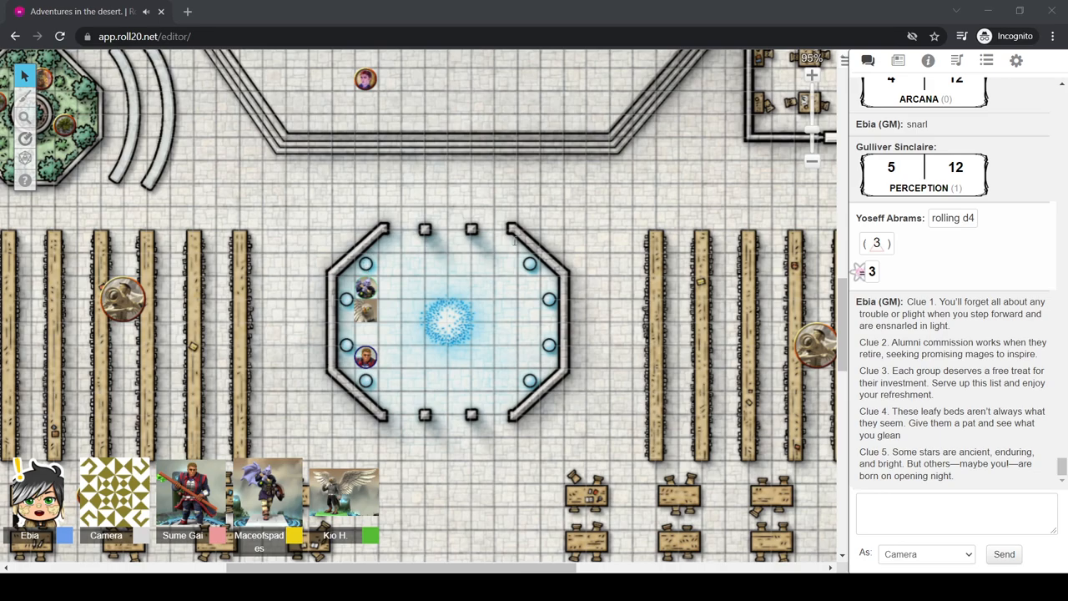
mouse_move(231, 324)
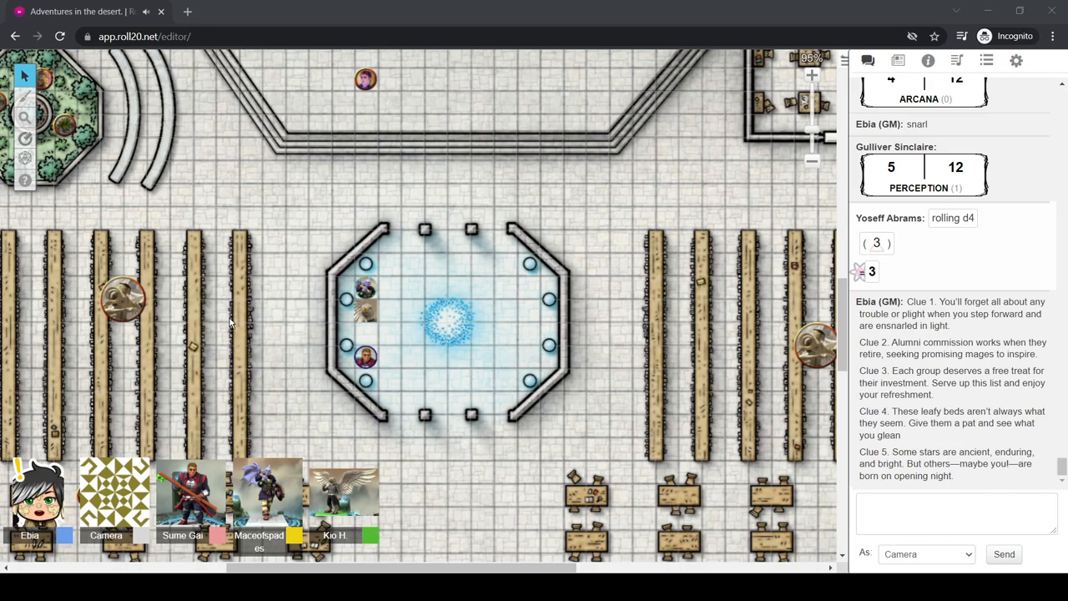
mouse_move(168, 215)
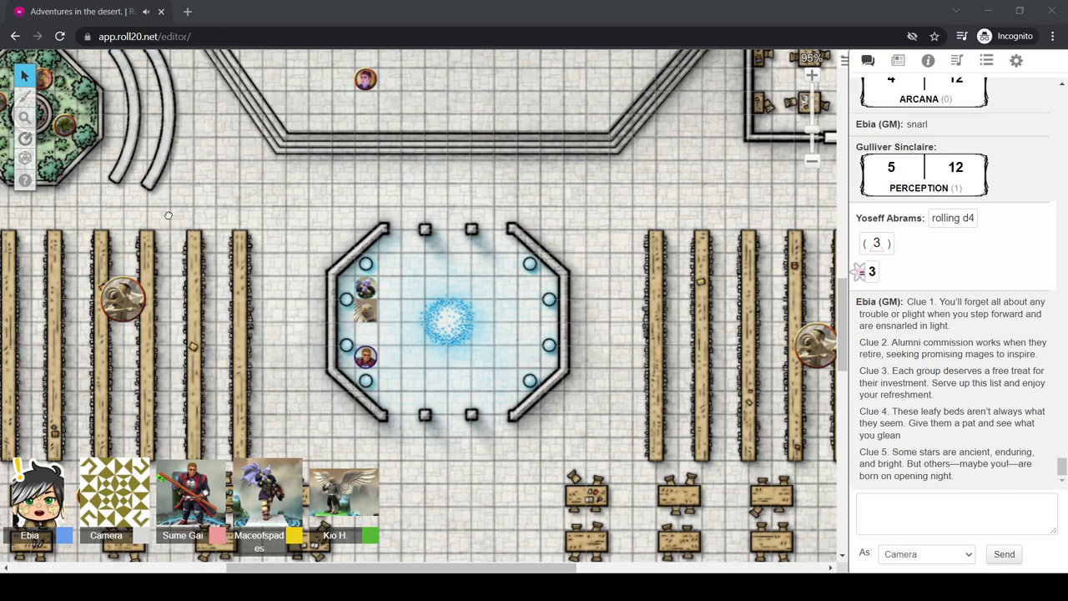
mouse_move(233, 332)
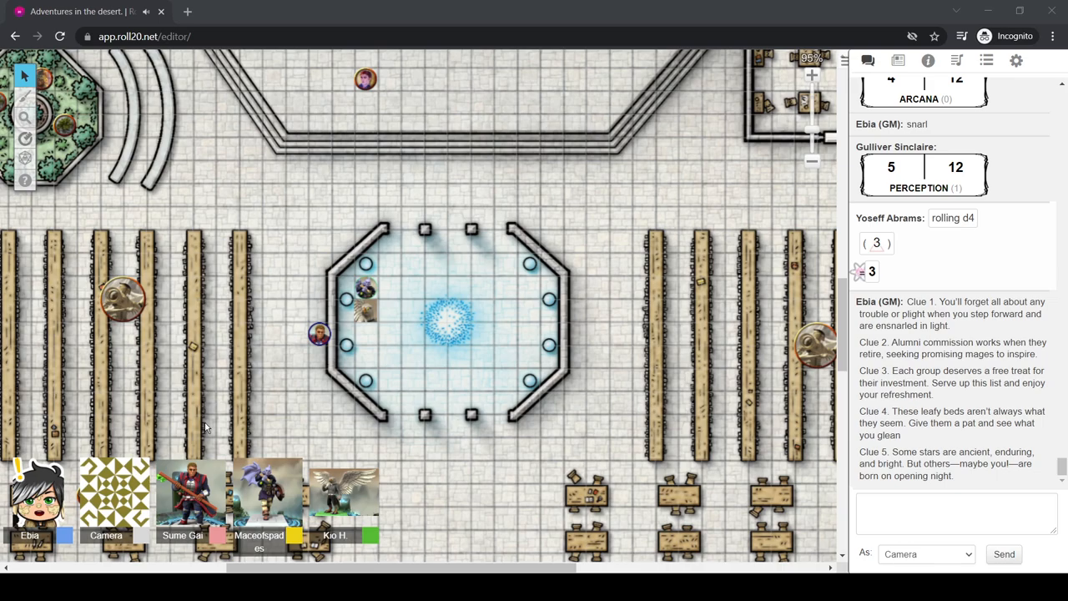
mouse_move(140, 299)
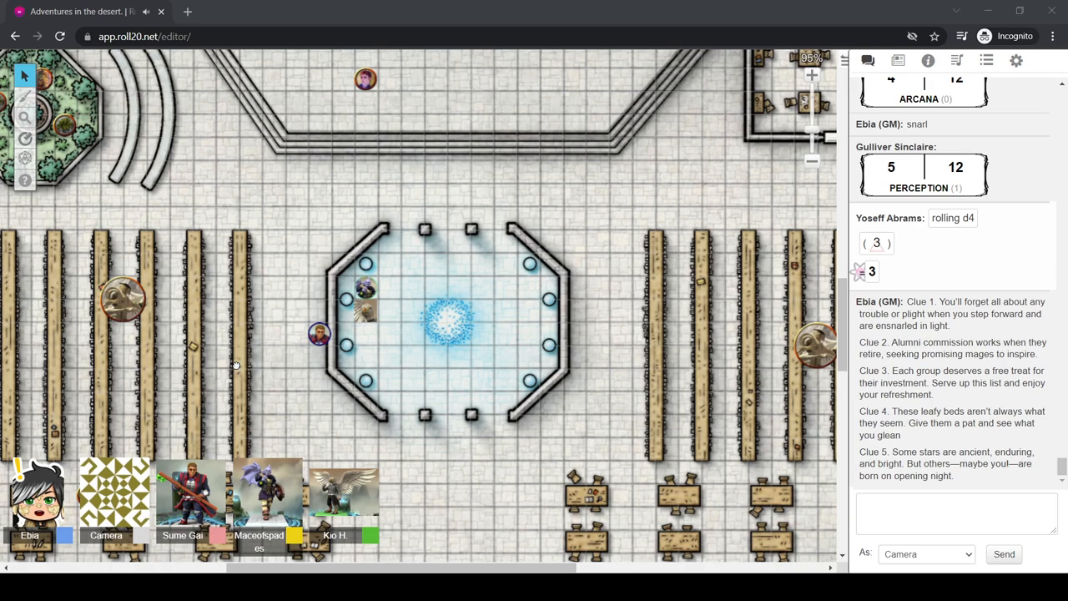
mouse_move(154, 309)
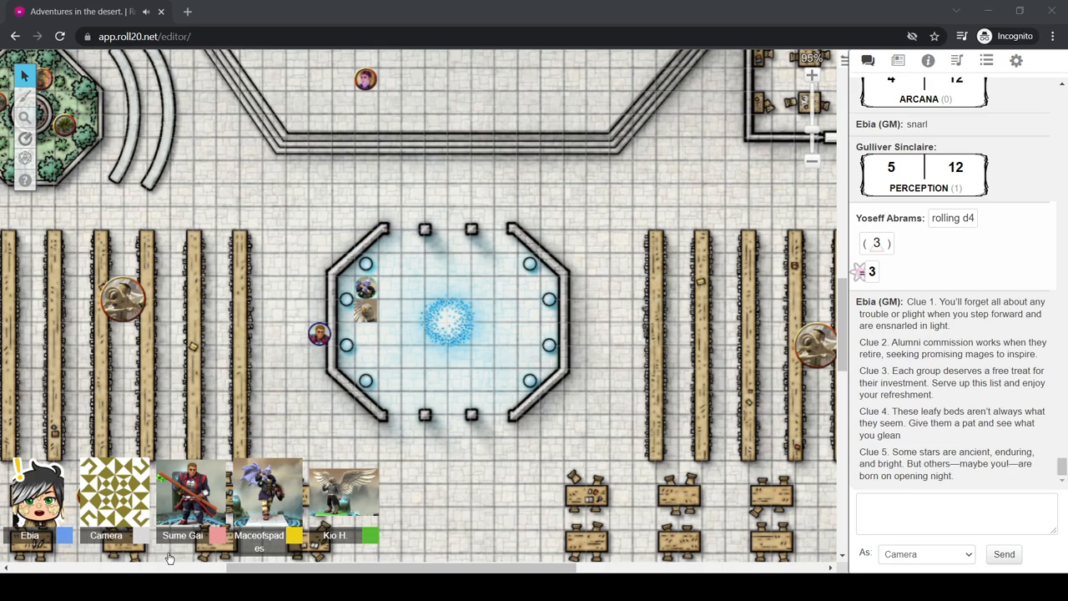
left_click_drag(364, 287, 387, 333)
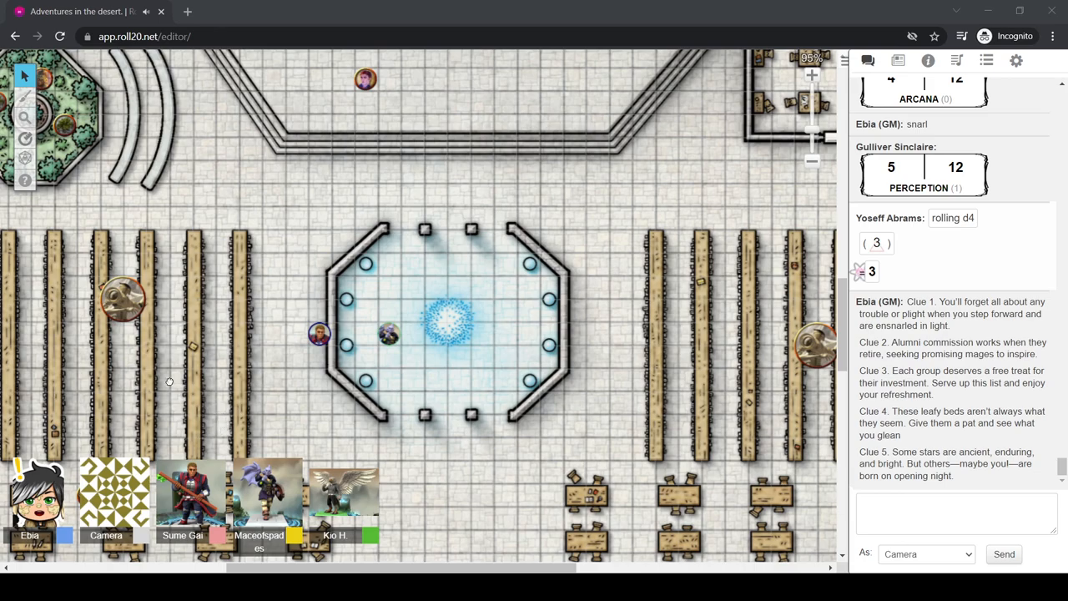
mouse_move(147, 317)
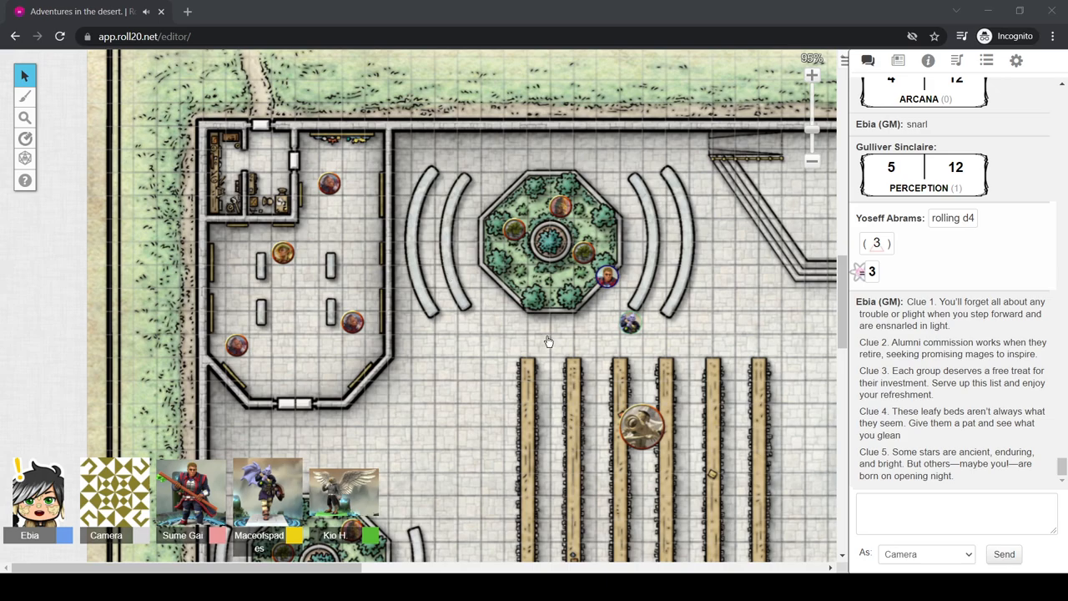
mouse_move(575, 298)
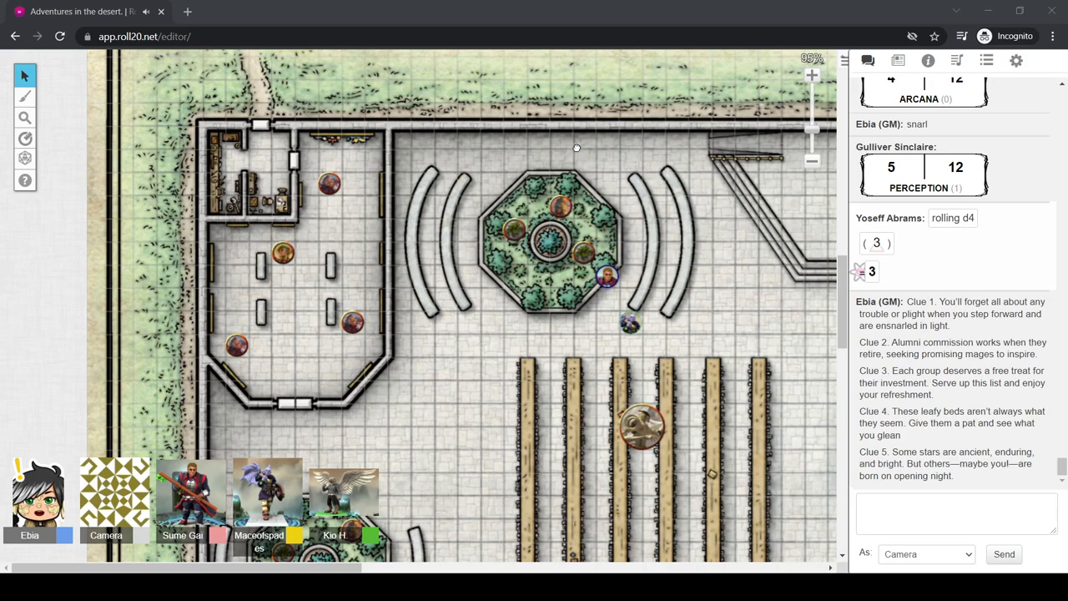
mouse_move(596, 157)
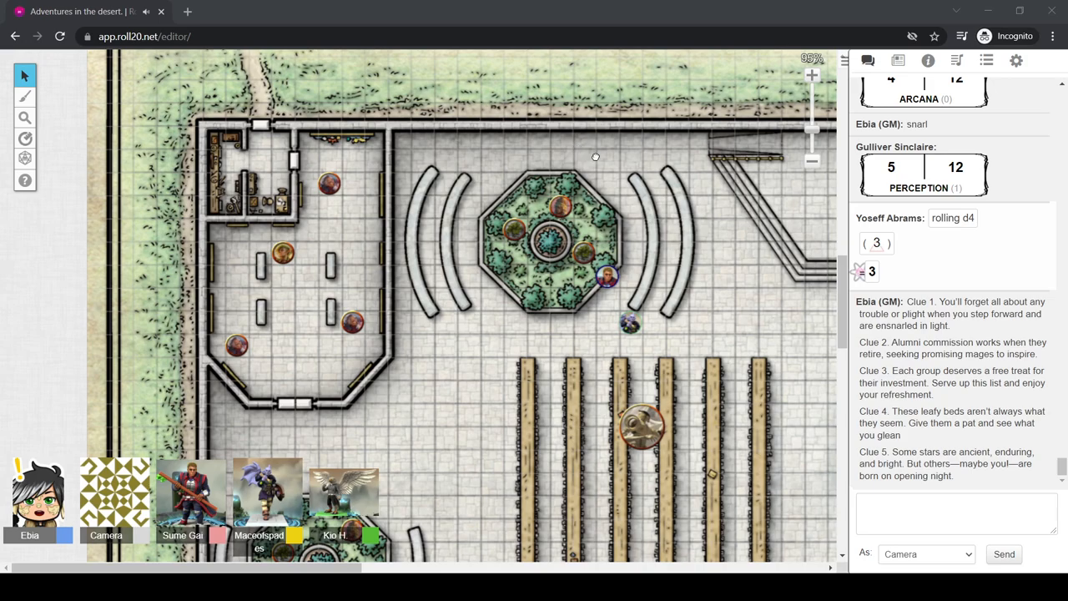
mouse_move(751, 159)
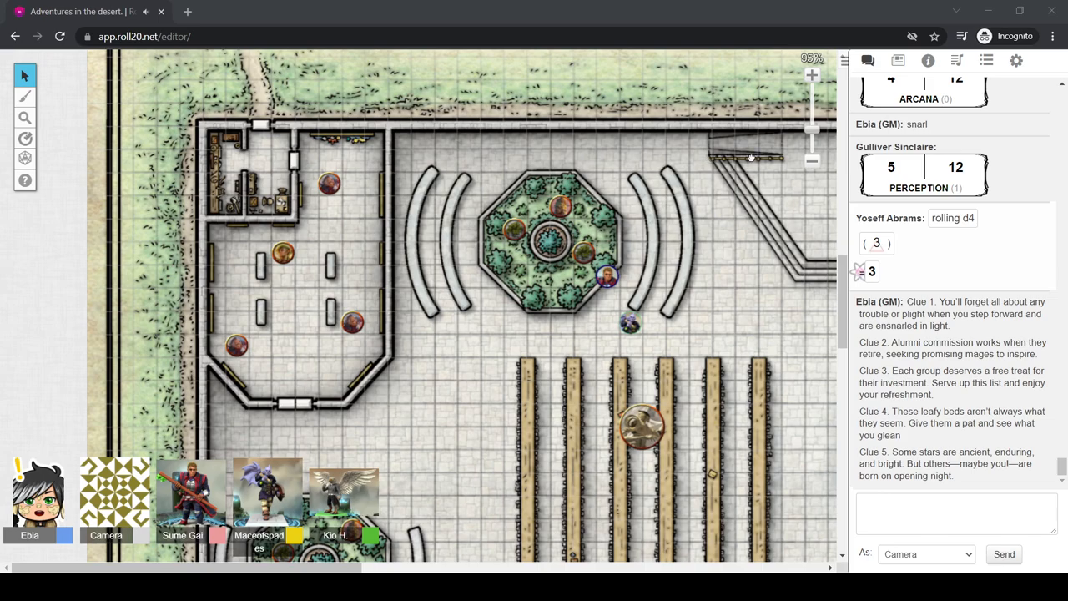
mouse_move(604, 147)
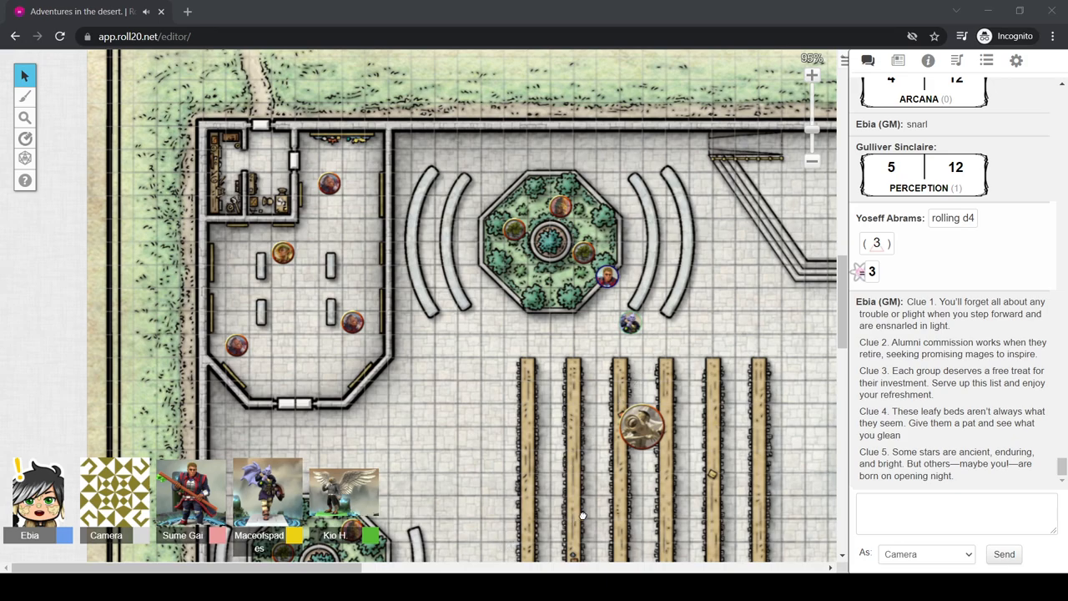
mouse_move(743, 412)
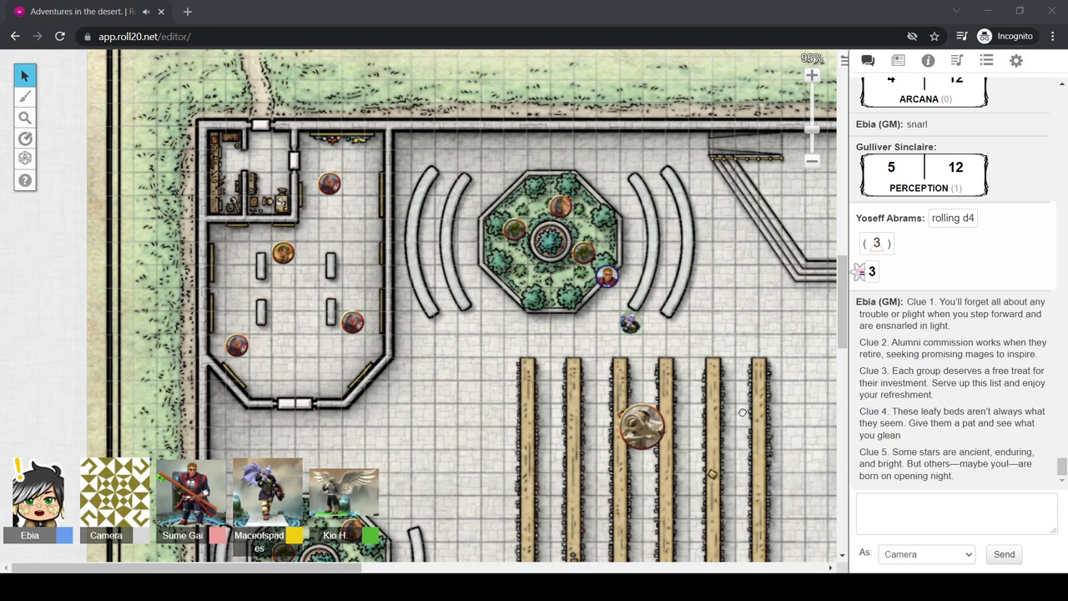
mouse_move(735, 335)
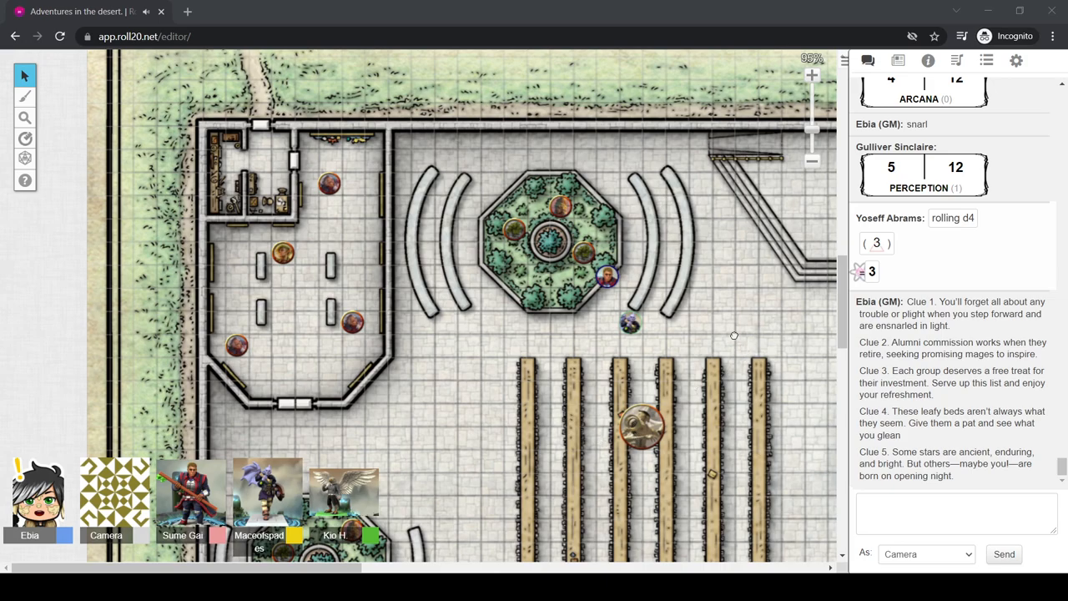
mouse_move(589, 344)
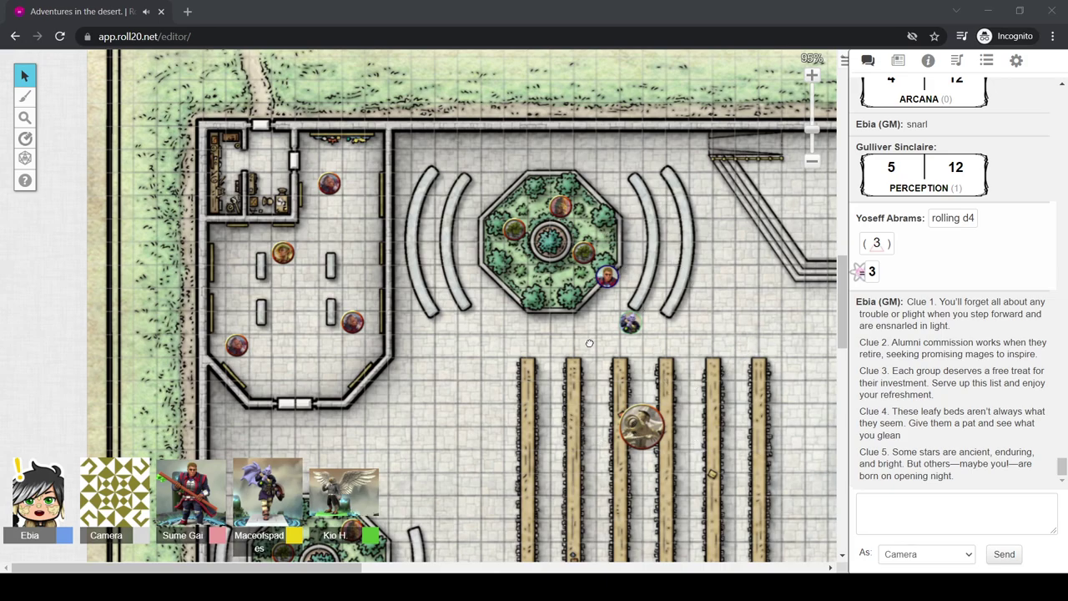
mouse_move(591, 348)
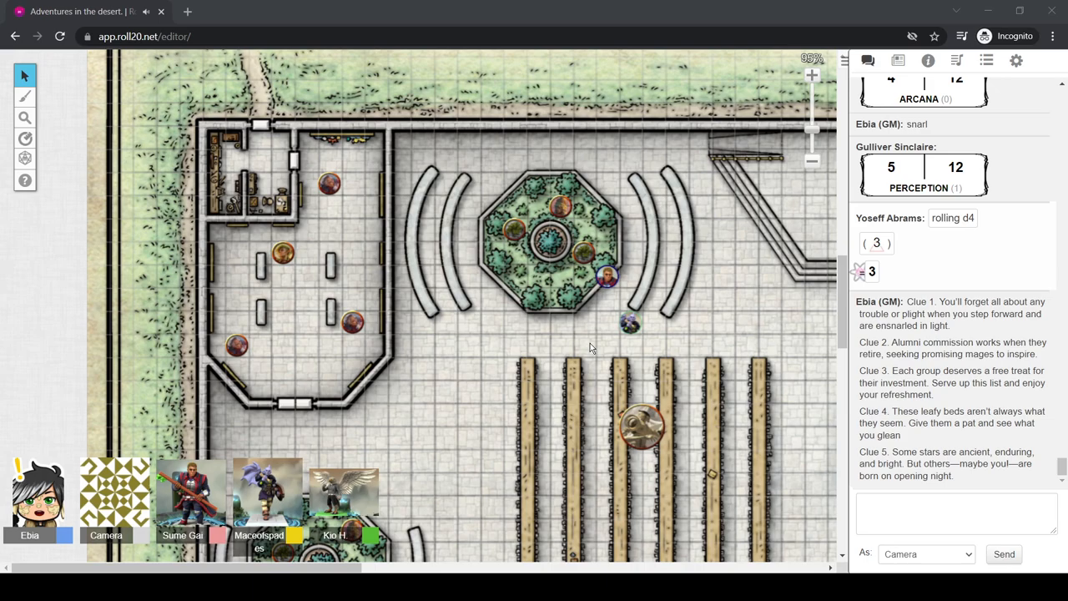
mouse_move(512, 441)
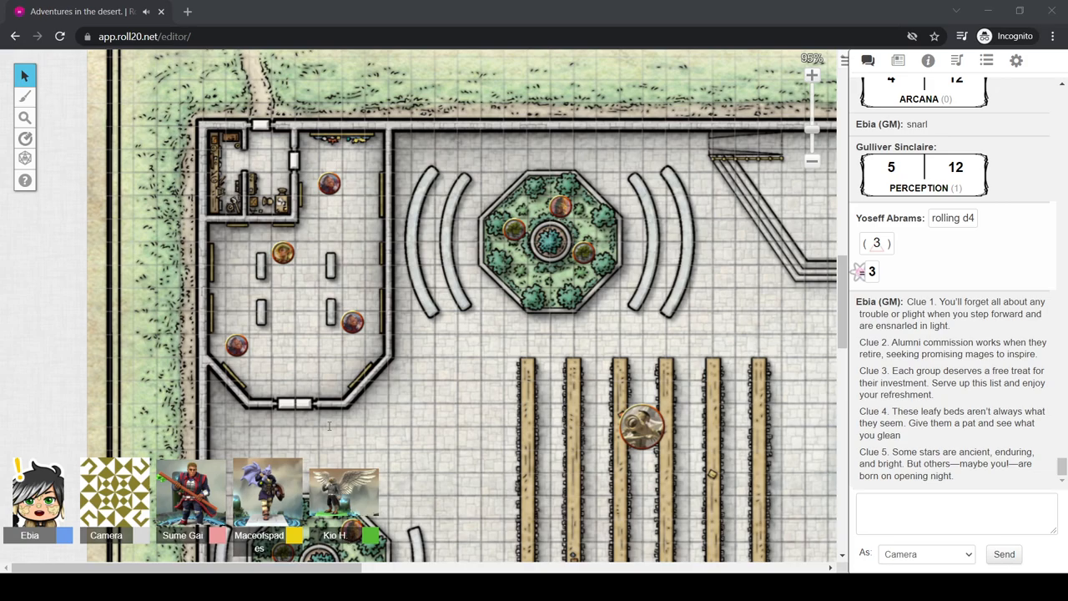
mouse_move(307, 304)
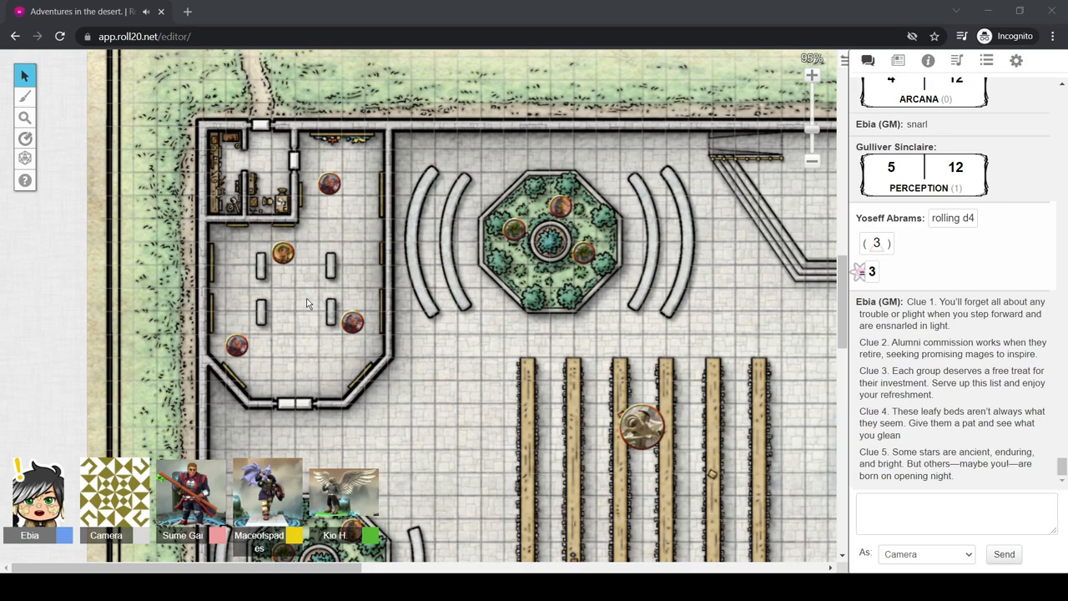
mouse_move(307, 299)
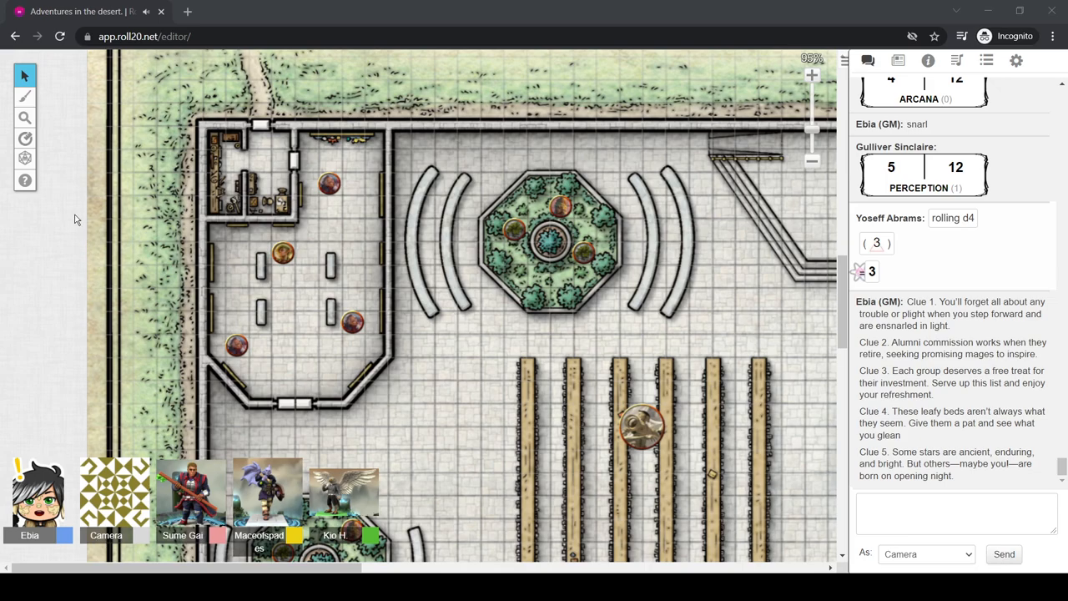
mouse_move(30, 220)
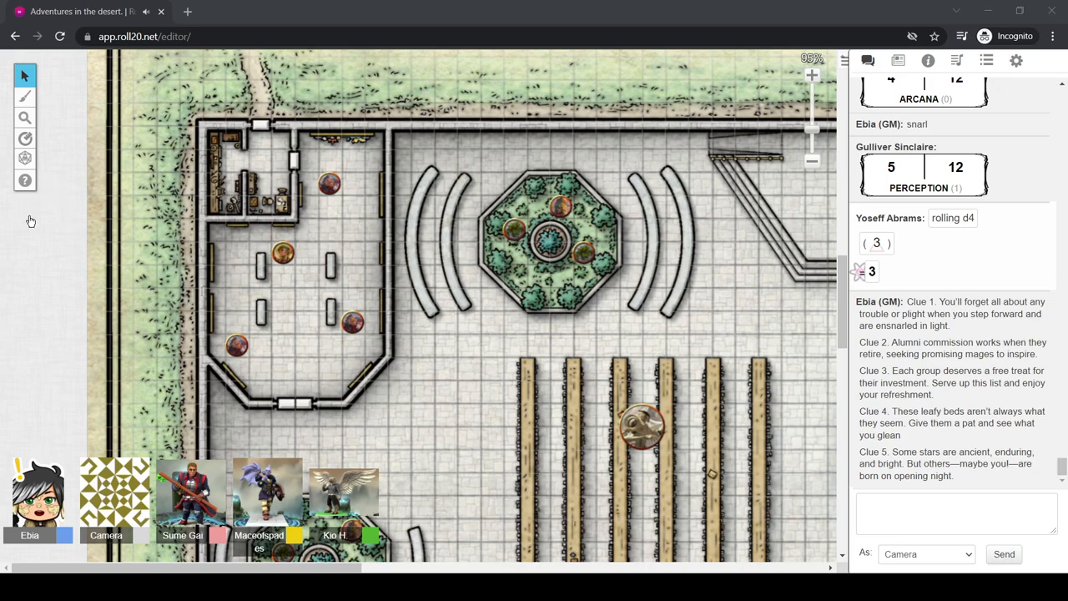
mouse_move(465, 250)
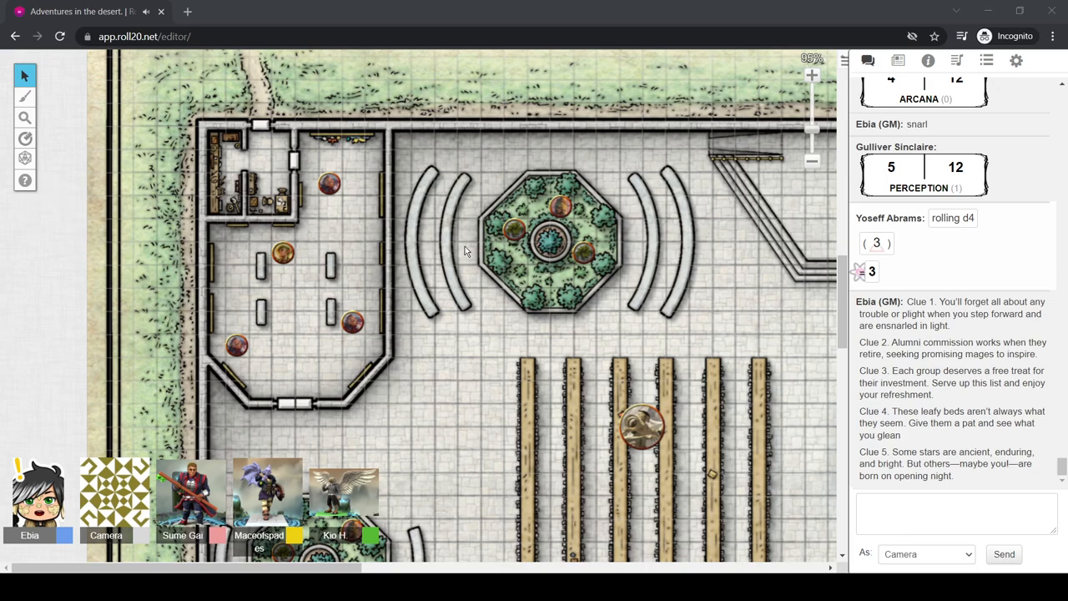
mouse_move(487, 255)
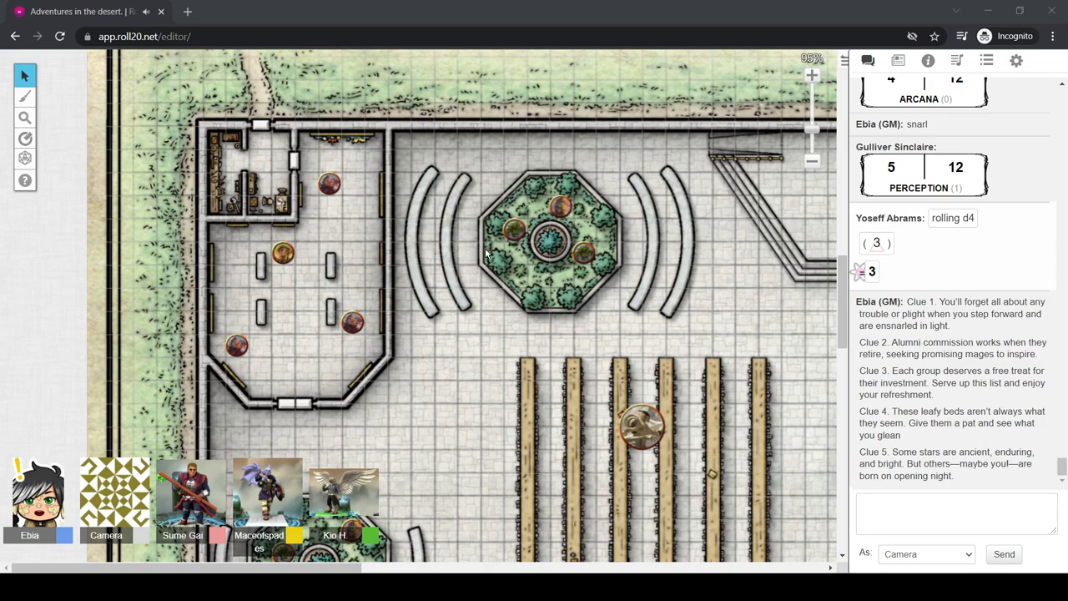
mouse_move(584, 254)
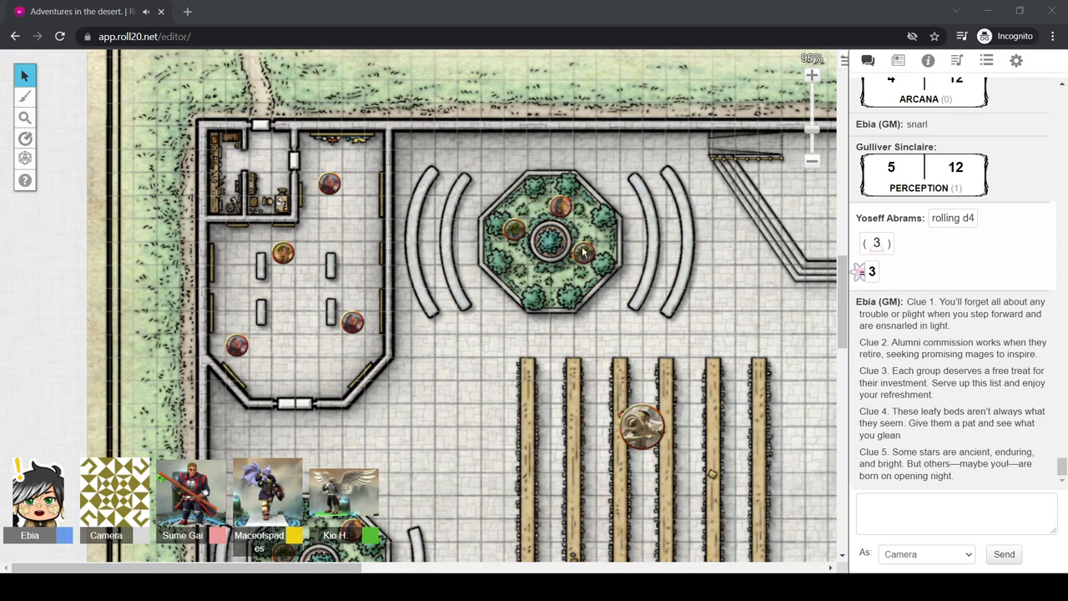
mouse_move(599, 253)
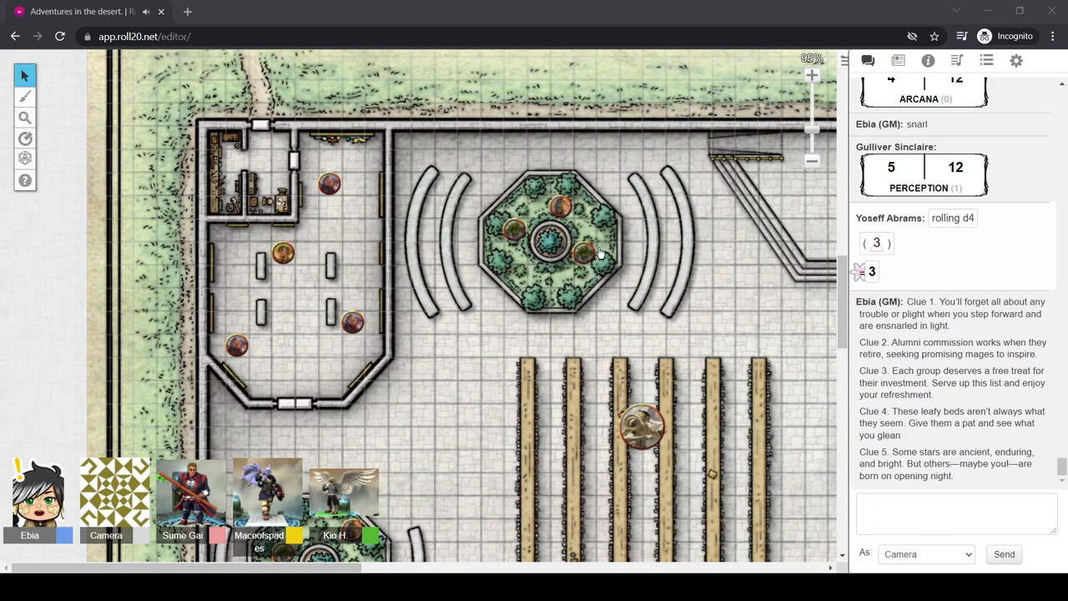
mouse_move(601, 253)
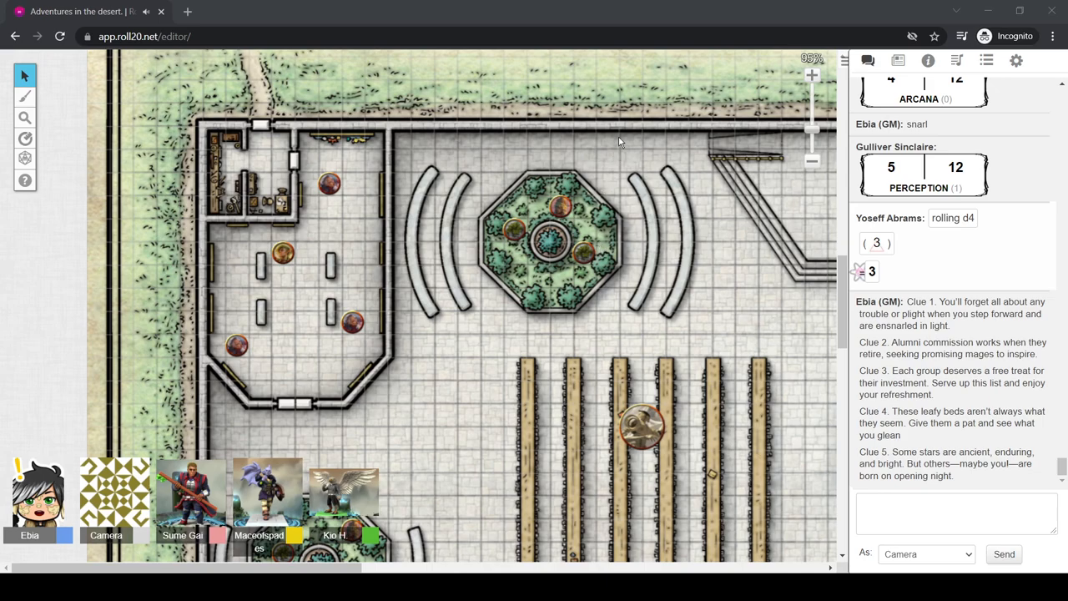
mouse_move(691, 143)
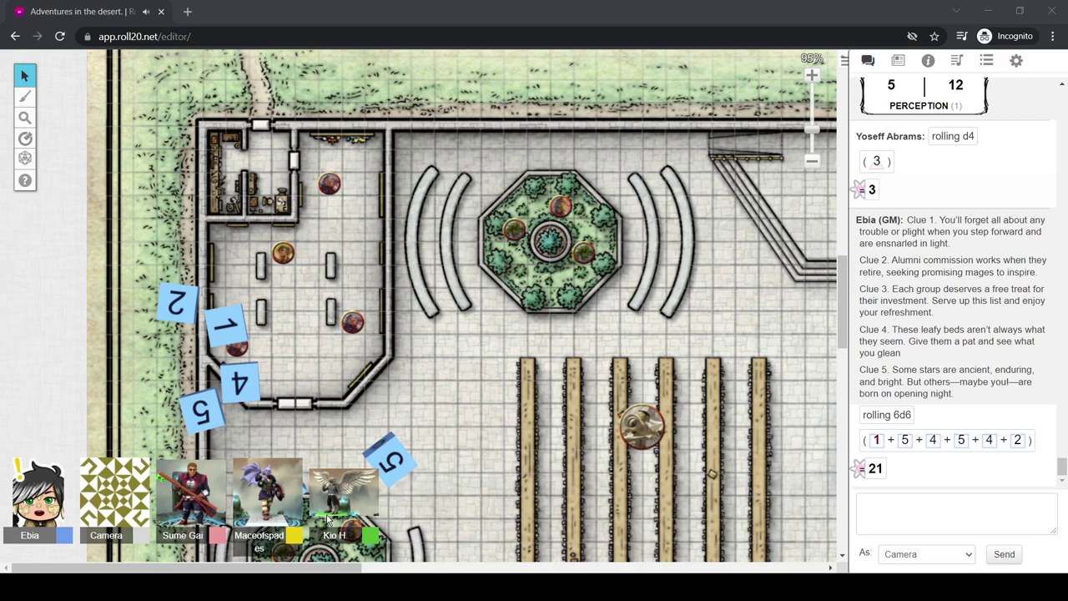
mouse_move(130, 538)
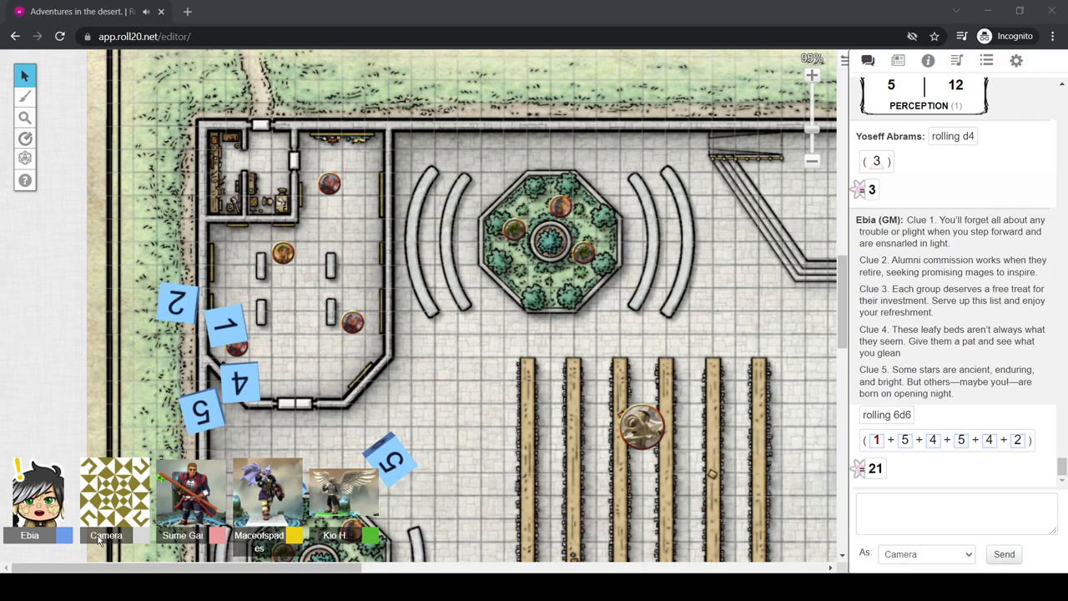
mouse_move(371, 402)
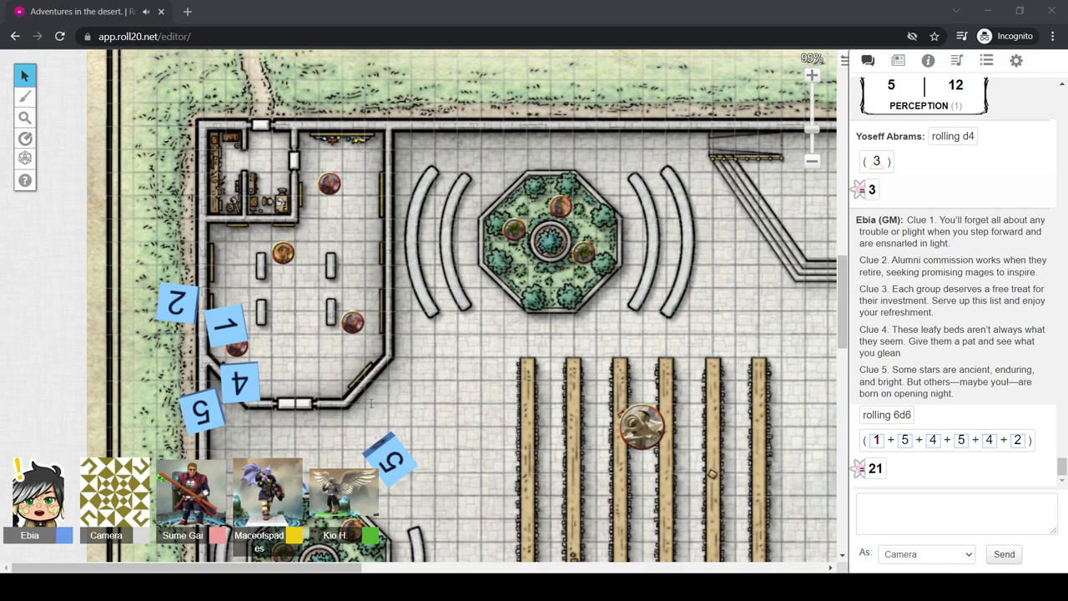
mouse_move(374, 394)
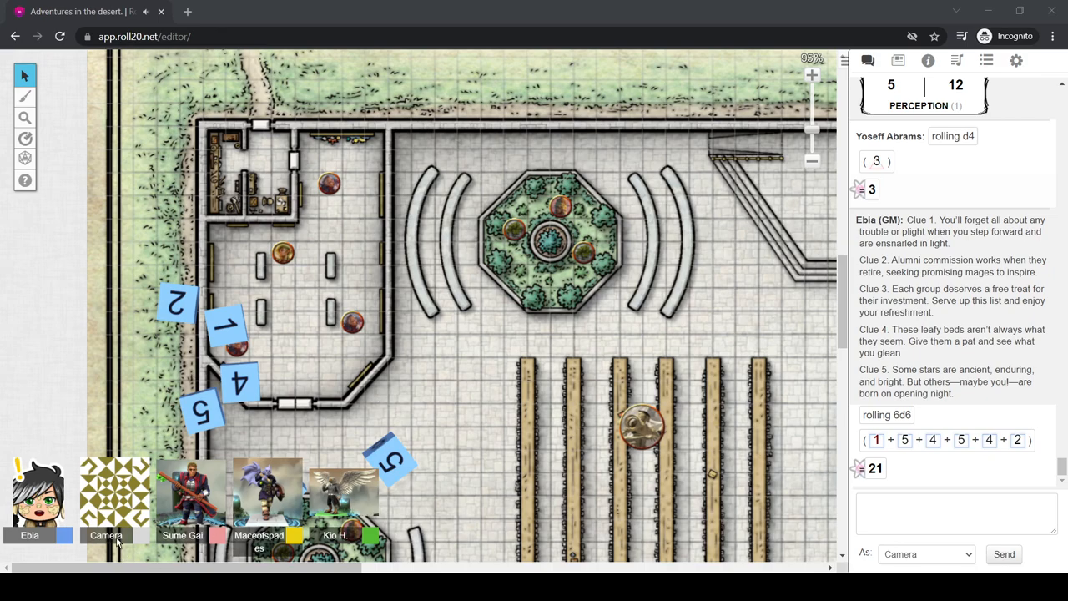
mouse_move(617, 361)
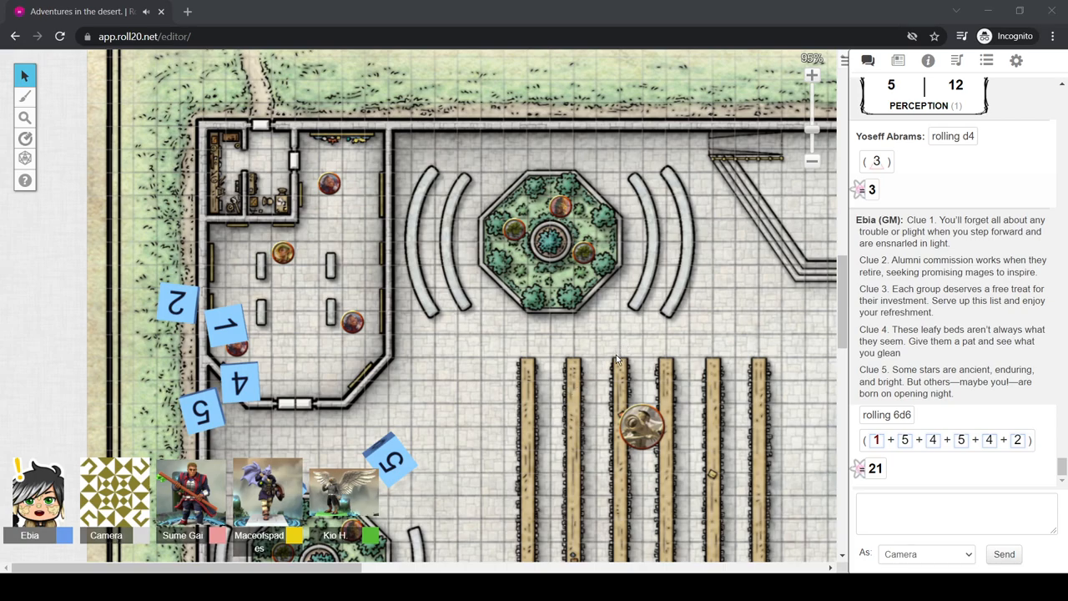
mouse_move(598, 367)
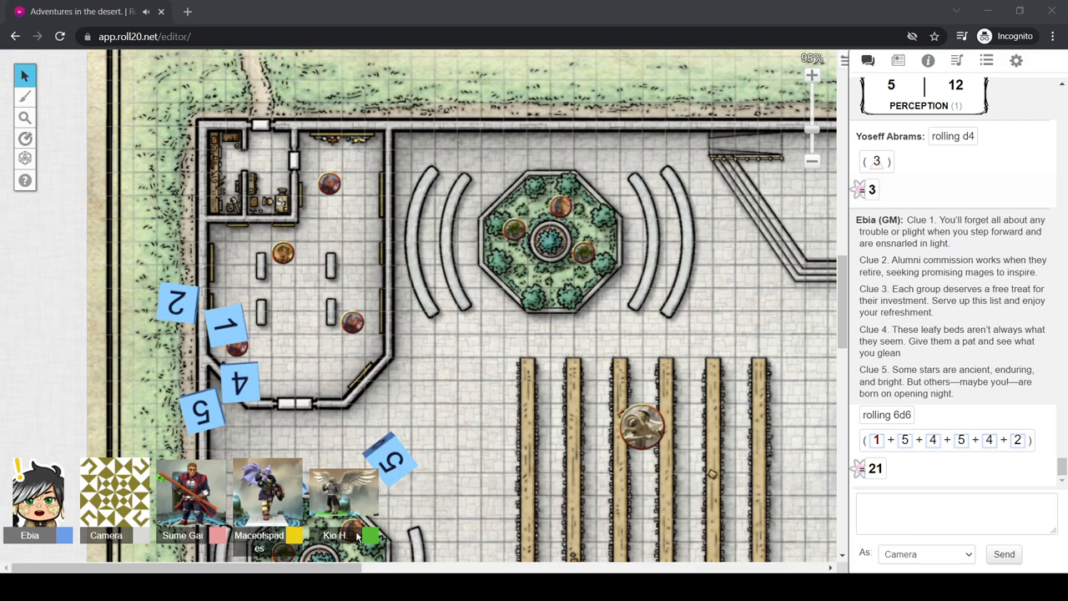
mouse_move(323, 437)
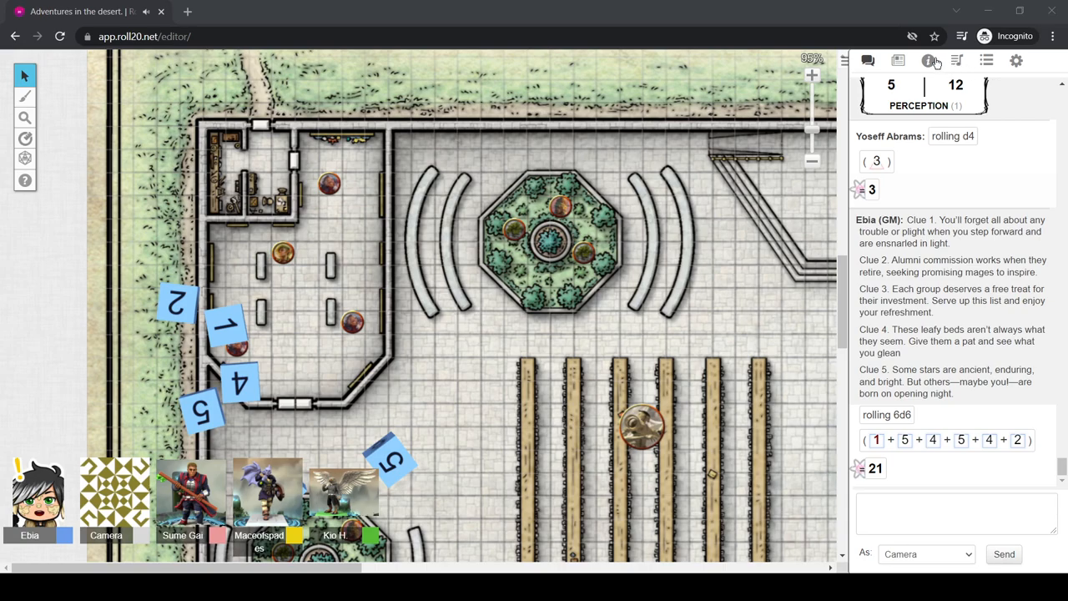
mouse_move(931, 407)
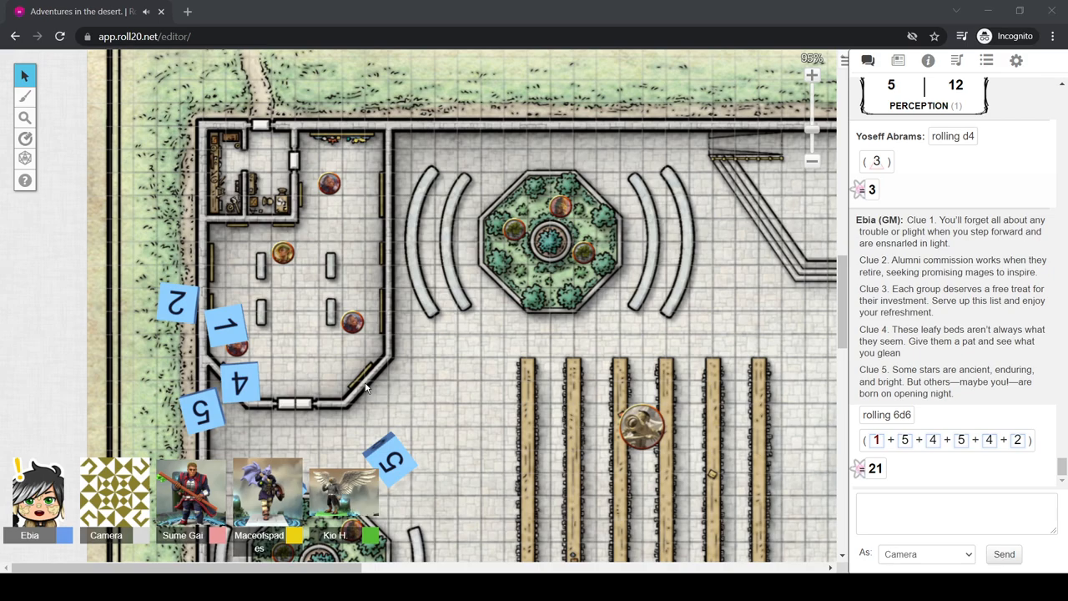
mouse_move(142, 554)
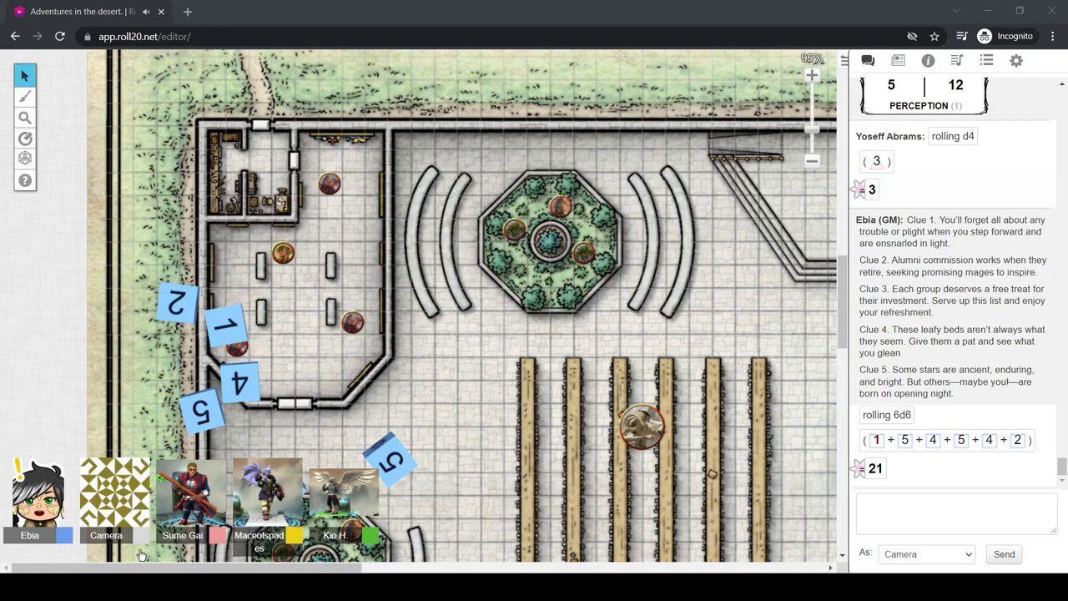
mouse_move(140, 554)
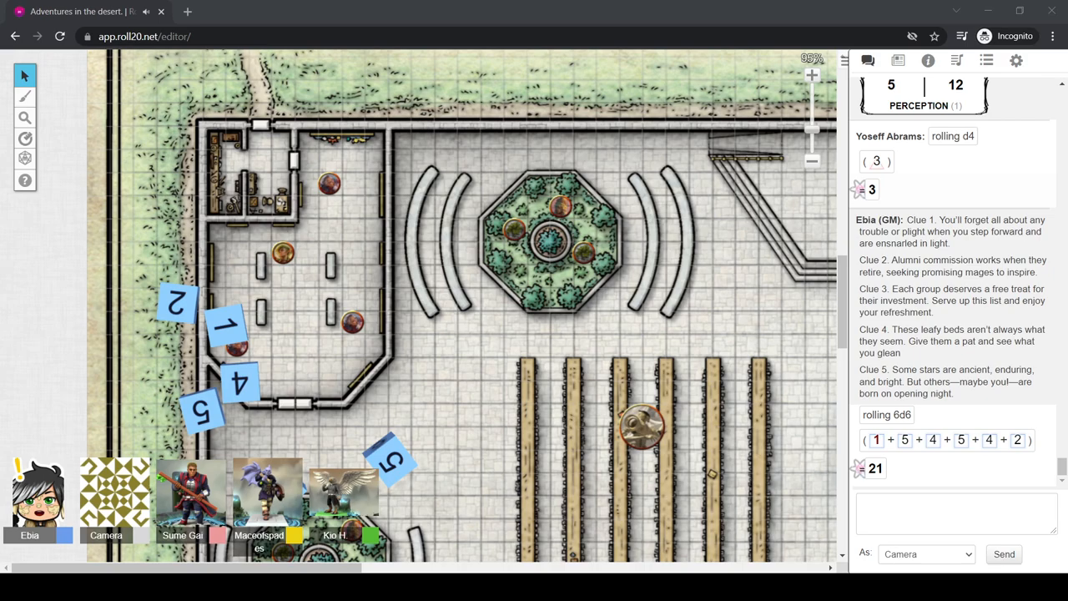
mouse_move(387, 324)
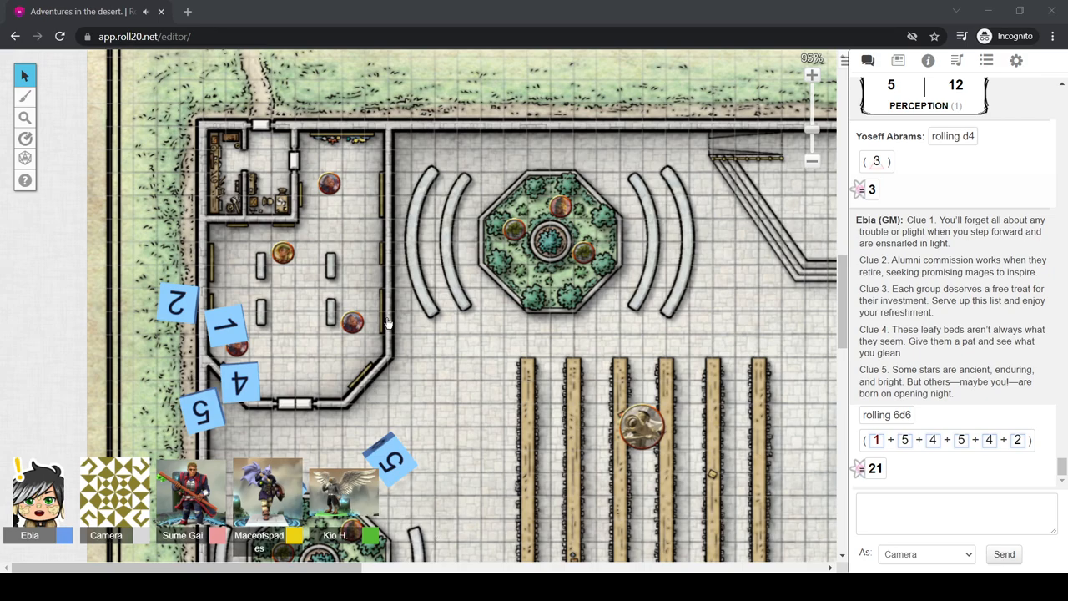
mouse_move(429, 357)
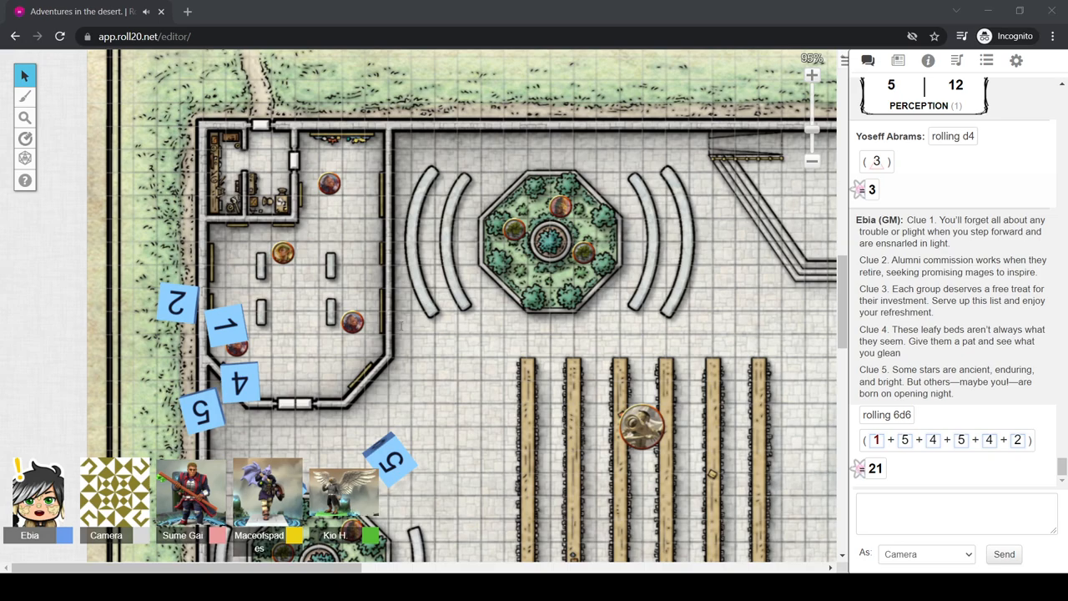
mouse_move(391, 321)
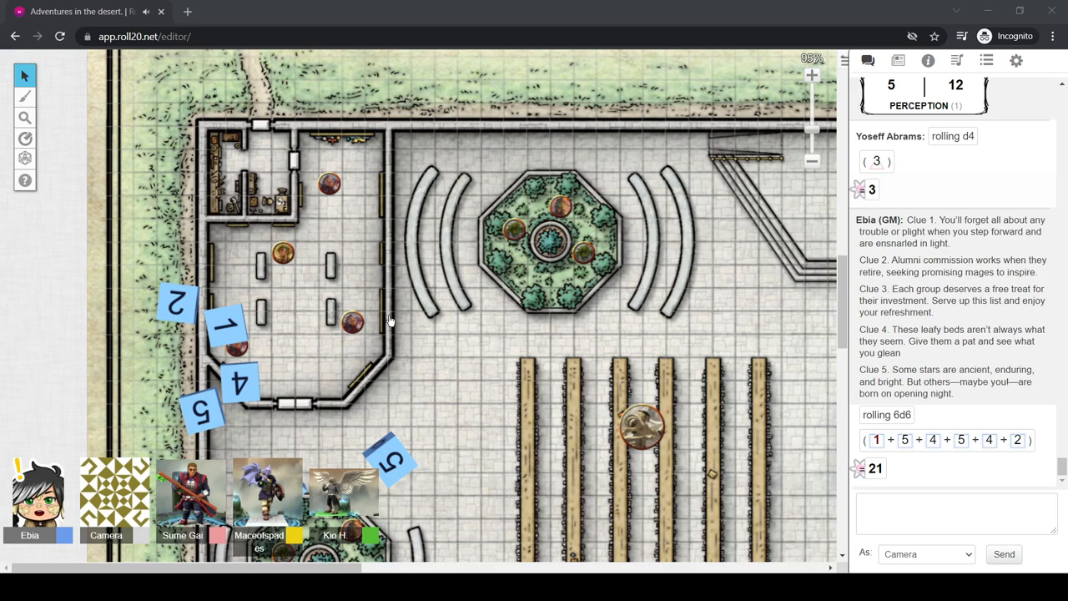
mouse_move(404, 332)
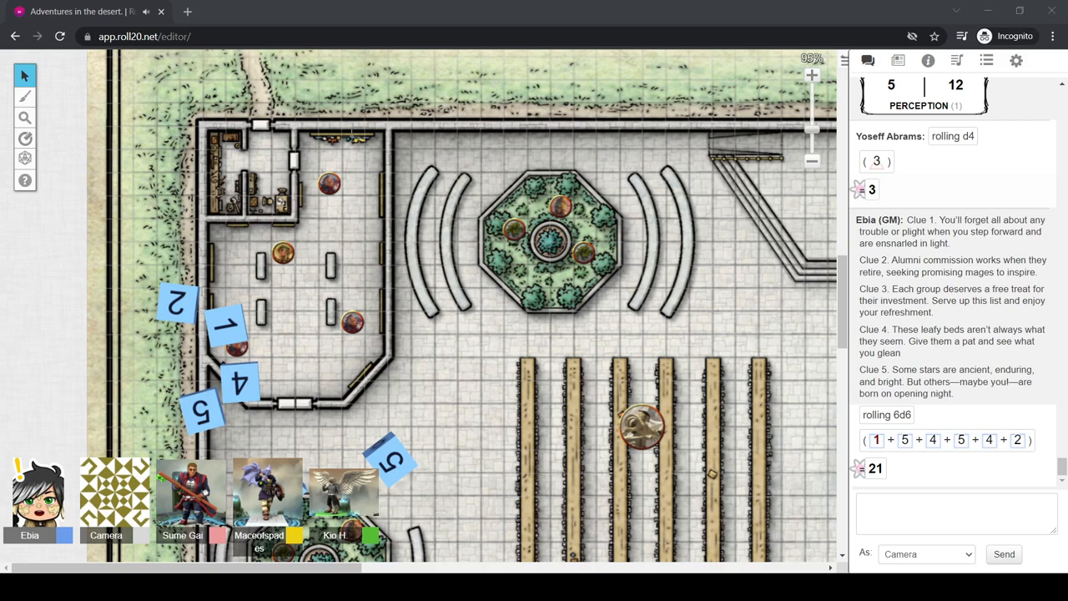
mouse_move(337, 389)
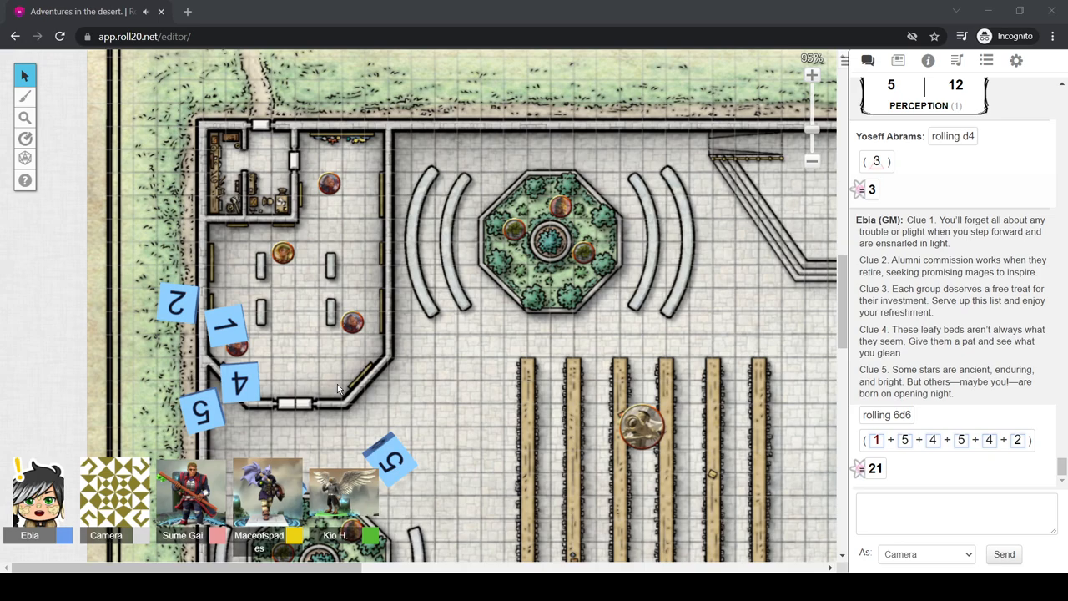
mouse_move(153, 367)
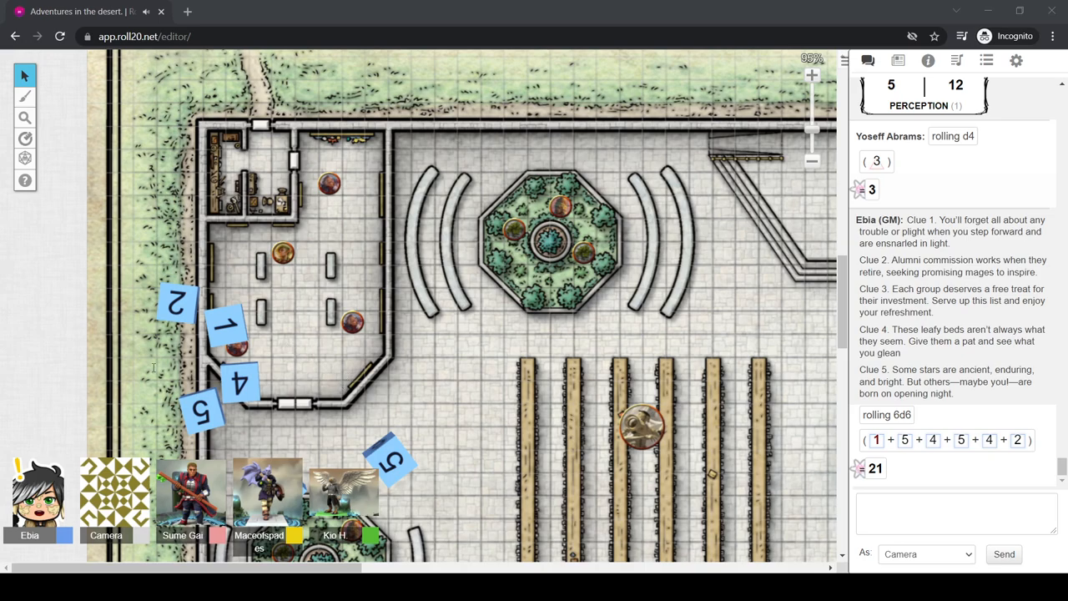
mouse_move(781, 23)
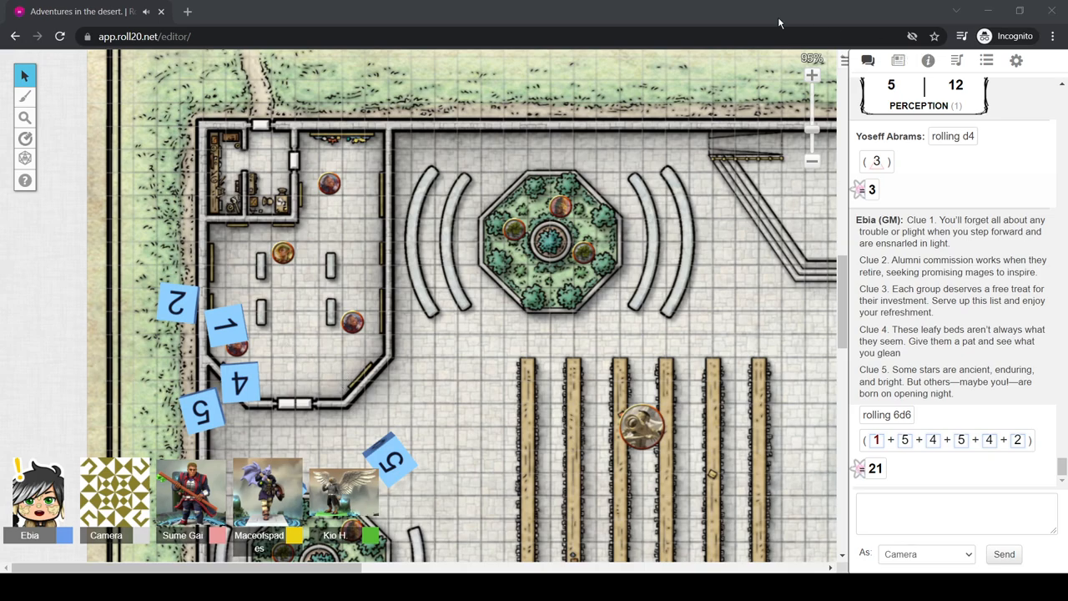
mouse_move(277, 197)
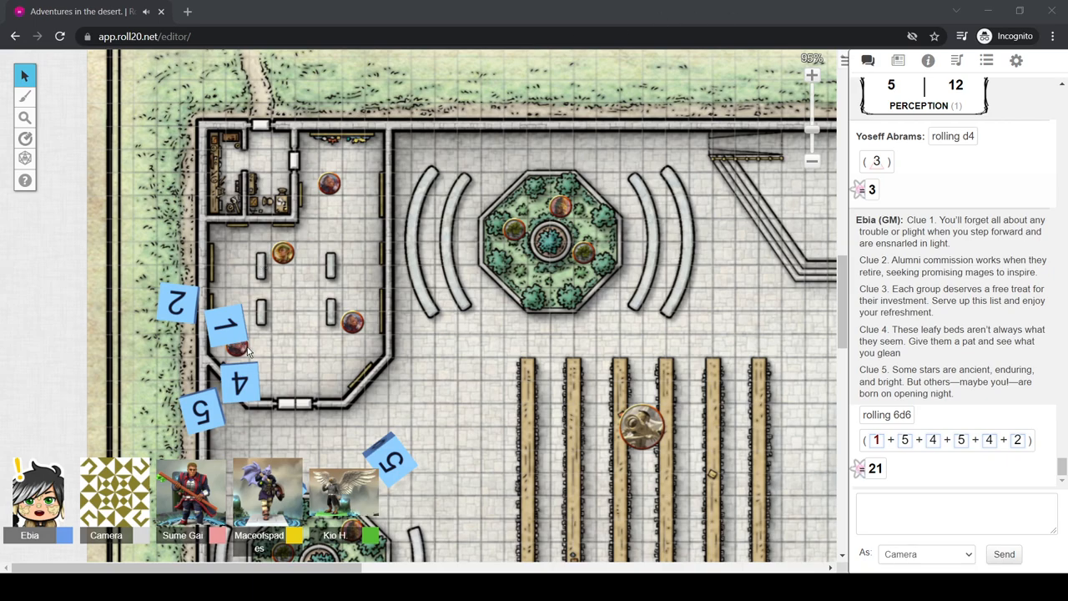
mouse_move(175, 327)
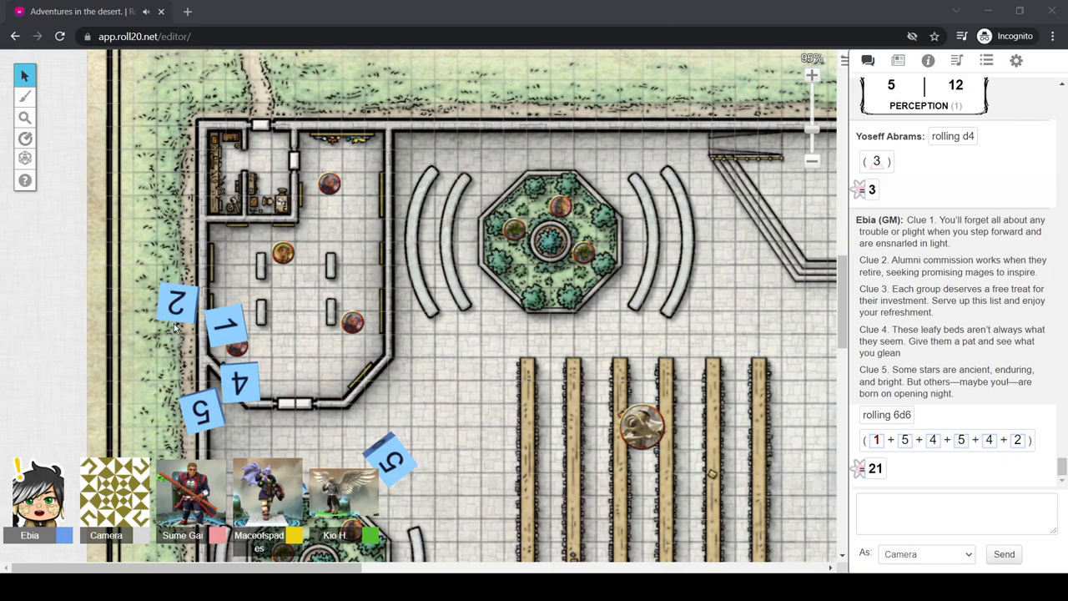
mouse_move(175, 327)
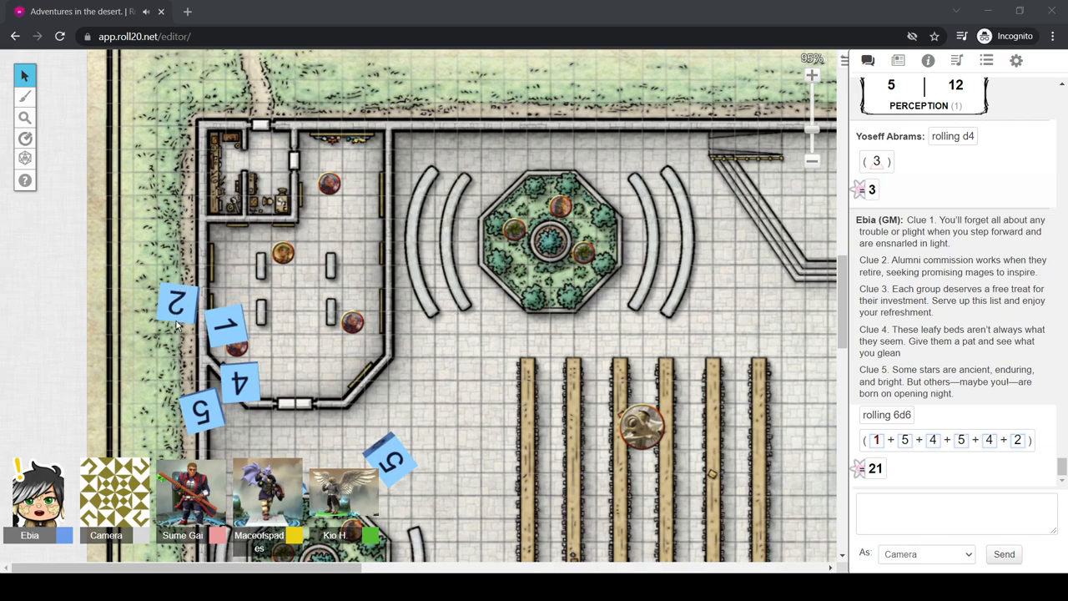
mouse_move(821, 7)
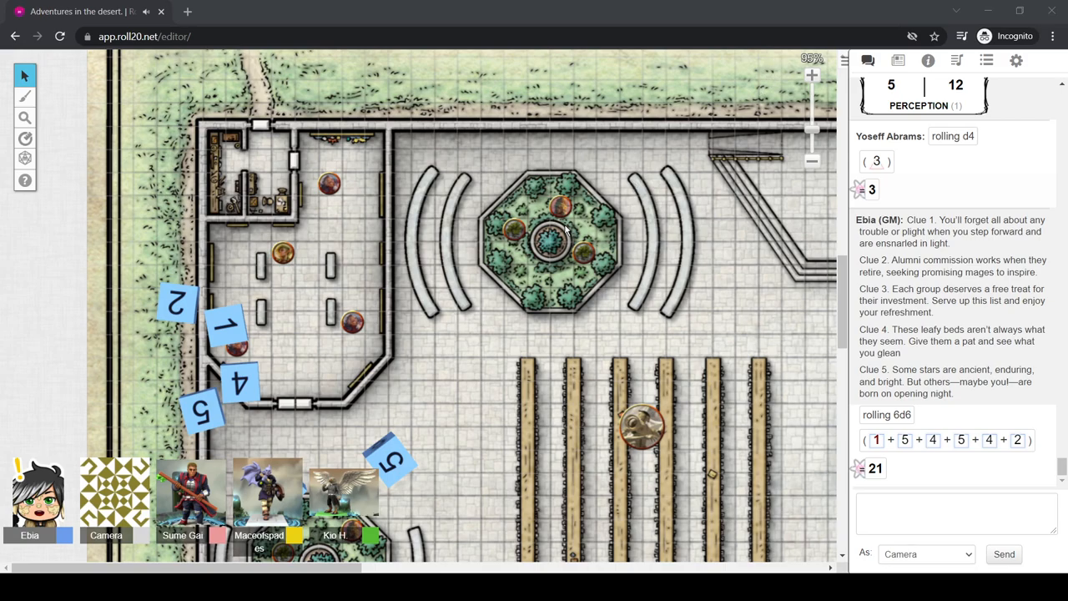
mouse_move(526, 242)
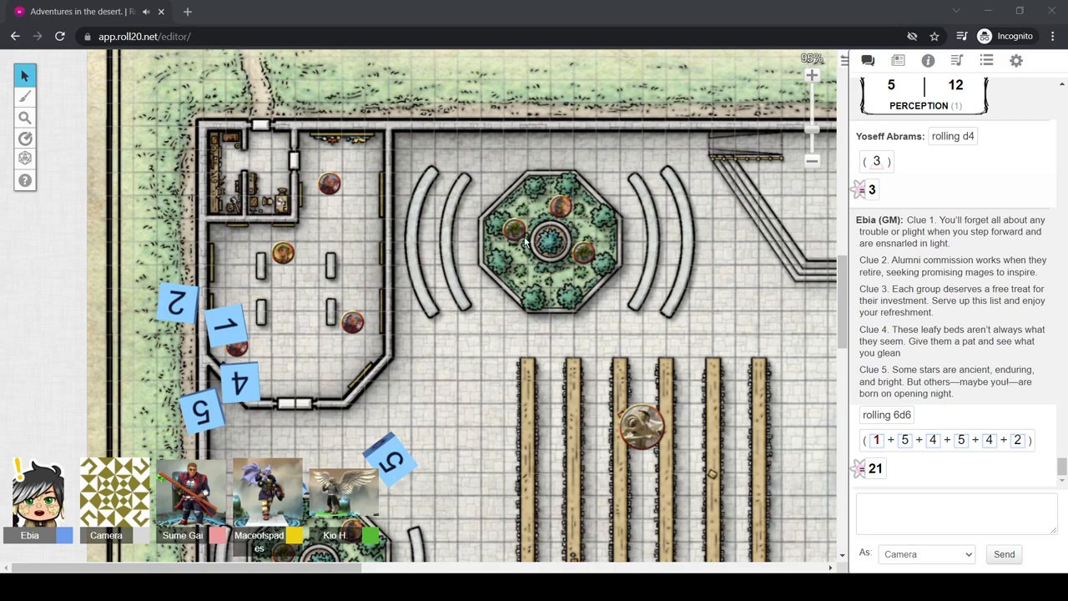
mouse_move(447, 274)
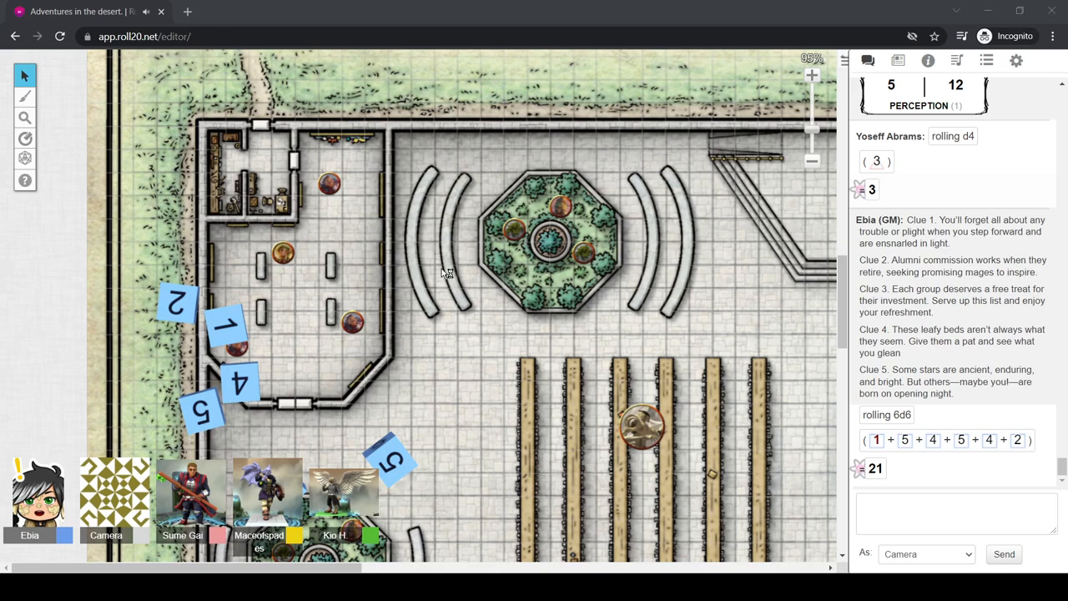
mouse_move(444, 268)
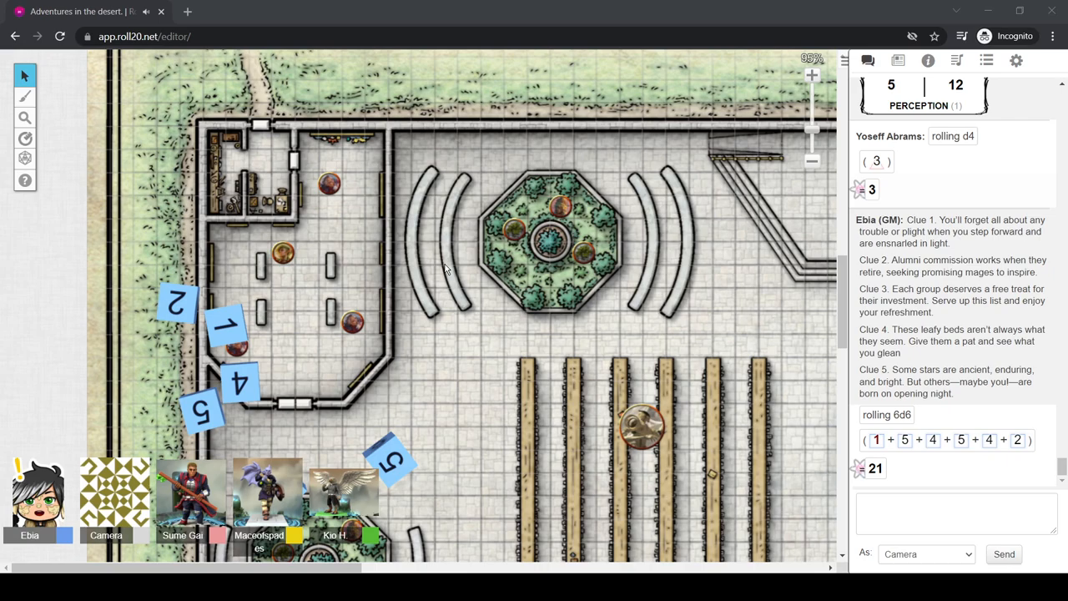
mouse_move(665, 147)
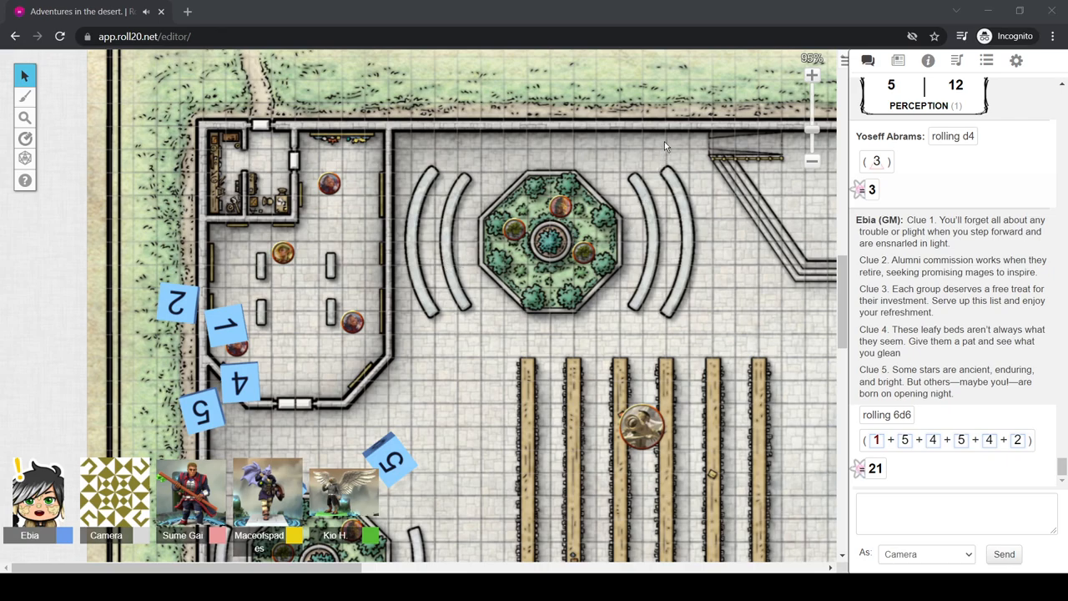
mouse_move(551, 6)
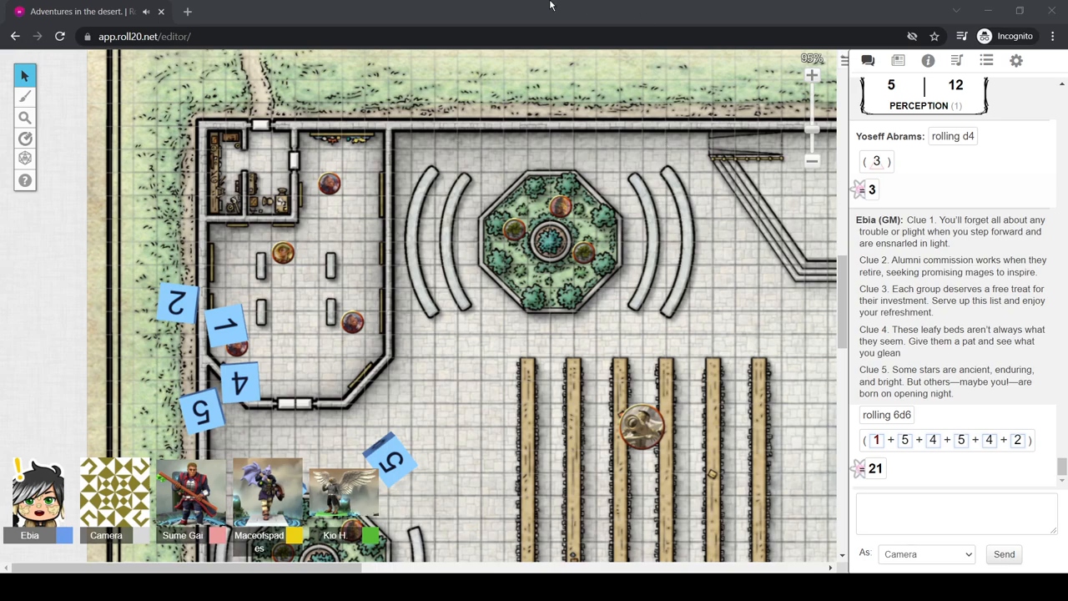
mouse_move(549, 7)
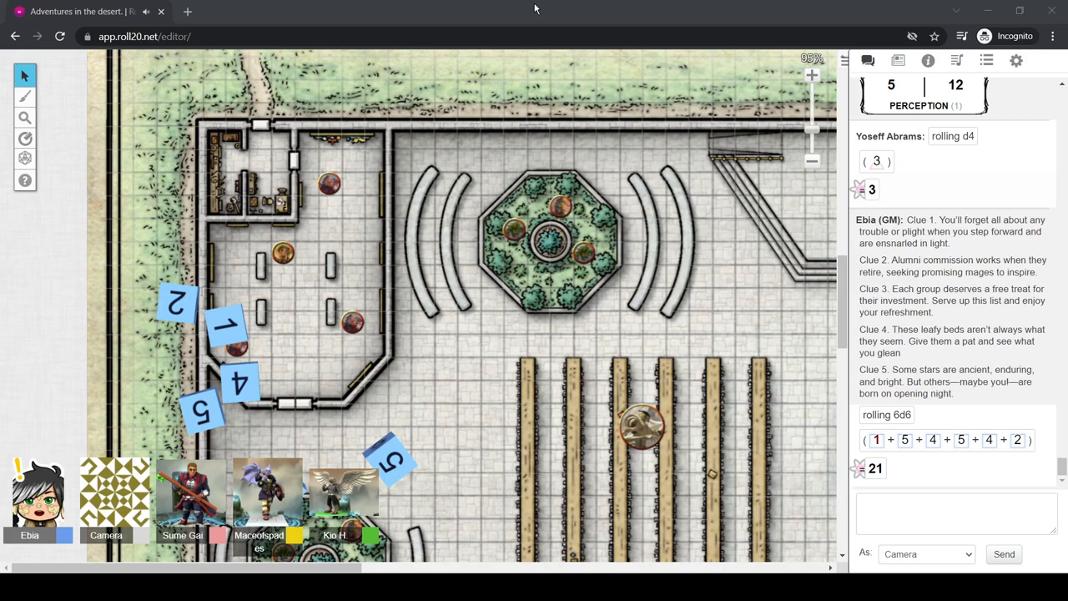
mouse_move(647, 5)
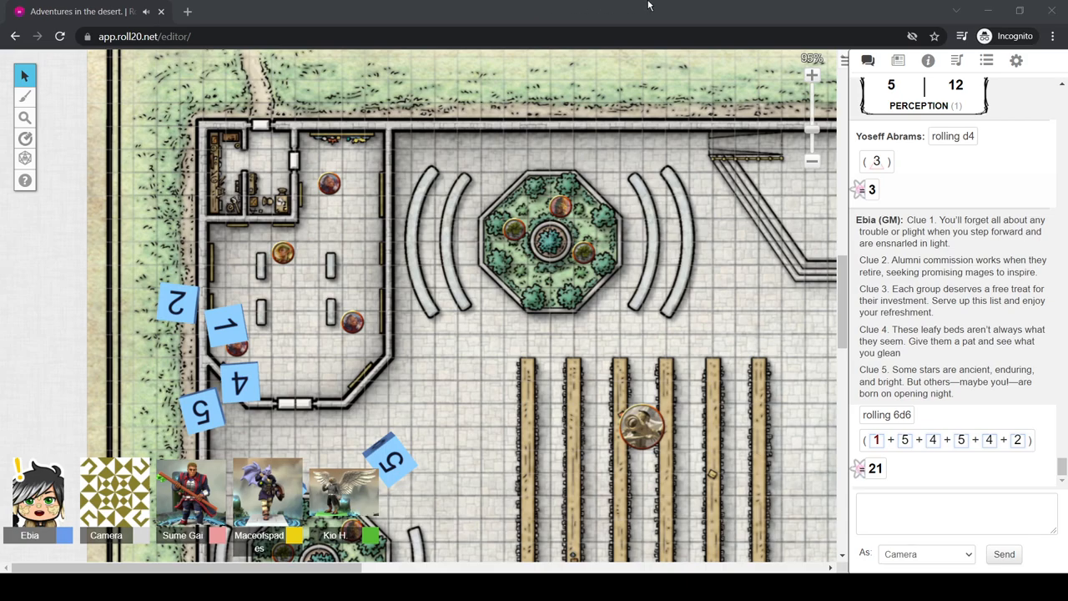
mouse_move(793, 7)
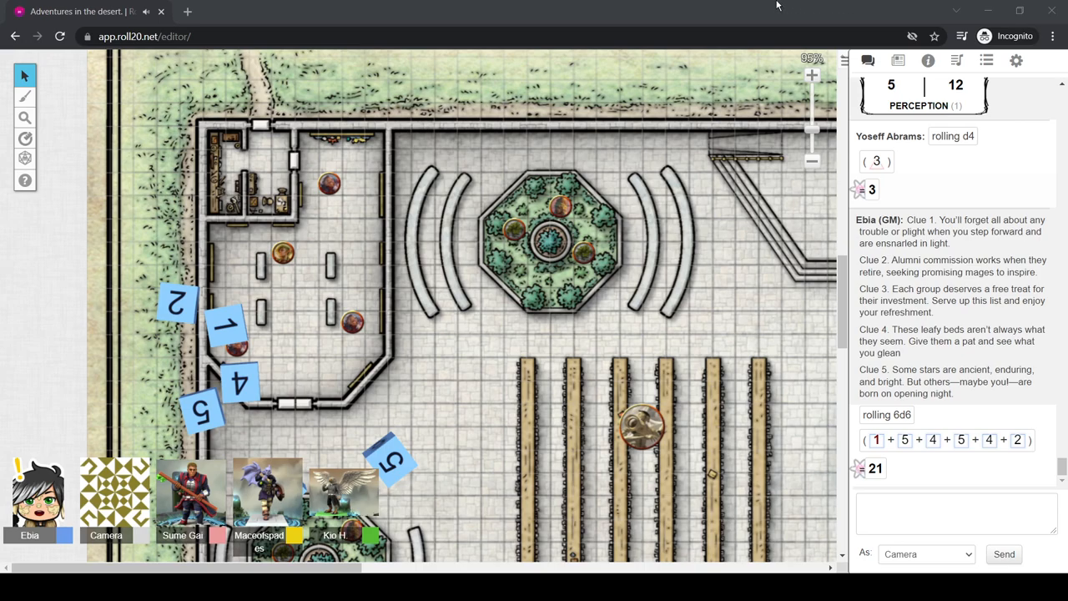
mouse_move(659, 73)
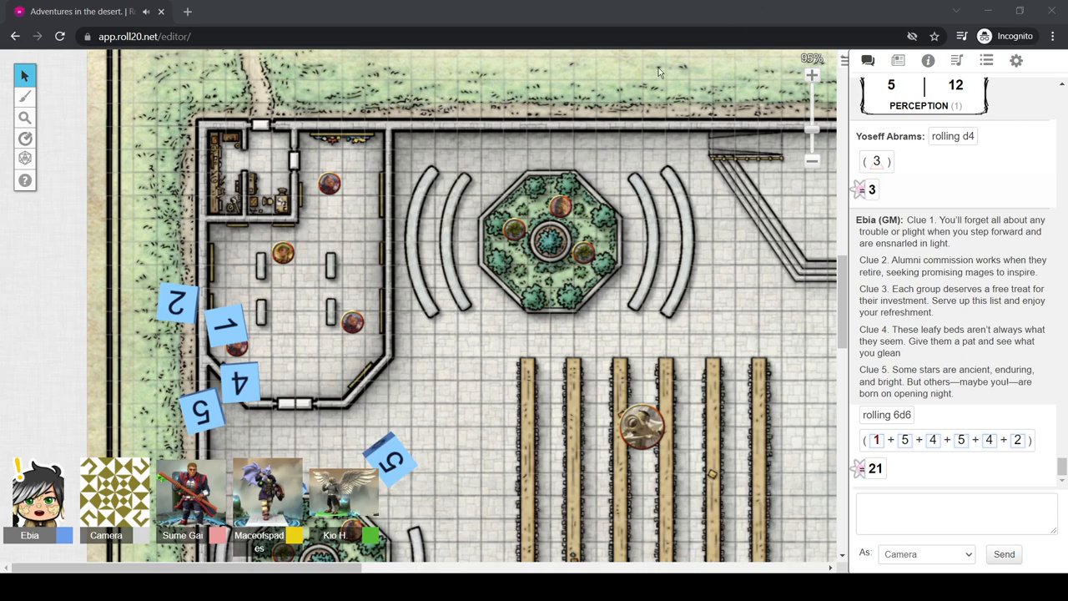
mouse_move(477, 255)
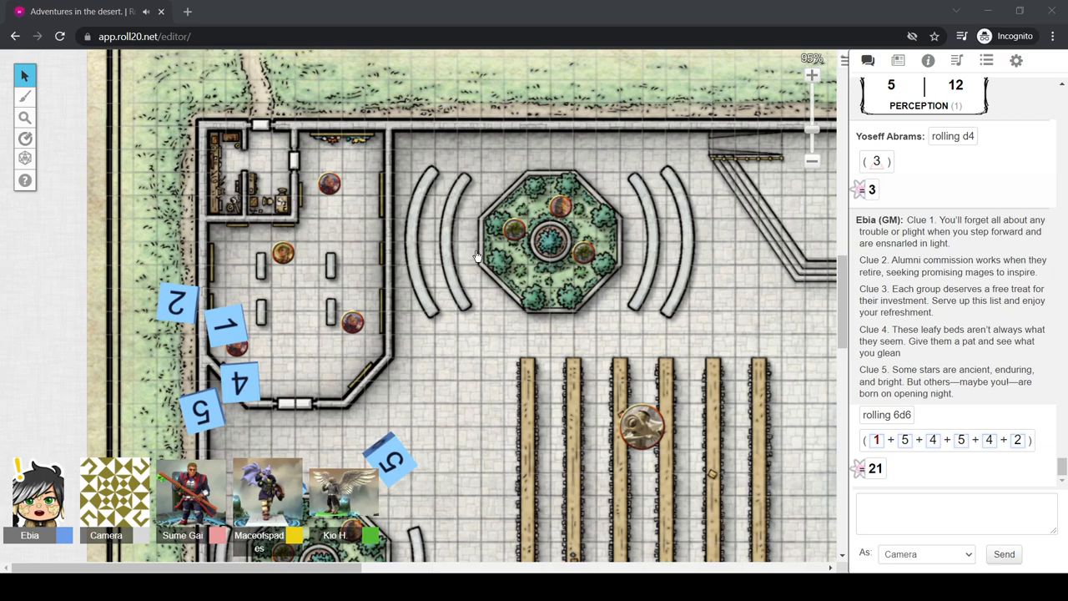
mouse_move(749, 5)
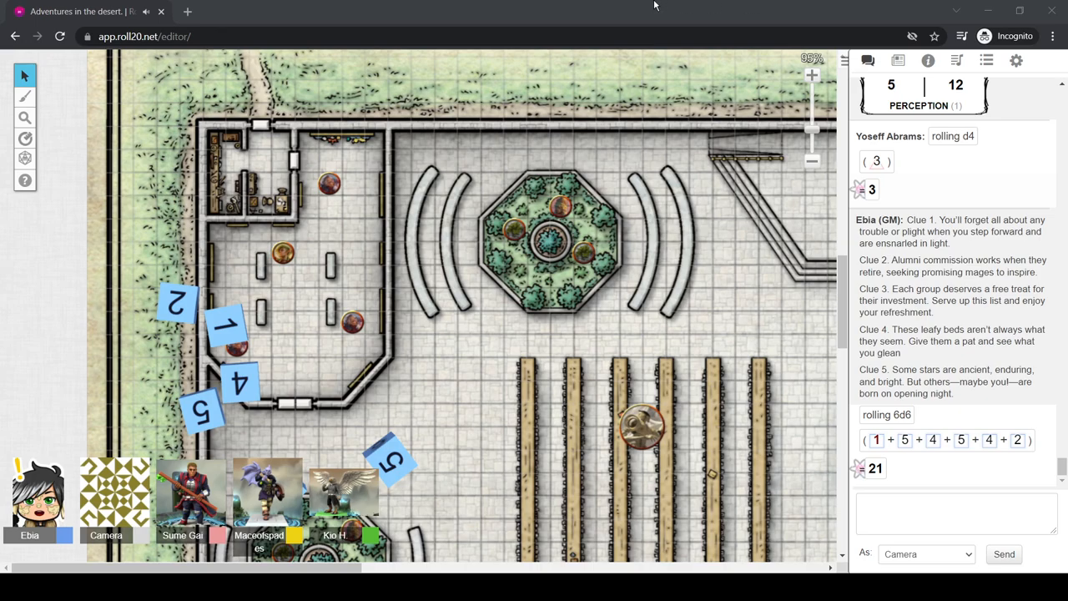
mouse_move(551, 7)
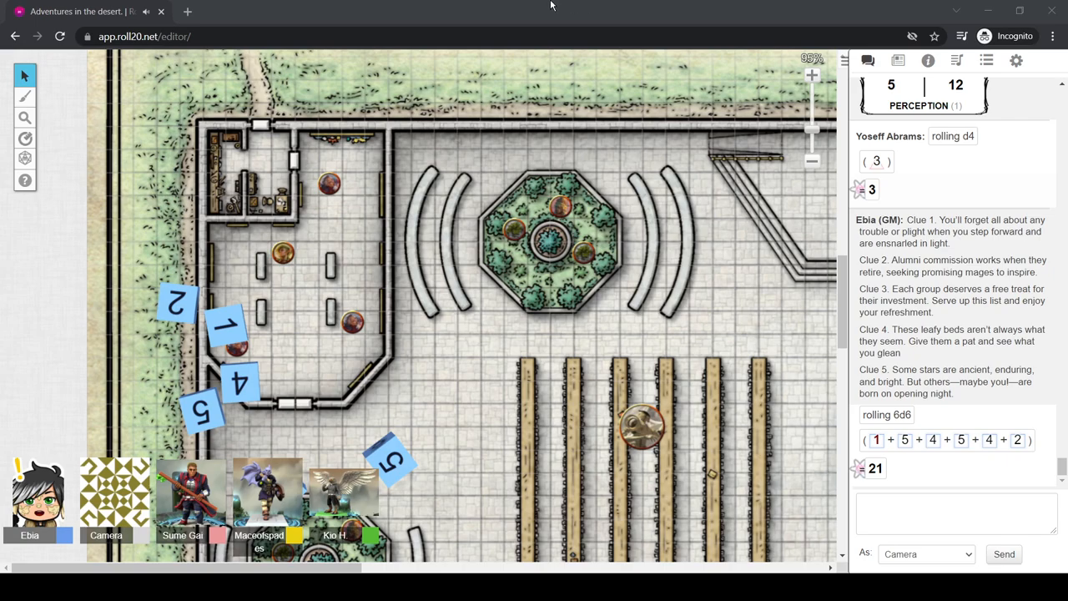
mouse_move(499, 7)
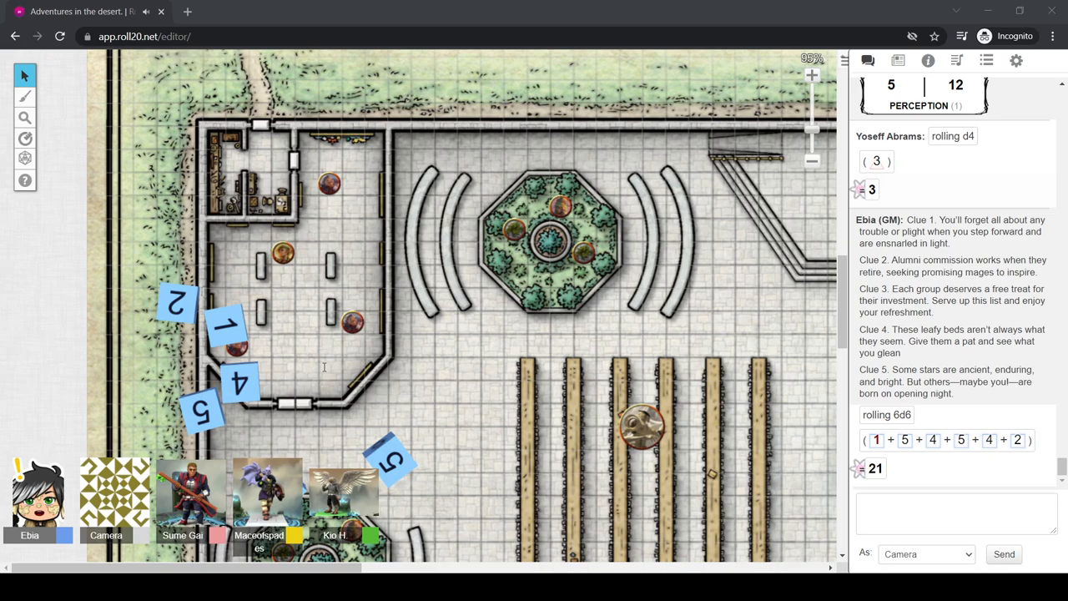
mouse_move(708, 155)
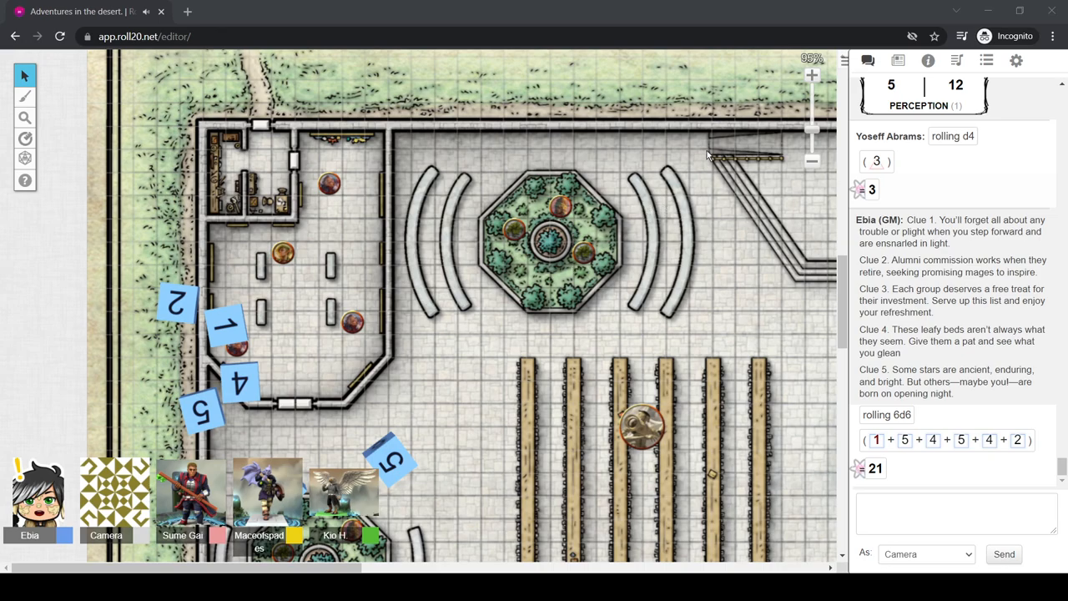
mouse_move(604, 294)
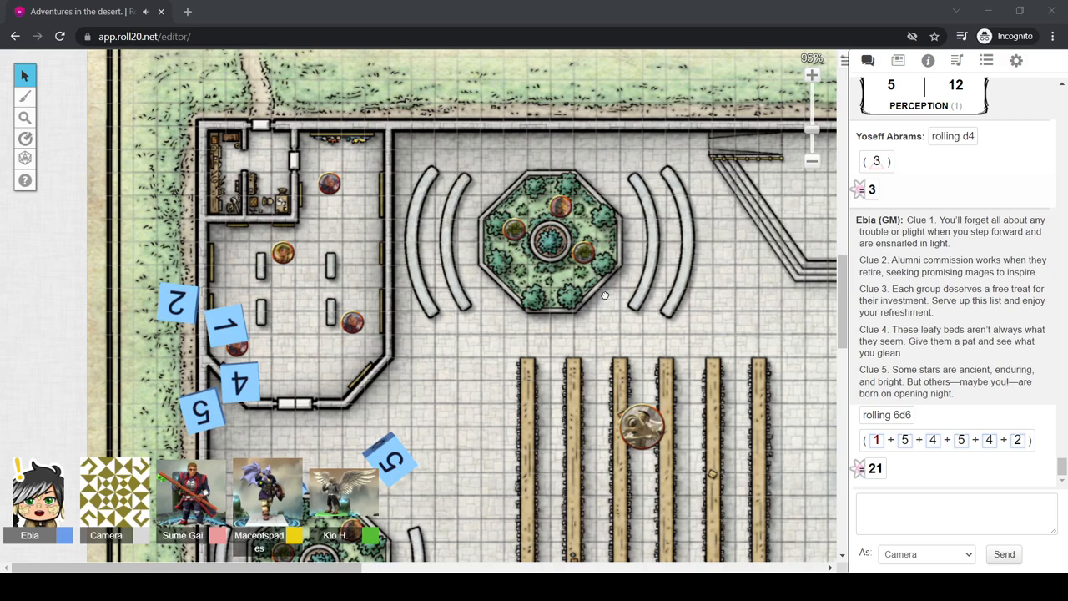
mouse_move(881, 127)
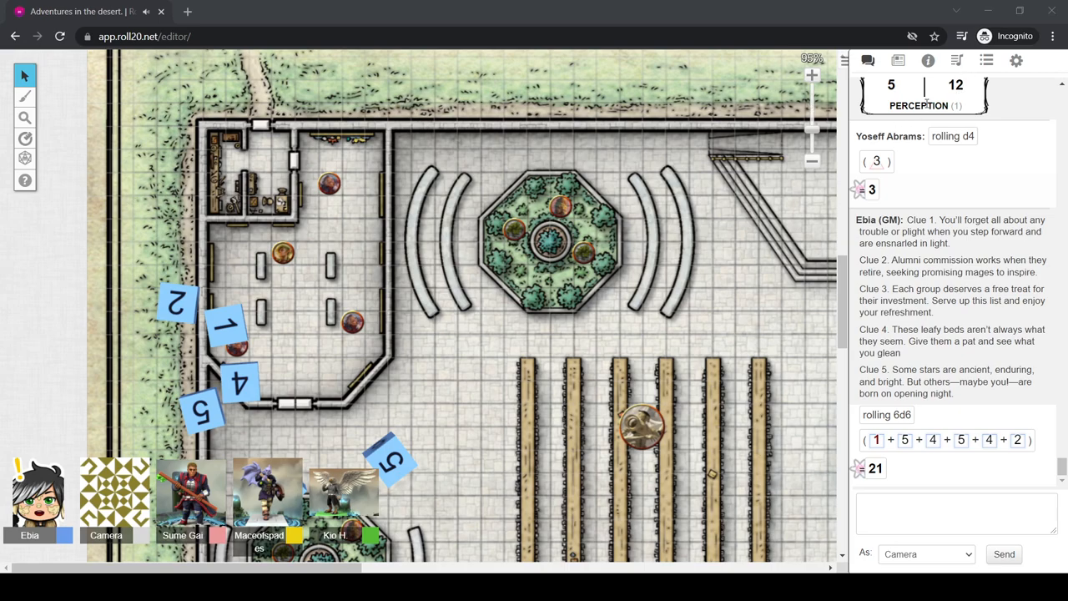
mouse_move(304, 454)
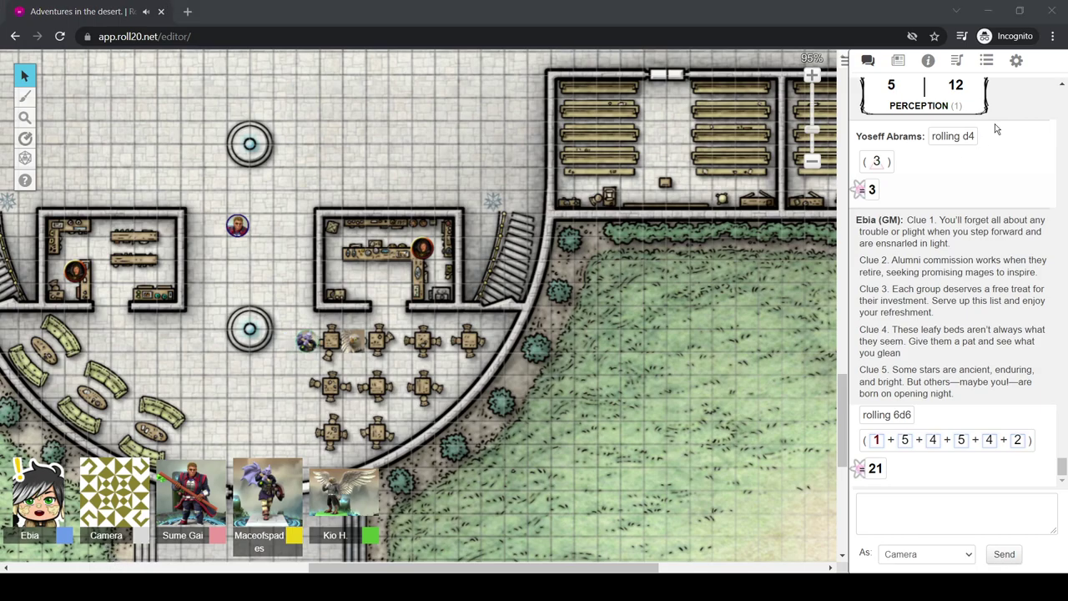
mouse_move(998, 124)
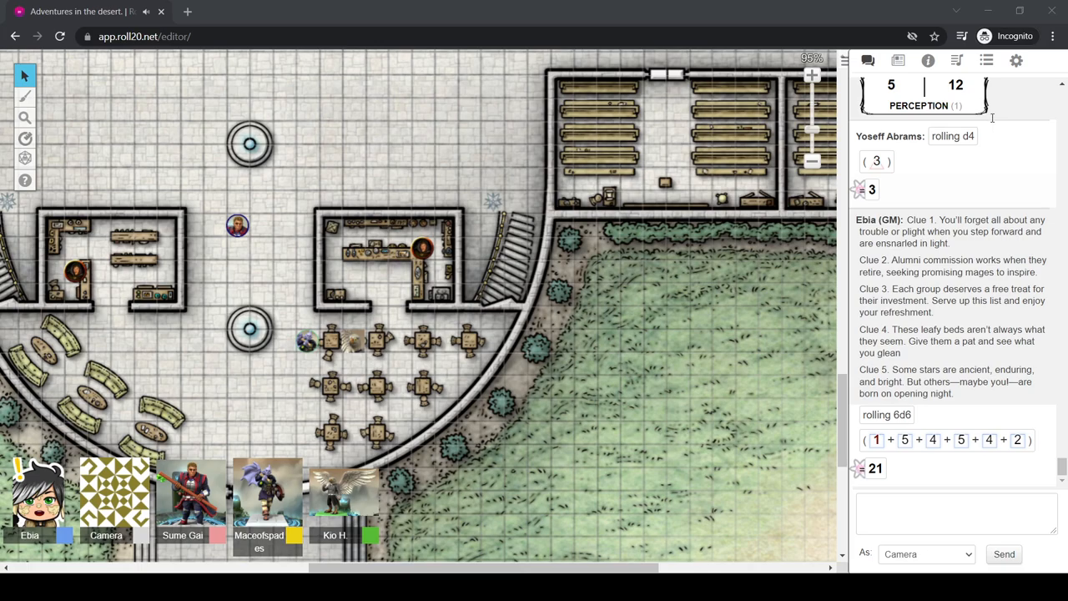
mouse_move(941, 107)
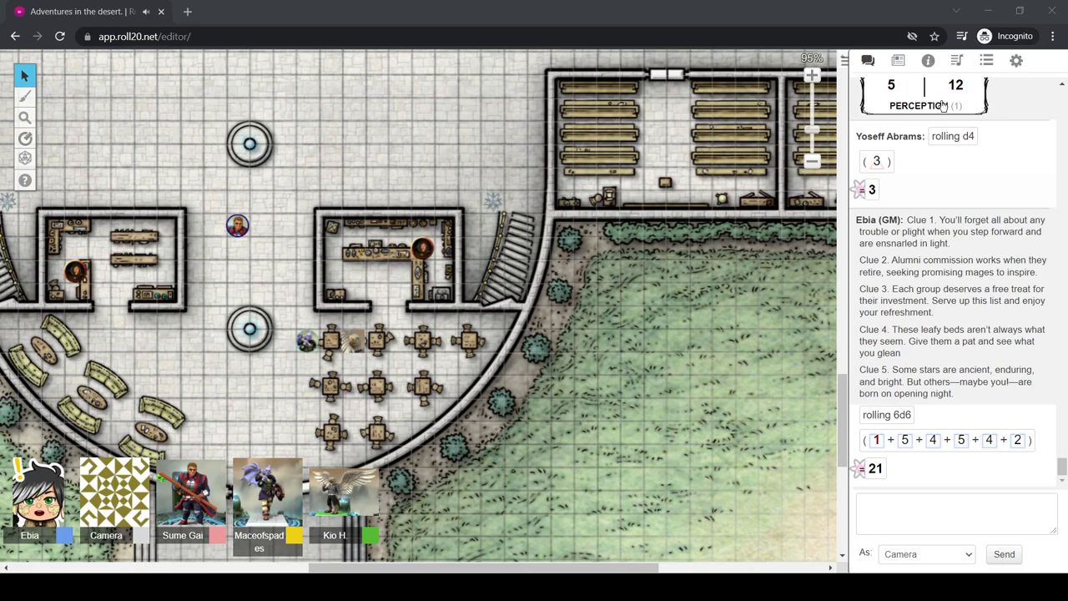
mouse_move(943, 100)
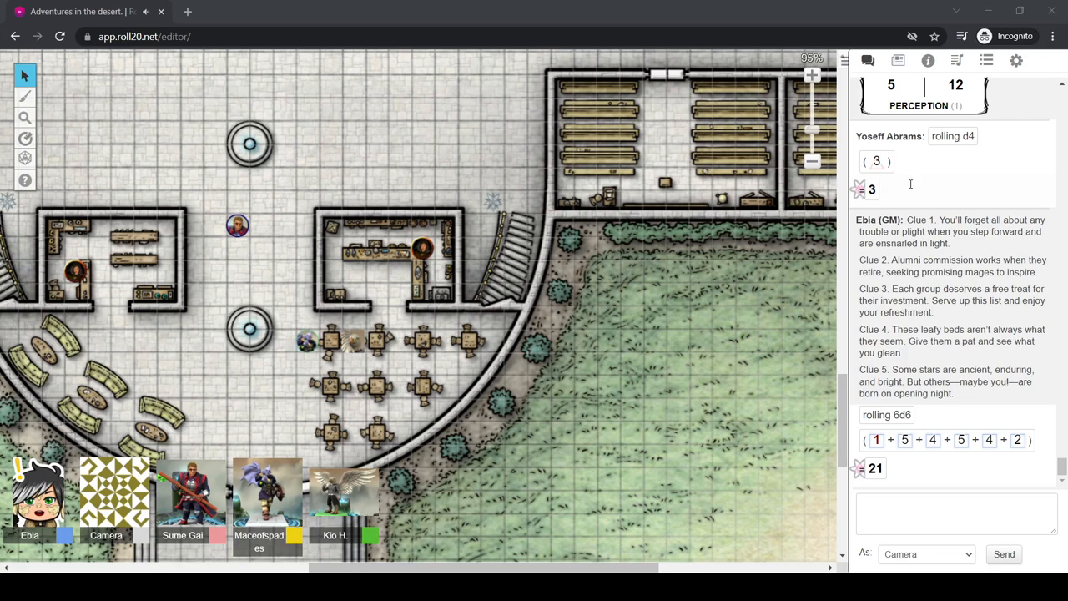
mouse_move(912, 154)
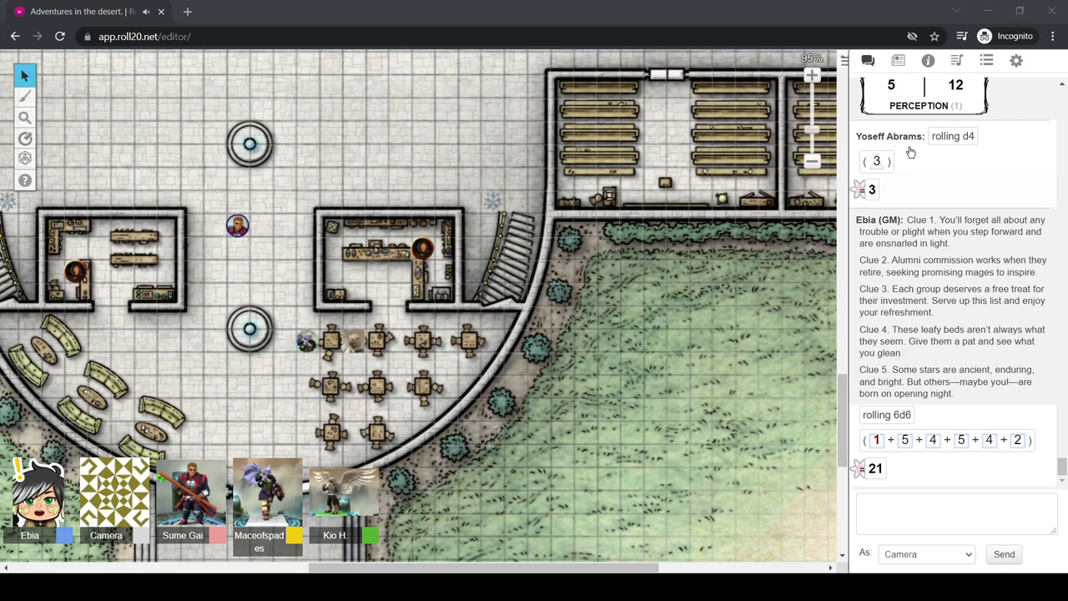
mouse_move(864, 168)
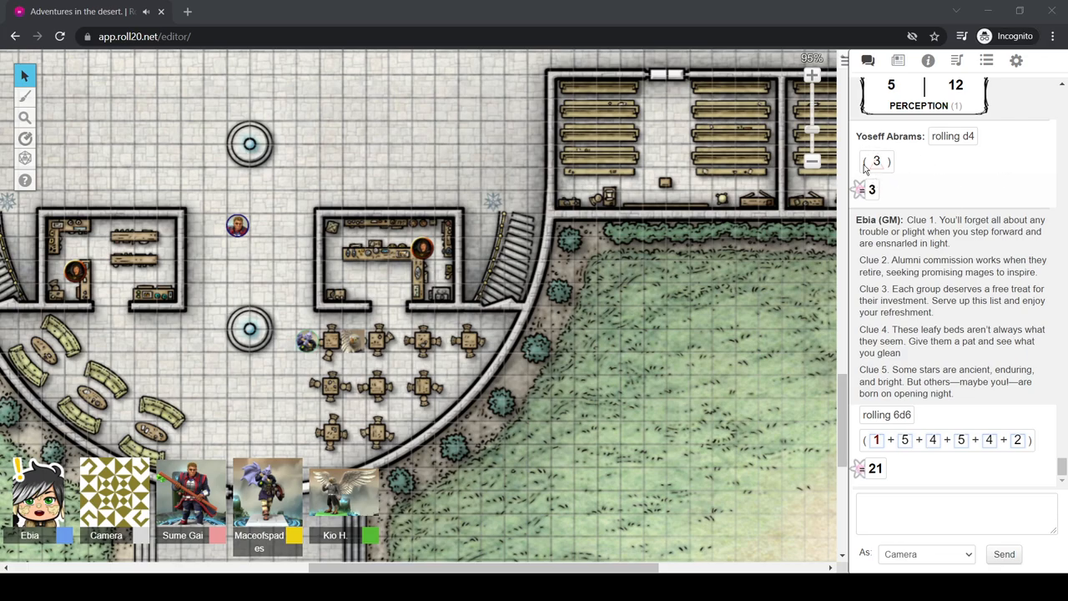
mouse_move(860, 261)
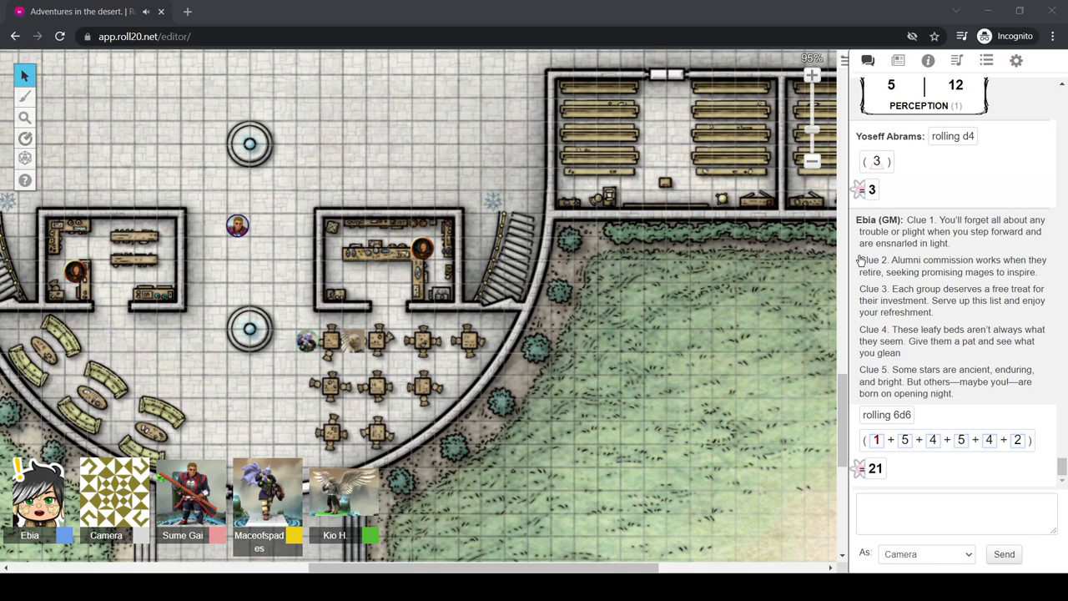
mouse_move(868, 334)
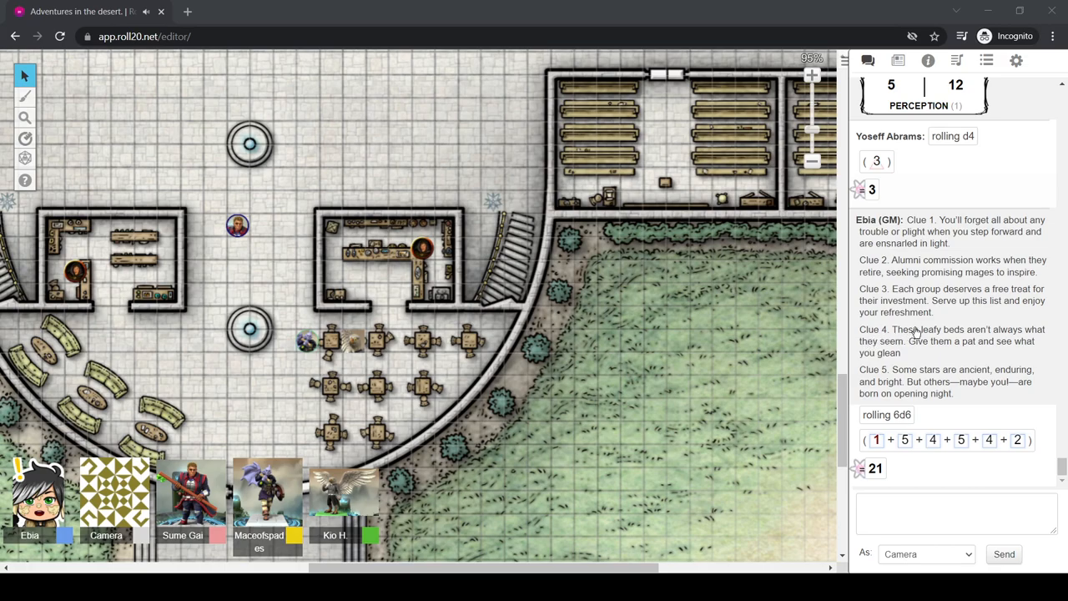
mouse_move(948, 317)
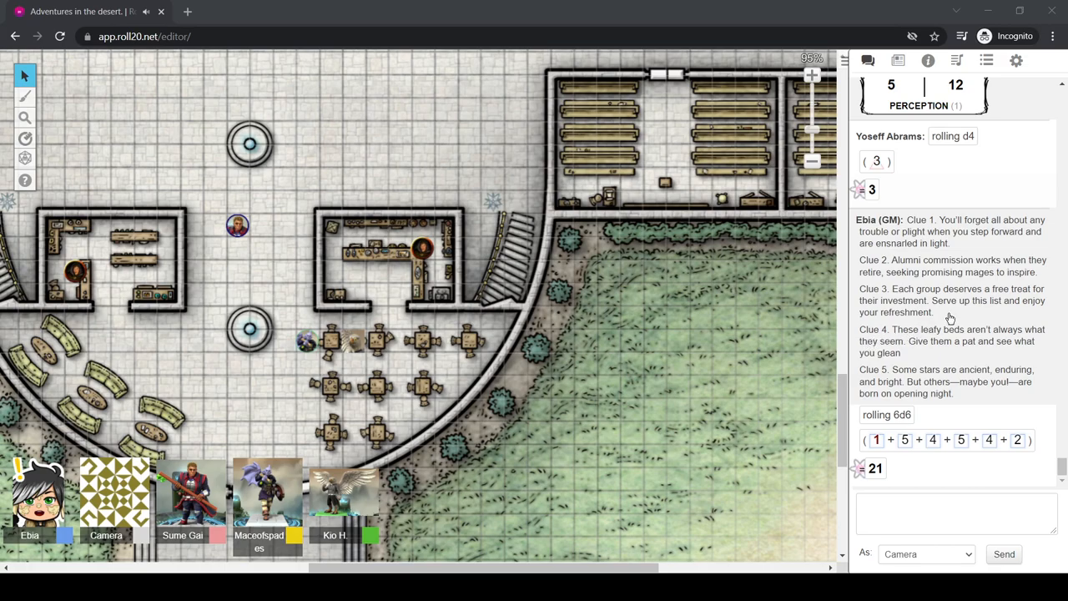
mouse_move(928, 387)
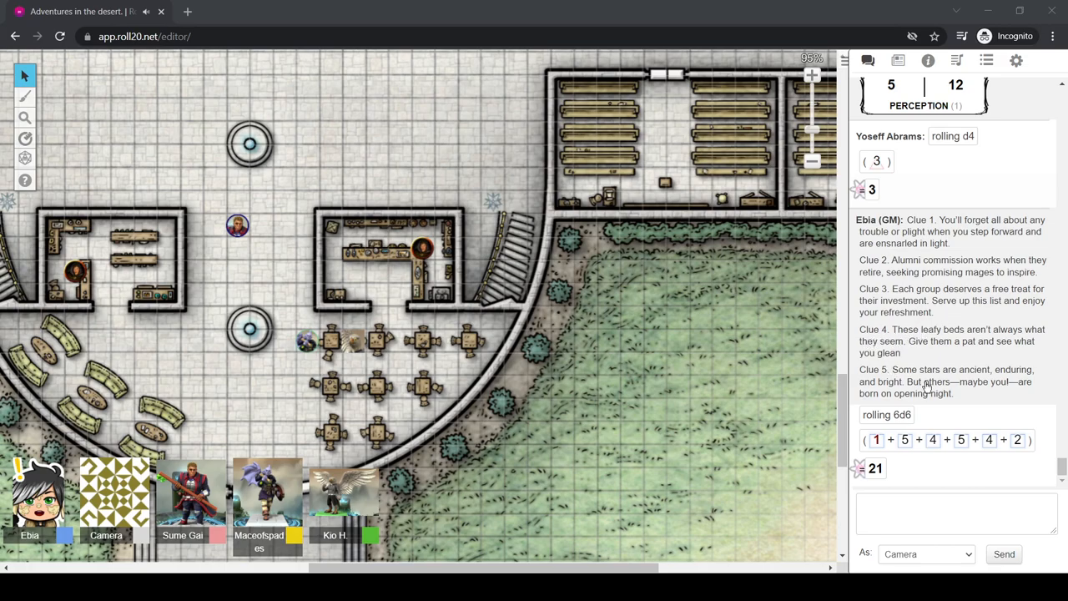
mouse_move(938, 399)
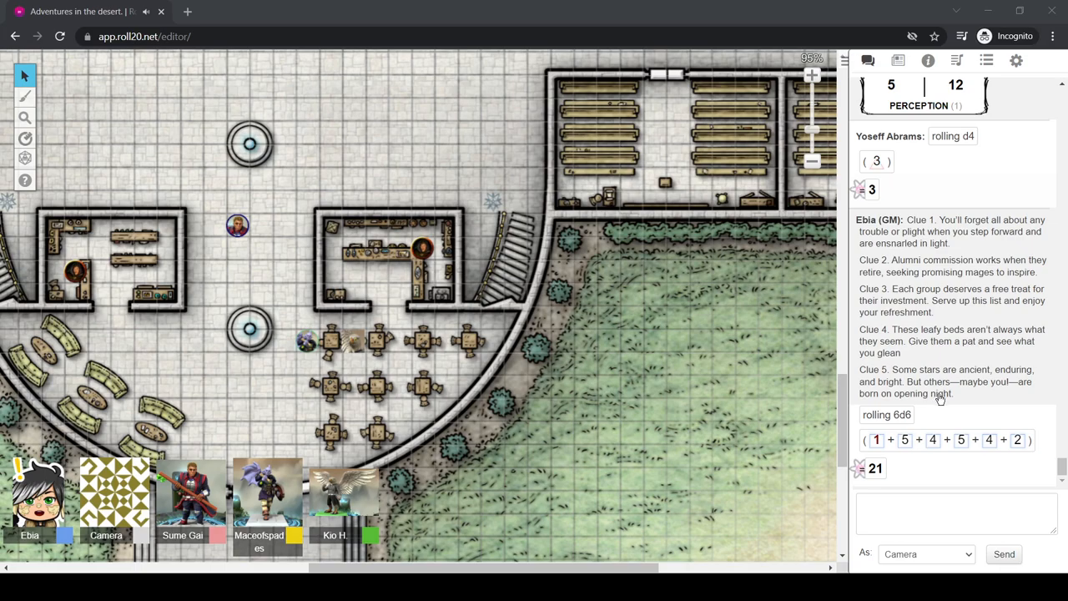
mouse_move(775, 215)
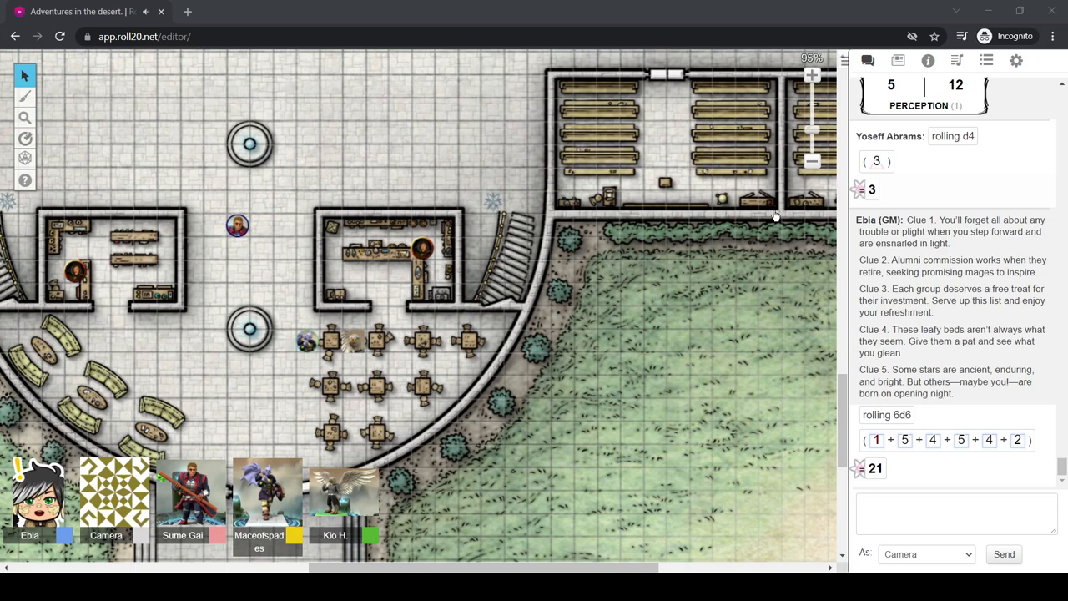
mouse_move(753, 123)
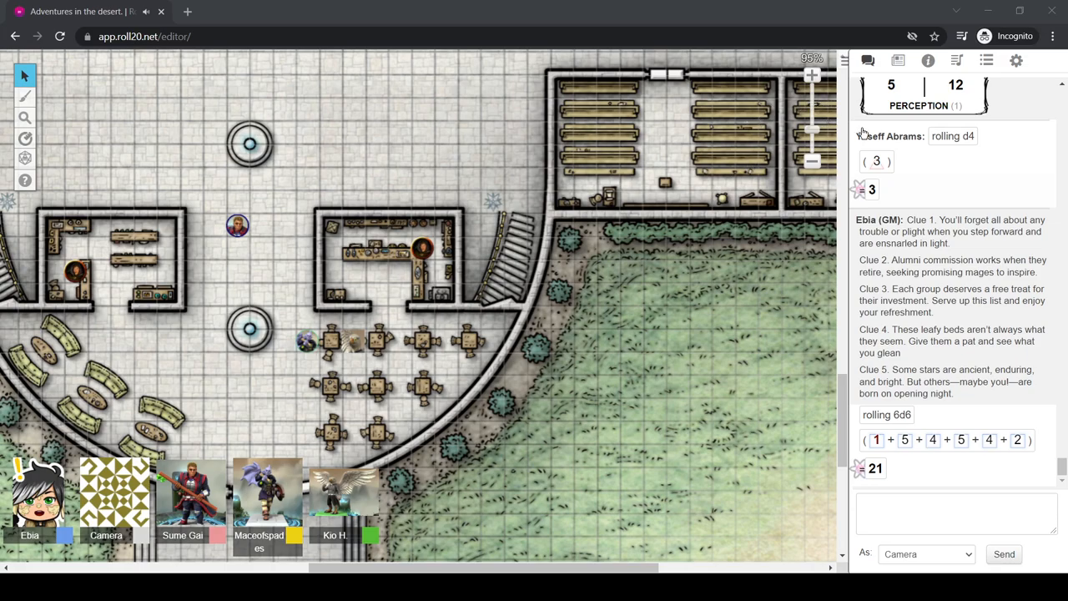
mouse_move(4, 210)
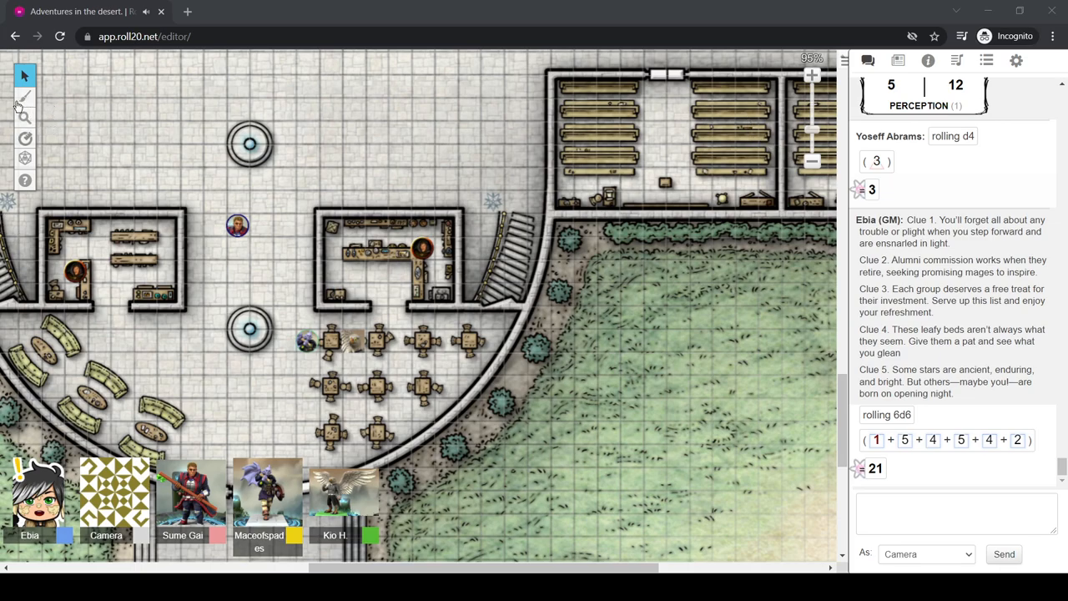
mouse_move(37, 107)
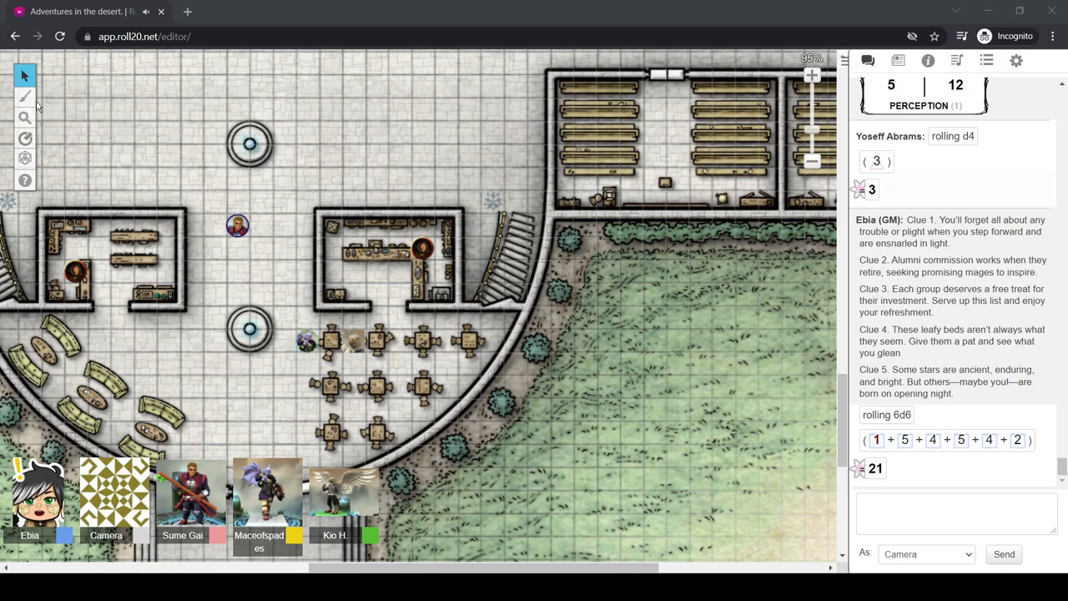
mouse_move(754, 120)
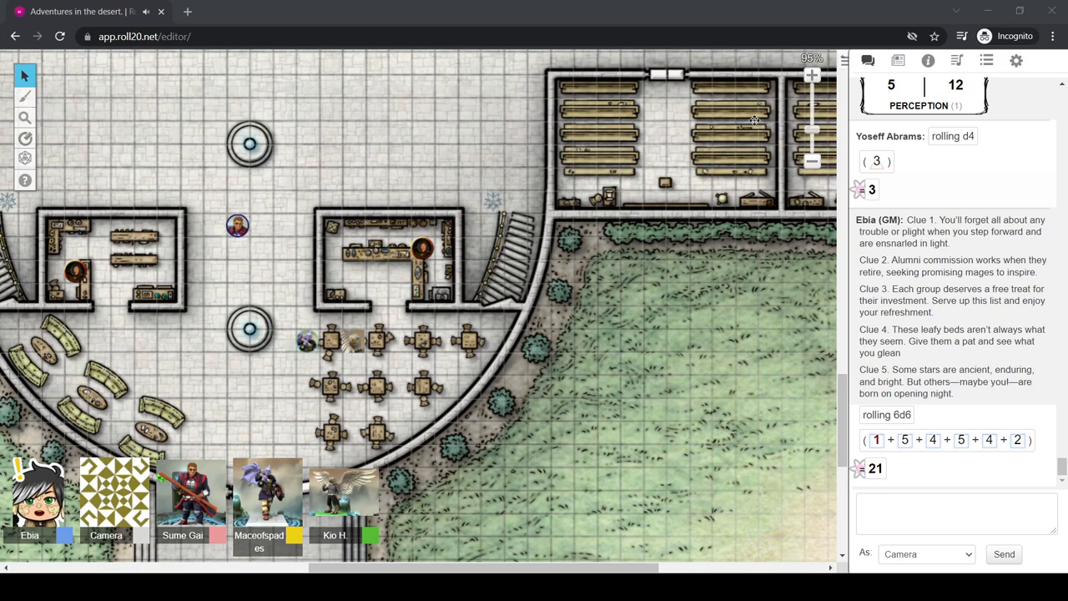
mouse_move(601, 197)
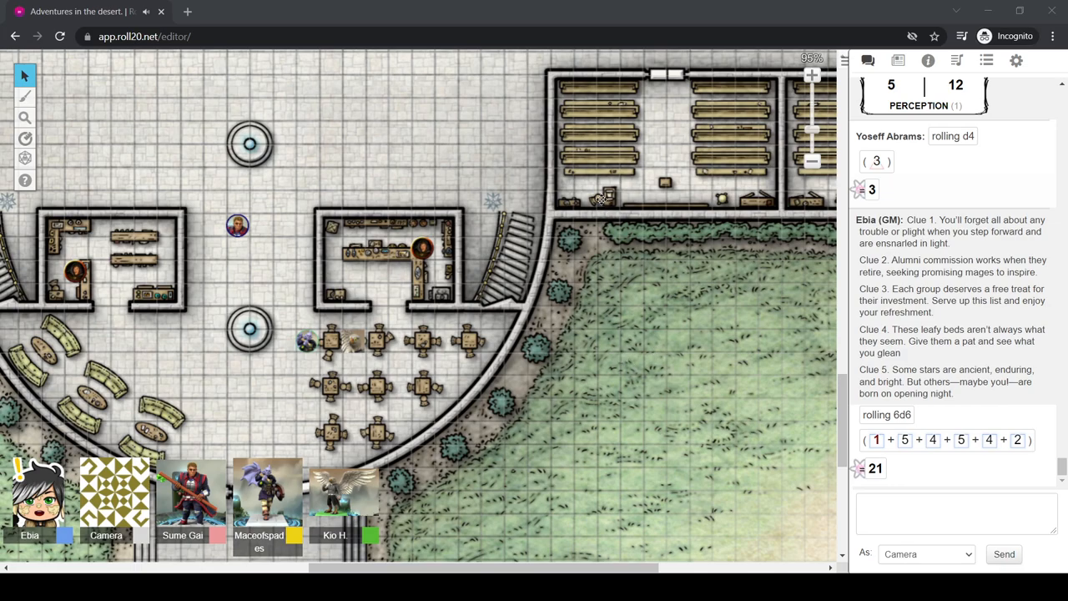
mouse_move(287, 209)
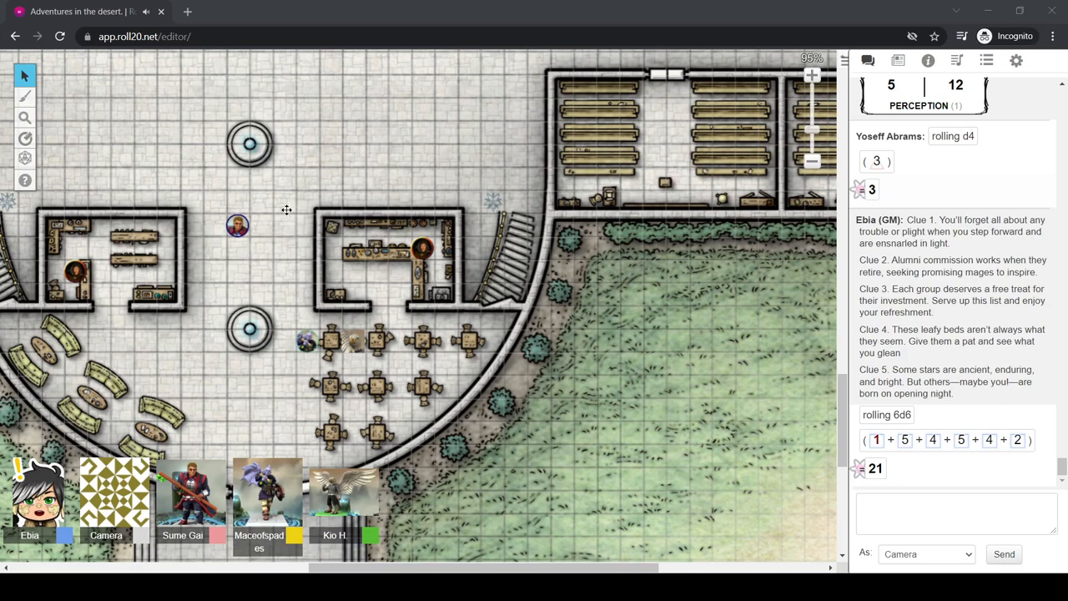
mouse_move(60, 117)
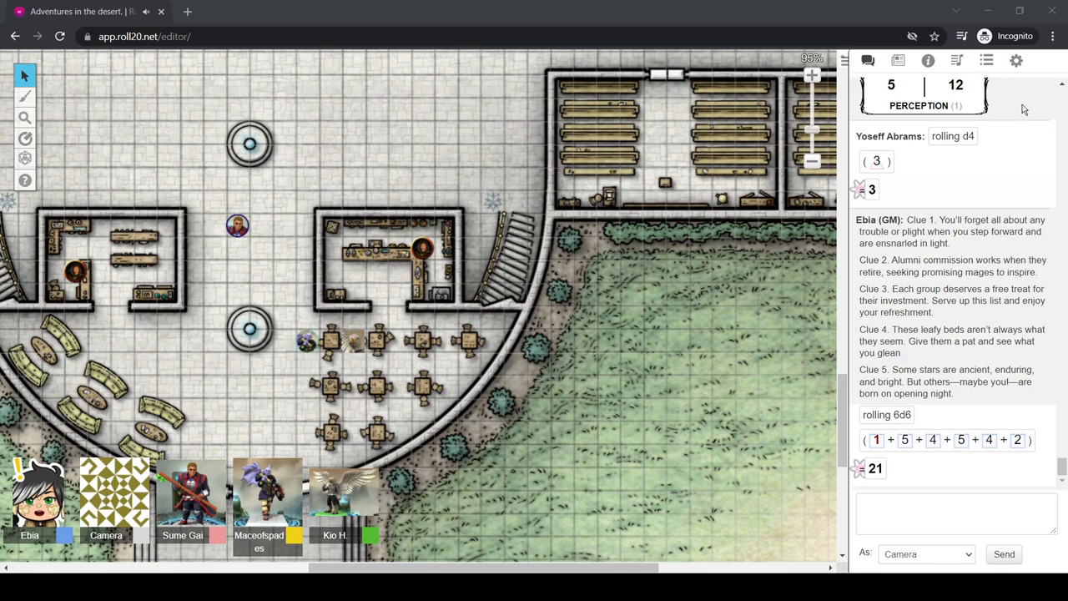
mouse_move(1015, 92)
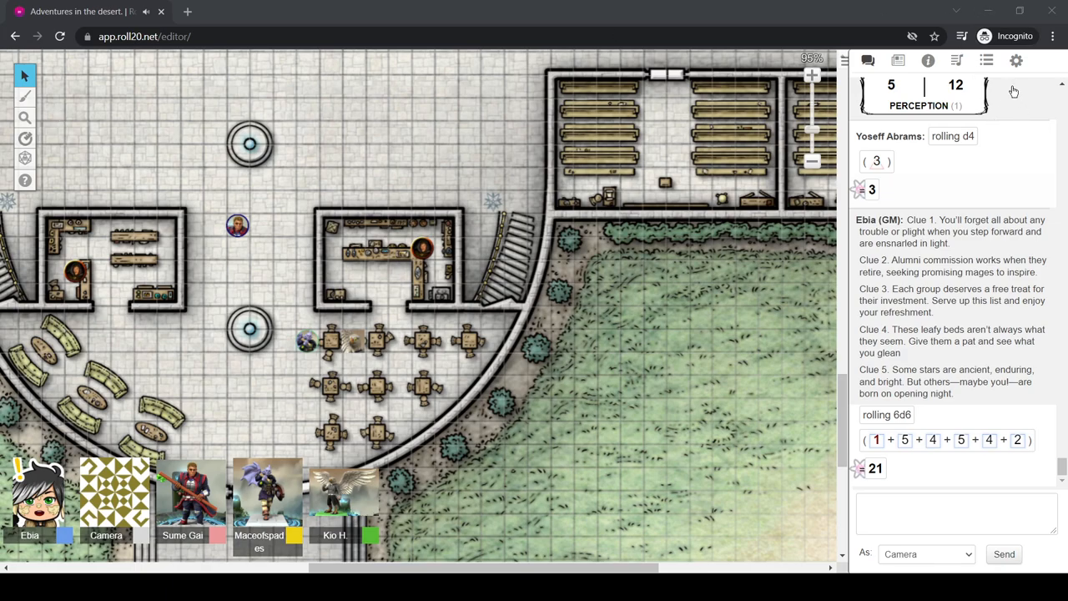
mouse_move(868, 60)
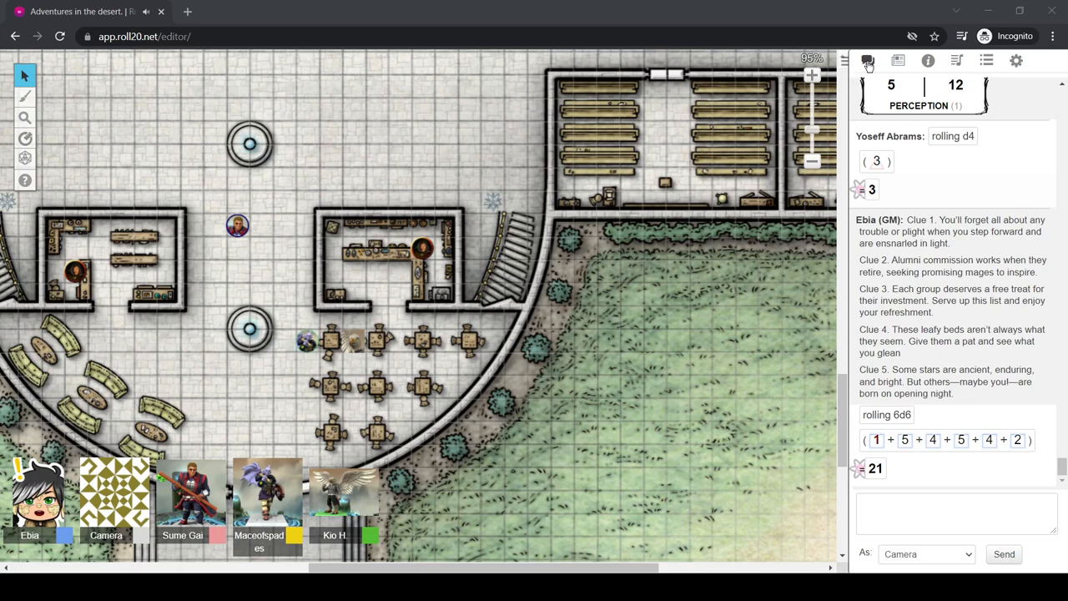
mouse_move(906, 74)
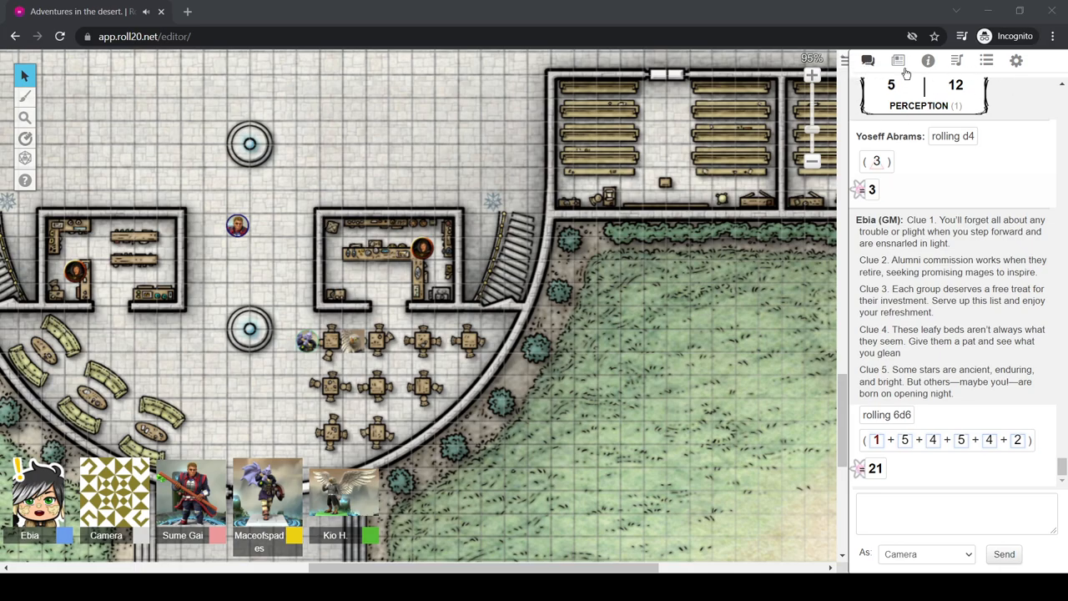
mouse_move(888, 69)
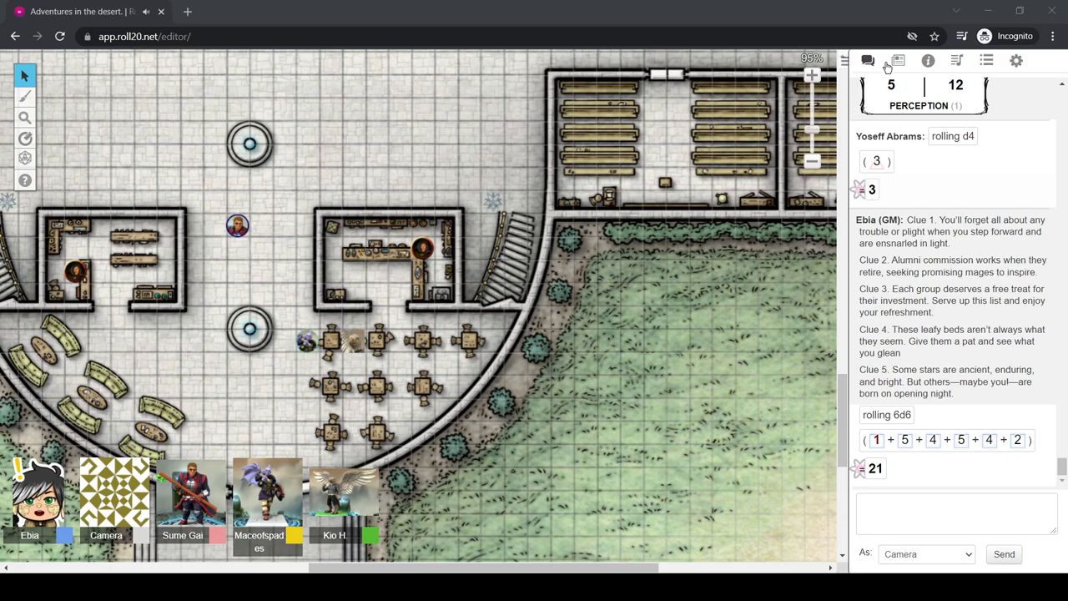
mouse_move(377, 134)
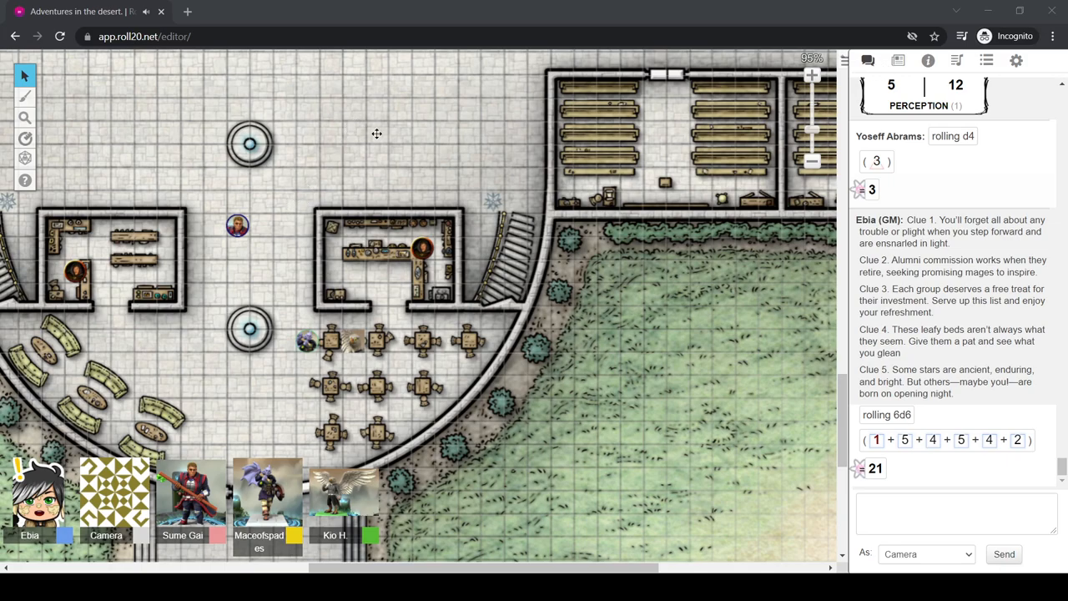
mouse_move(801, 227)
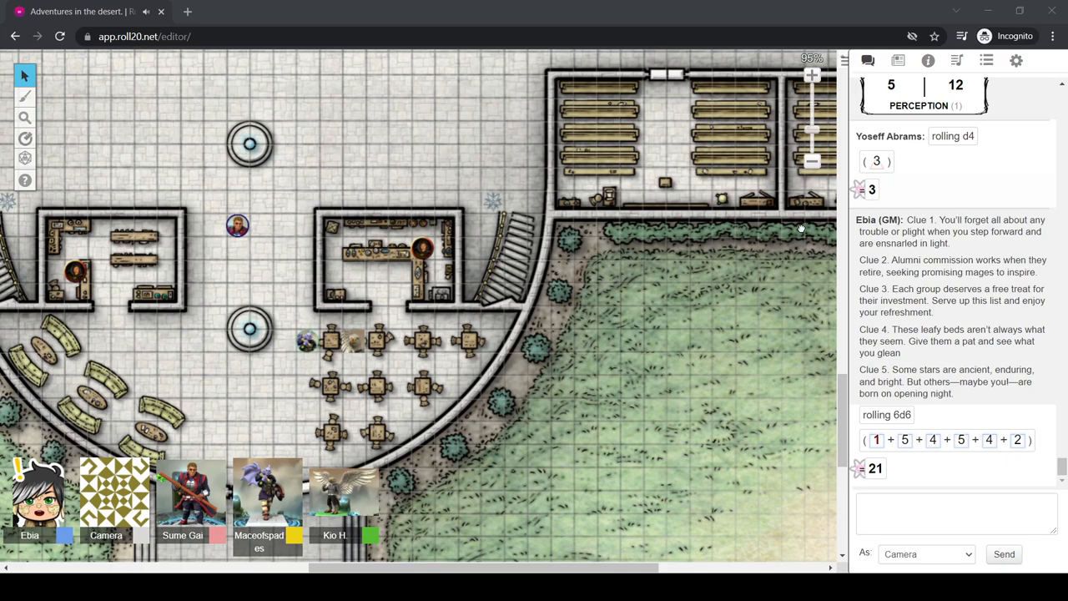
mouse_move(755, 273)
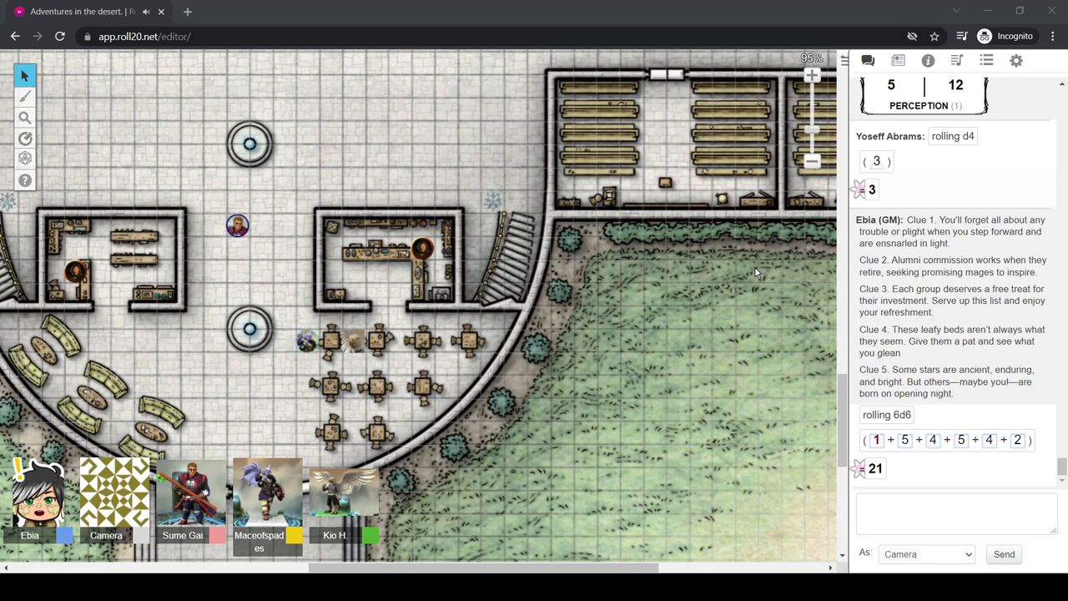
mouse_move(734, 290)
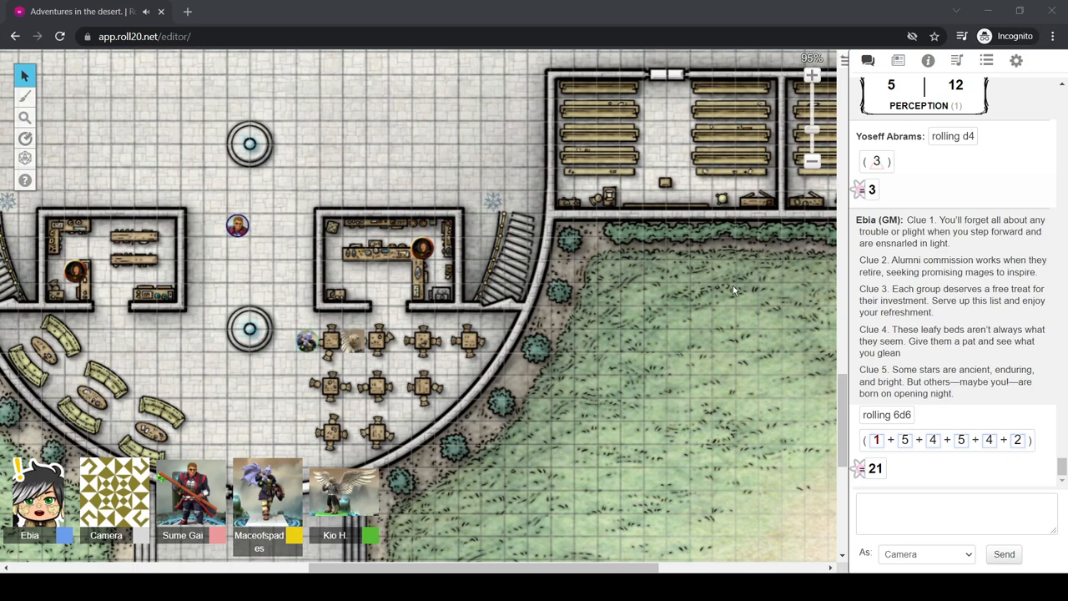
mouse_move(371, 369)
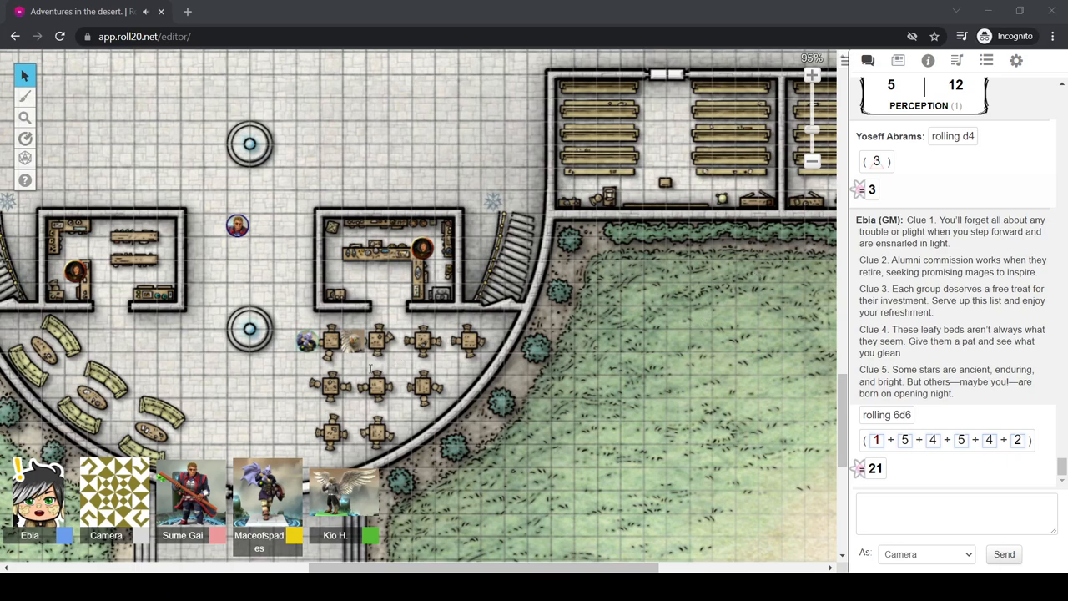
mouse_move(370, 374)
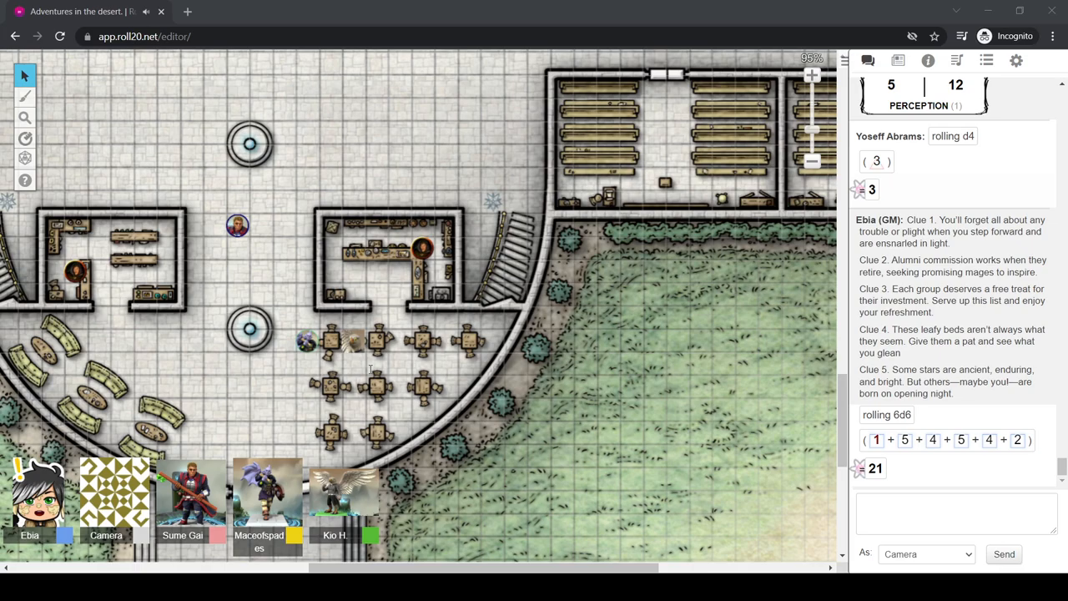
mouse_move(397, 376)
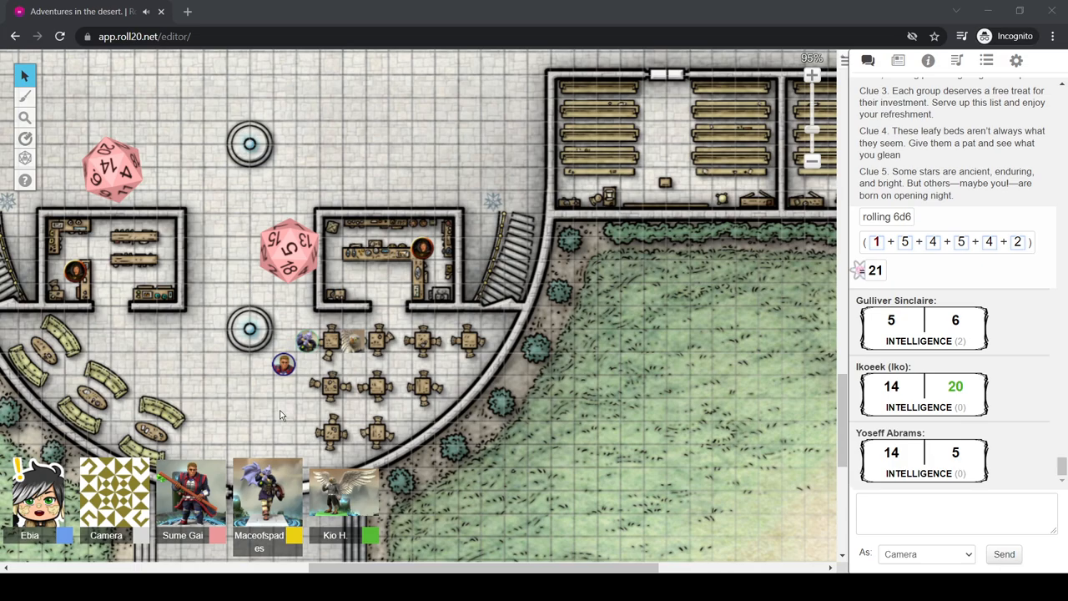
mouse_move(420, 421)
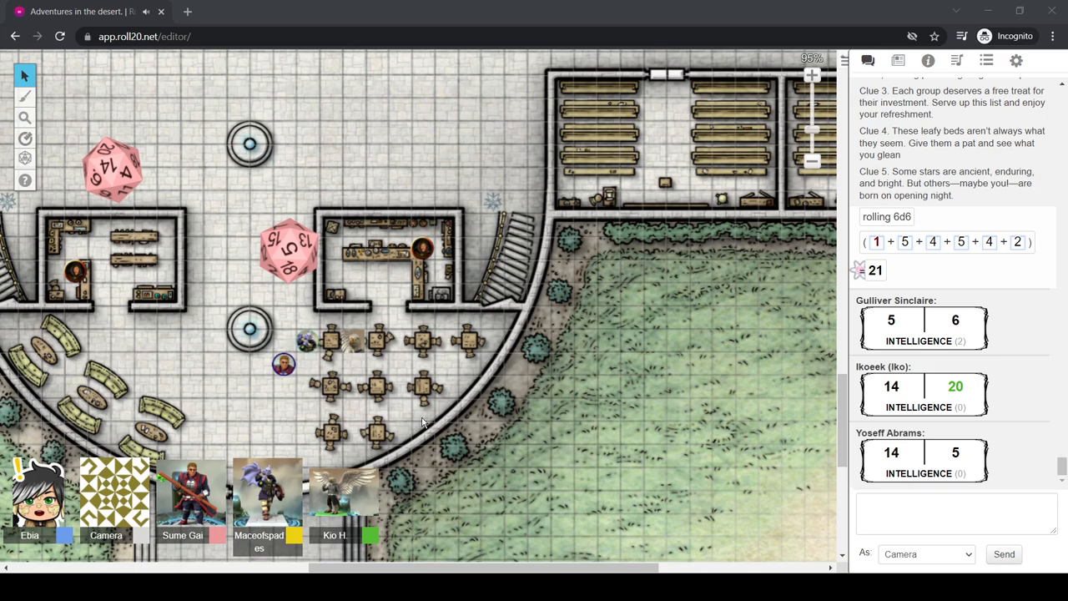
mouse_move(631, 290)
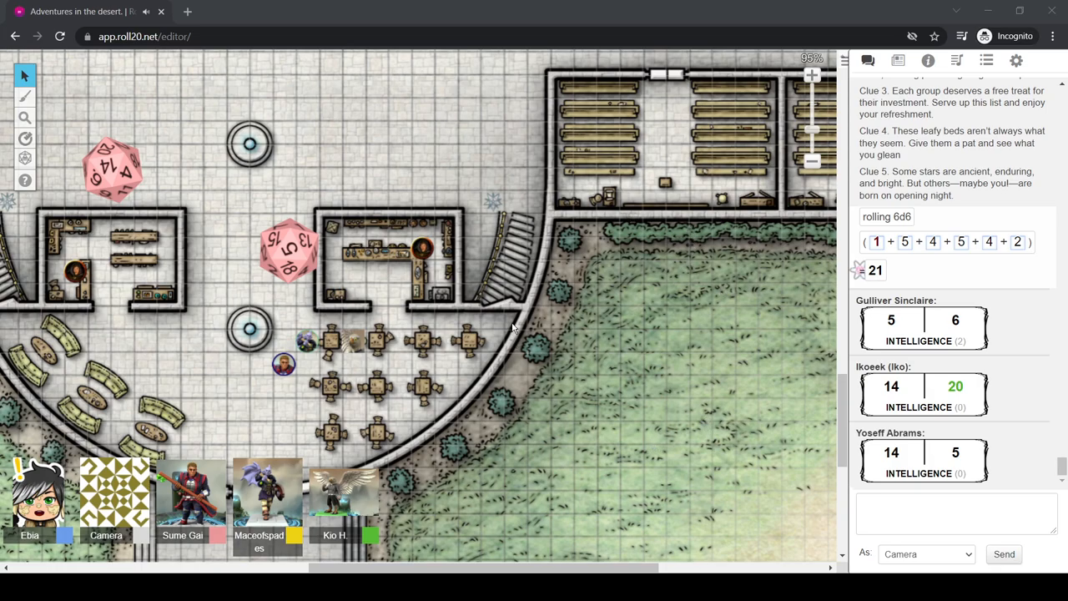
mouse_move(591, 391)
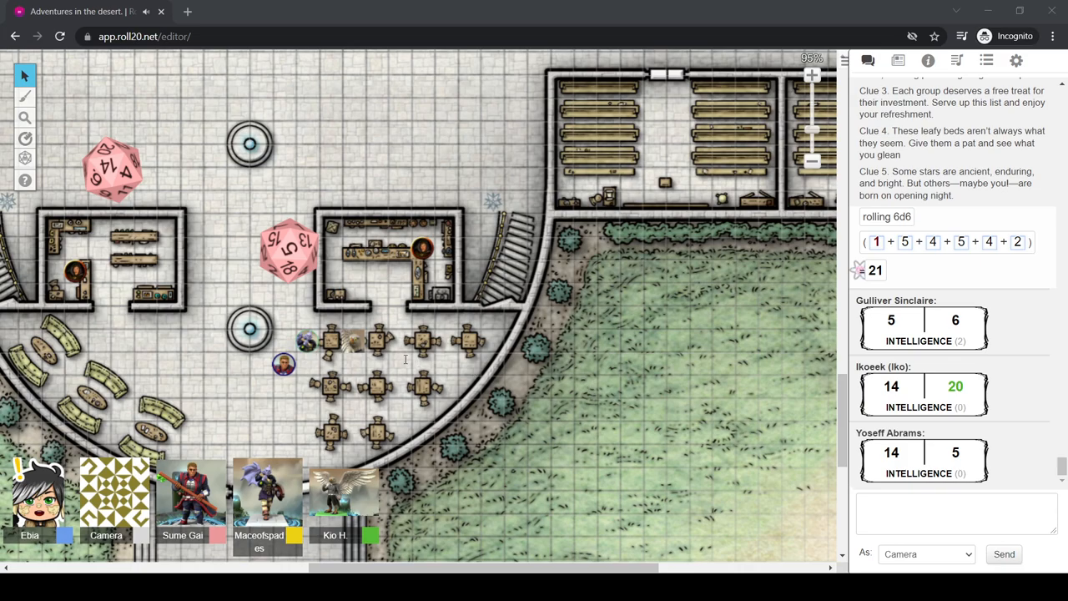
mouse_move(407, 363)
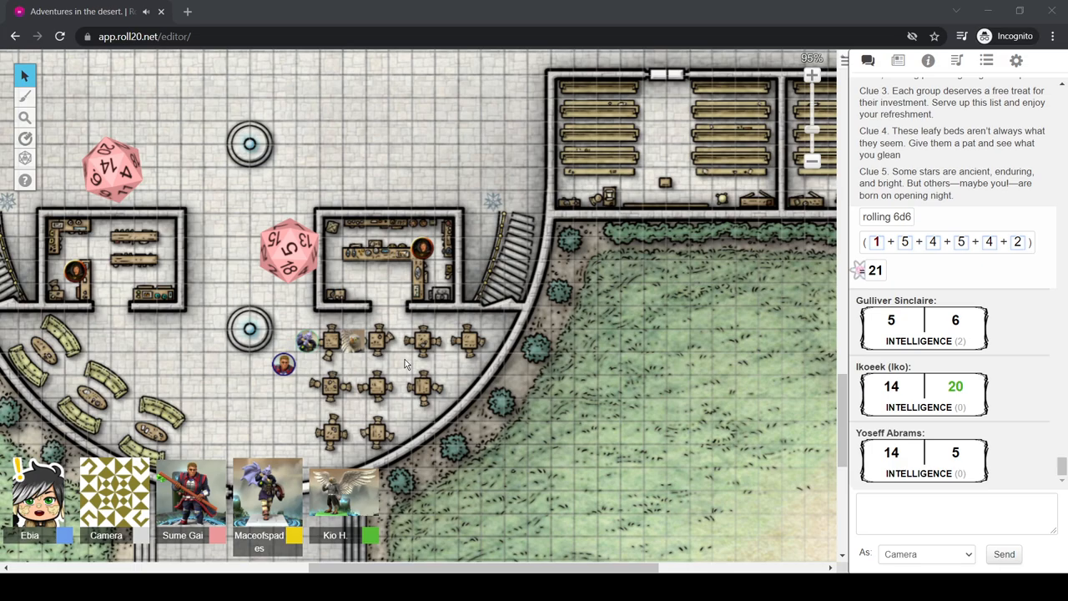
mouse_move(611, 360)
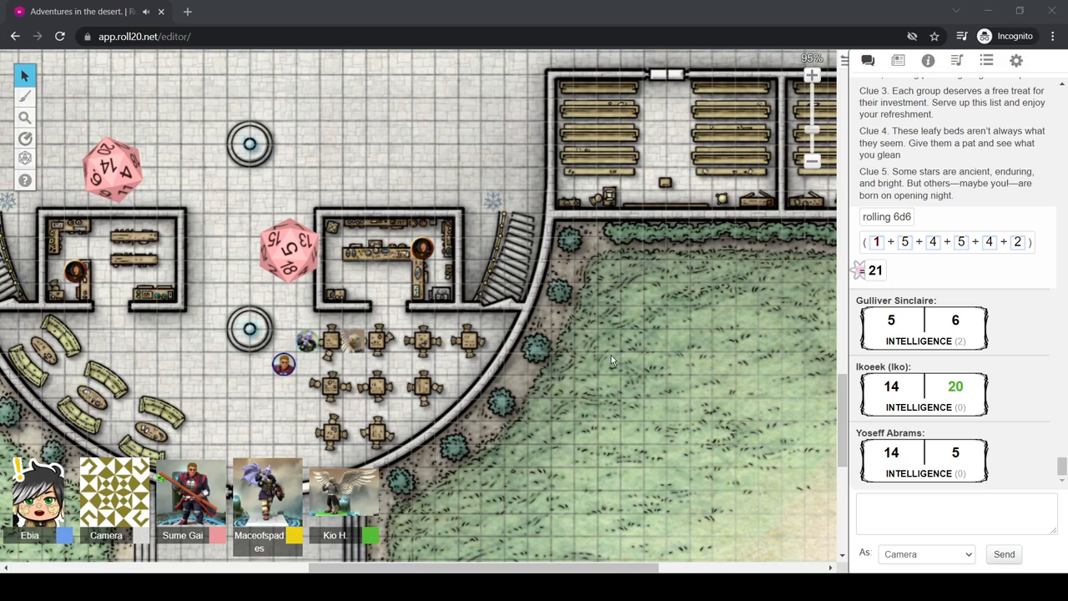
mouse_move(608, 363)
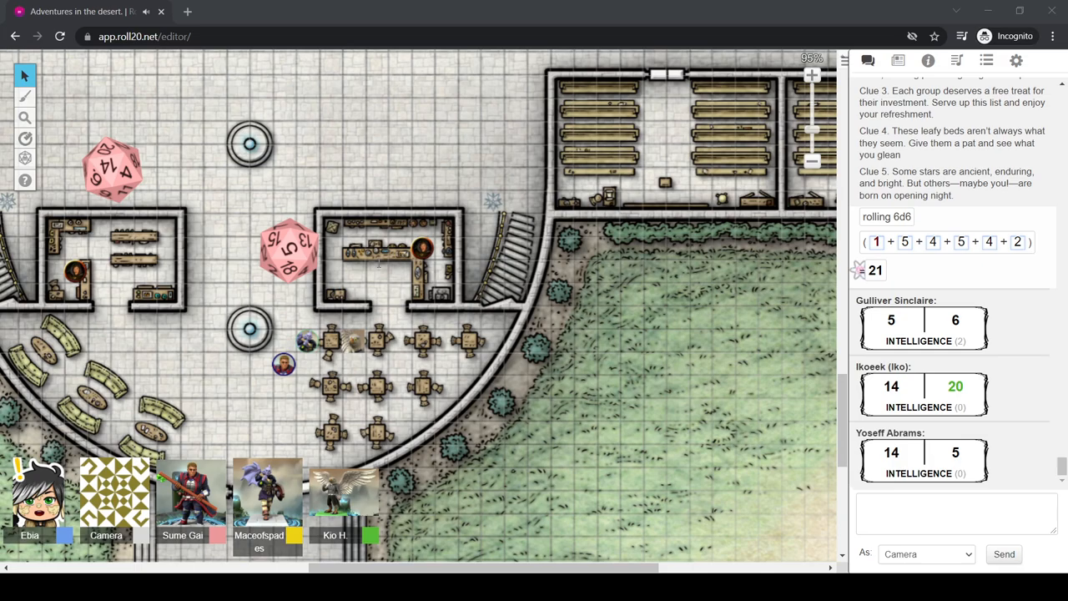
mouse_move(378, 267)
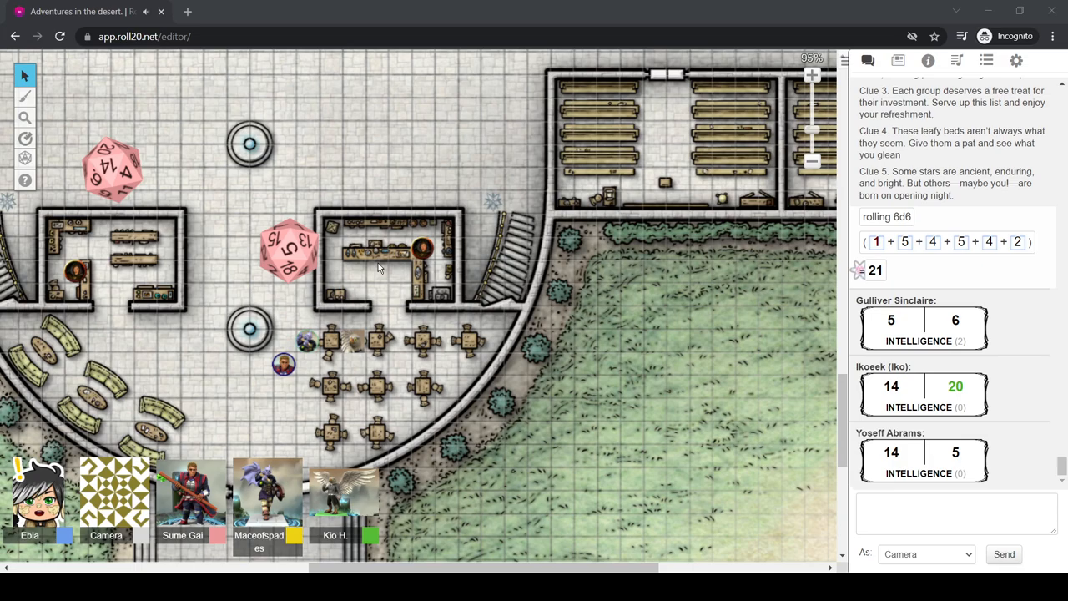
mouse_move(339, 124)
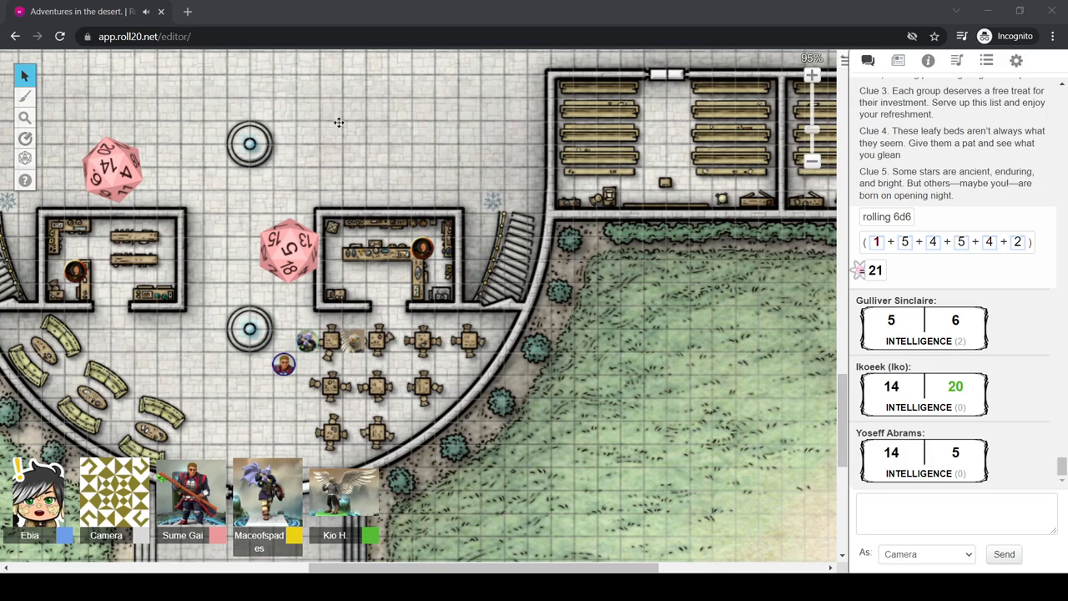
mouse_move(230, 214)
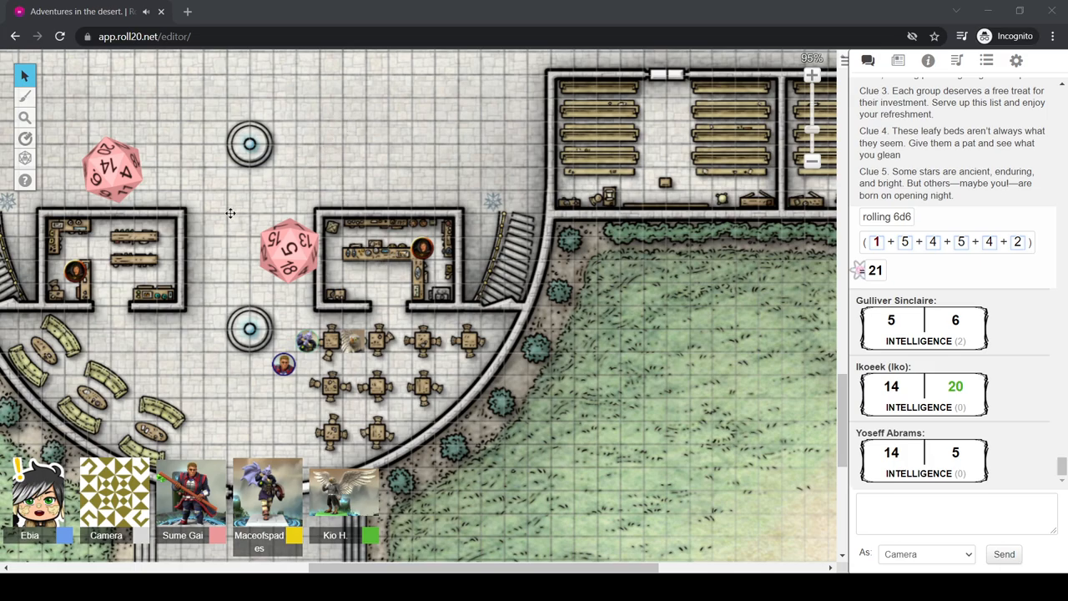
mouse_move(774, 157)
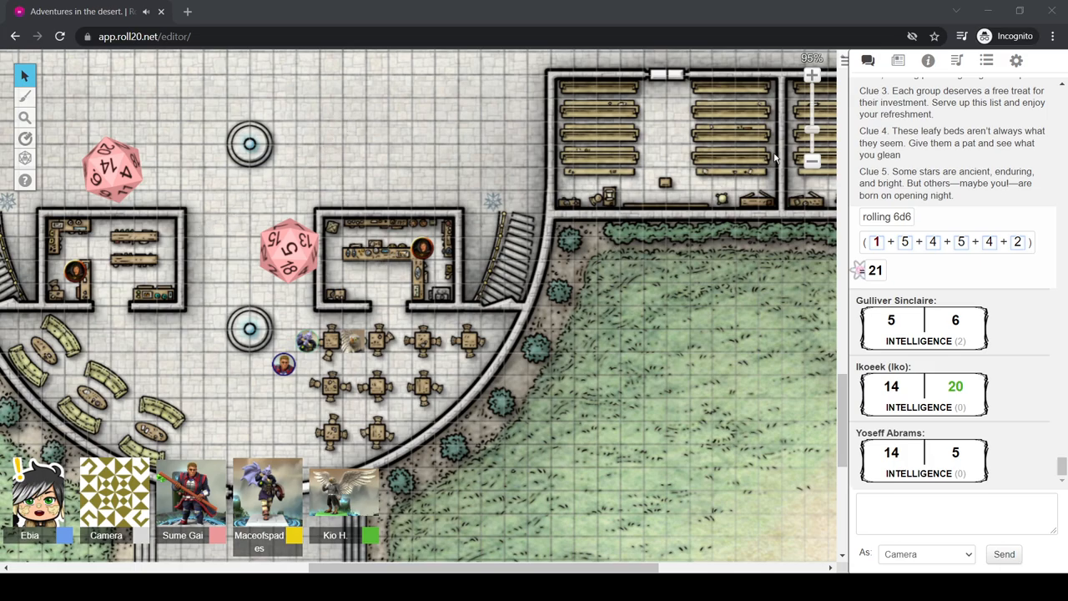
mouse_move(693, 213)
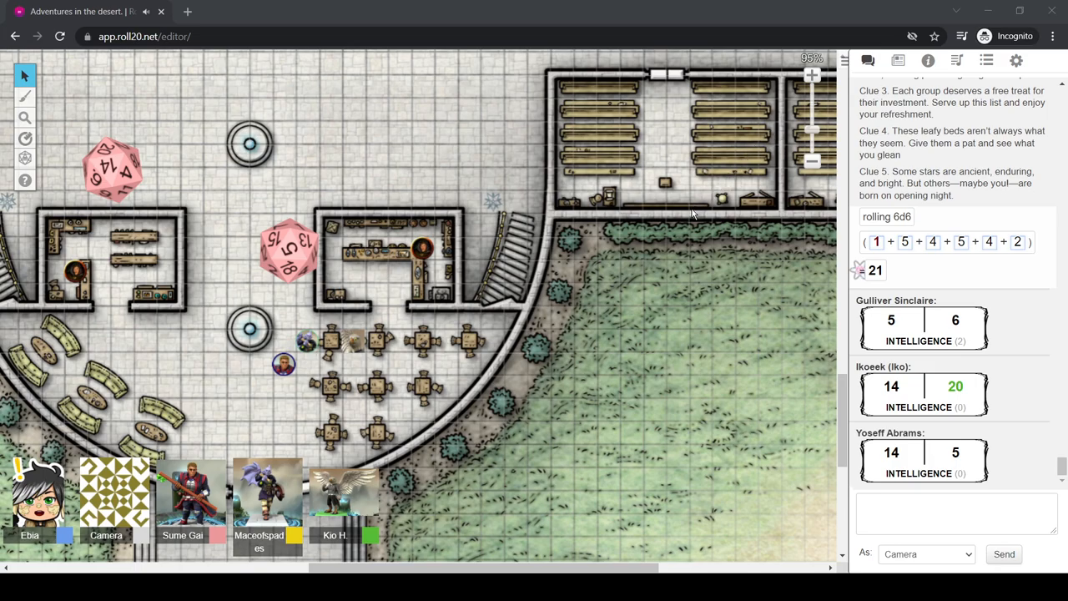
mouse_move(654, 218)
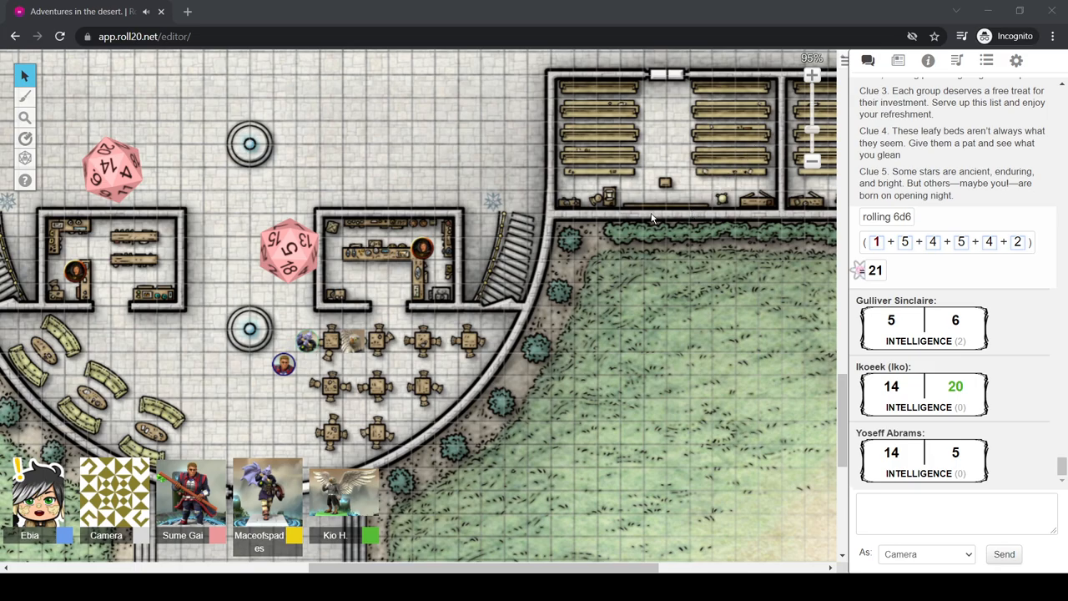
mouse_move(581, 378)
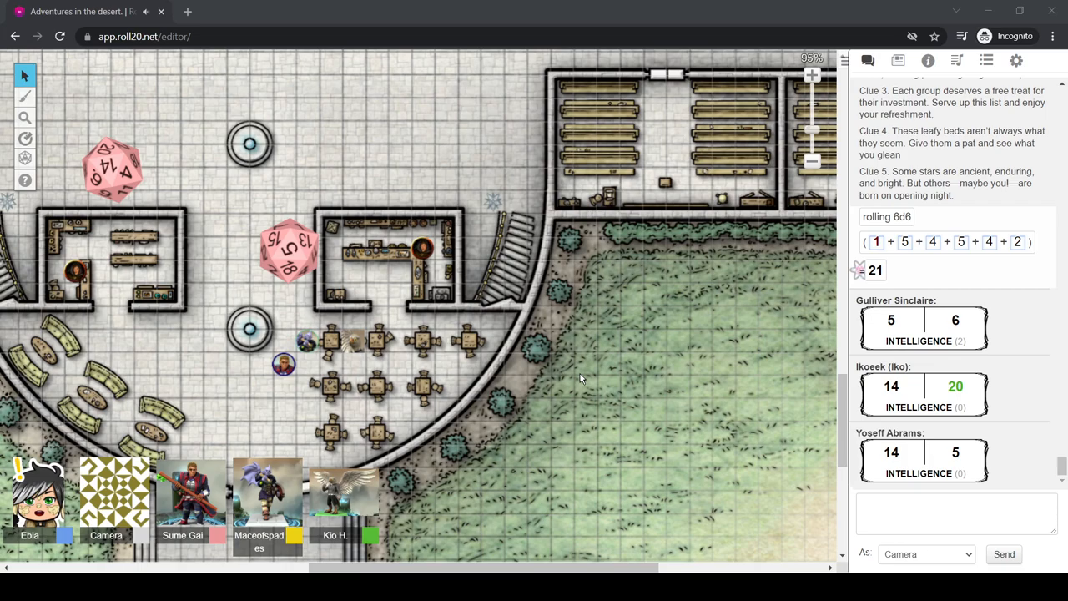
mouse_move(517, 128)
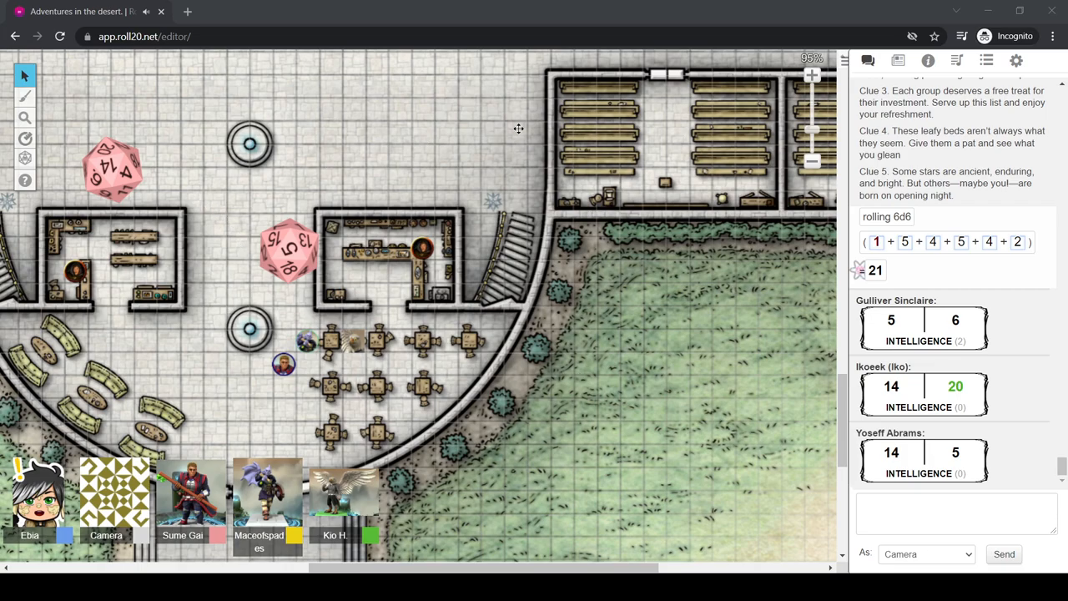
mouse_move(180, 220)
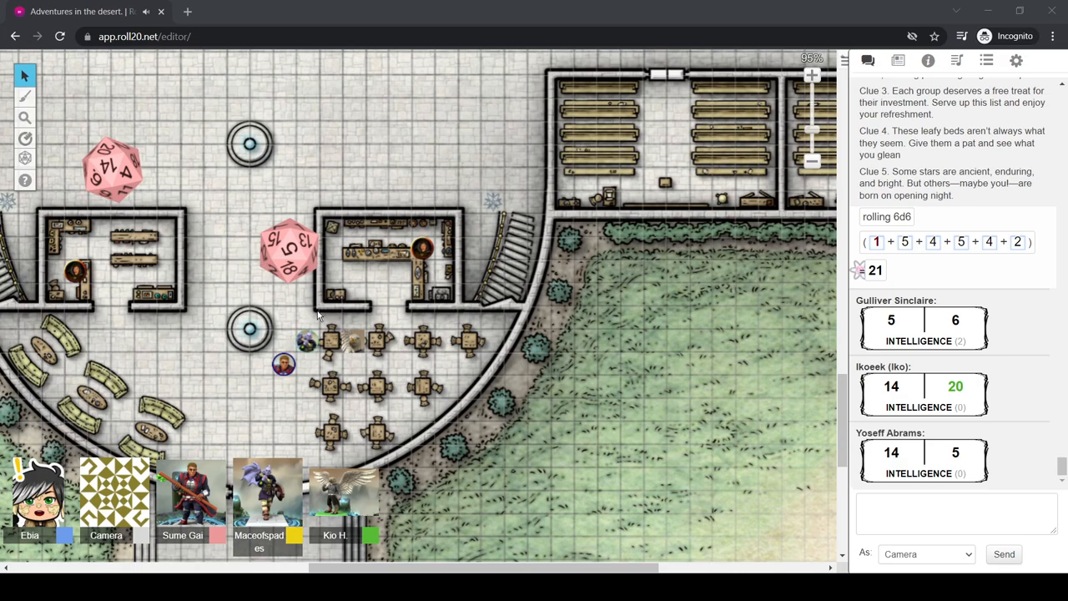
mouse_move(354, 327)
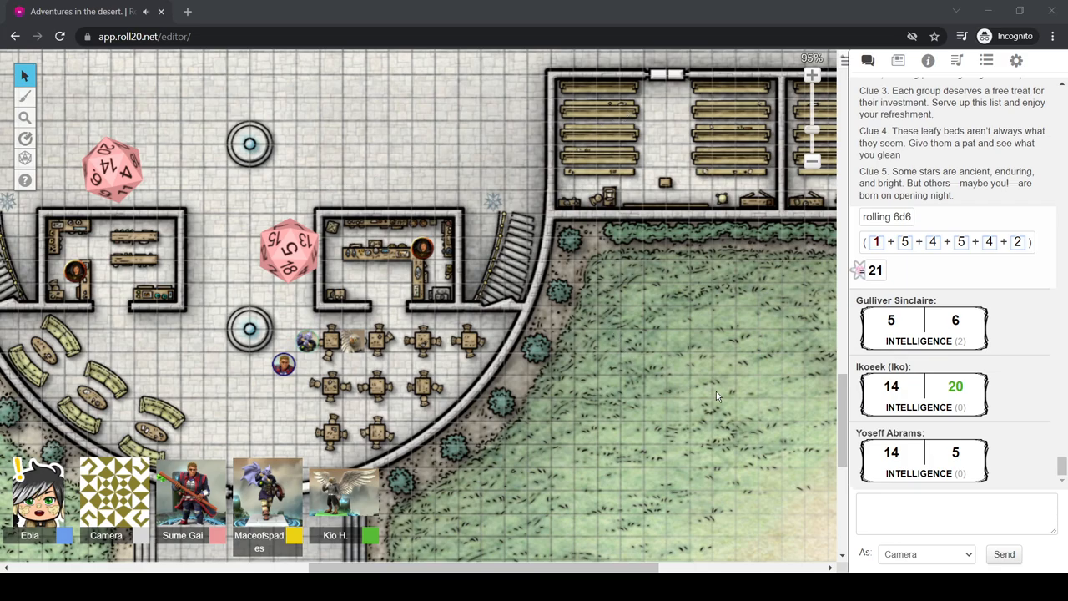
mouse_move(778, 406)
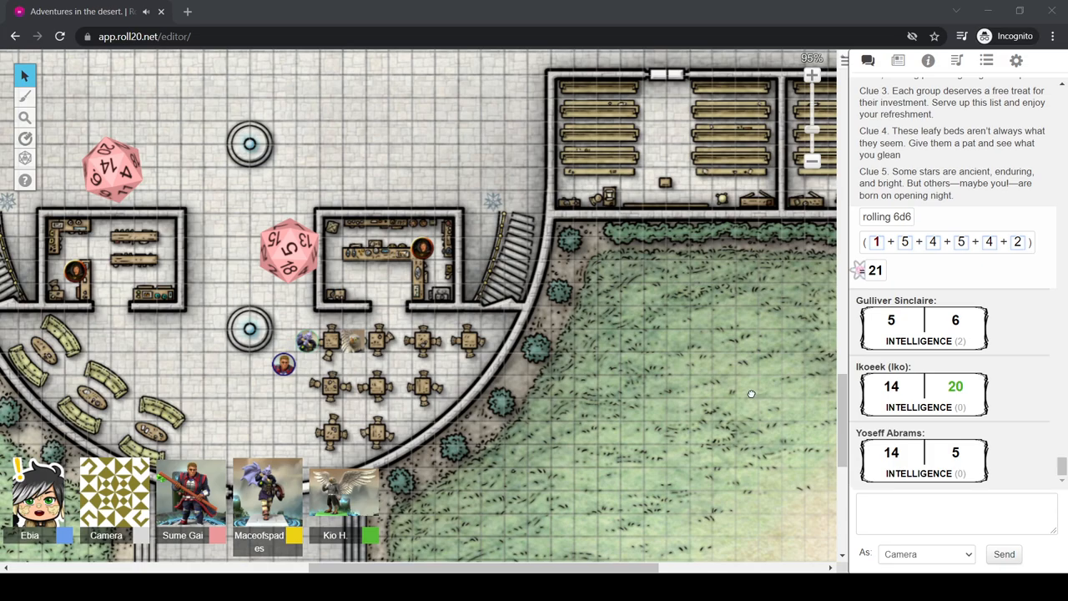
mouse_move(608, 365)
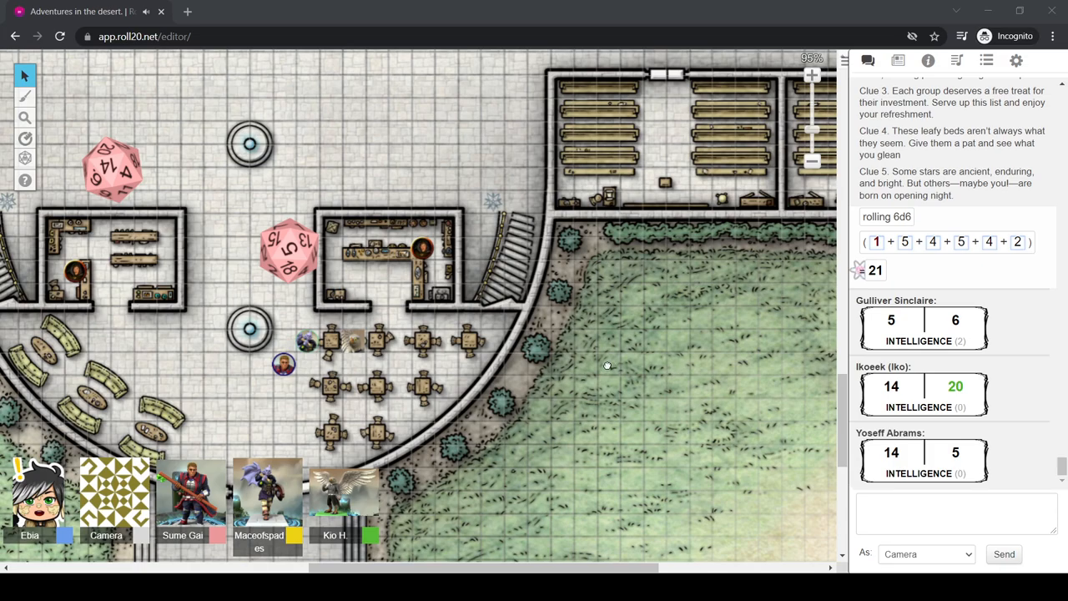
mouse_move(608, 371)
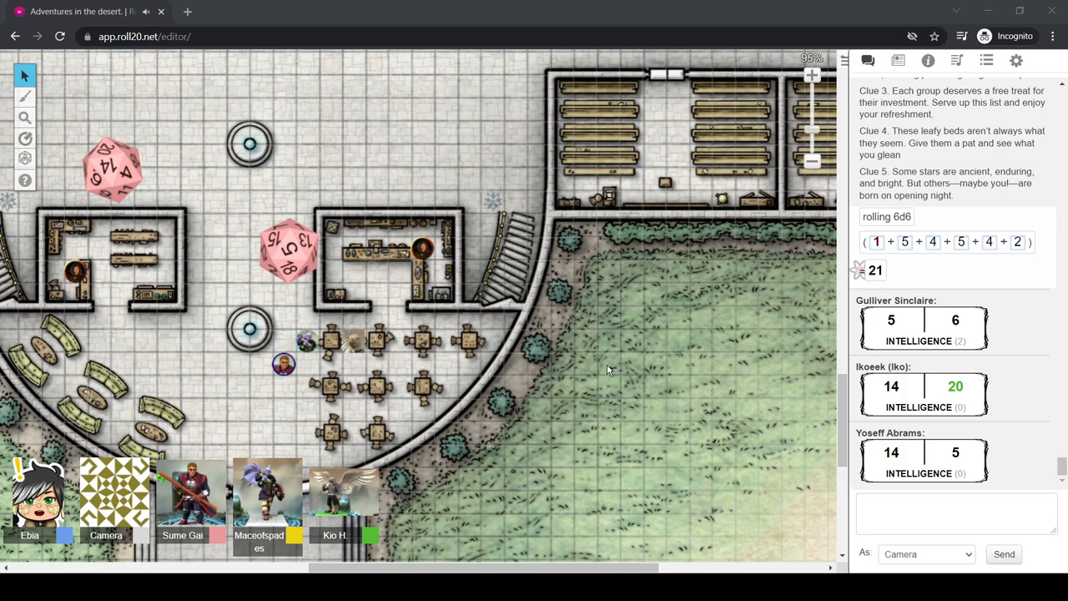
mouse_move(433, 359)
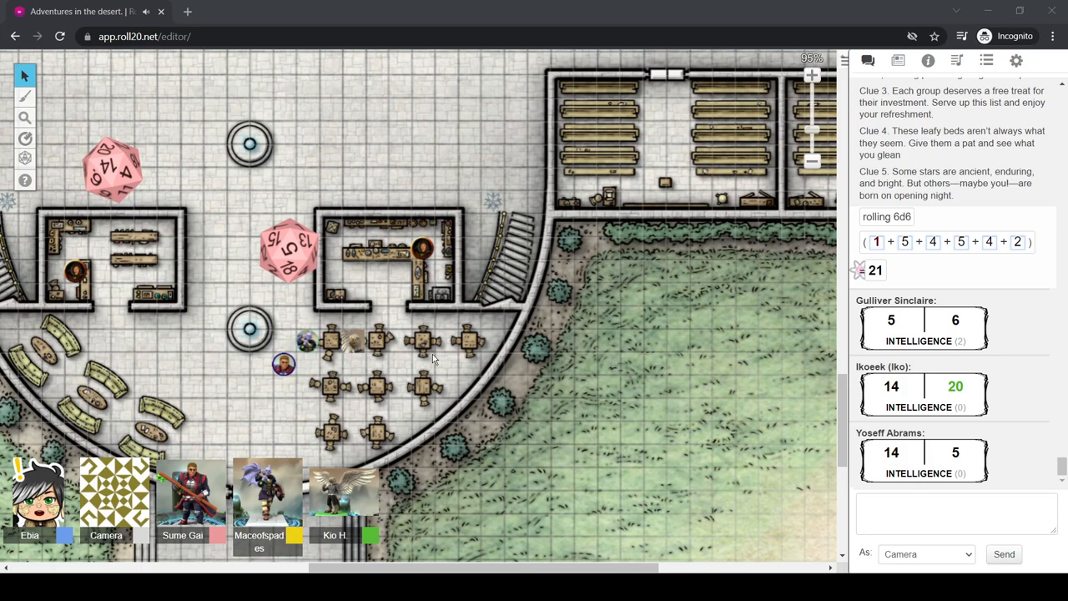
mouse_move(354, 349)
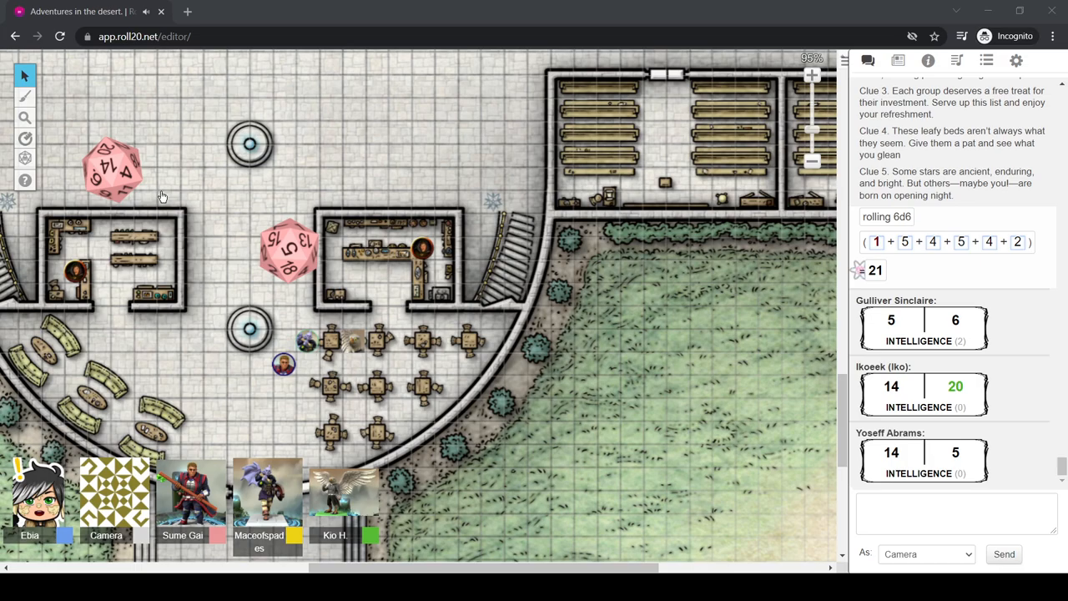
mouse_move(307, 10)
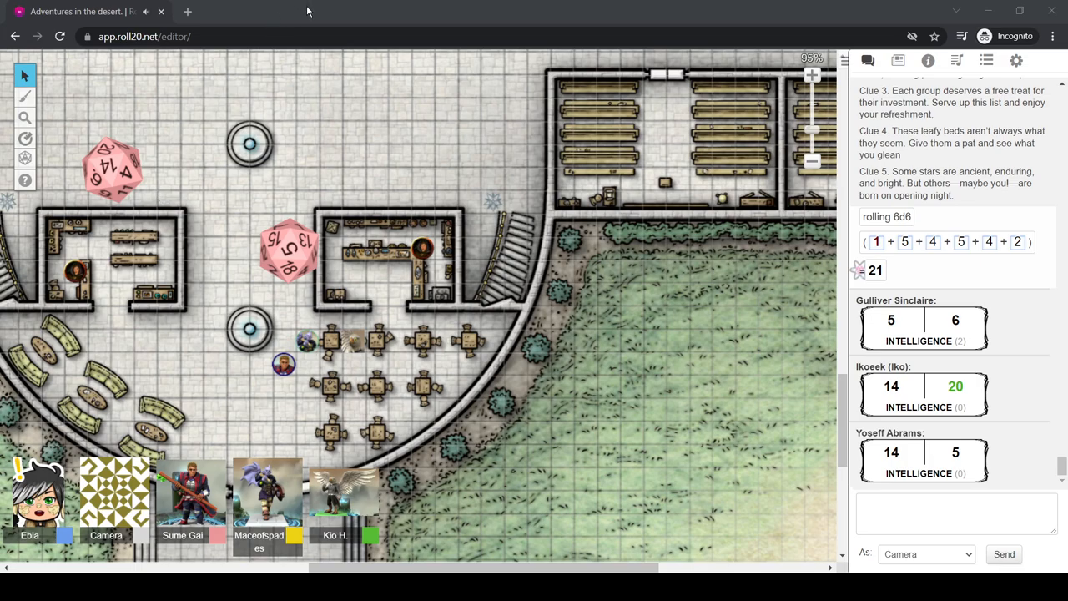
mouse_move(467, 248)
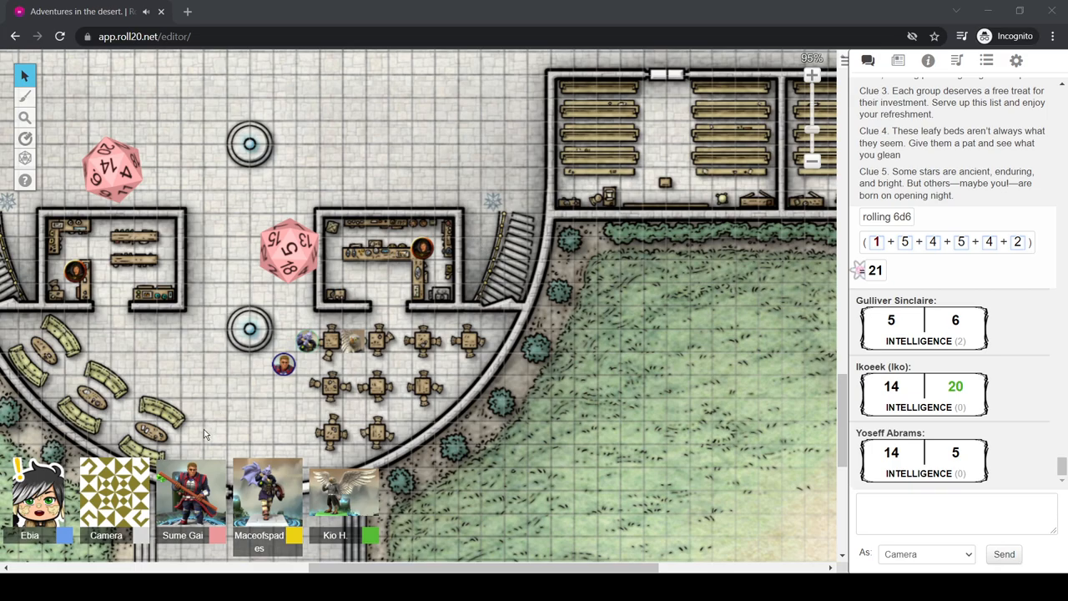
mouse_move(294, 547)
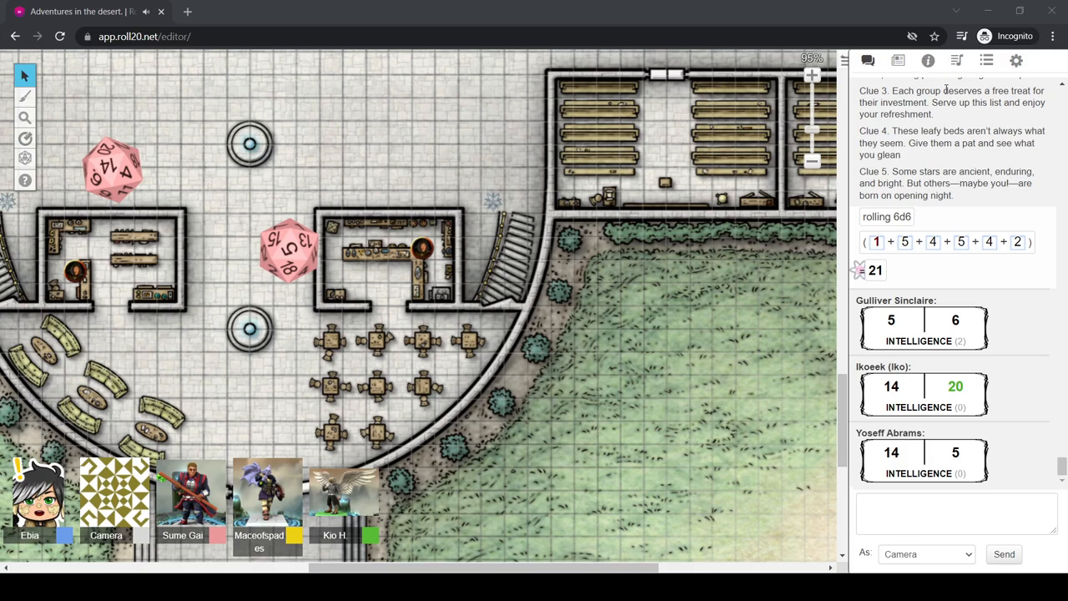
mouse_move(700, 180)
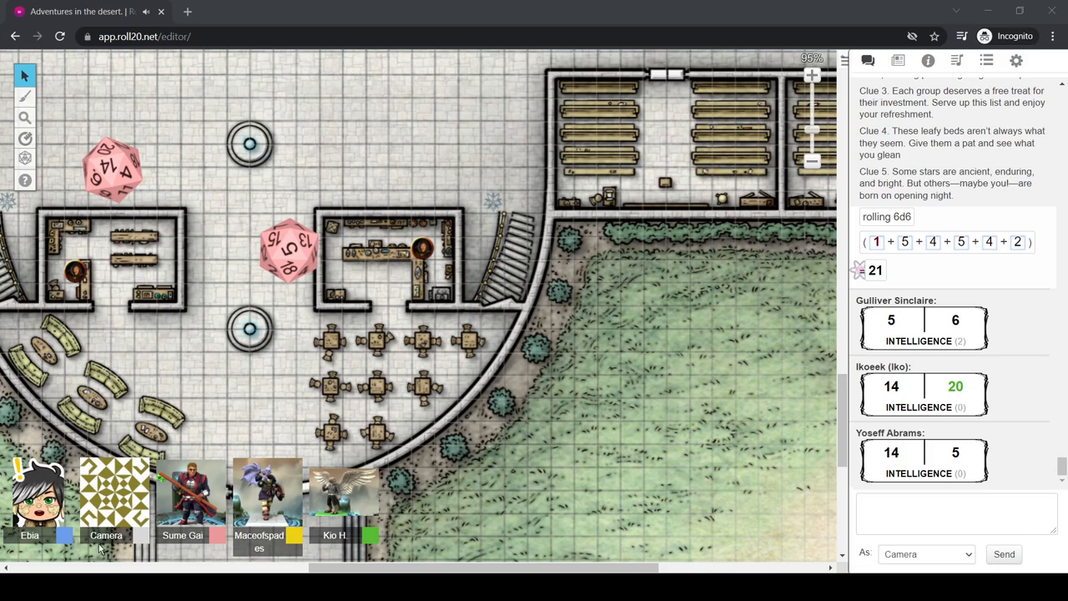
mouse_move(713, 515)
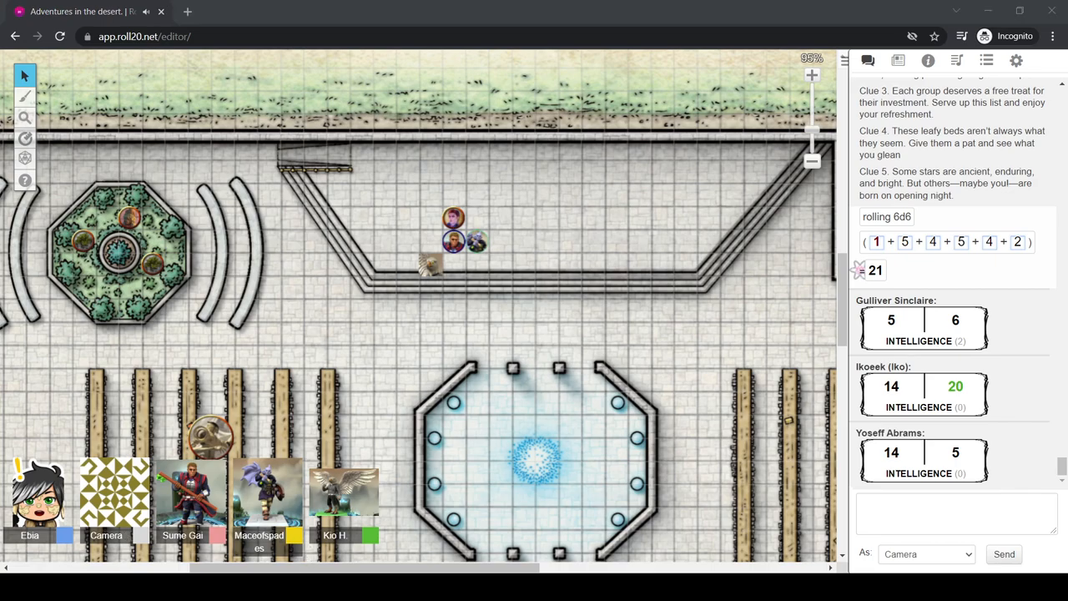
mouse_move(363, 264)
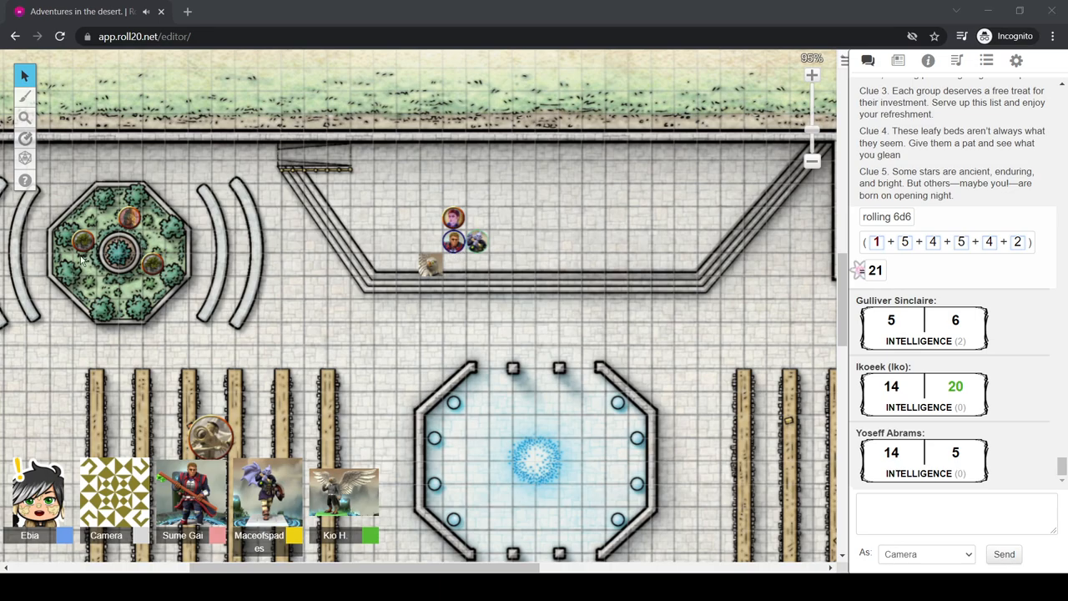
mouse_move(561, 265)
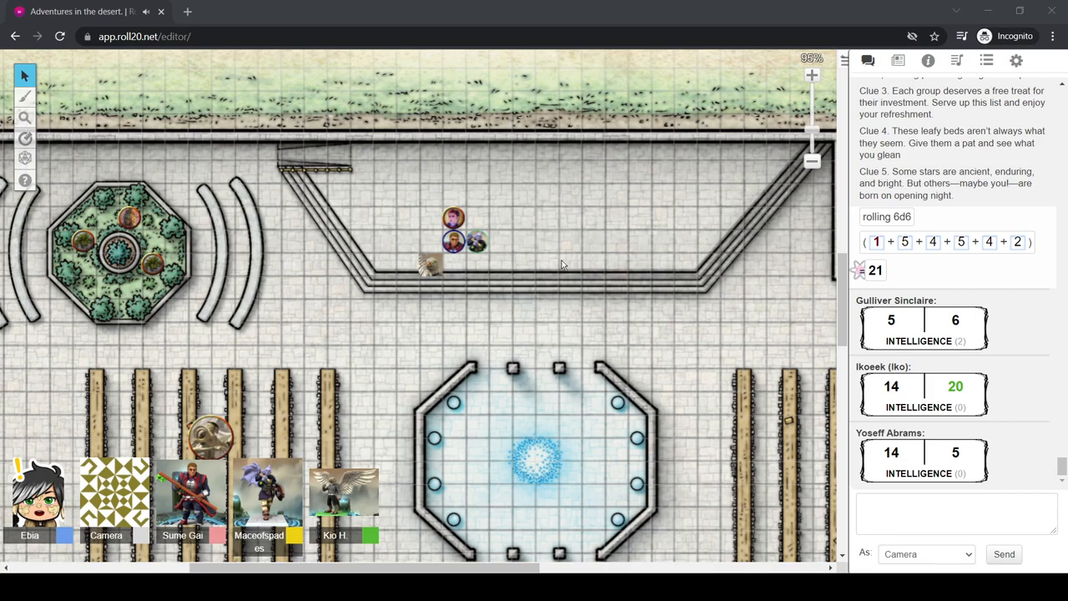
mouse_move(568, 284)
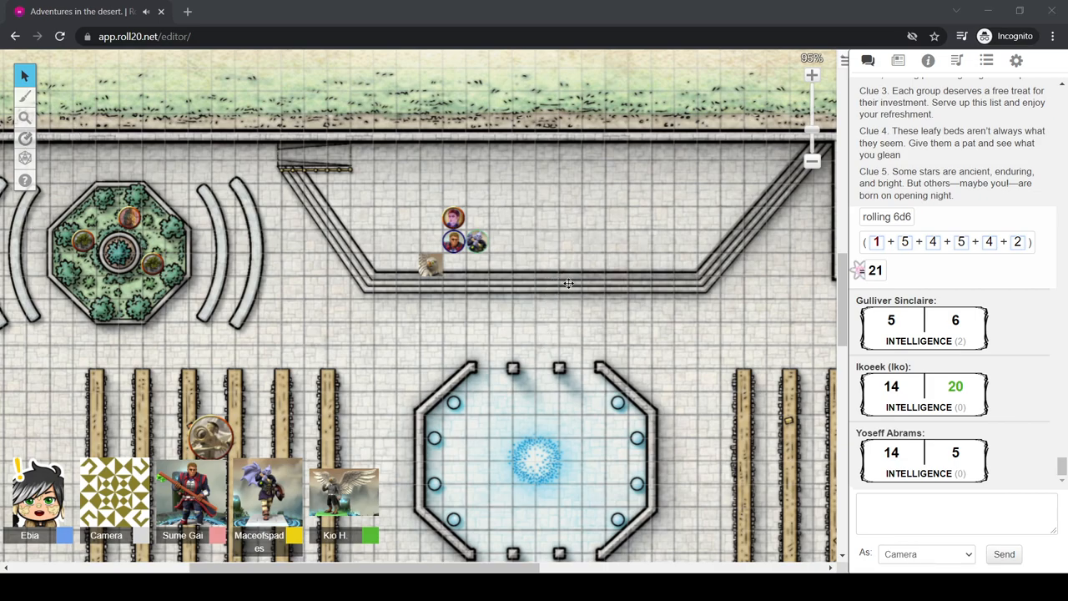
mouse_move(635, 277)
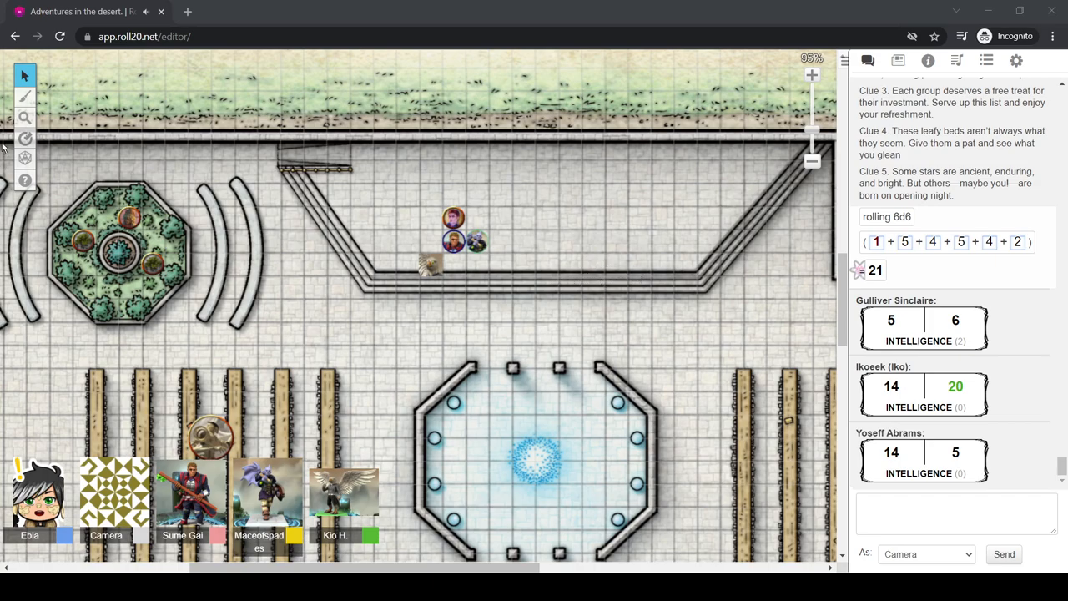
mouse_move(394, 267)
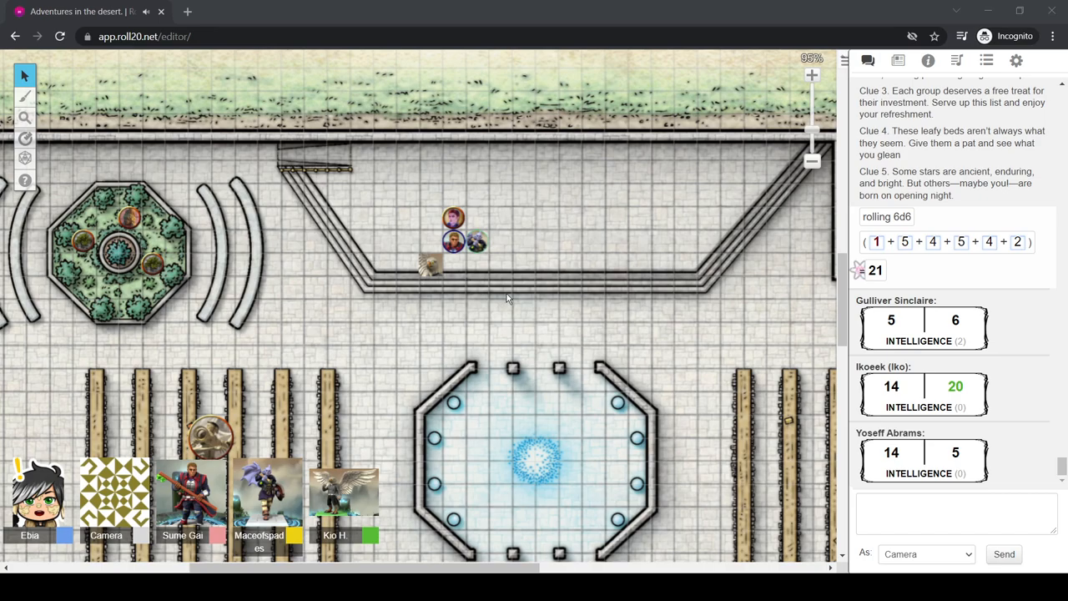
mouse_move(978, 66)
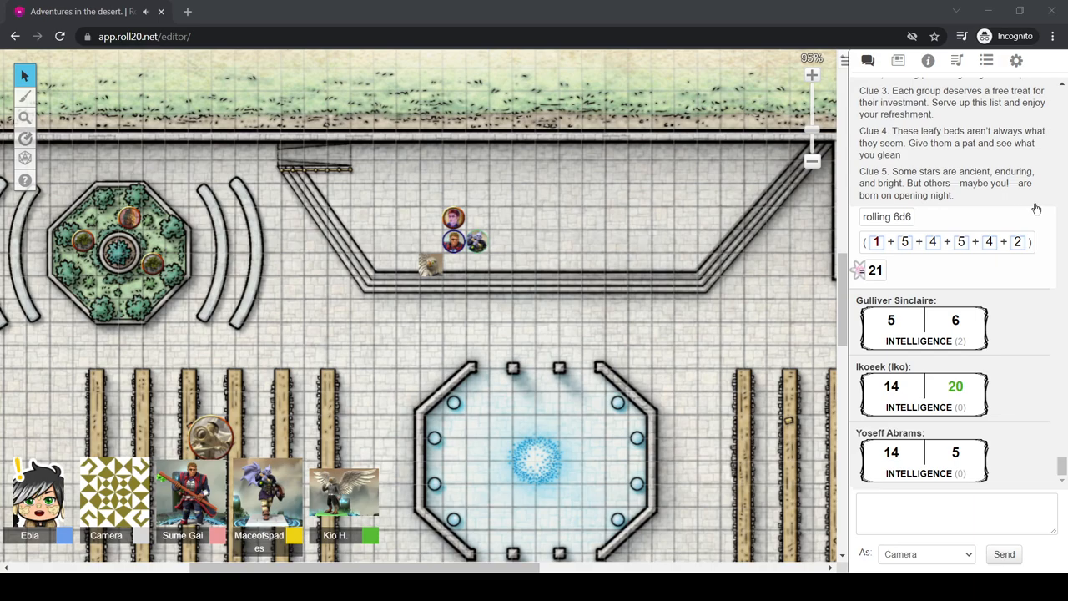
mouse_move(888, 311)
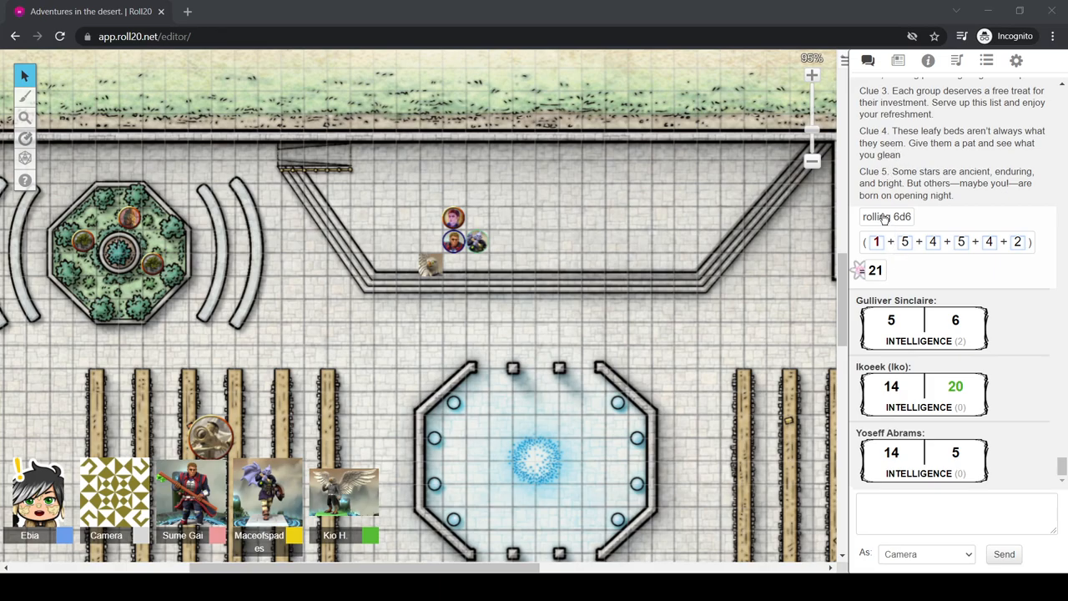
mouse_move(883, 224)
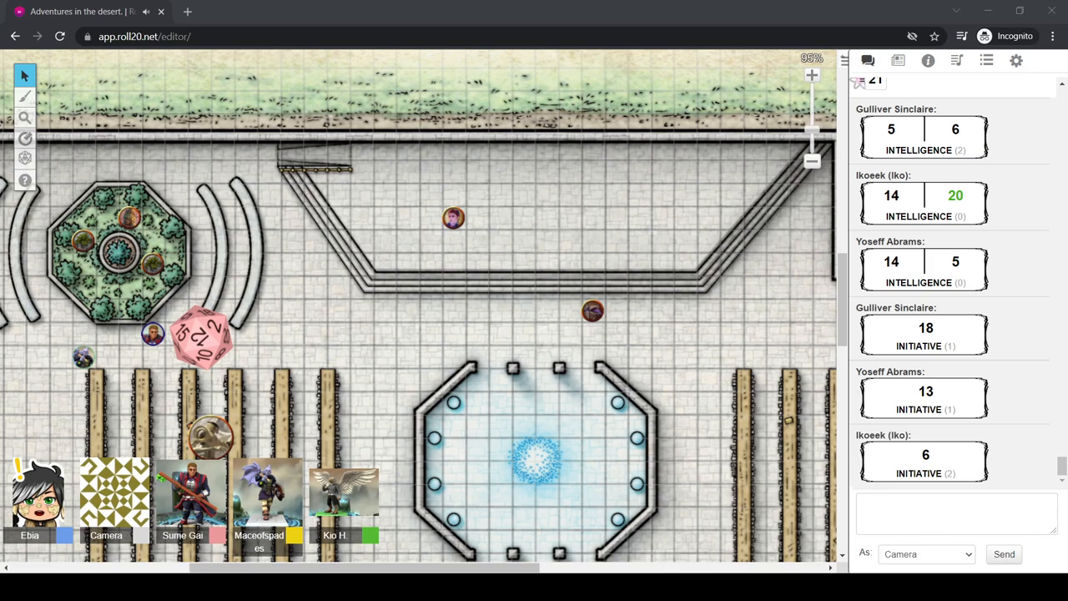
mouse_move(806, 540)
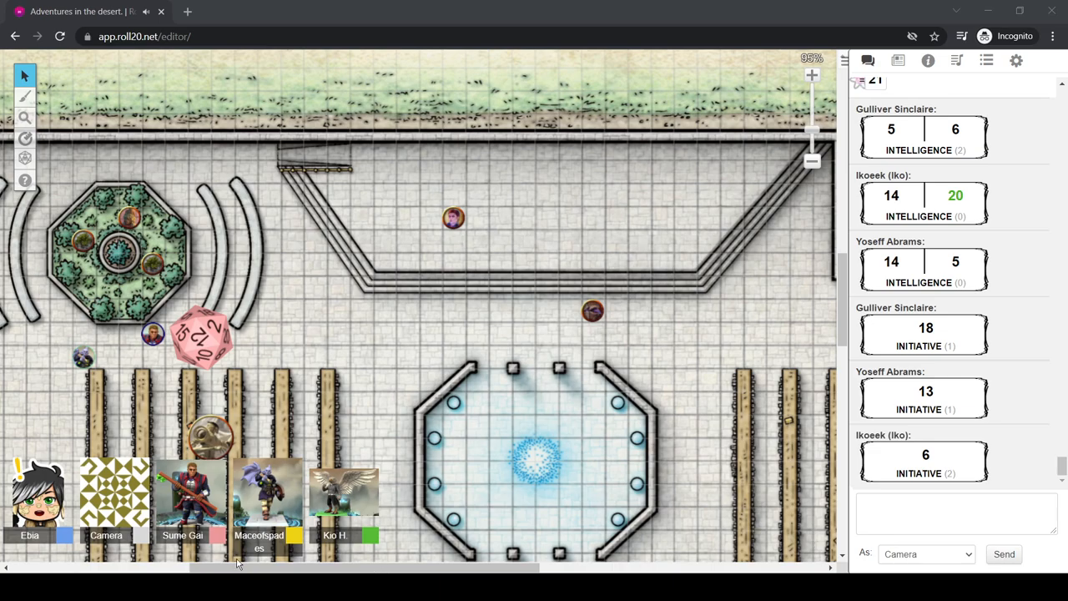
mouse_move(674, 542)
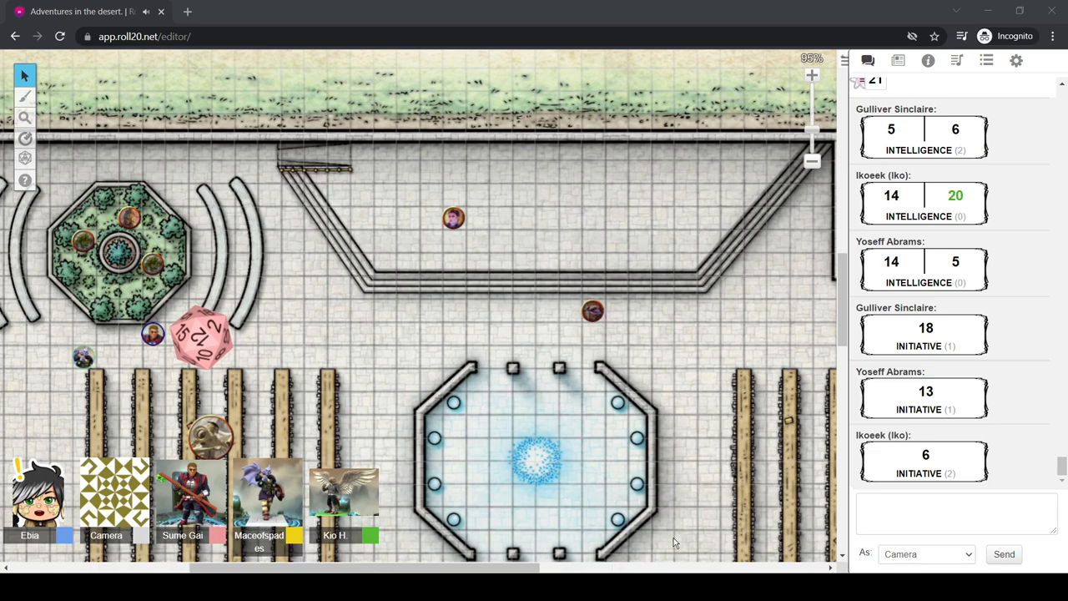
mouse_move(297, 320)
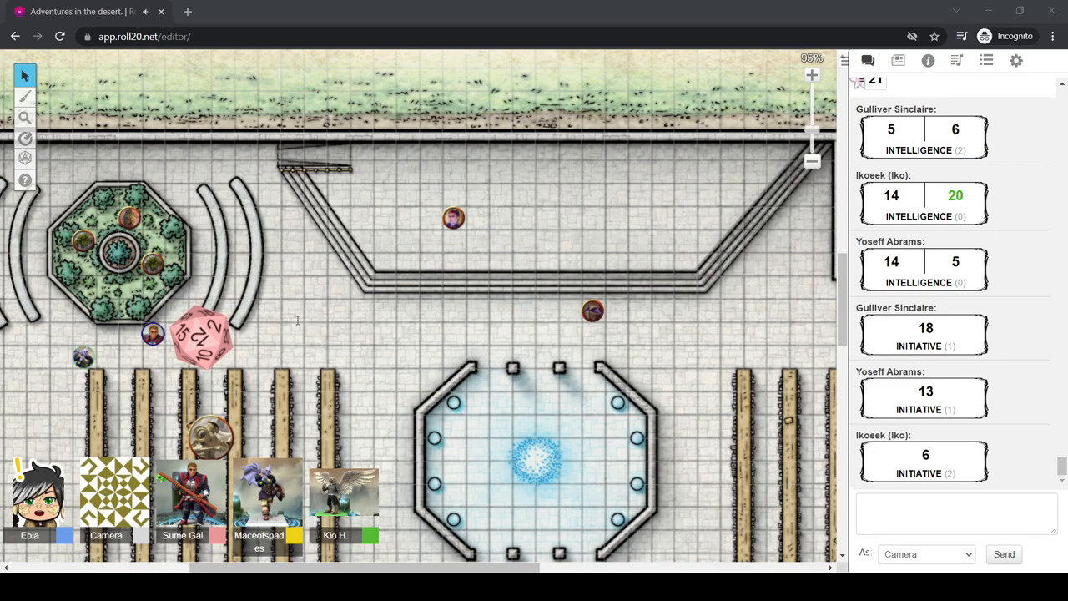
mouse_move(232, 290)
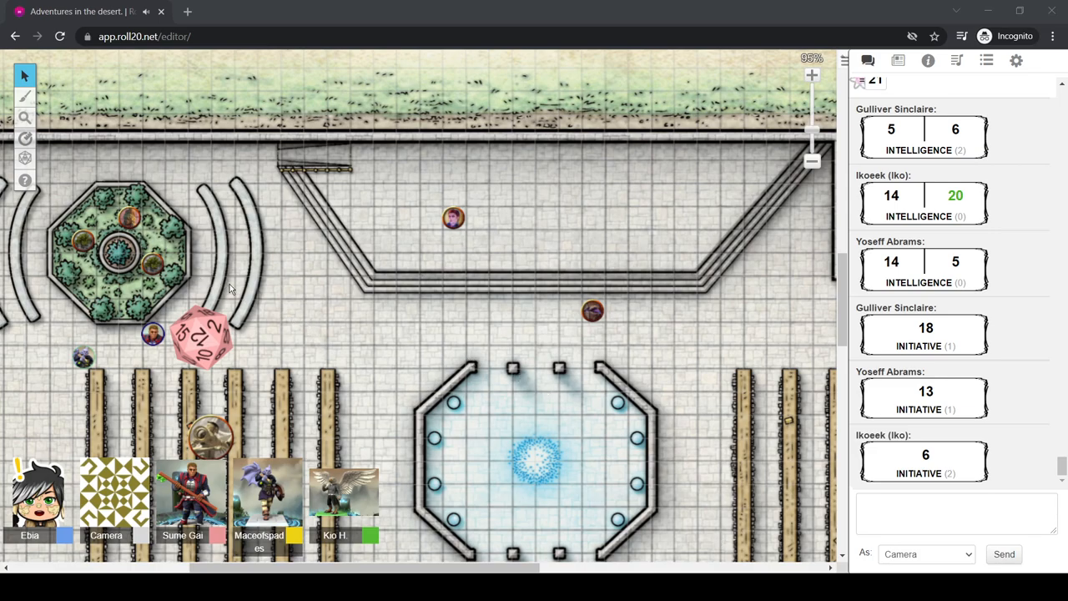
mouse_move(277, 183)
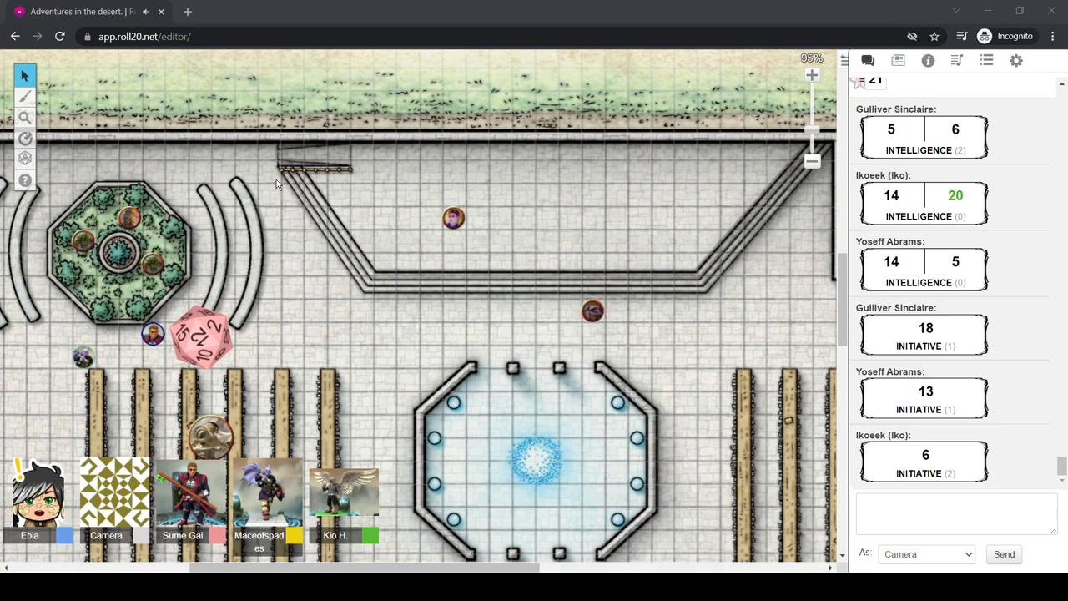
mouse_move(307, 16)
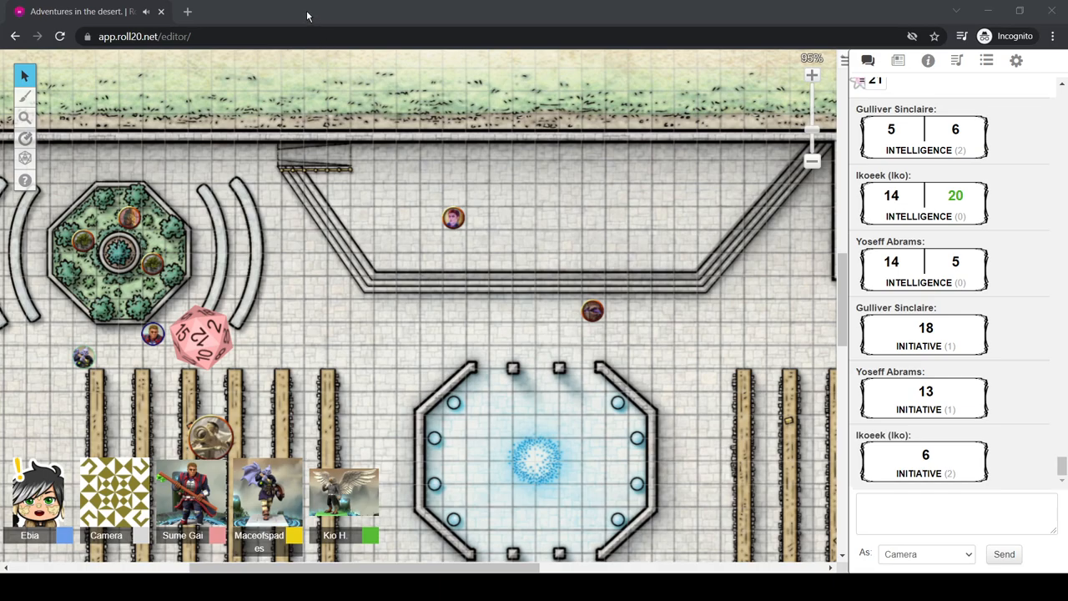
mouse_move(237, 218)
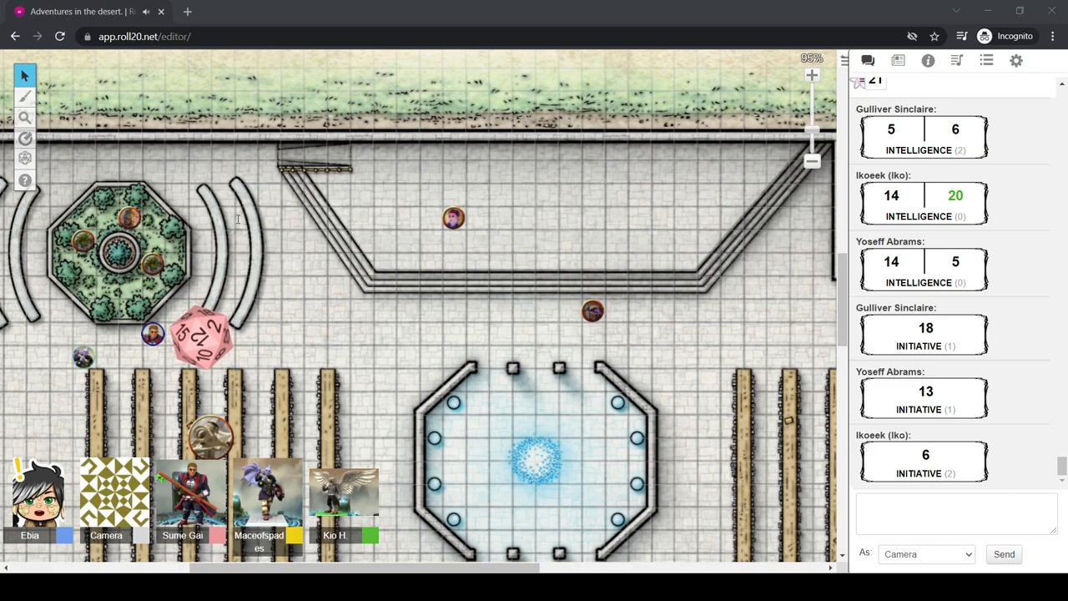
mouse_move(360, 44)
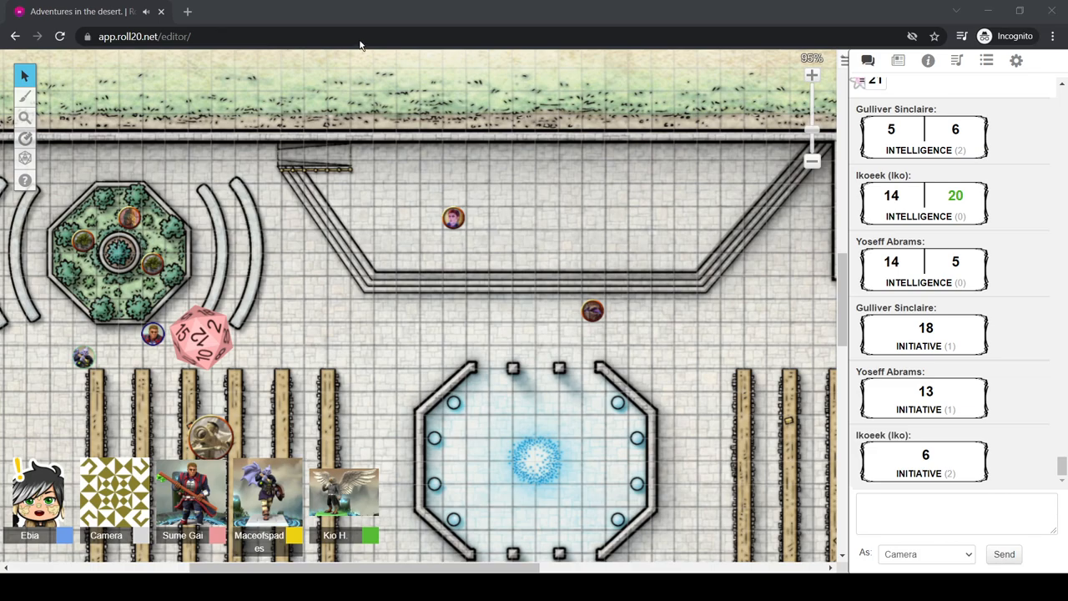
mouse_move(645, 18)
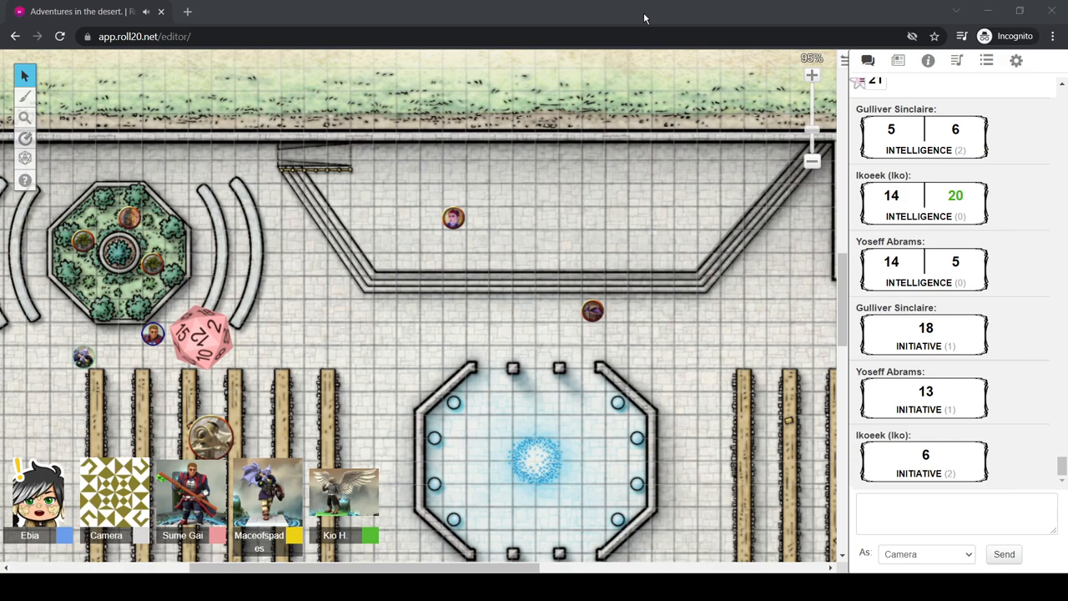
mouse_move(637, 80)
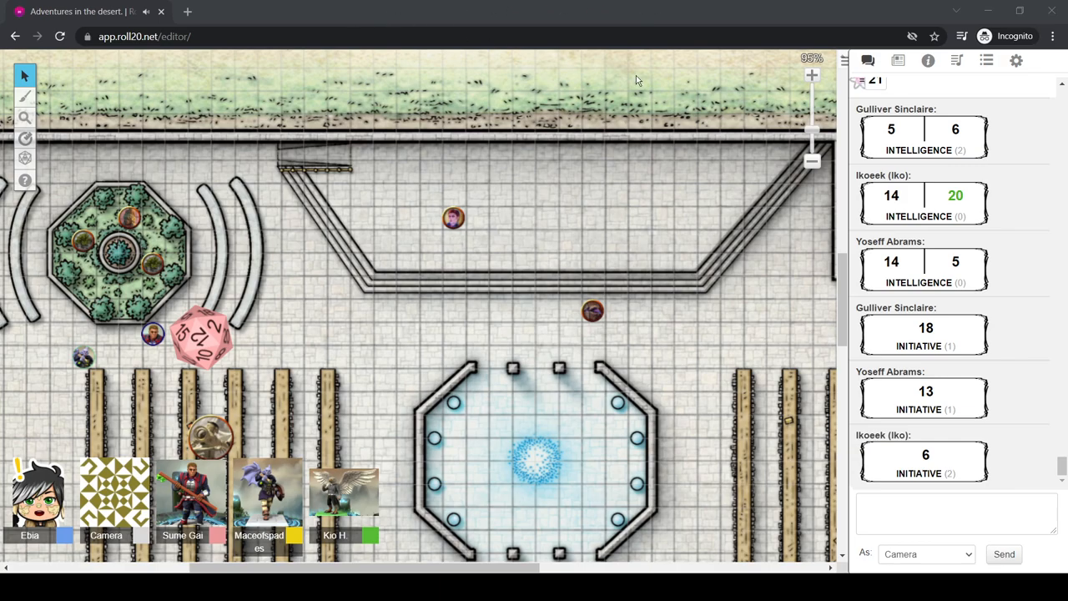
mouse_move(237, 242)
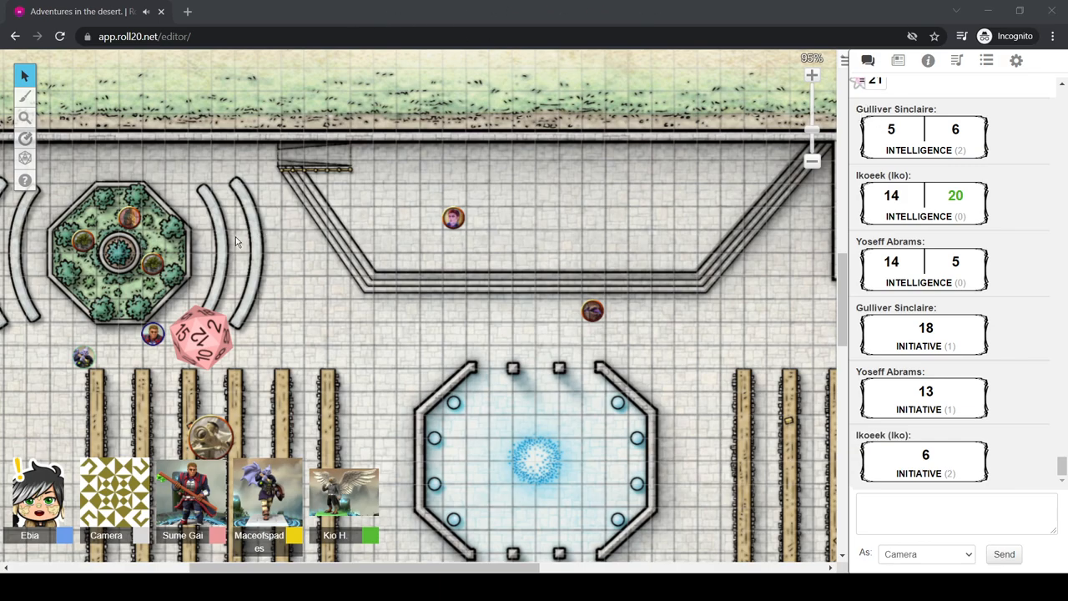
mouse_move(316, 257)
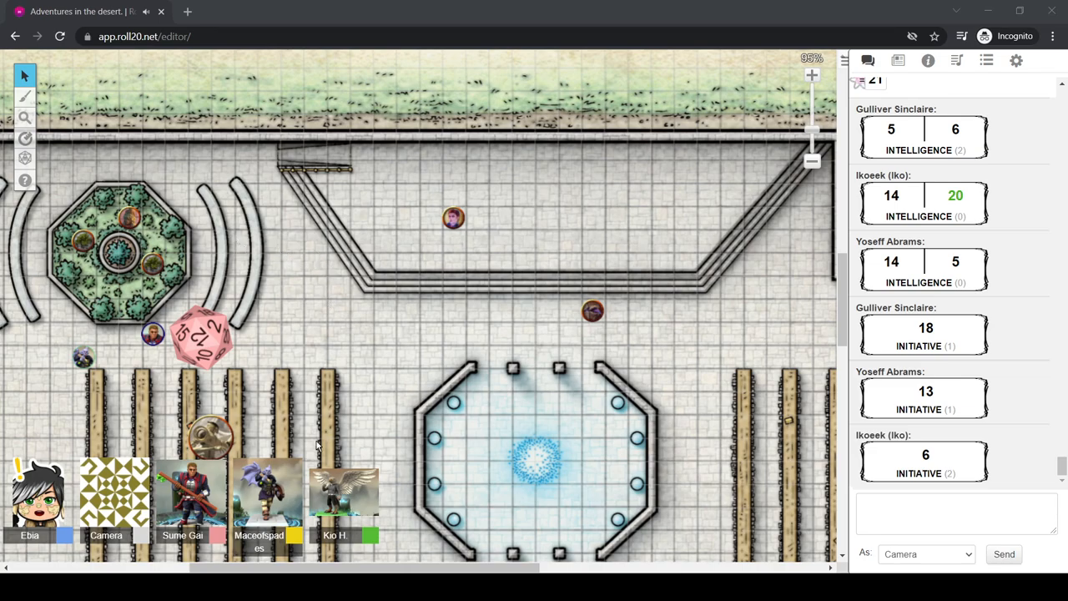
mouse_move(249, 371)
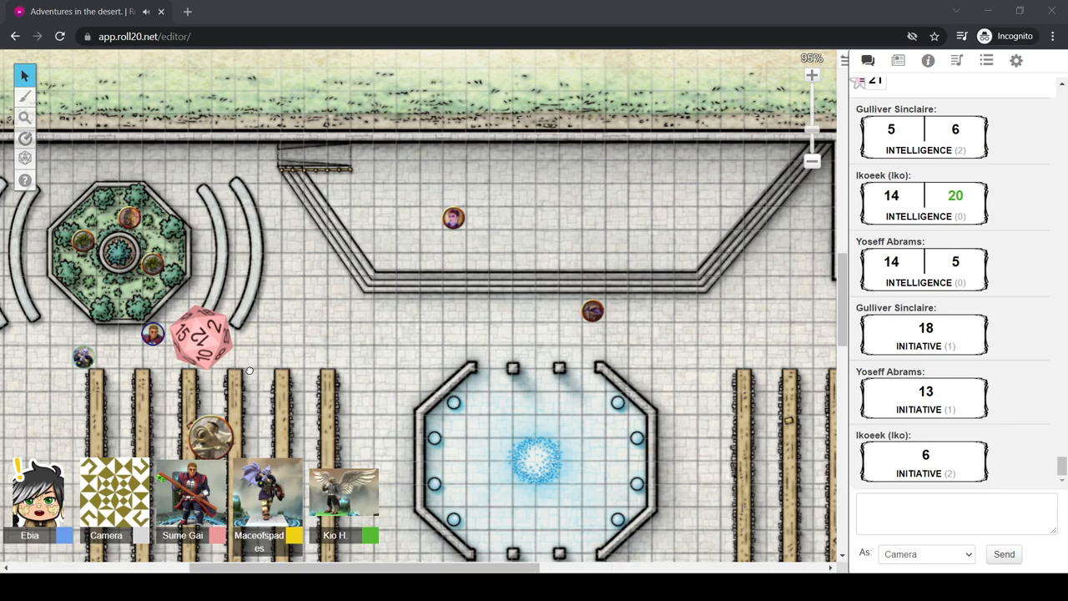
mouse_move(33, 126)
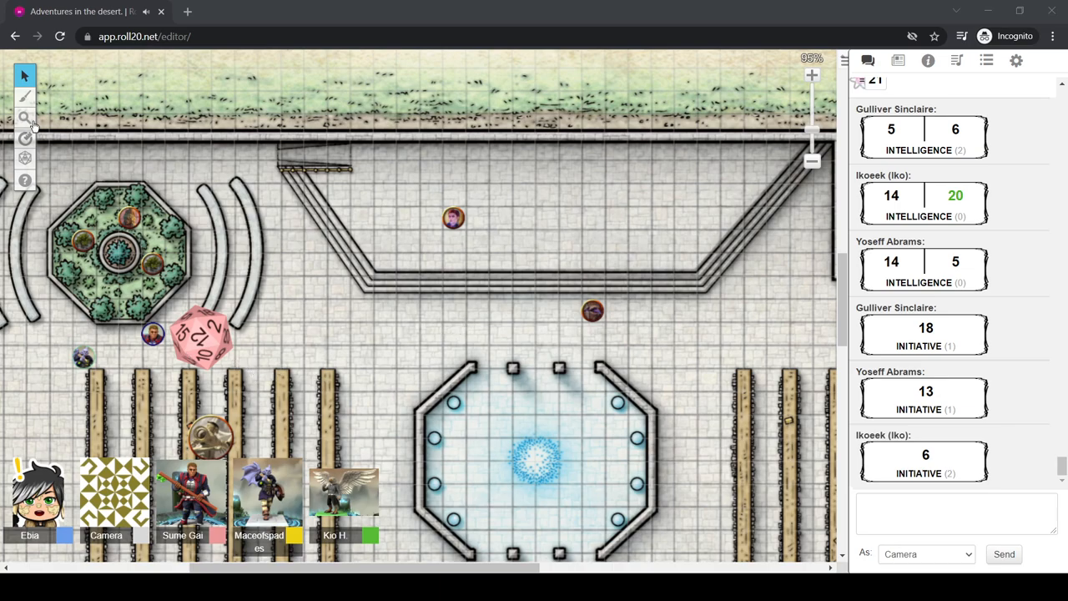
mouse_move(309, 307)
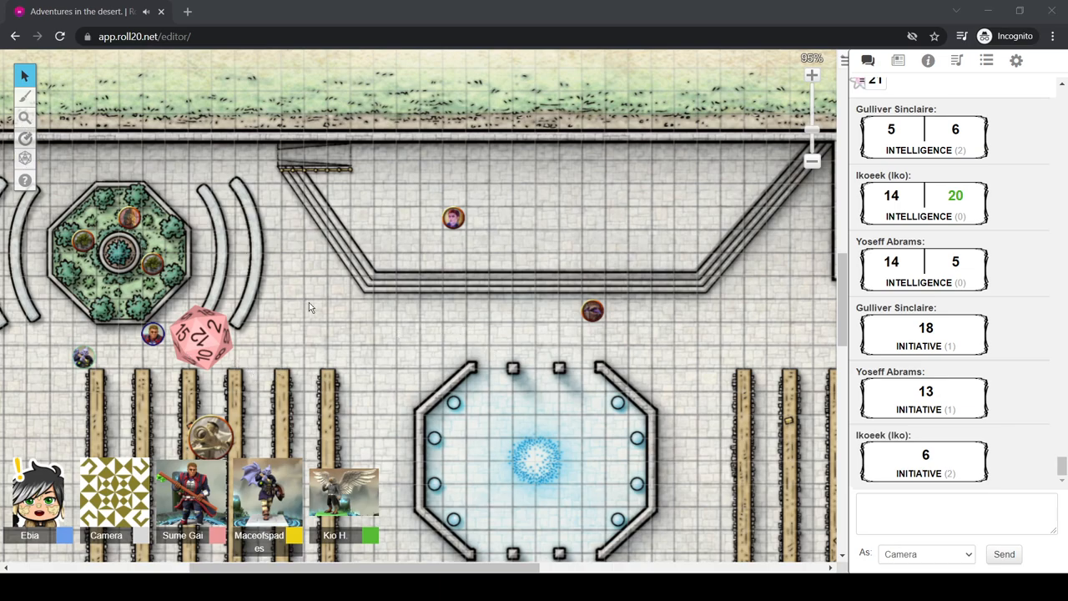
mouse_move(92, 237)
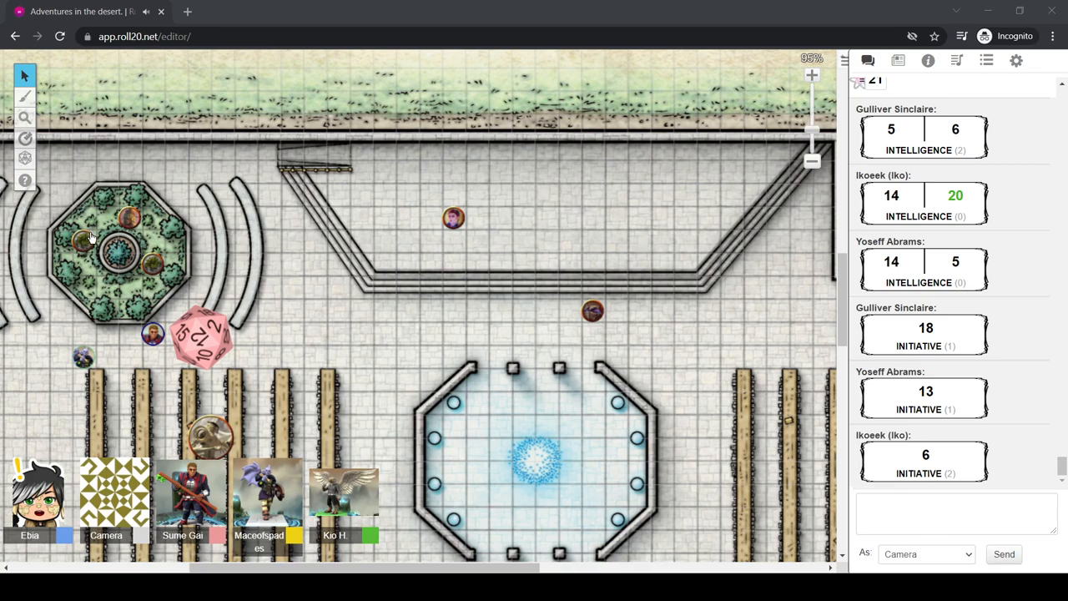
mouse_move(288, 307)
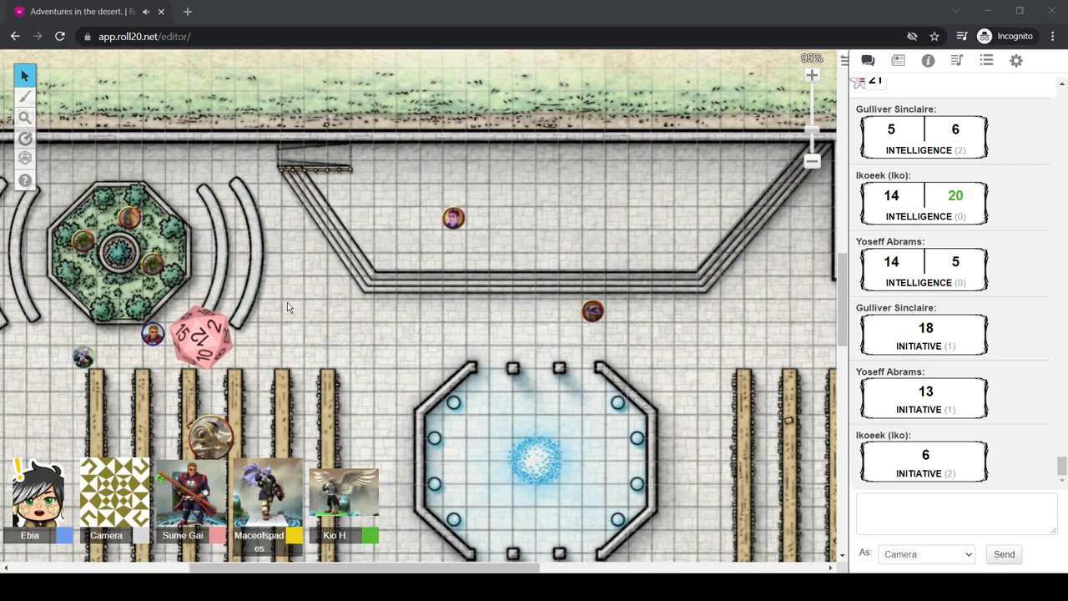
mouse_move(367, 316)
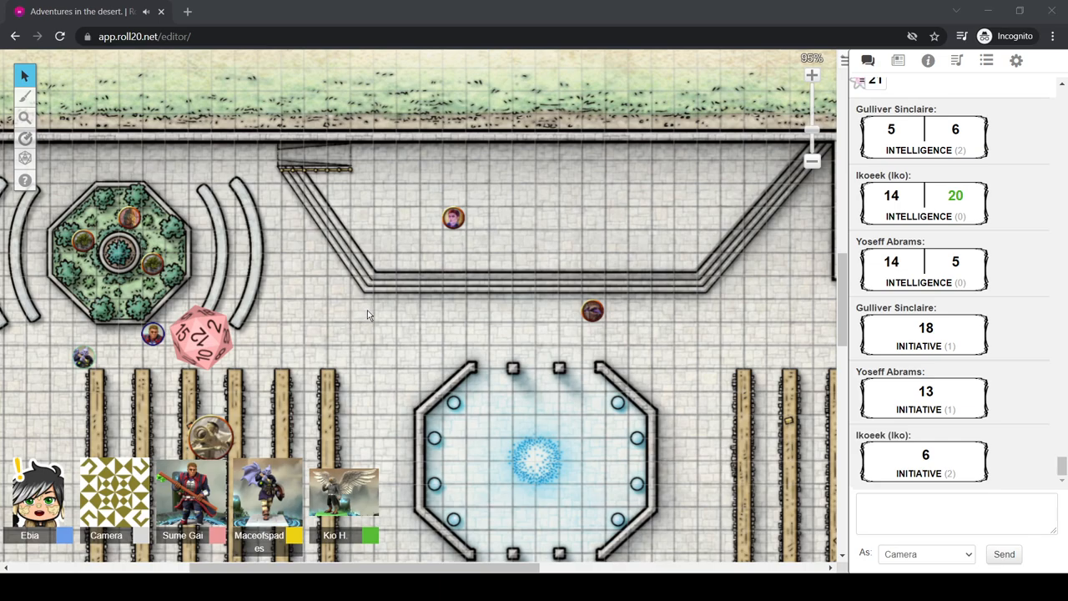
mouse_move(54, 110)
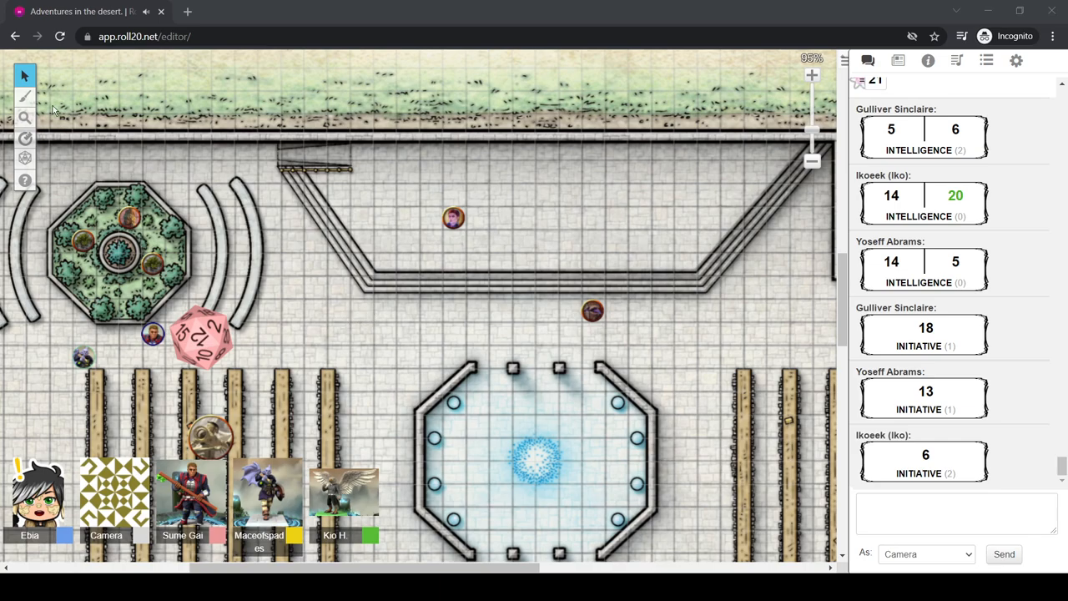
mouse_move(480, 313)
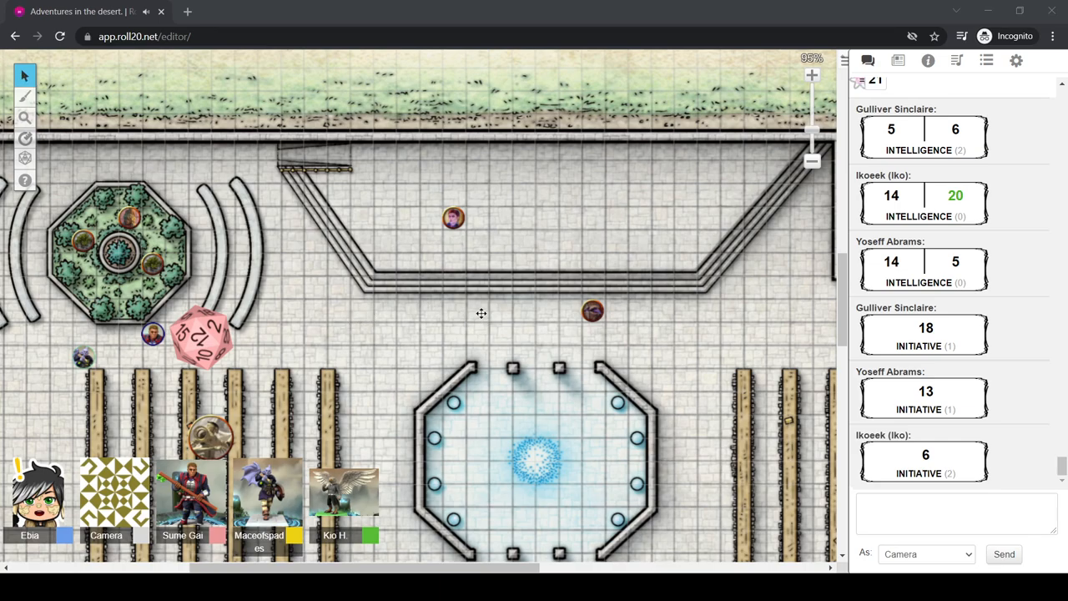
mouse_move(488, 327)
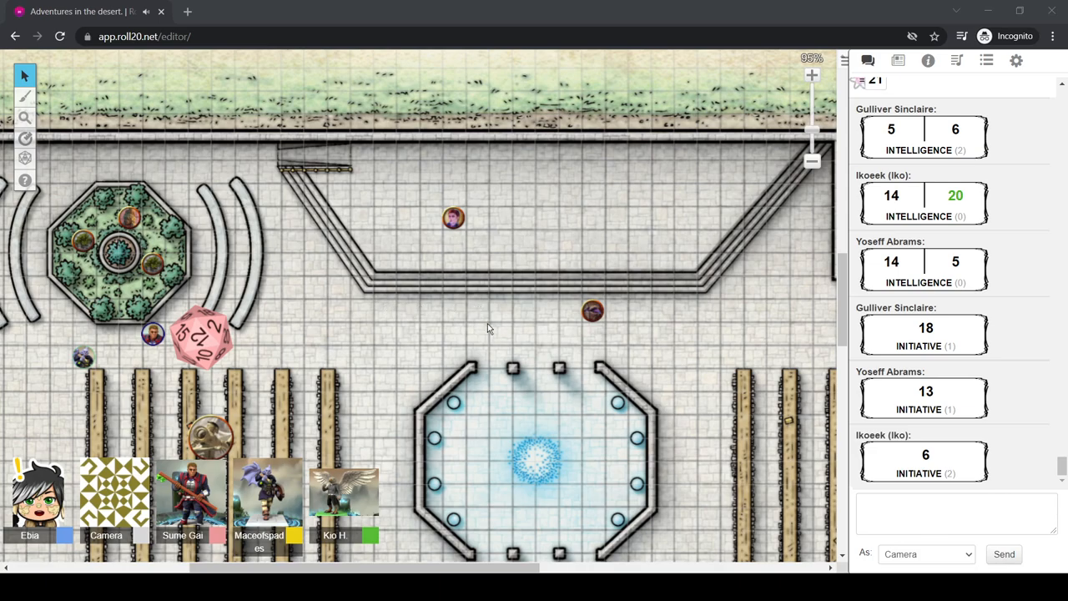
mouse_move(516, 316)
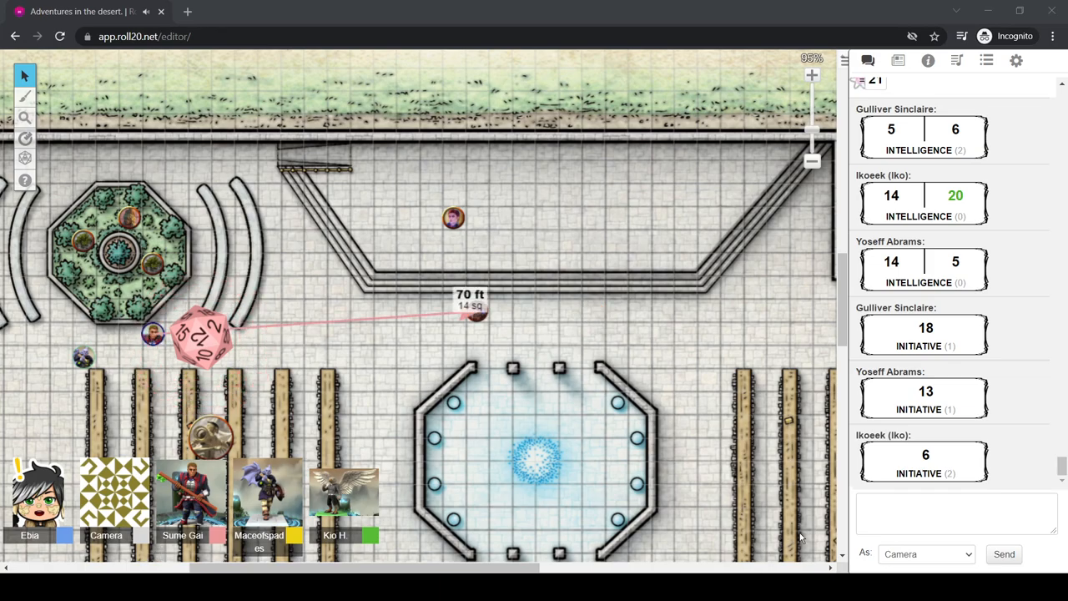
mouse_move(738, 180)
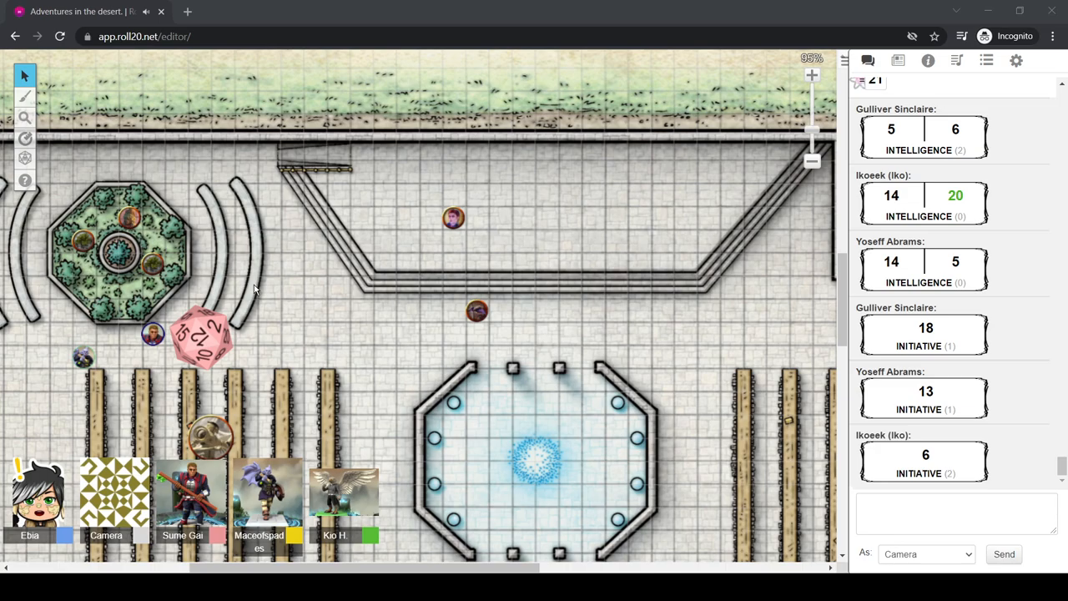
mouse_move(464, 277)
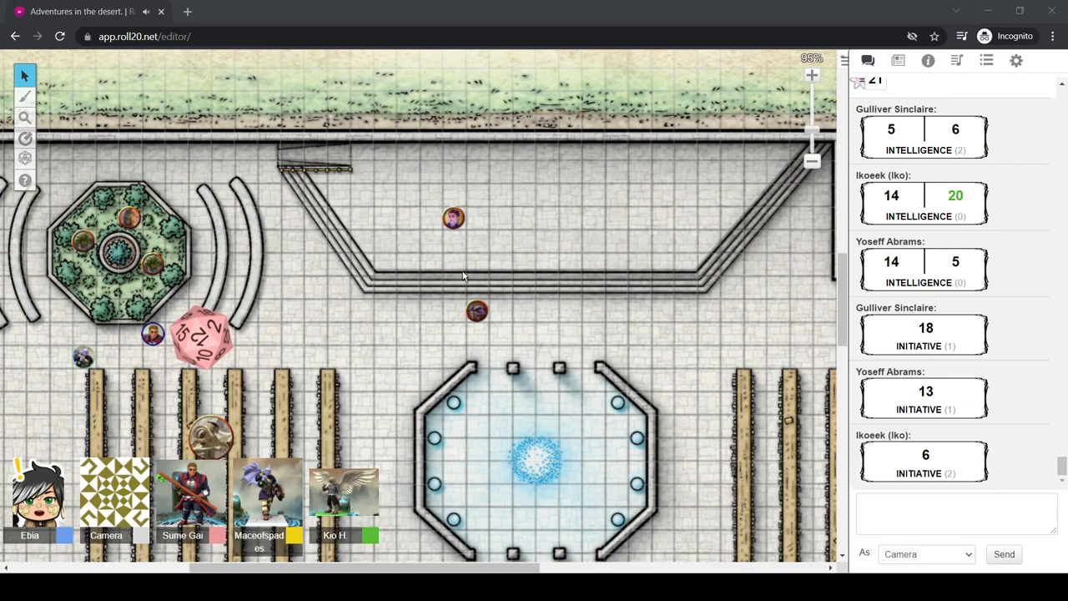
mouse_move(657, 221)
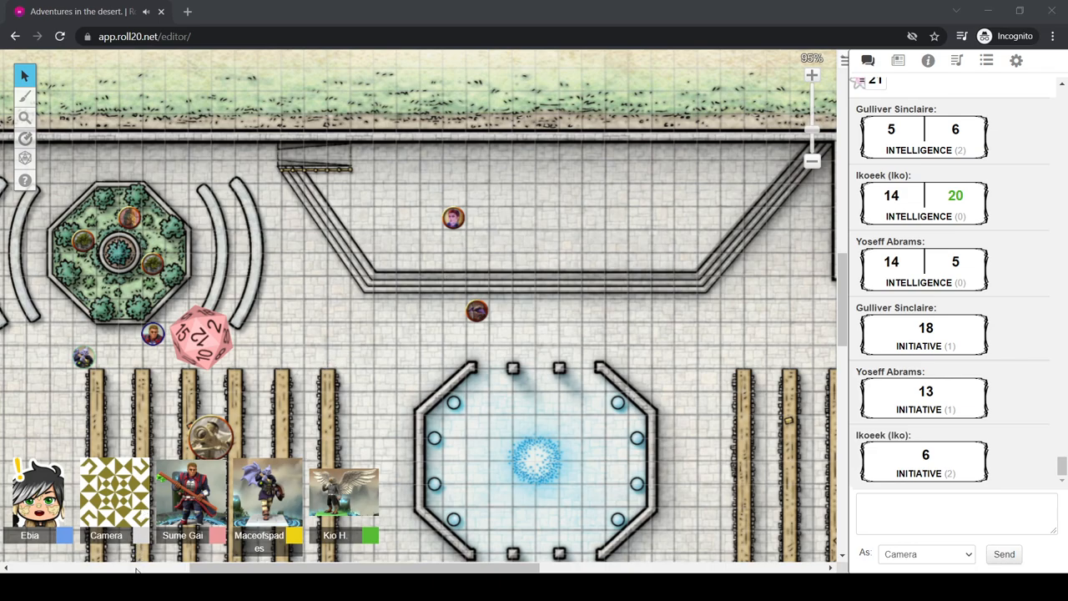
mouse_move(321, 271)
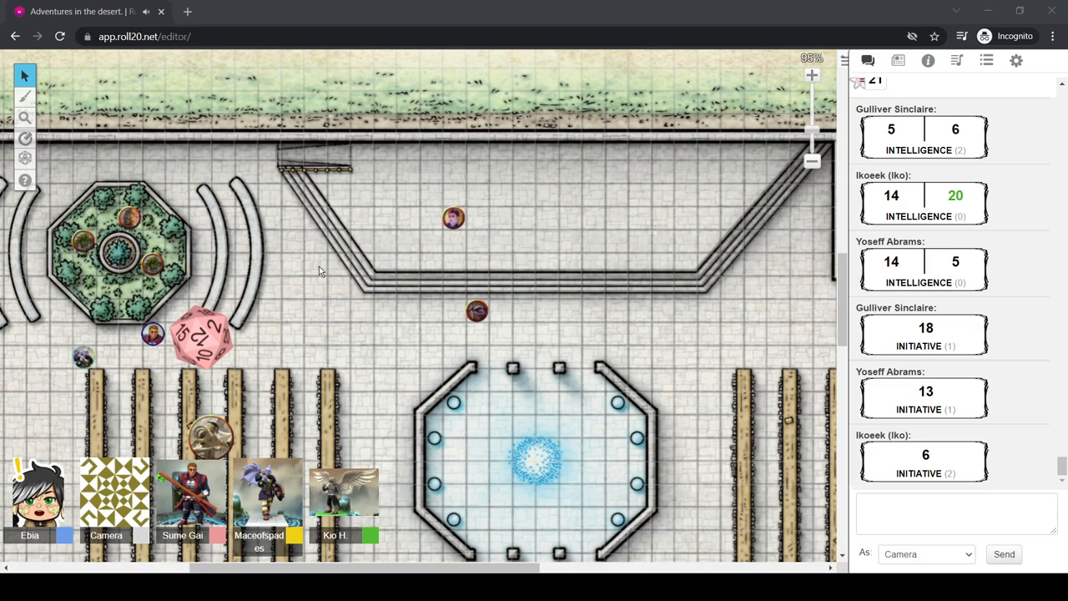
mouse_move(320, 270)
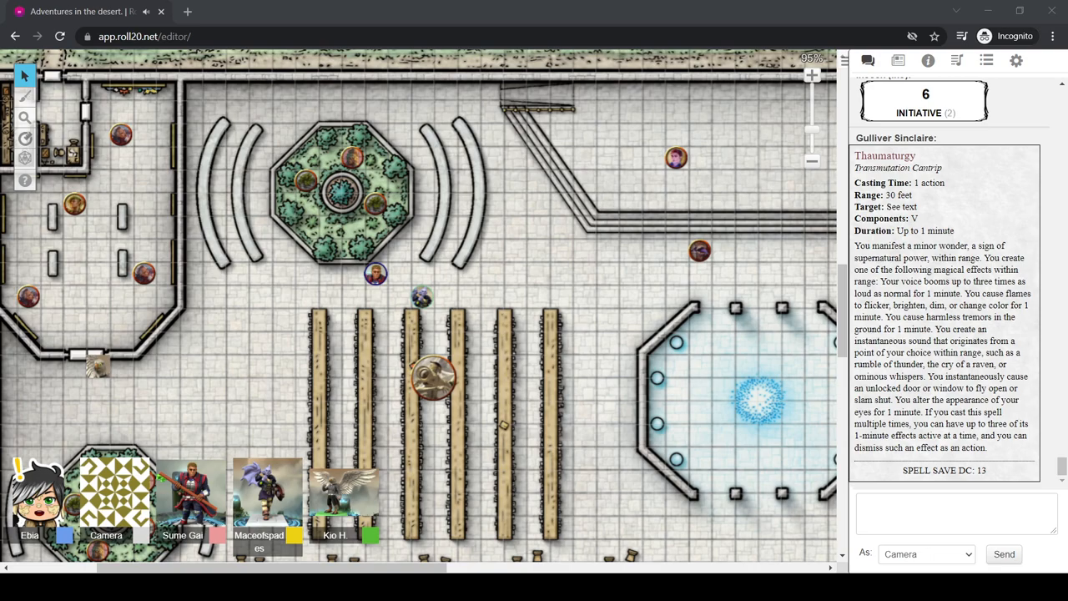
Scroll the chat down to show the Persuasion checks for Ikoeek and Gulliver
scroll("down", 3)
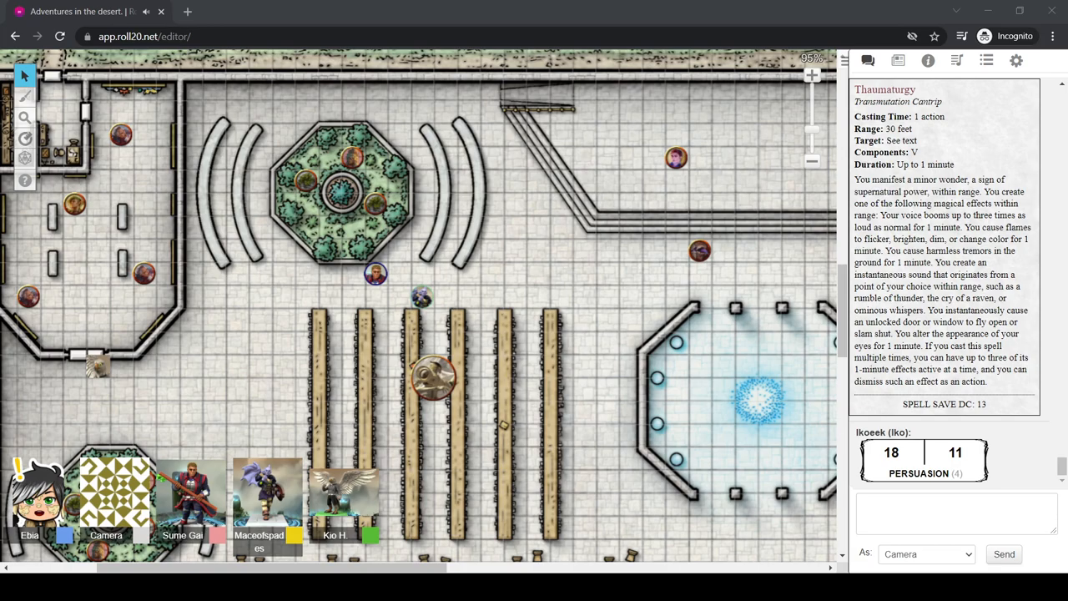
scroll("down", 3)
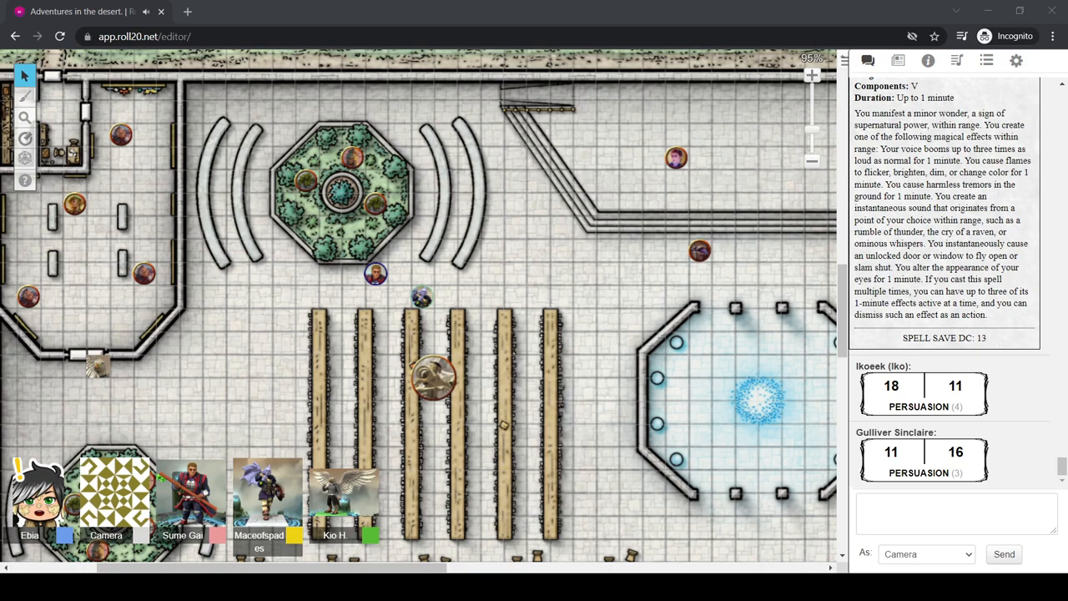
Move a party token to just above the benches, then scroll chat to the Hex and Dexterity save
left_click_drag(374, 274, 515, 274)
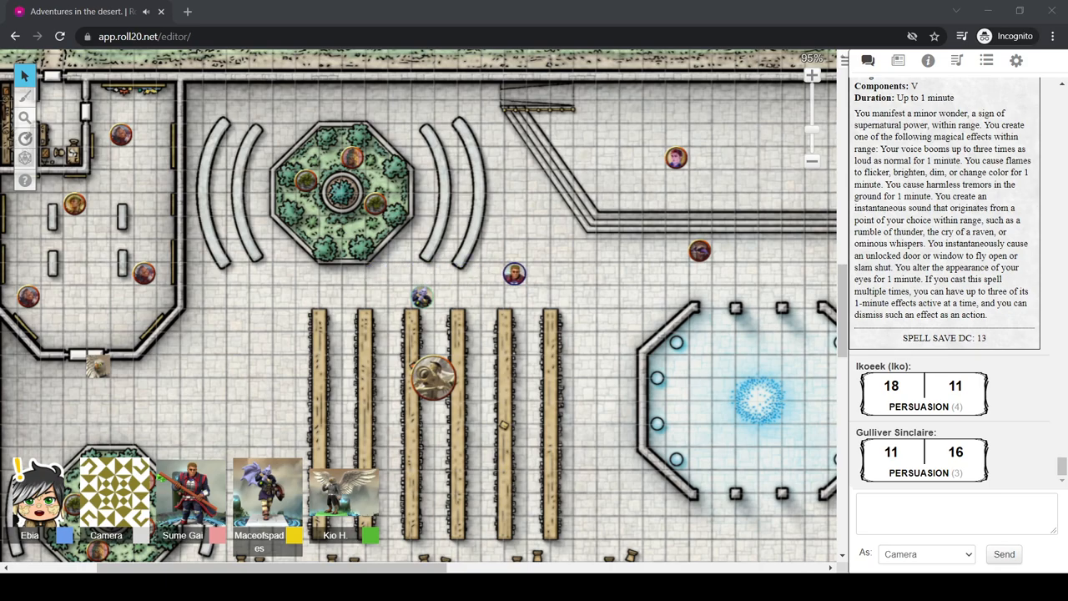
left_click(514, 274)
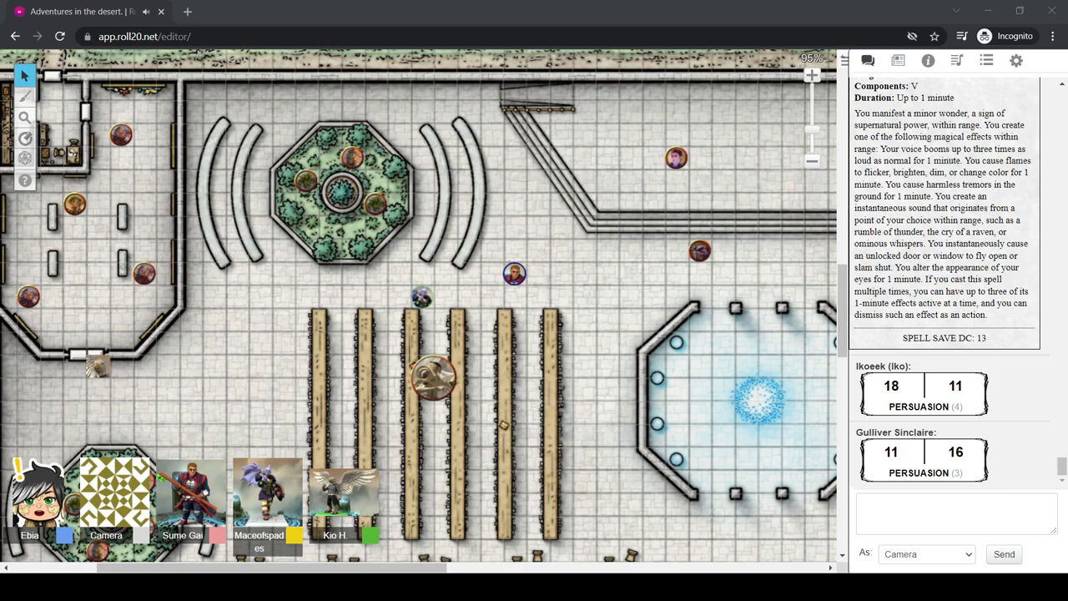
left_click_drag(514, 274, 491, 274)
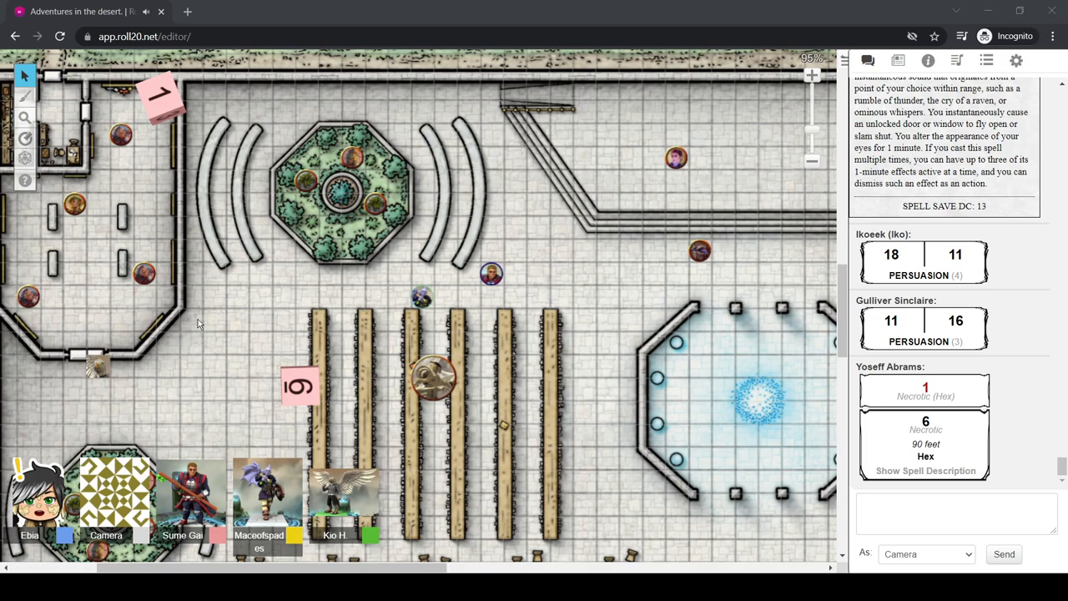
mouse_move(486, 100)
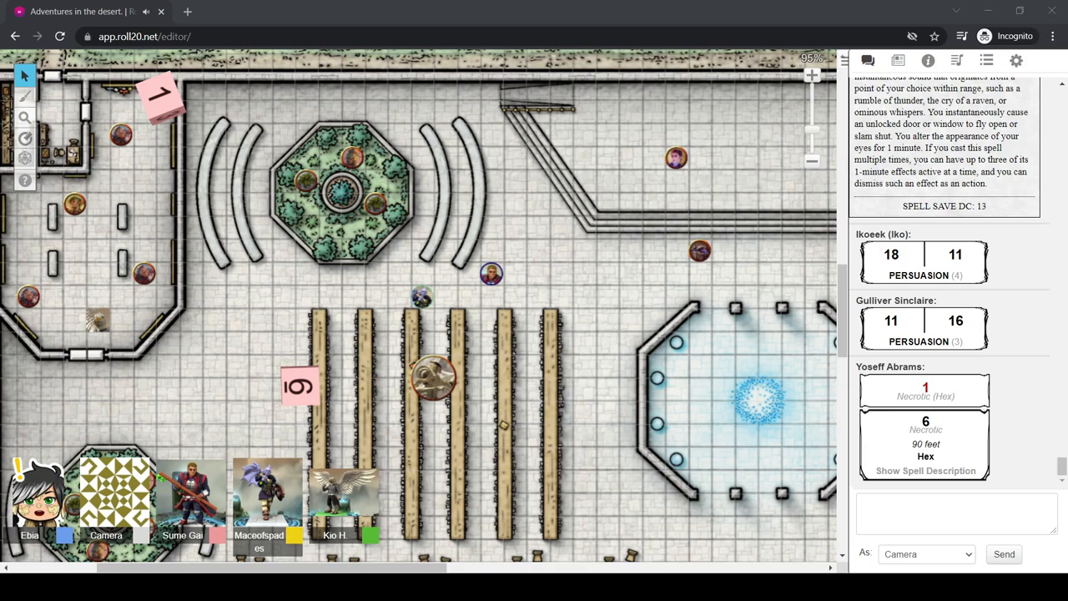
scroll("down", 3)
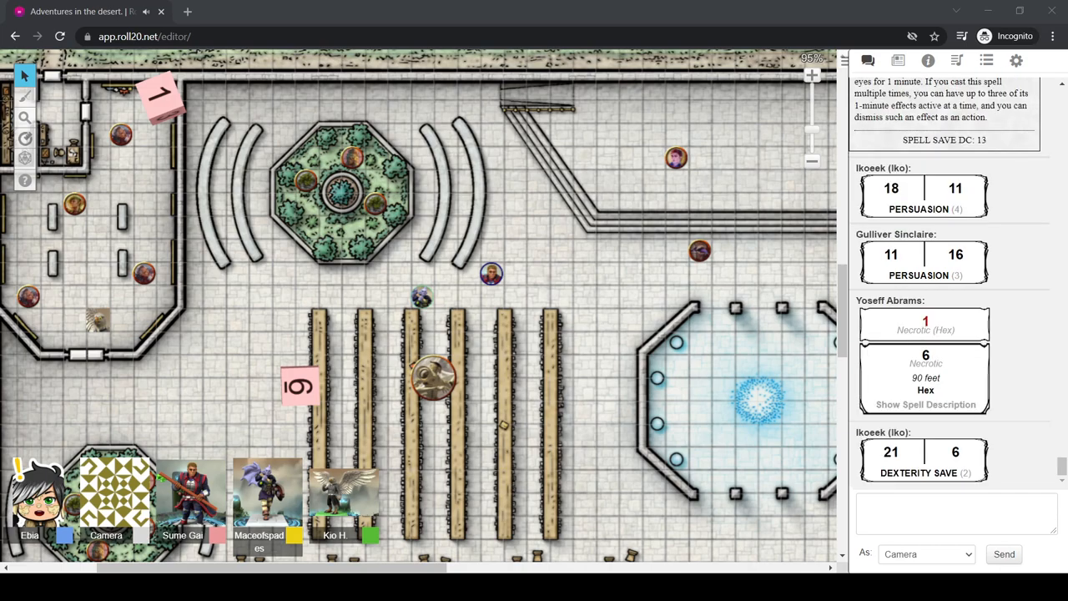